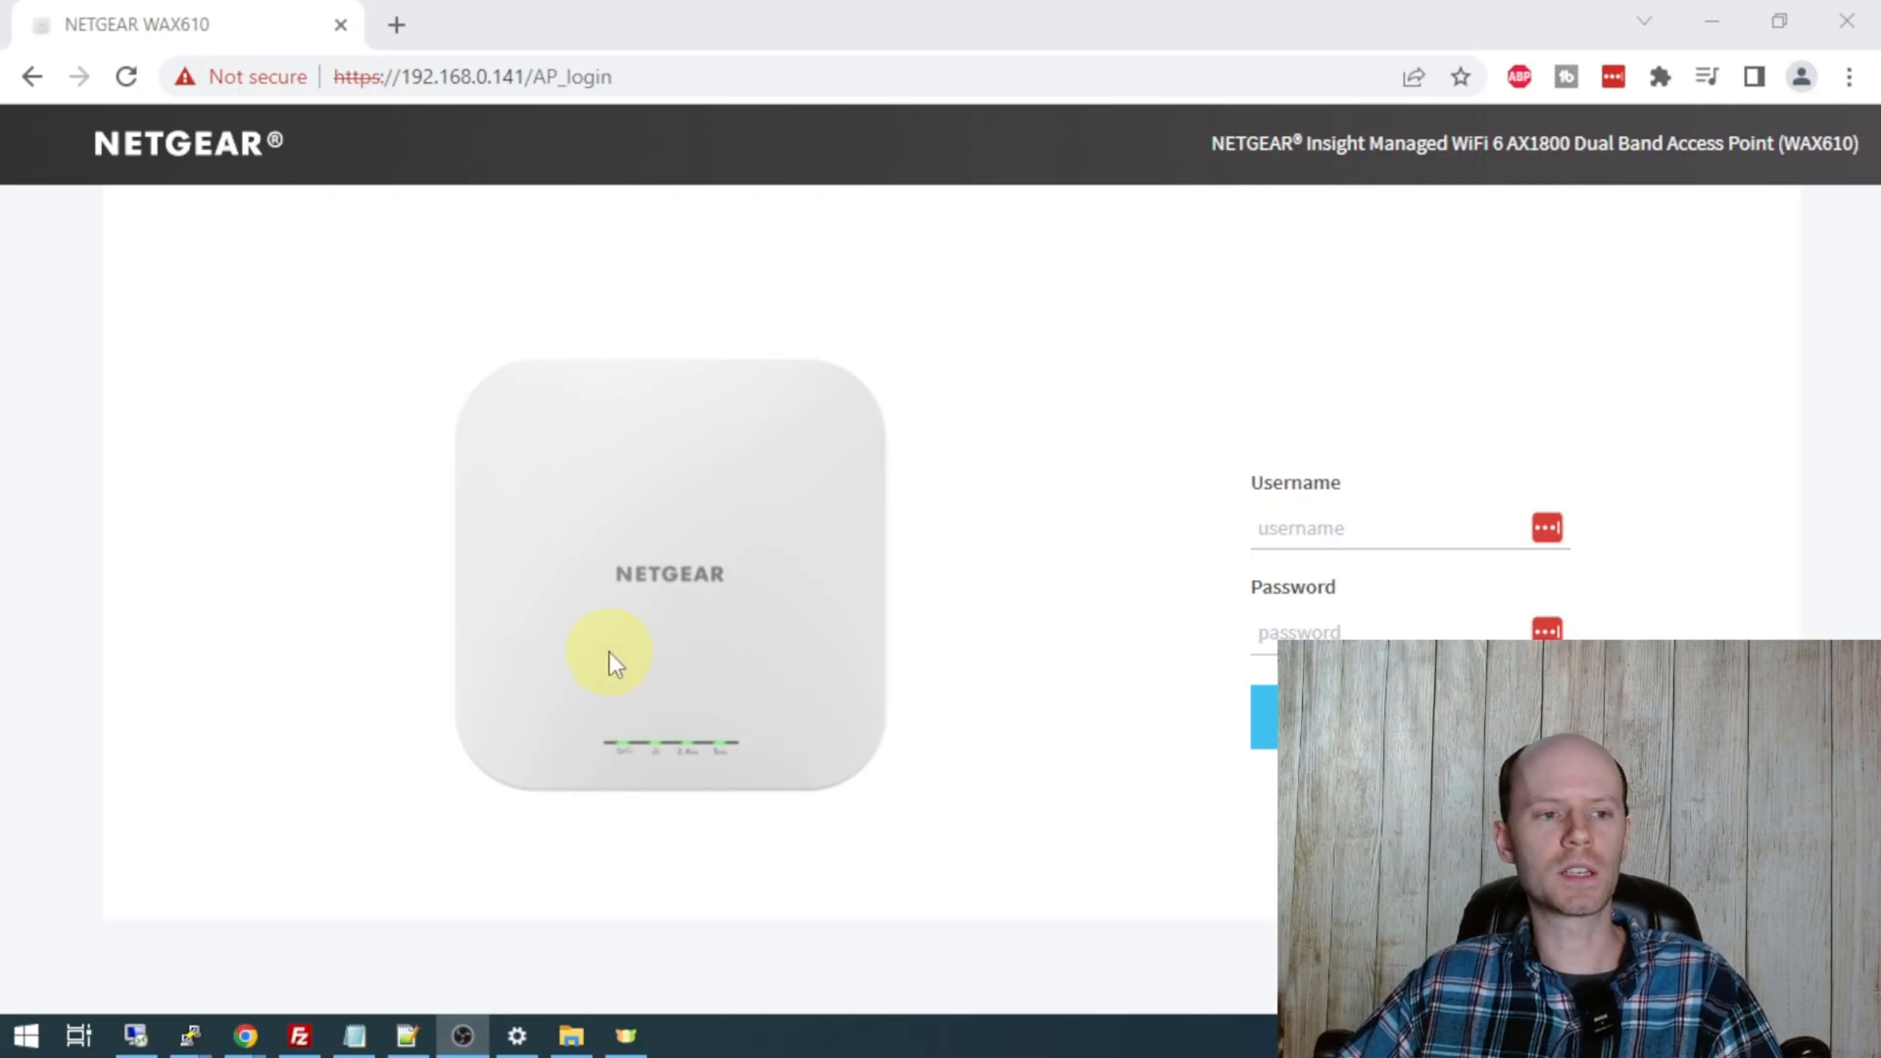
{"action": "mouse_move", "coordinate": [600, 180]}
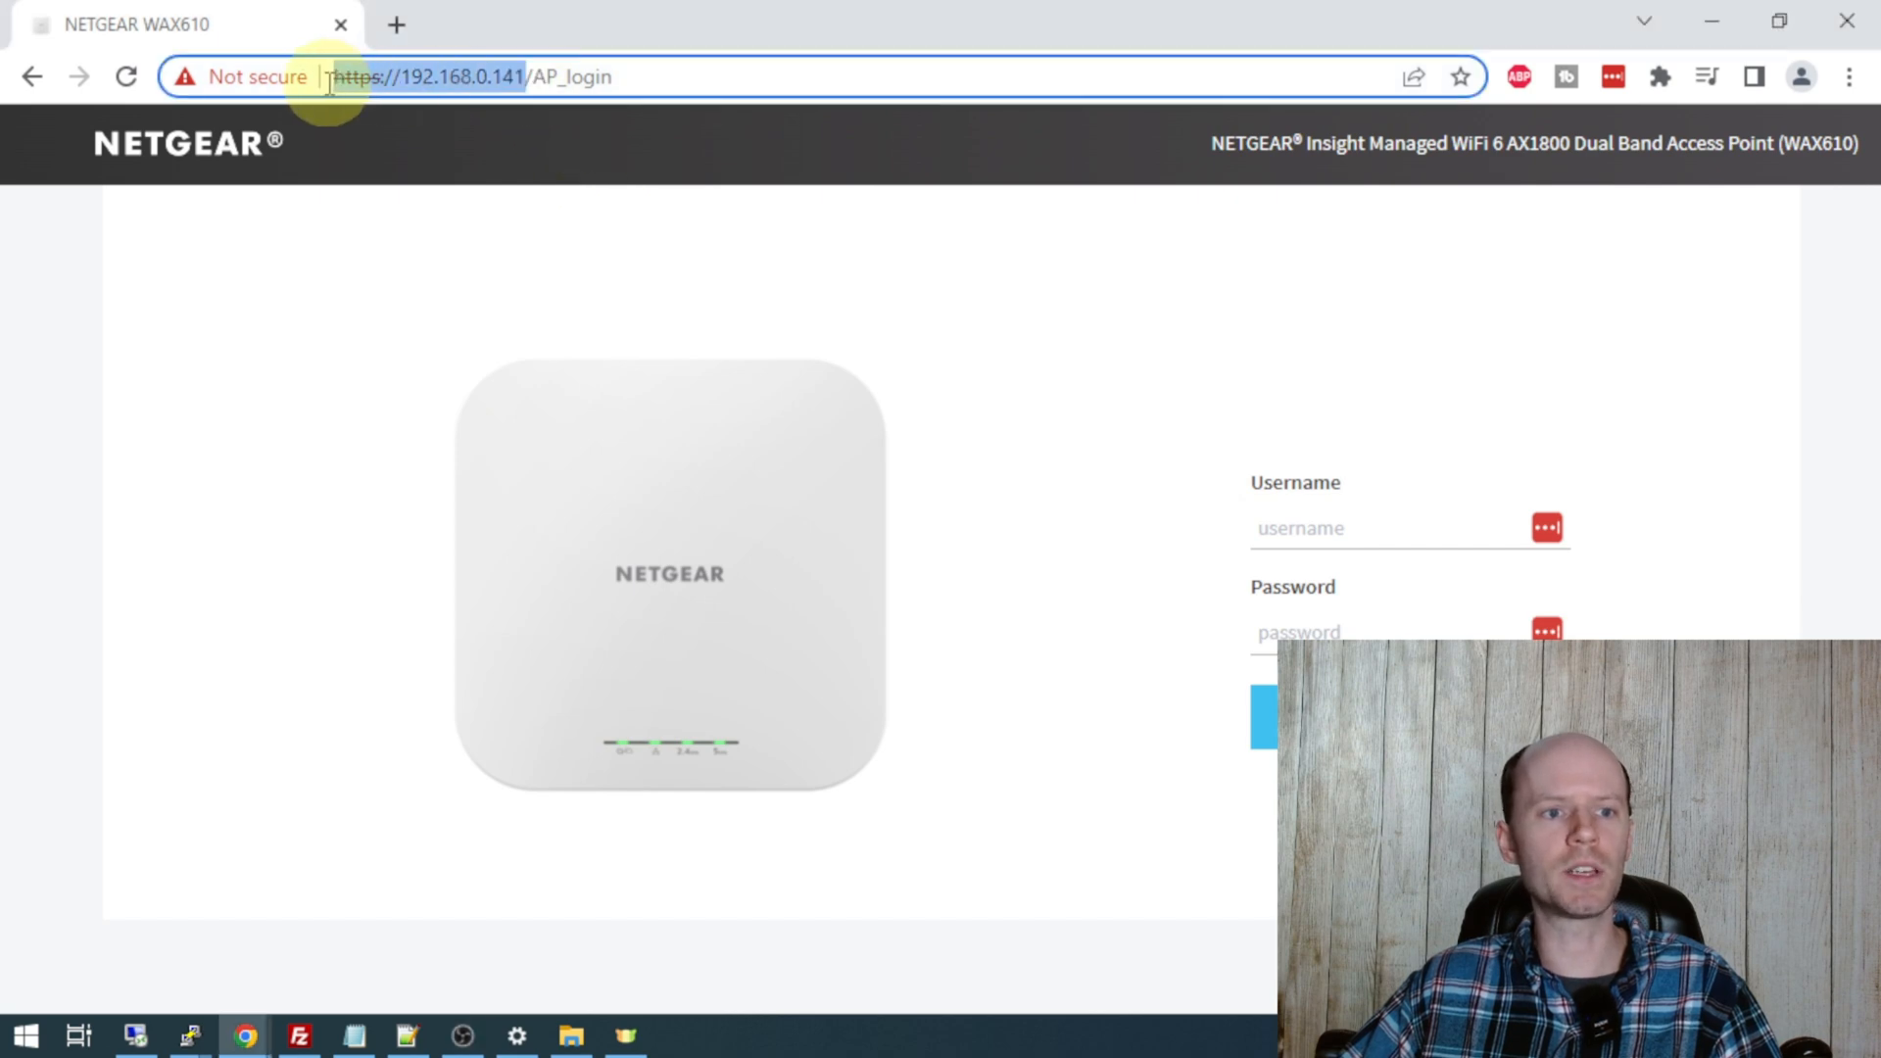
Sign in as admin with the password to reach the access point dashboard.
{"action": "type", "text": "admin"}
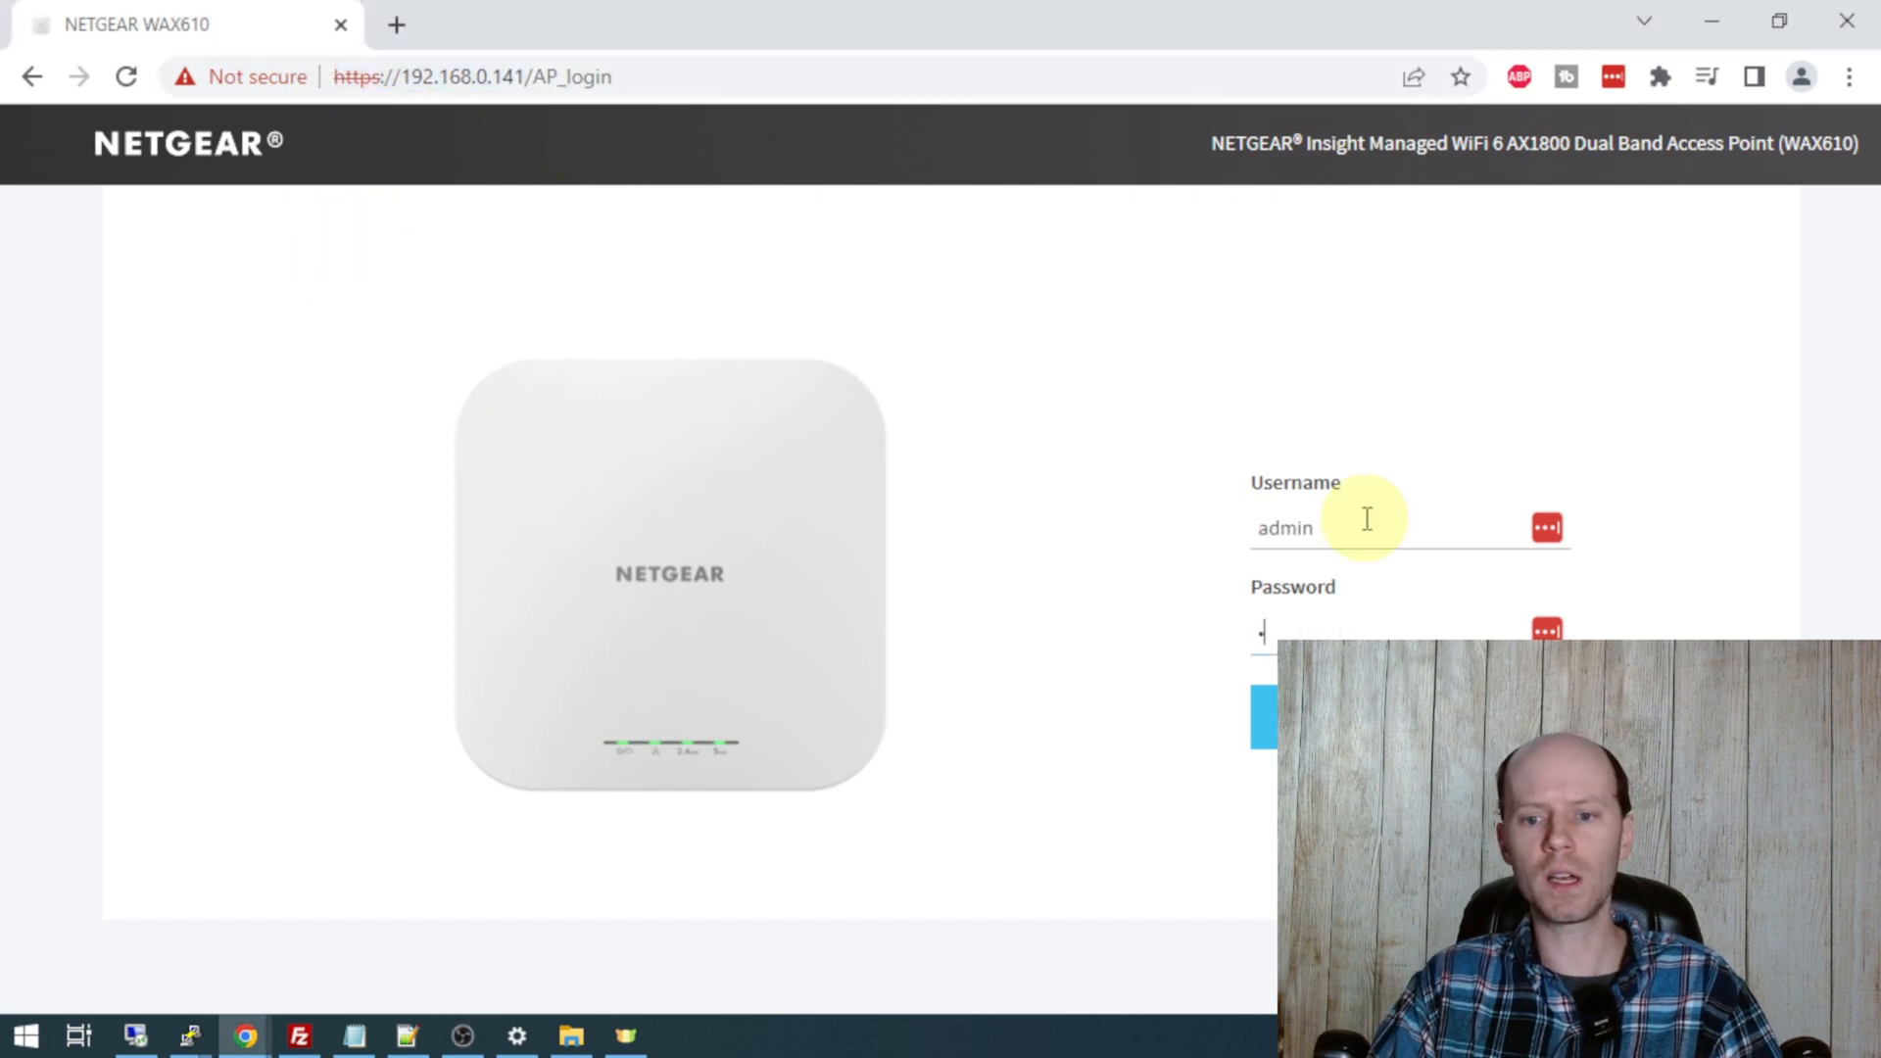
{"action": "type", "text": "password"}
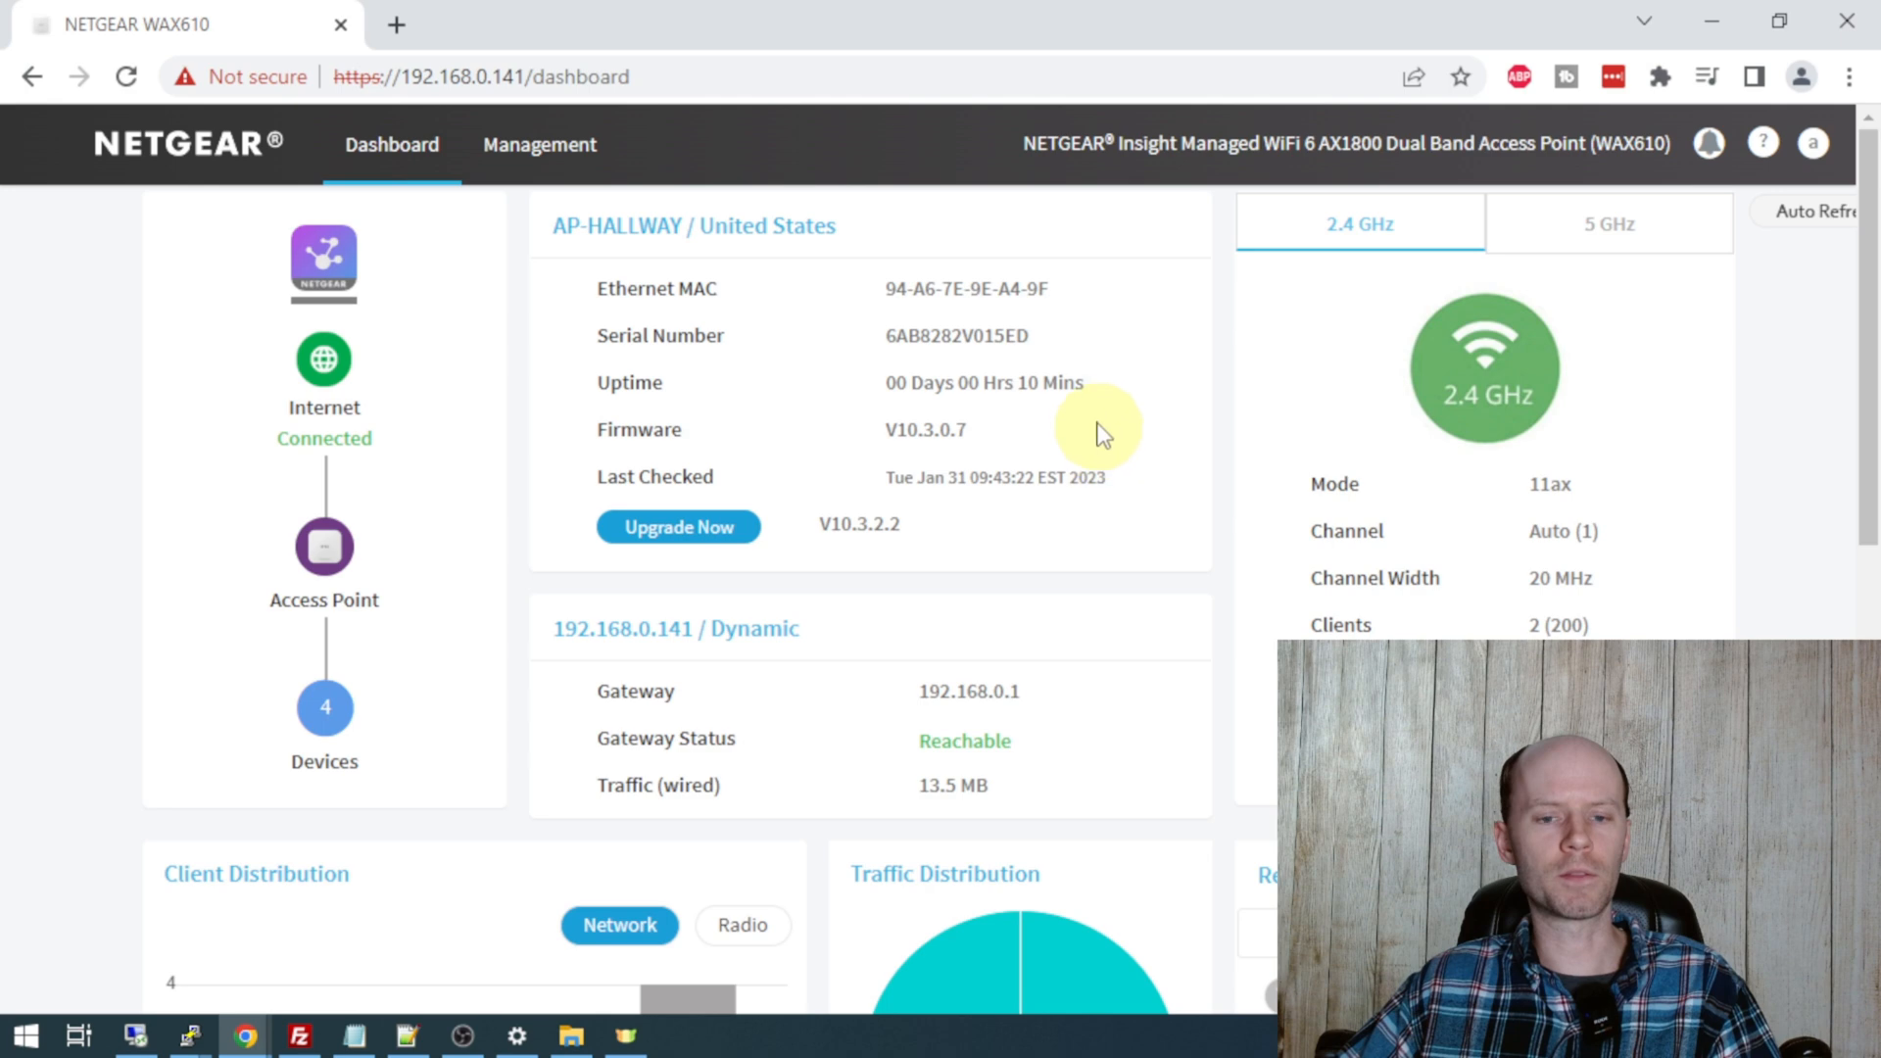
{"action": "mouse_move", "coordinate": [553, 225]}
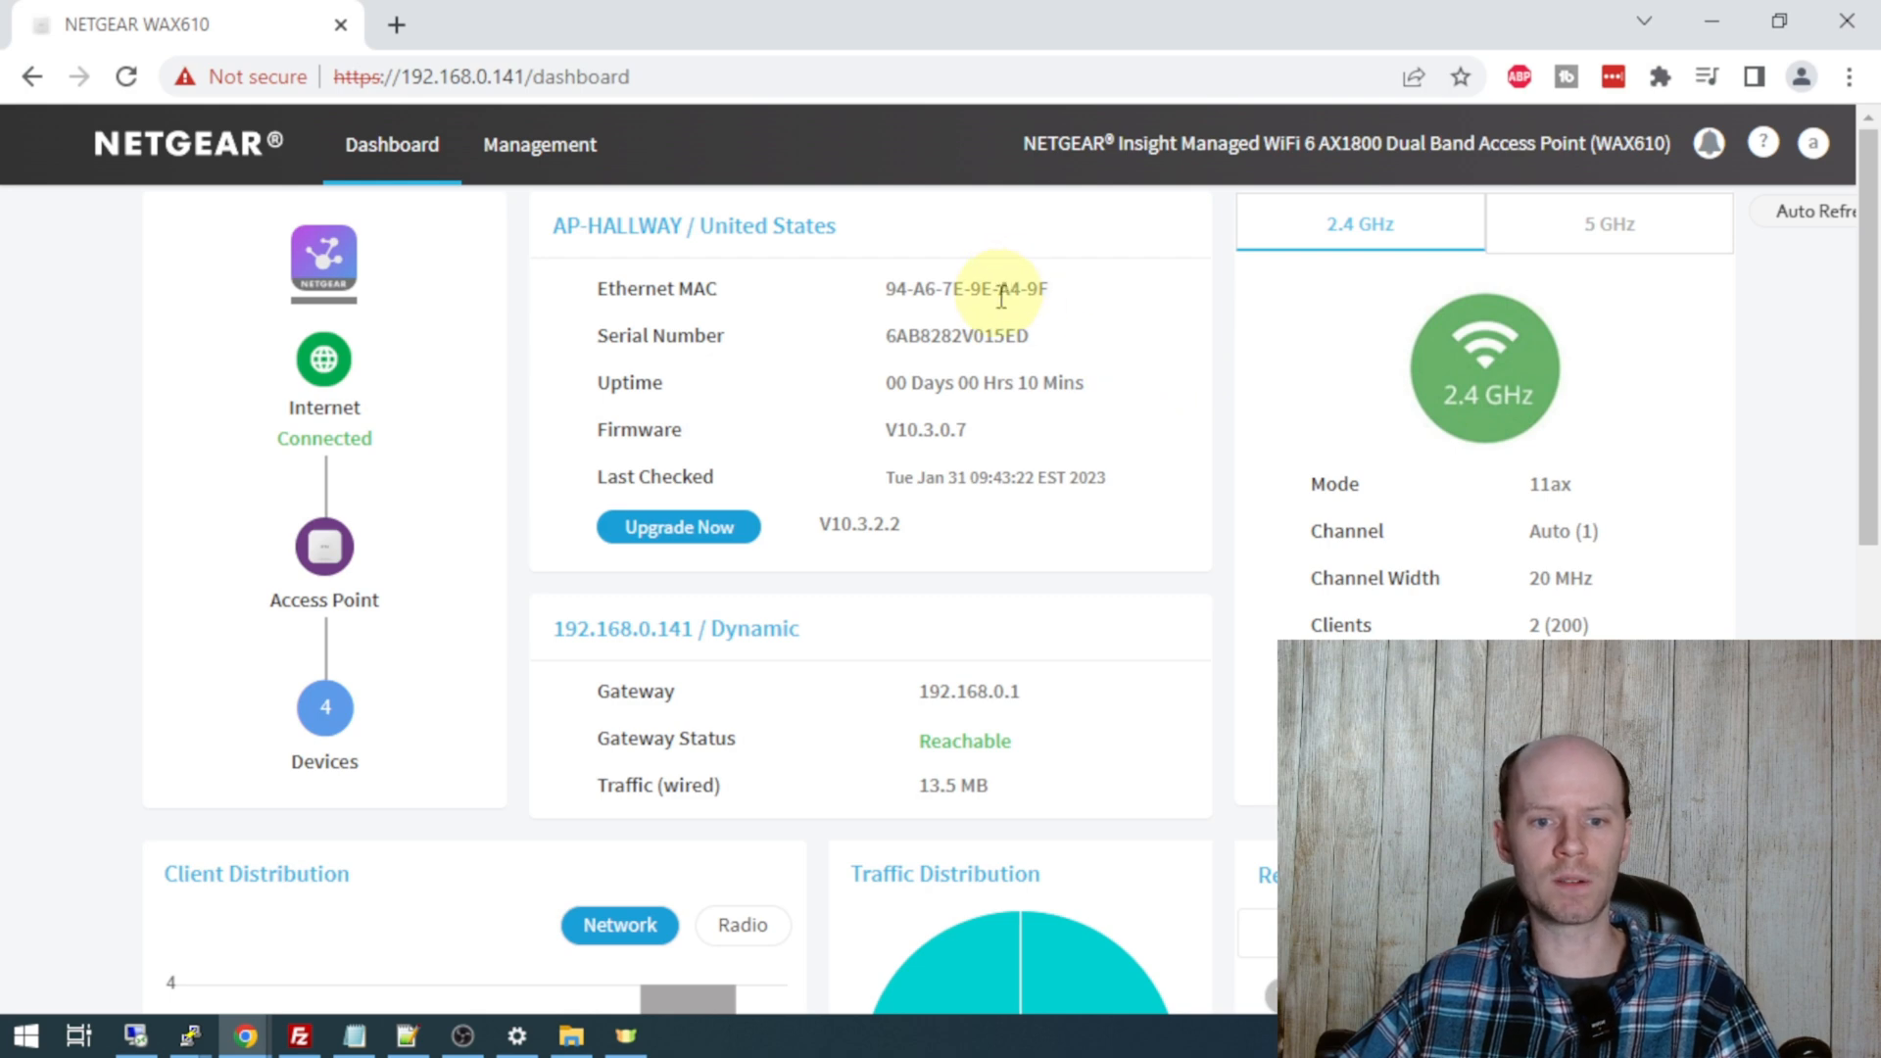
{"action": "mouse_move", "coordinate": [1025, 510]}
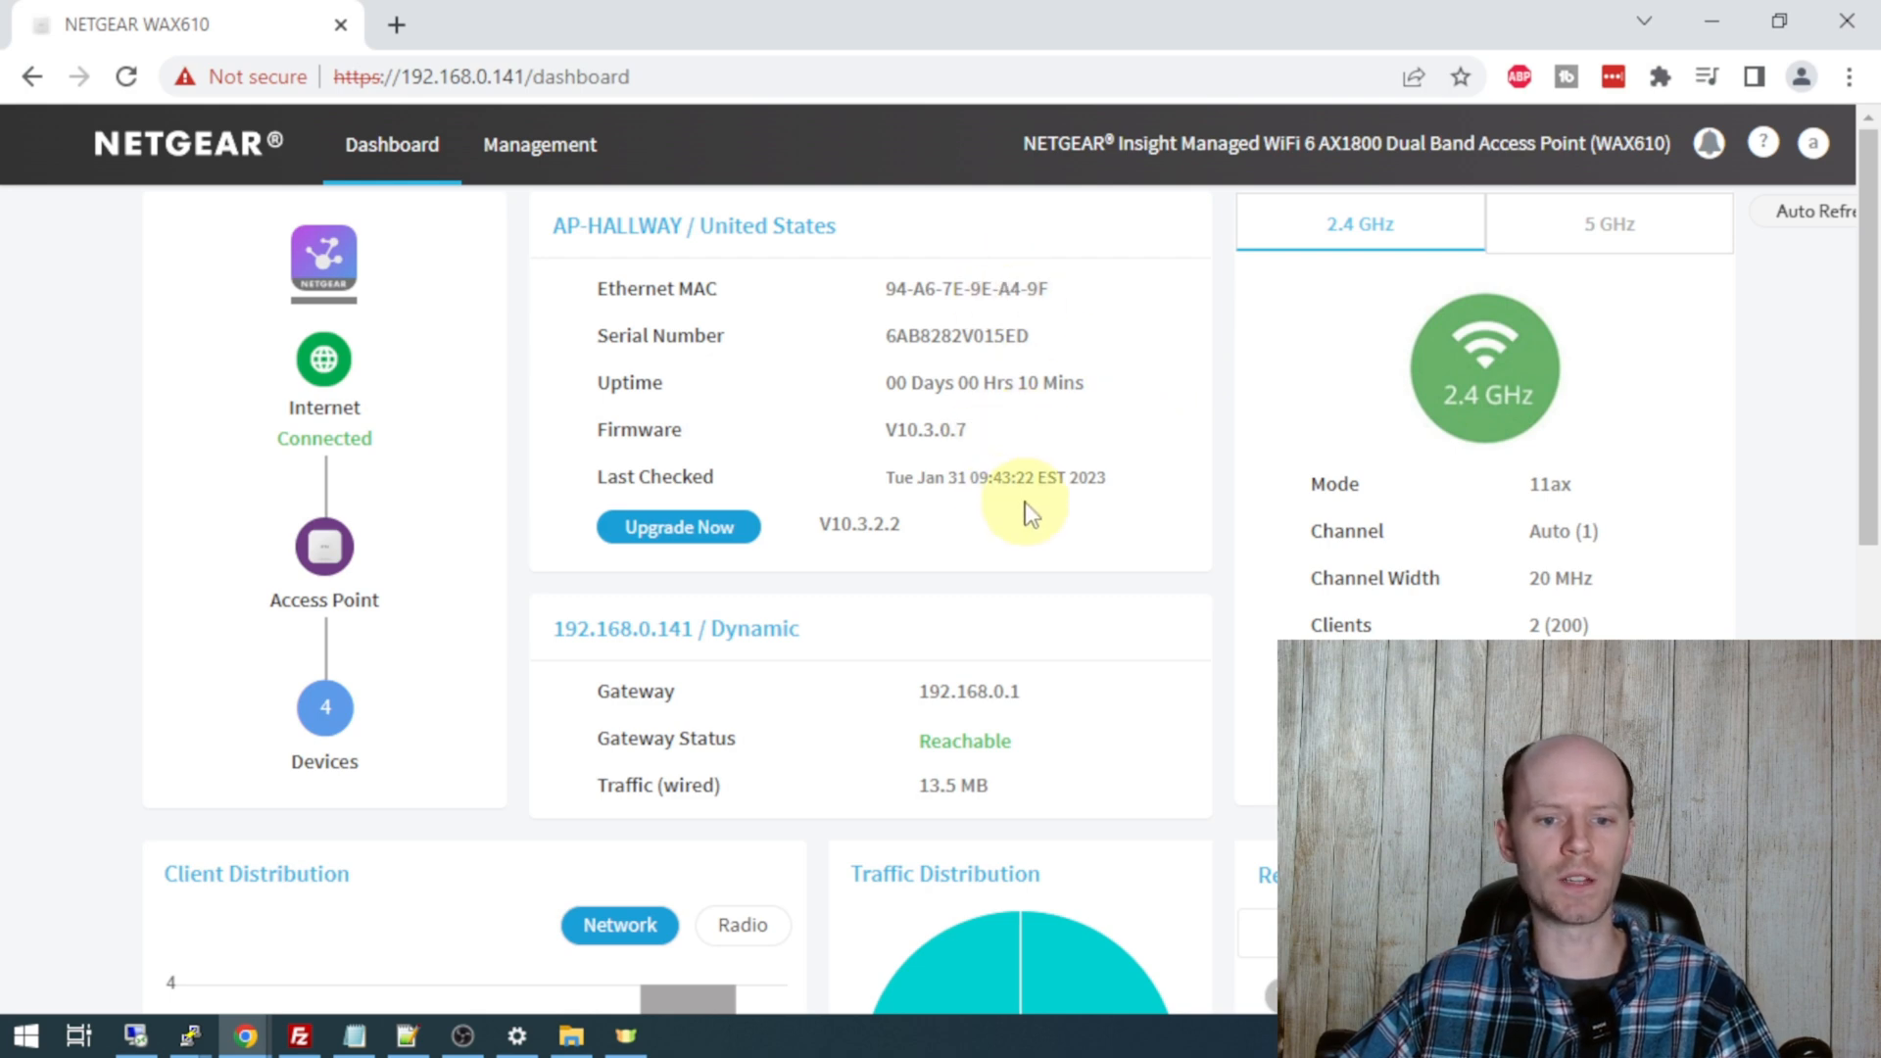
{"action": "scroll", "scroll_direction": "down", "scroll_amount": 3}
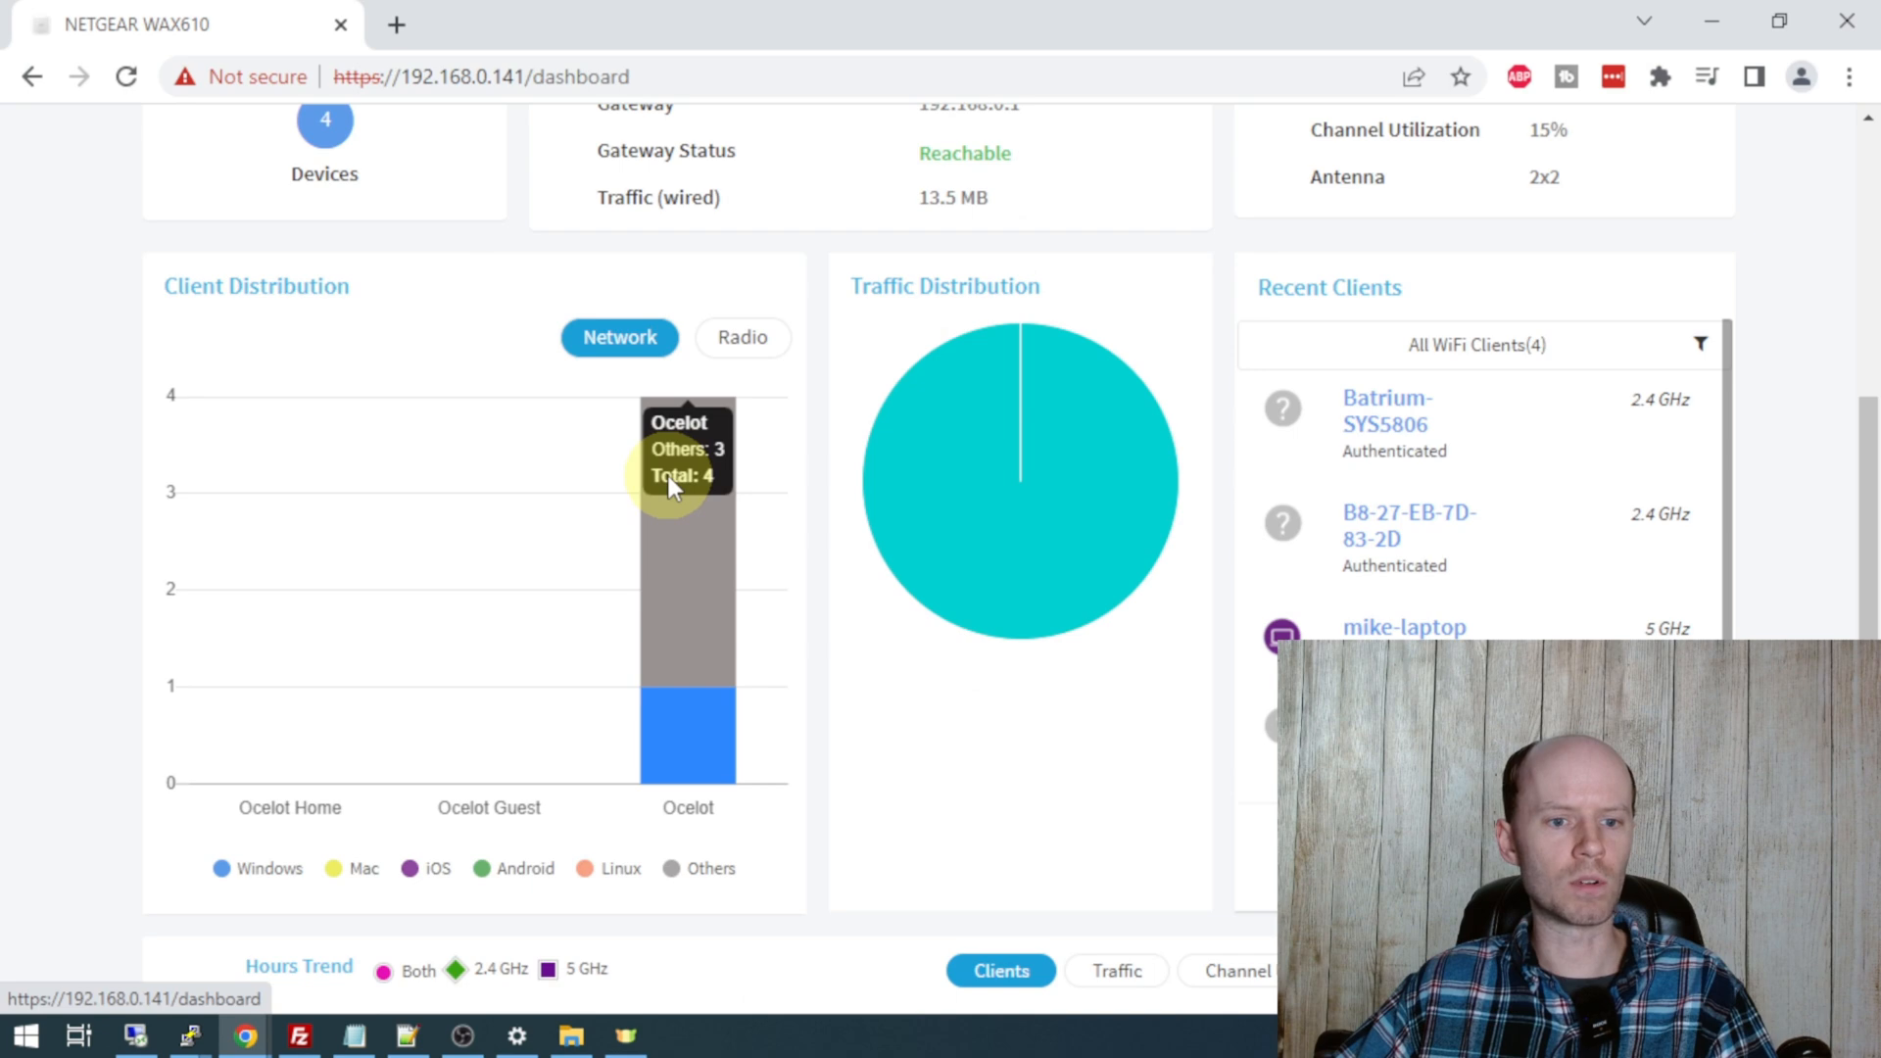
{"action": "mouse_move", "coordinate": [702, 702]}
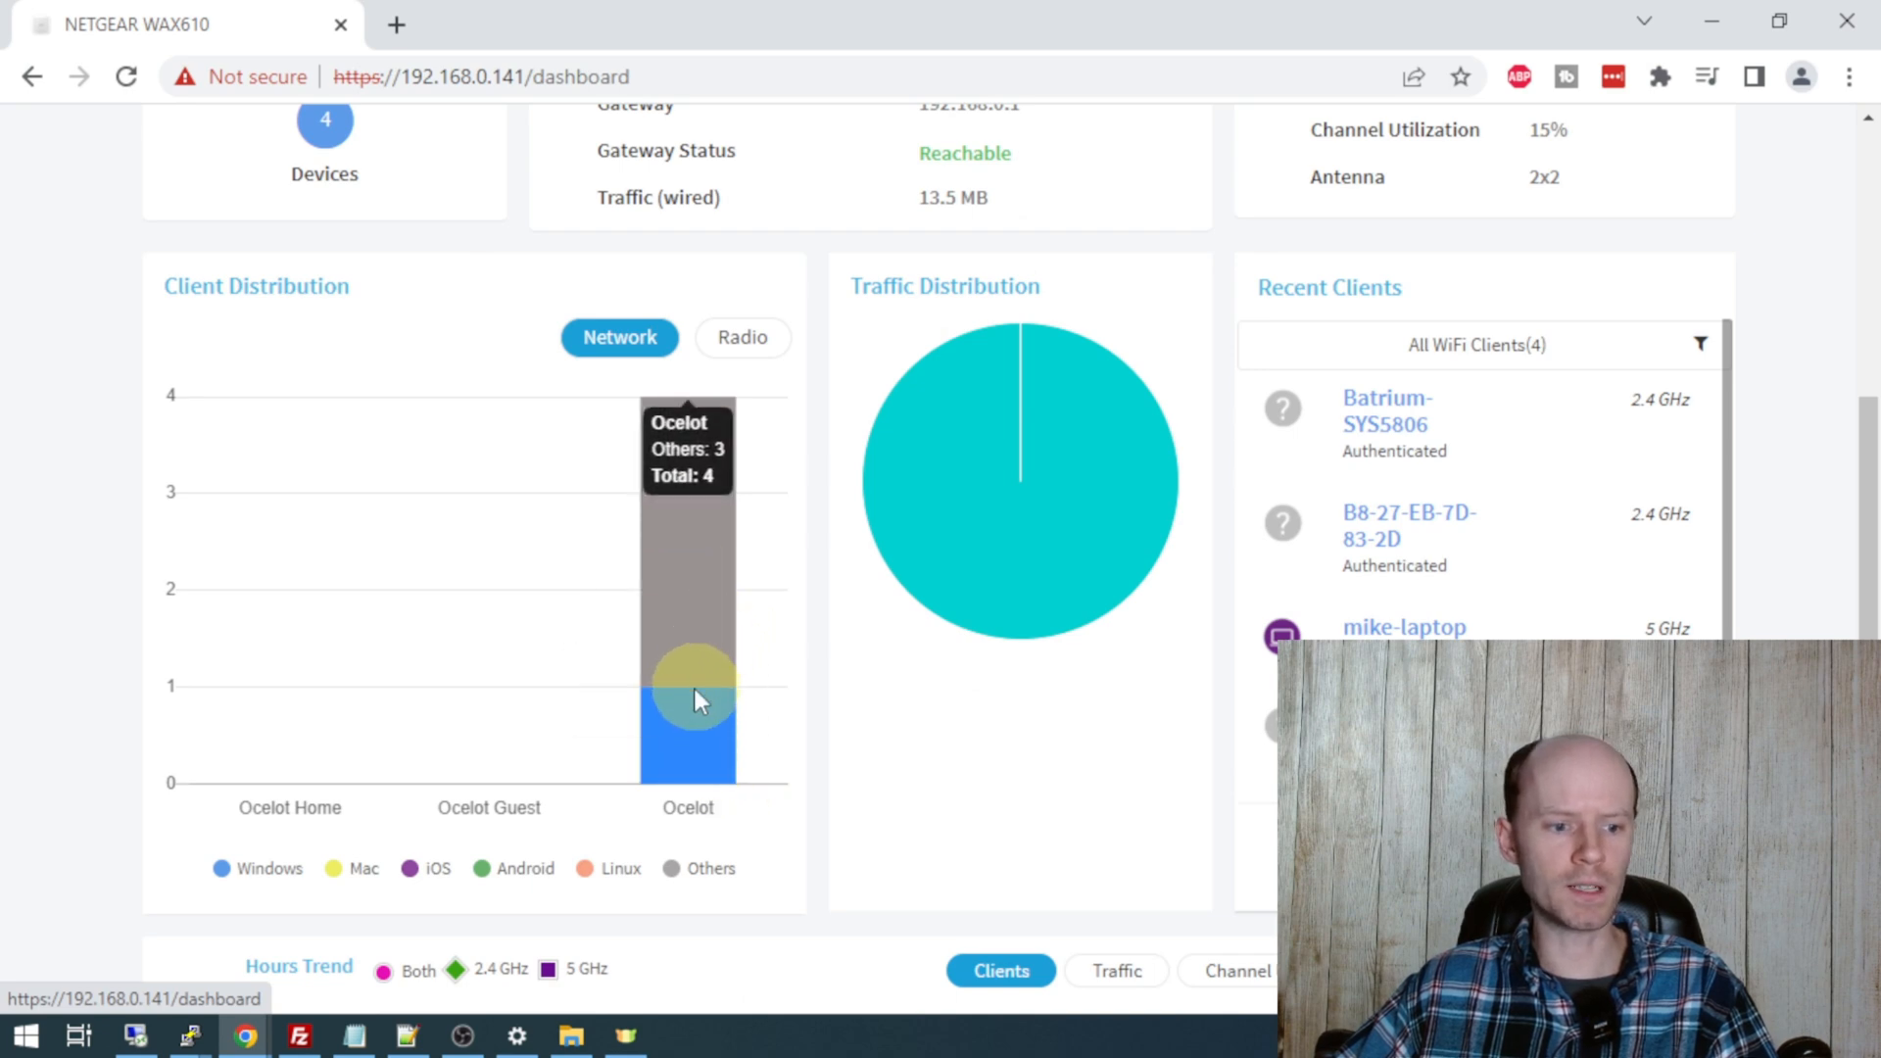
{"action": "mouse_move", "coordinate": [708, 762]}
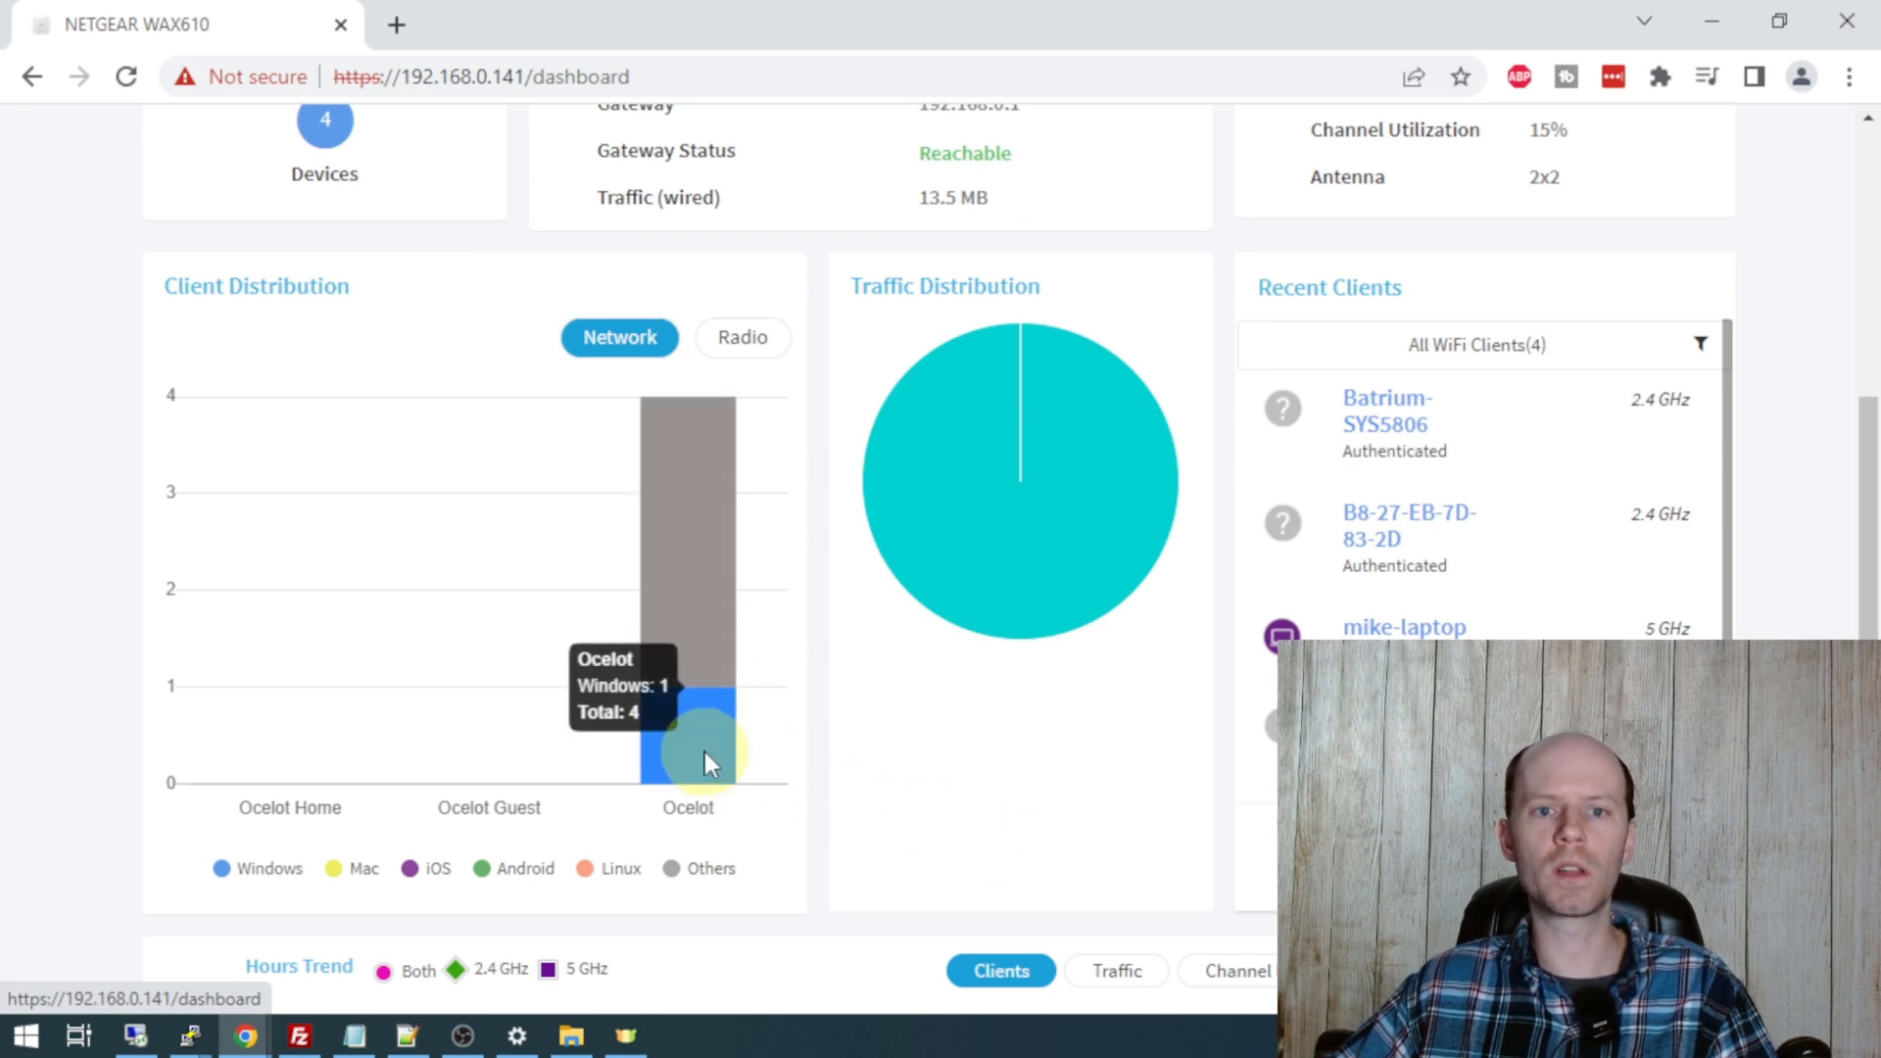
{"action": "mouse_move", "coordinate": [702, 582]}
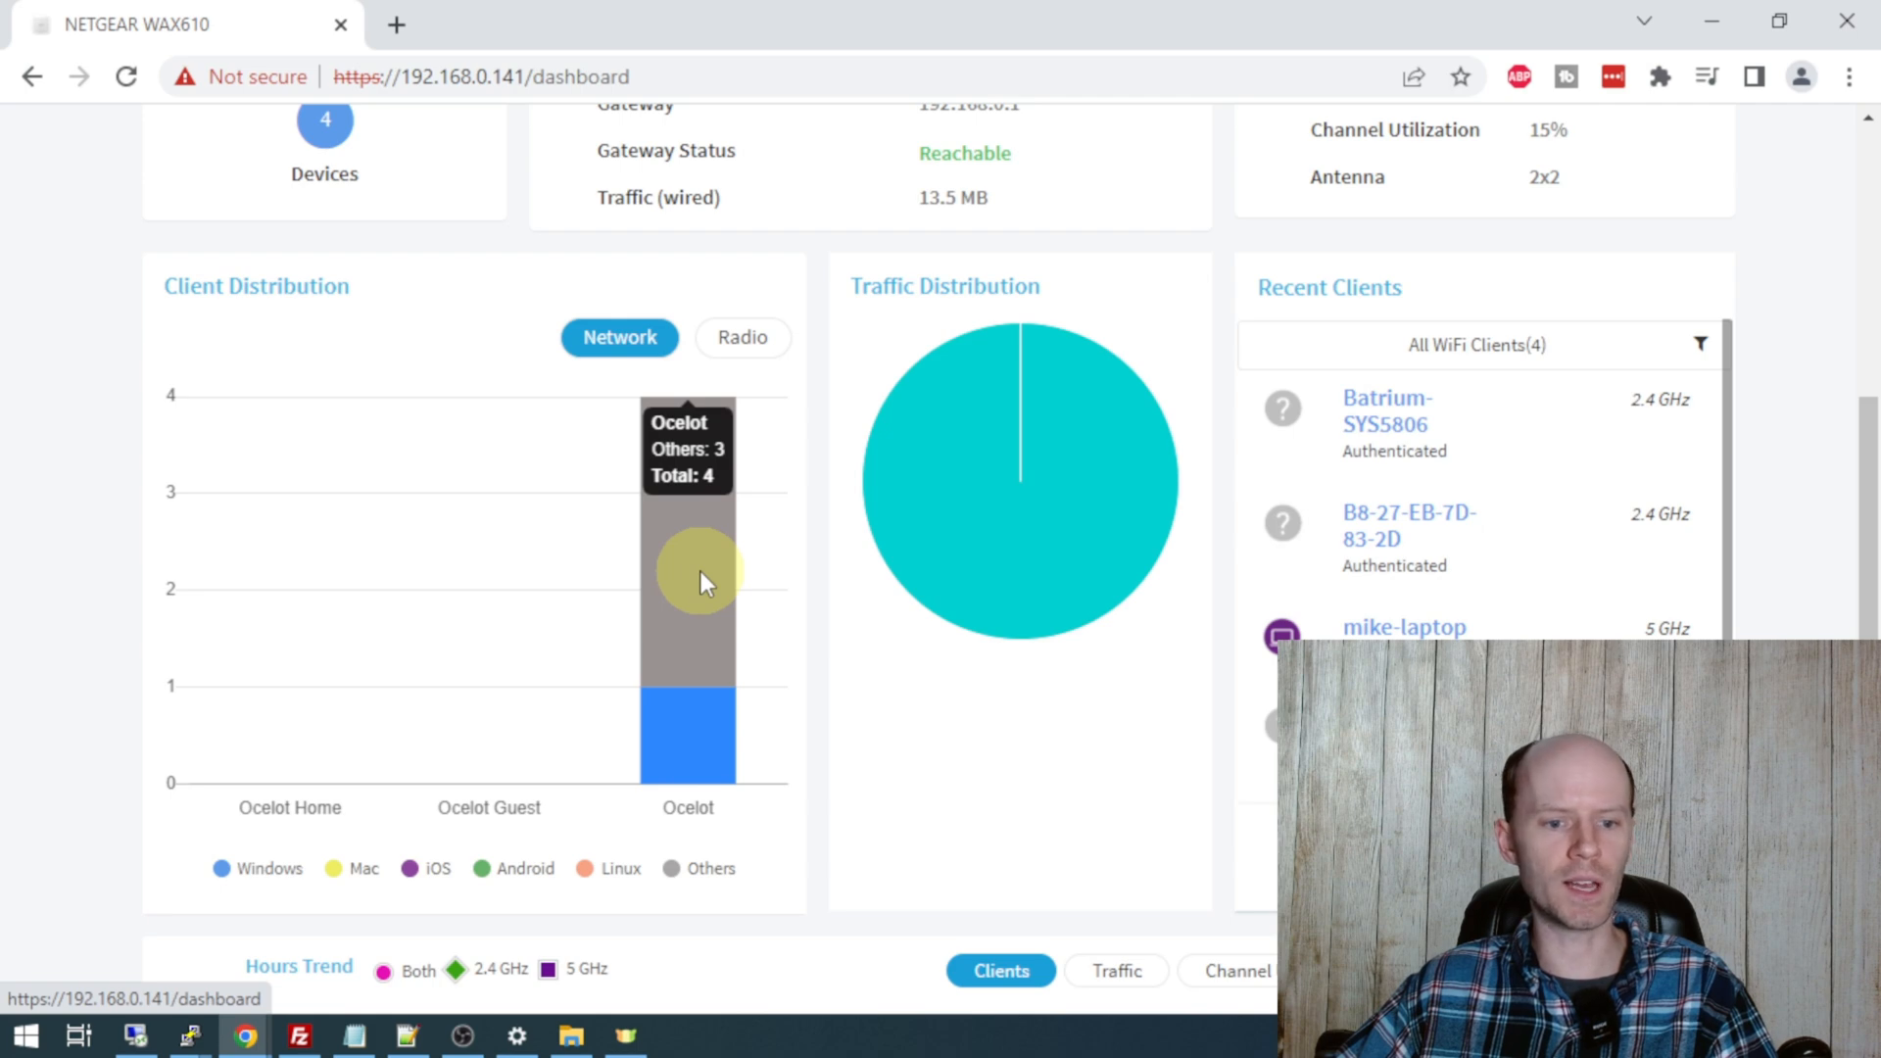
Show the Management Mode setting in the basic system settings, set to Web-browser (Local).
{"action": "left_click", "coordinate": [539, 143]}
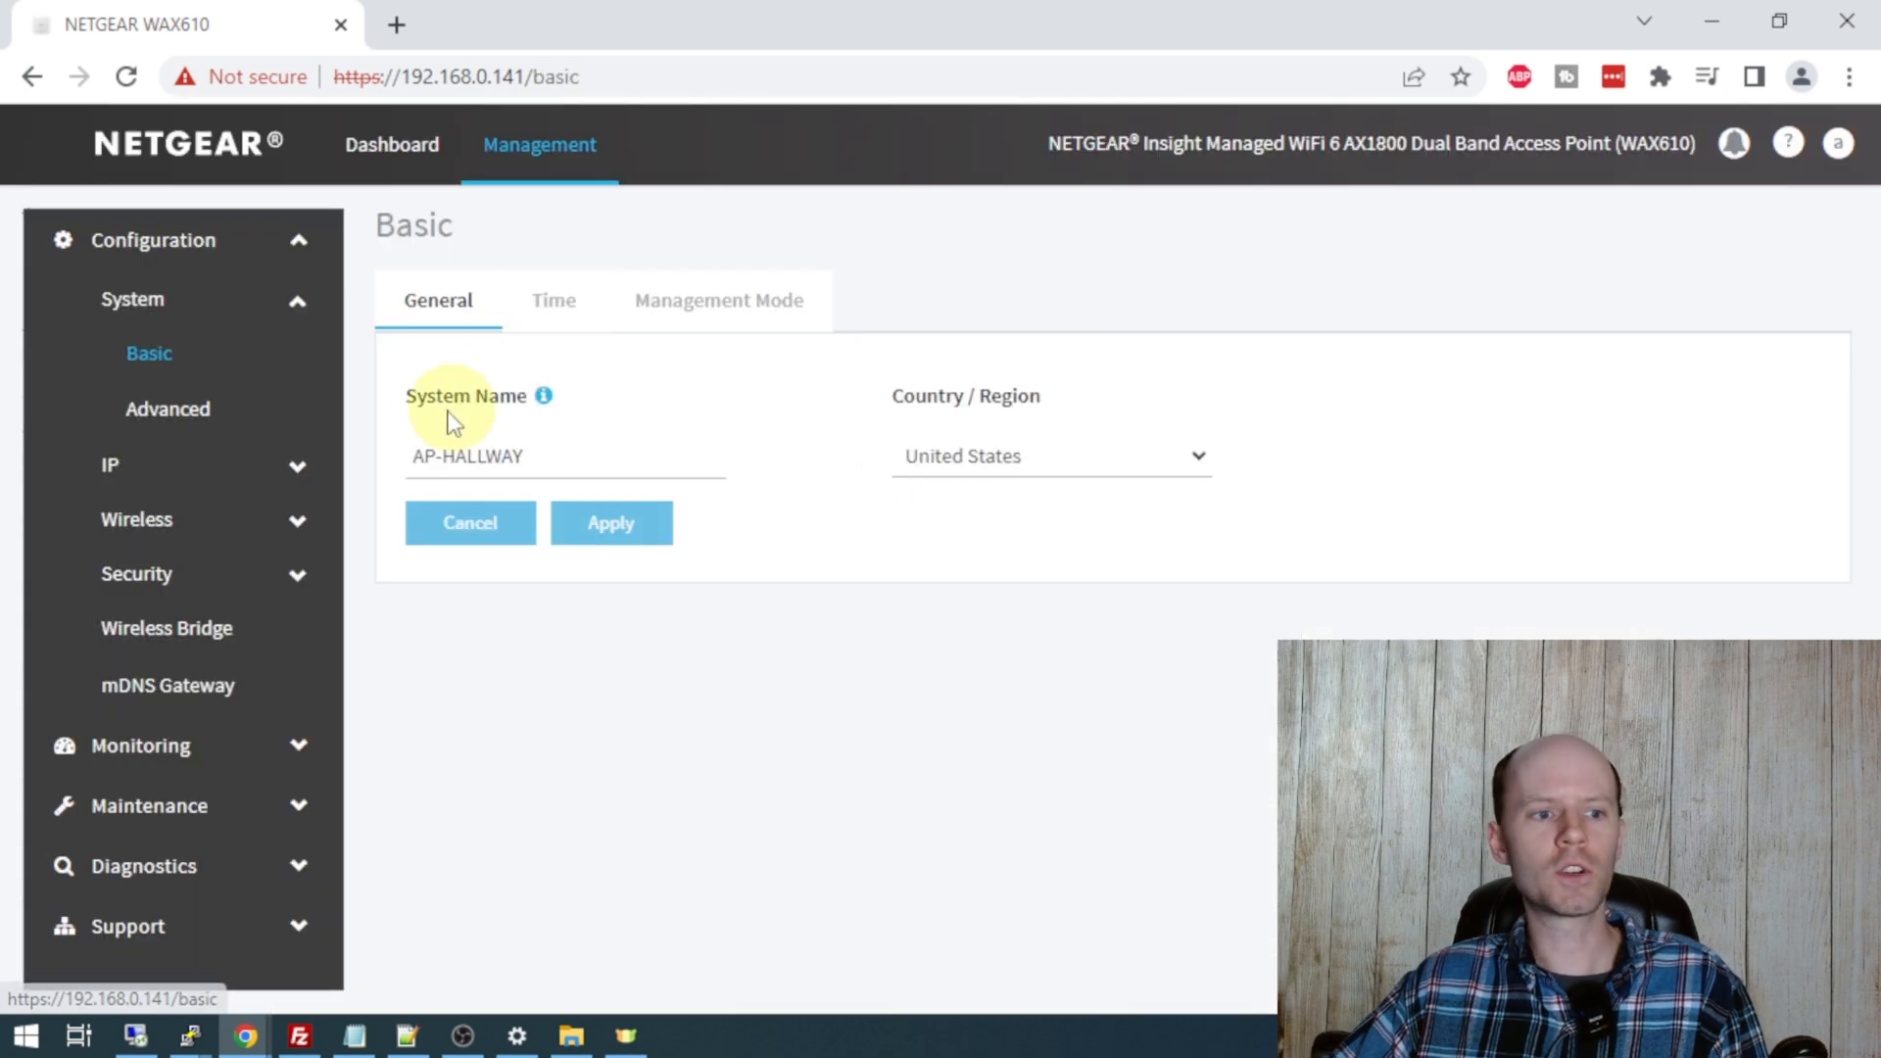
{"action": "mouse_move", "coordinate": [203, 324]}
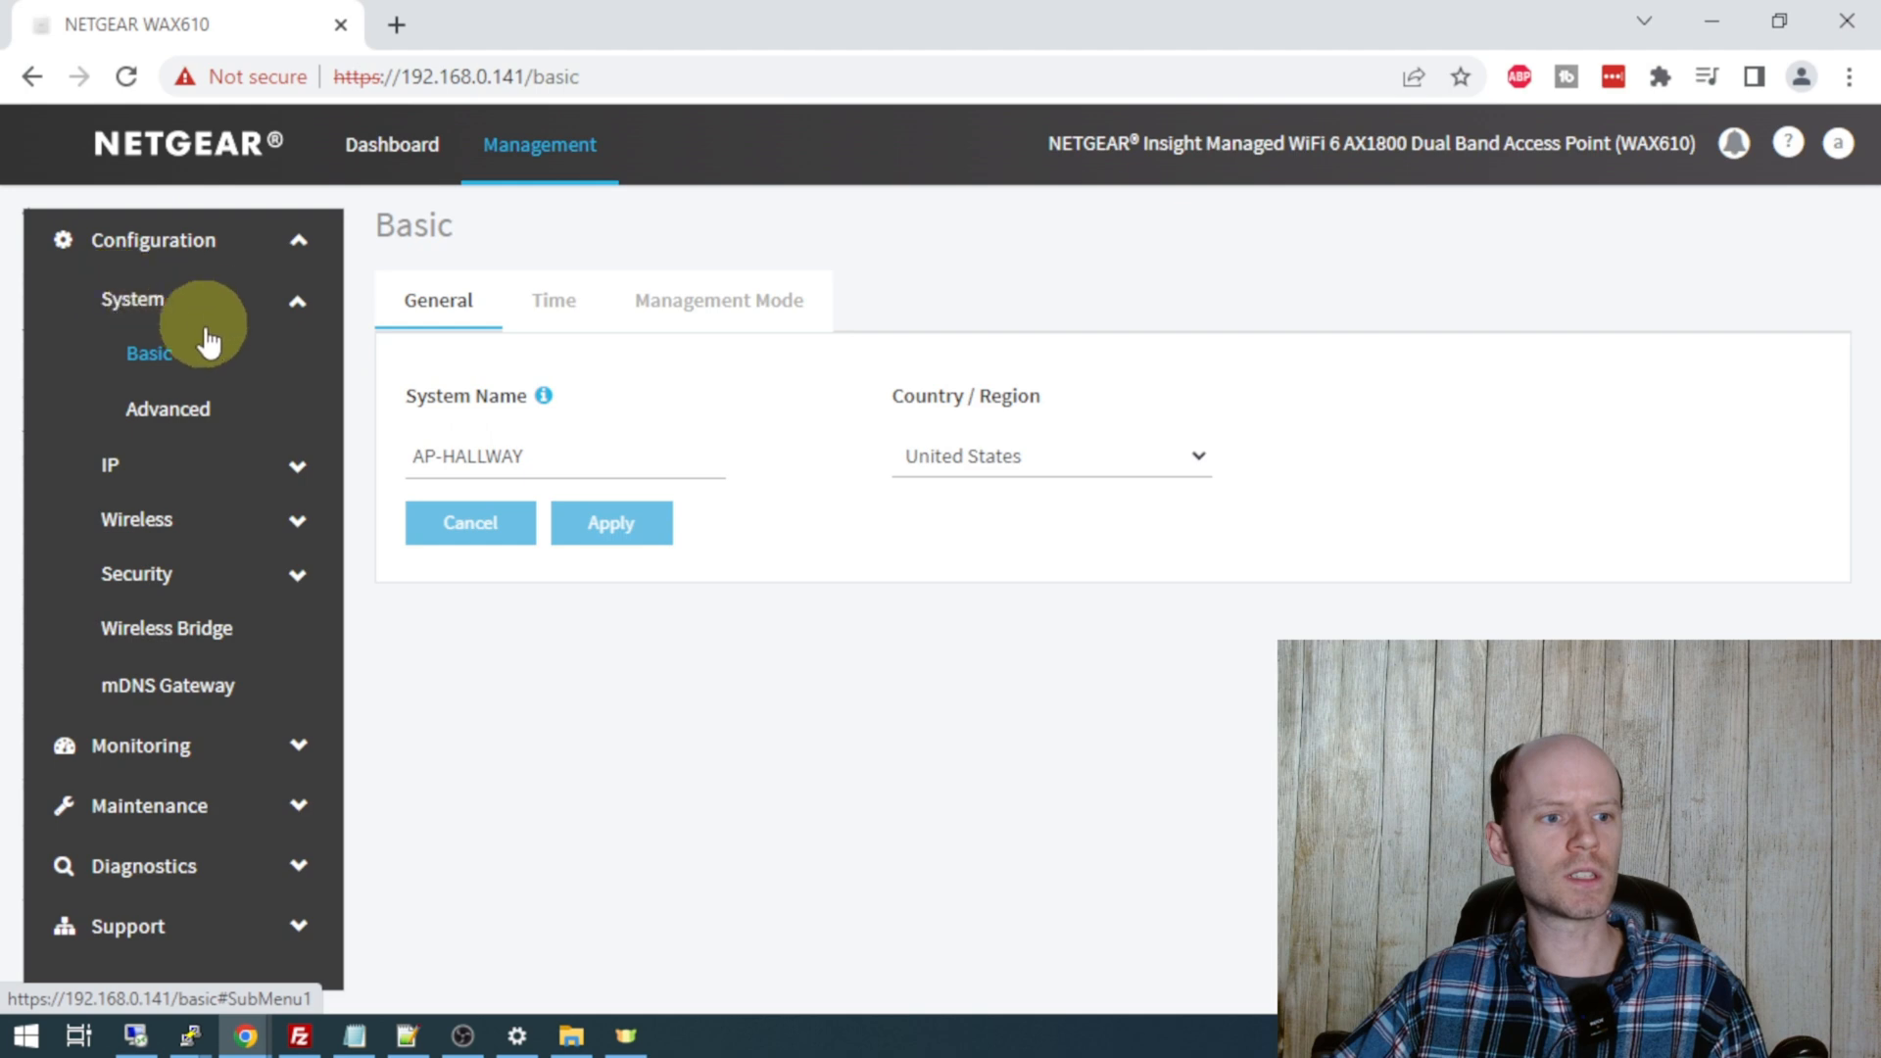
{"action": "mouse_move", "coordinate": [717, 300]}
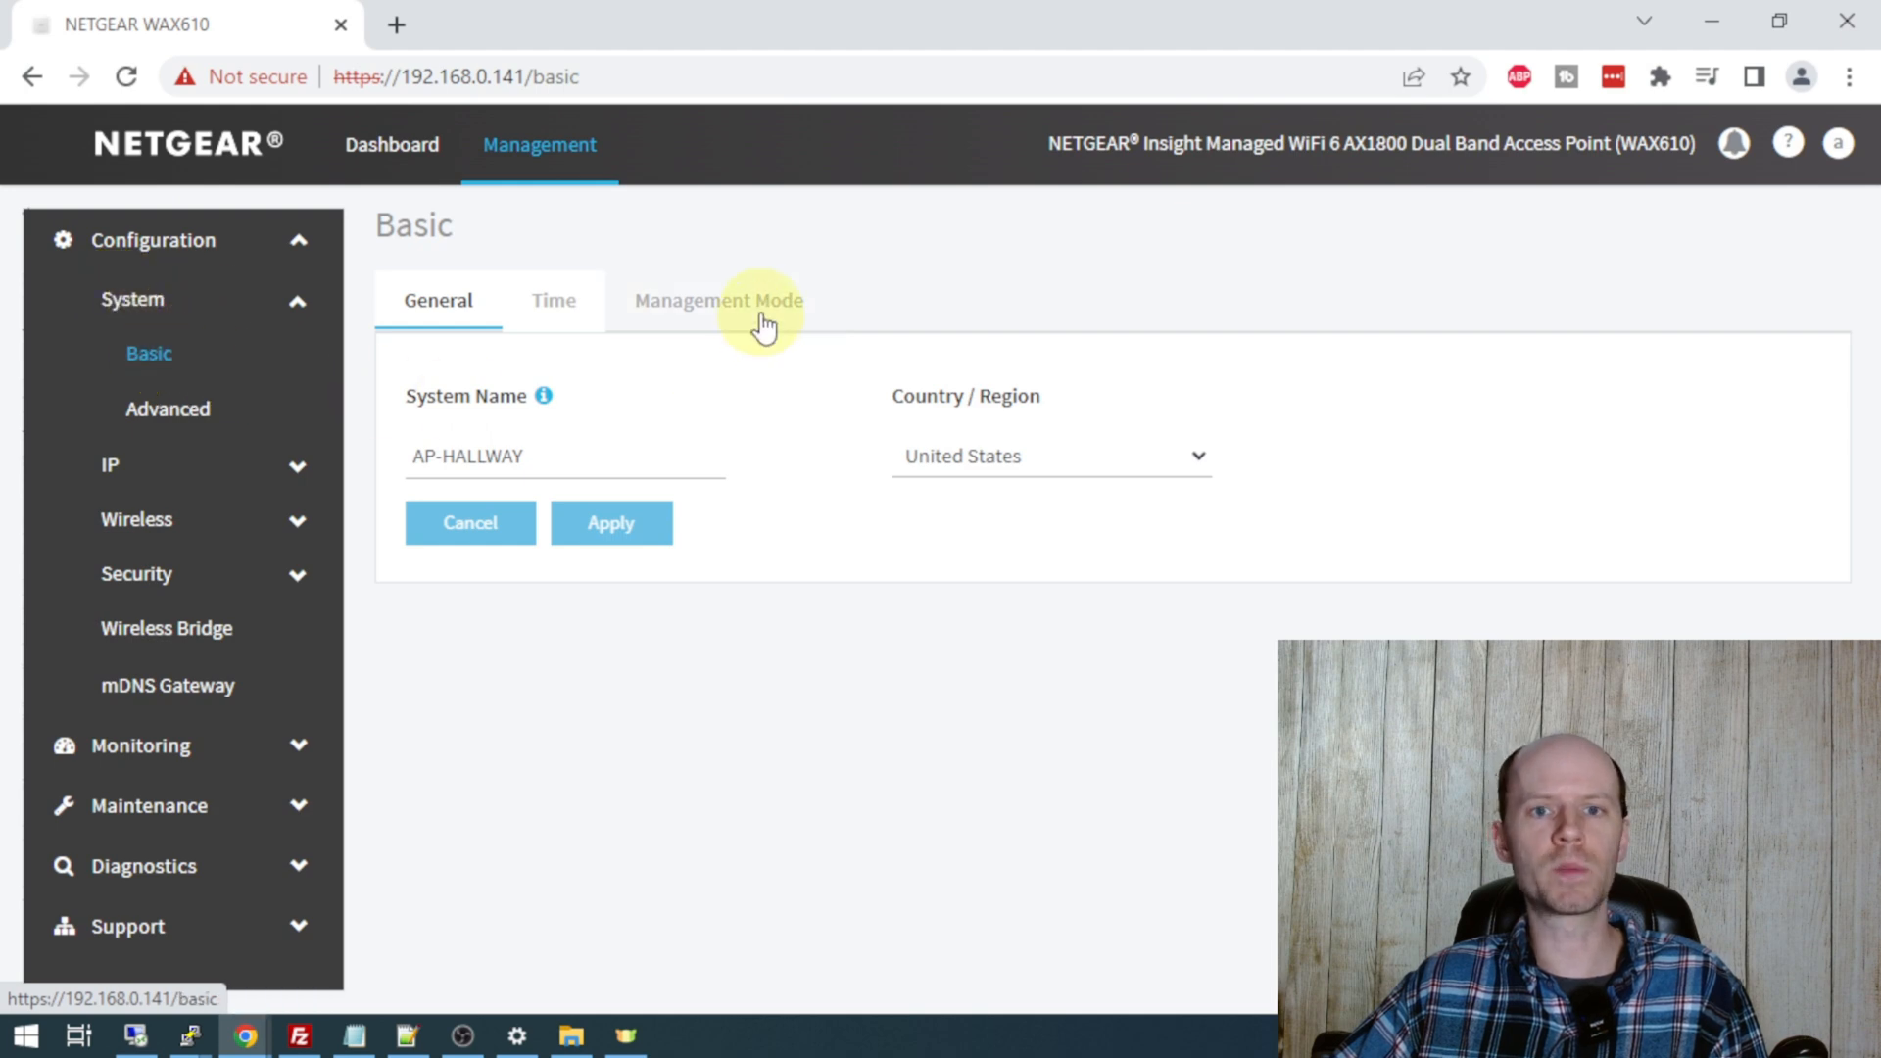
{"action": "left_click", "coordinate": [717, 300]}
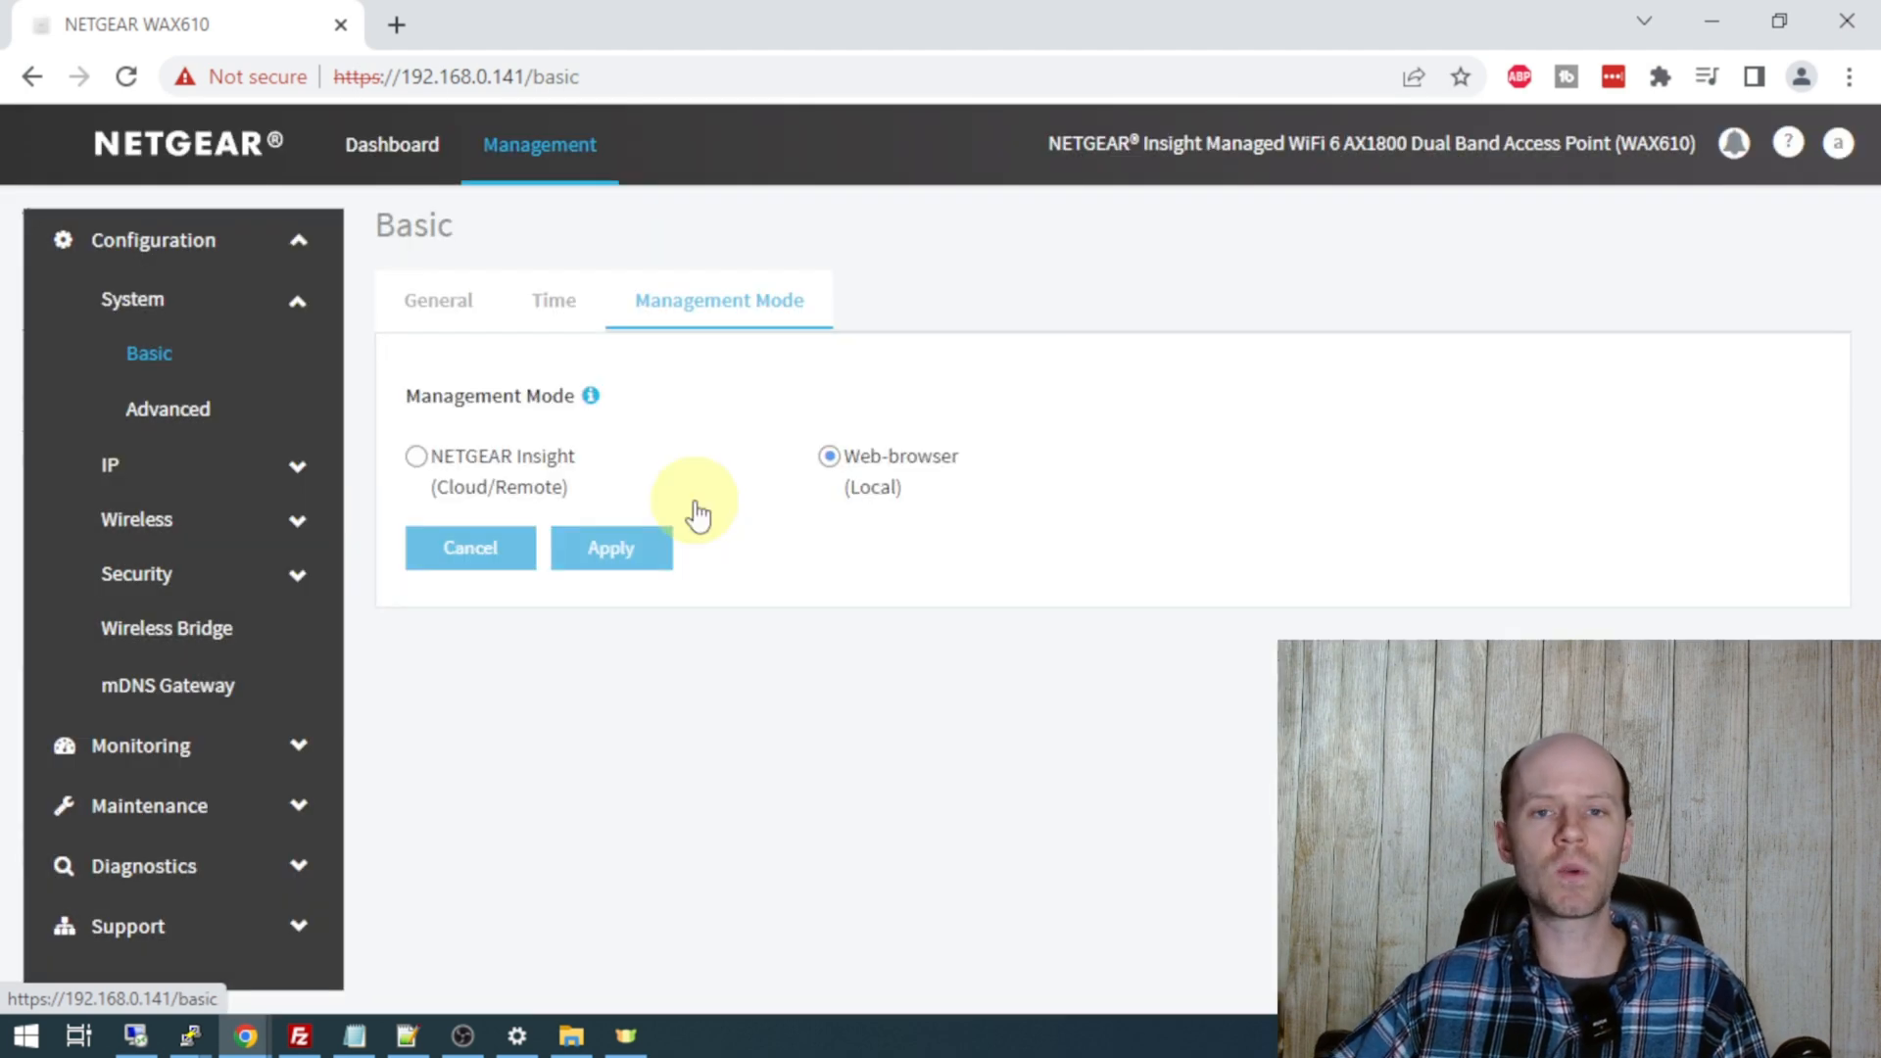
{"action": "mouse_move", "coordinate": [725, 509]}
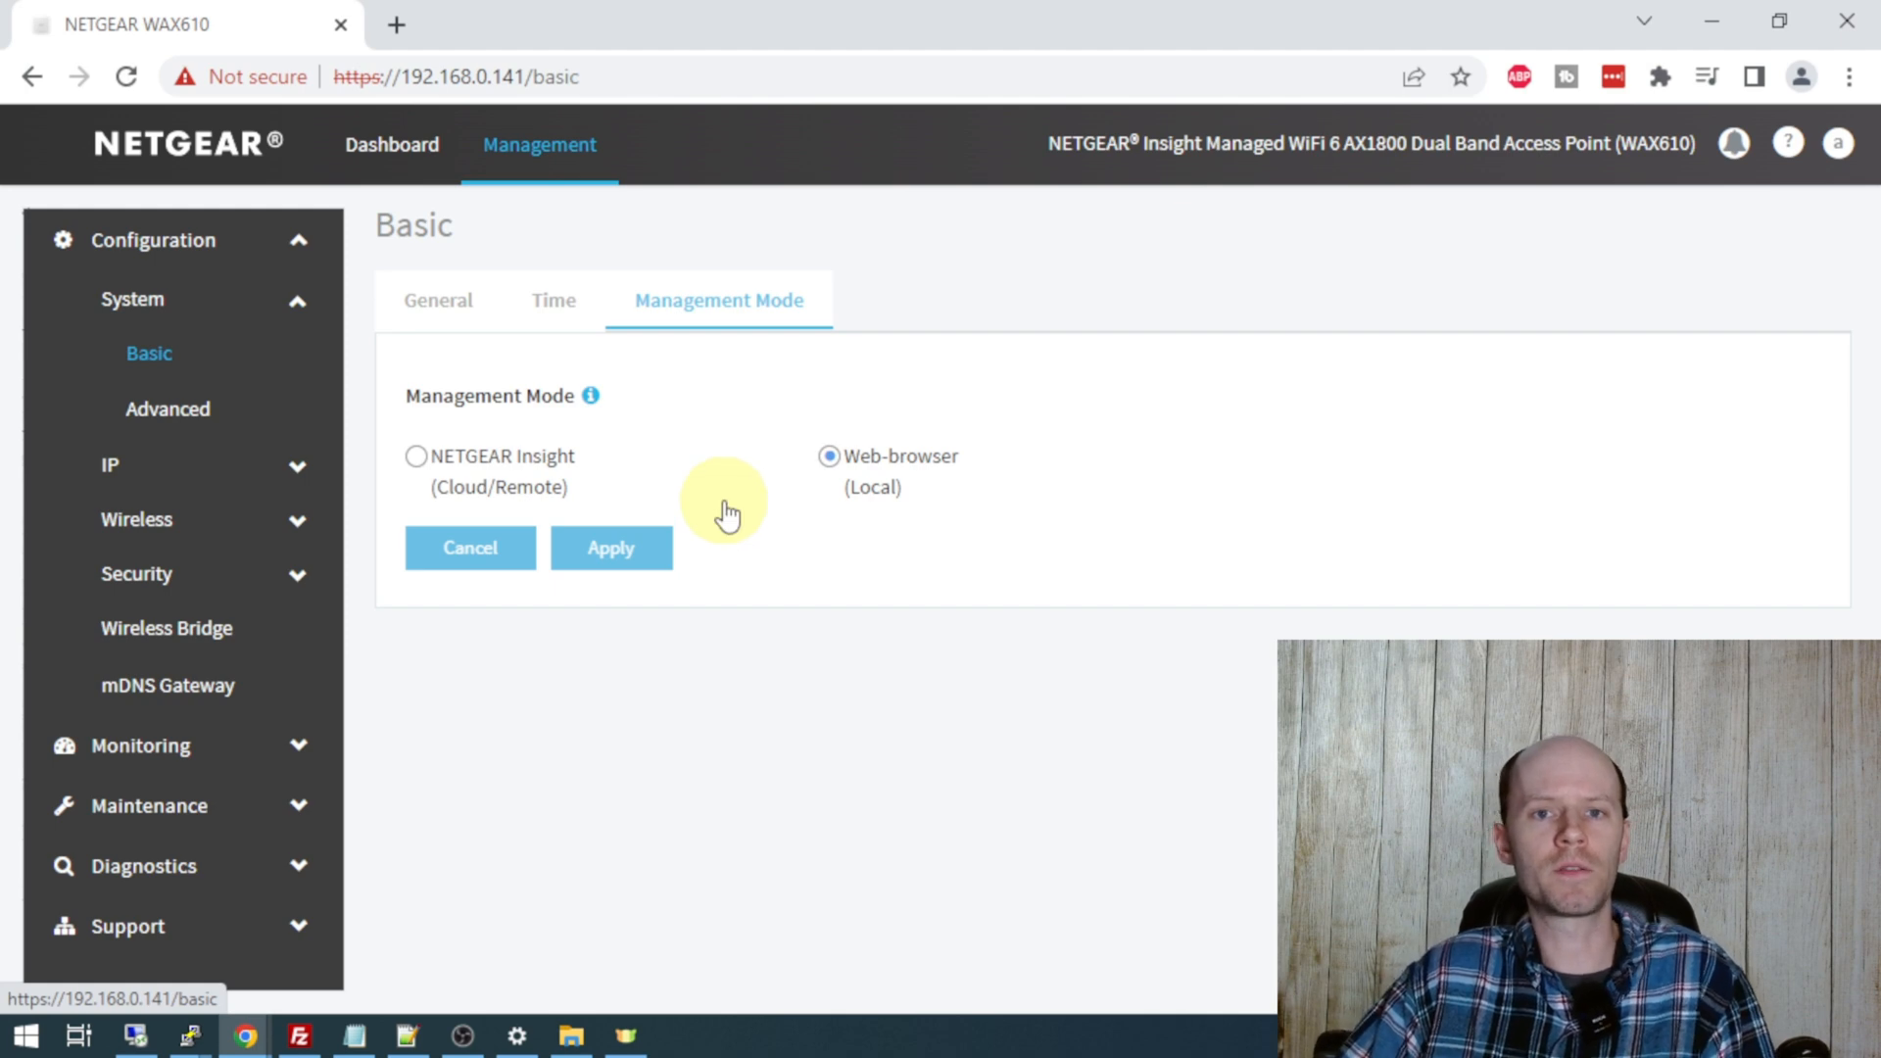
{"action": "mouse_move", "coordinate": [624, 498]}
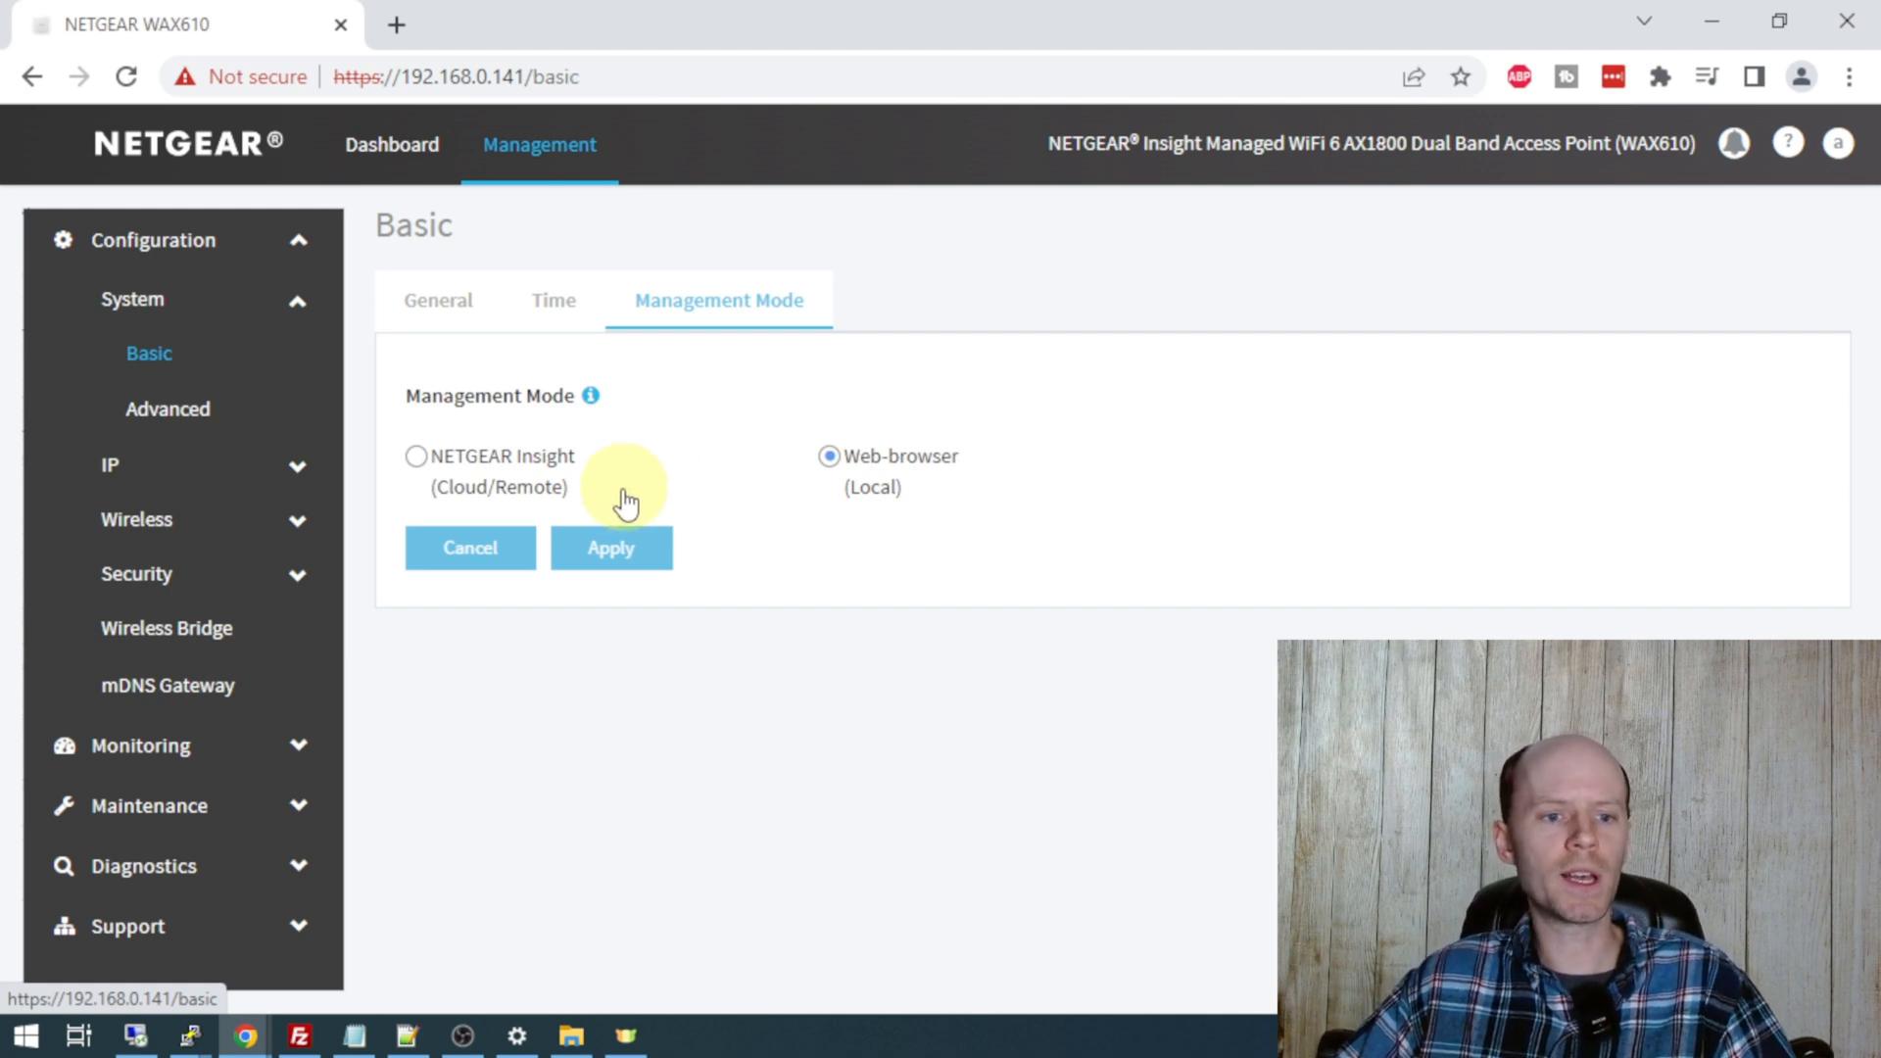
{"action": "mouse_move", "coordinate": [571, 498]}
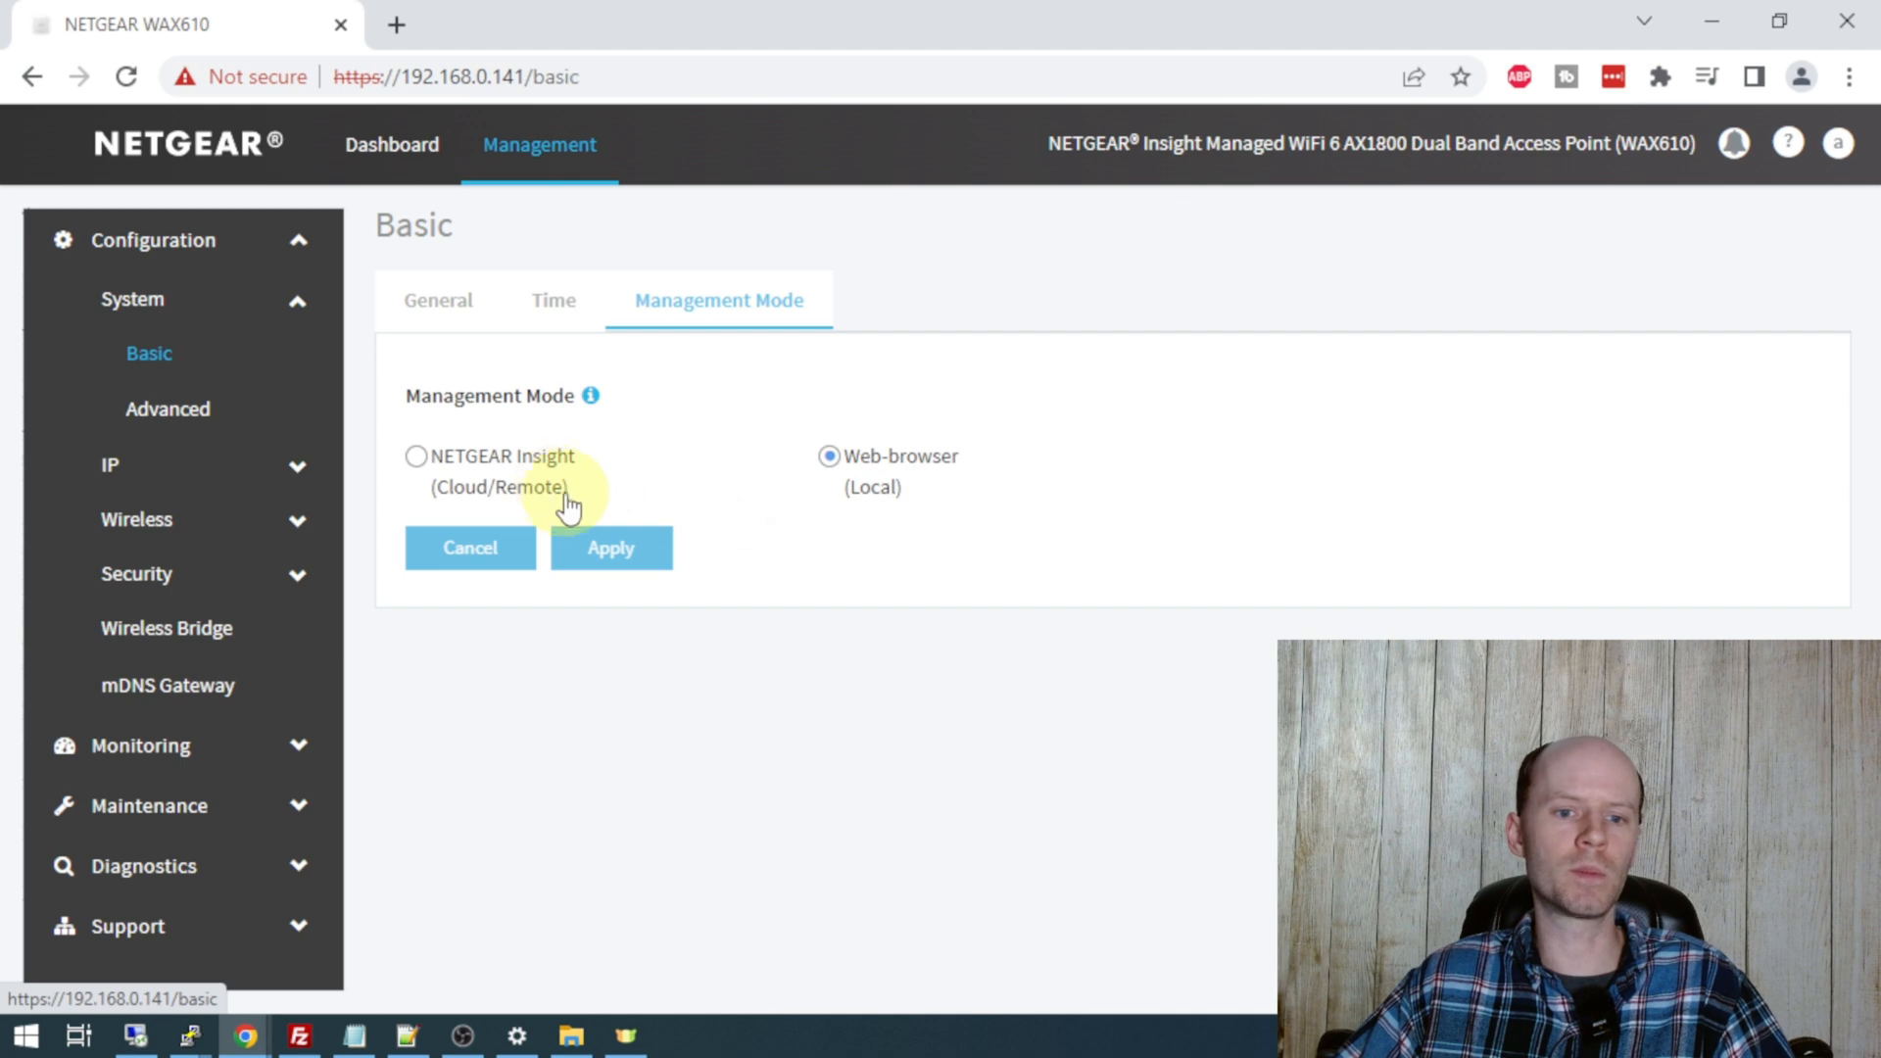
{"action": "mouse_move", "coordinate": [402, 384]}
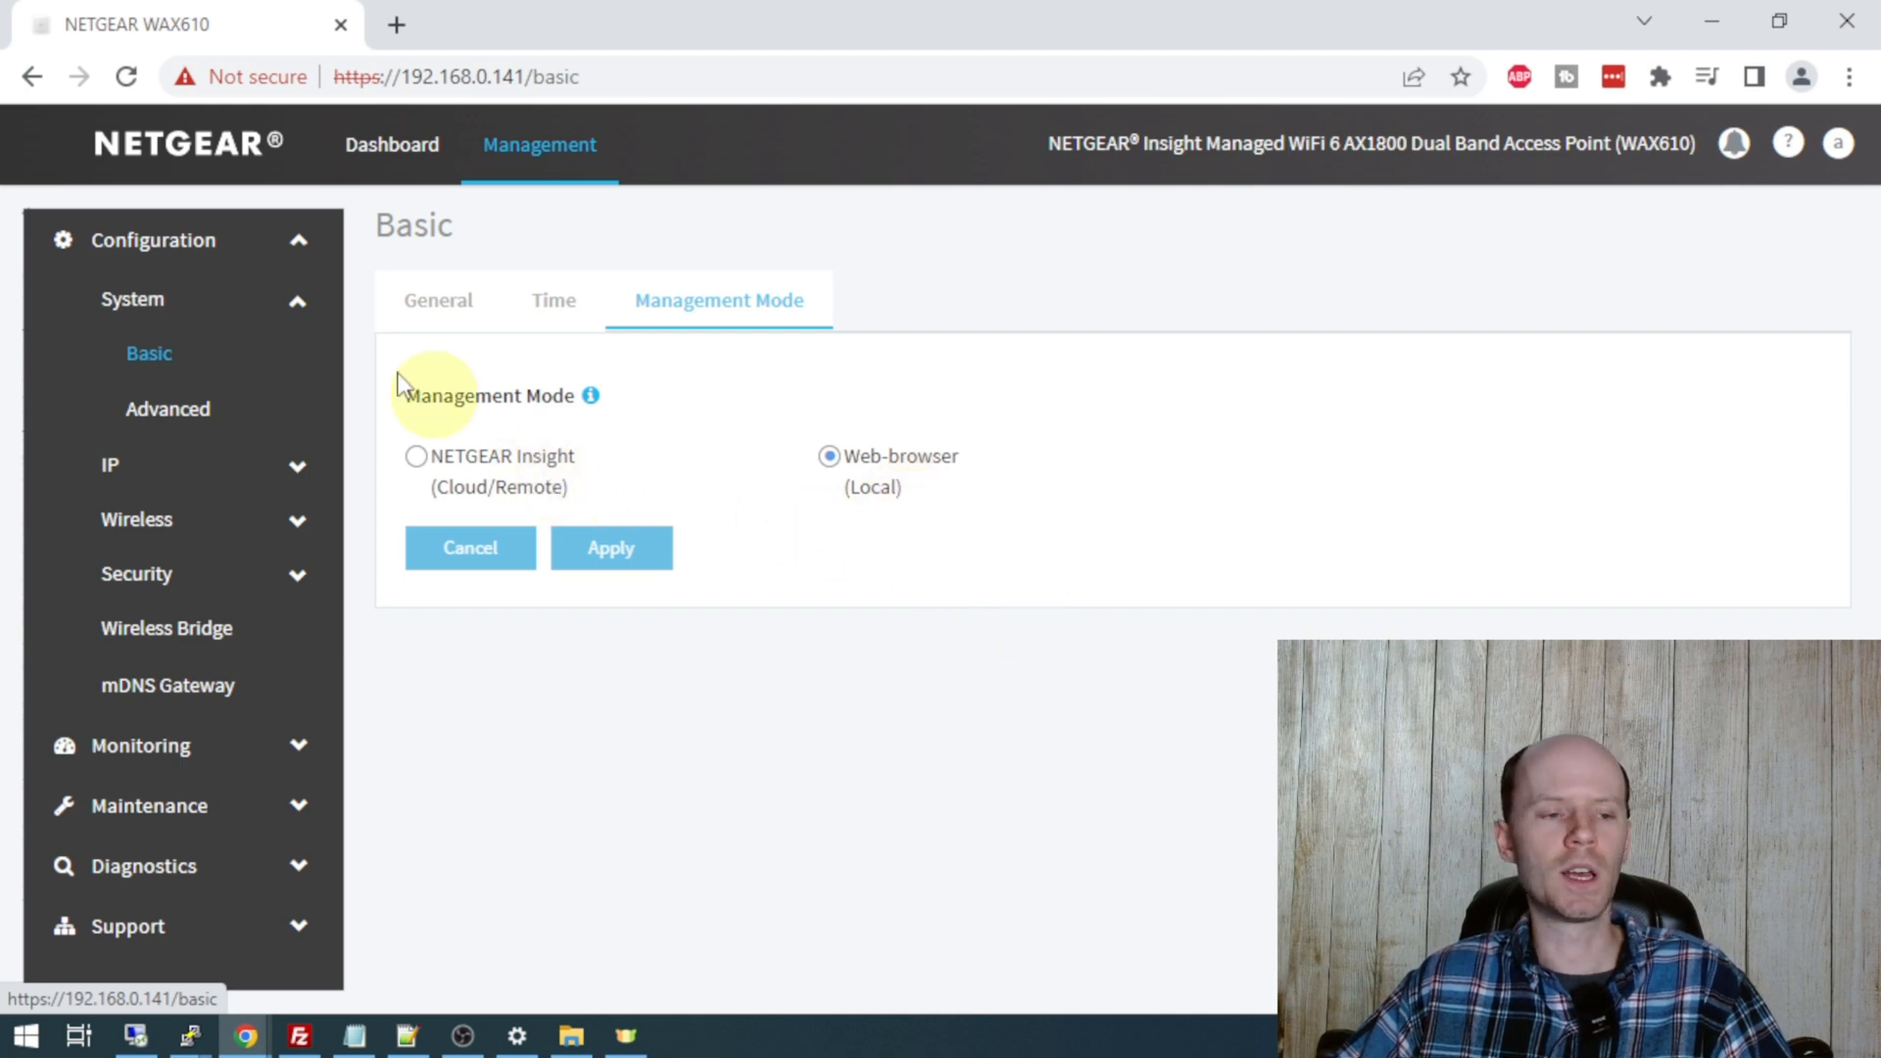
{"action": "mouse_move", "coordinate": [247, 355]}
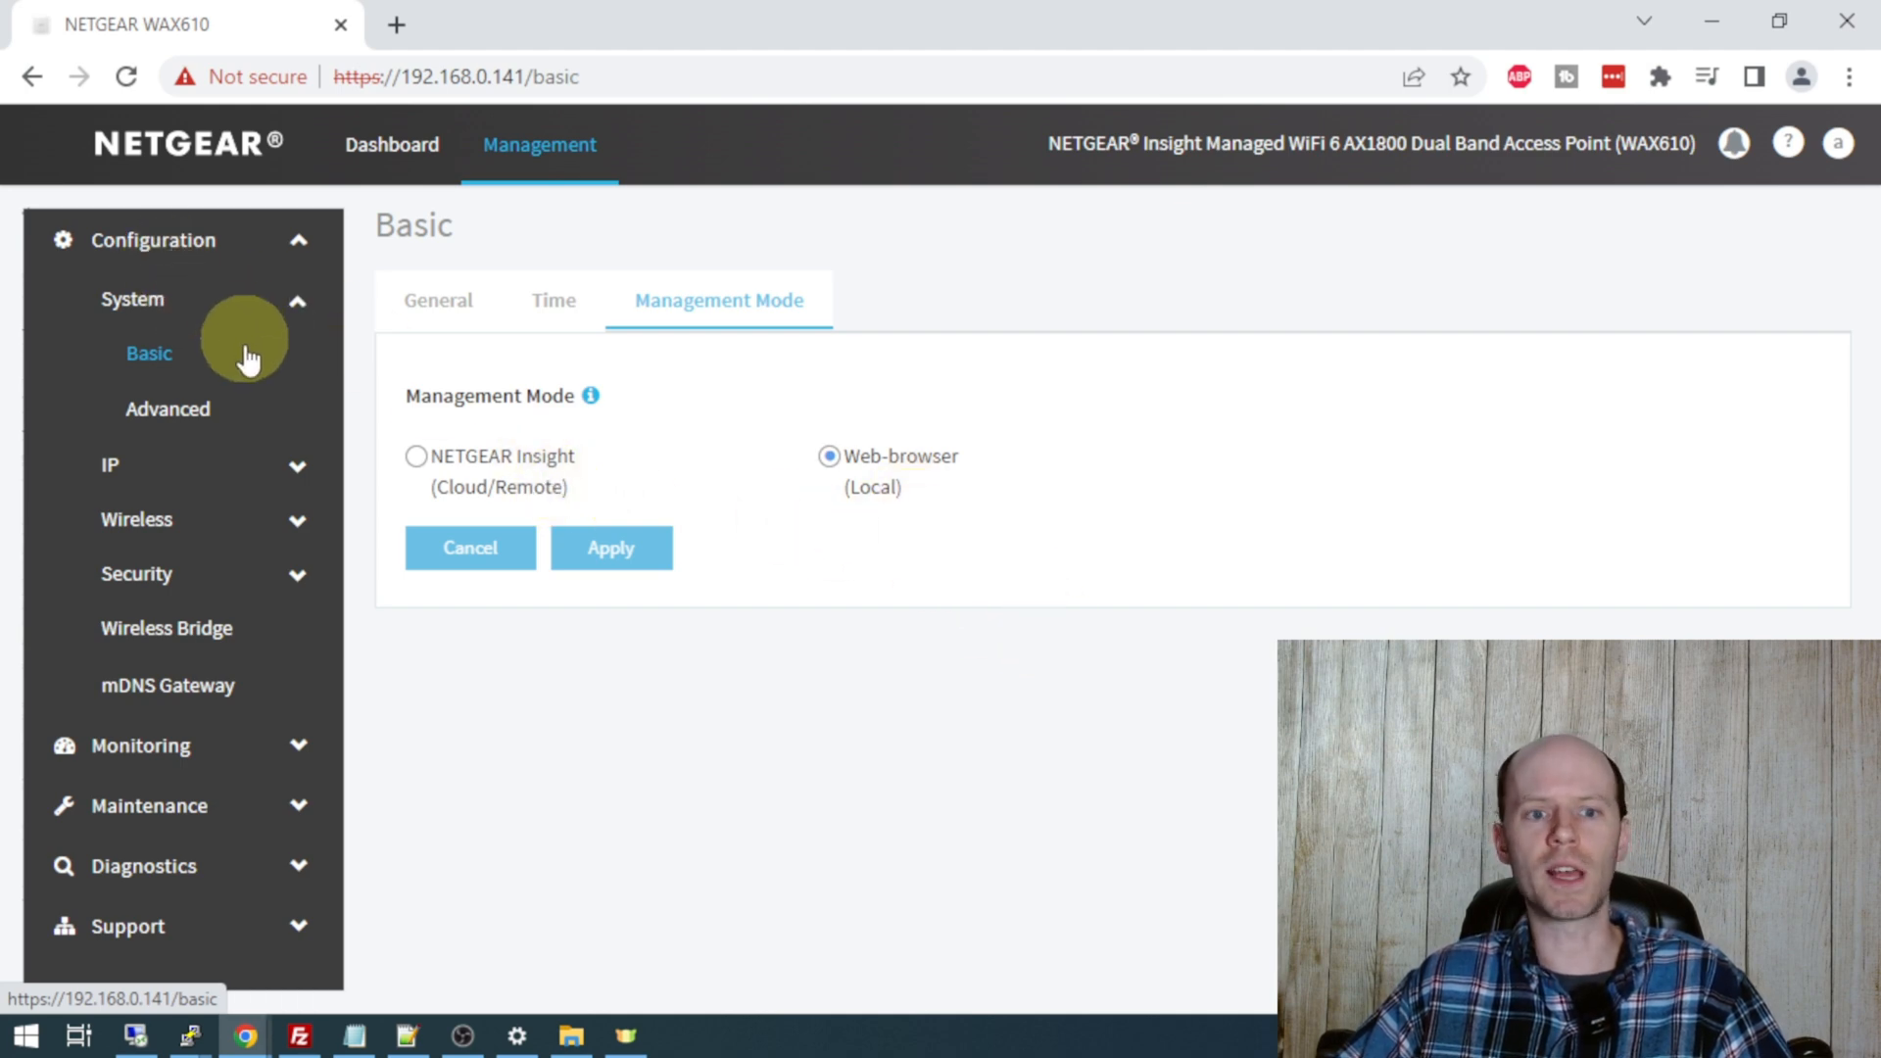
{"action": "mouse_move", "coordinate": [466, 374]}
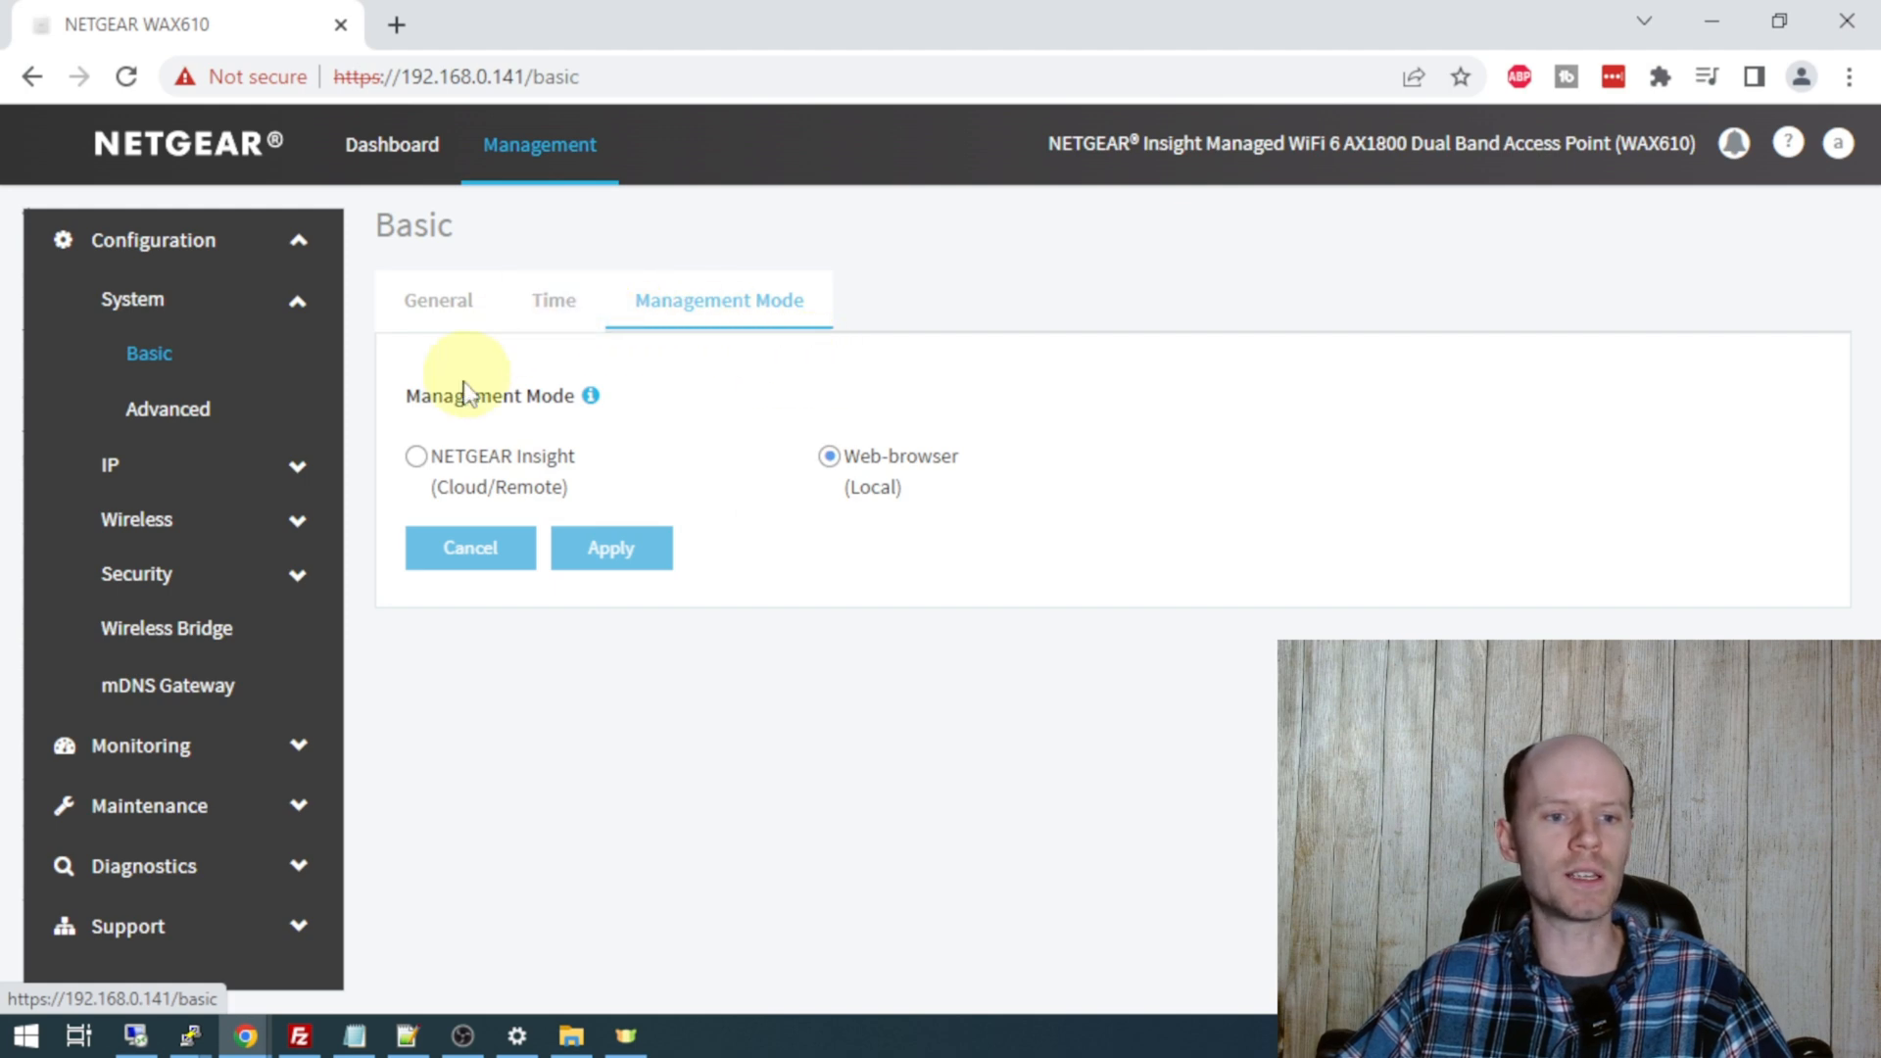
{"action": "mouse_move", "coordinate": [672, 419]}
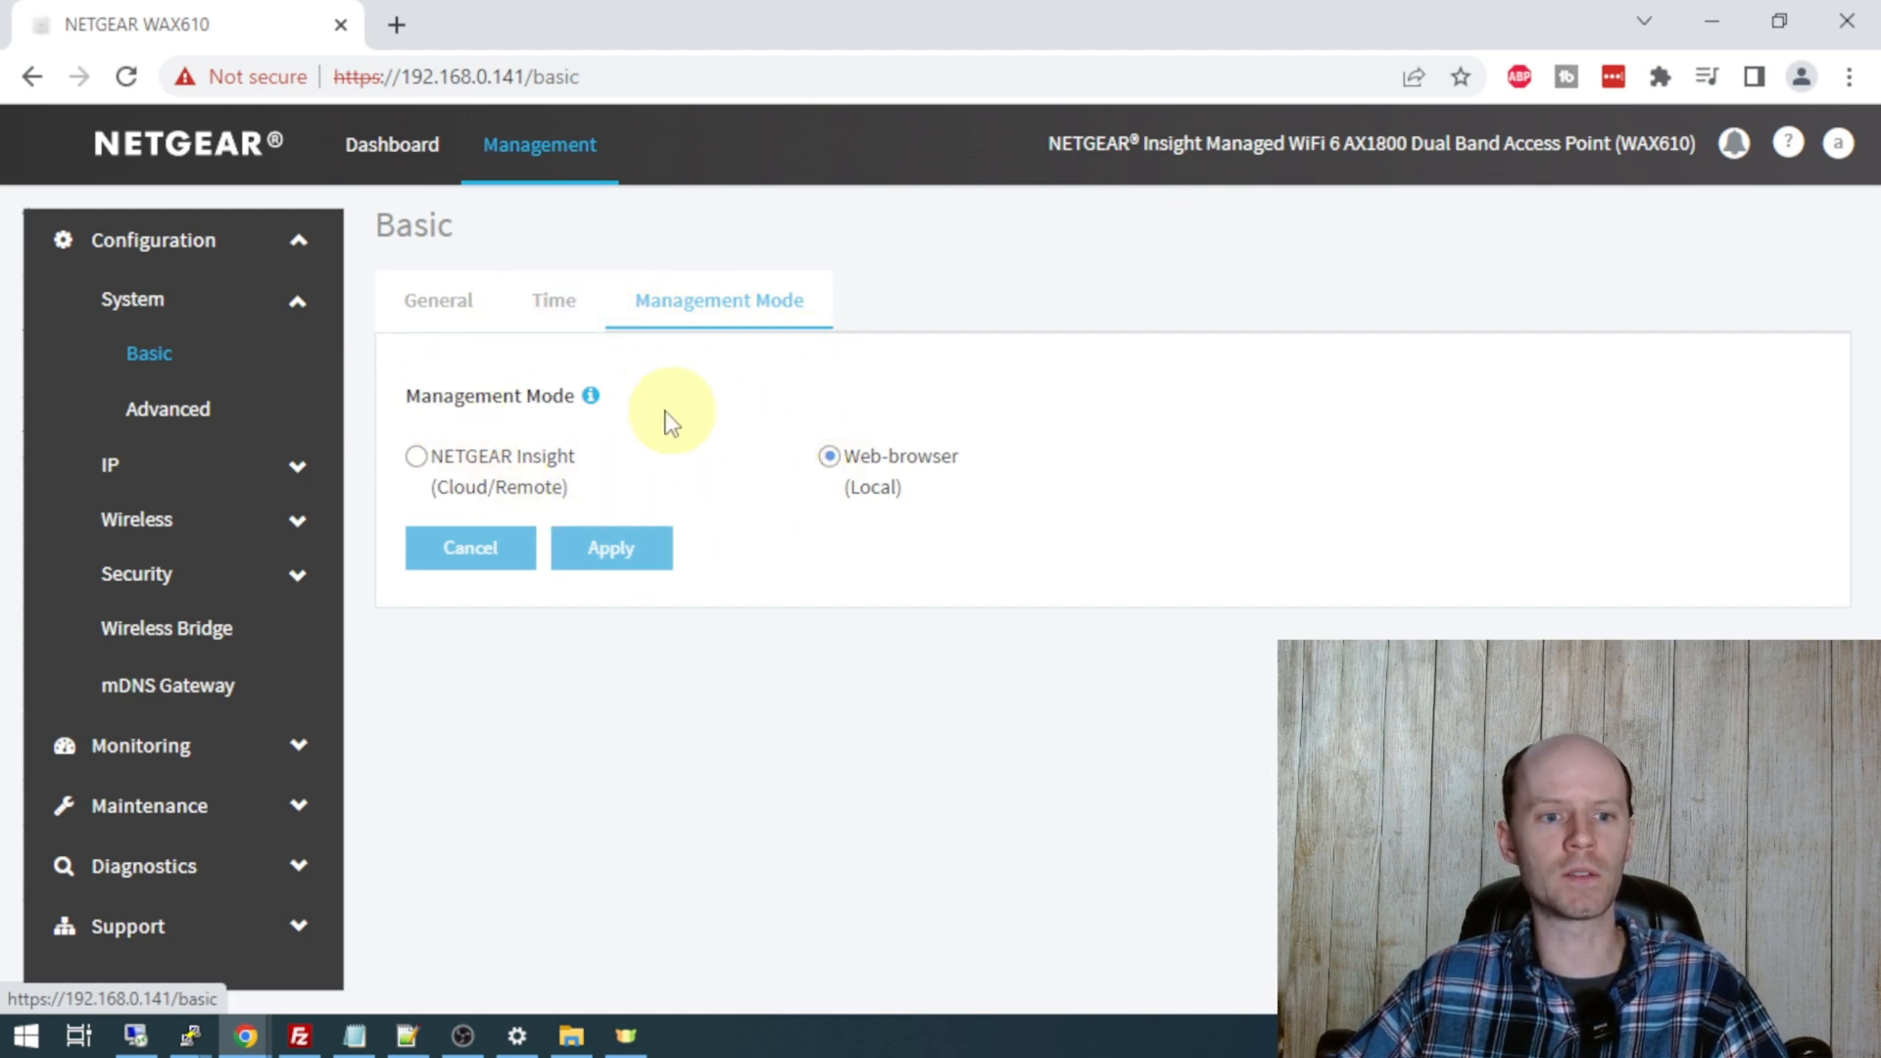
{"action": "mouse_move", "coordinate": [874, 495]}
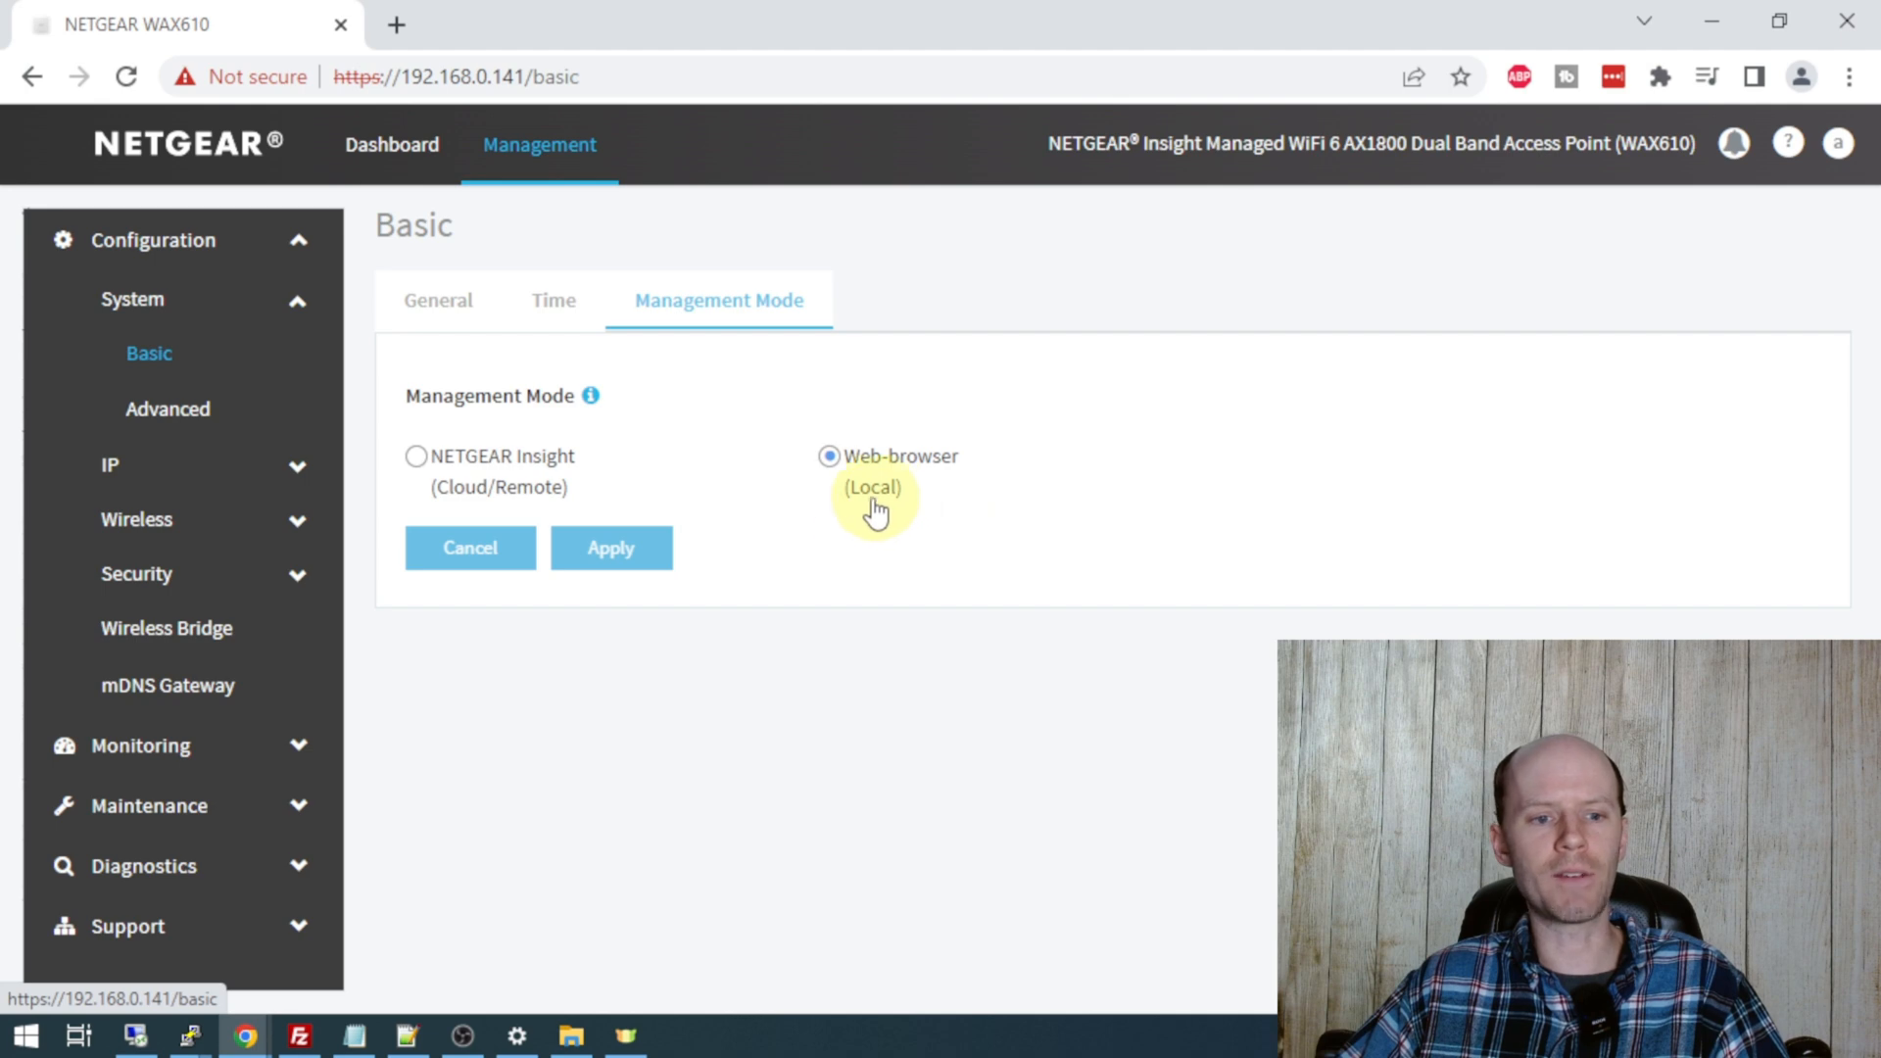
{"action": "mouse_move", "coordinate": [864, 497]}
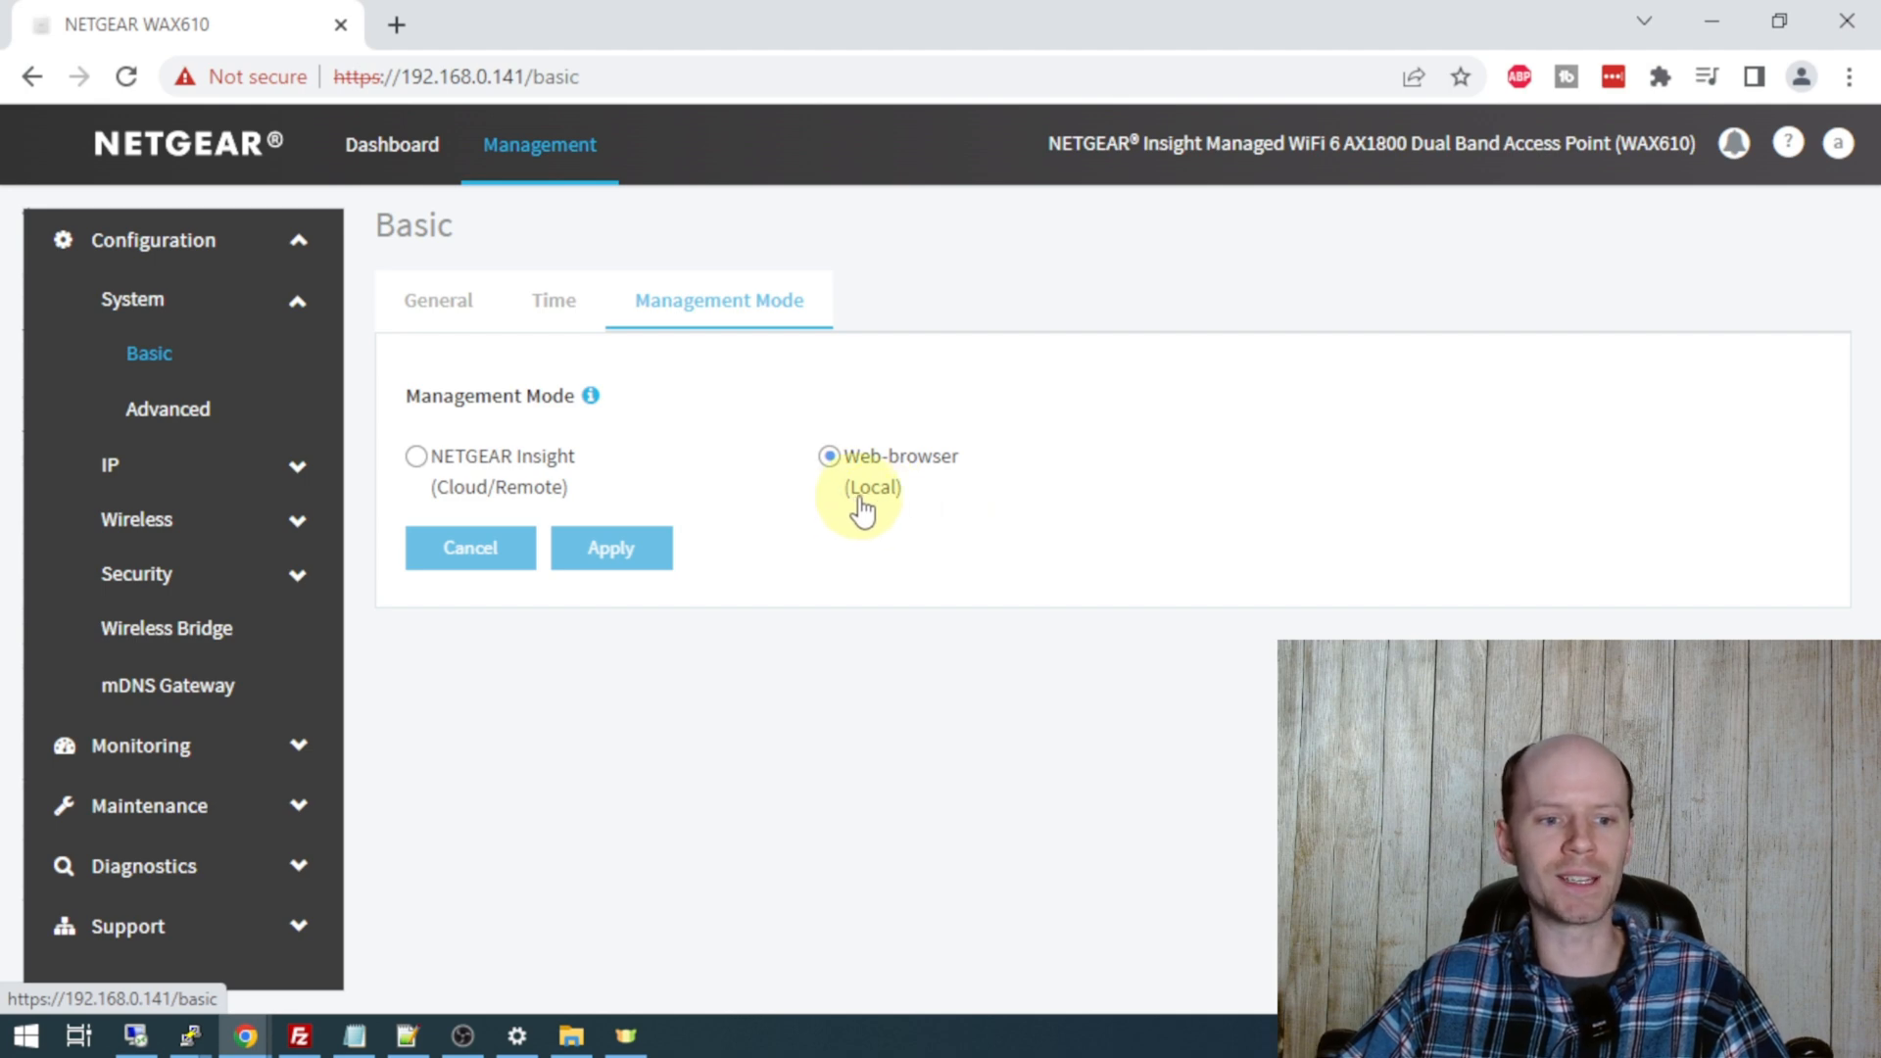
{"action": "mouse_move", "coordinate": [804, 541]}
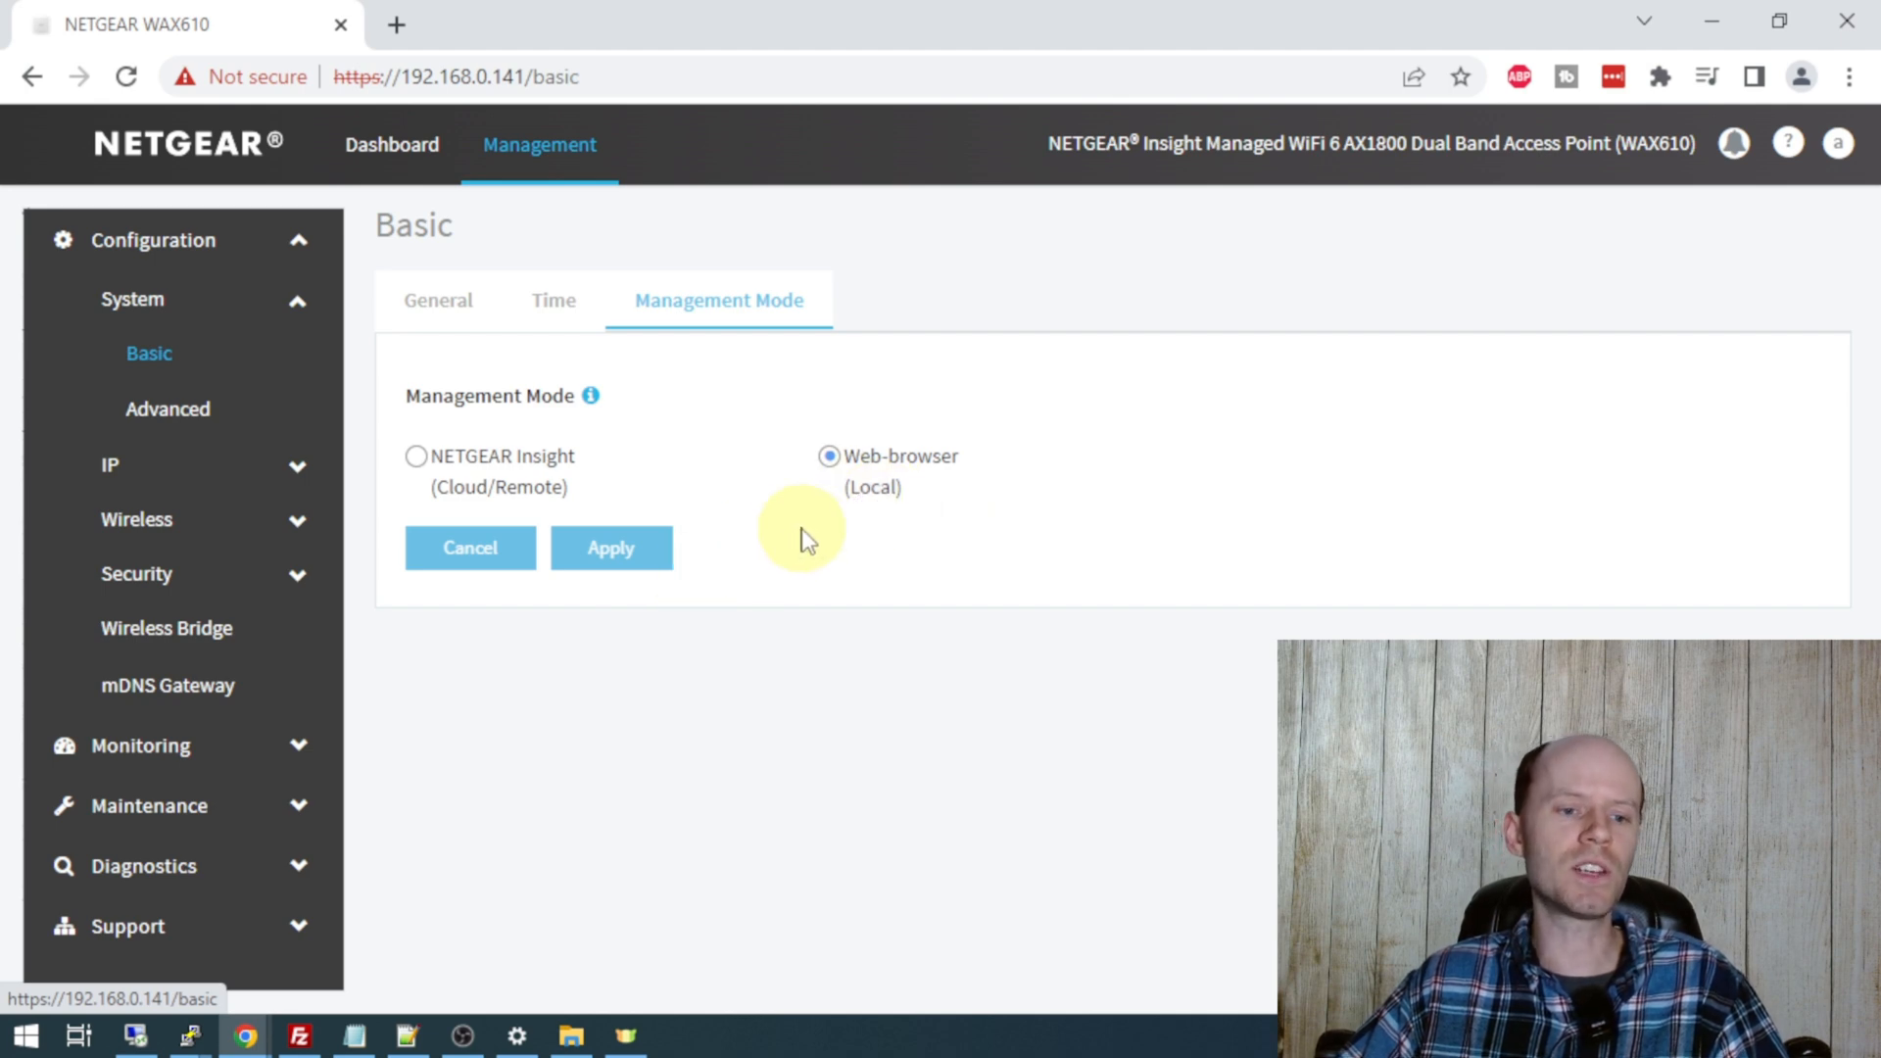
{"action": "mouse_move", "coordinate": [731, 461]}
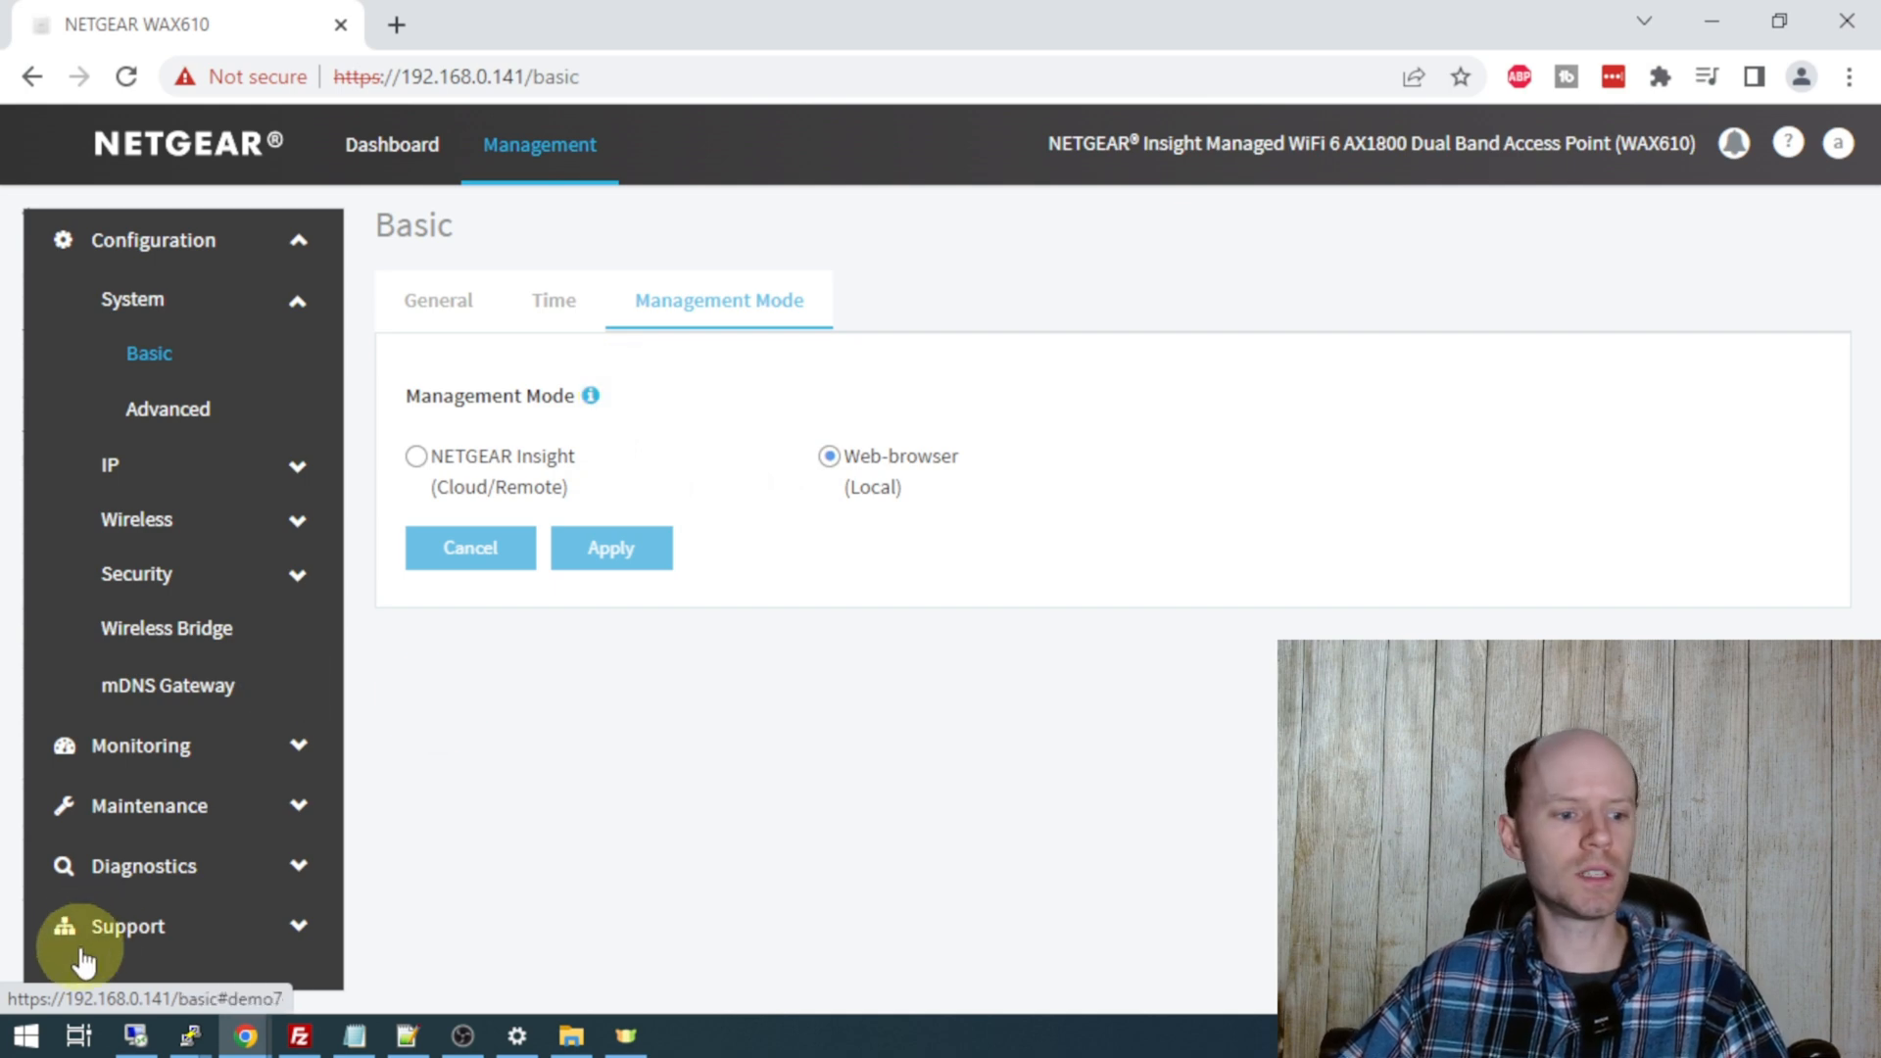
{"action": "mouse_move", "coordinate": [169, 835]}
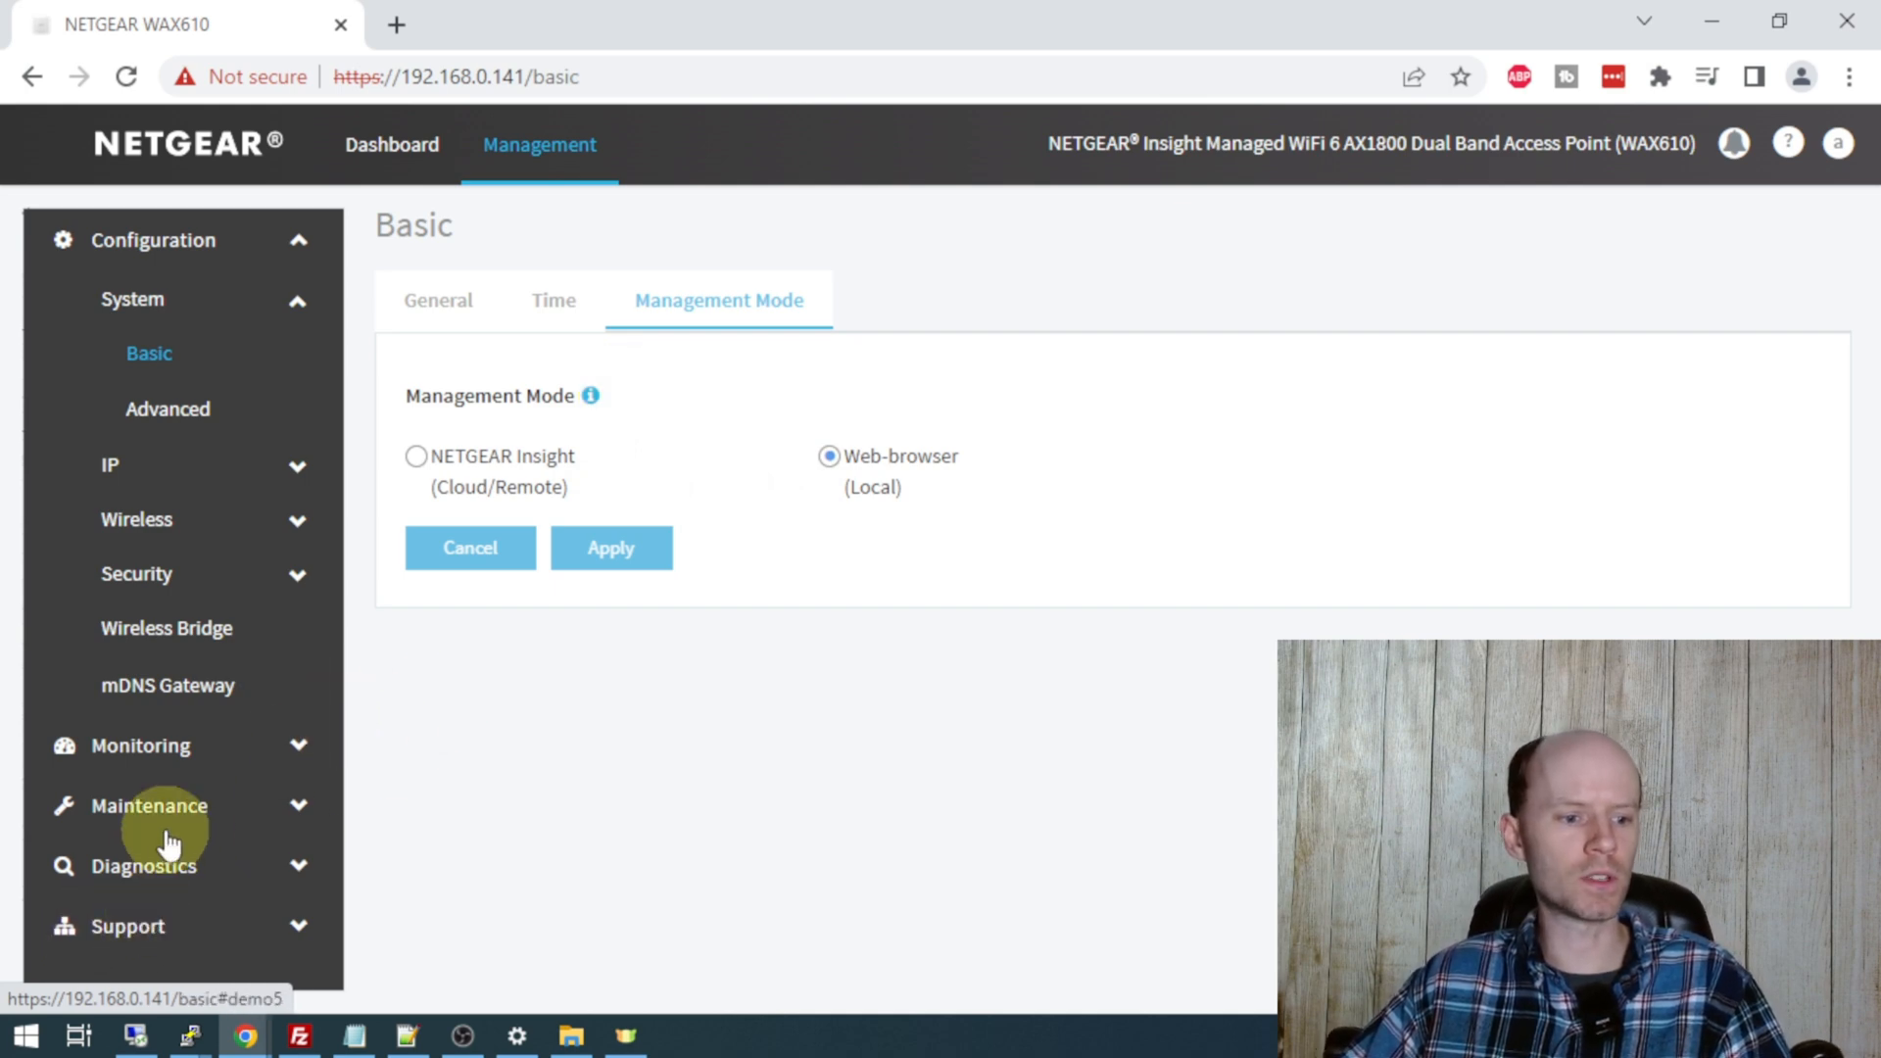
View the Firmware Upgrade page listing current V10.3.0.7, backup V9.6.2.6 and available V10.3.2.2.
{"action": "left_click", "coordinate": [151, 805]}
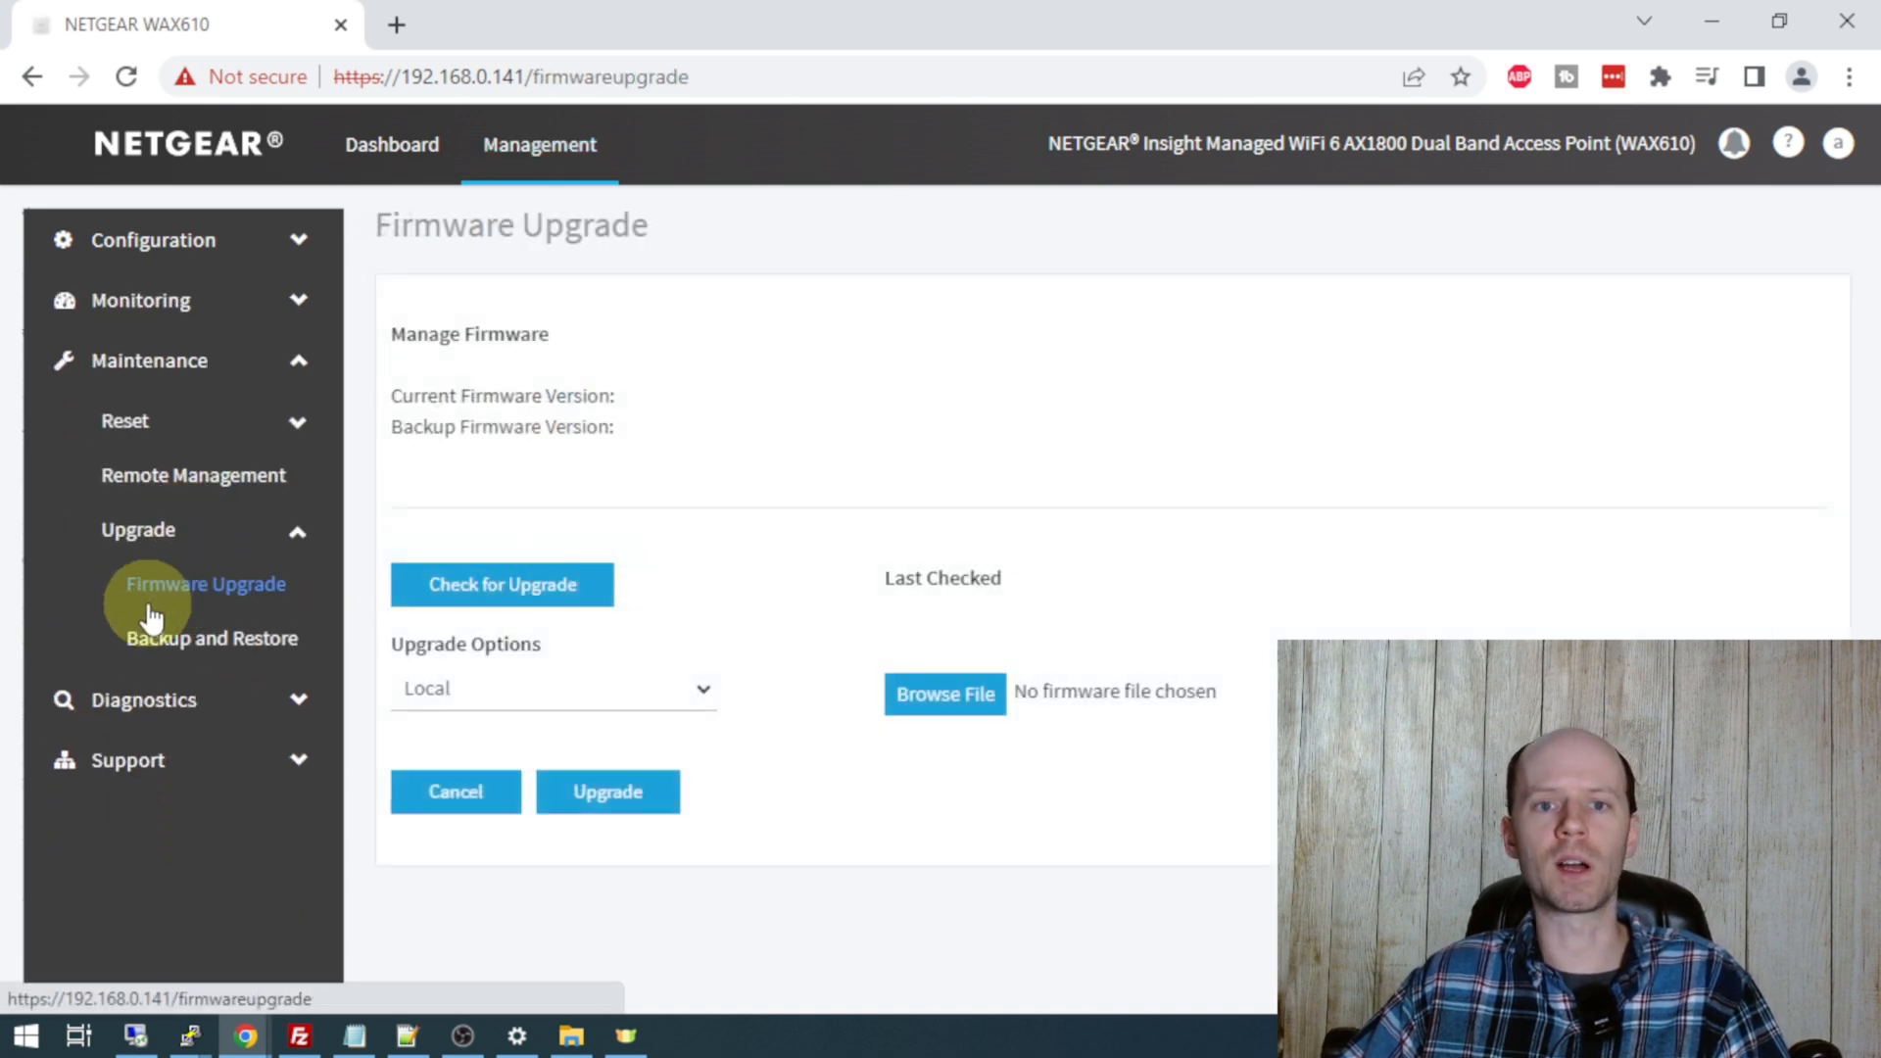
{"action": "left_click", "coordinate": [502, 584]}
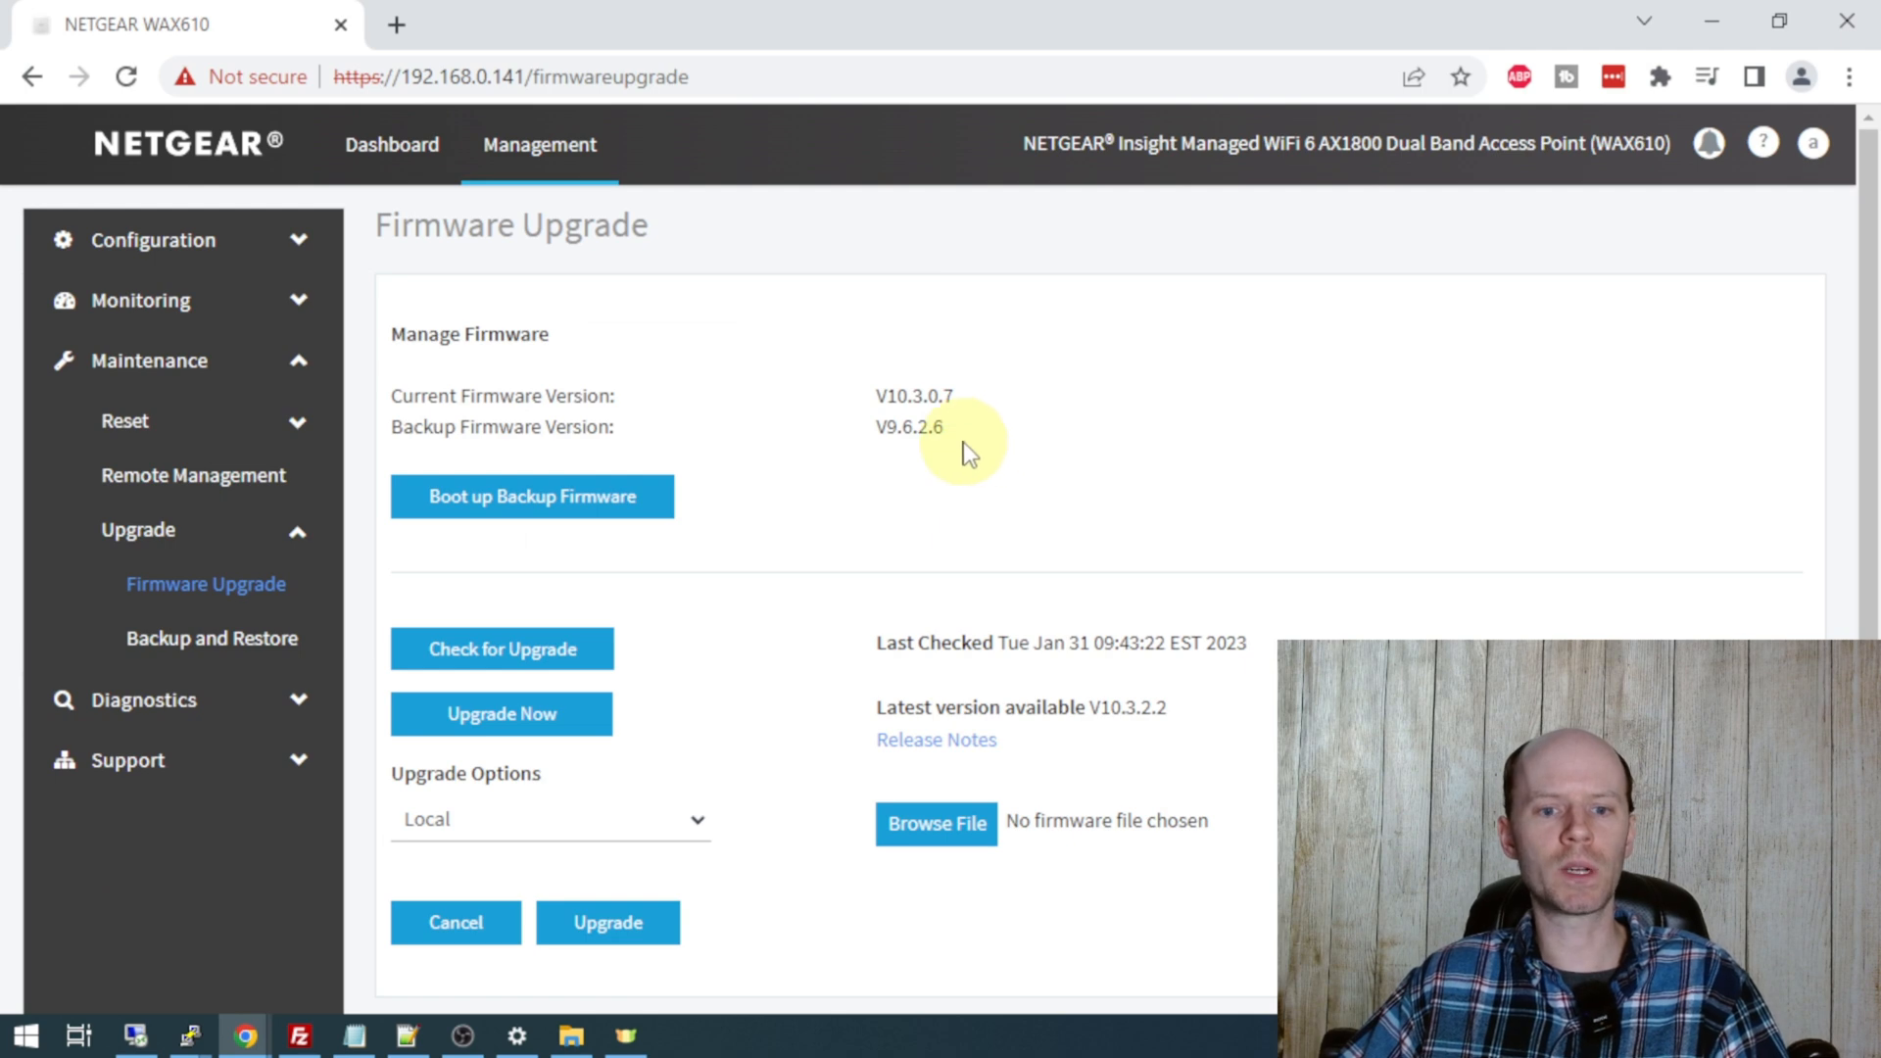
{"action": "mouse_move", "coordinate": [789, 510]}
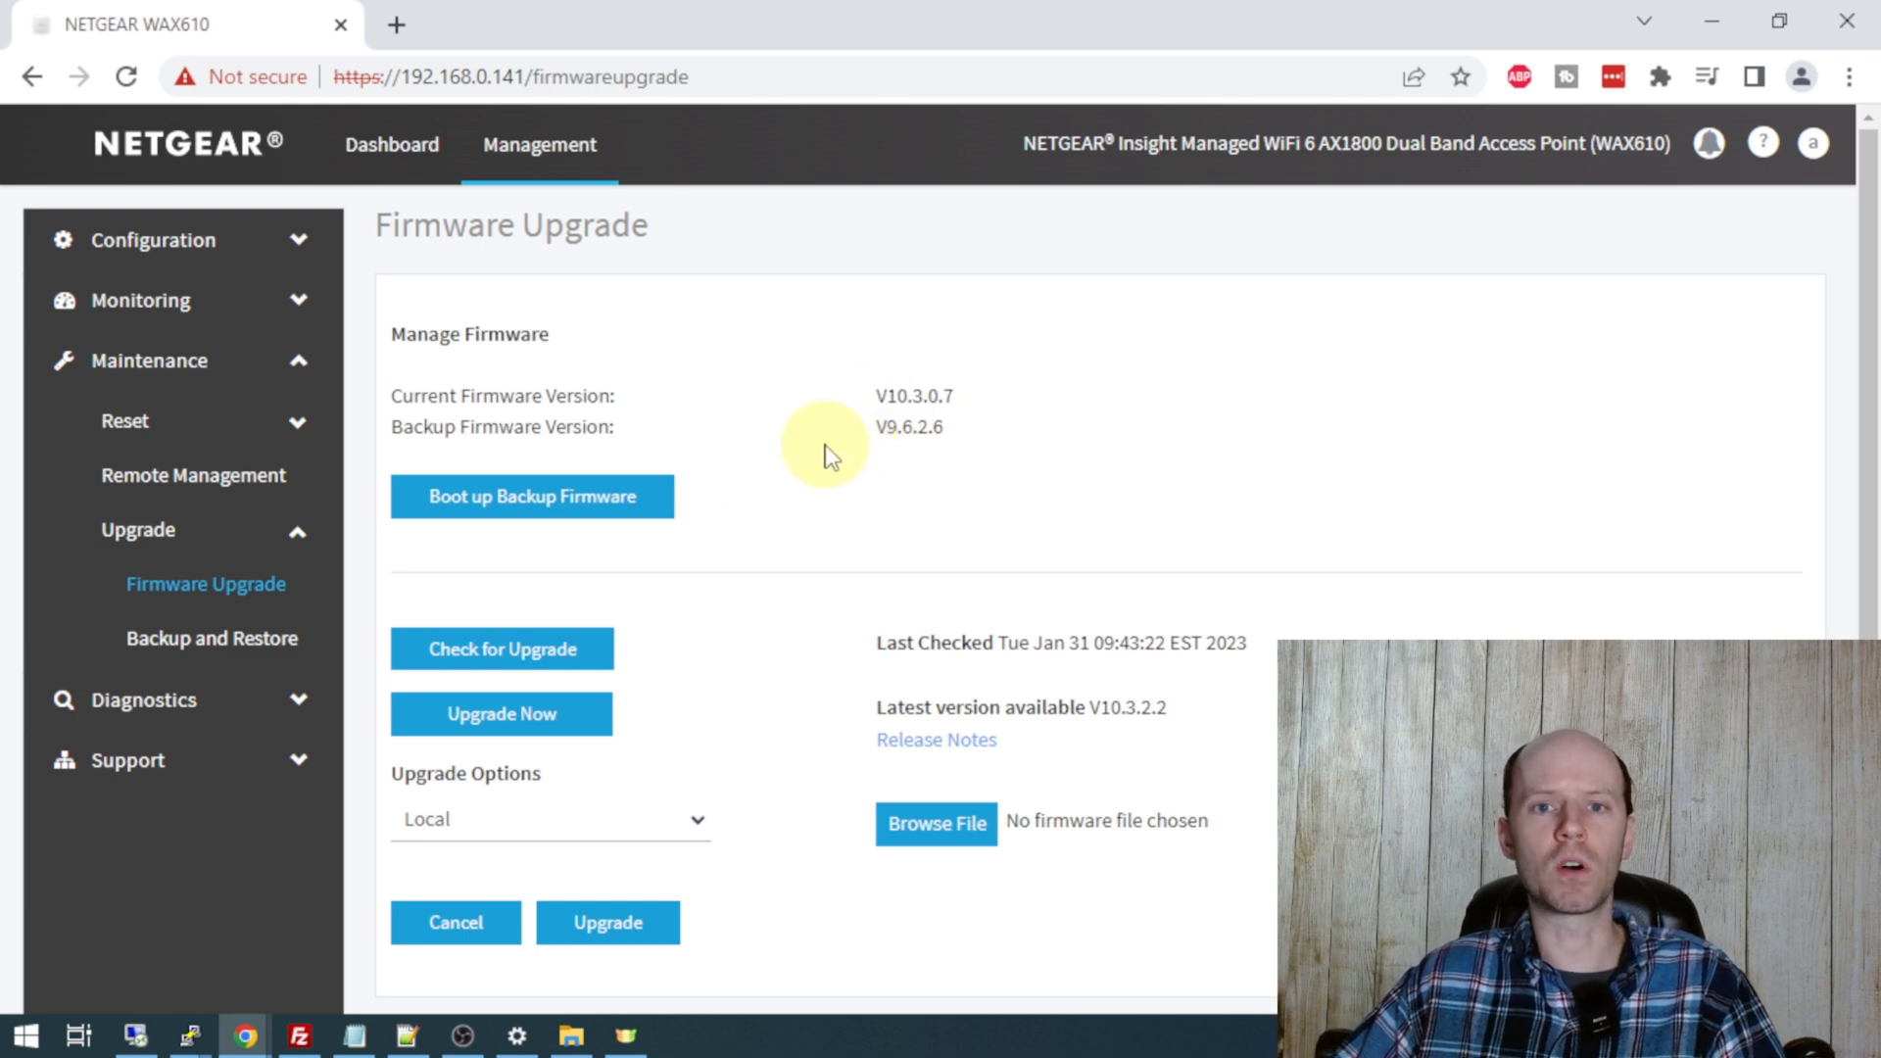
{"action": "mouse_move", "coordinate": [954, 533]}
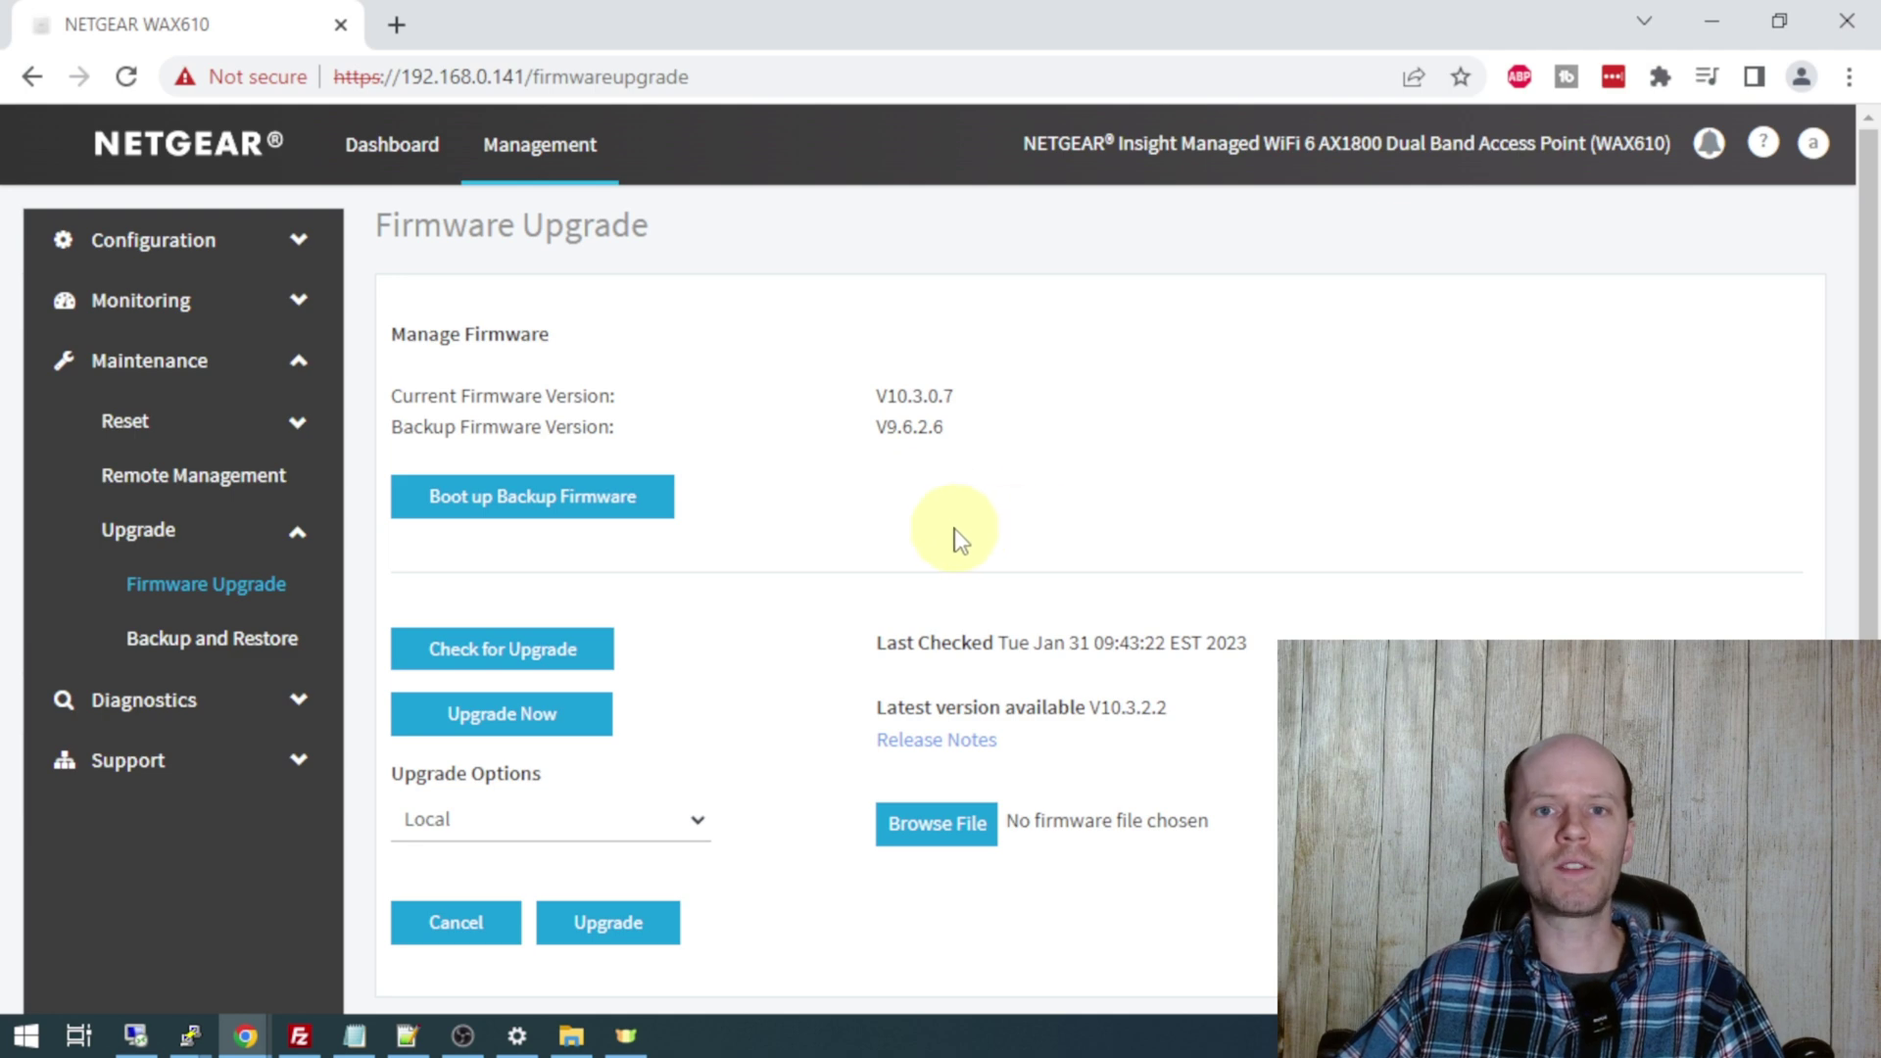
{"action": "mouse_move", "coordinate": [1021, 560]}
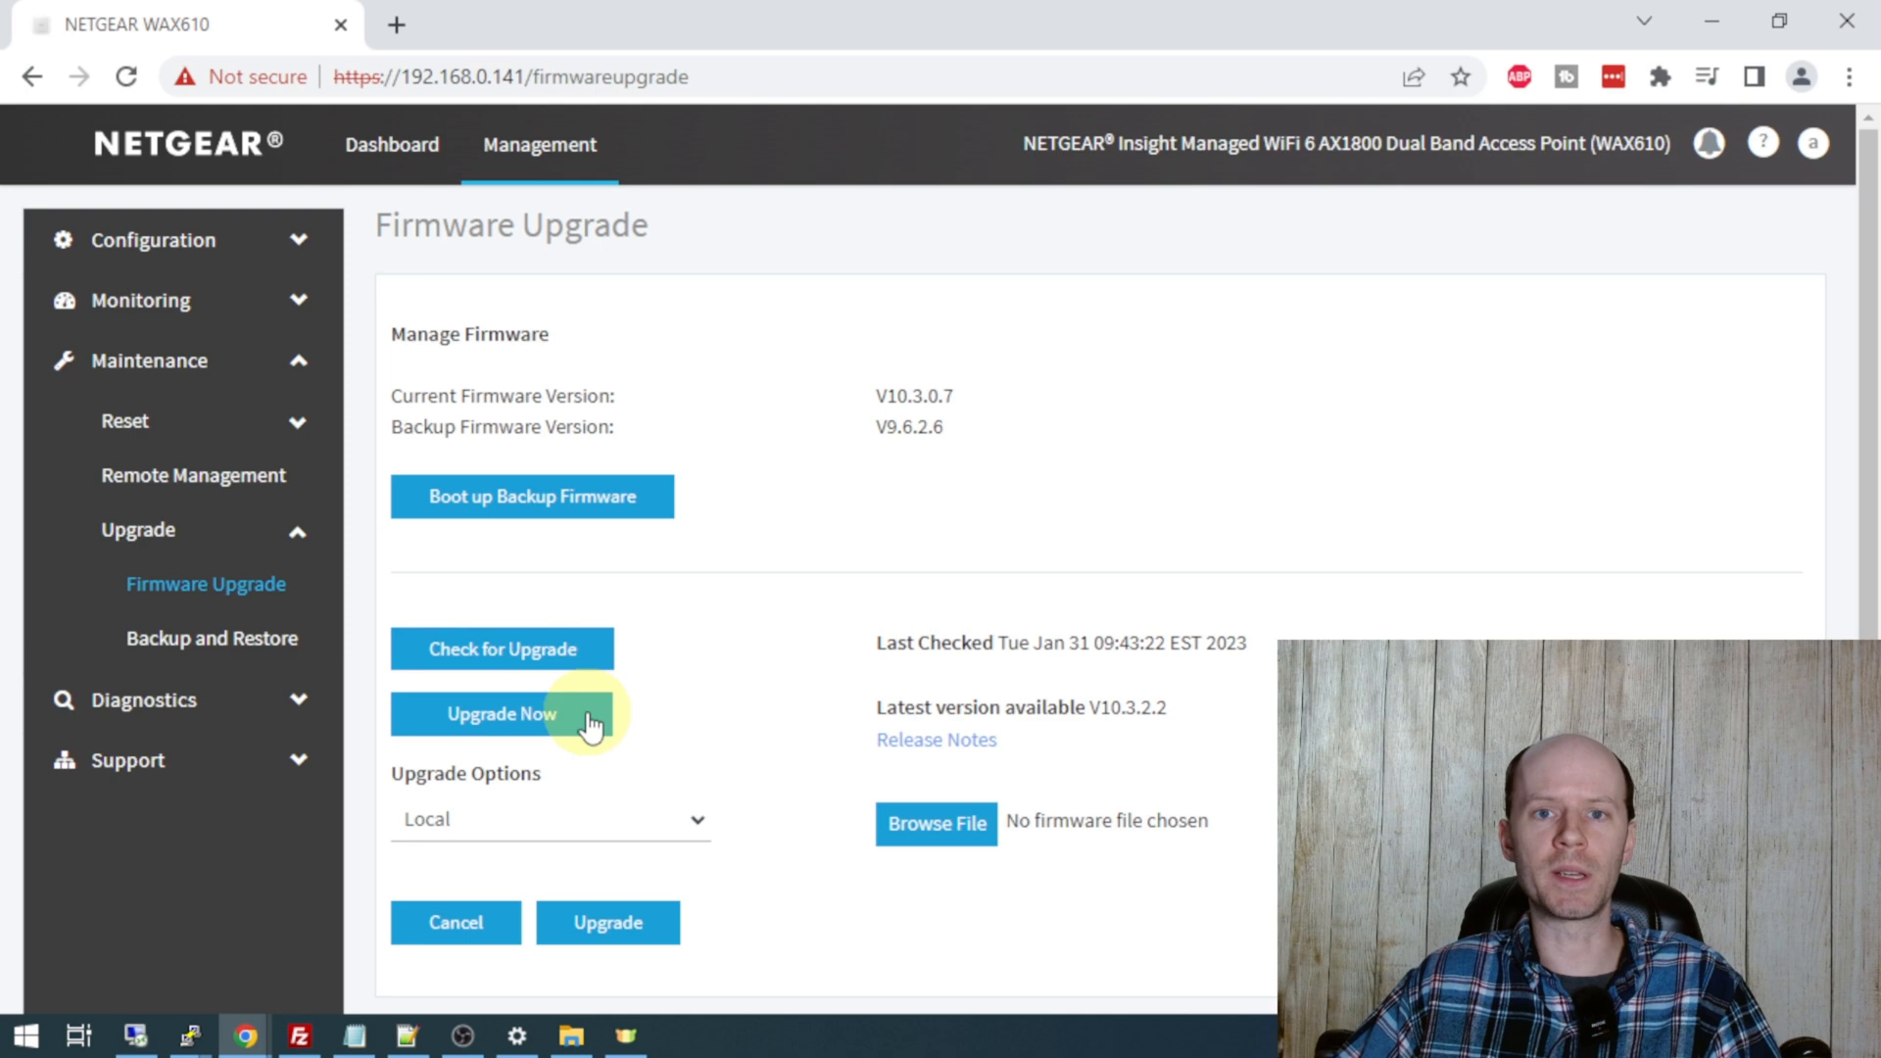
{"action": "mouse_move", "coordinate": [635, 686]}
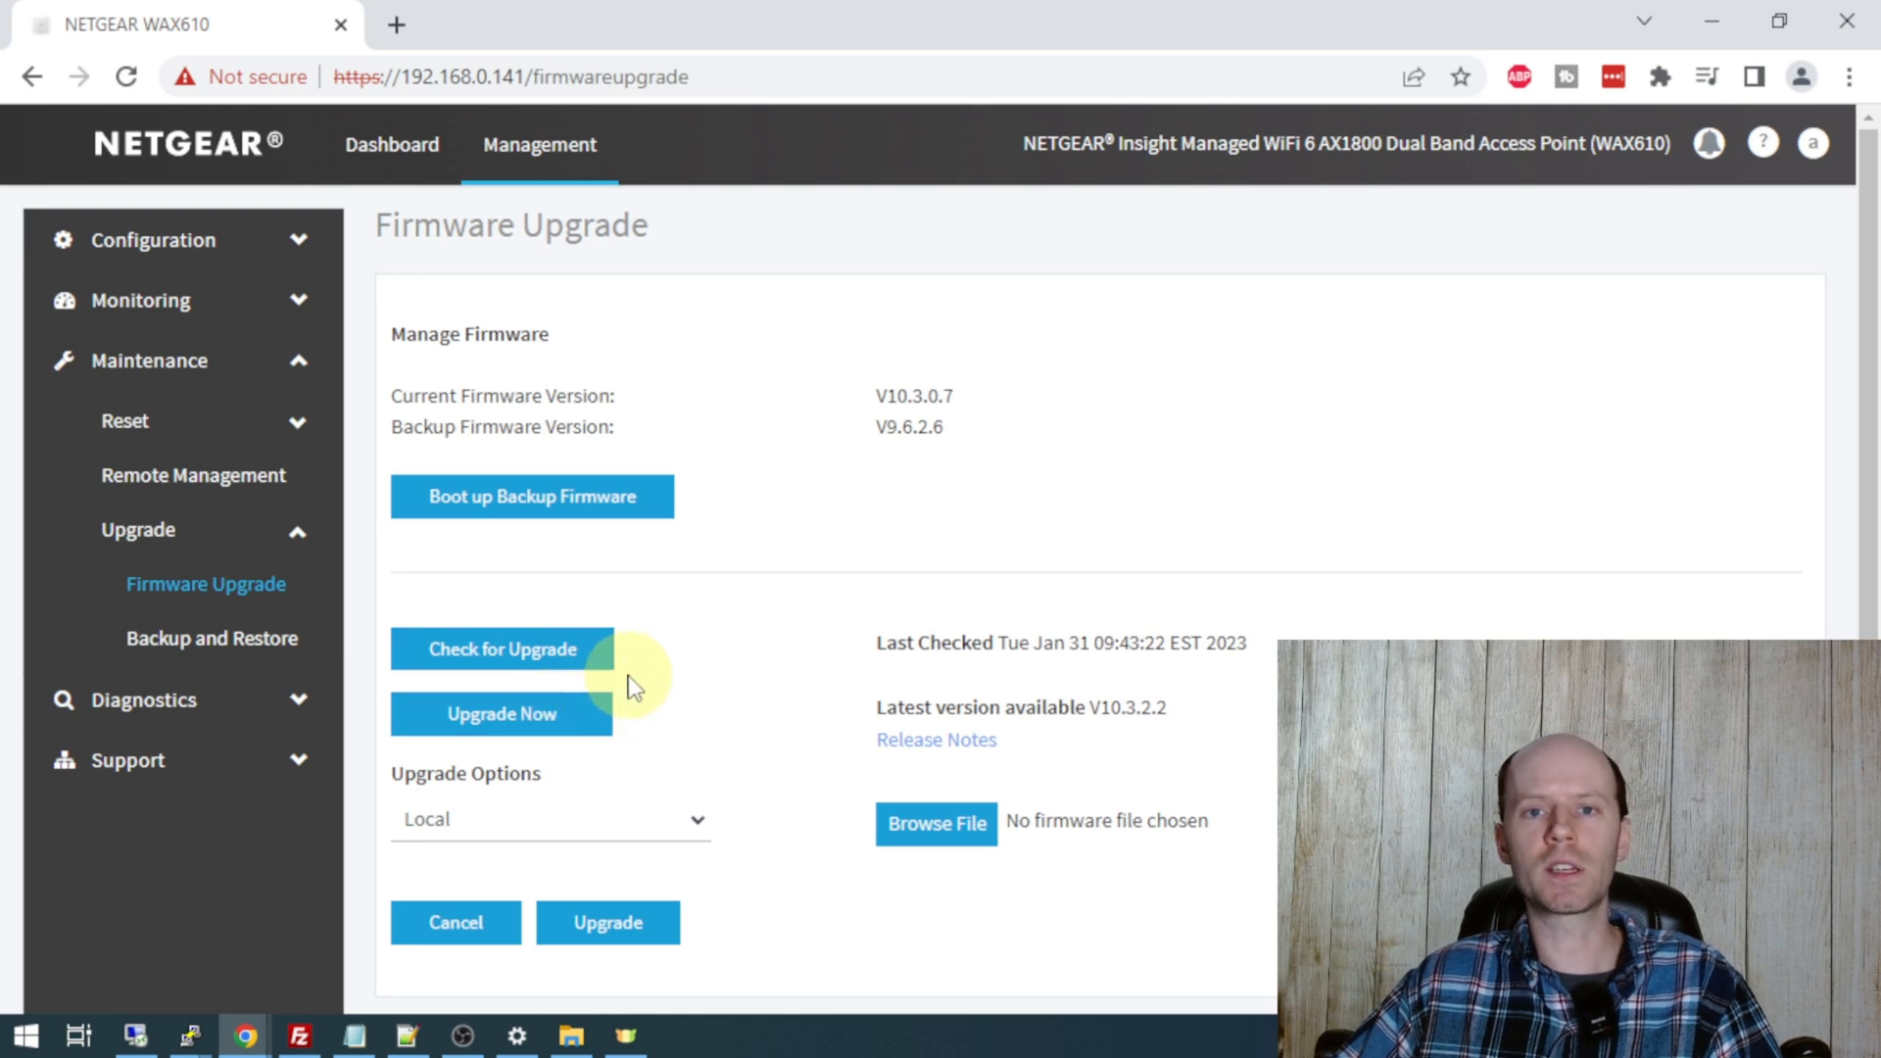
{"action": "mouse_move", "coordinate": [801, 472]}
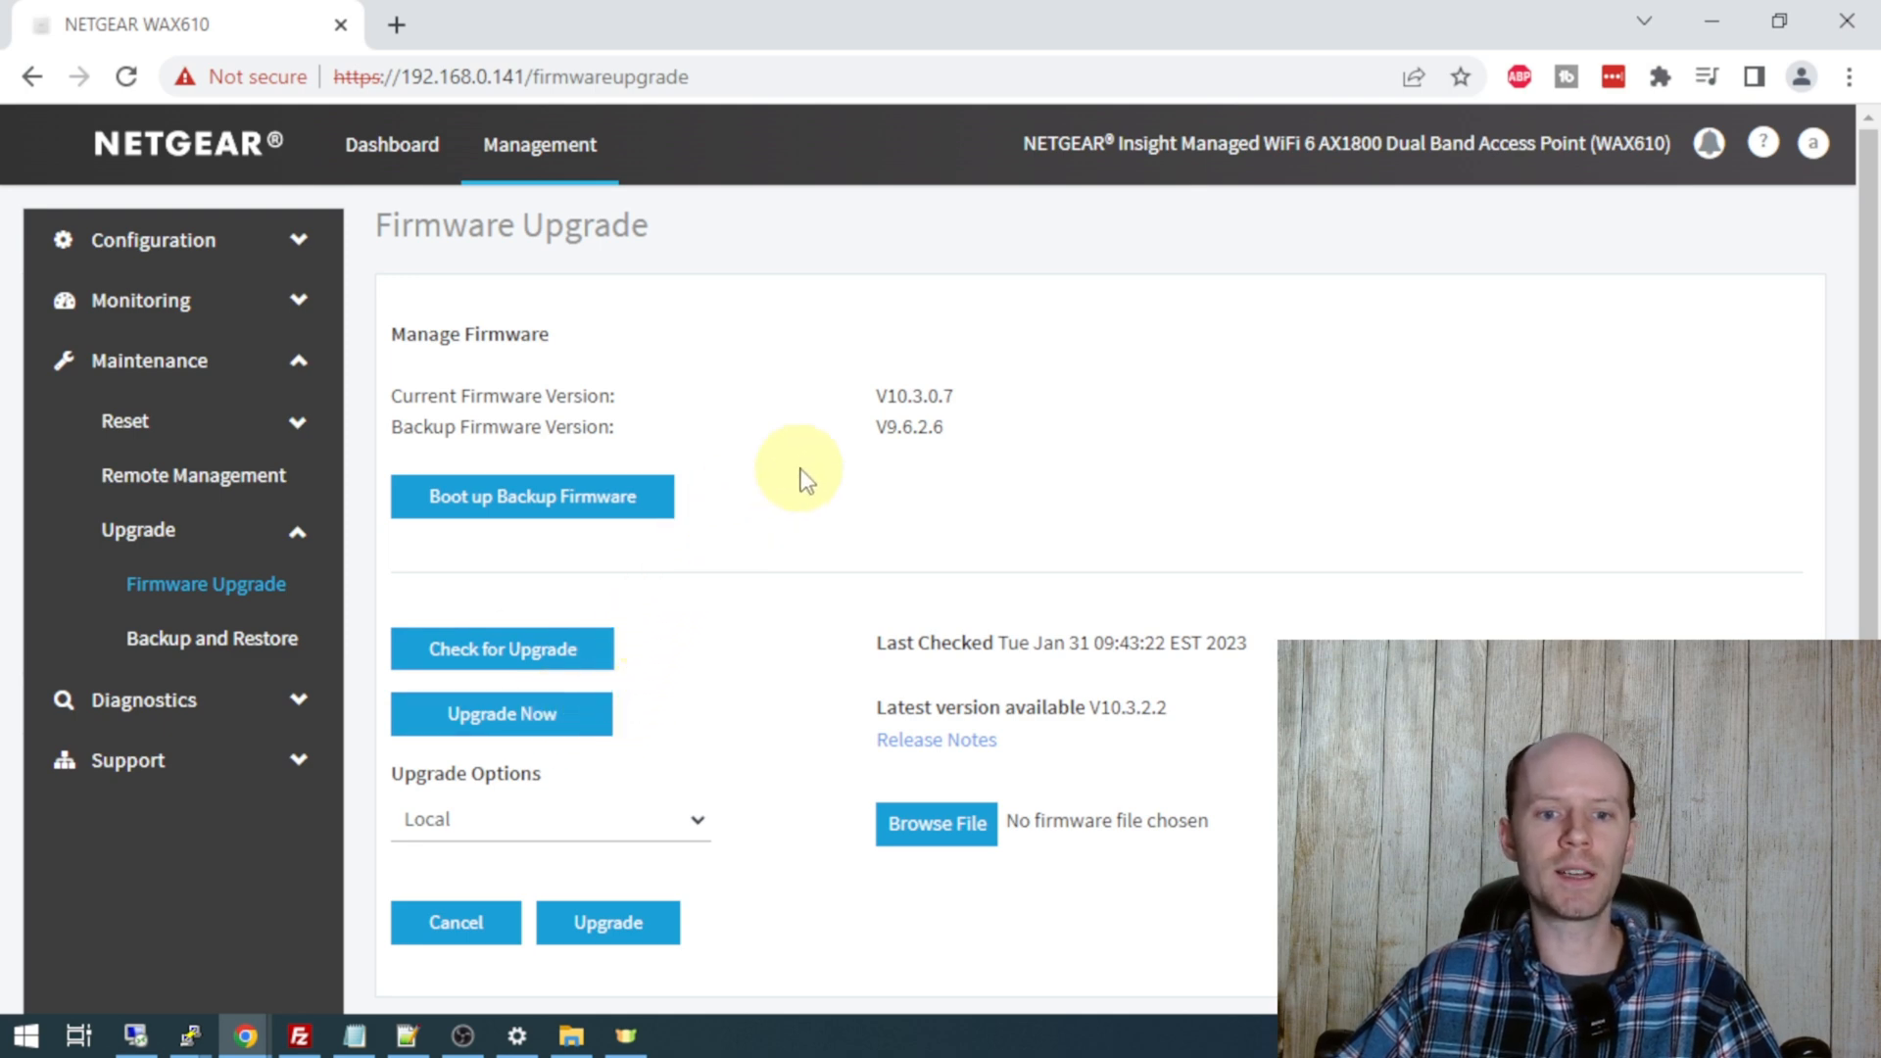
{"action": "mouse_move", "coordinate": [949, 437]}
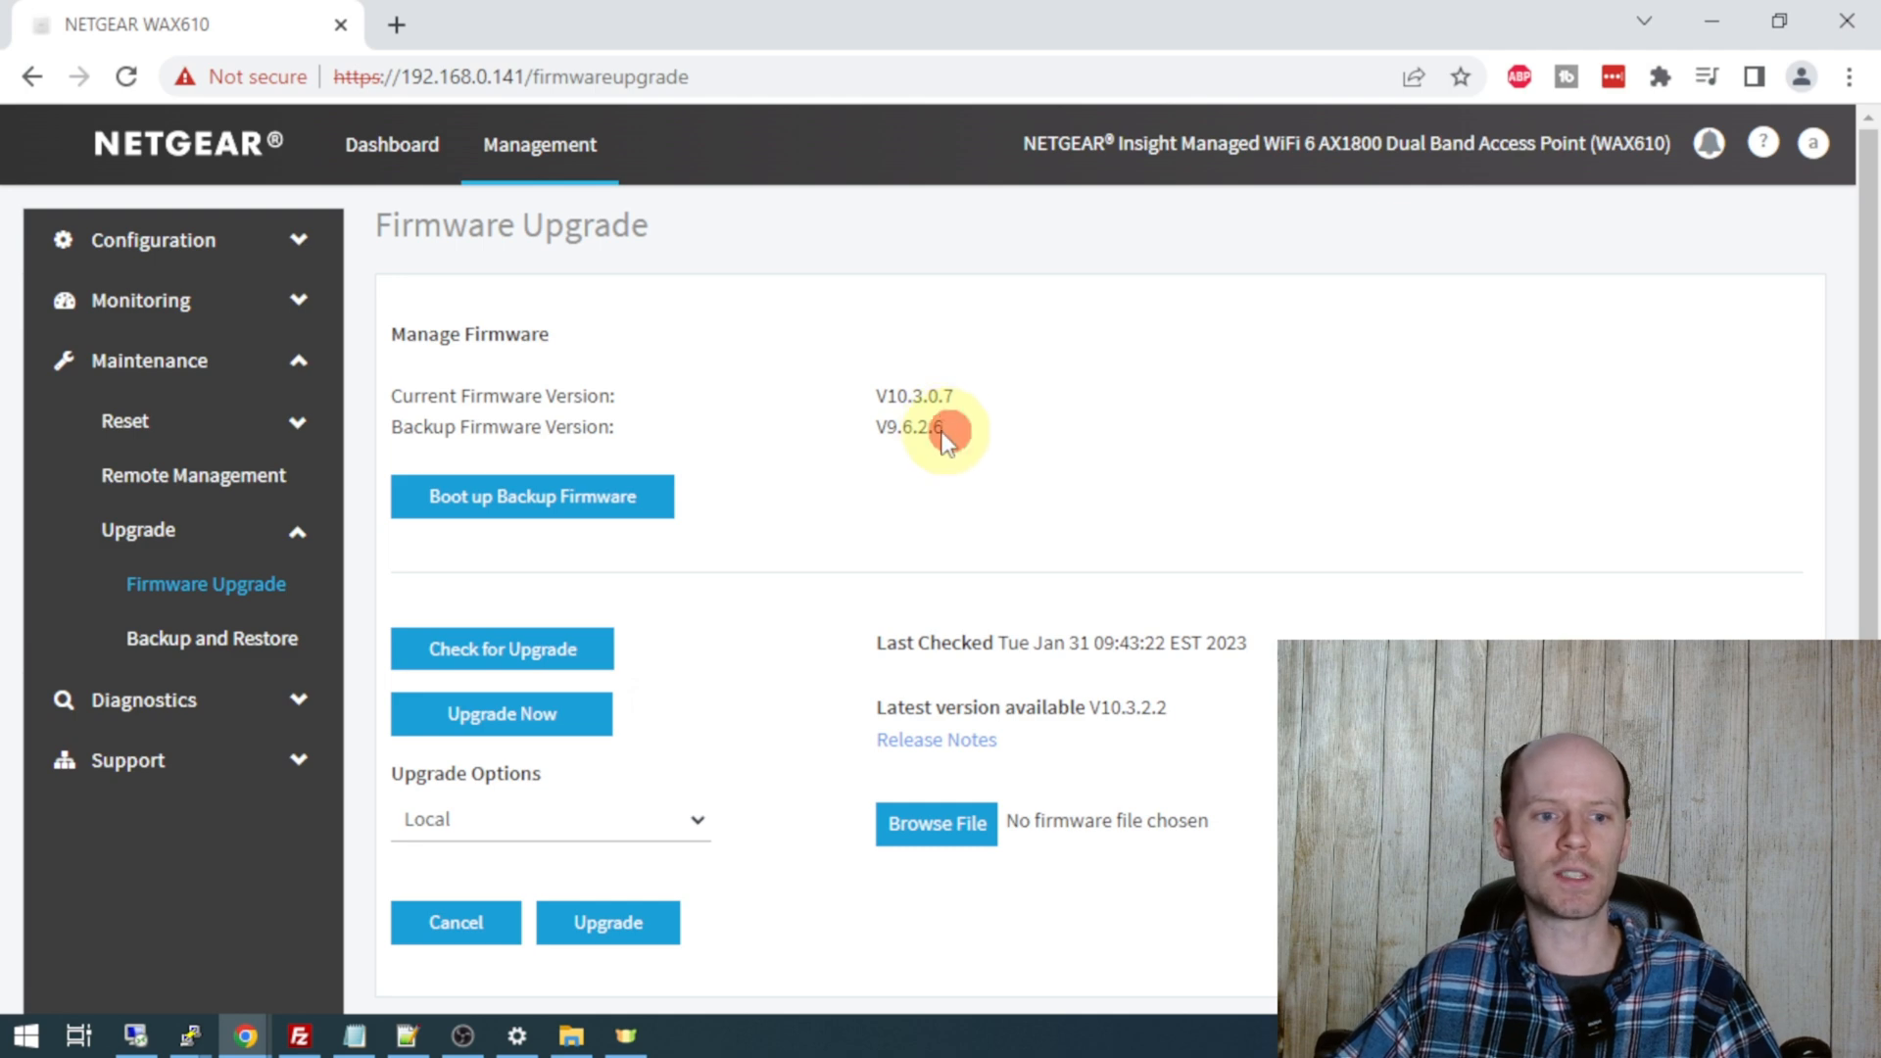
{"action": "mouse_move", "coordinate": [682, 700]}
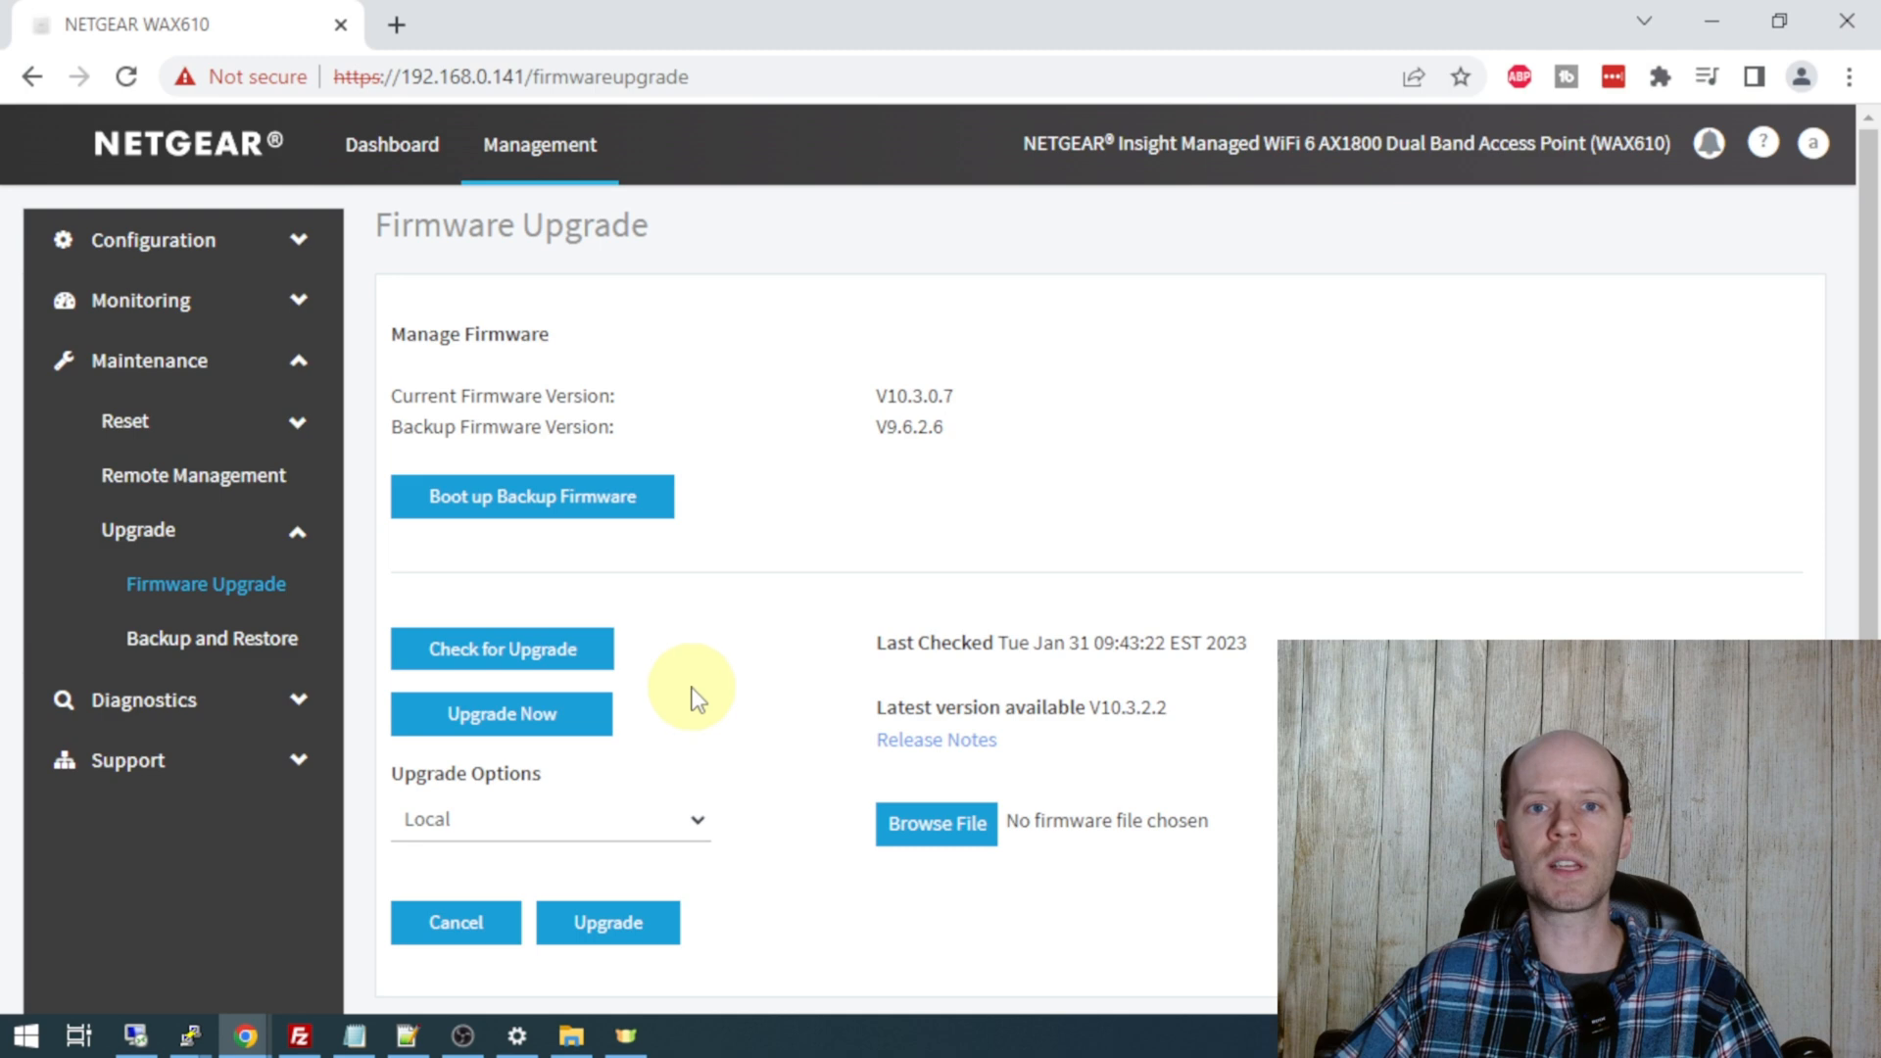
{"action": "mouse_move", "coordinate": [786, 588]}
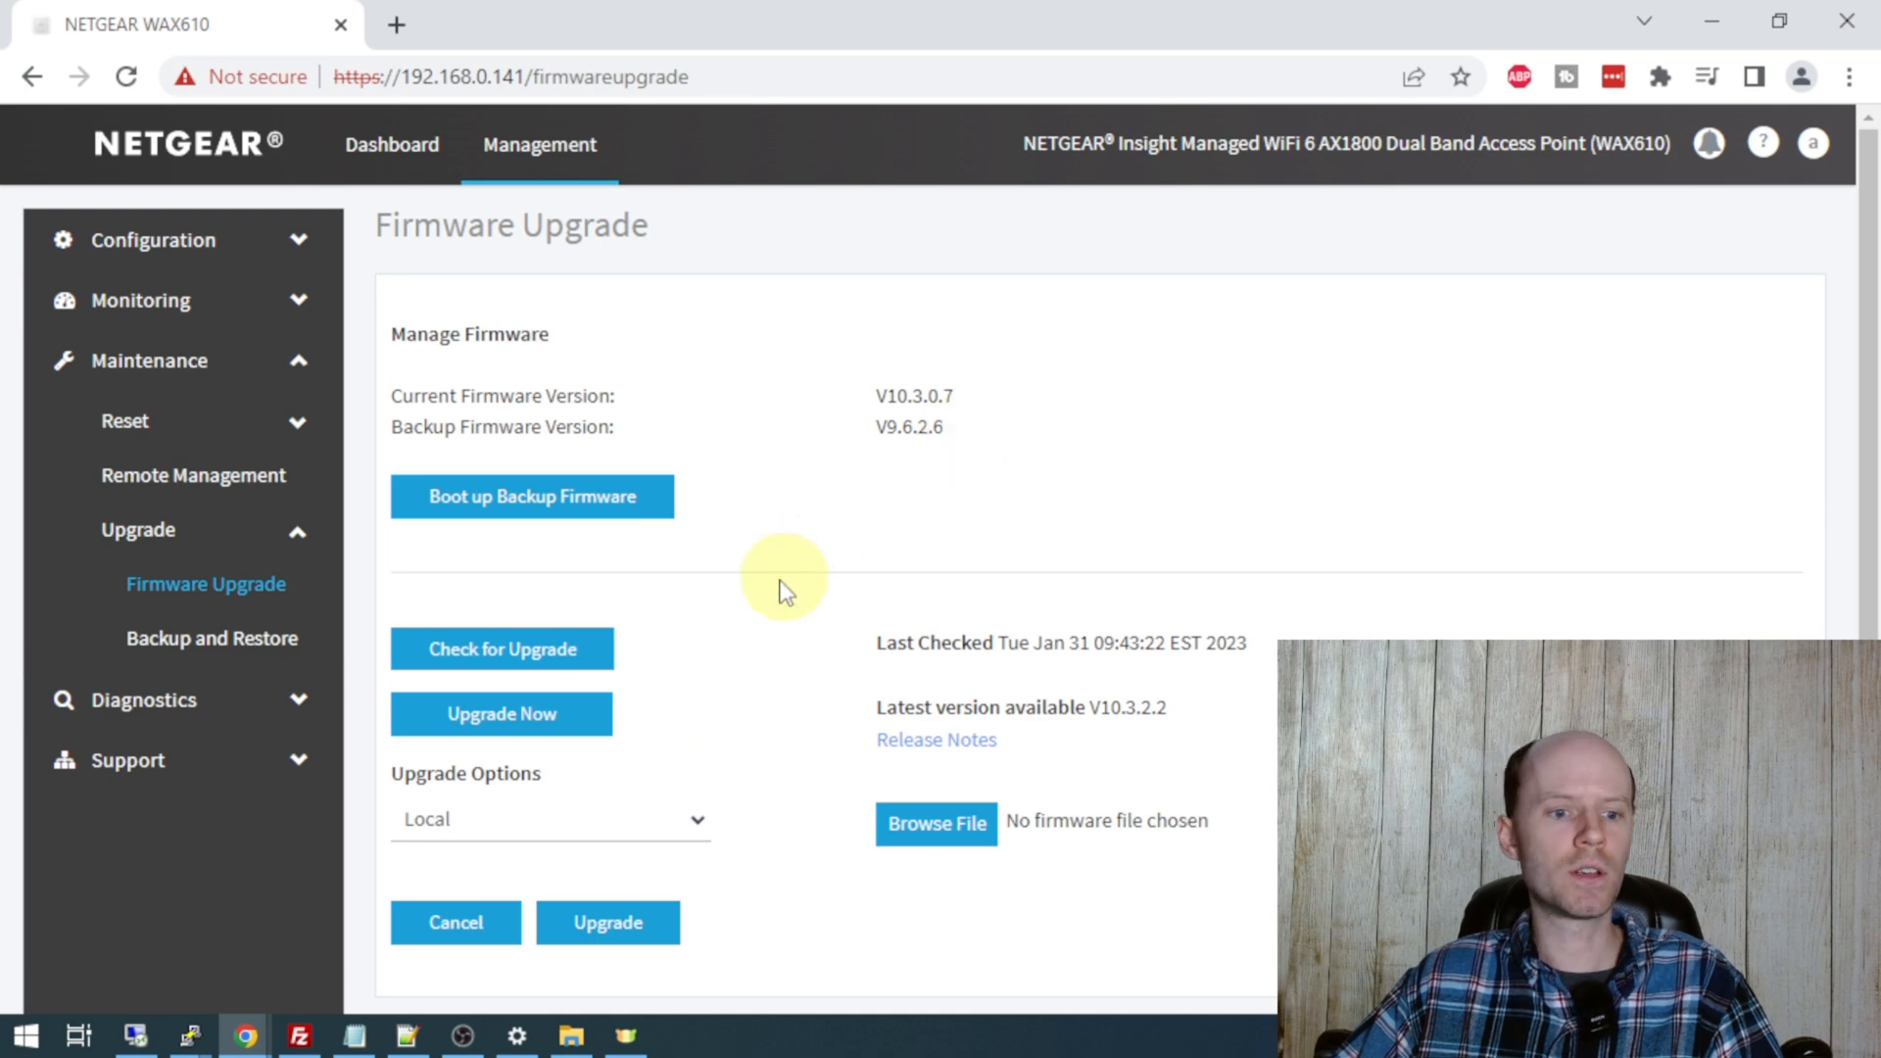
{"action": "mouse_move", "coordinate": [629, 696]}
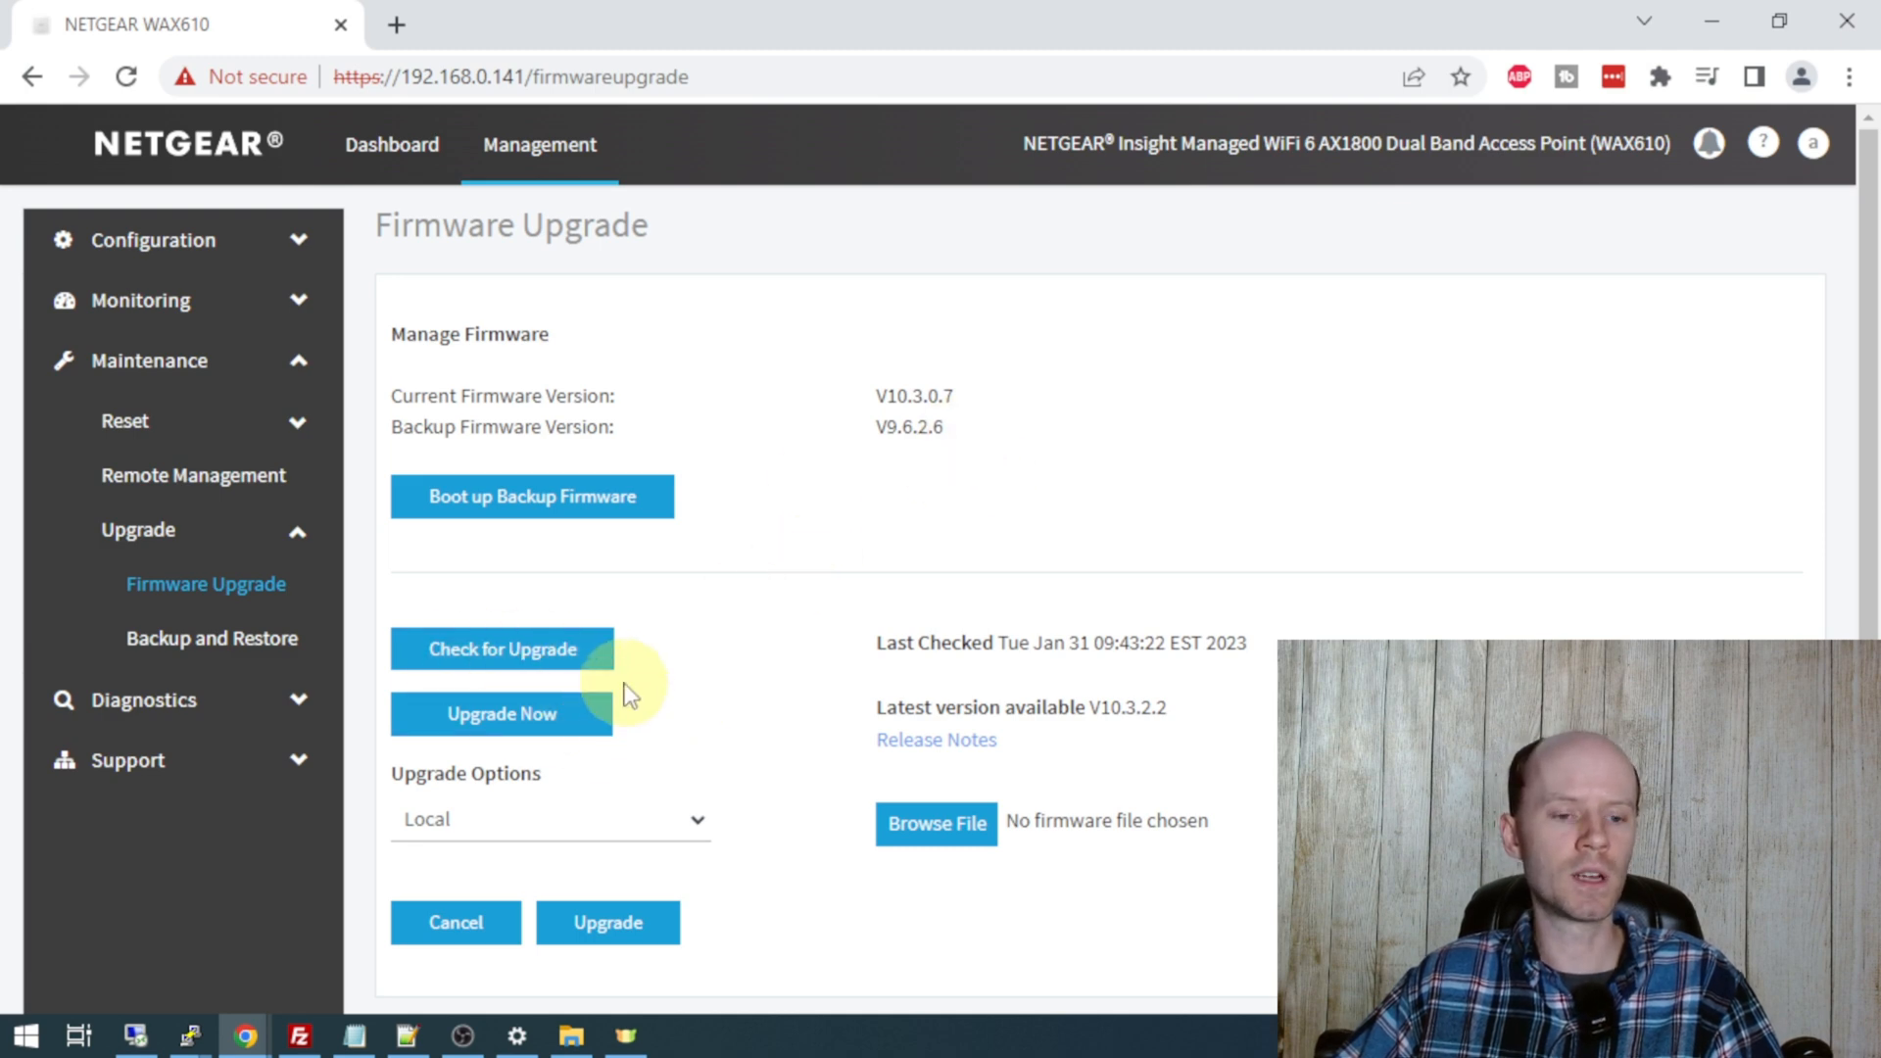
{"action": "mouse_move", "coordinate": [809, 497]}
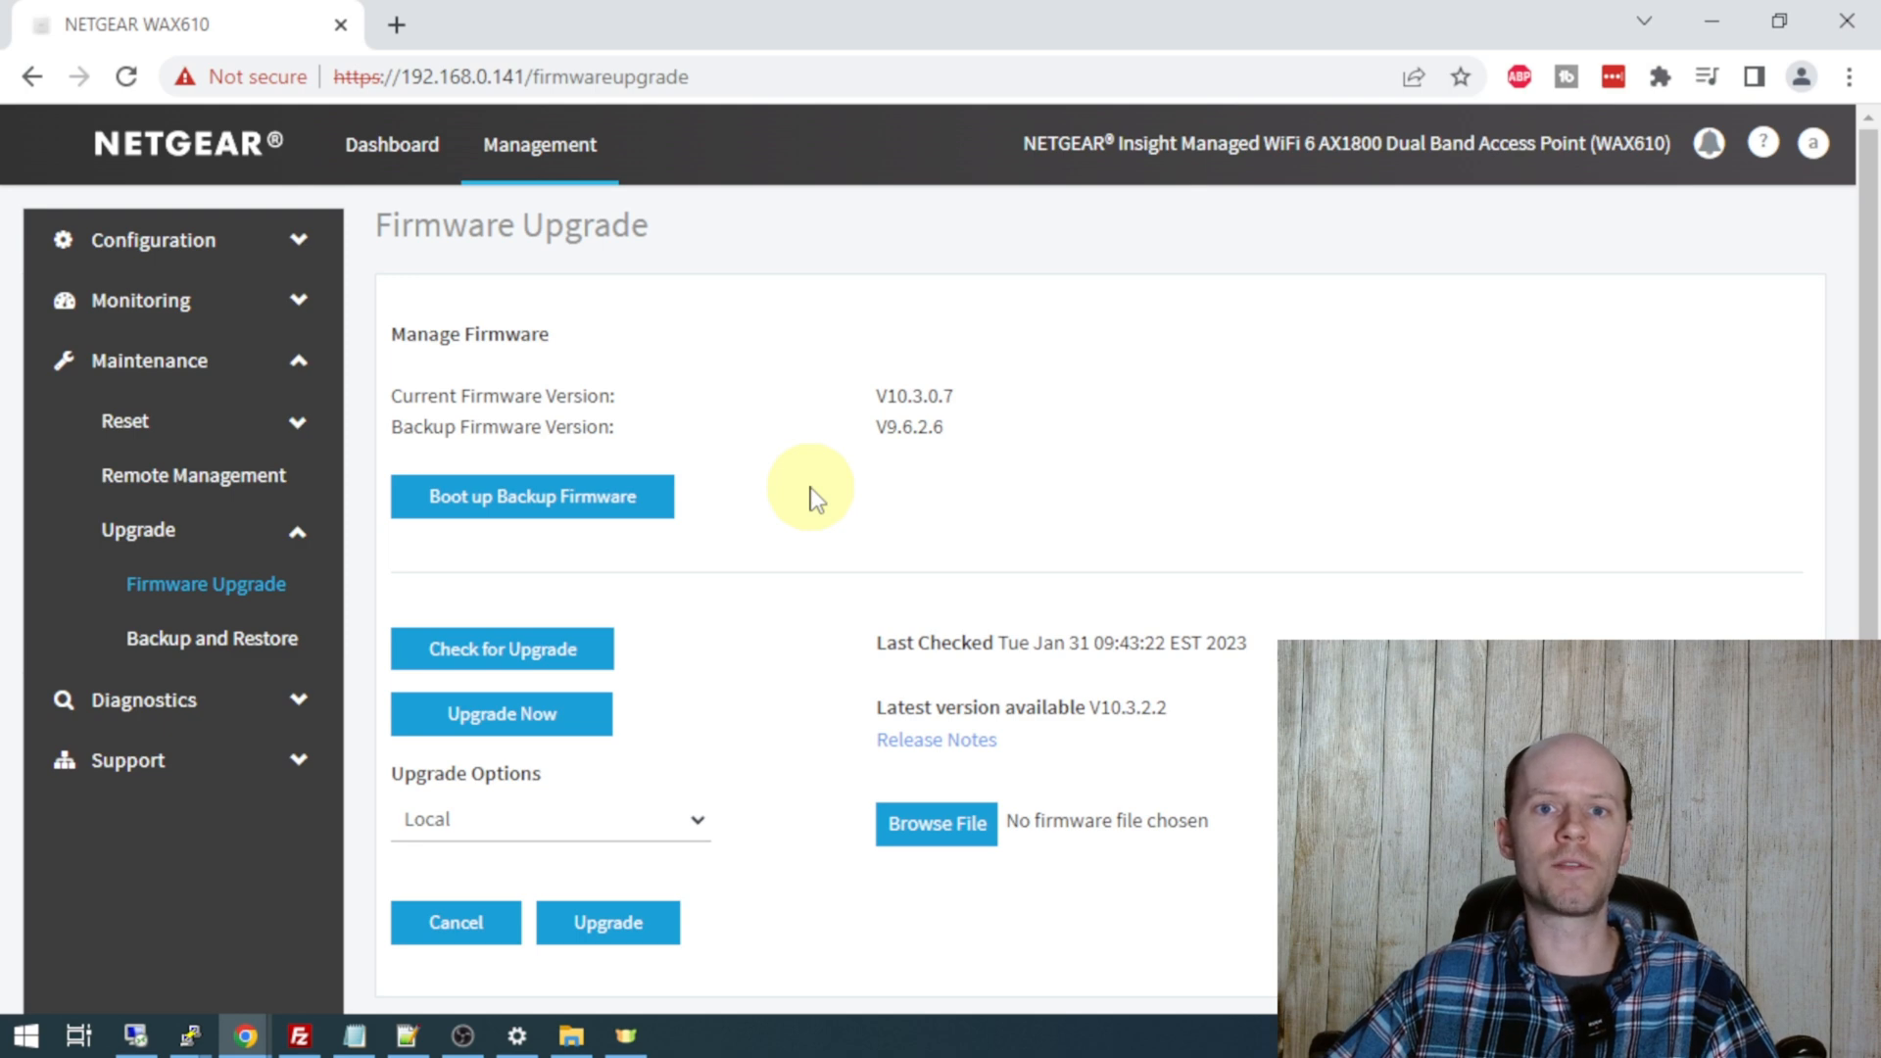
{"action": "mouse_move", "coordinate": [643, 744]}
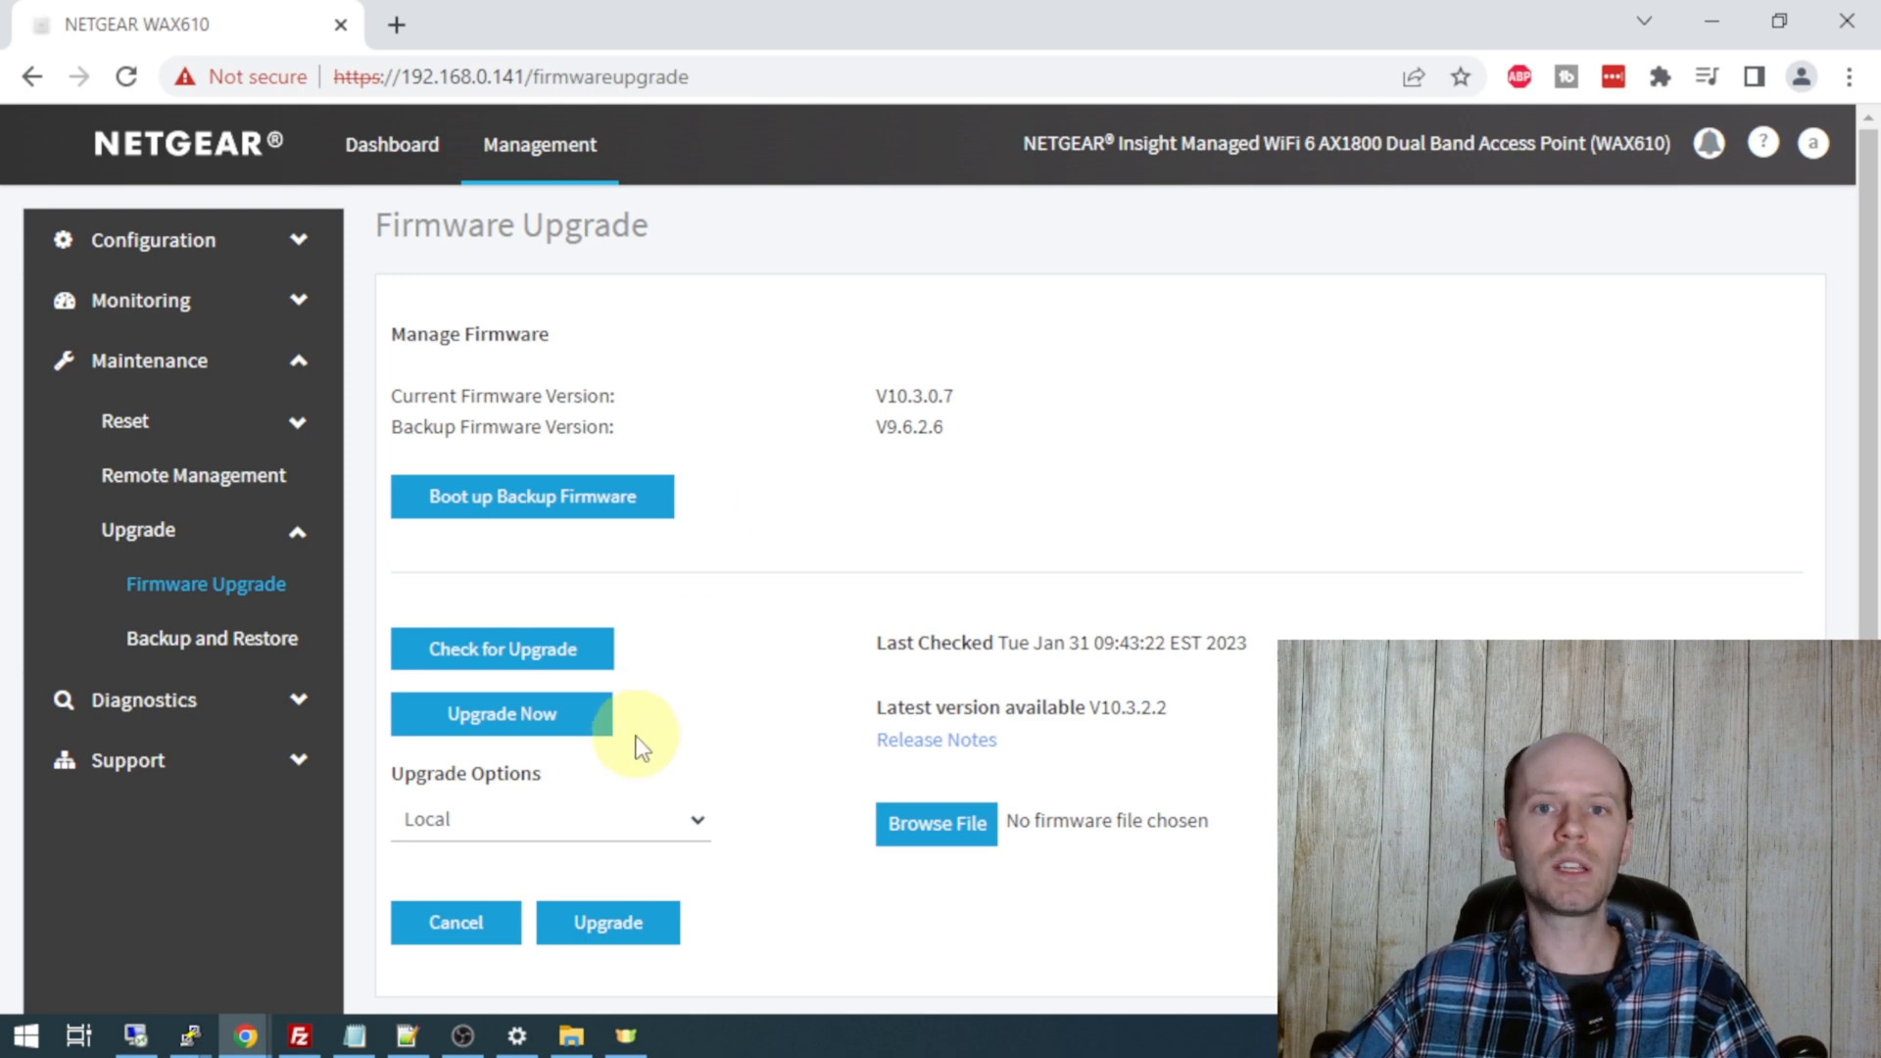
{"action": "mouse_move", "coordinate": [608, 750]}
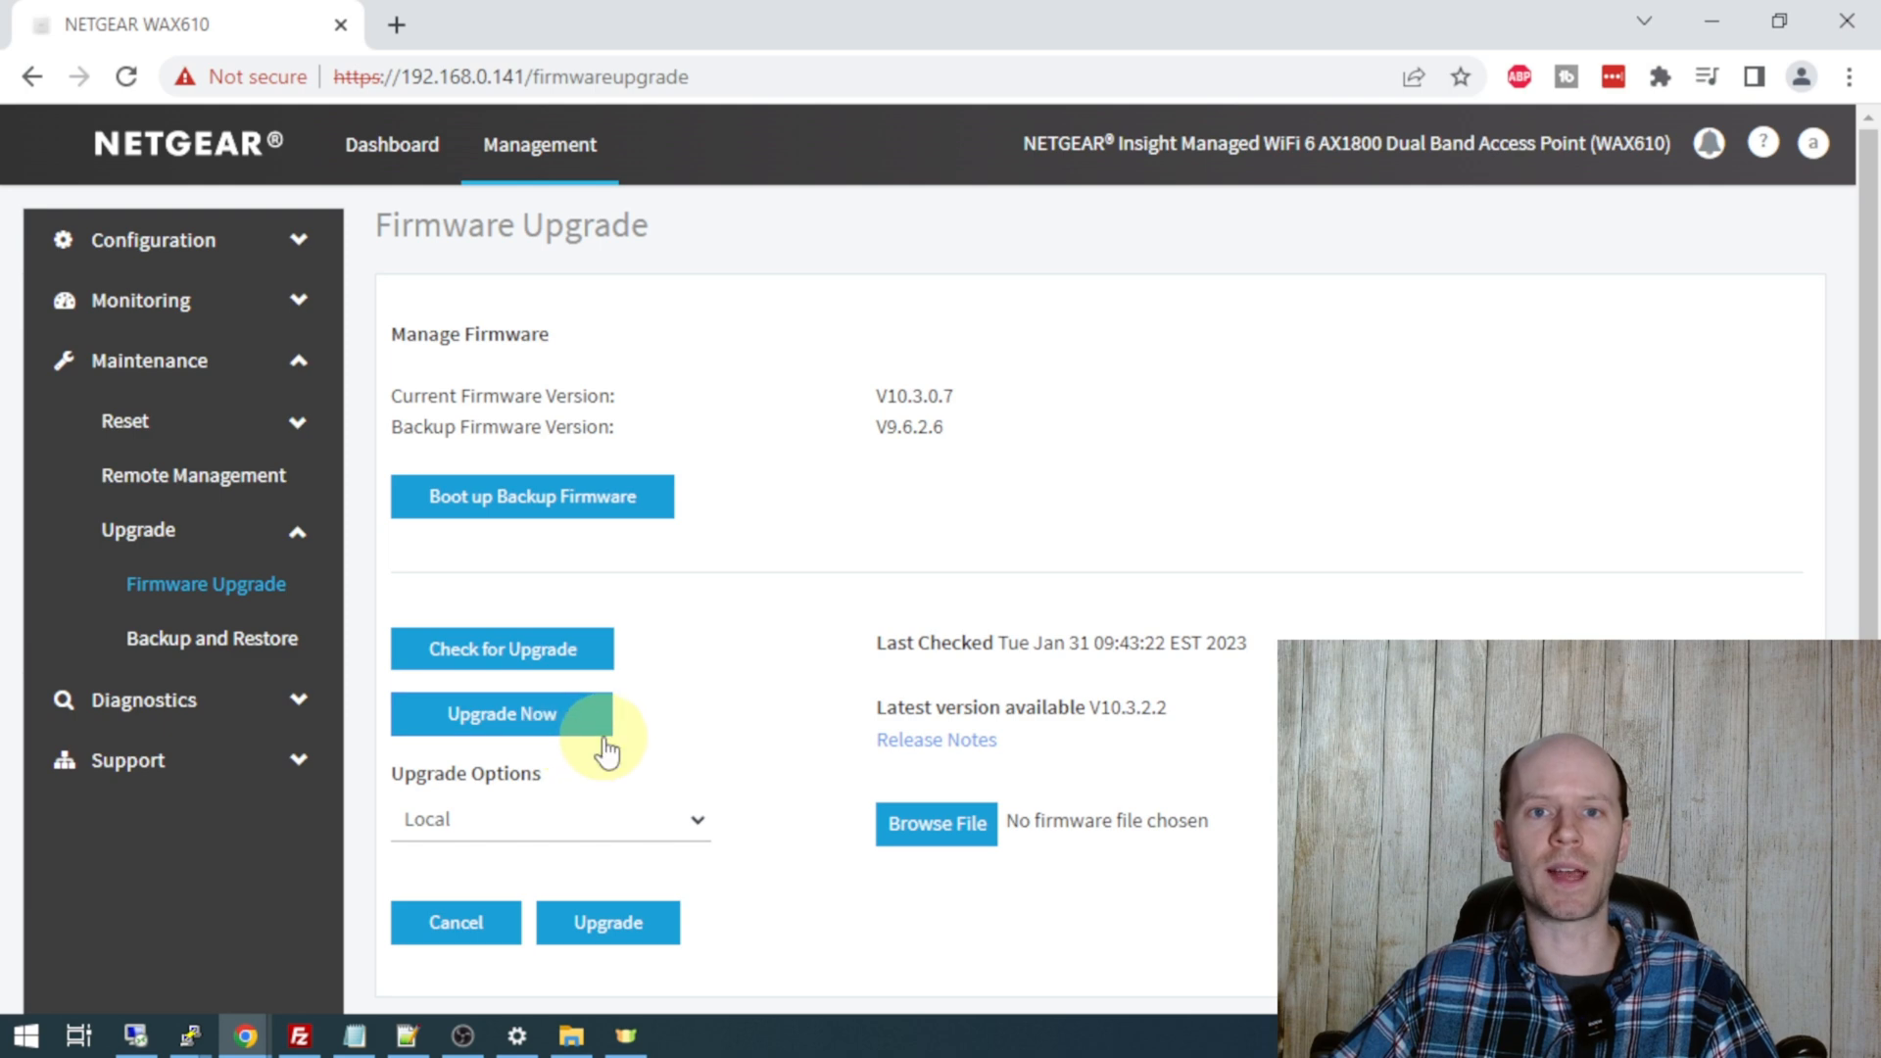
{"action": "mouse_move", "coordinate": [582, 744]}
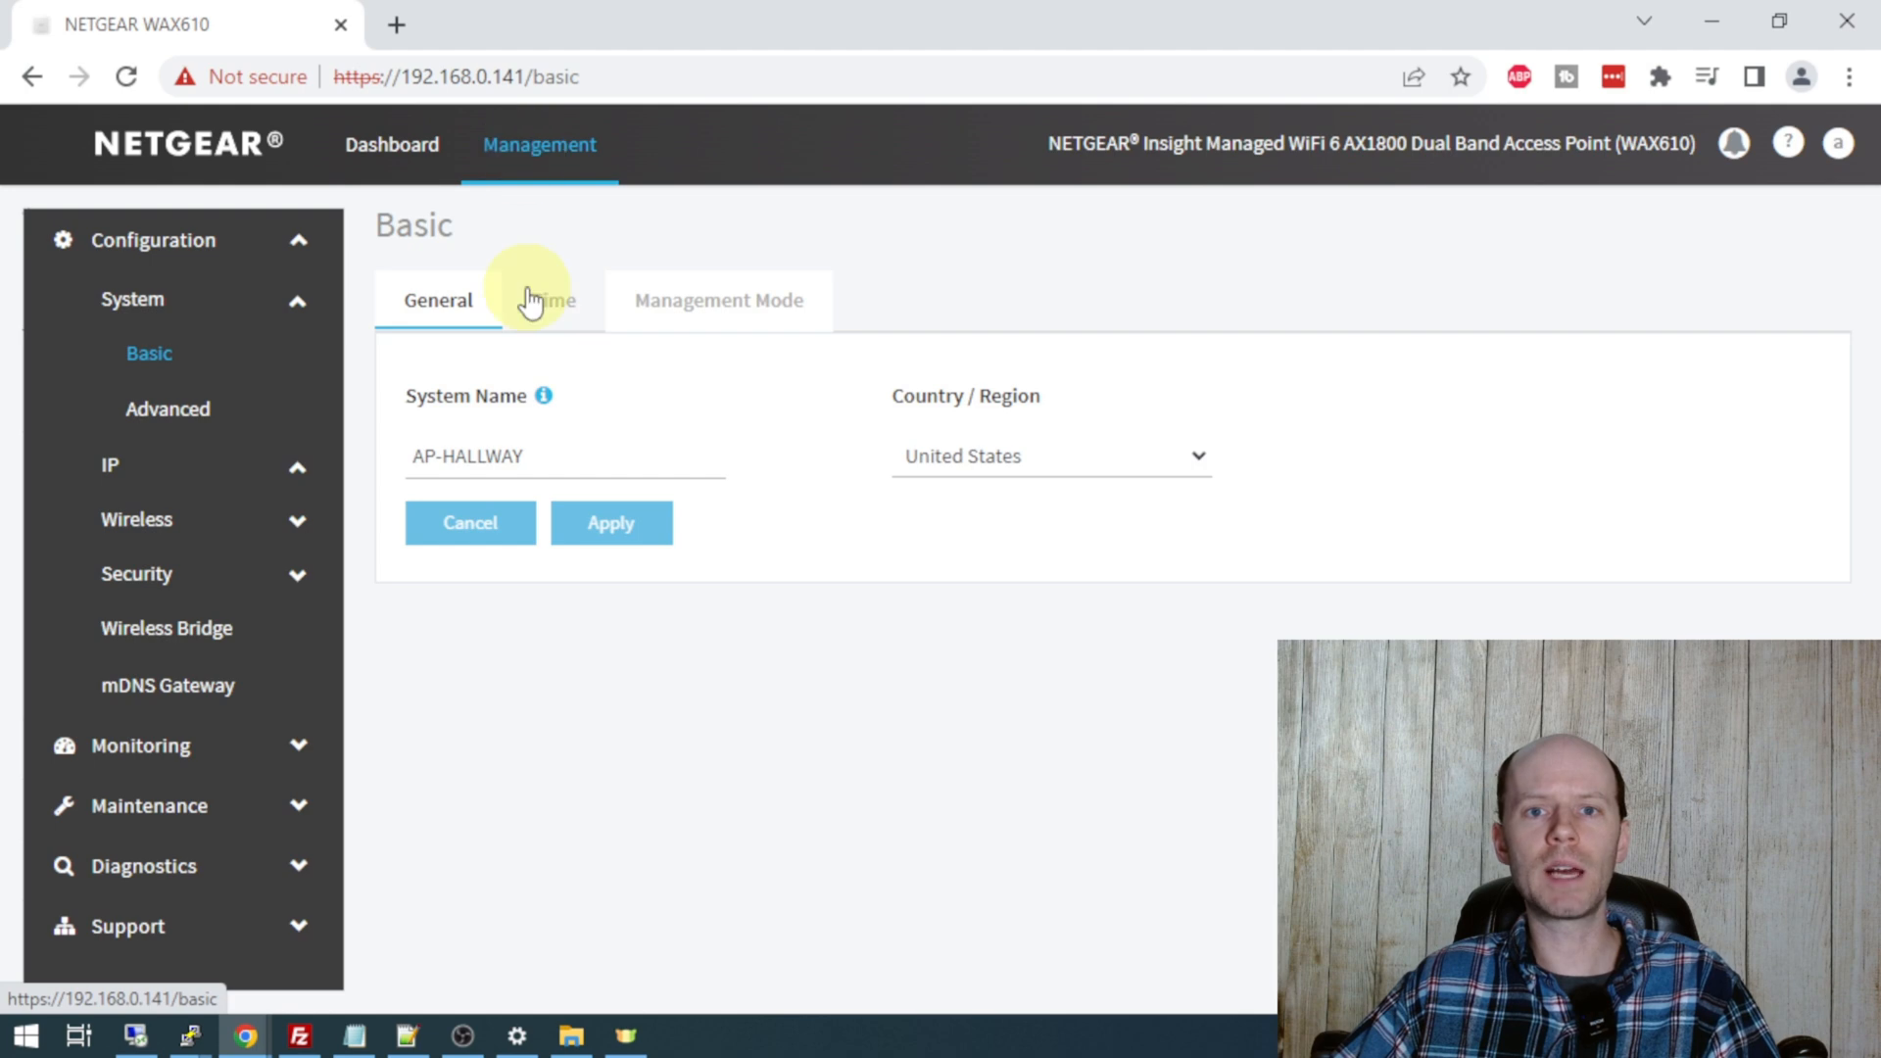
{"action": "mouse_move", "coordinate": [265, 378]}
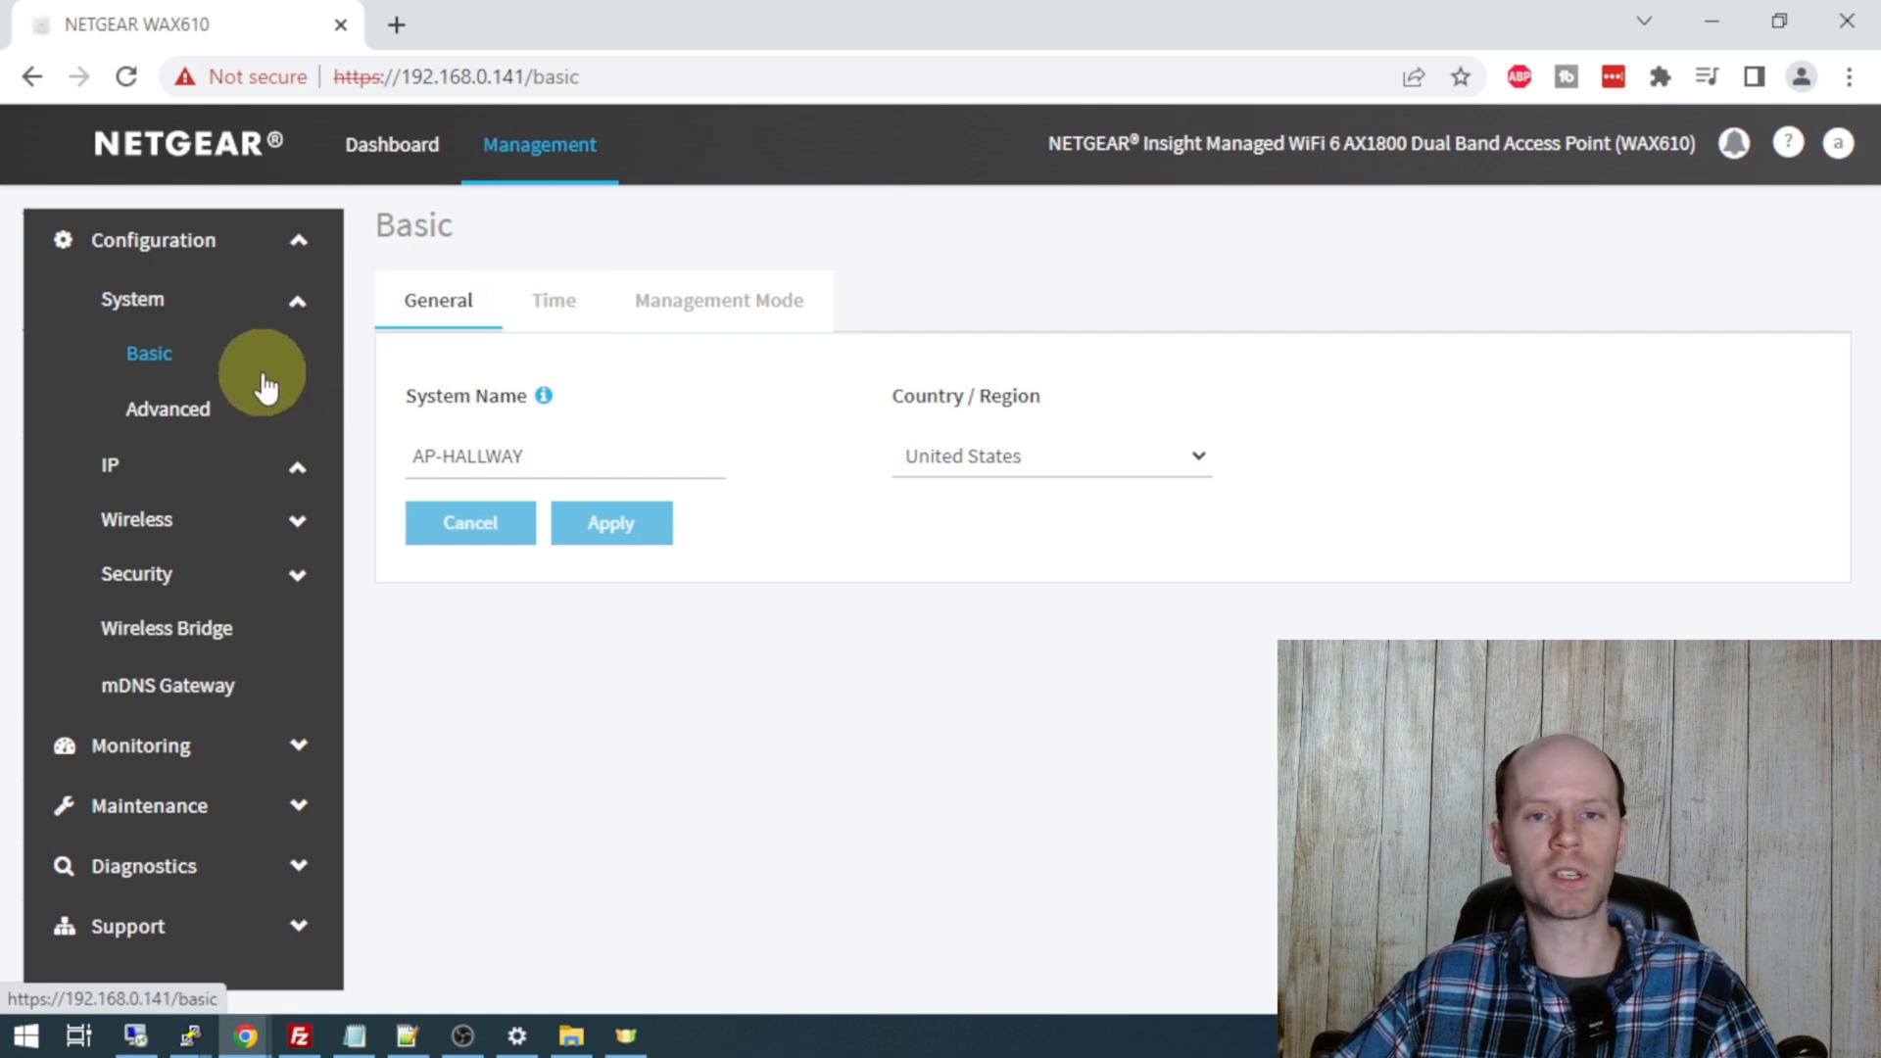
{"action": "mouse_move", "coordinate": [169, 409]}
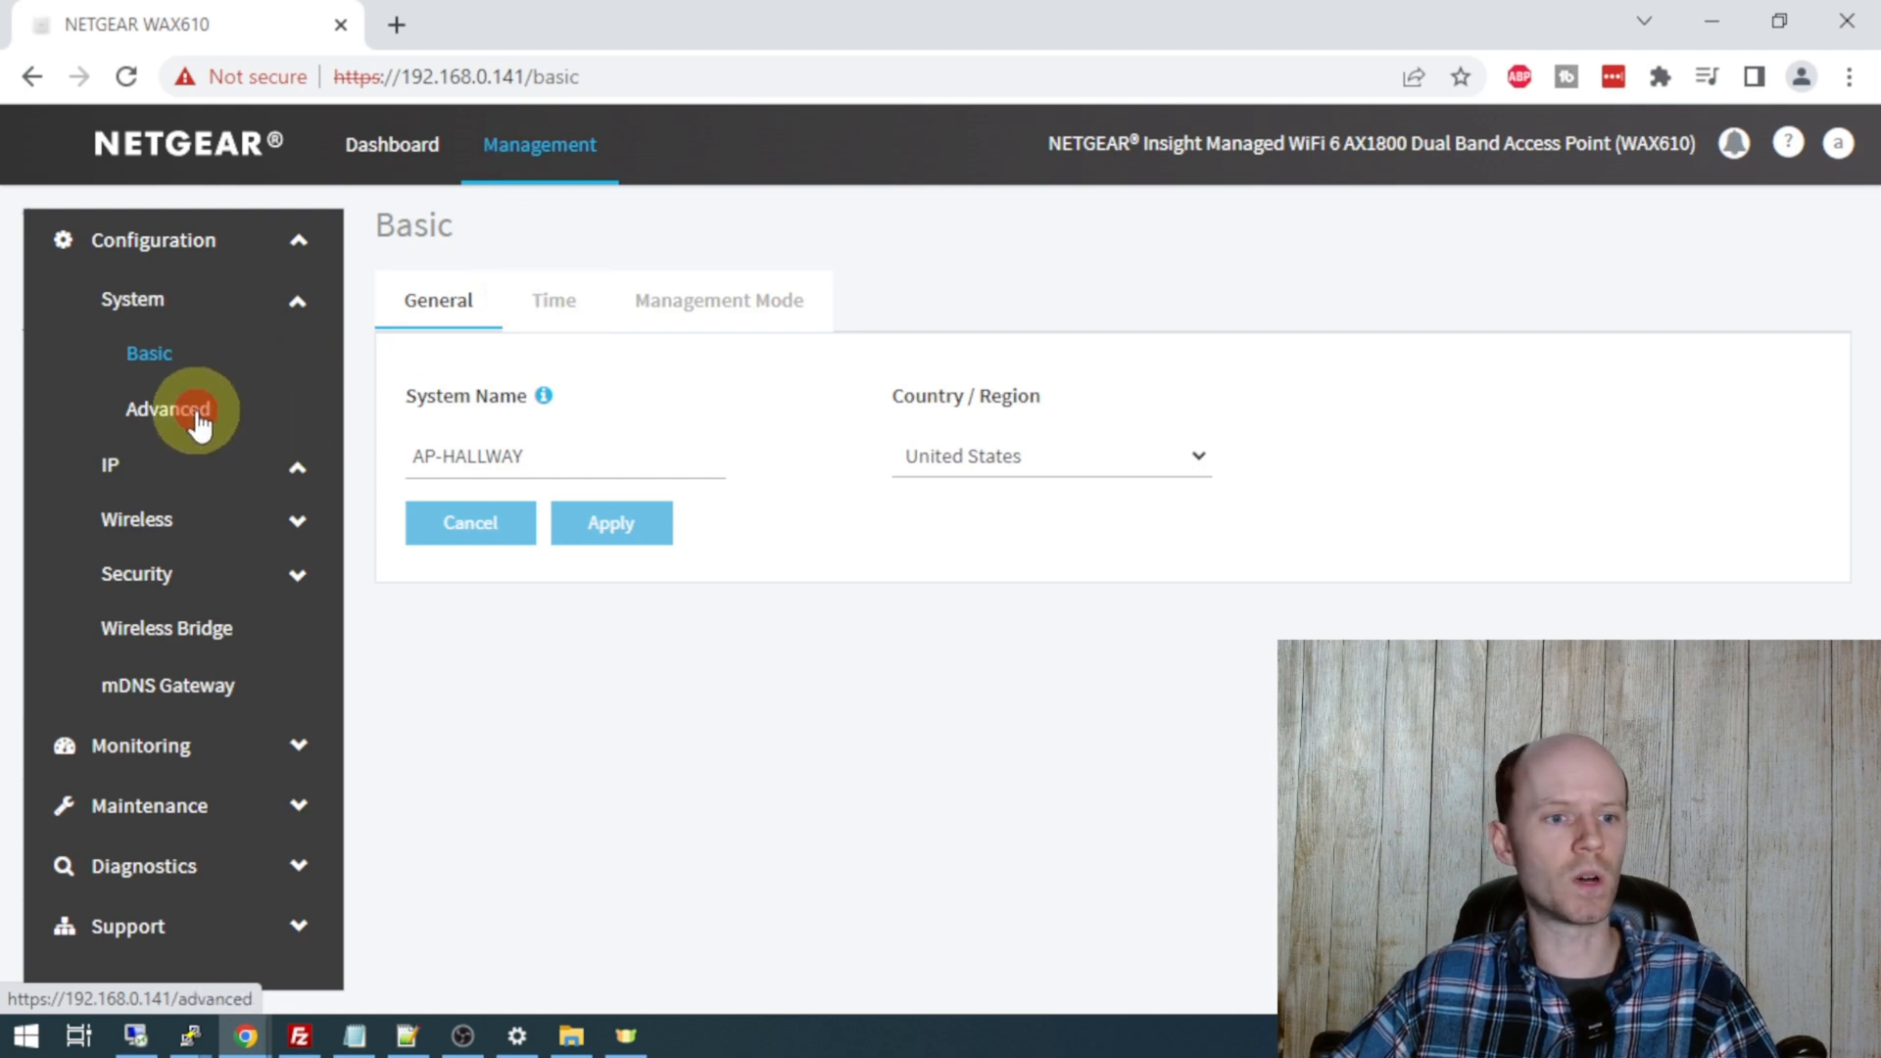
Browse the advanced system settings: General, Syslog, Ethernet LLDP, User Accounts and LED Control.
{"action": "left_click", "coordinate": [168, 409]}
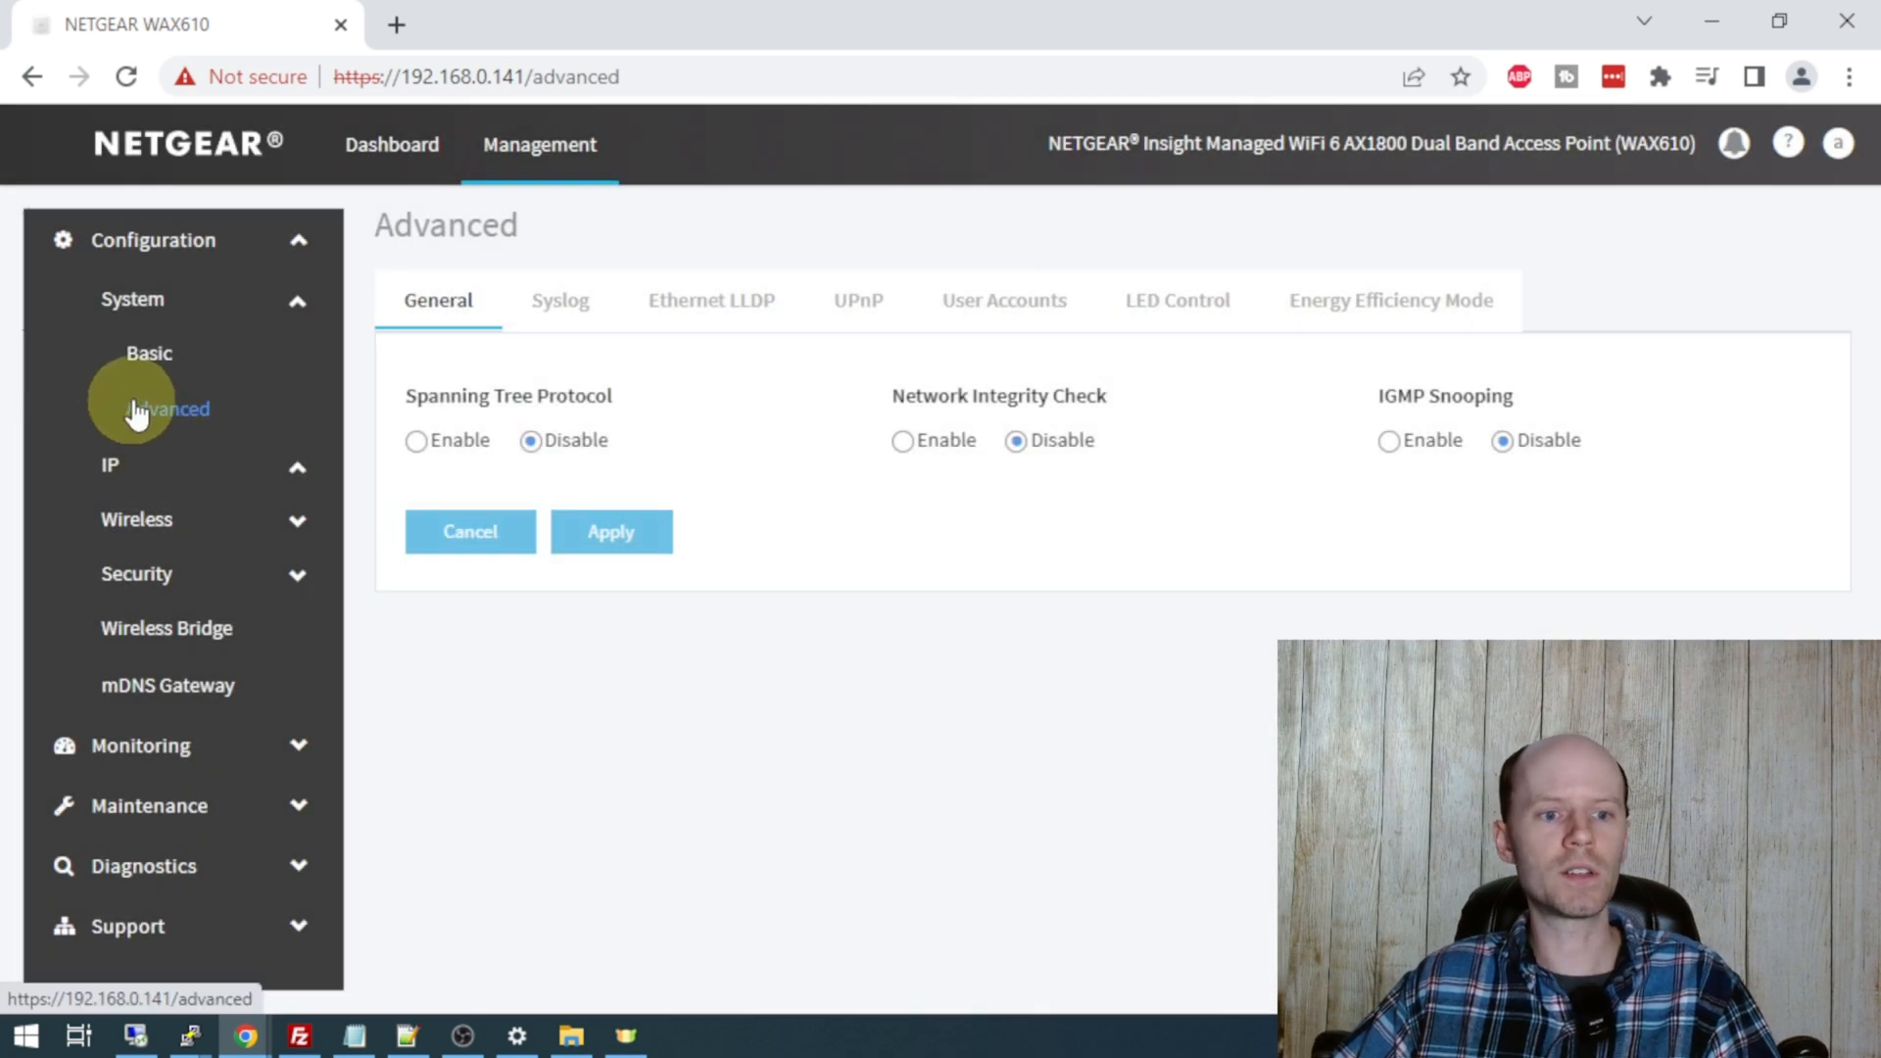
{"action": "mouse_move", "coordinate": [605, 482]}
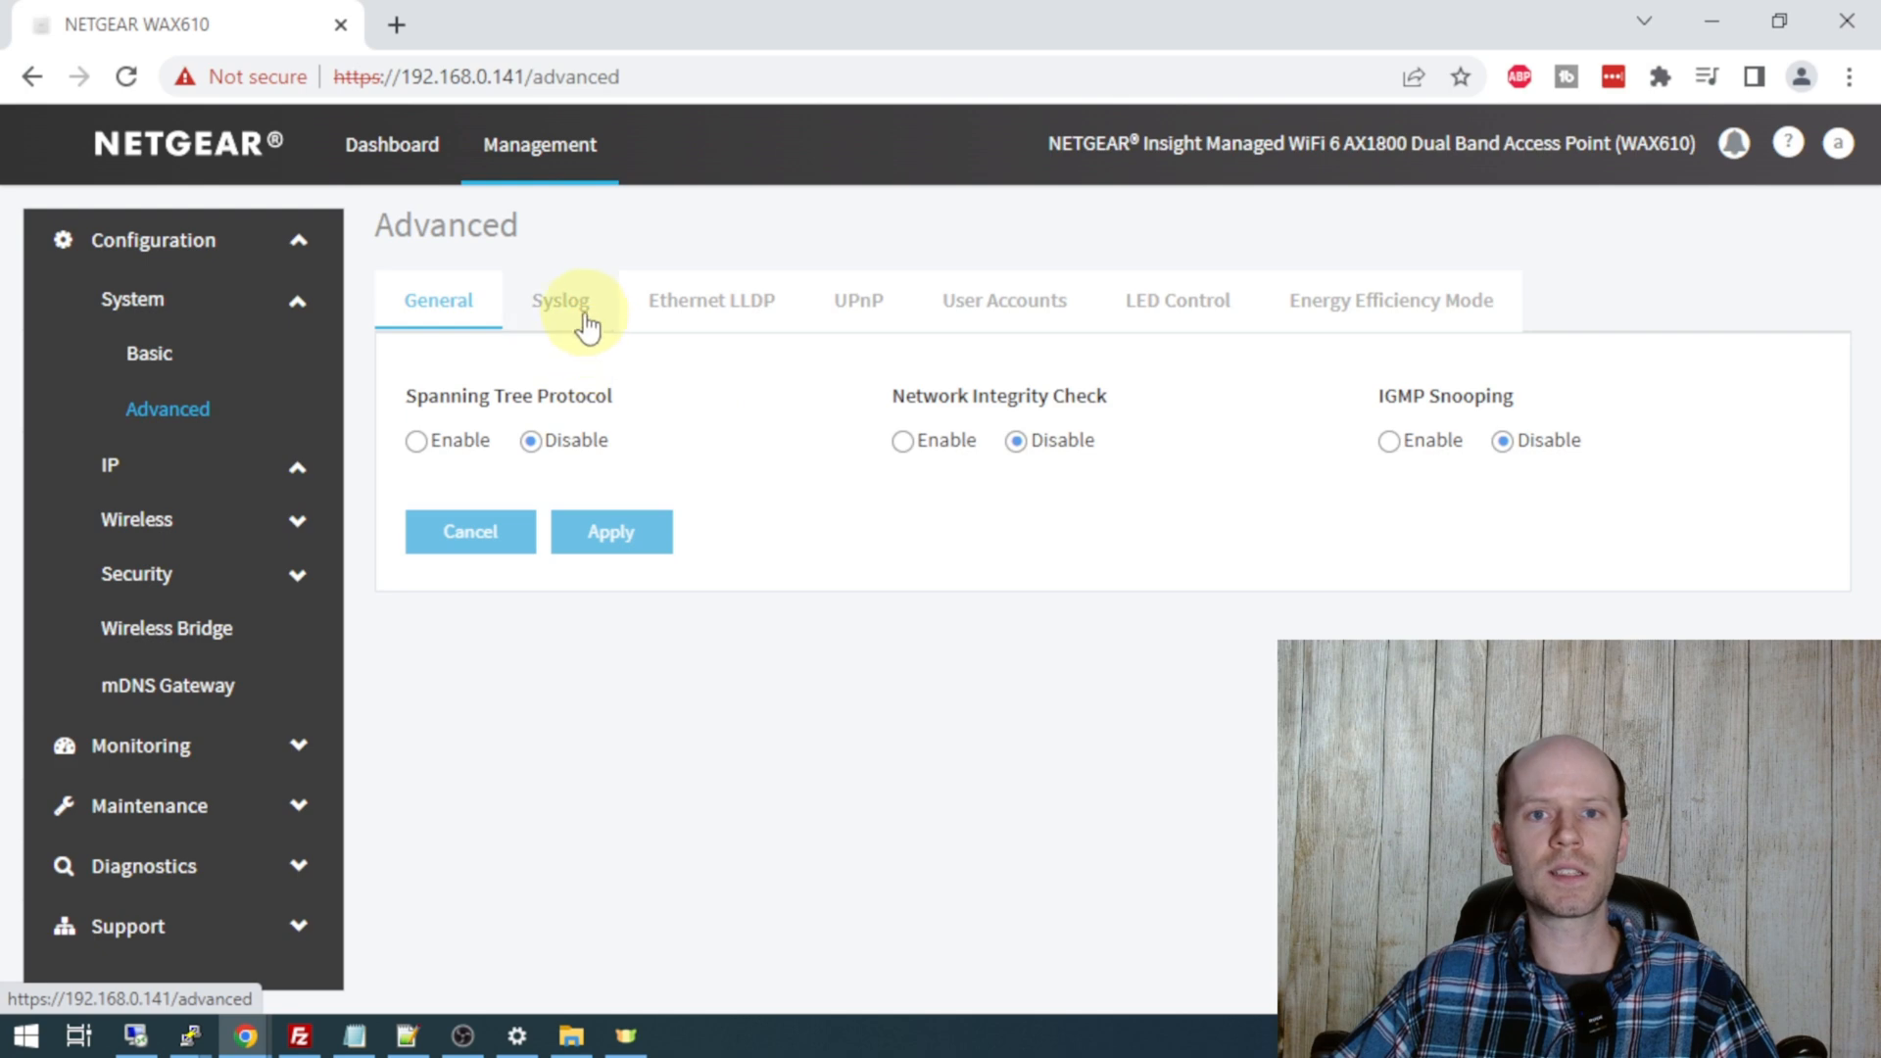
{"action": "left_click", "coordinate": [558, 300]}
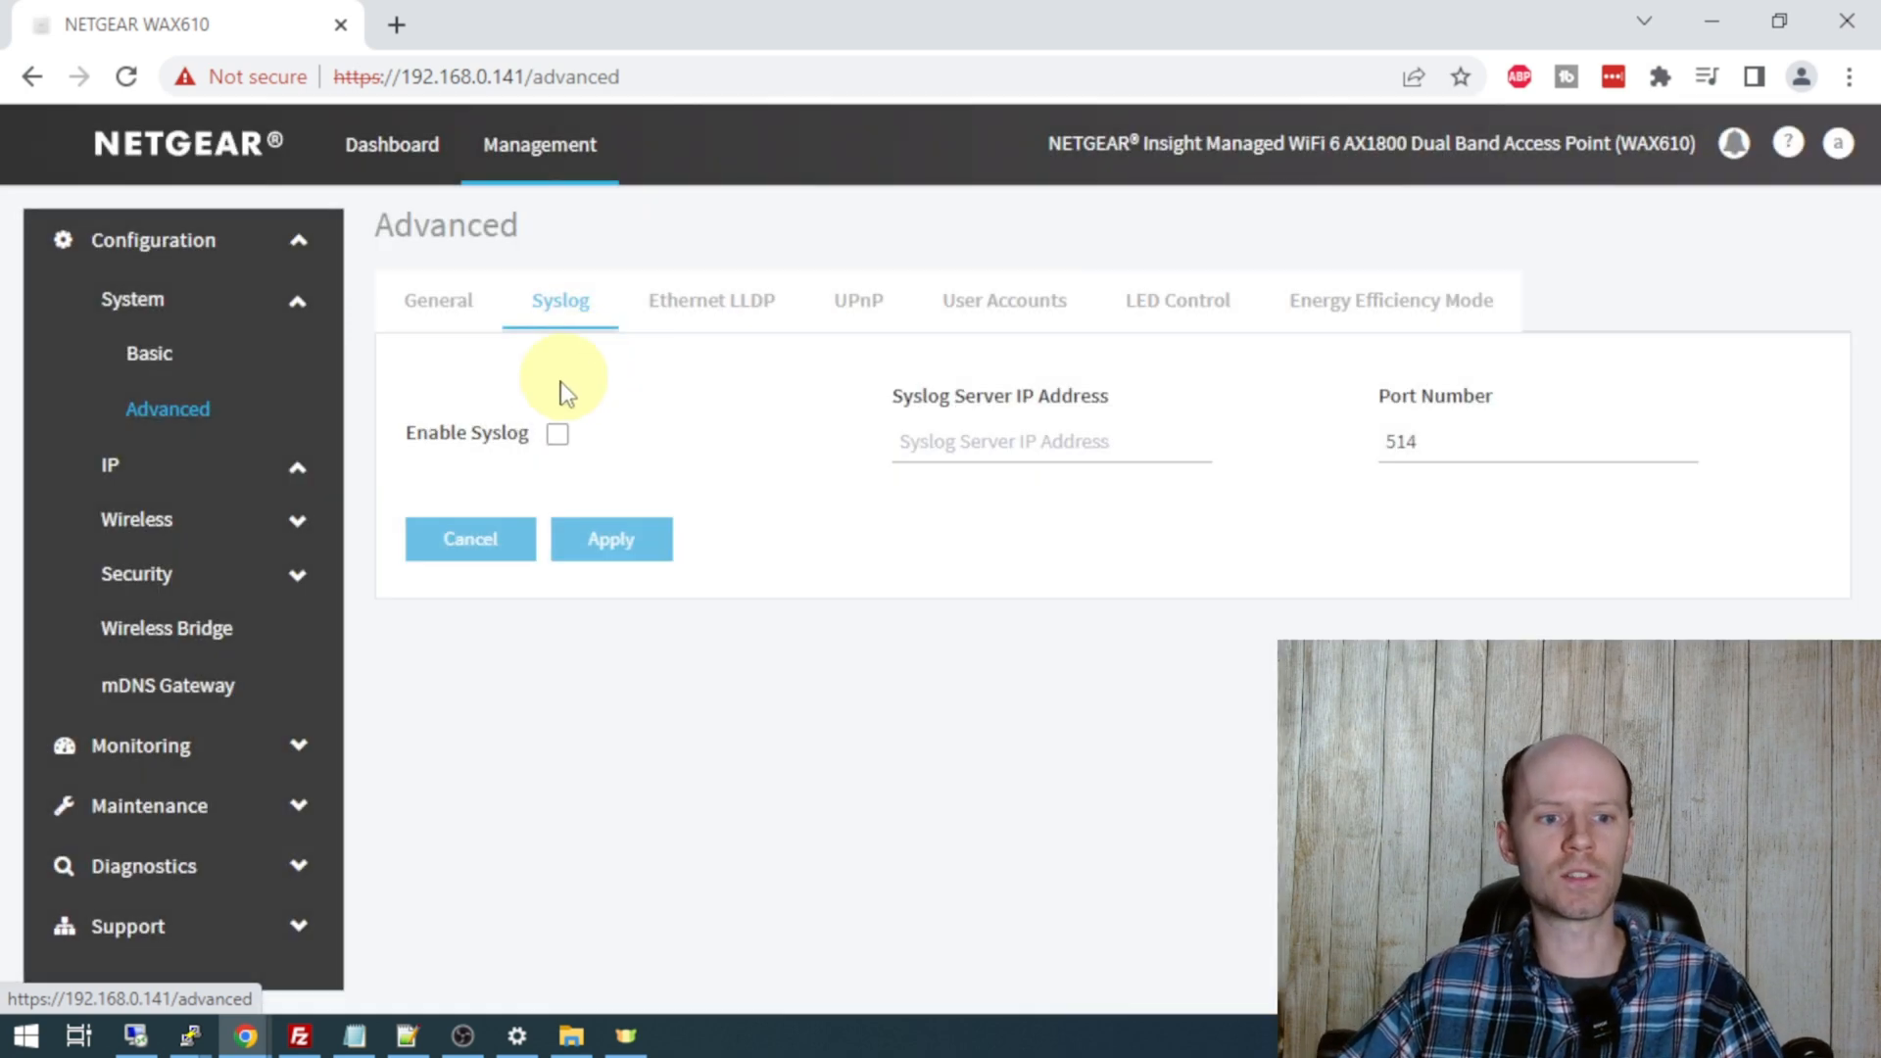
{"action": "mouse_move", "coordinate": [710, 300]}
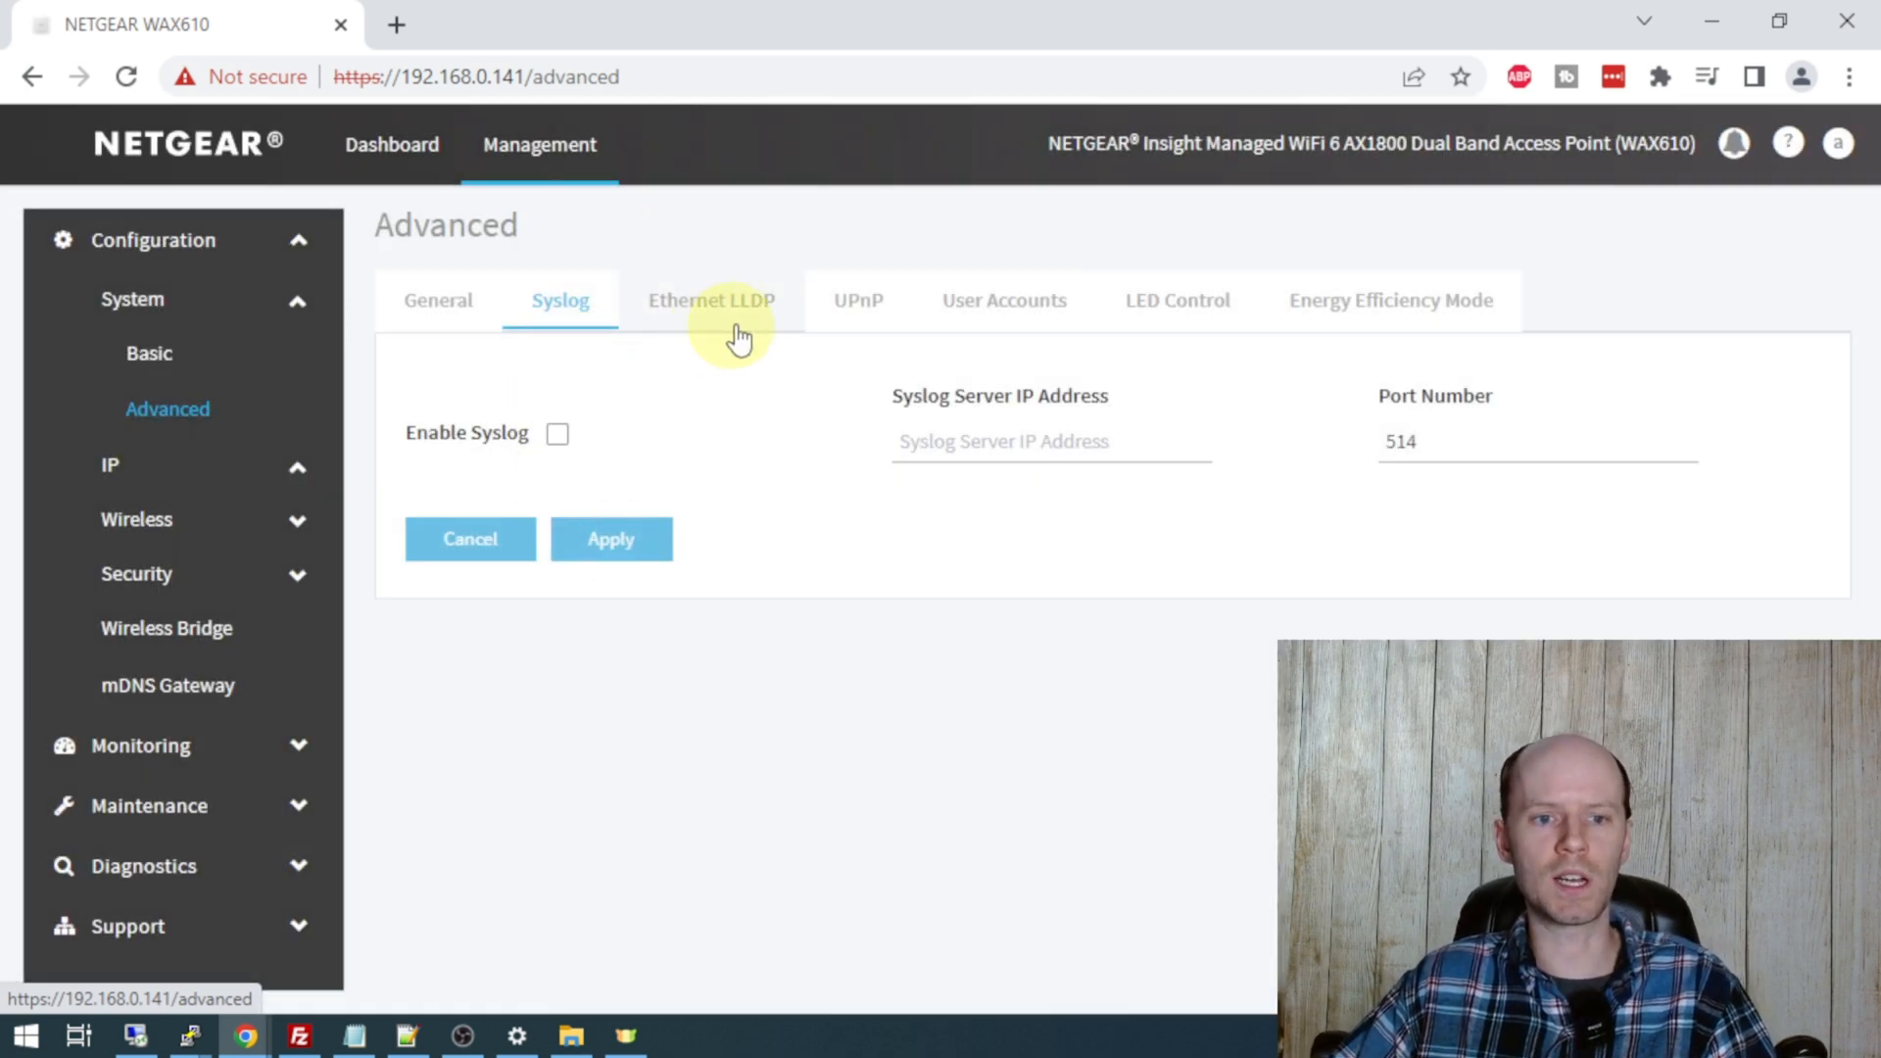
{"action": "left_click", "coordinate": [709, 299]}
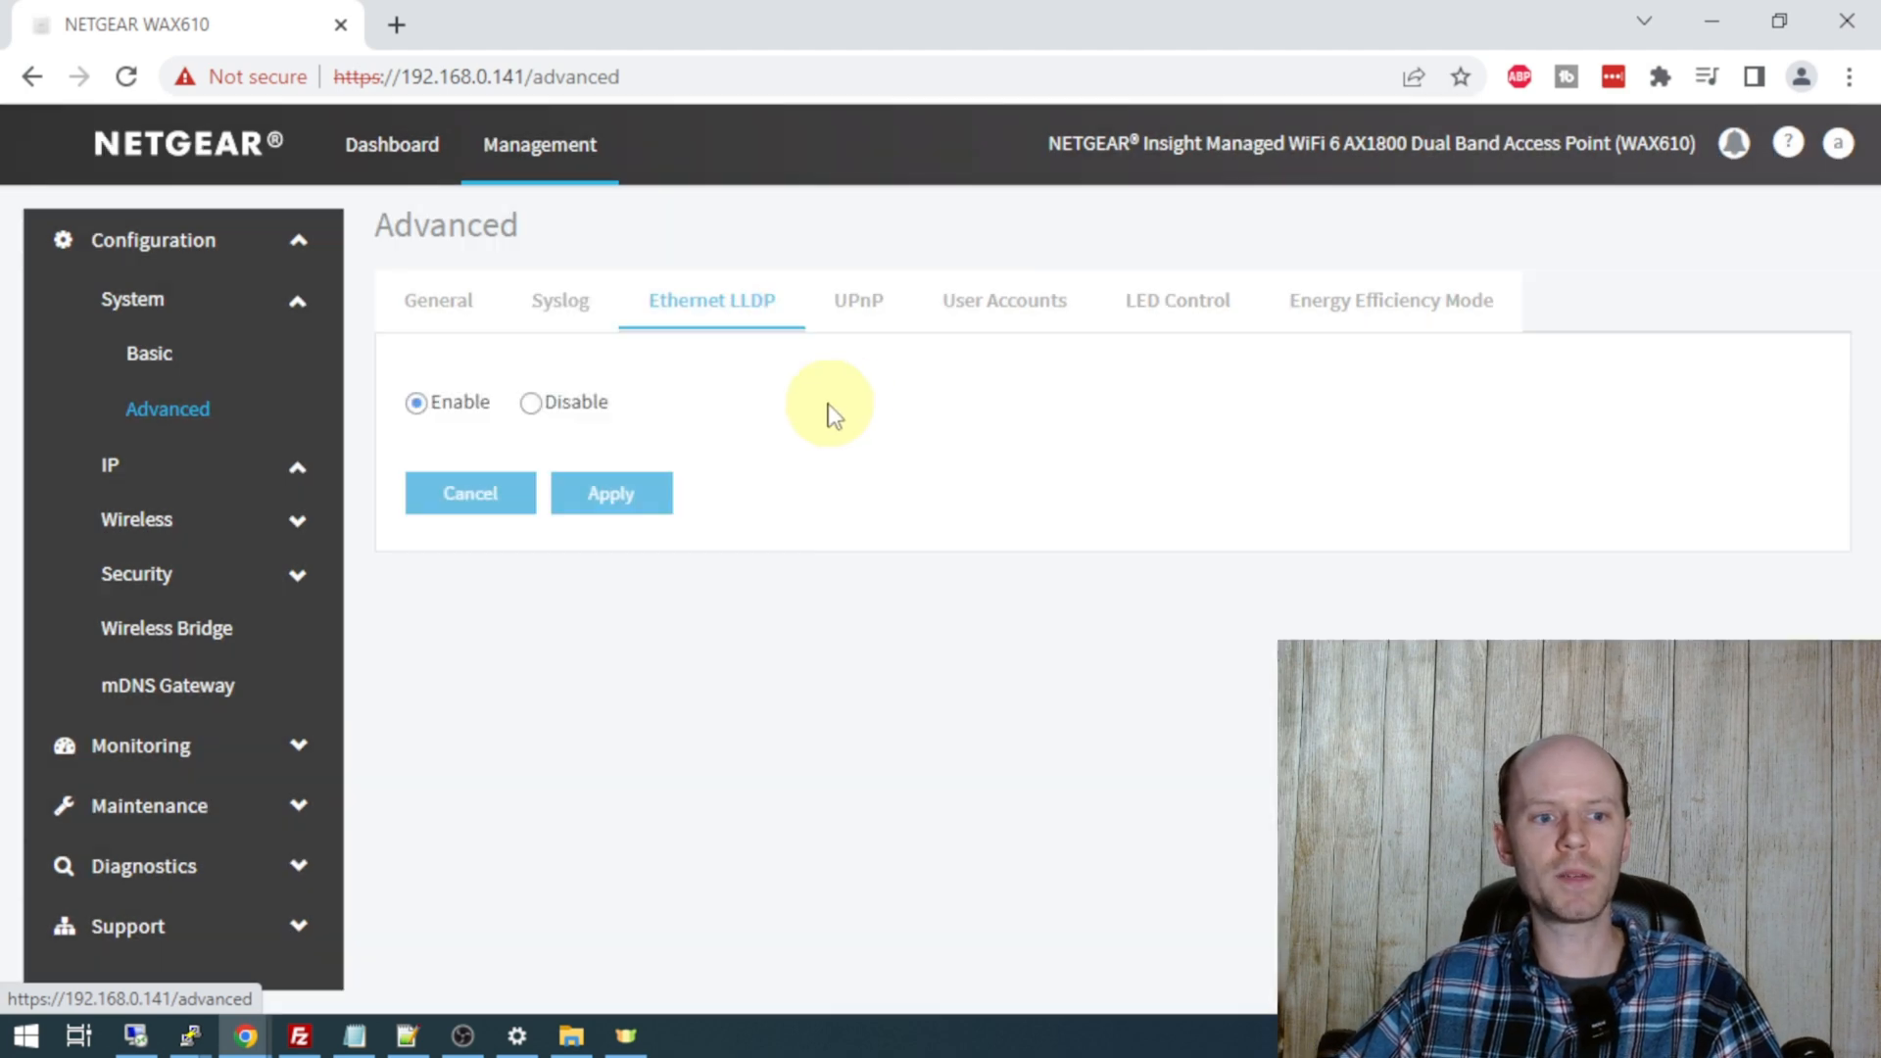
{"action": "mouse_move", "coordinate": [690, 473]}
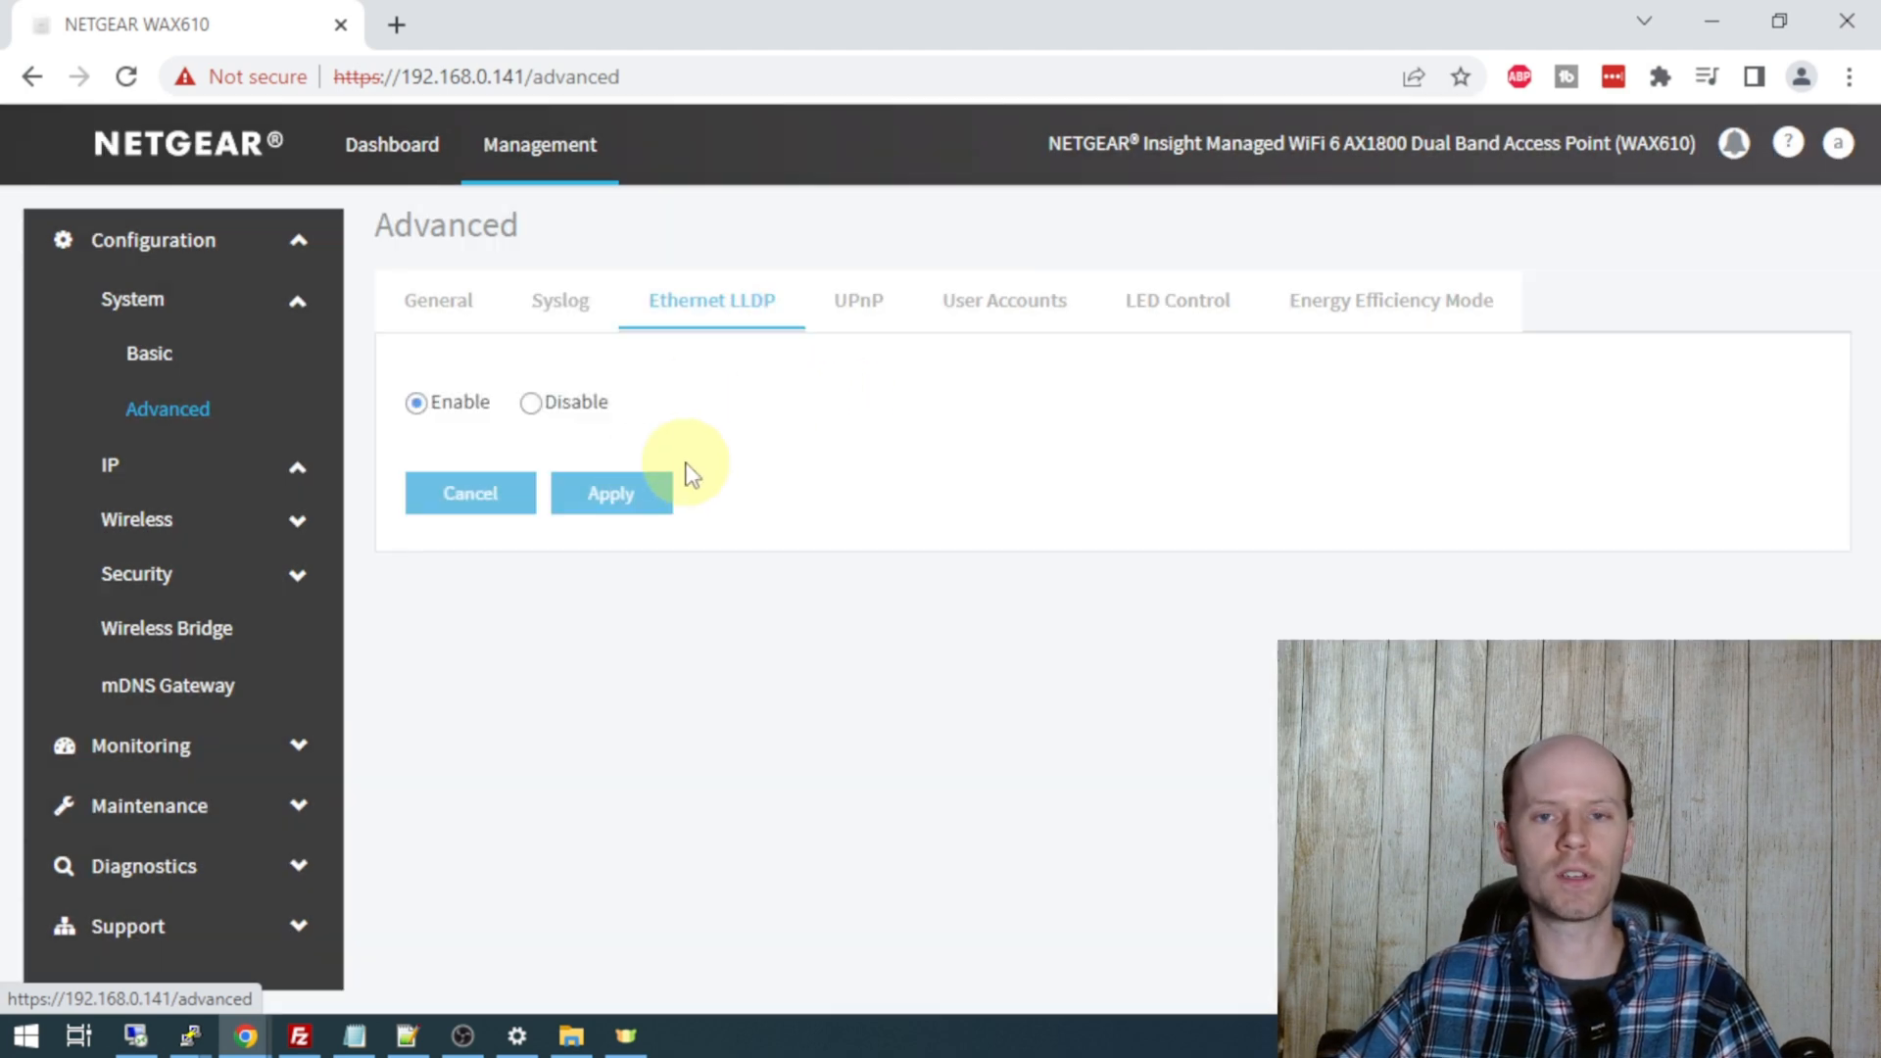
{"action": "mouse_move", "coordinate": [627, 429]}
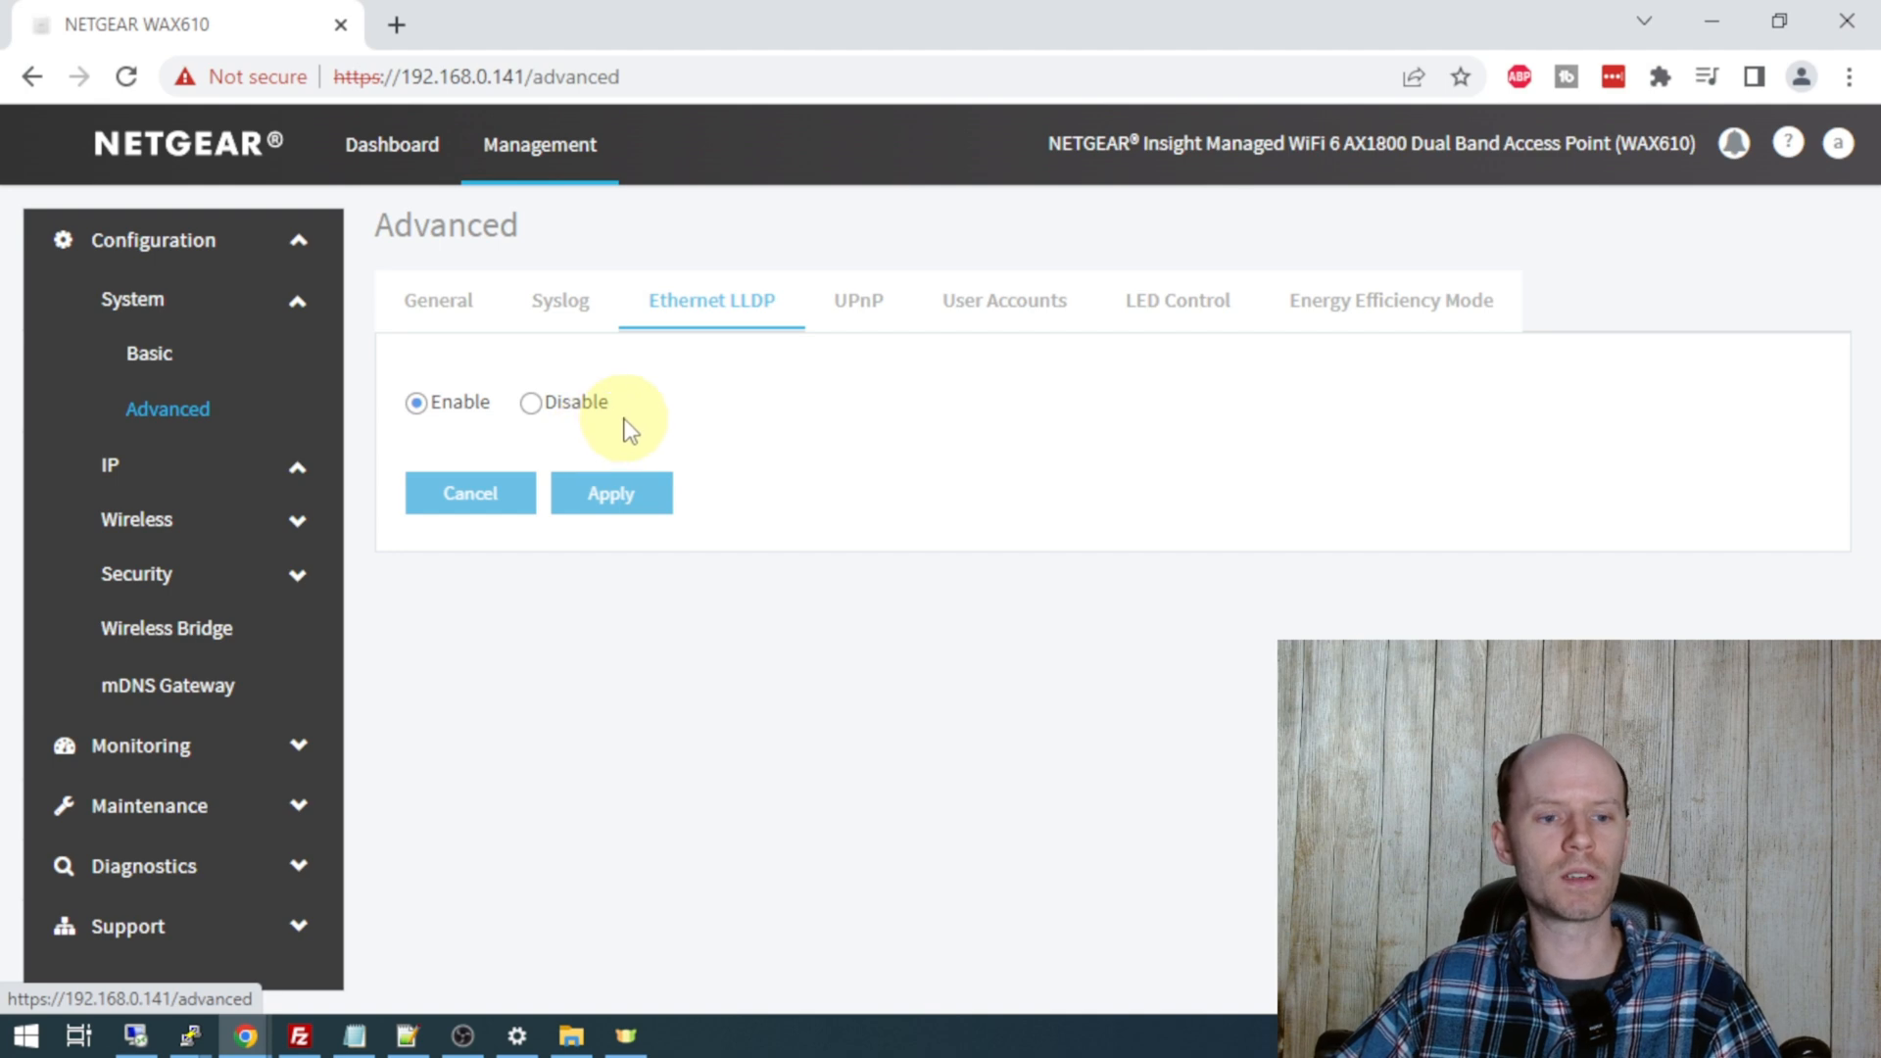
{"action": "mouse_move", "coordinate": [876, 402]}
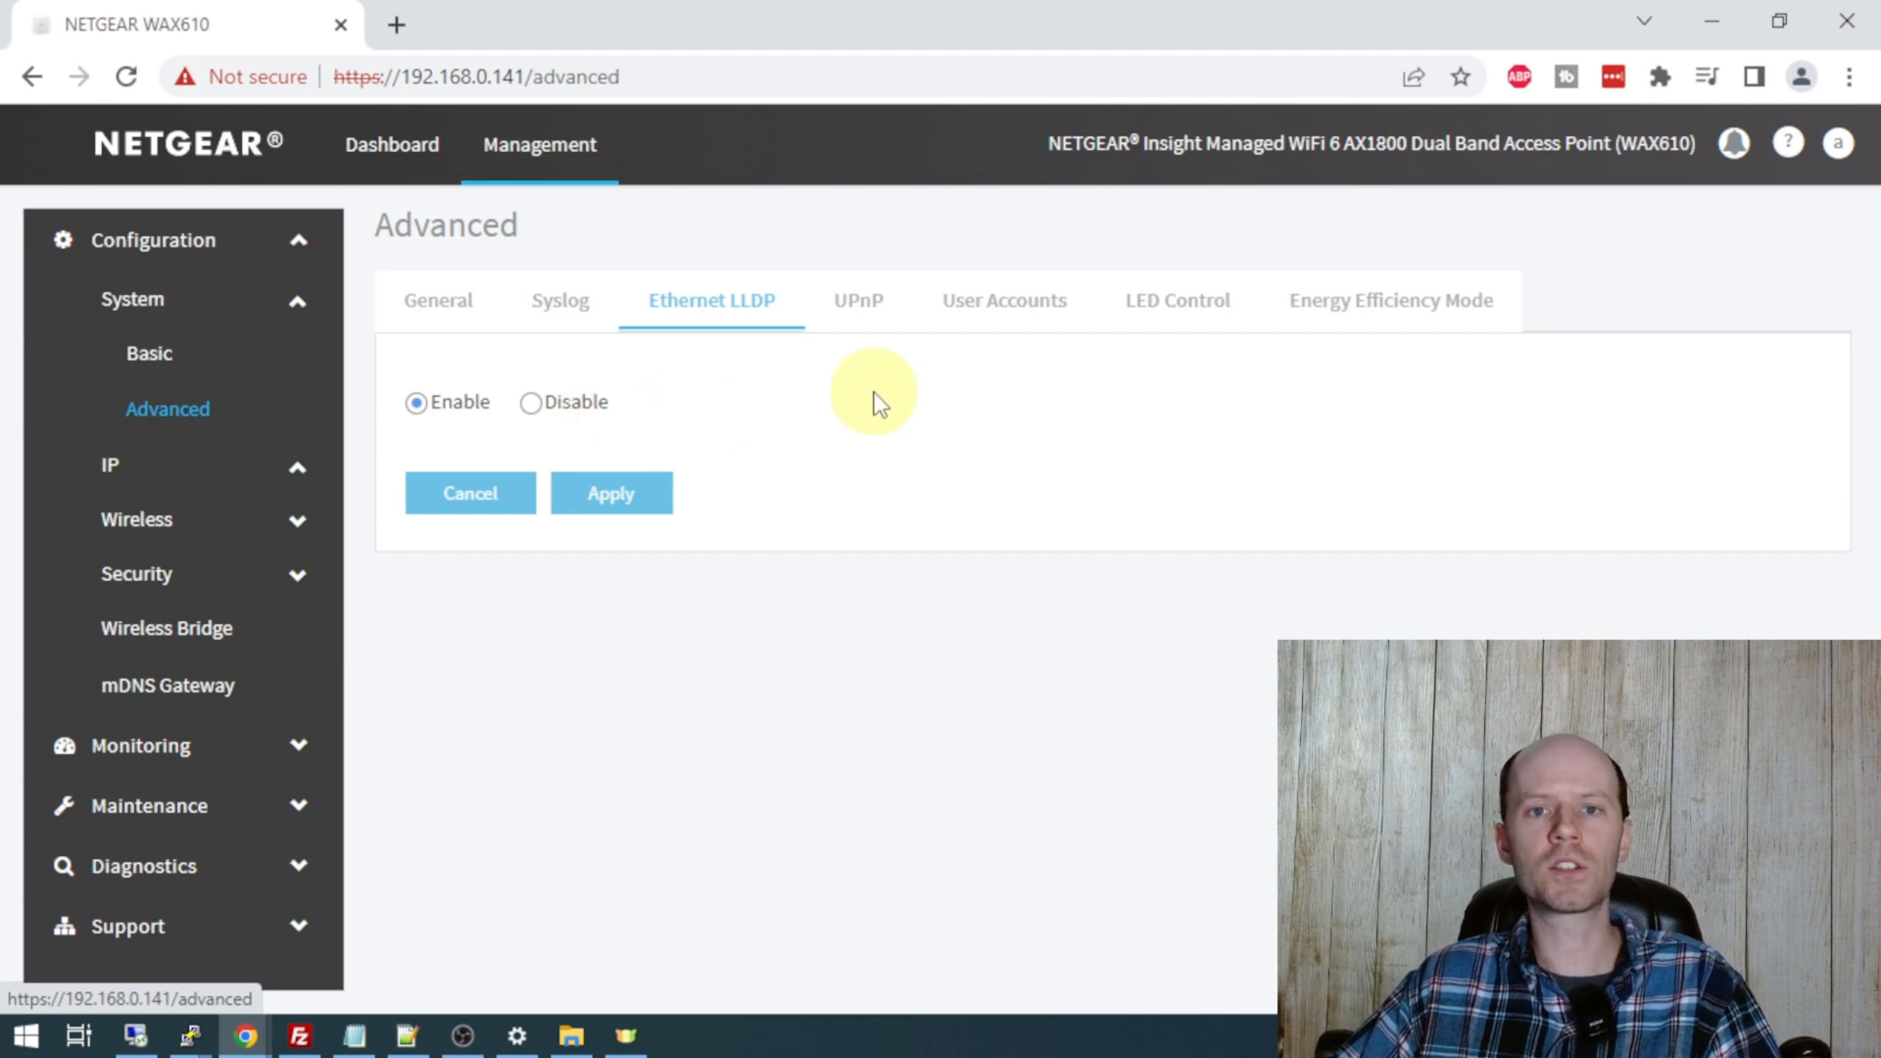
{"action": "mouse_move", "coordinate": [846, 341]}
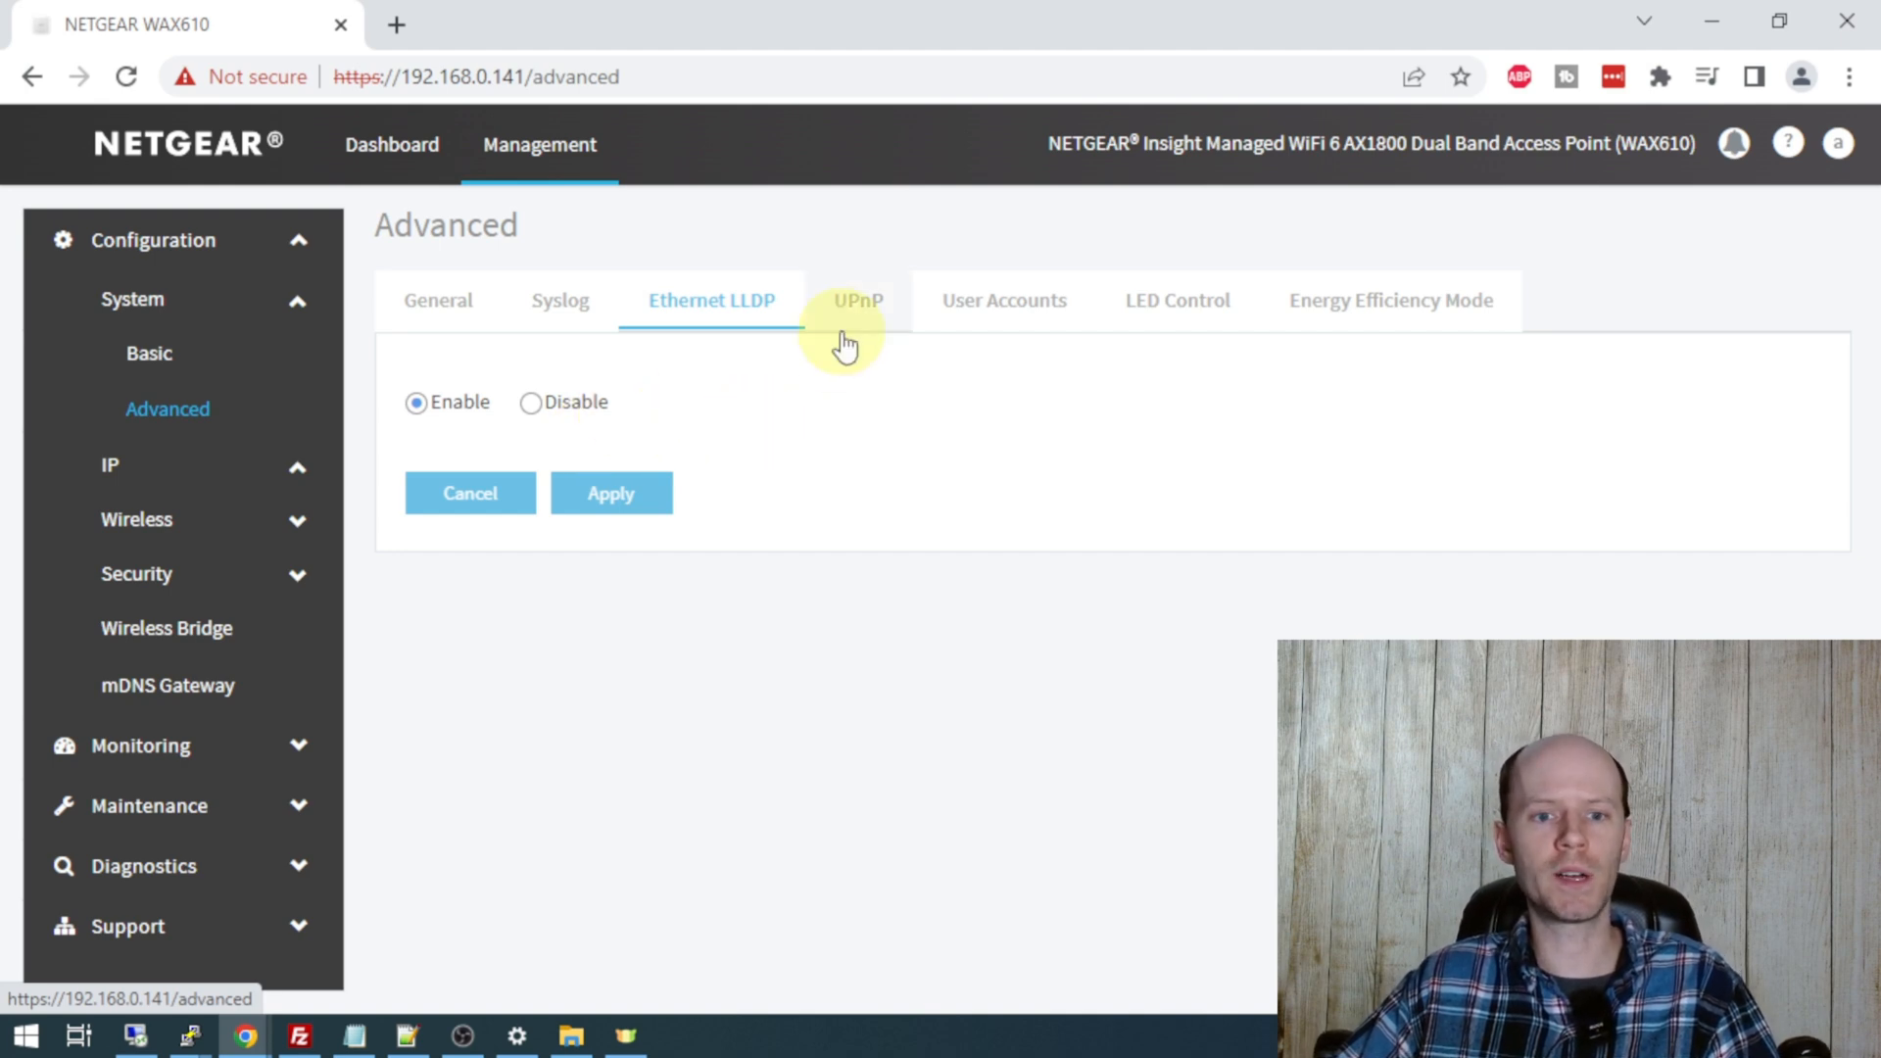
{"action": "mouse_move", "coordinate": [870, 312]}
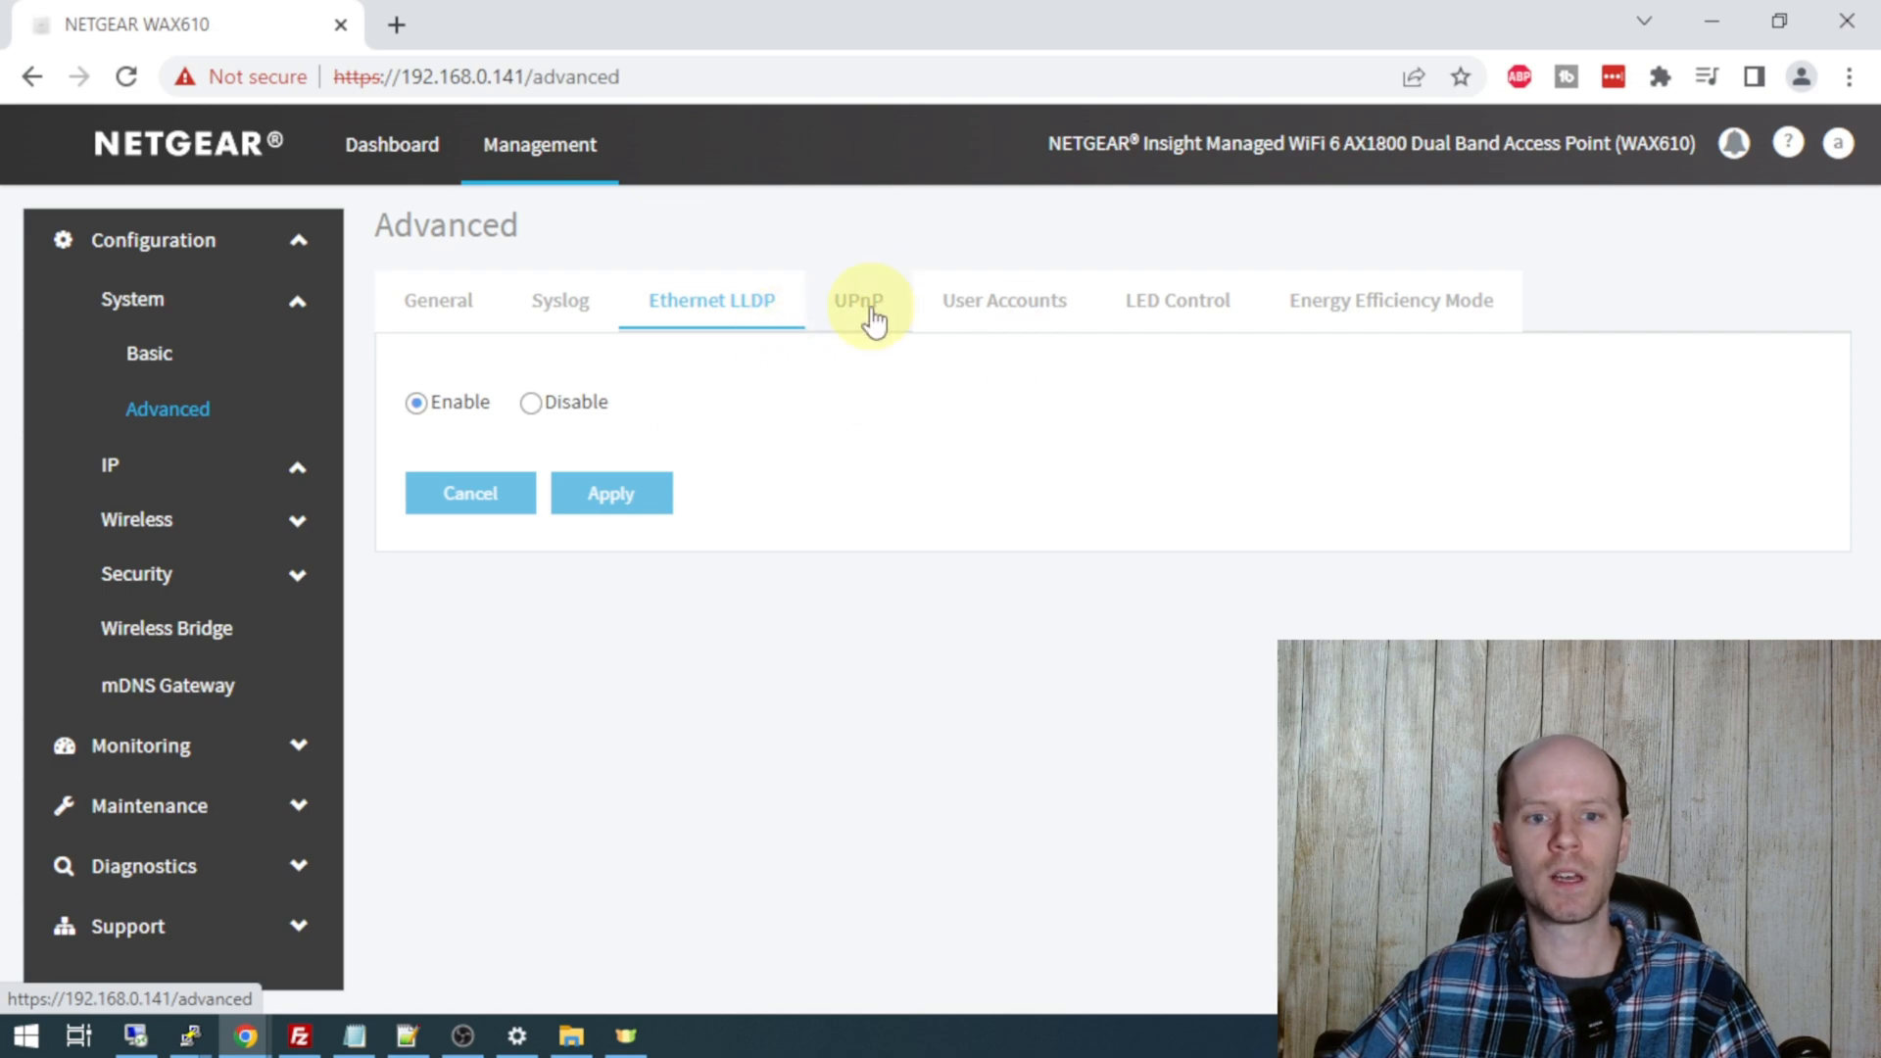
{"action": "left_click", "coordinate": [1004, 300]}
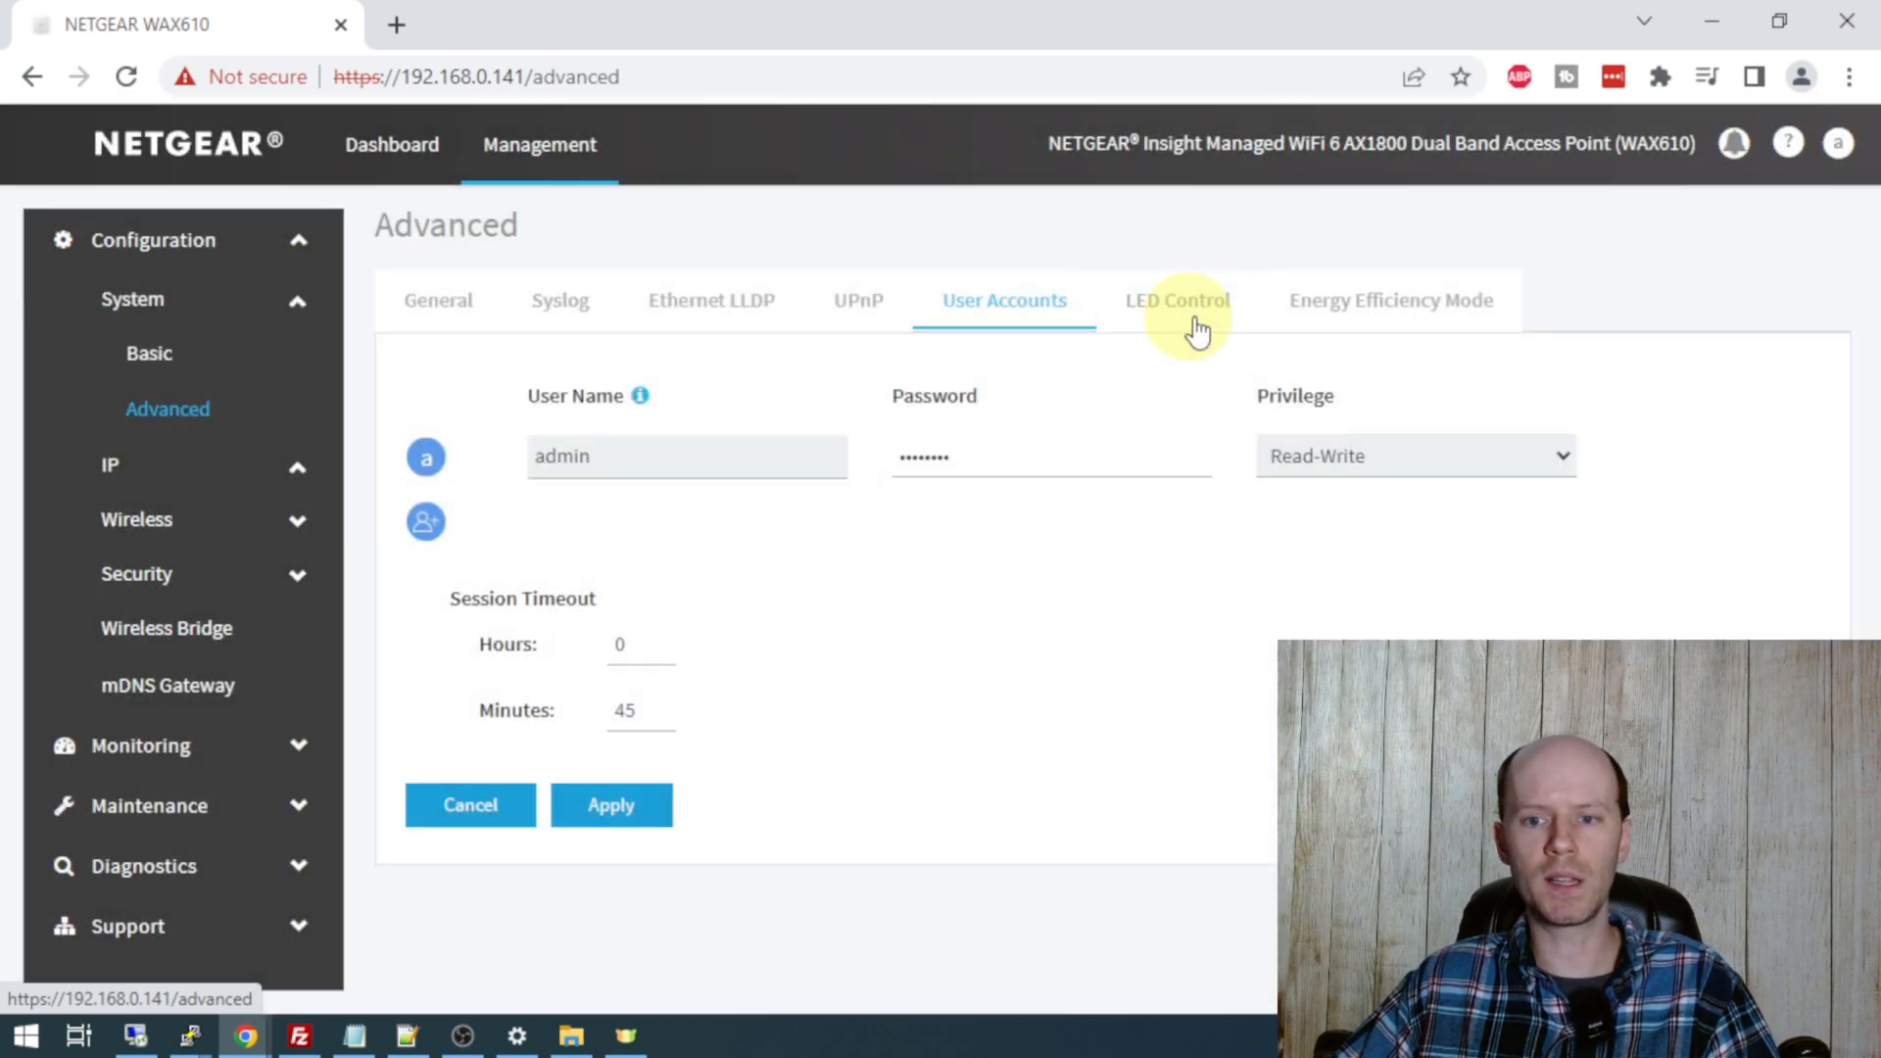
{"action": "left_click", "coordinate": [1177, 299]}
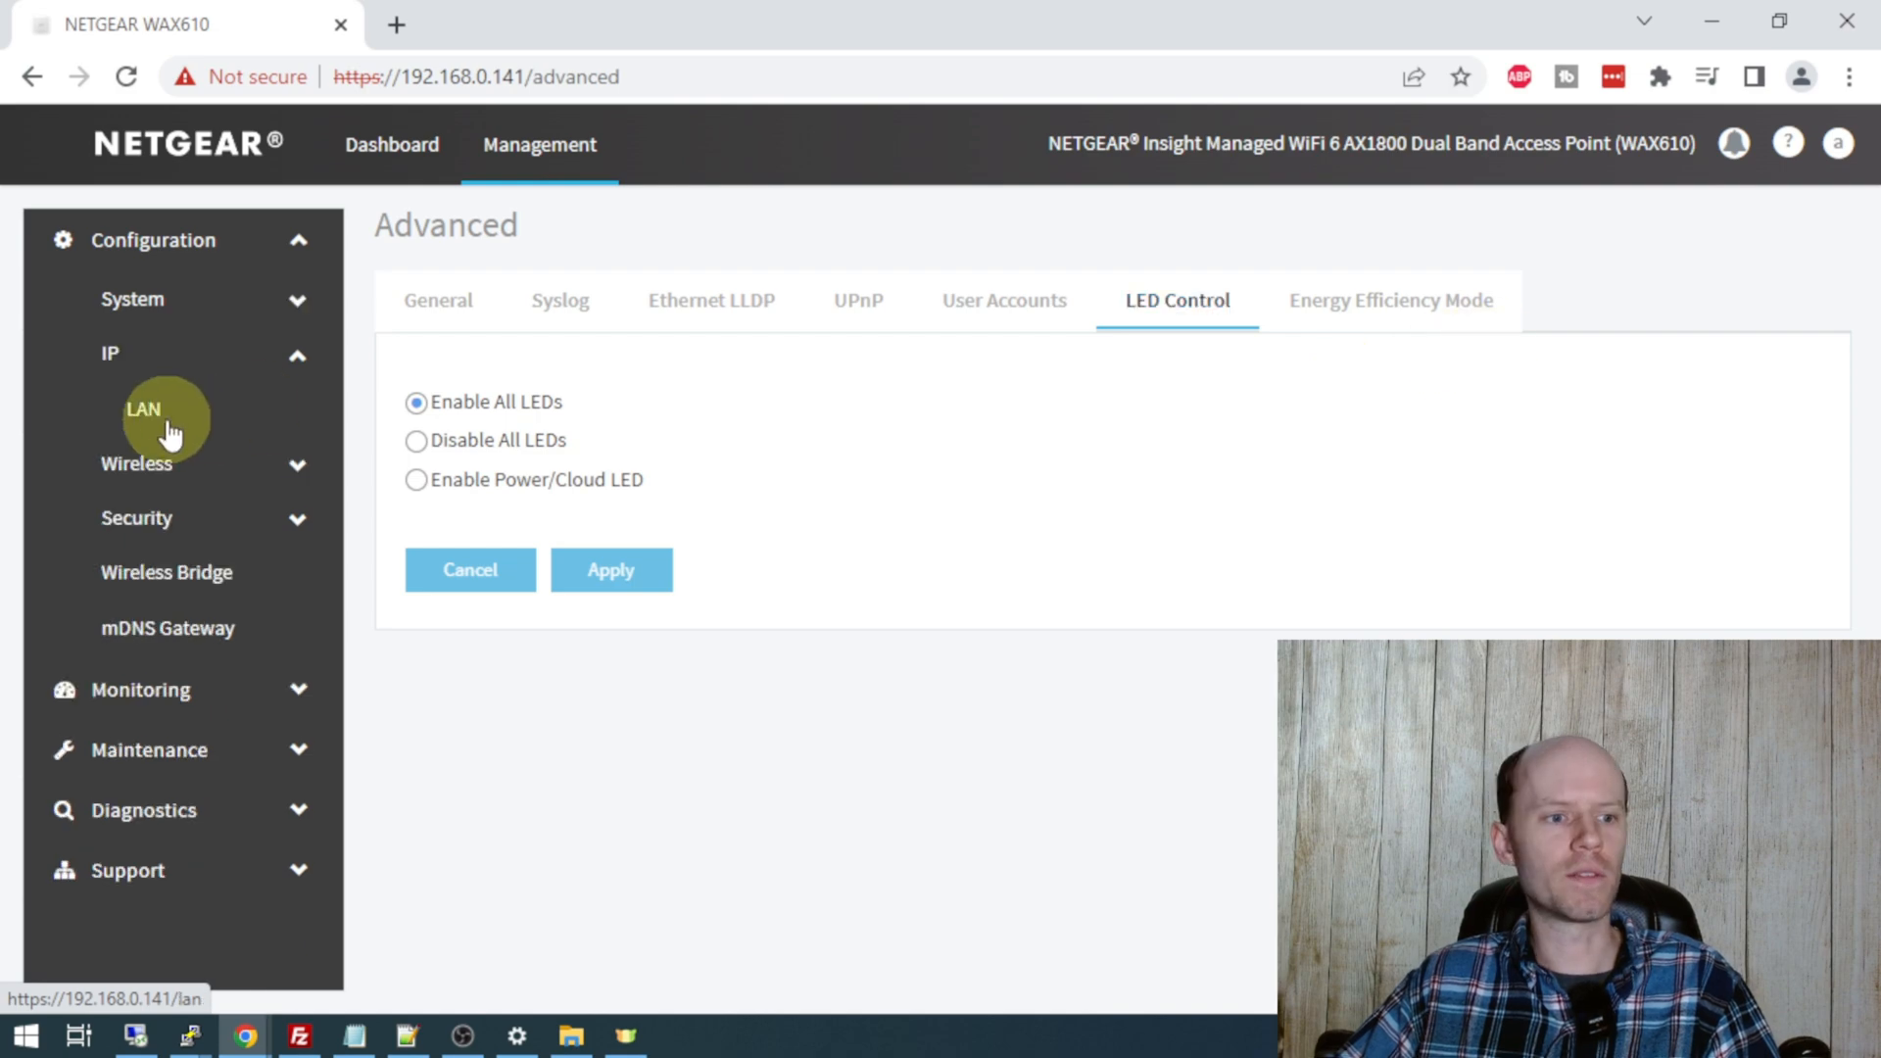
{"action": "left_click", "coordinate": [143, 410]}
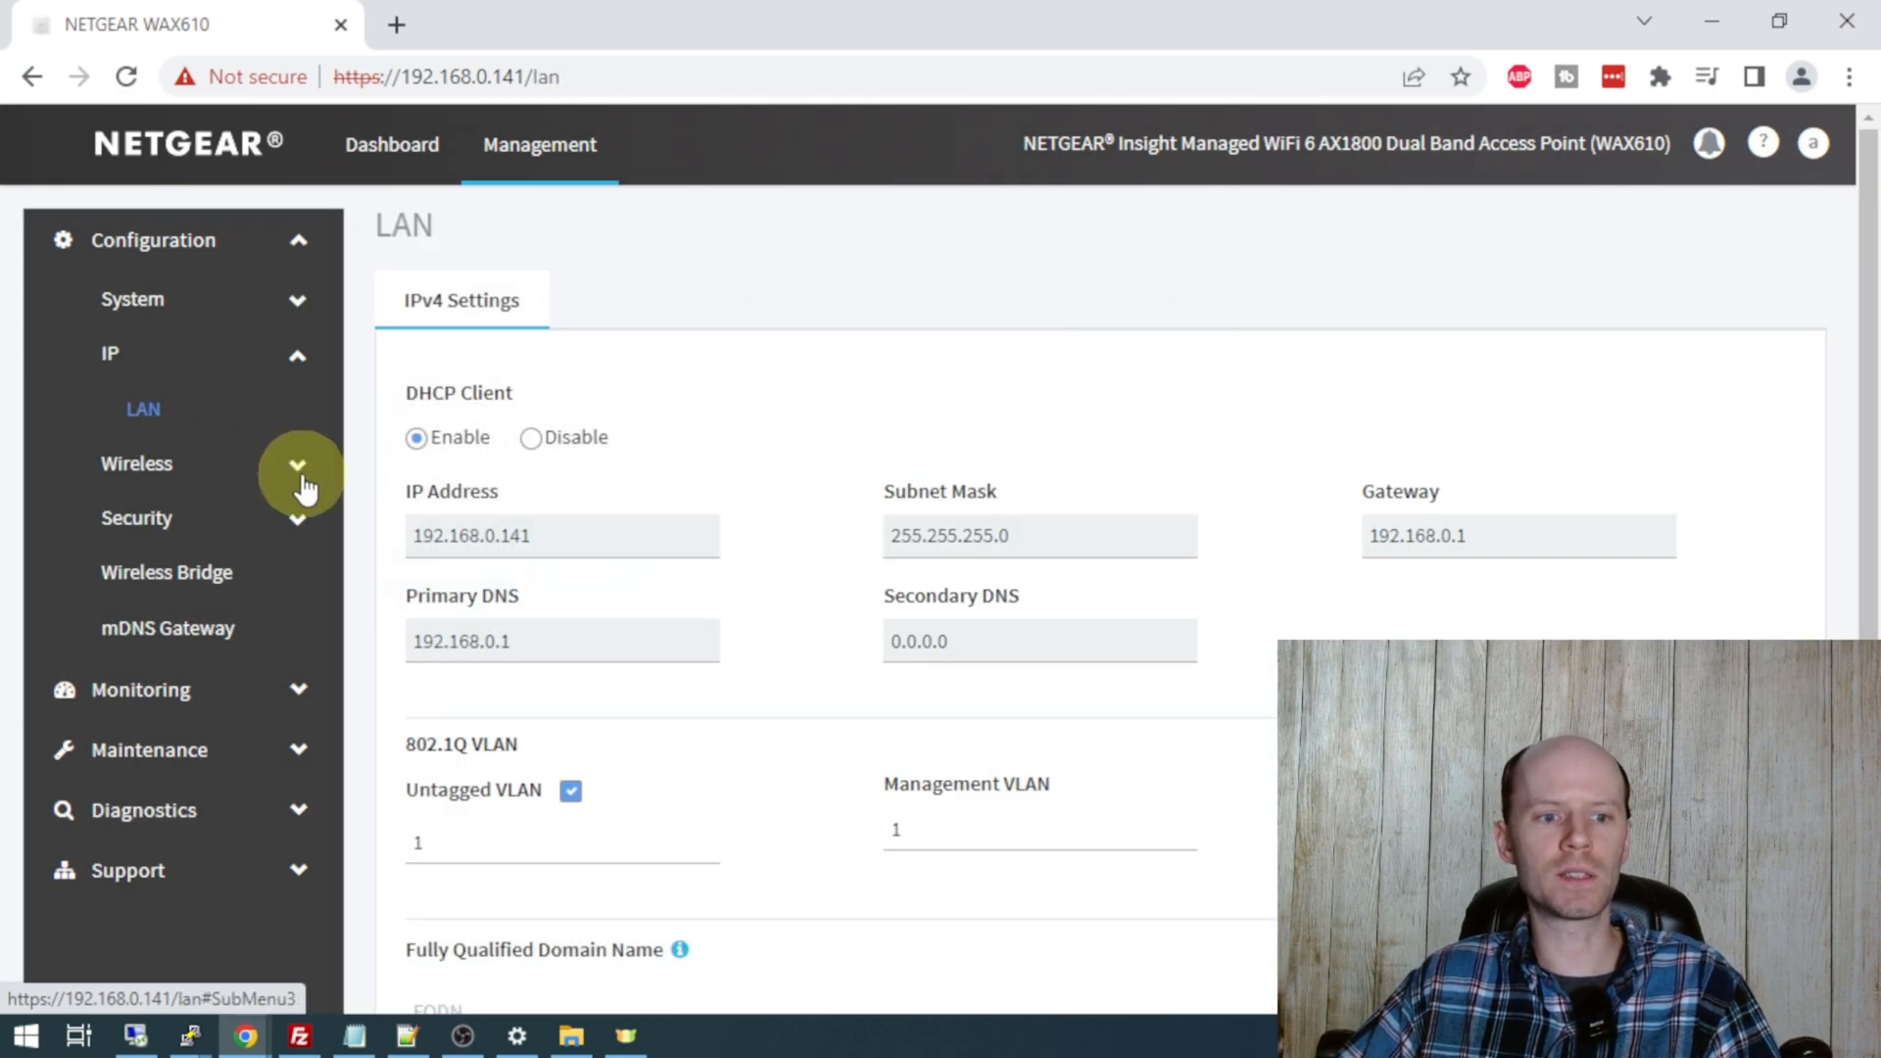
{"action": "mouse_move", "coordinate": [600, 486]}
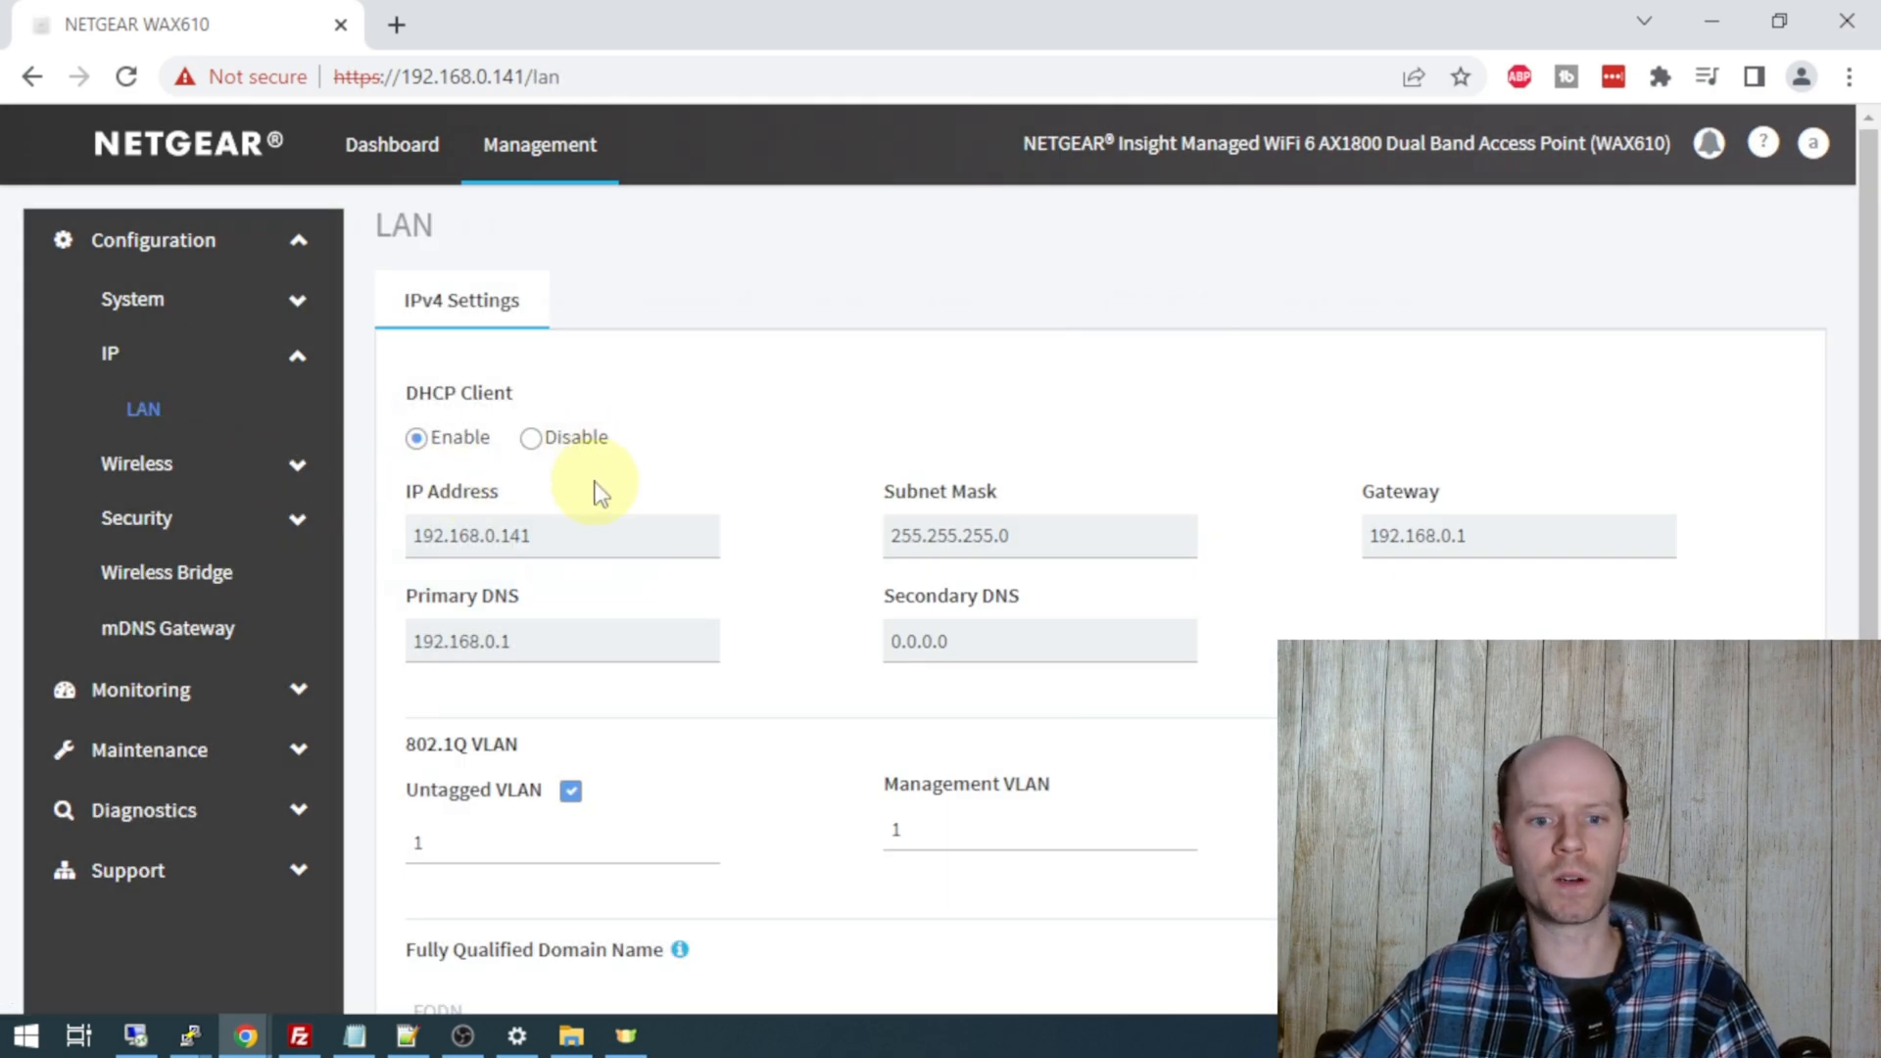
{"action": "mouse_move", "coordinate": [621, 554]}
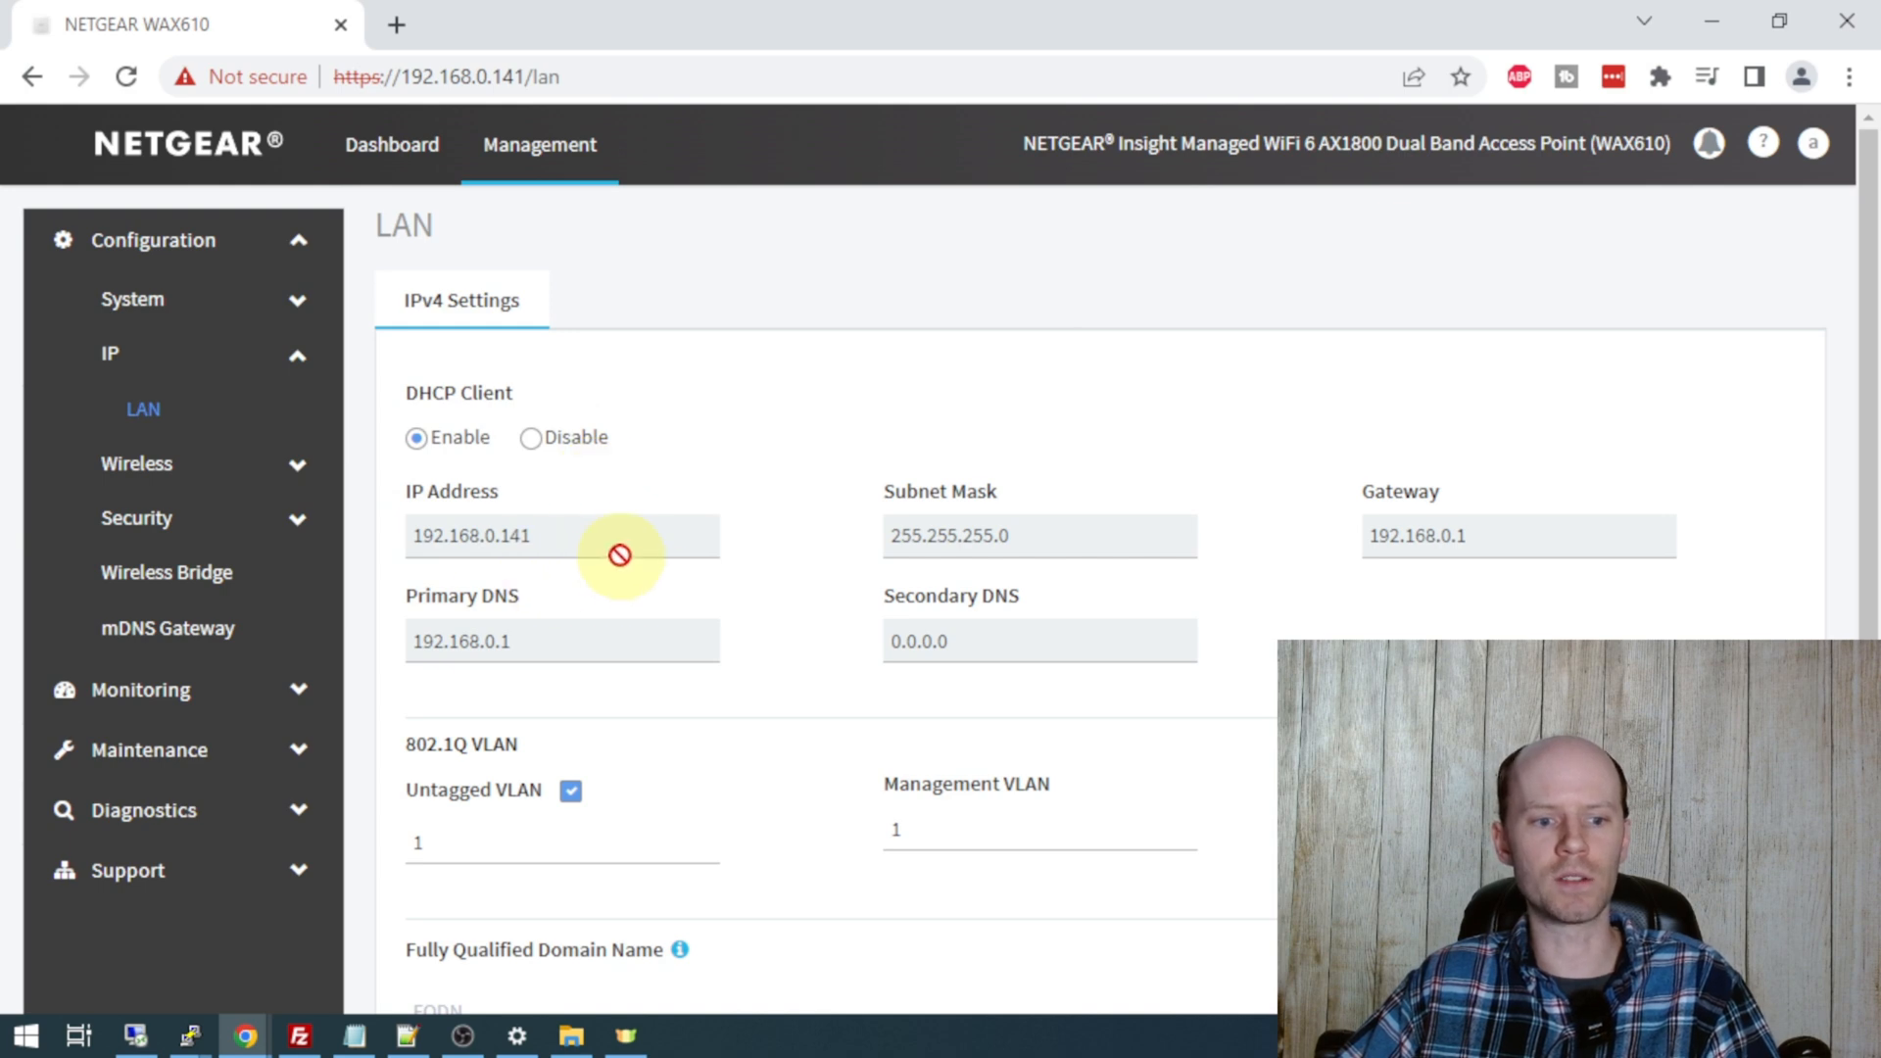
{"action": "scroll", "scroll_direction": "down", "scroll_amount": 3}
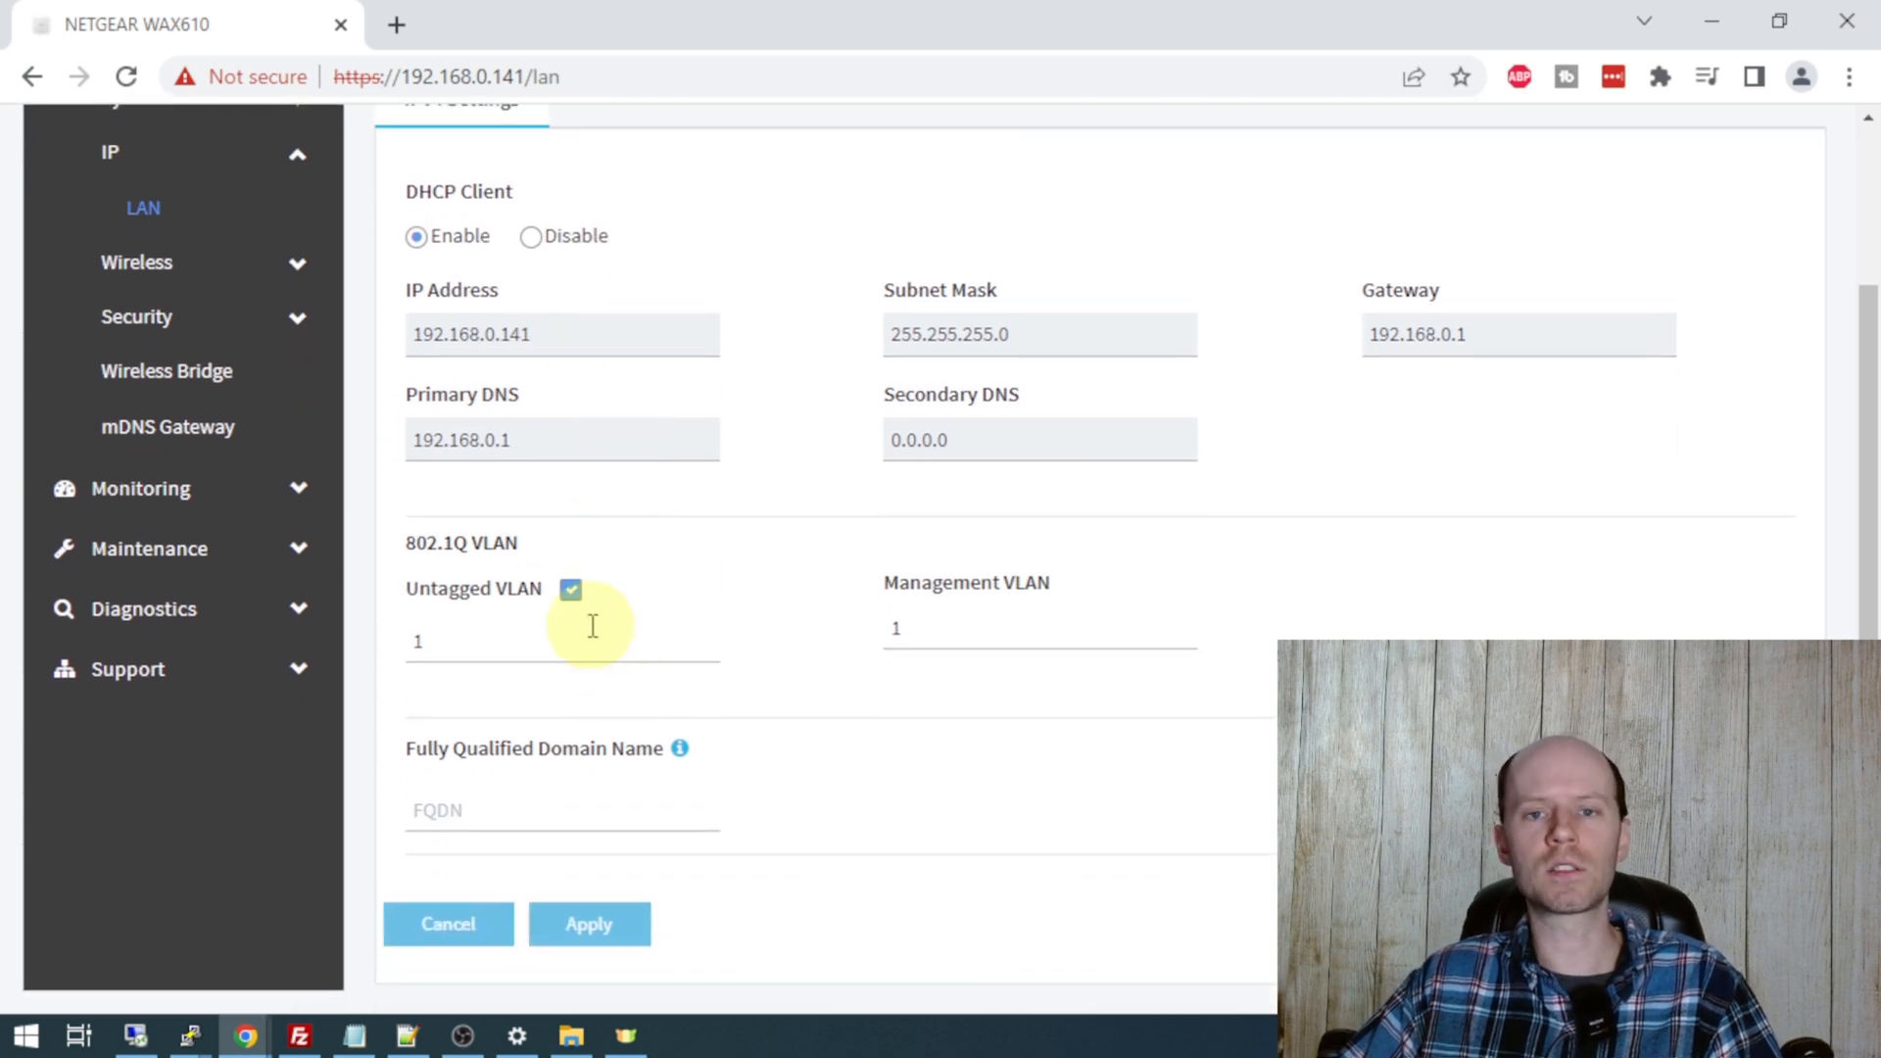
{"action": "mouse_move", "coordinate": [488, 649]}
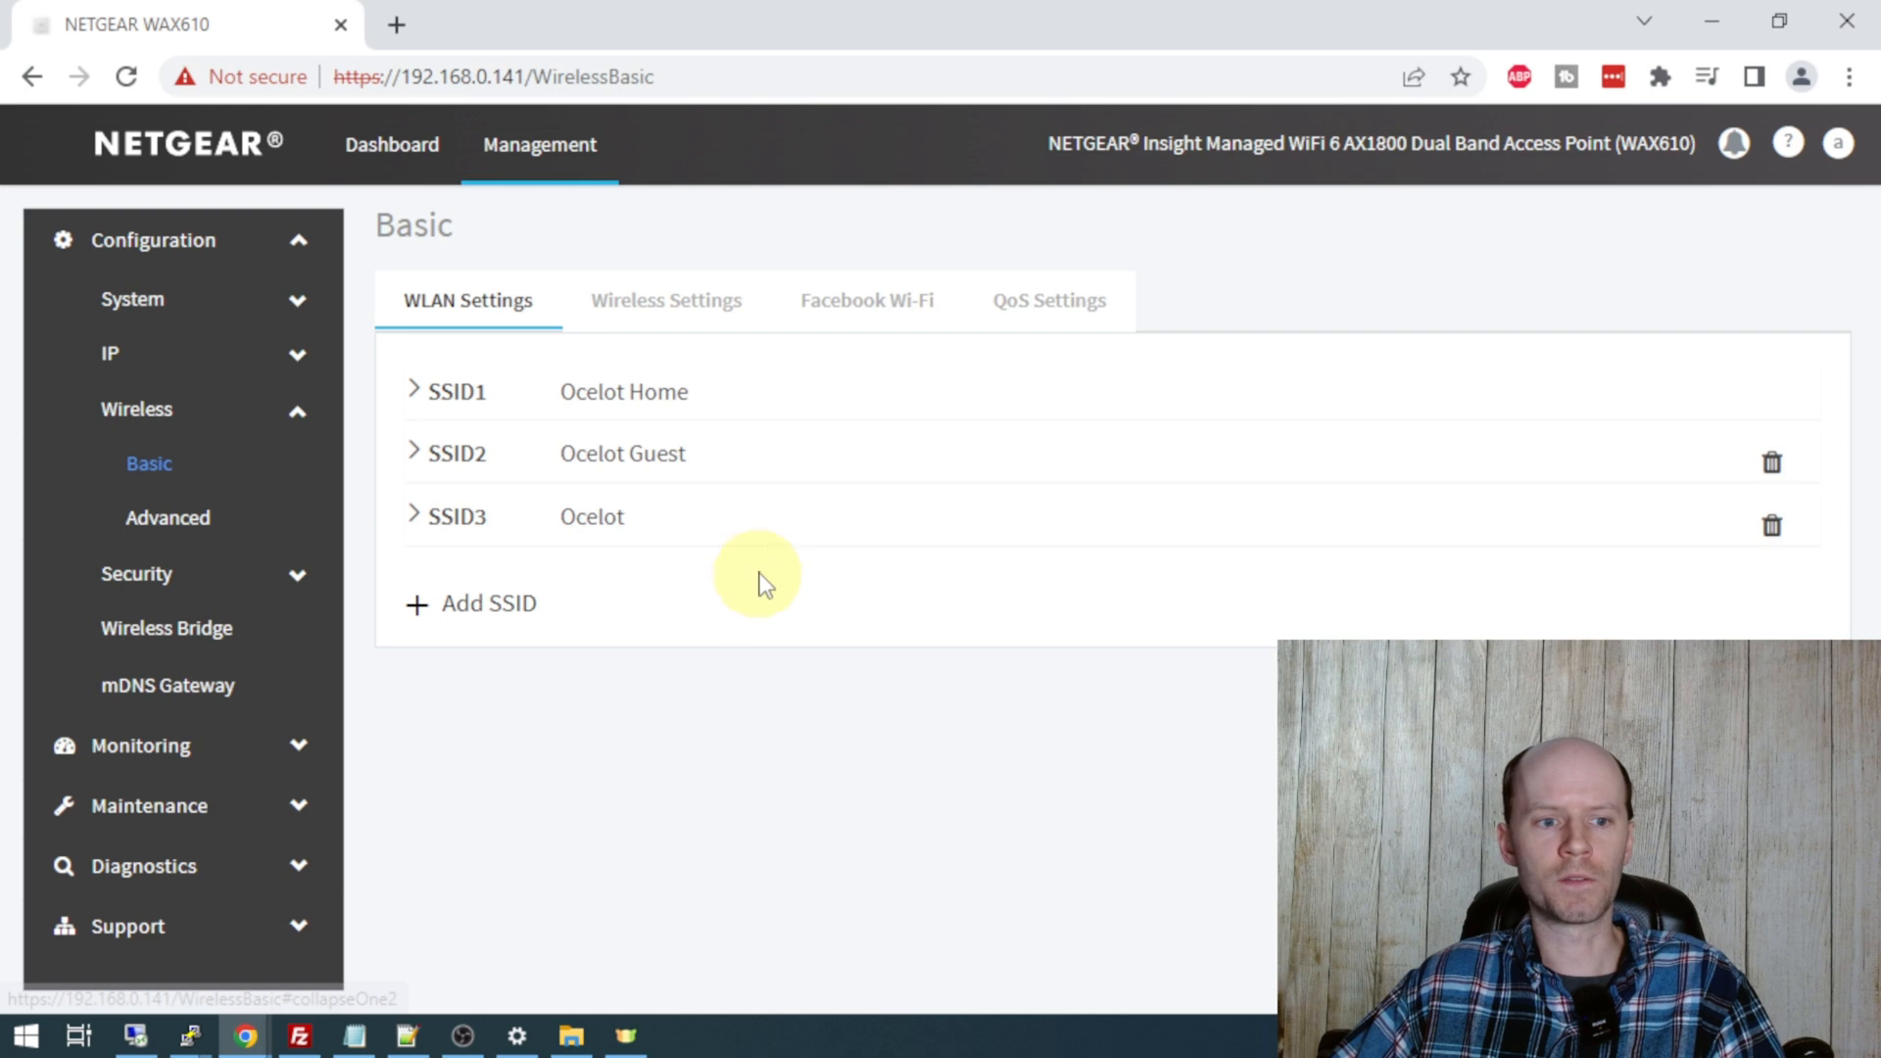
{"action": "mouse_move", "coordinate": [757, 401]}
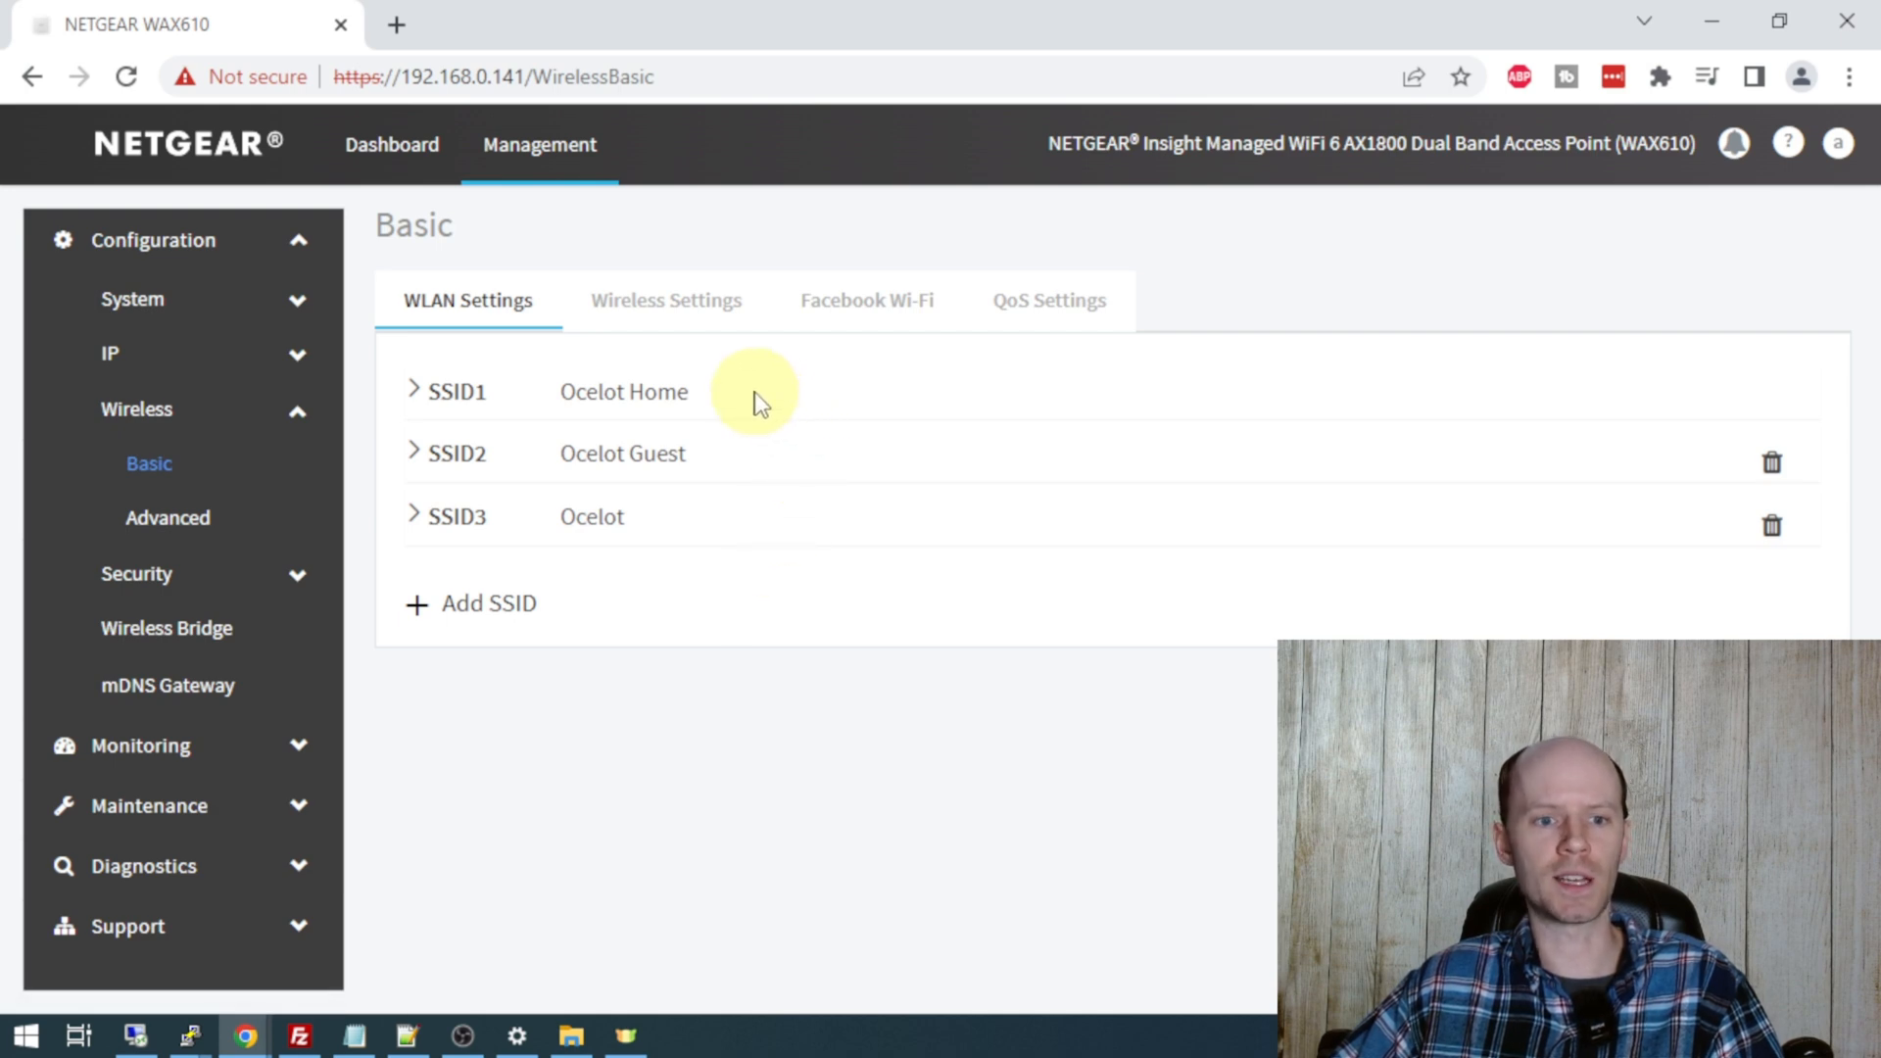
Review the 5 GHz channel width choices (20, 40, 80 MHz, dynamic) in the radio settings.
{"action": "left_click", "coordinate": [666, 300]}
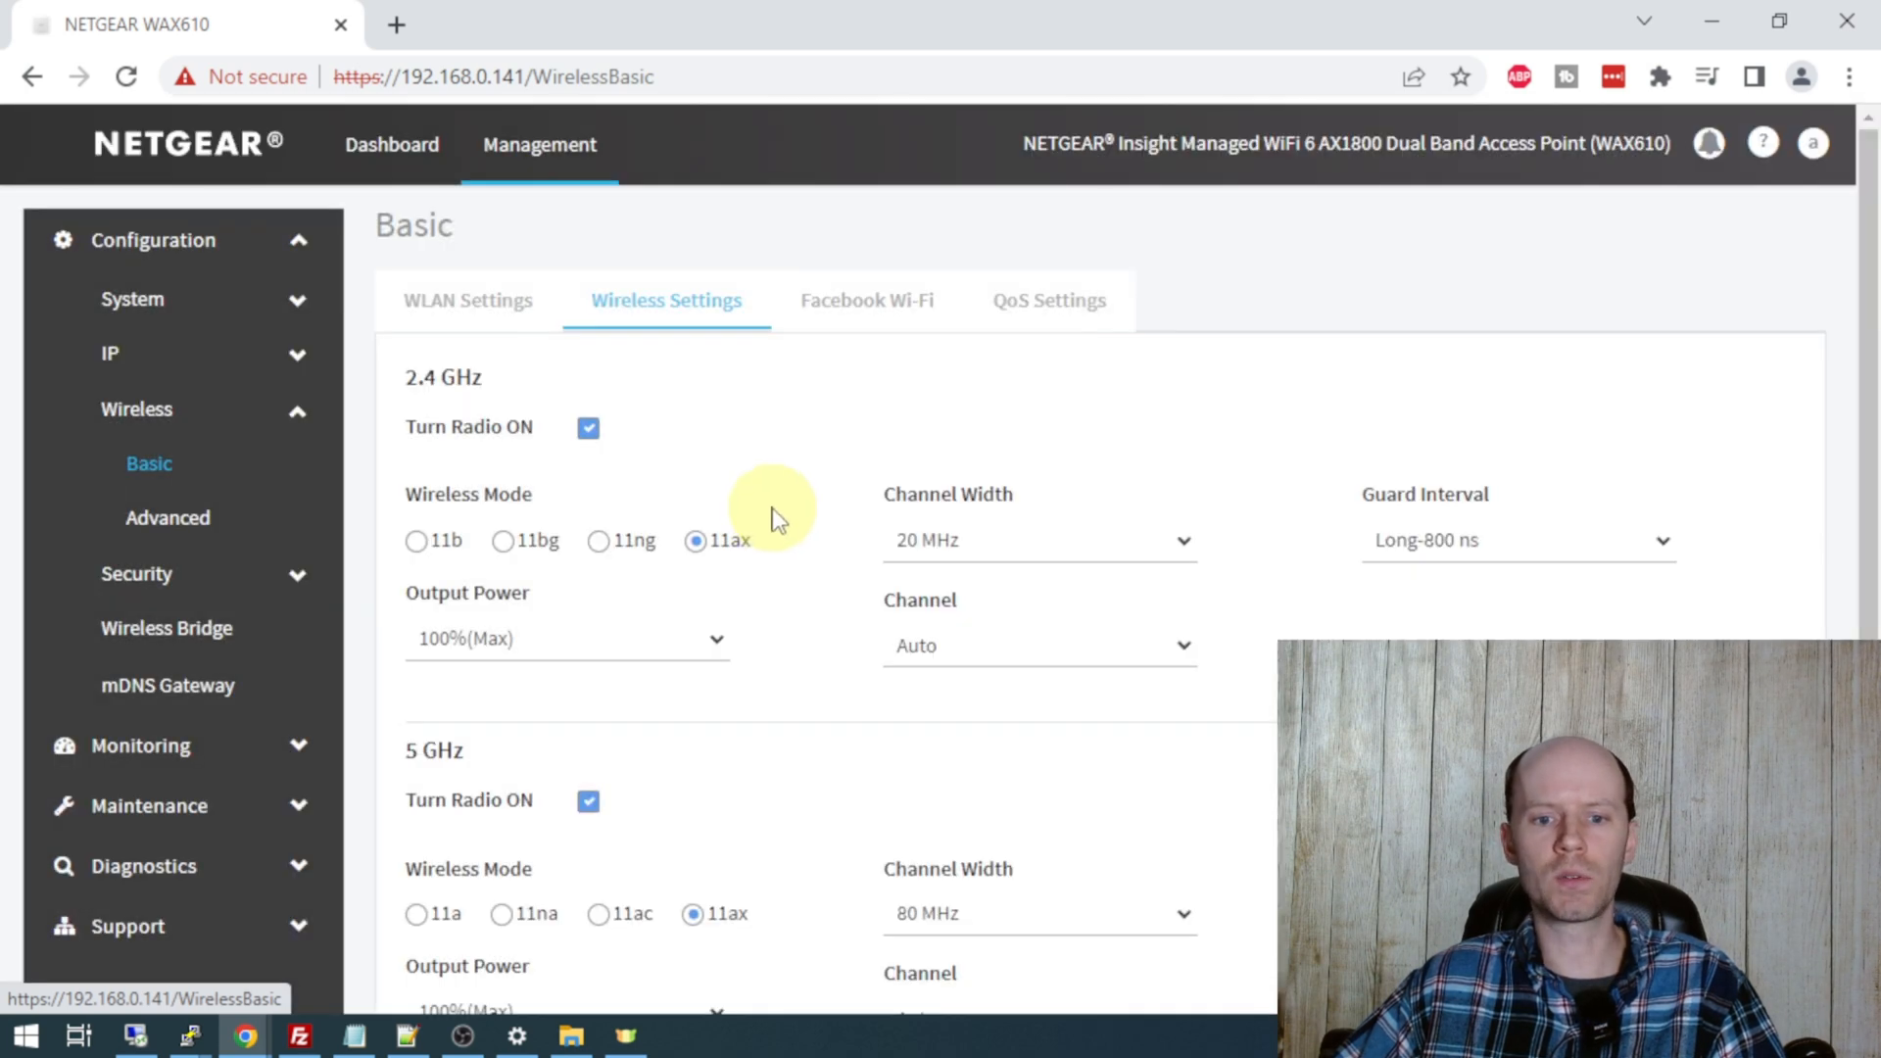
{"action": "mouse_move", "coordinate": [802, 537]}
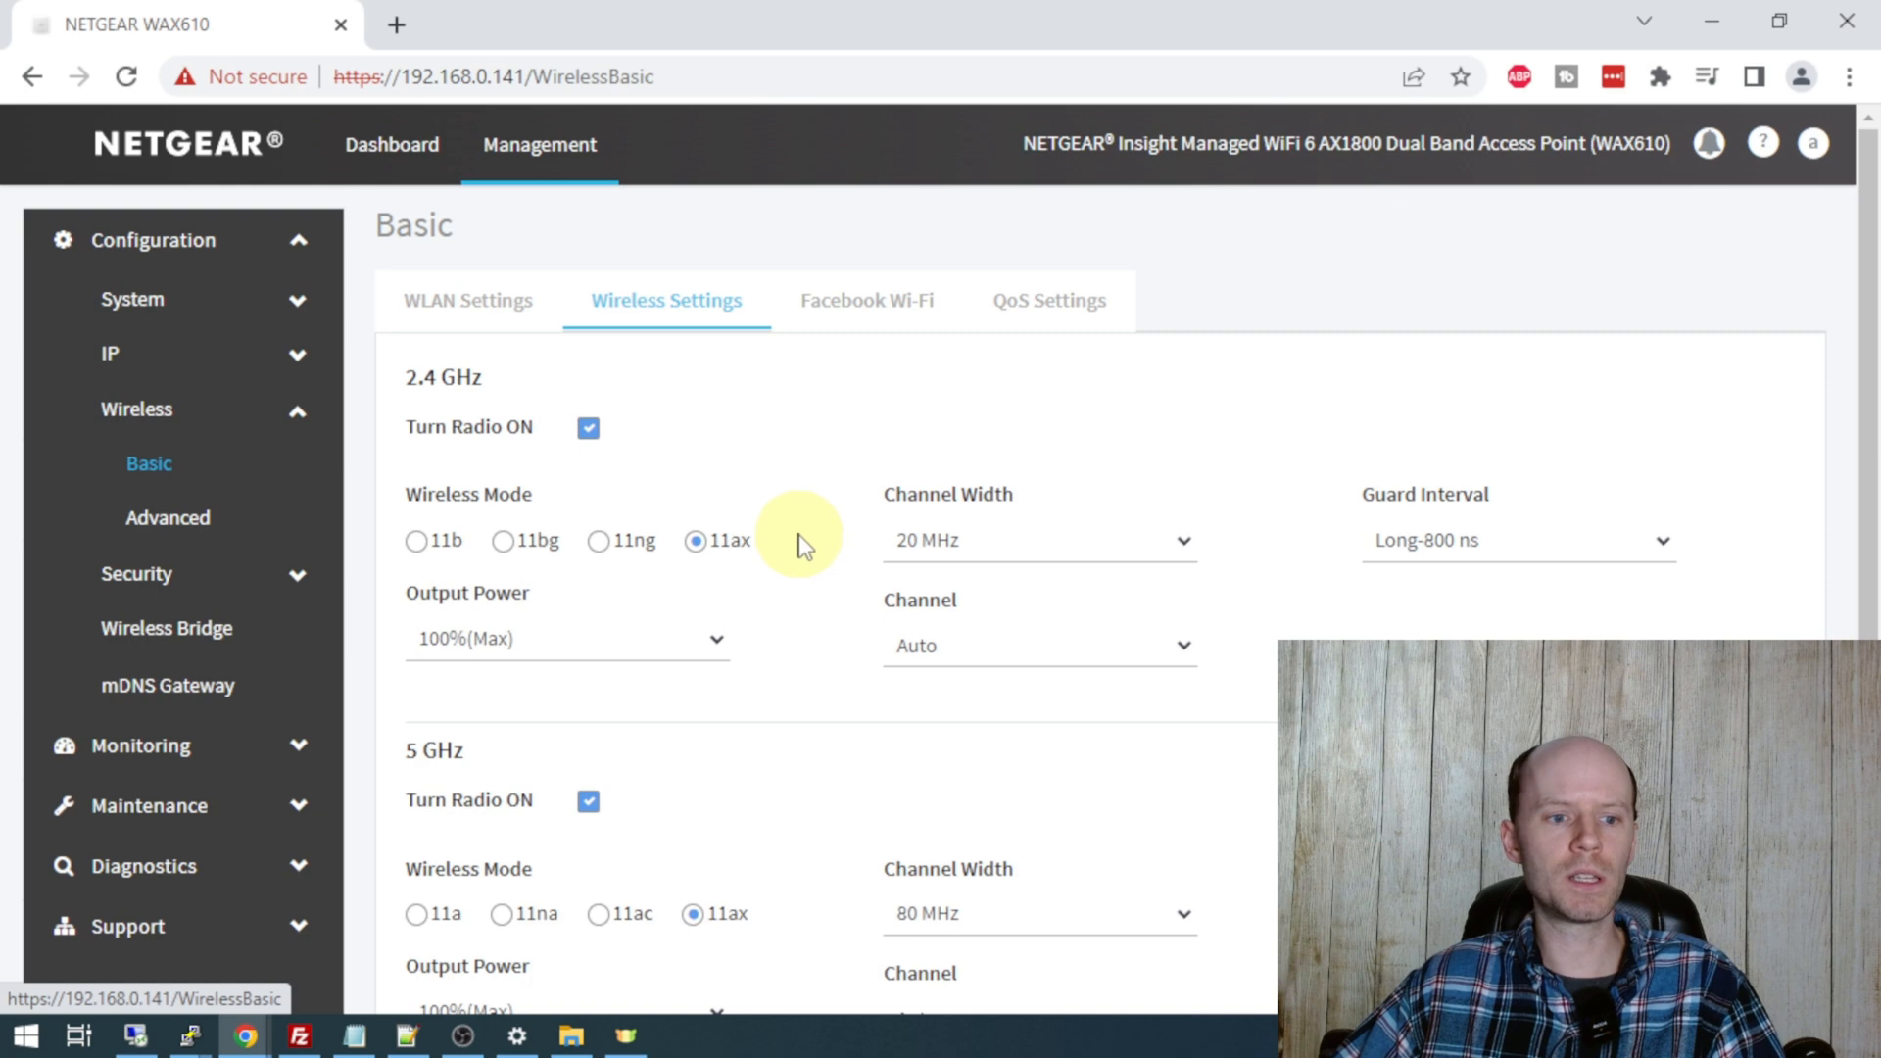
{"action": "mouse_move", "coordinate": [445, 840]}
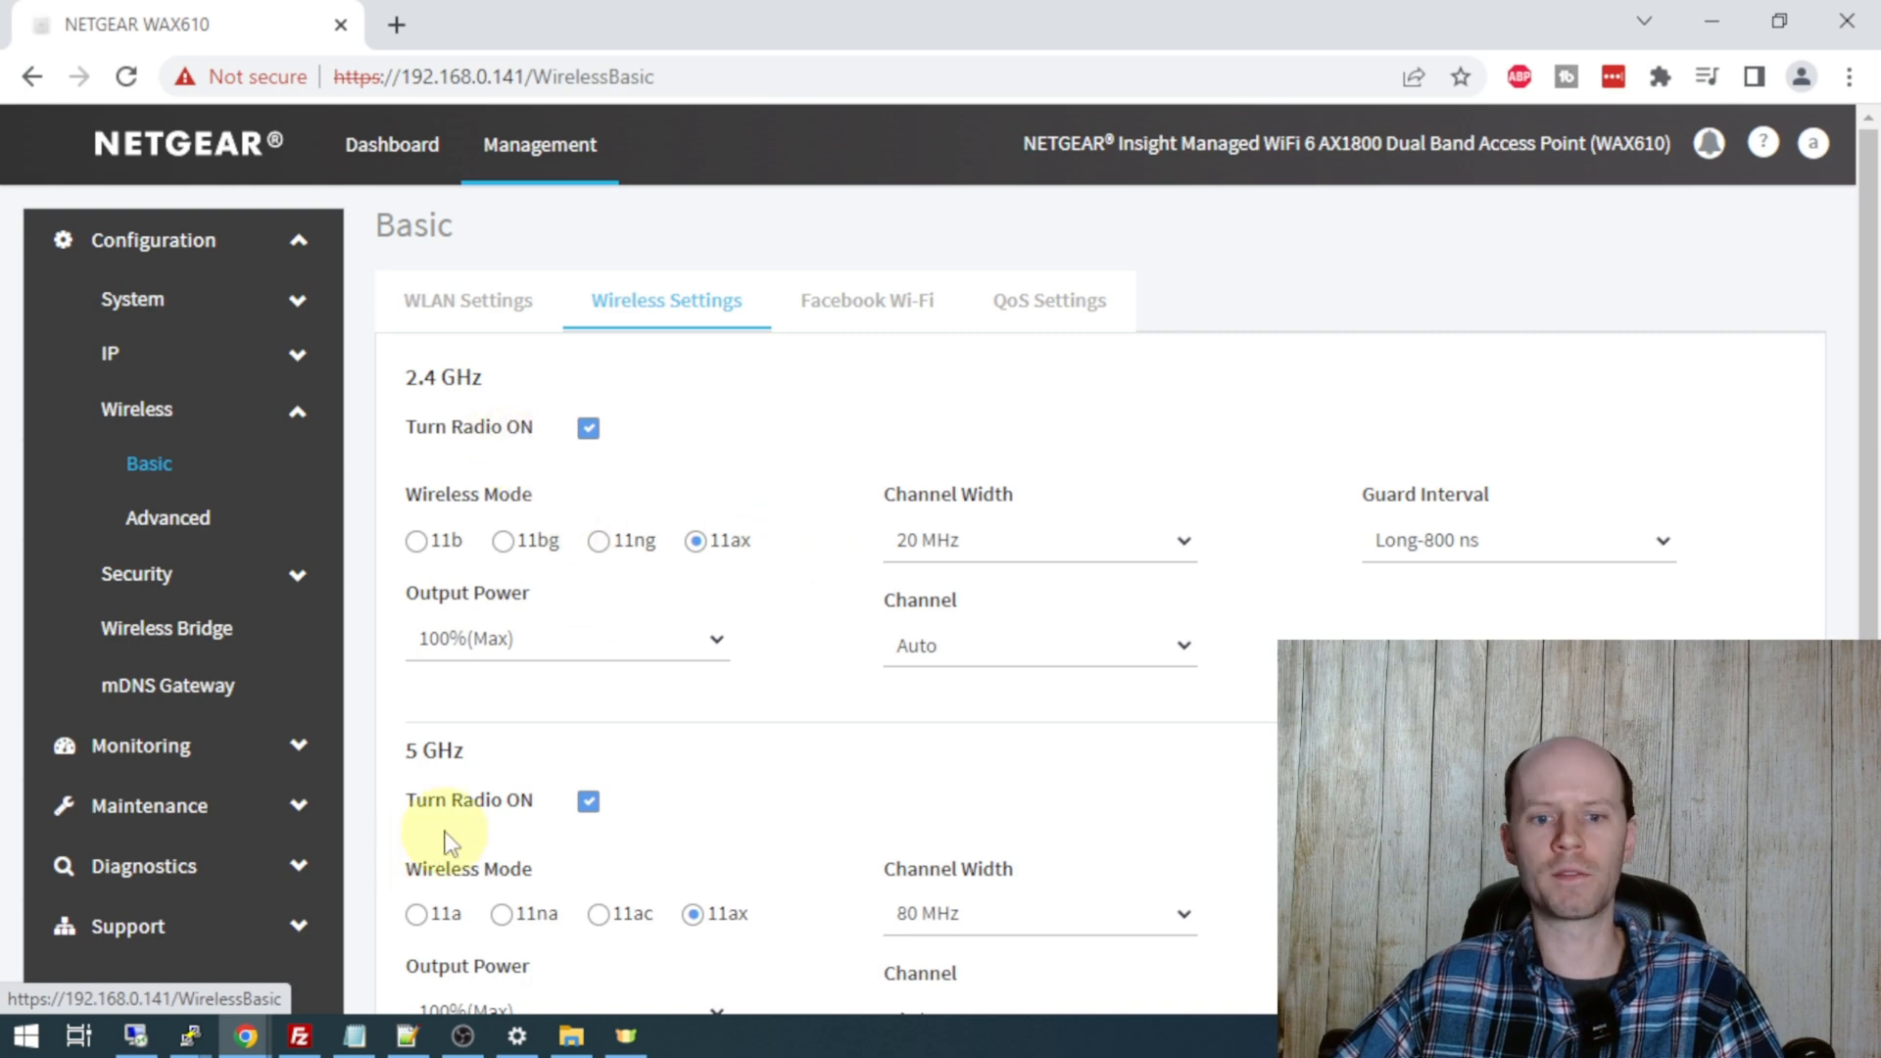
{"action": "scroll", "scroll_direction": "down", "scroll_amount": 3}
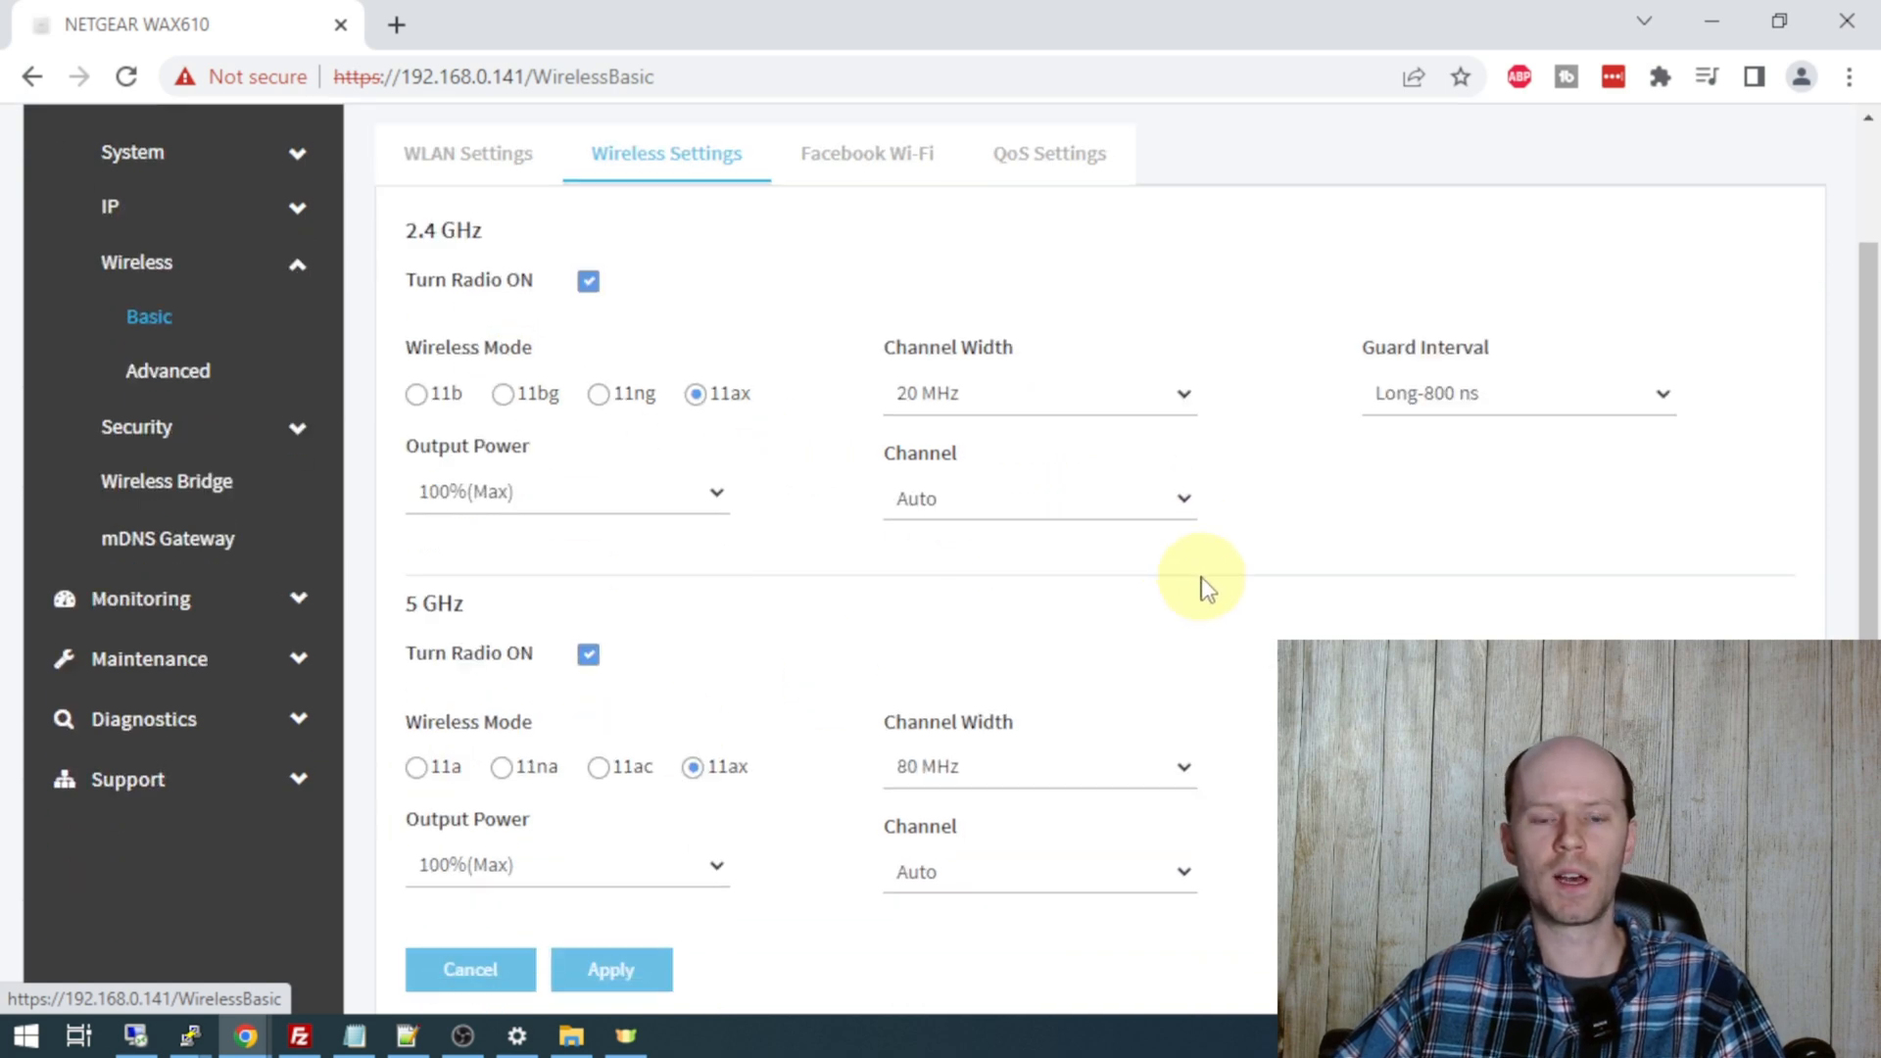
{"action": "mouse_move", "coordinate": [1187, 396]}
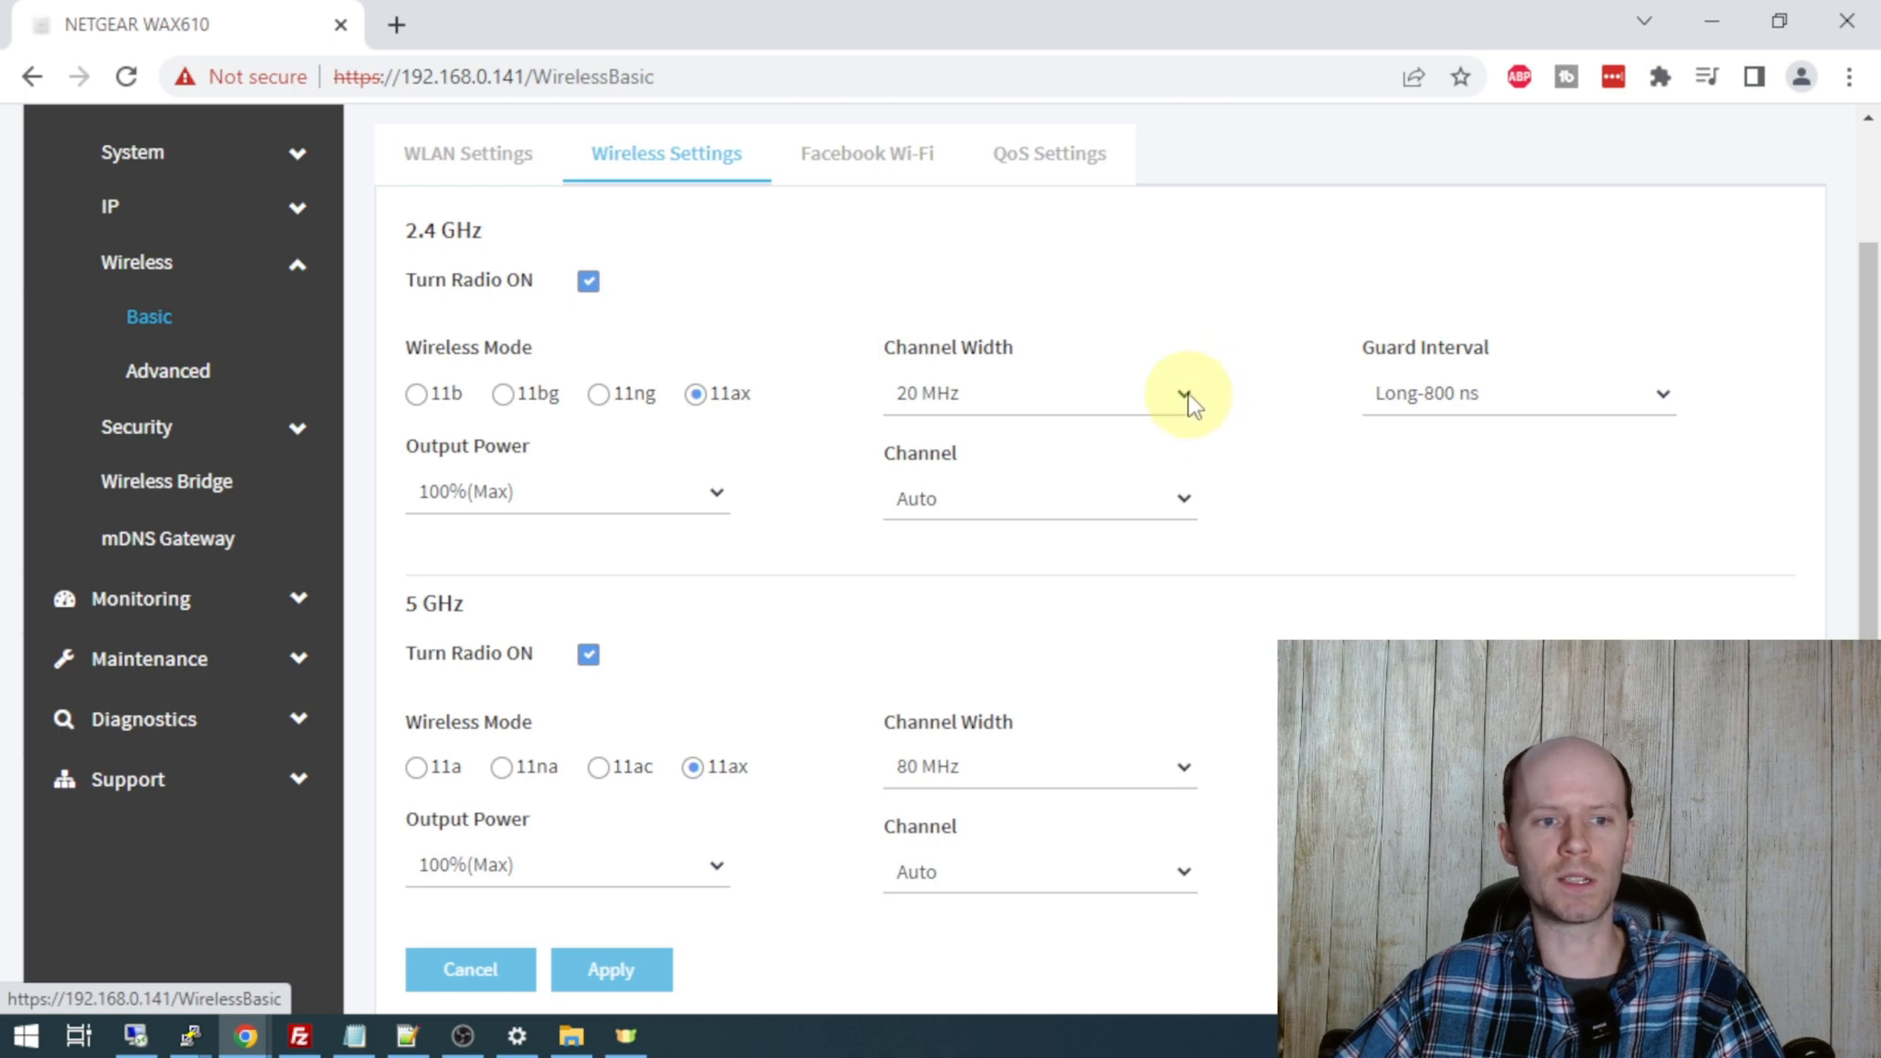
{"action": "mouse_move", "coordinate": [1277, 339]}
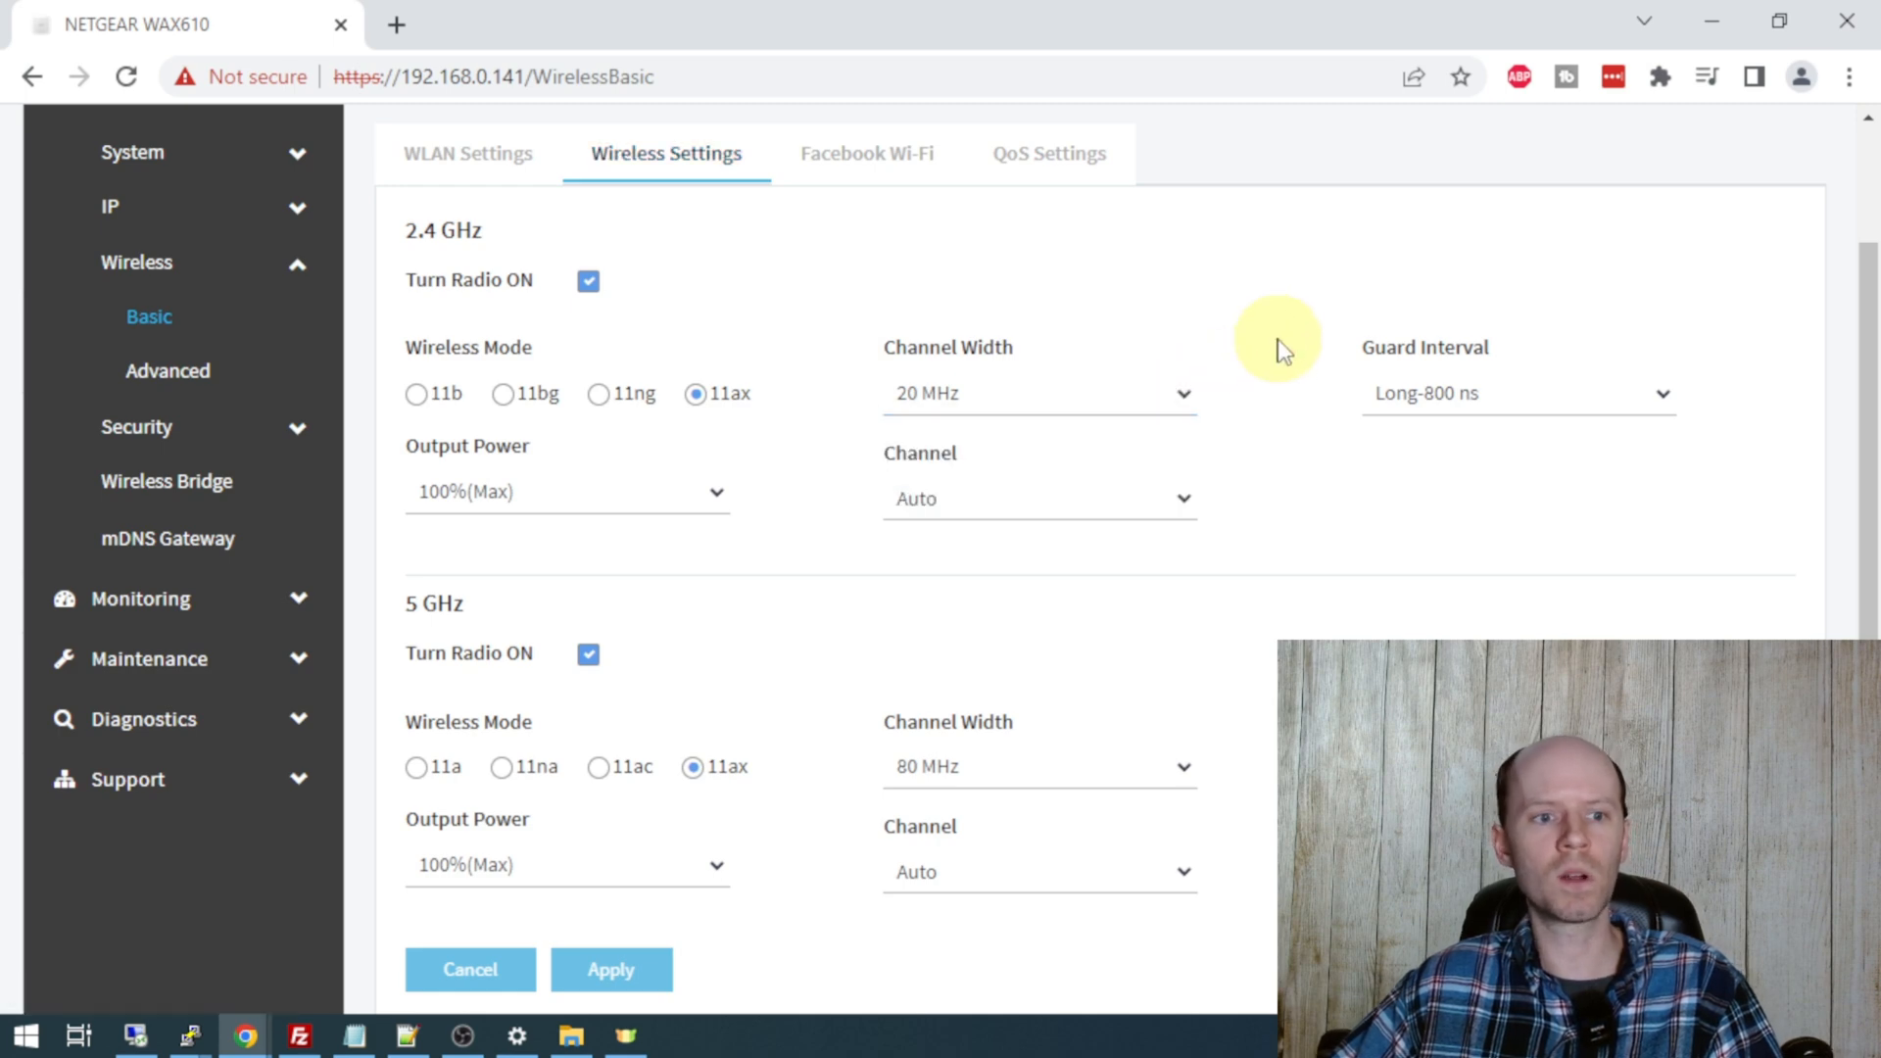
{"action": "left_click", "coordinate": [1179, 766]}
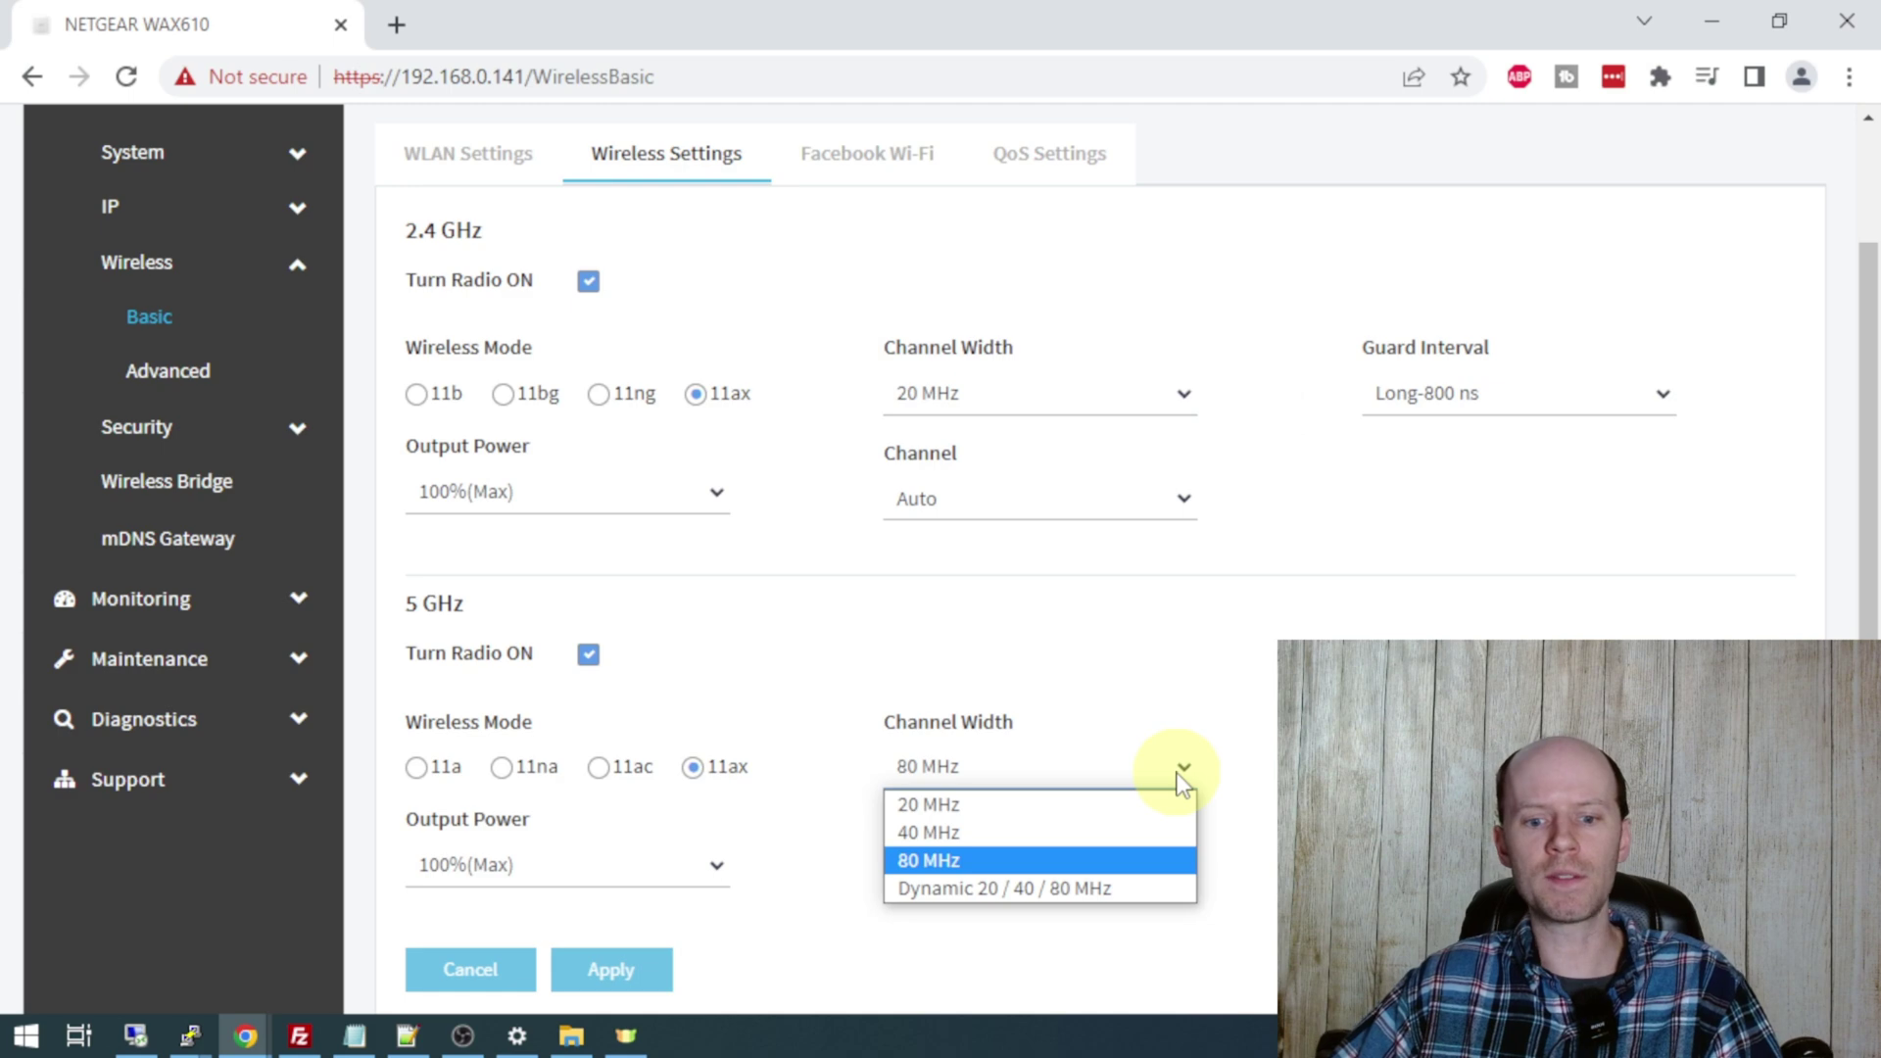
{"action": "mouse_move", "coordinate": [1217, 792]}
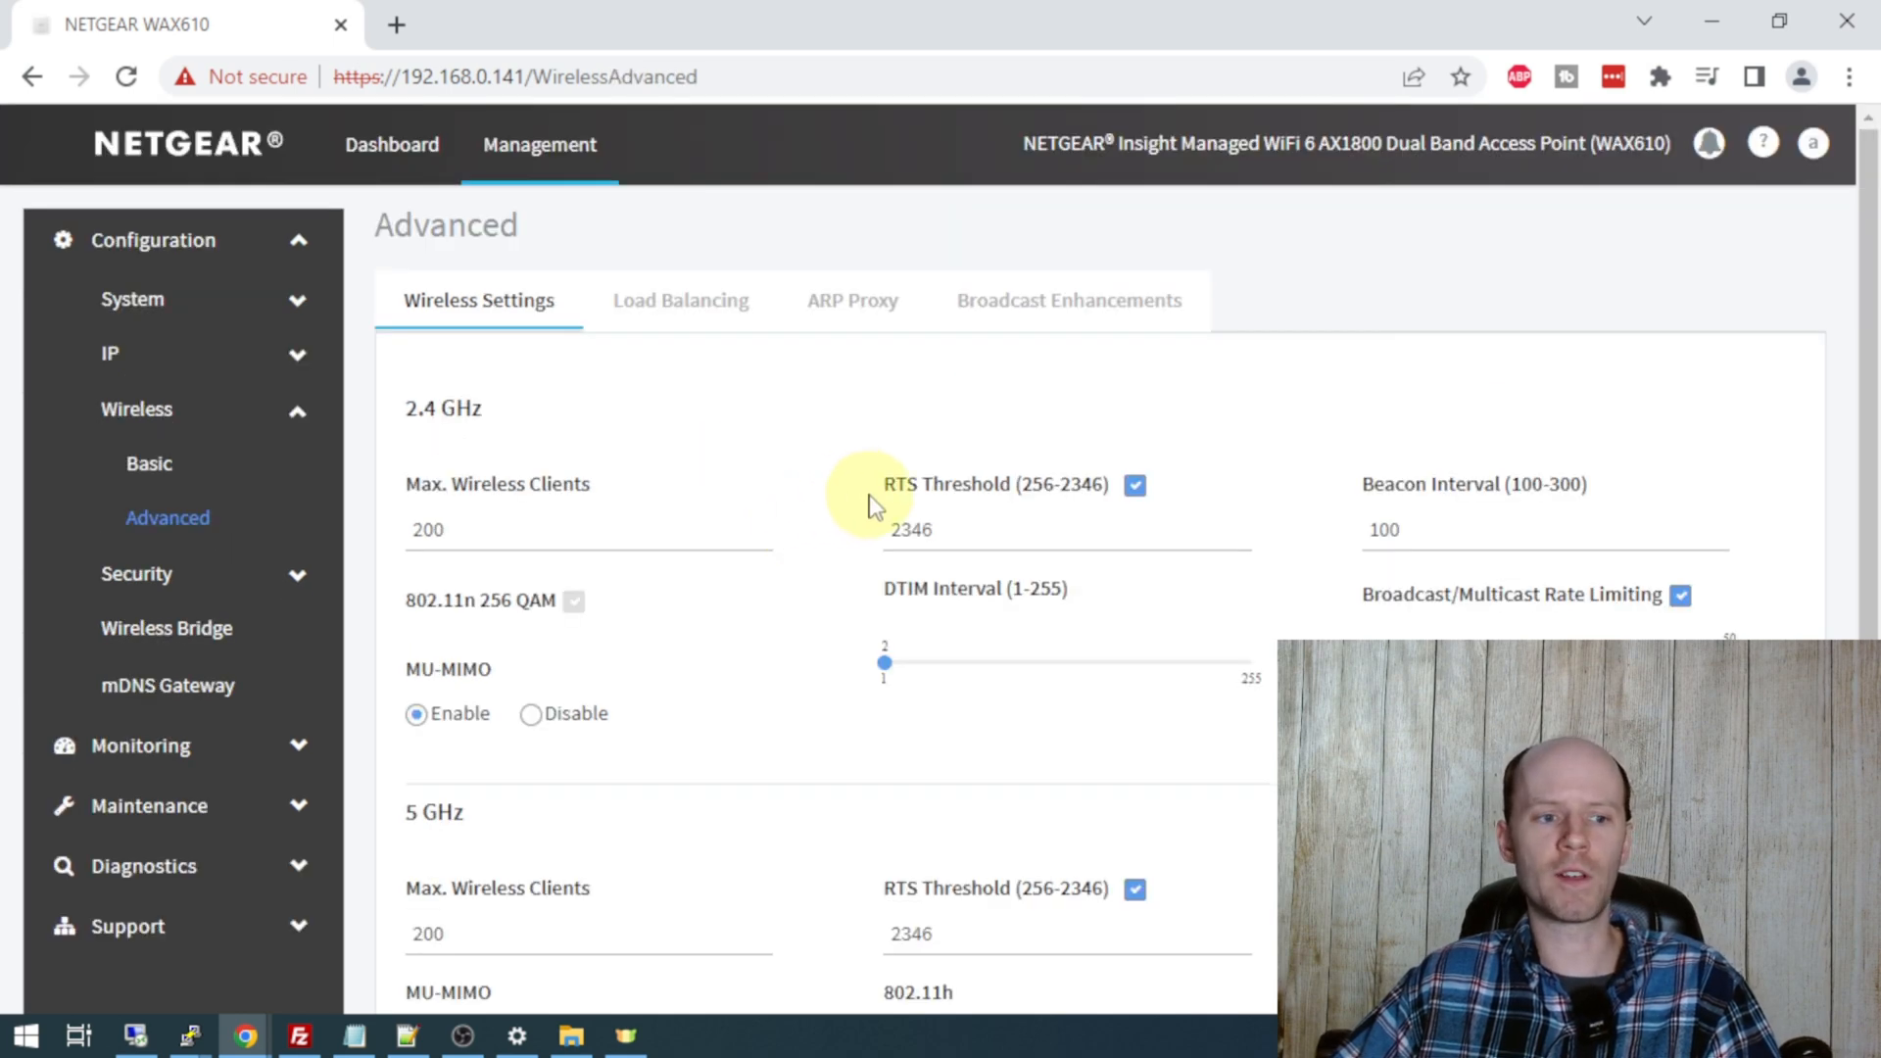
Scroll through the advanced wireless settings: max clients 200, RTS threshold 2346, beacon interval 100.
{"action": "scroll", "scroll_direction": "down", "scroll_amount": 3}
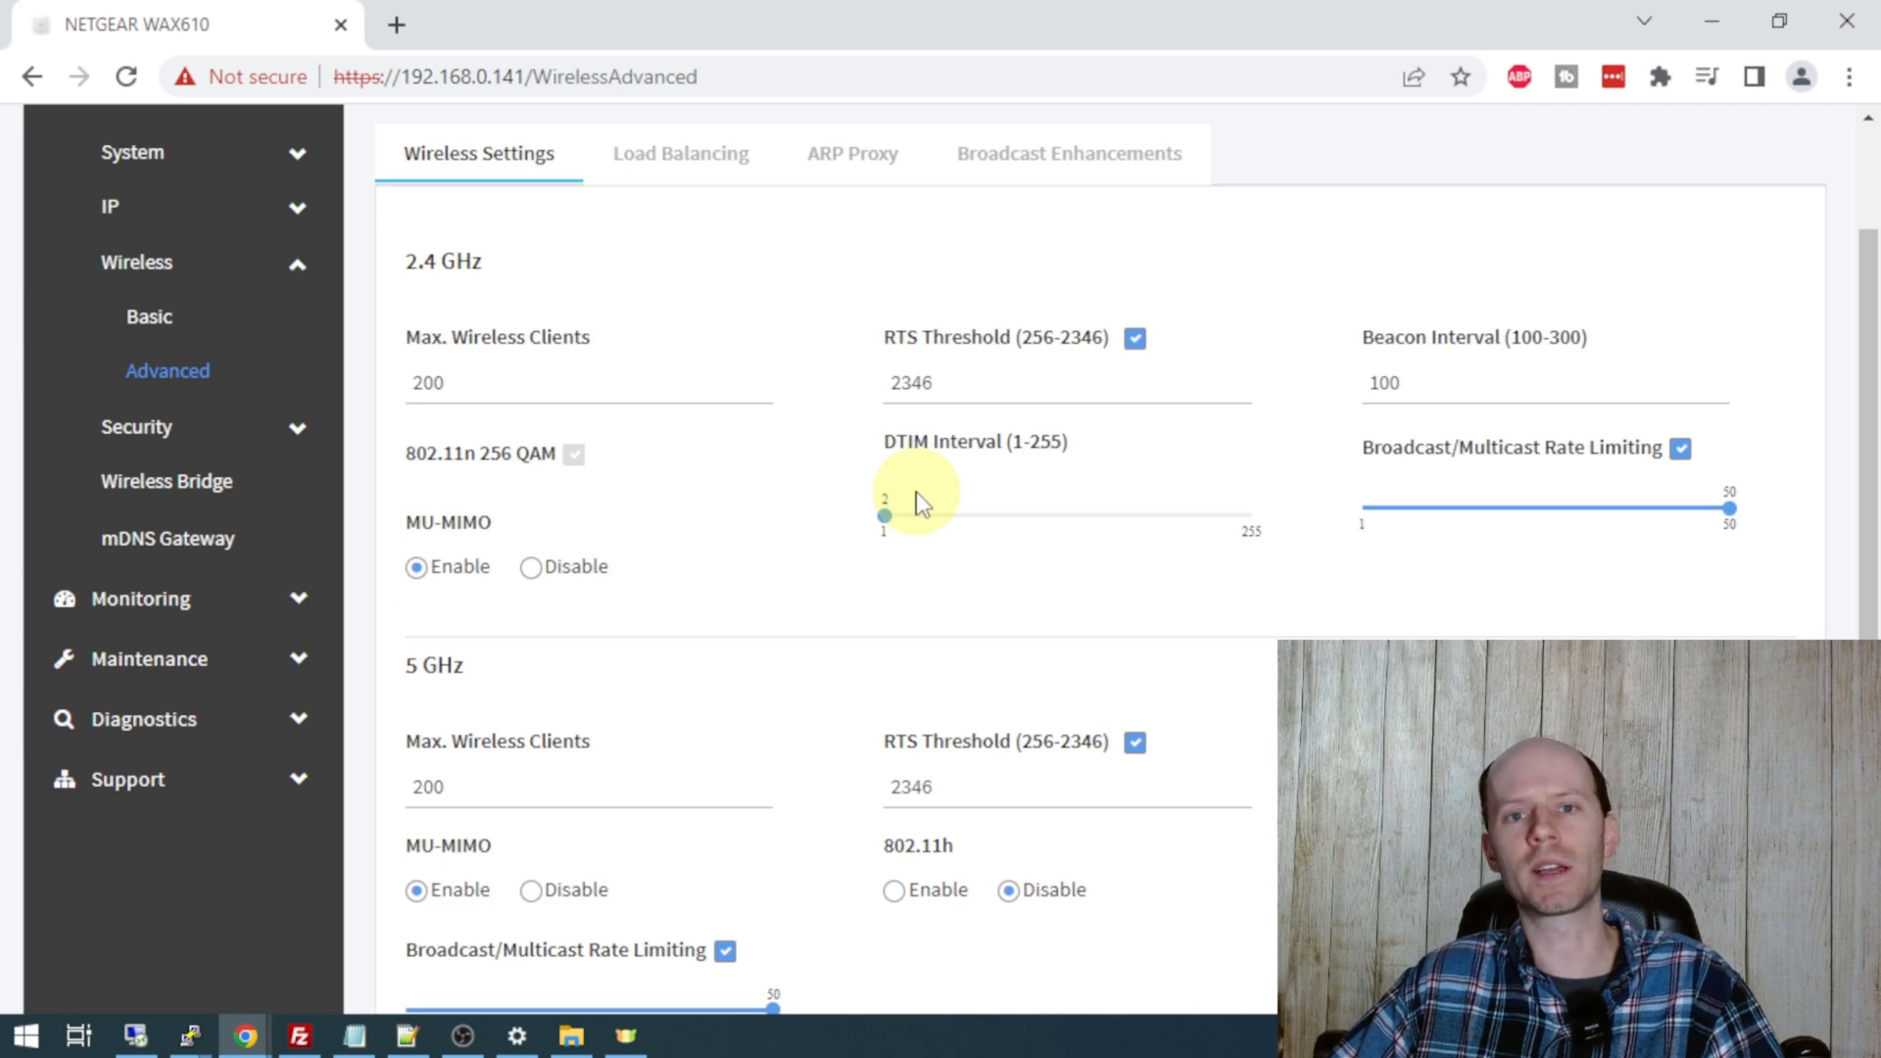
{"action": "mouse_move", "coordinate": [752, 515]}
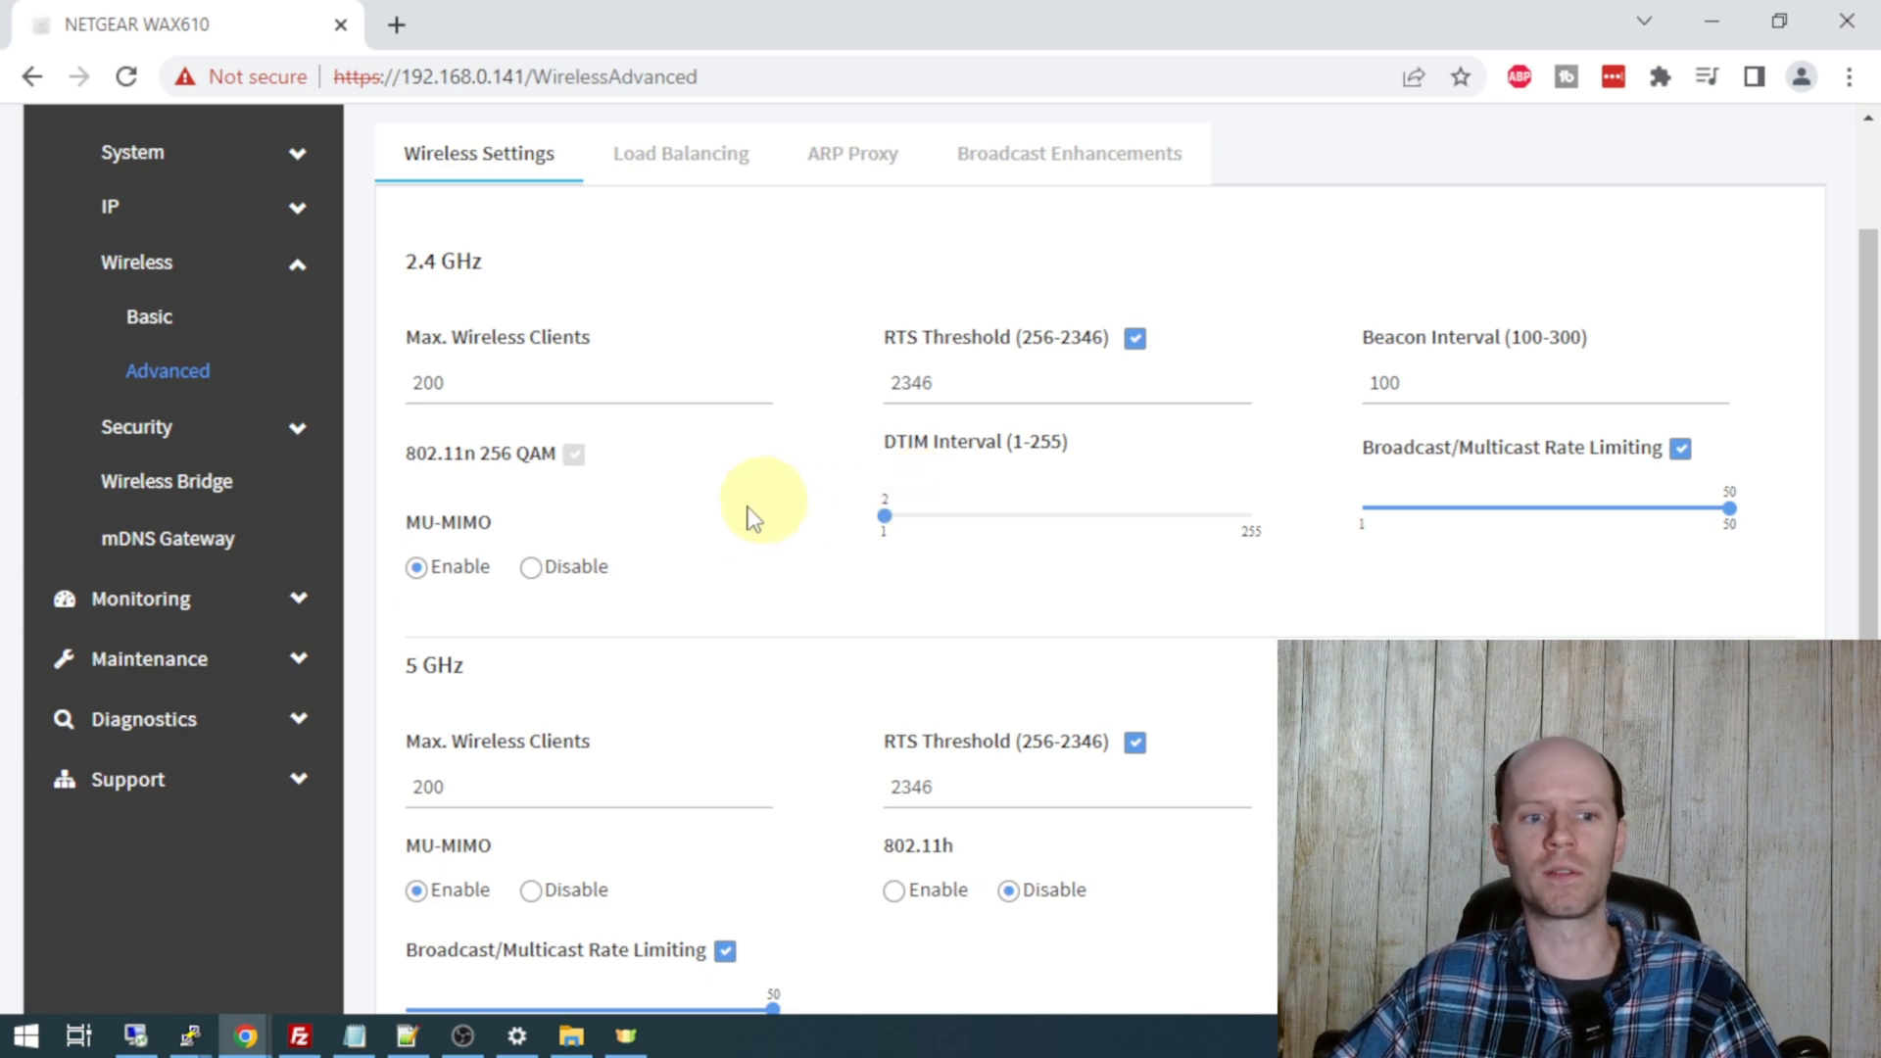
{"action": "mouse_move", "coordinate": [1483, 565]}
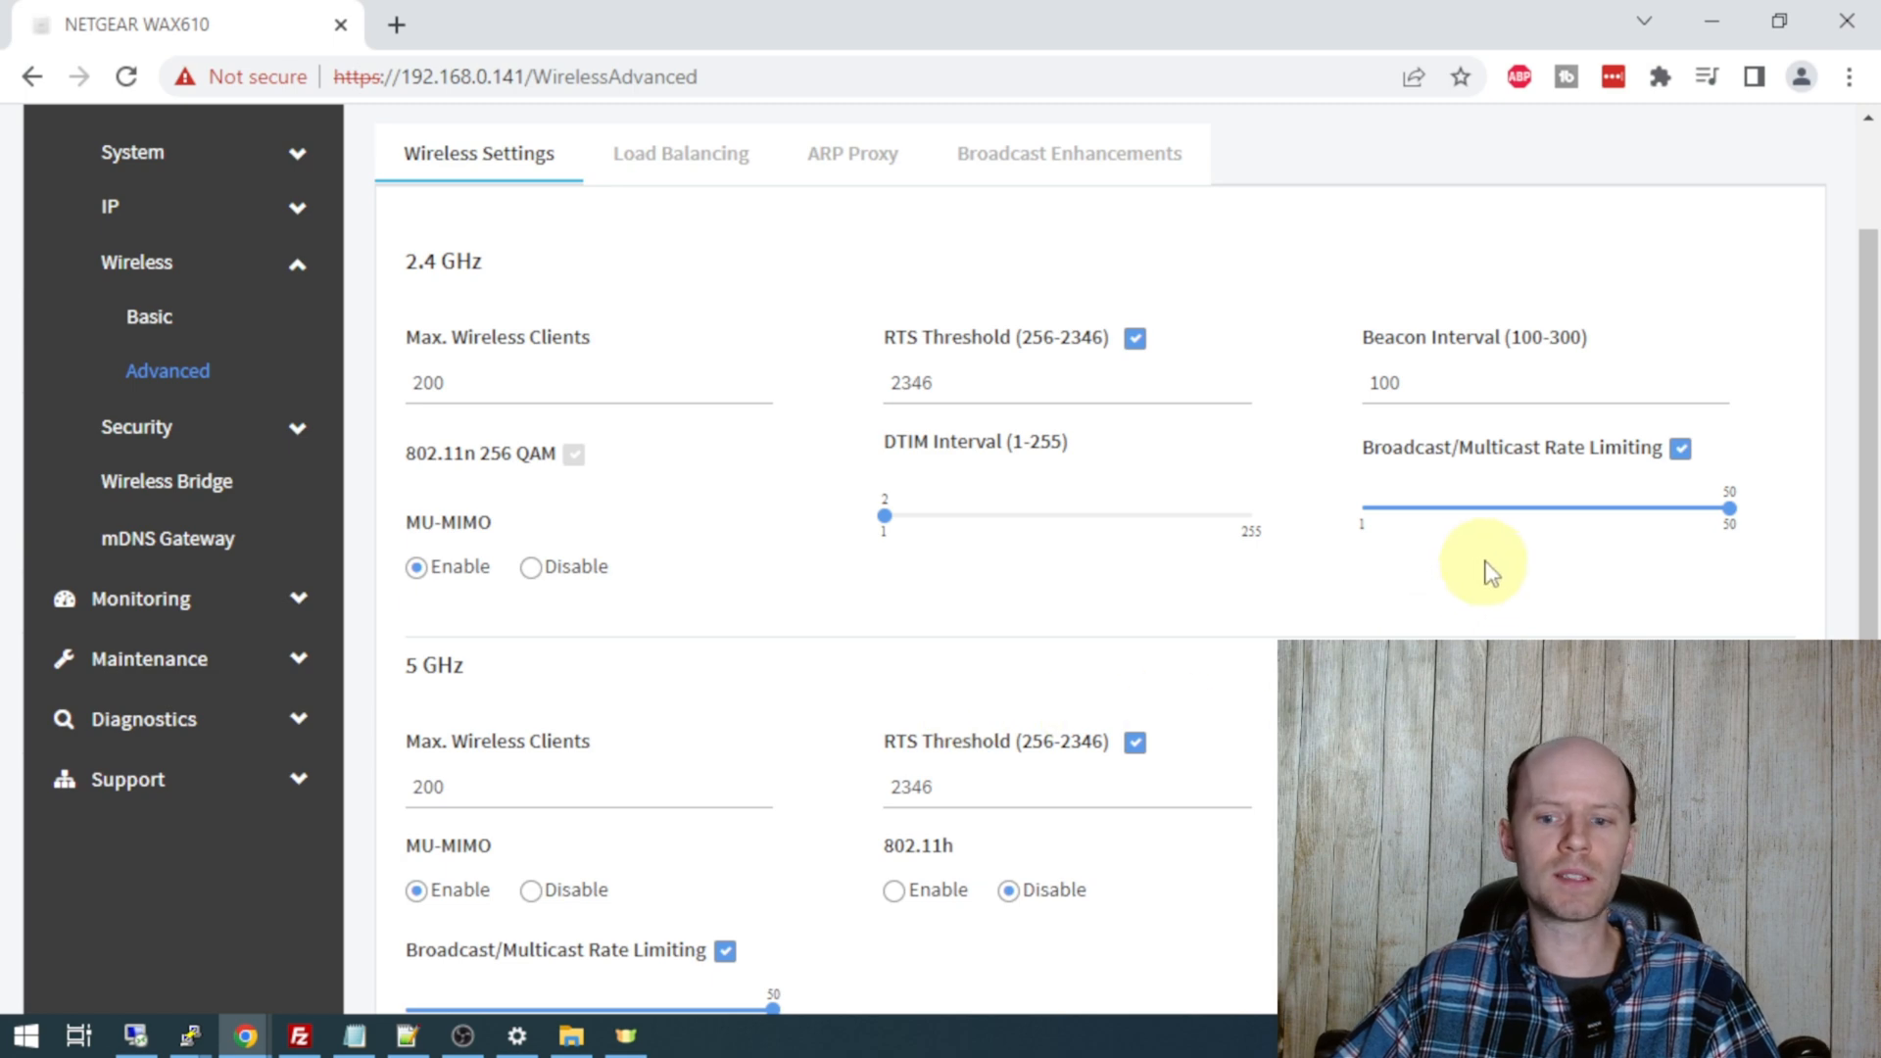
{"action": "scroll", "scroll_direction": "down", "scroll_amount": 3}
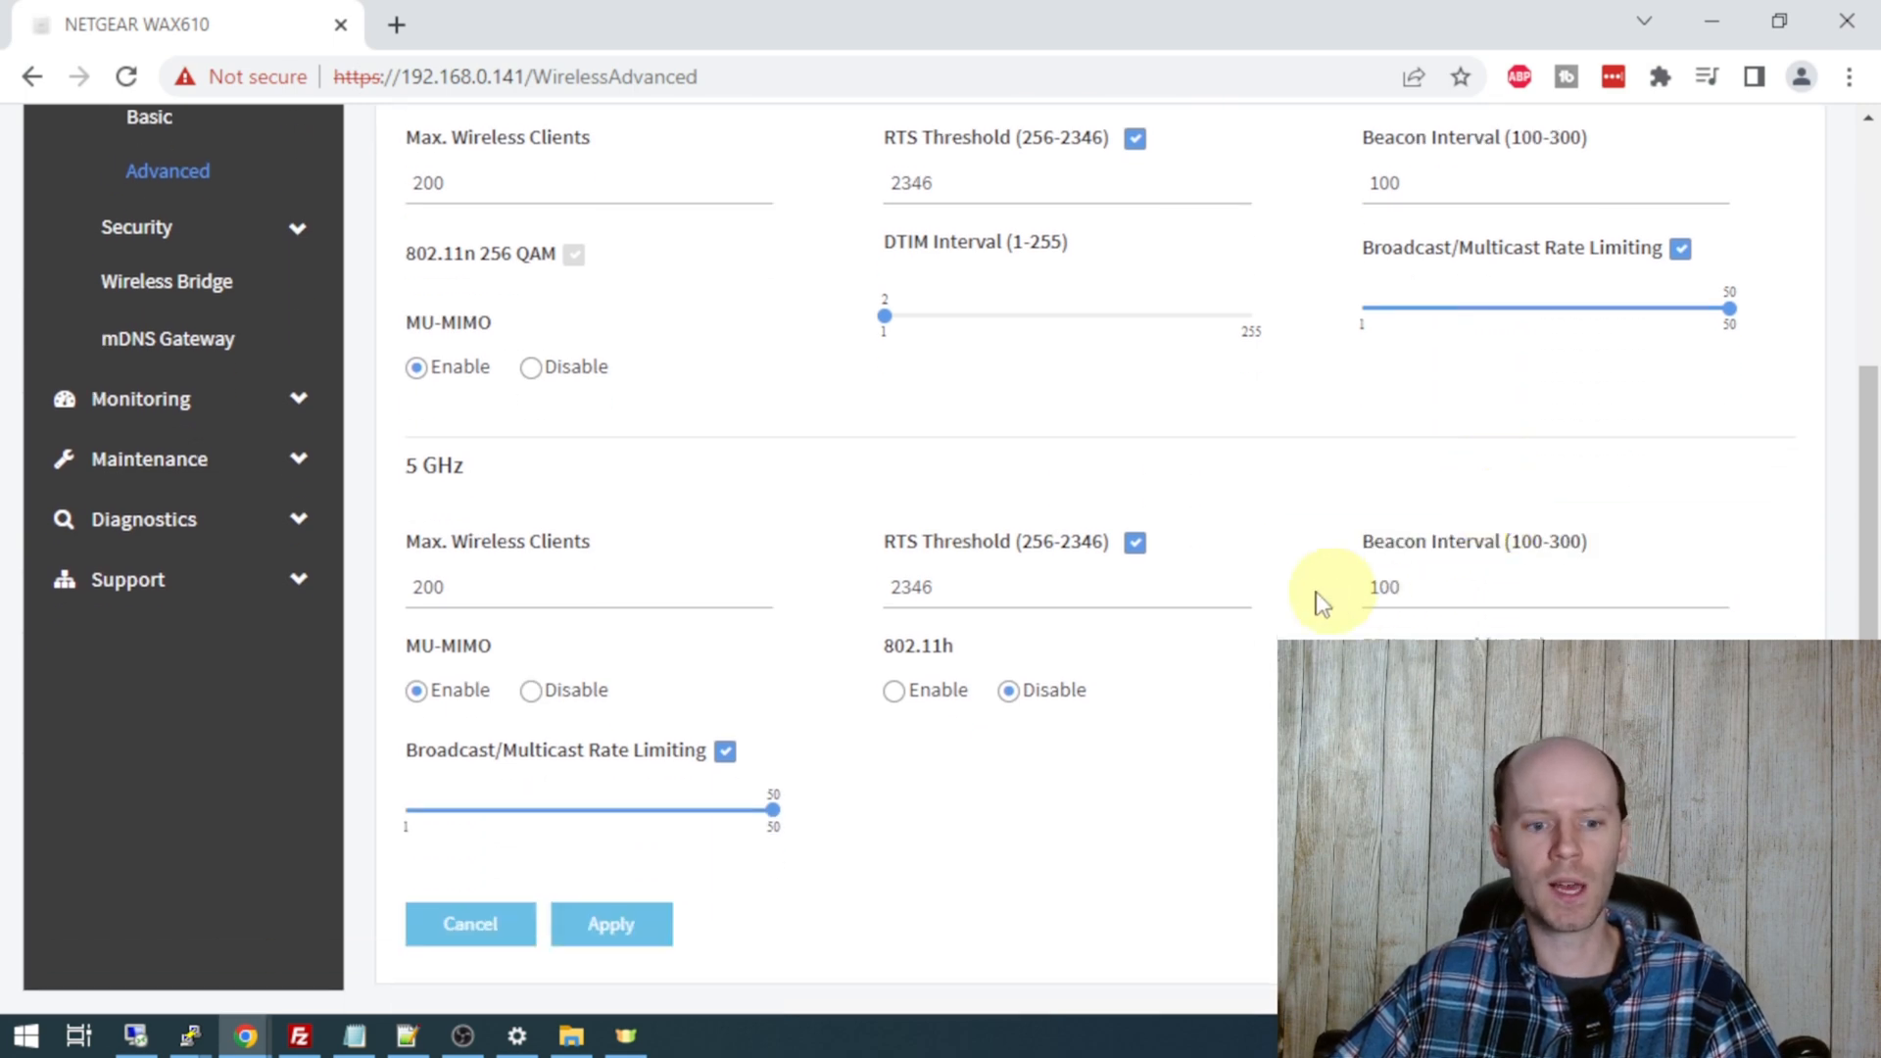
{"action": "scroll", "scroll_direction": "up", "scroll_amount": 3}
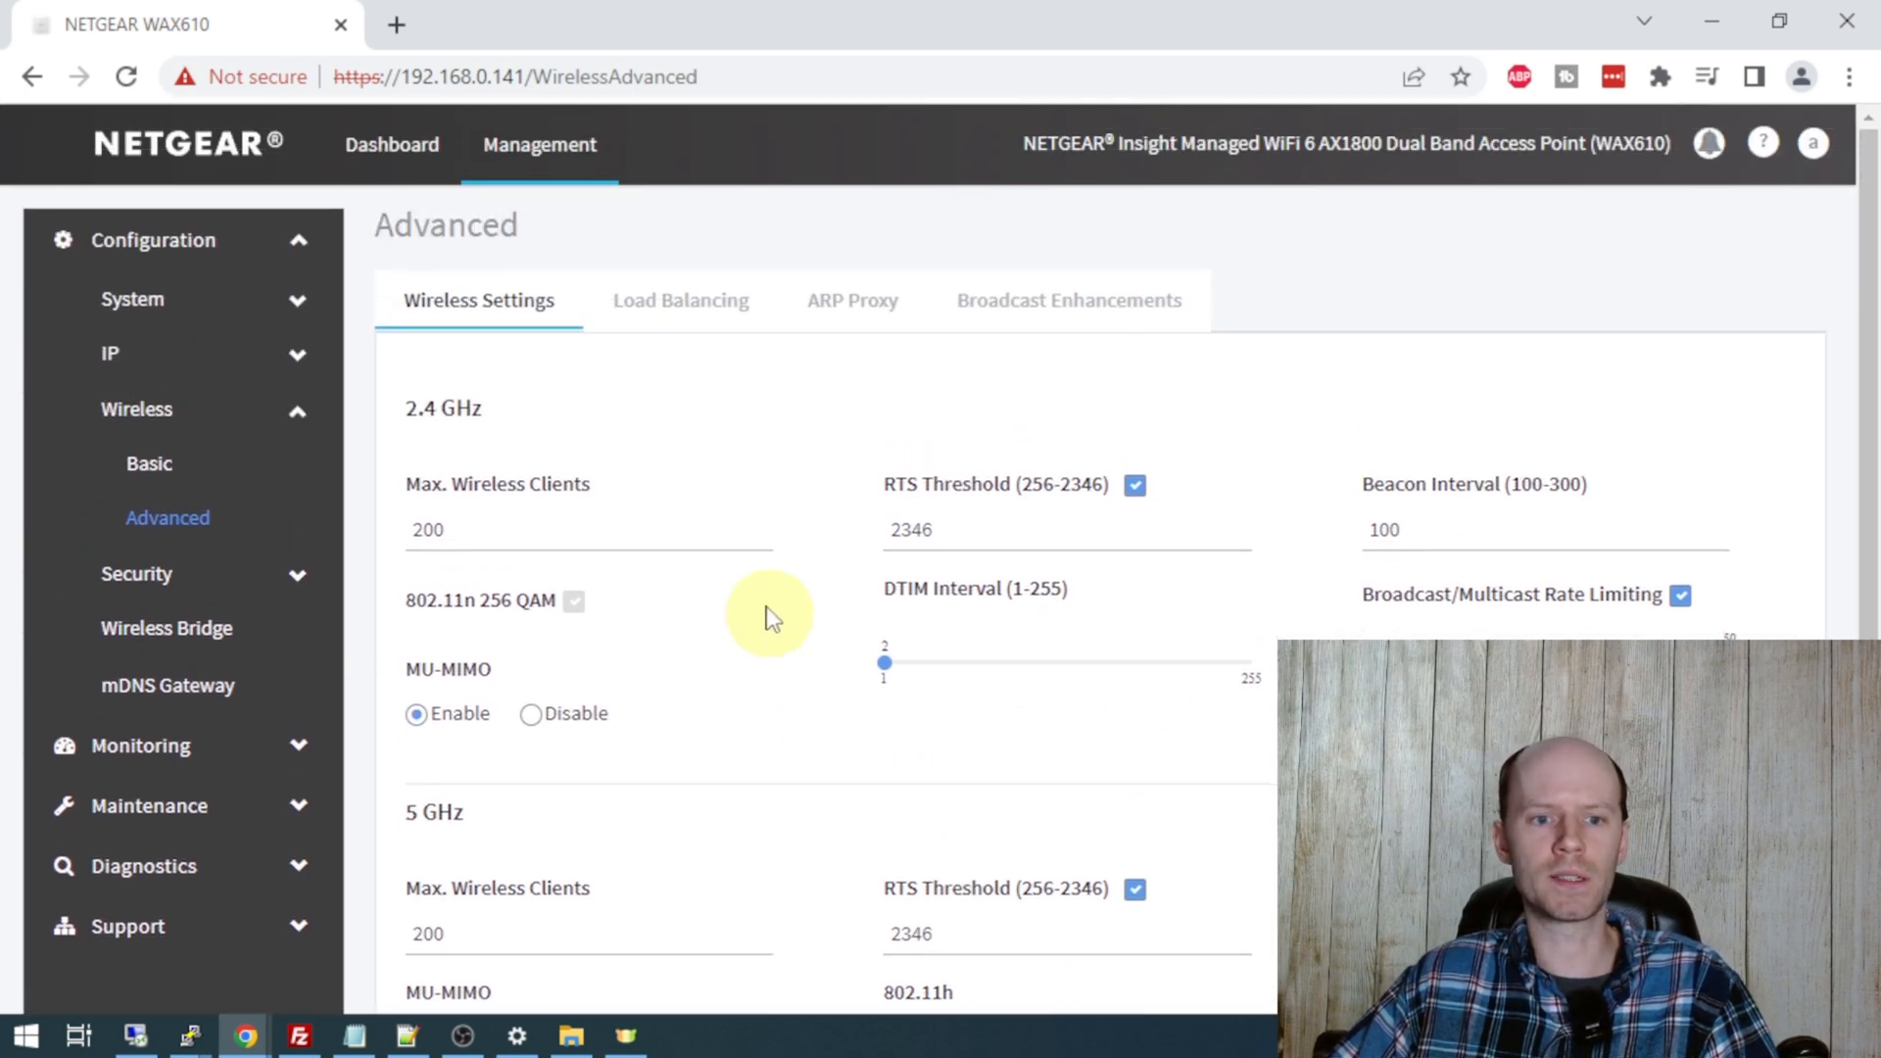
Return to the WLAN Settings list of SSIDs Ocelot Home, Ocelot Guest and Ocelot.
{"action": "left_click", "coordinate": [149, 462]}
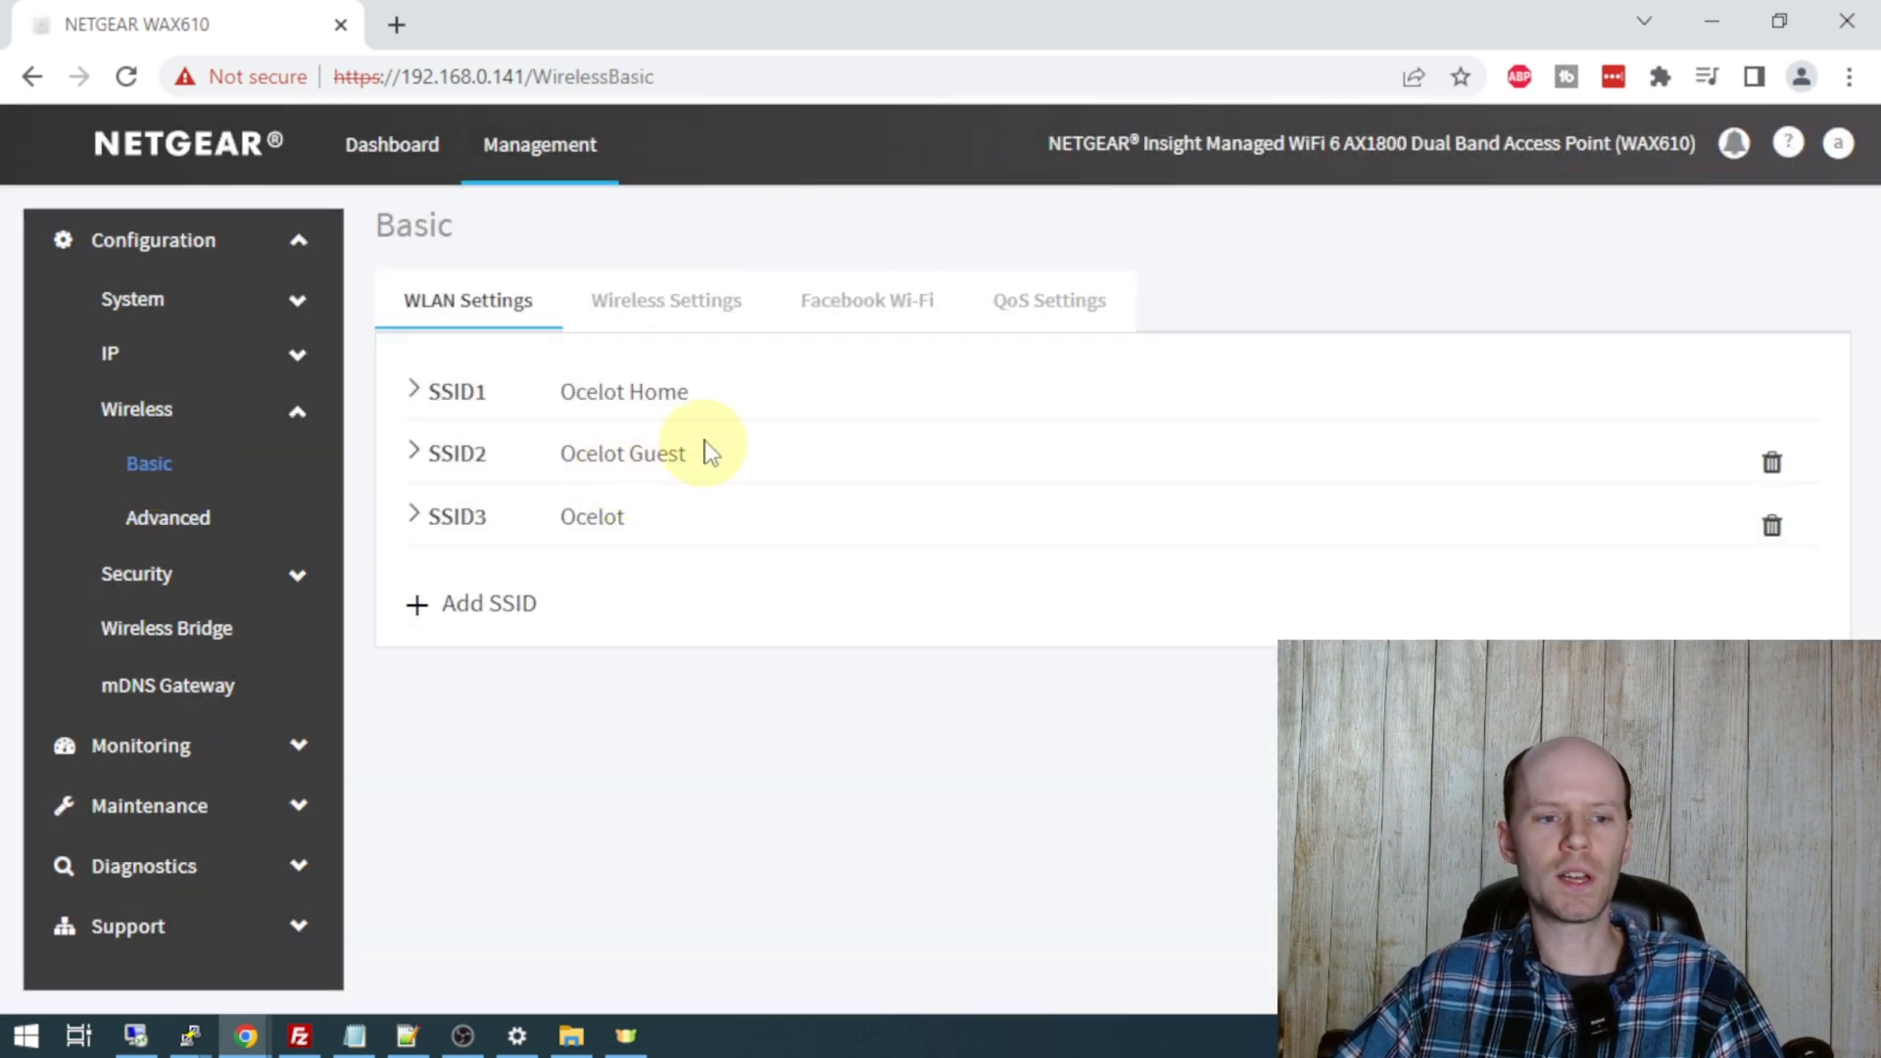
{"action": "mouse_move", "coordinate": [678, 413]}
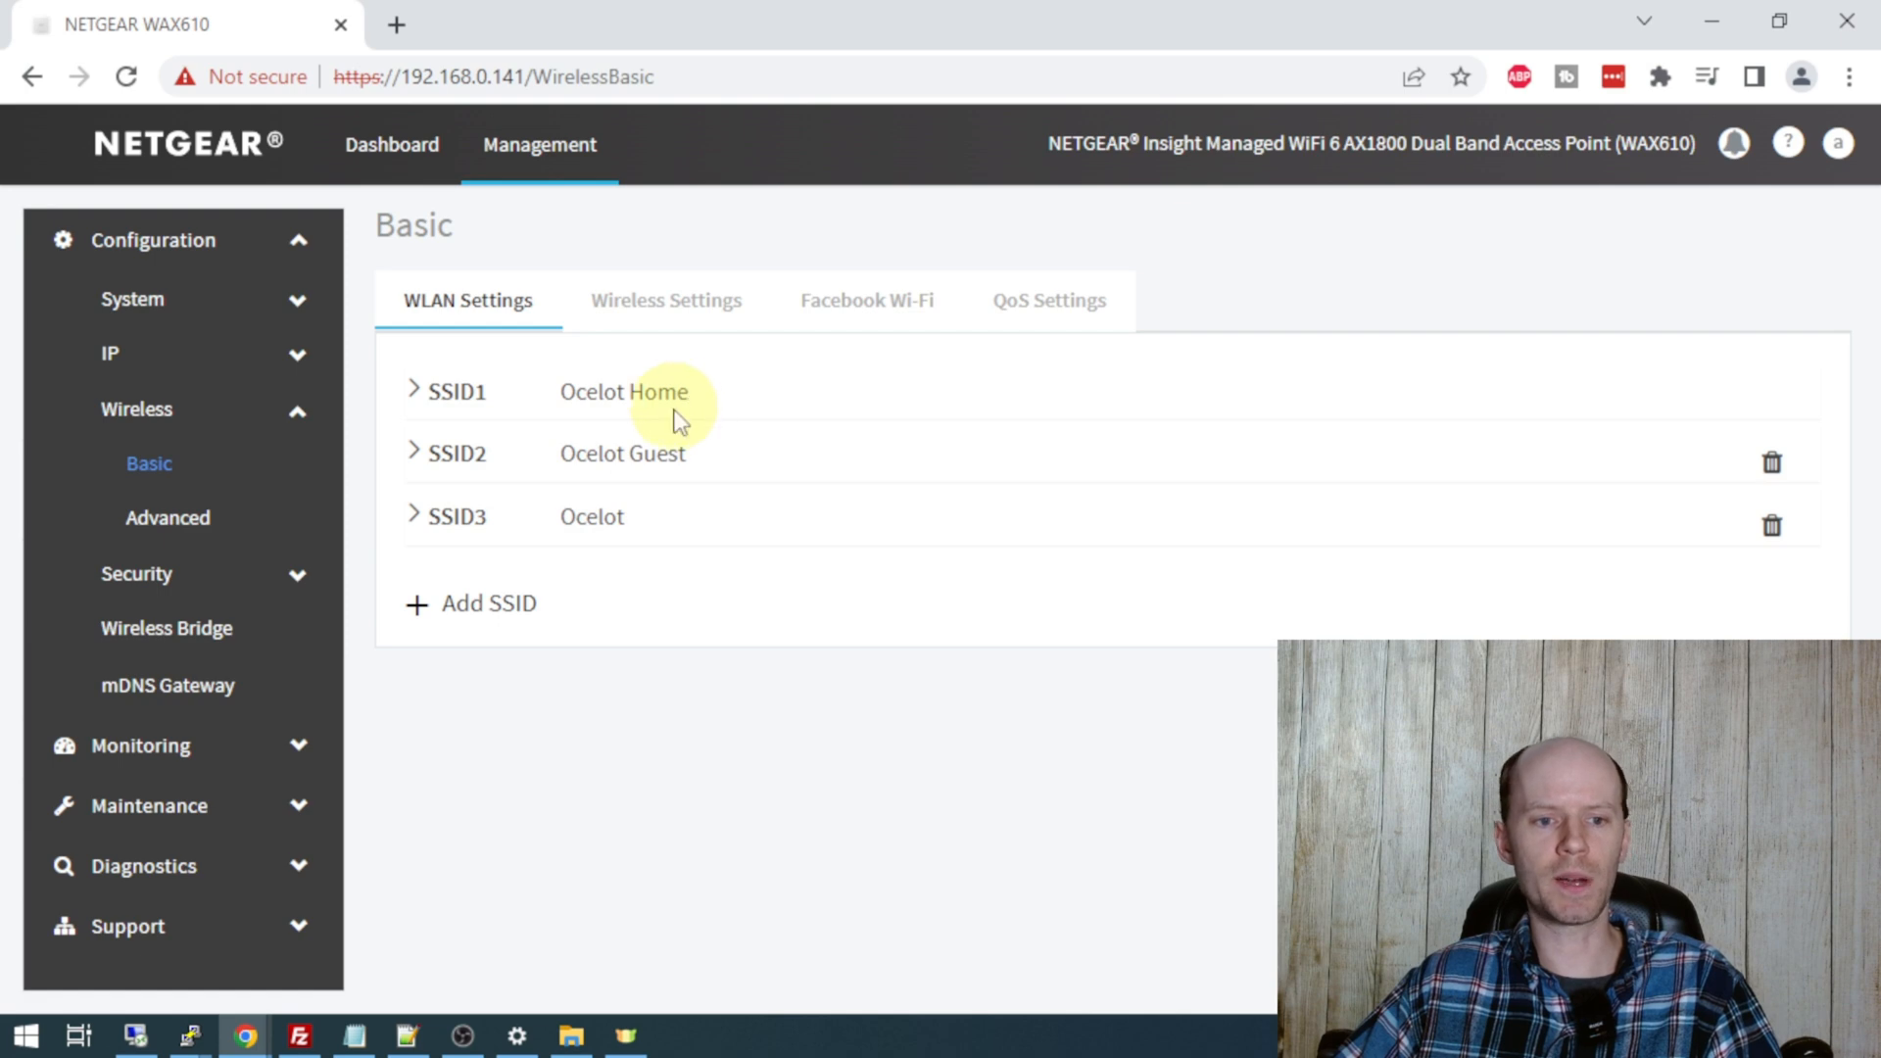
{"action": "mouse_move", "coordinate": [592, 515]}
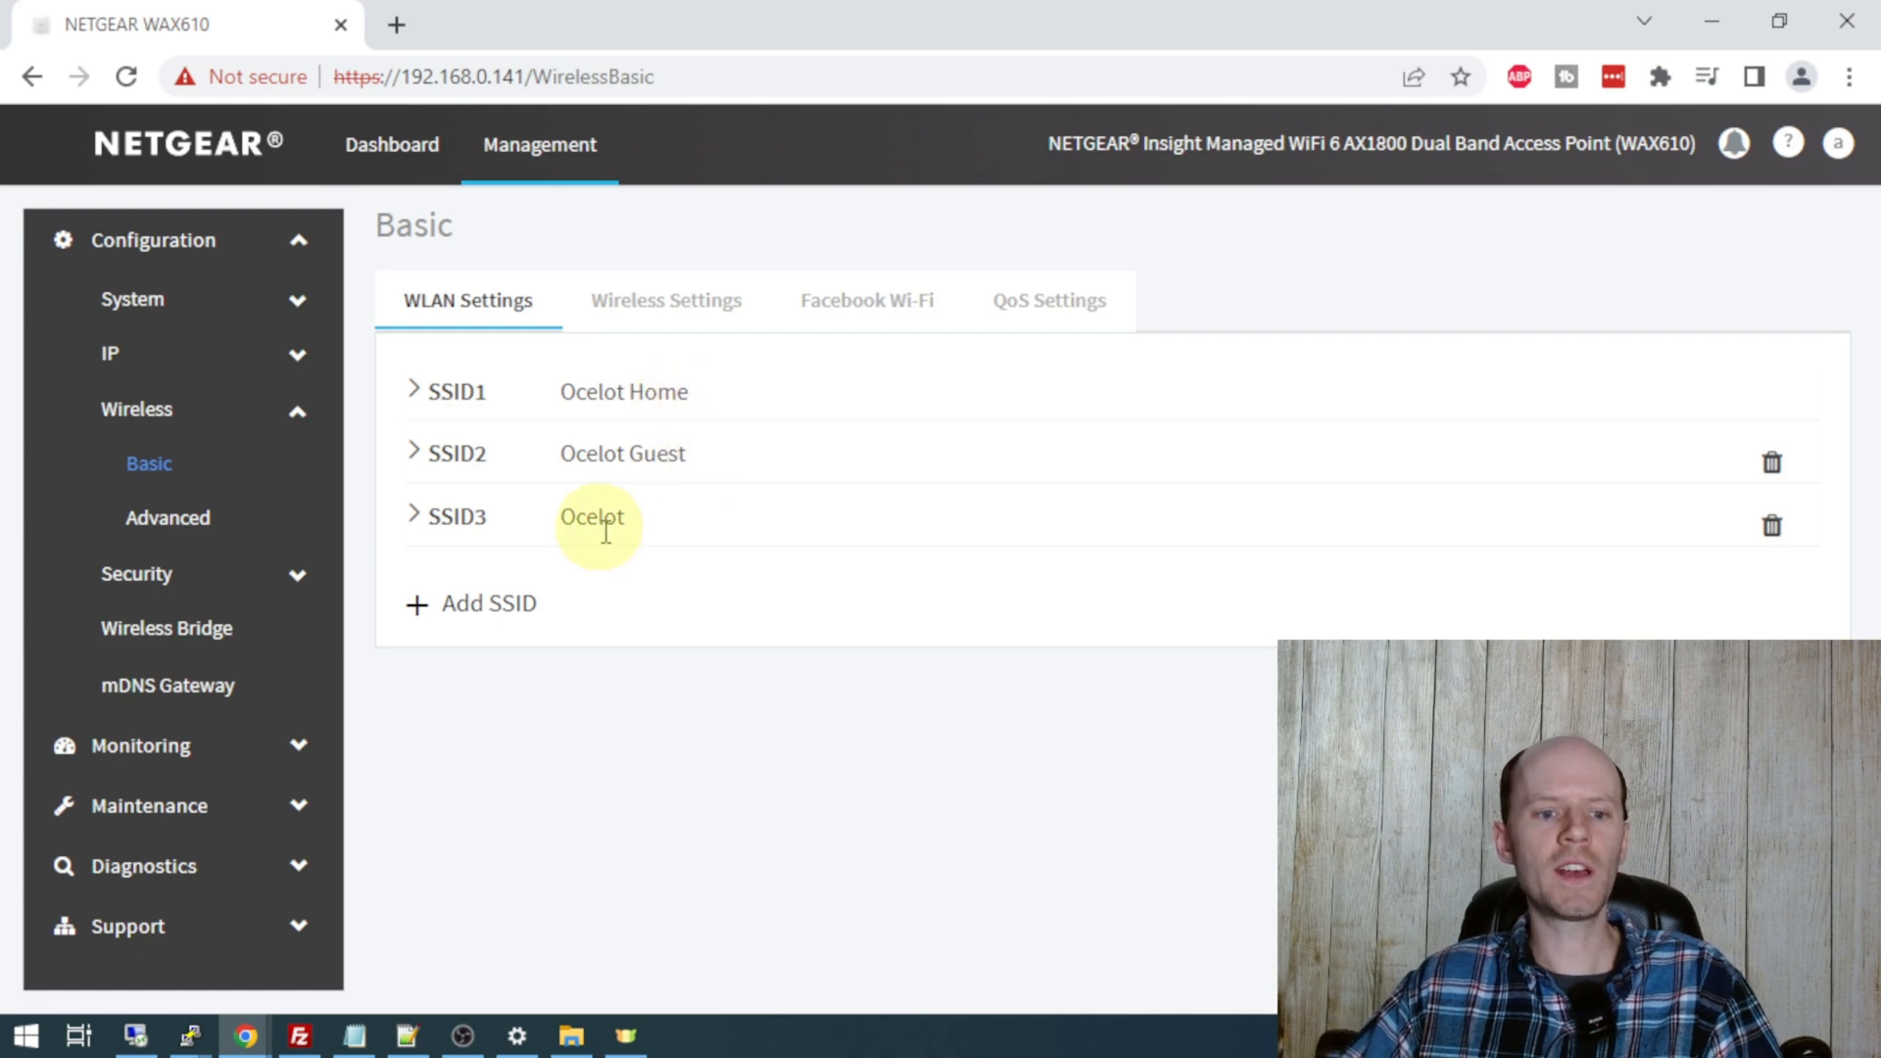
{"action": "mouse_move", "coordinate": [831, 537]}
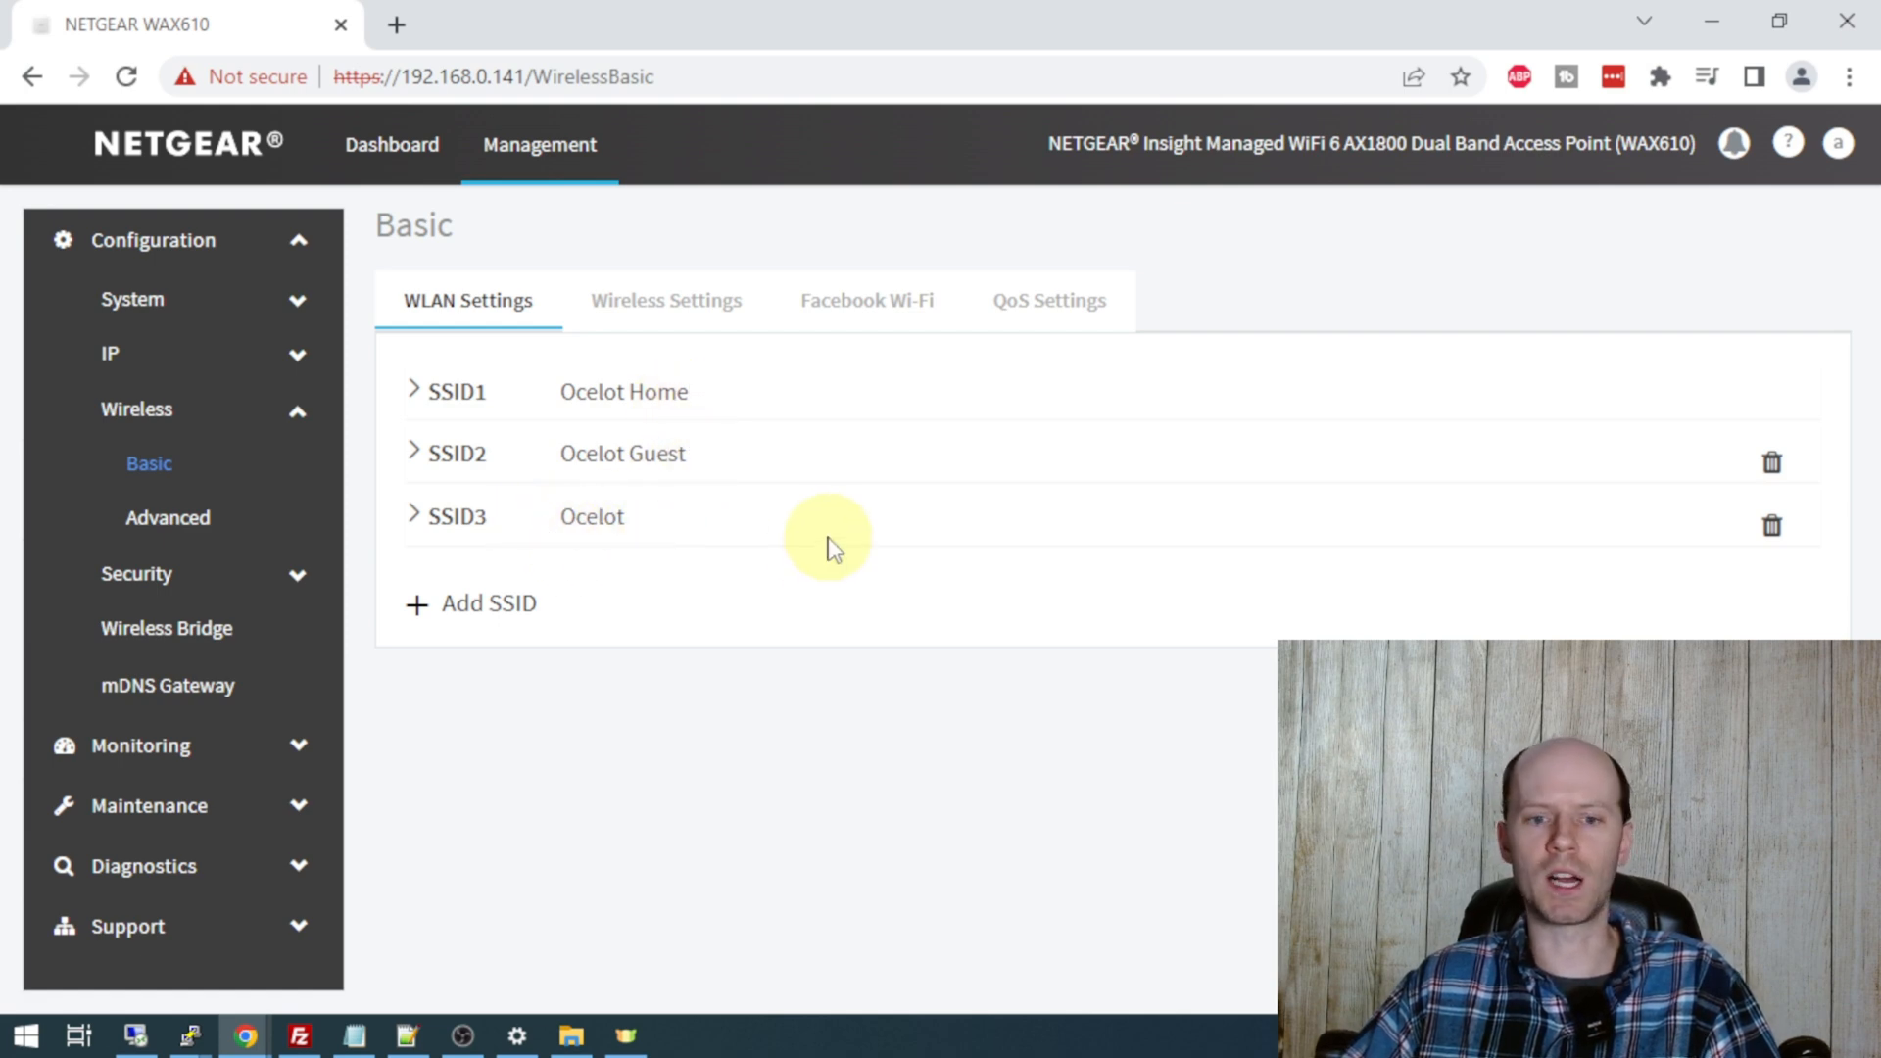
Expand Ocelot Home's settings and highlight its VLAN ID of 10.
{"action": "left_click", "coordinate": [453, 392]}
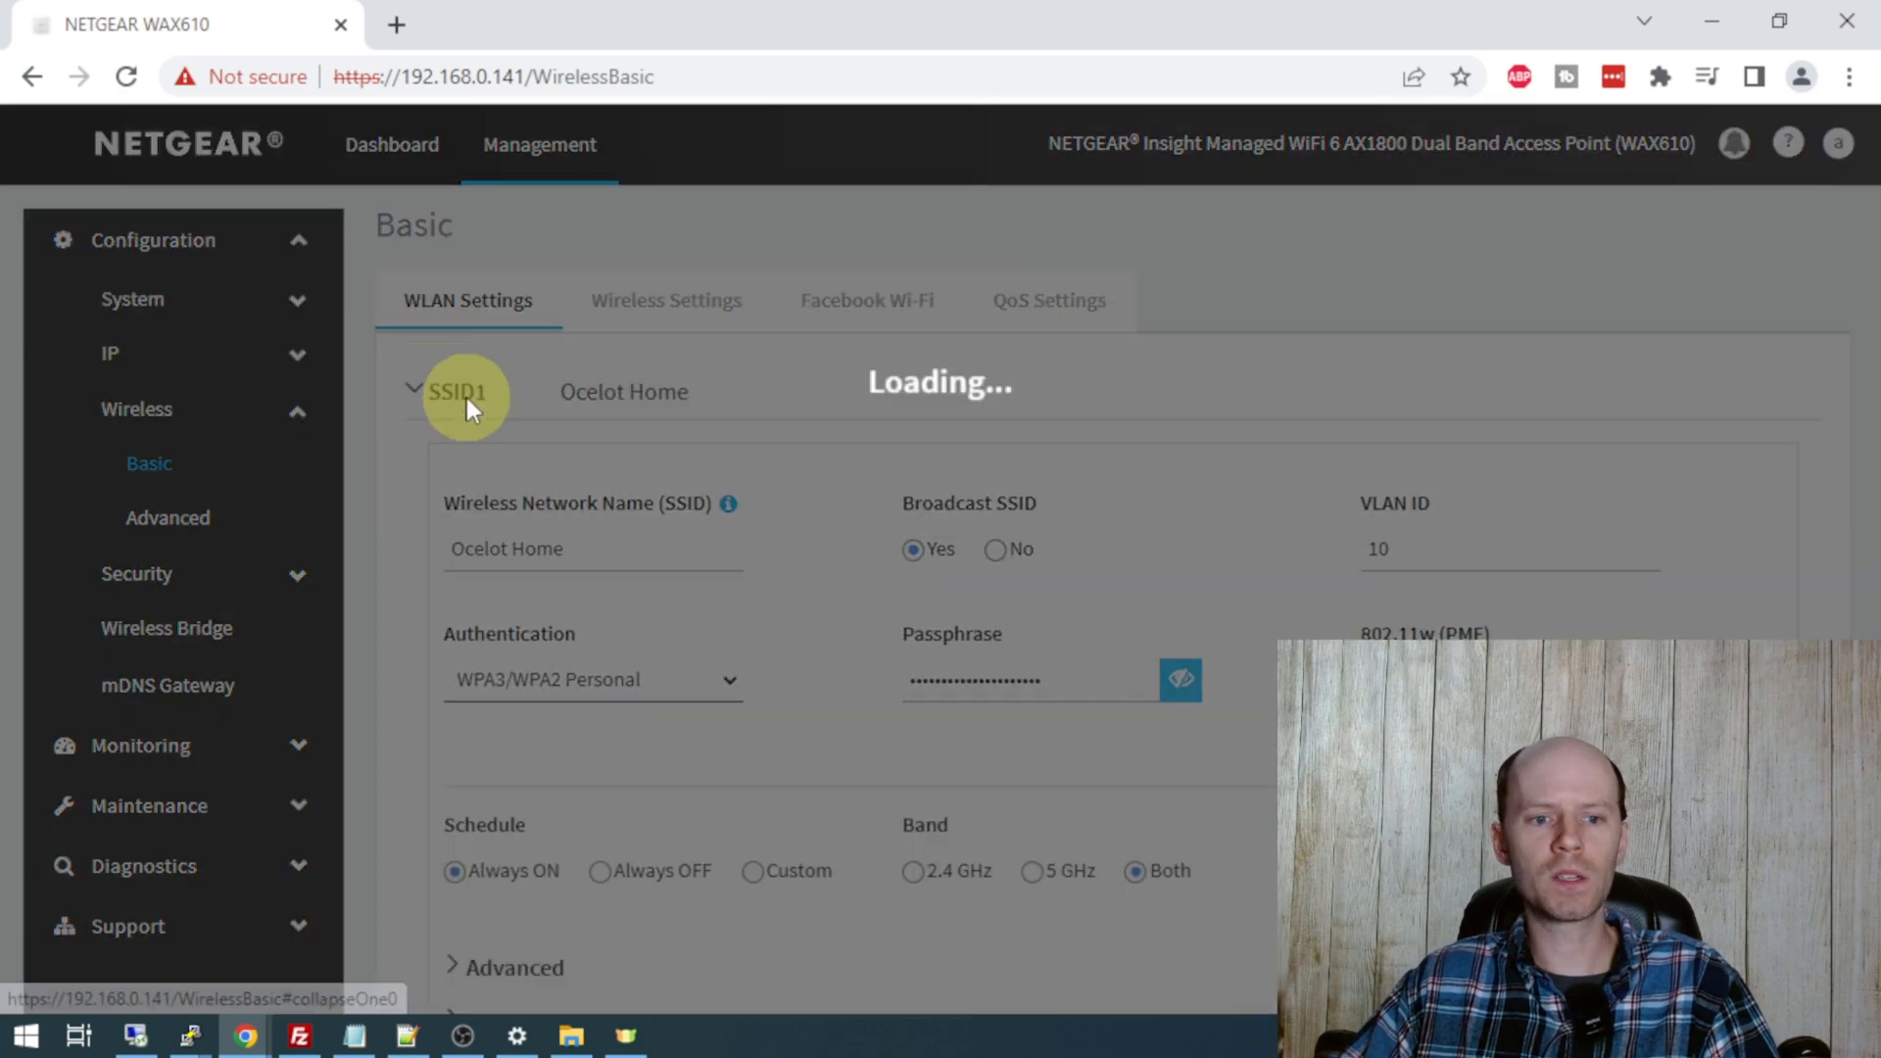
{"action": "scroll", "scroll_direction": "down", "scroll_amount": 3}
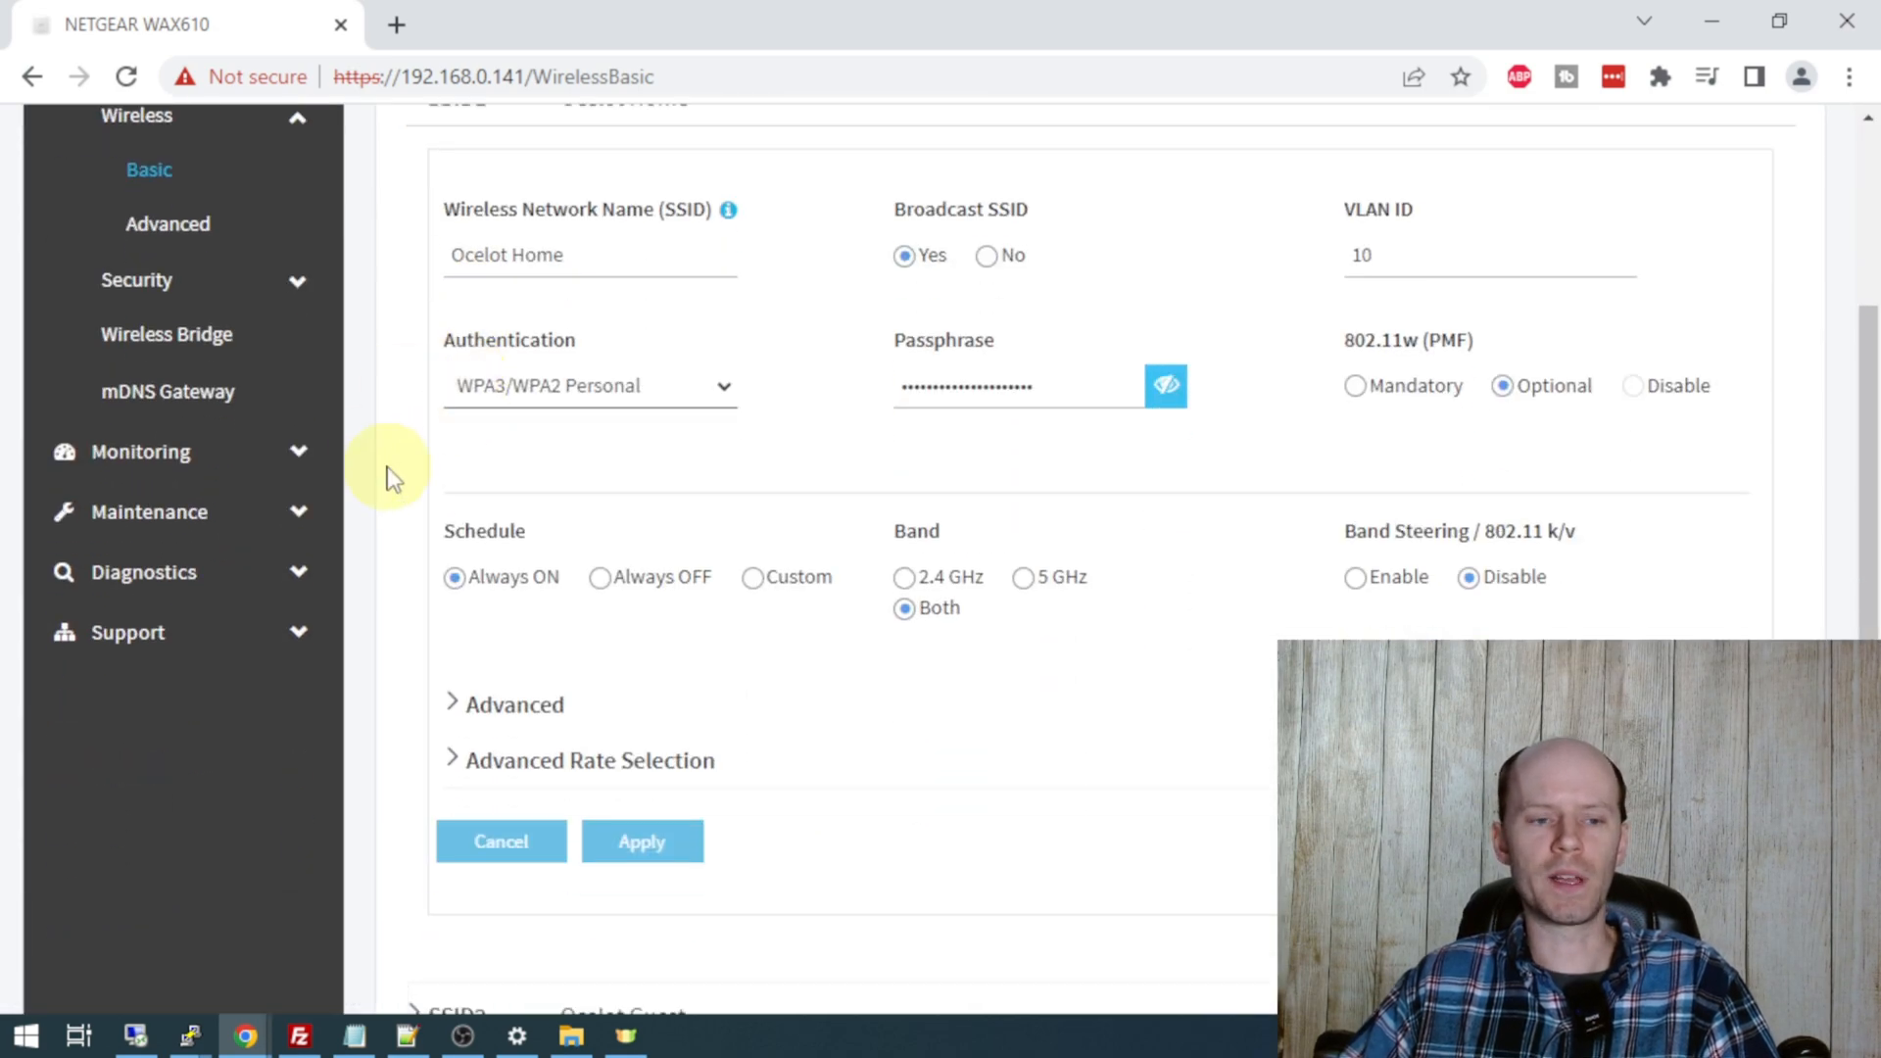
{"action": "mouse_move", "coordinate": [527, 402]}
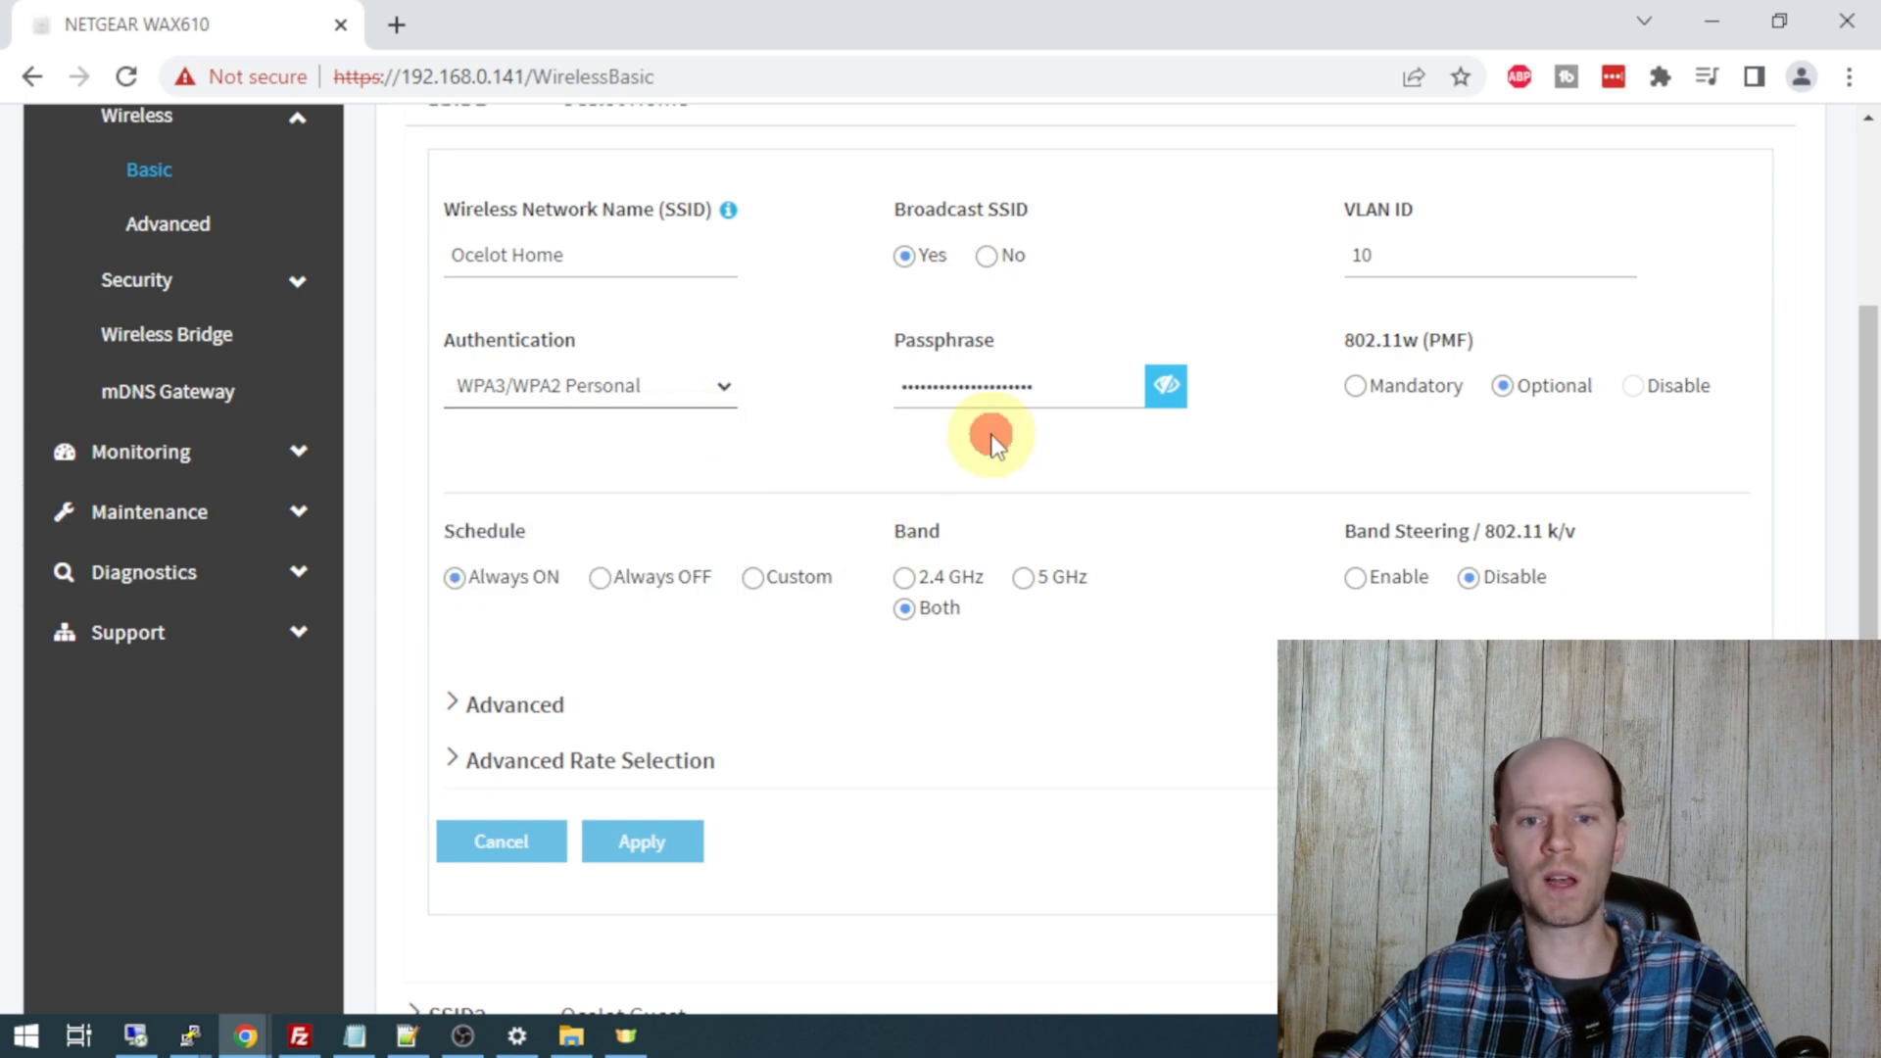
{"action": "mouse_move", "coordinate": [1450, 249]}
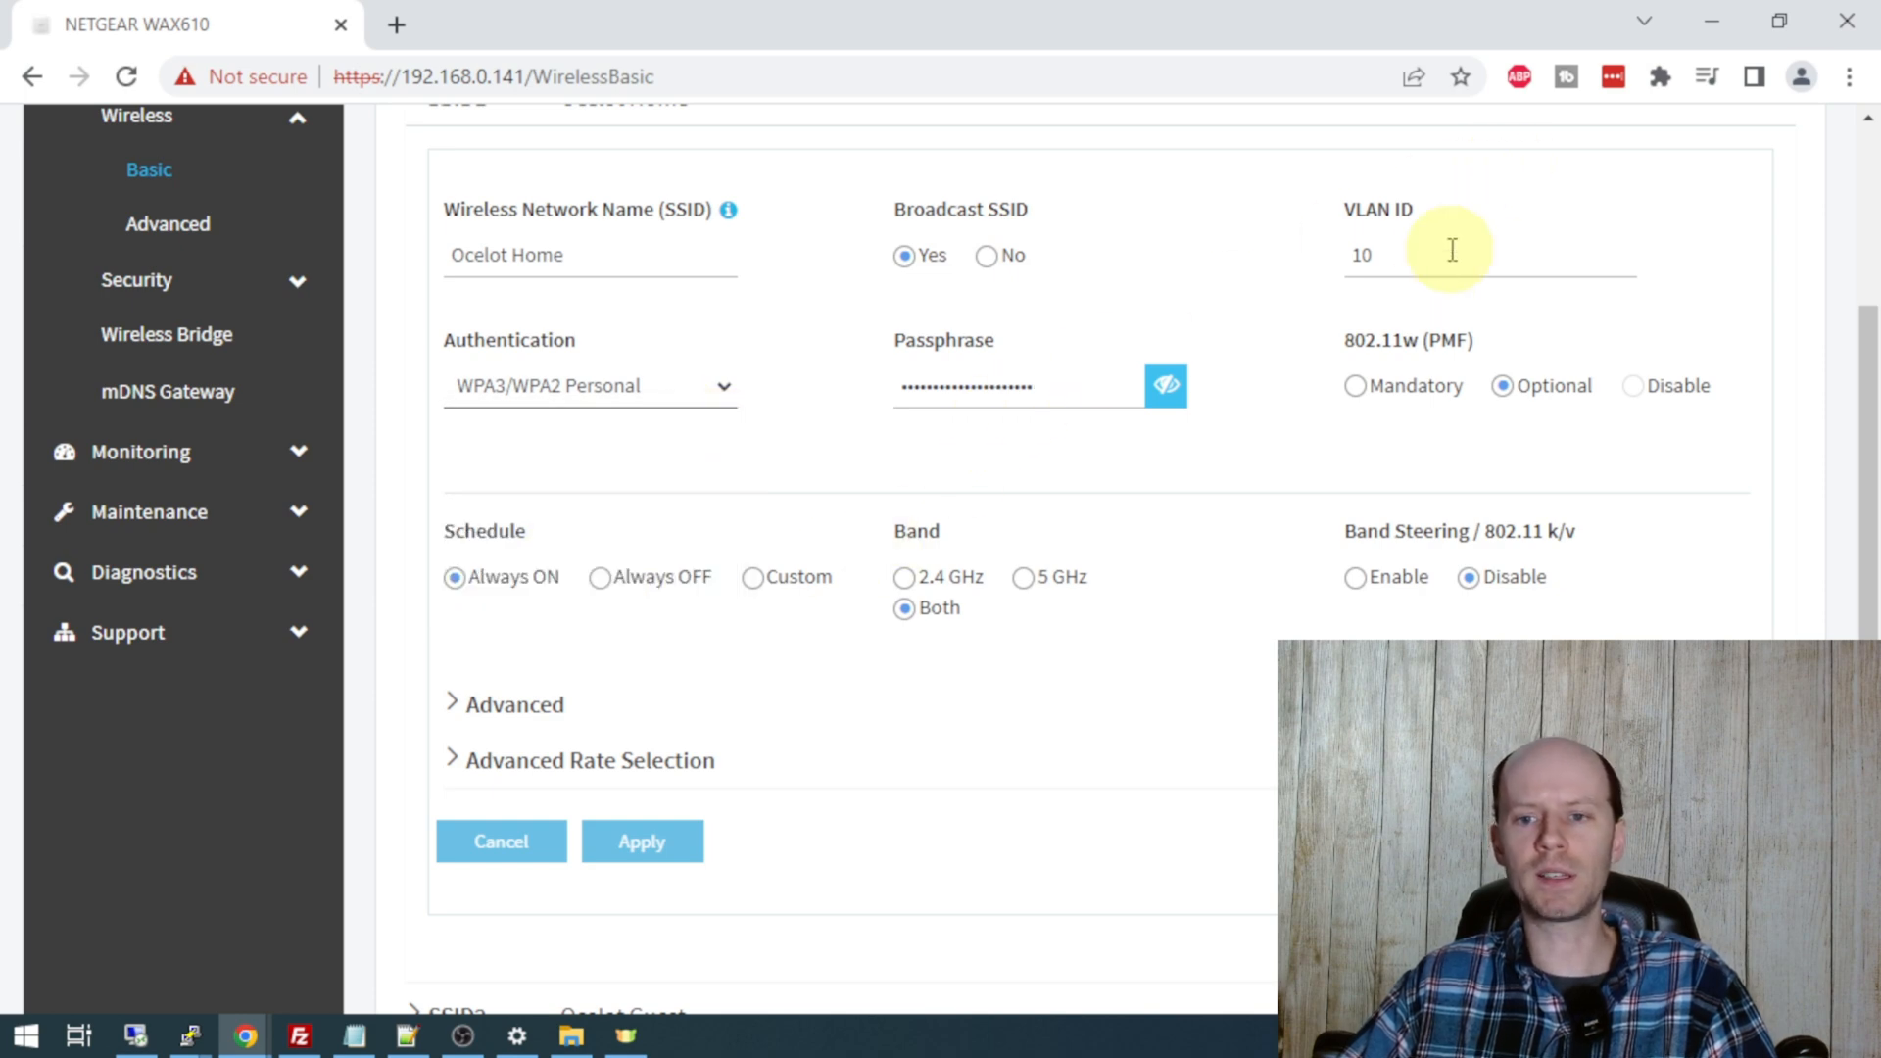
{"action": "triple_click", "coordinate": [1362, 255]}
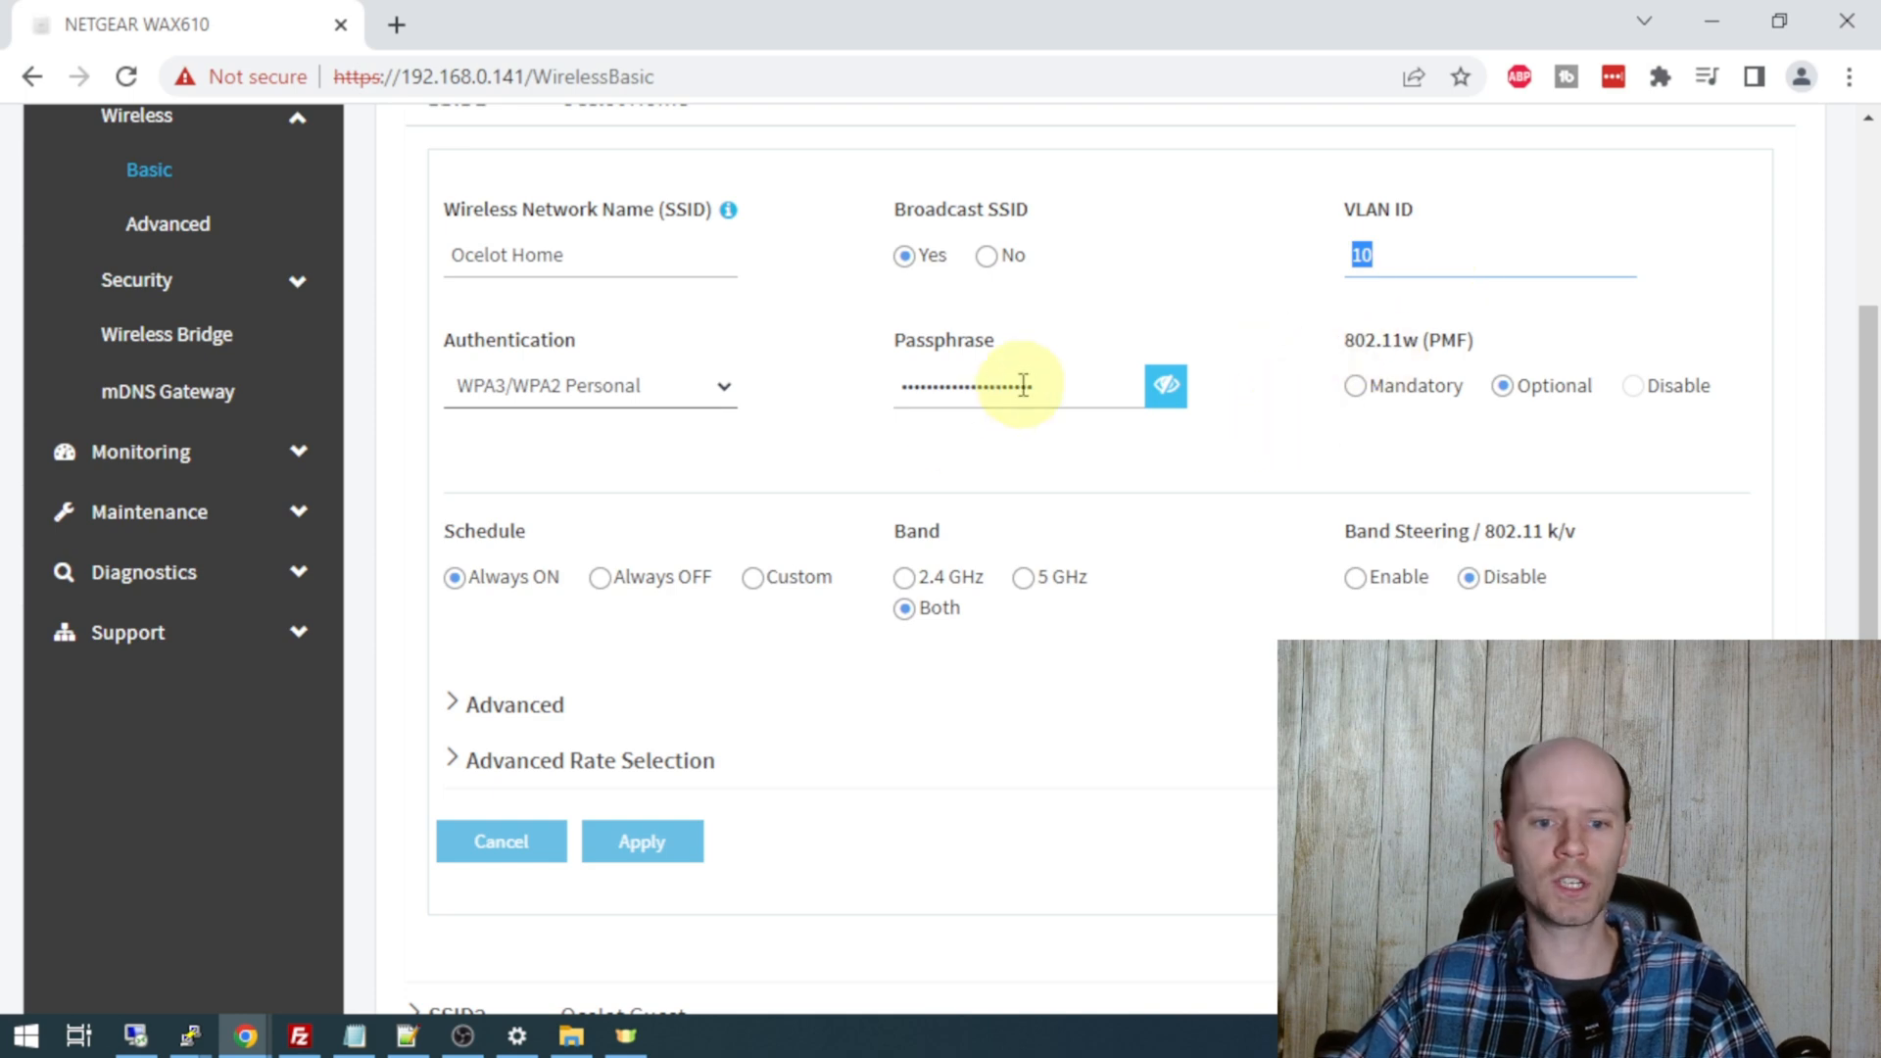
{"action": "mouse_move", "coordinate": [1350, 606]}
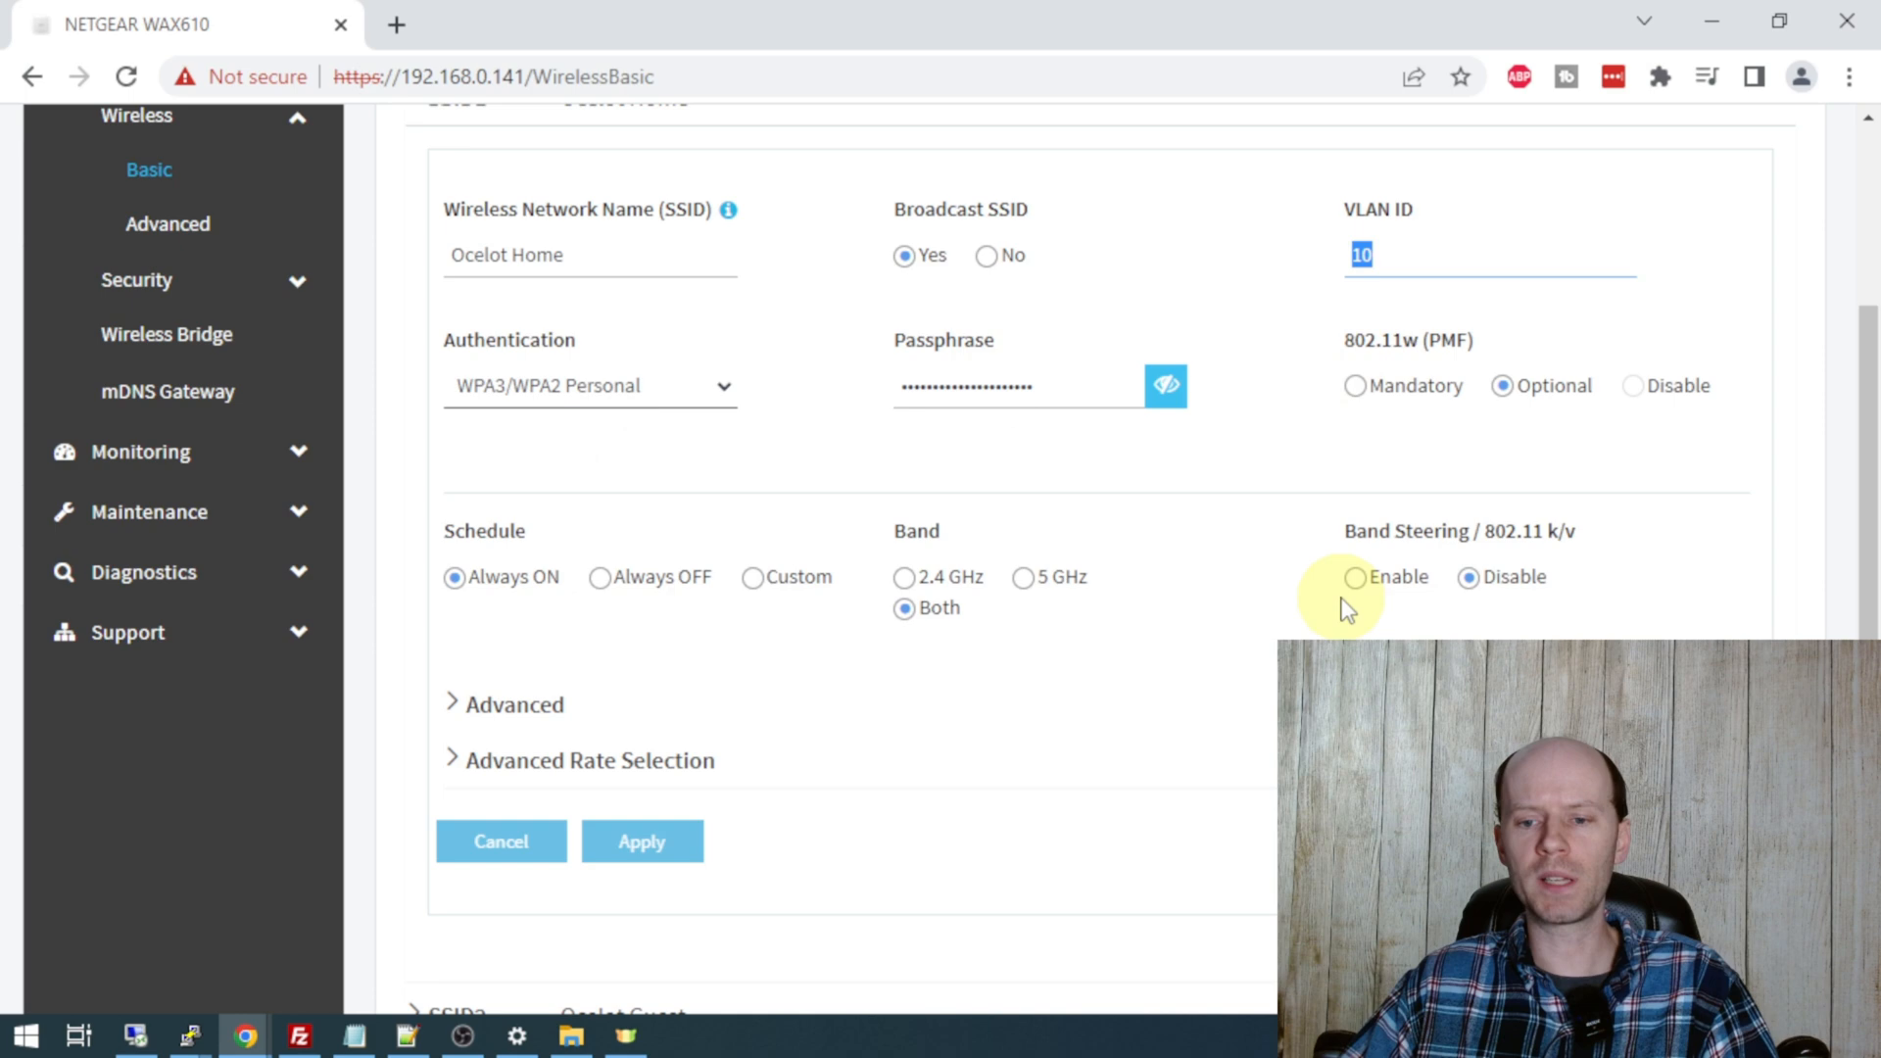
{"action": "mouse_move", "coordinate": [1407, 580]}
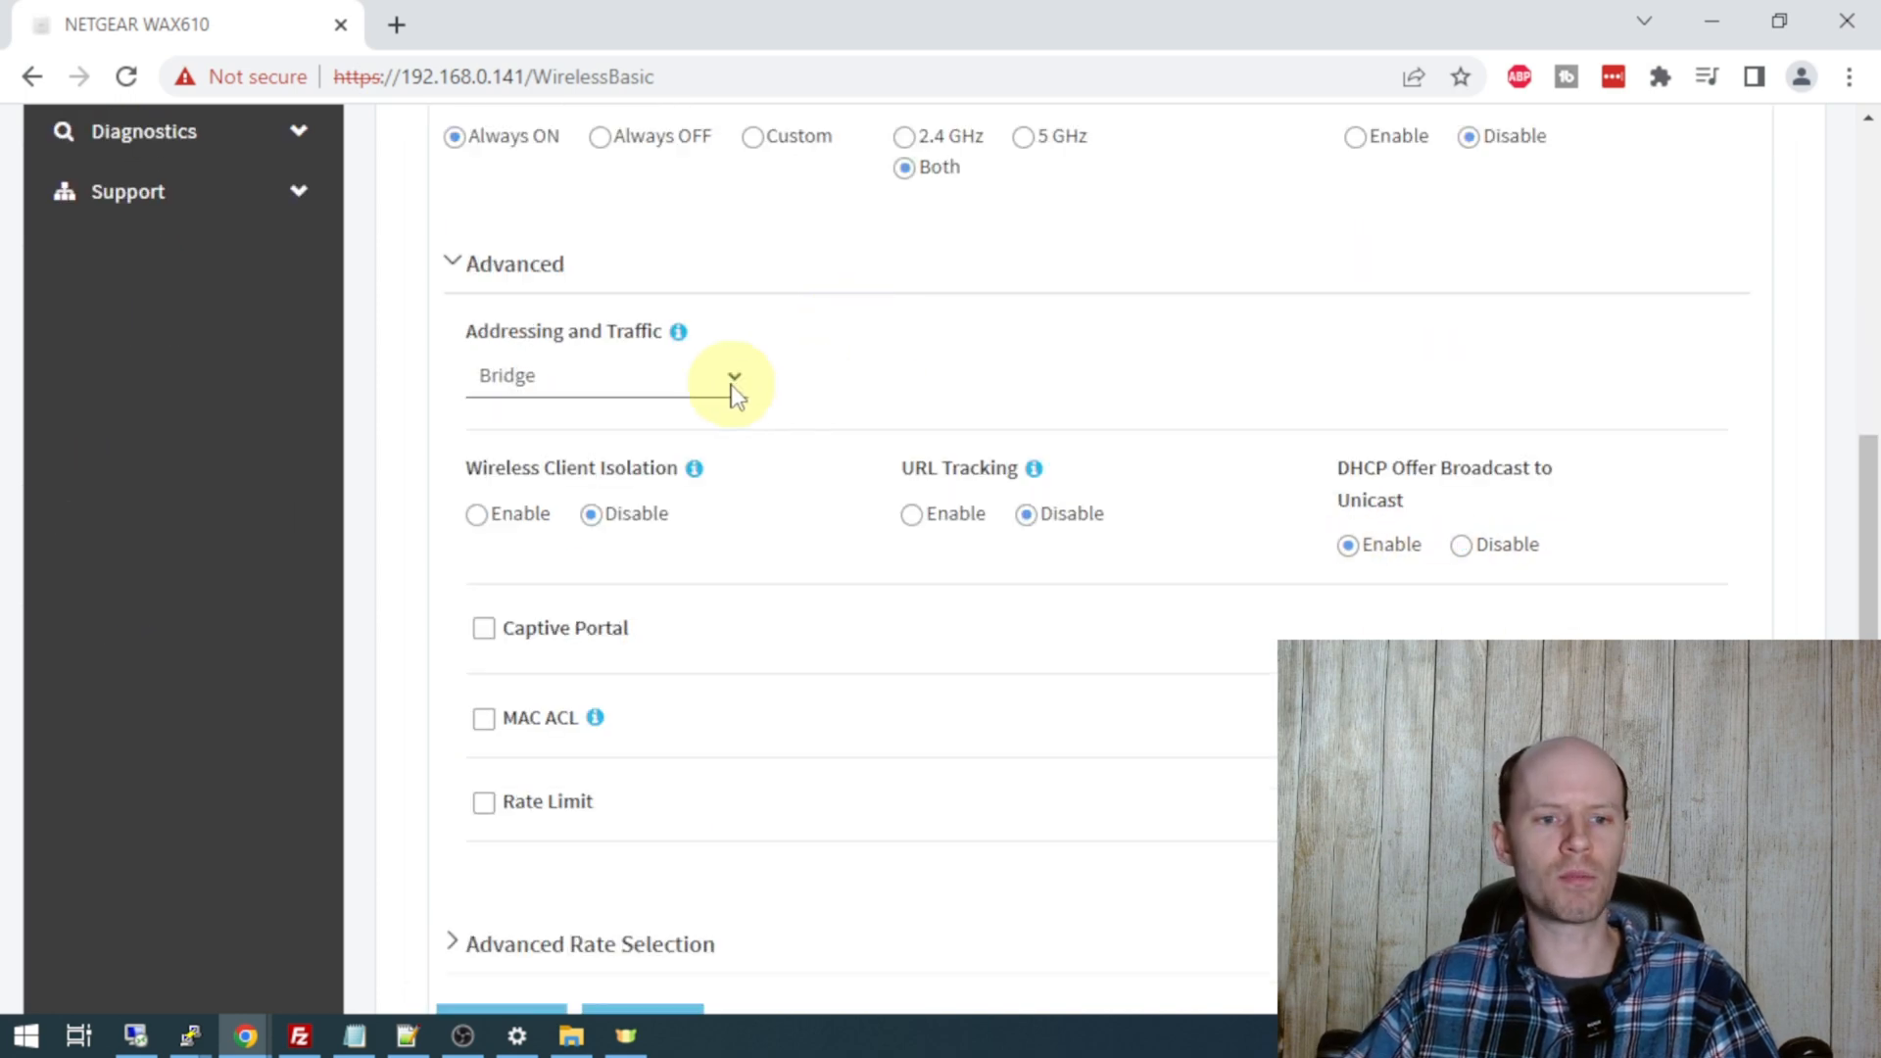
{"action": "mouse_move", "coordinate": [811, 382]}
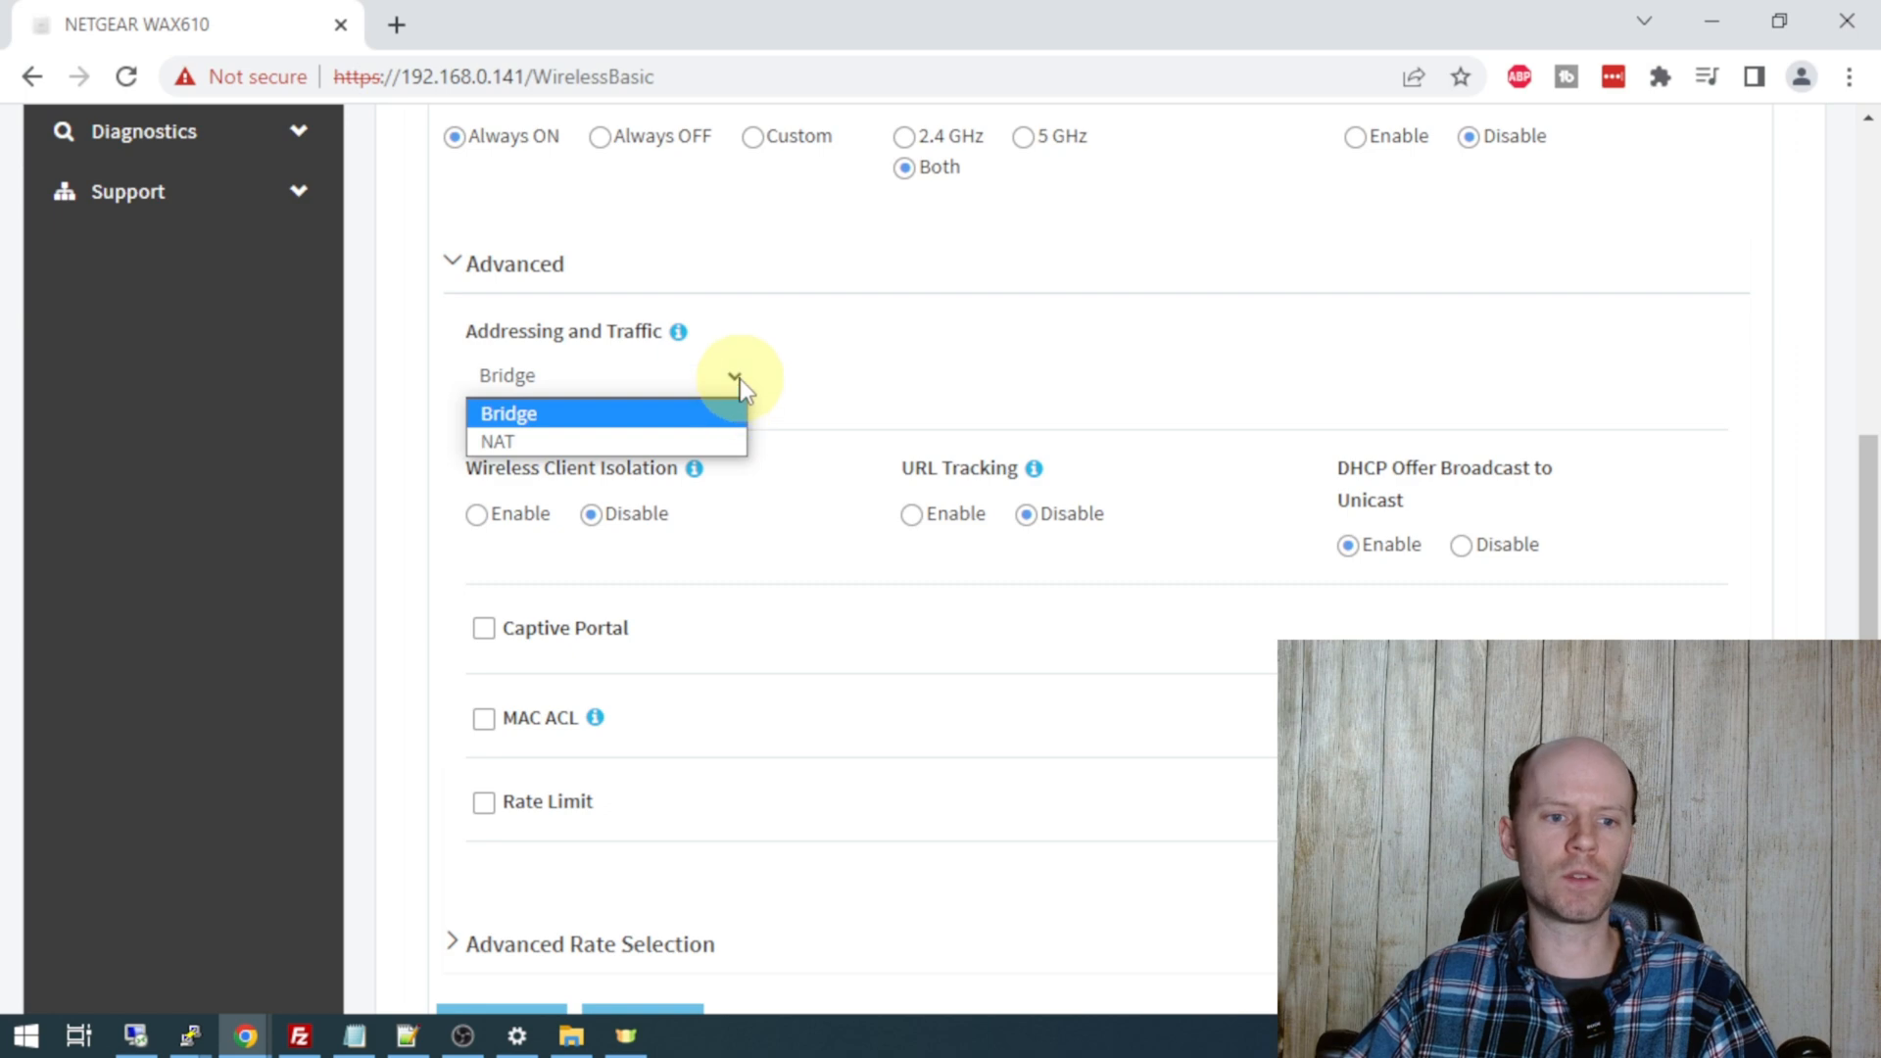
{"action": "mouse_move", "coordinate": [876, 392]}
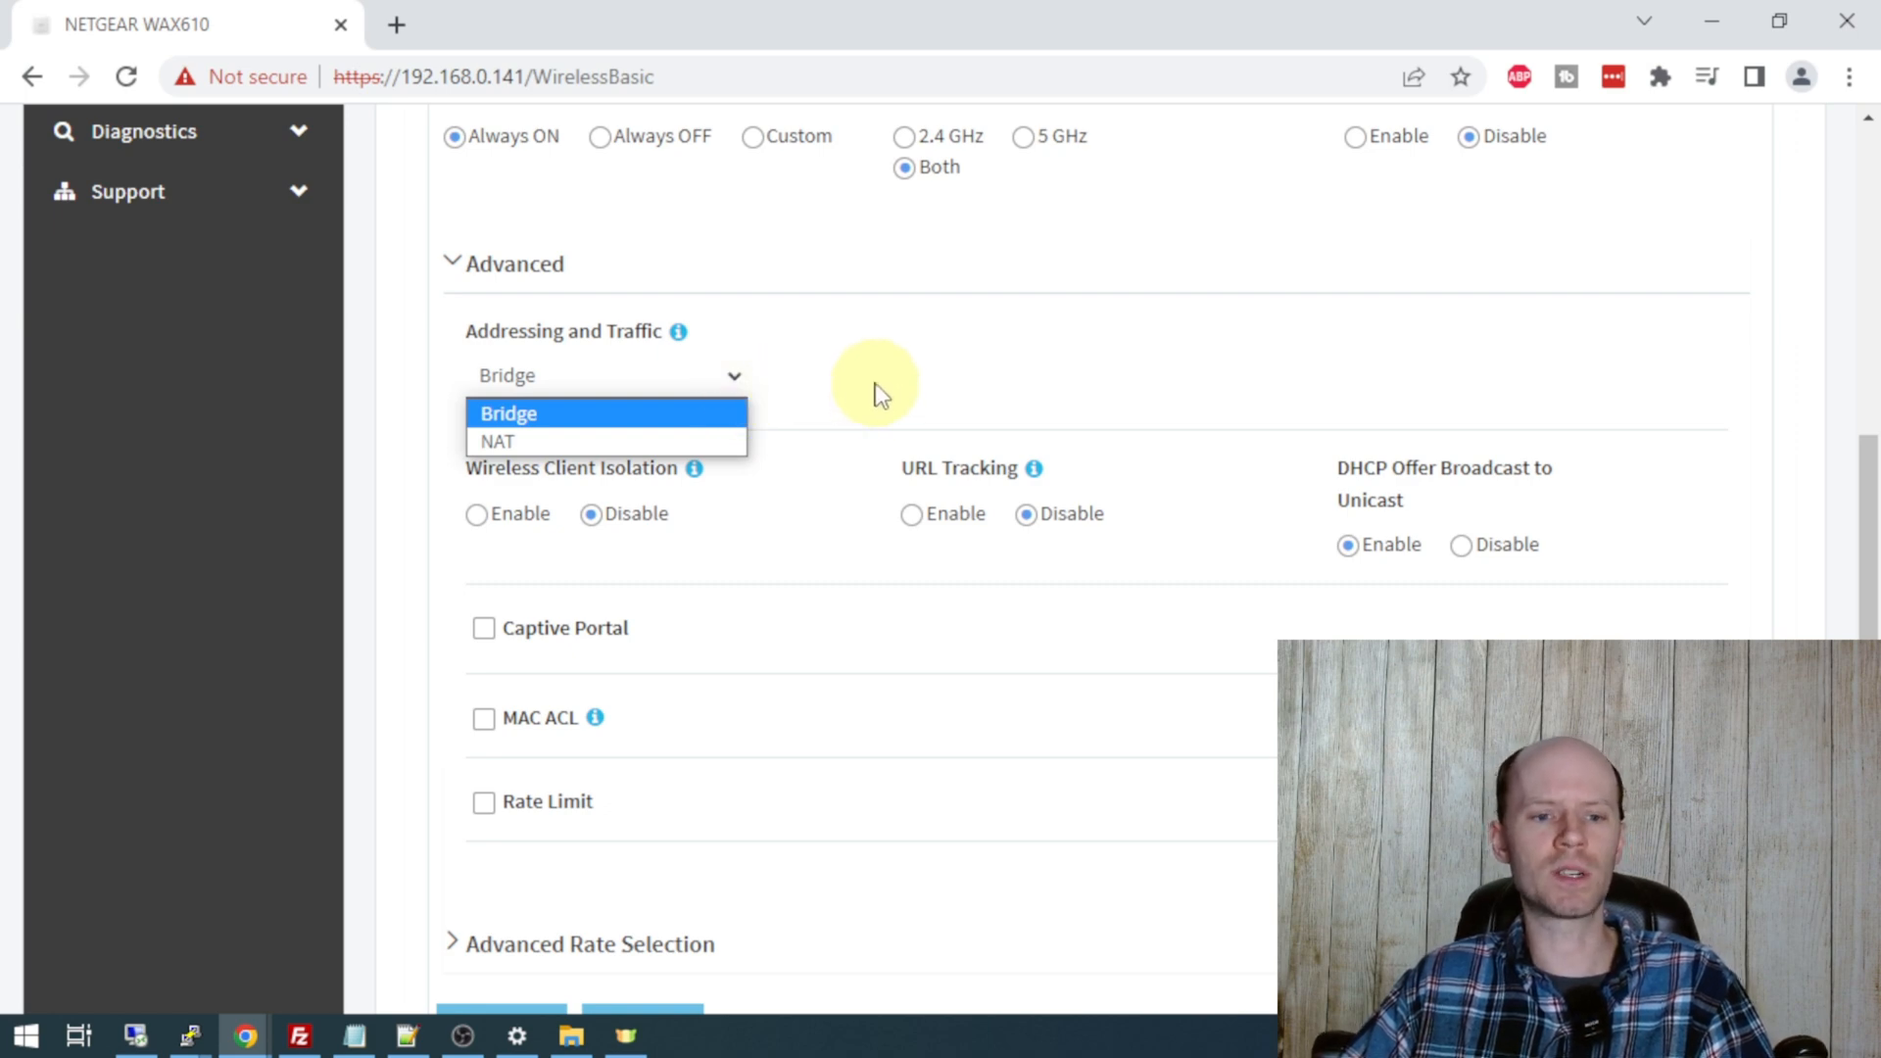
{"action": "left_click", "coordinate": [507, 413]}
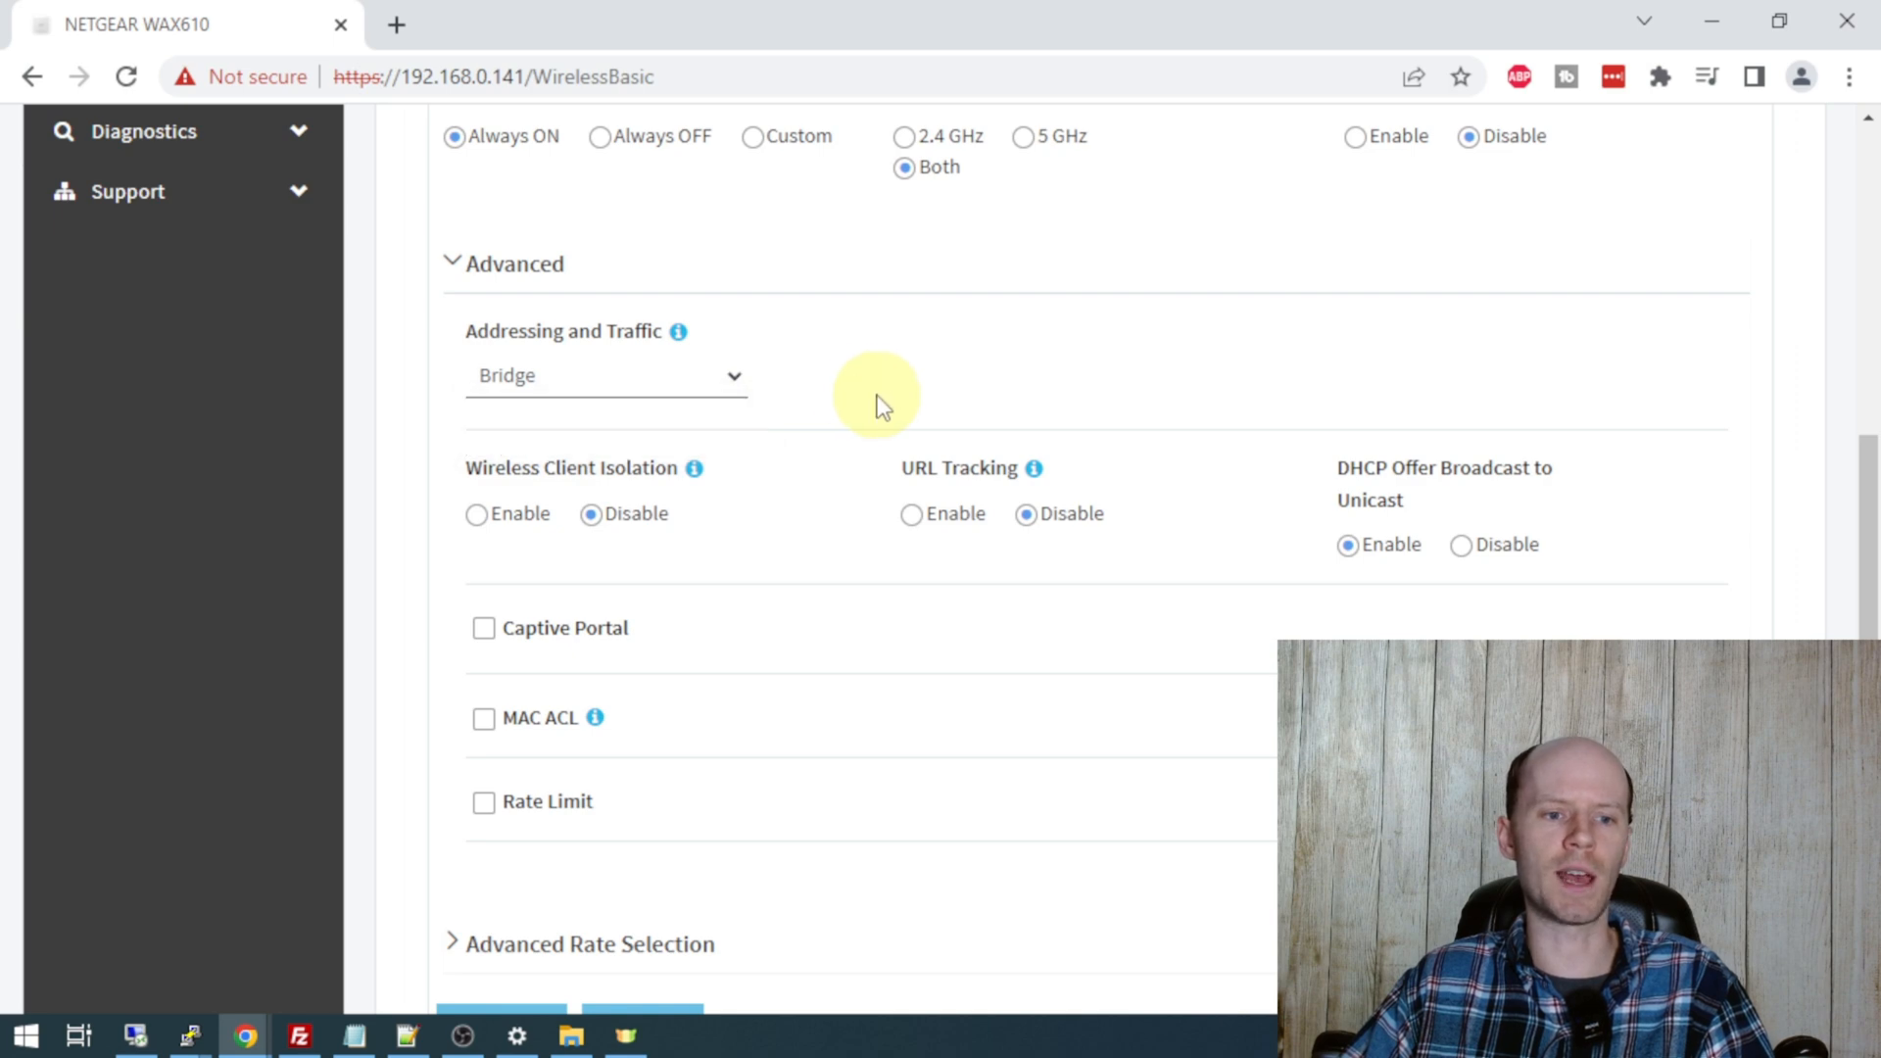
{"action": "mouse_move", "coordinate": [825, 453]}
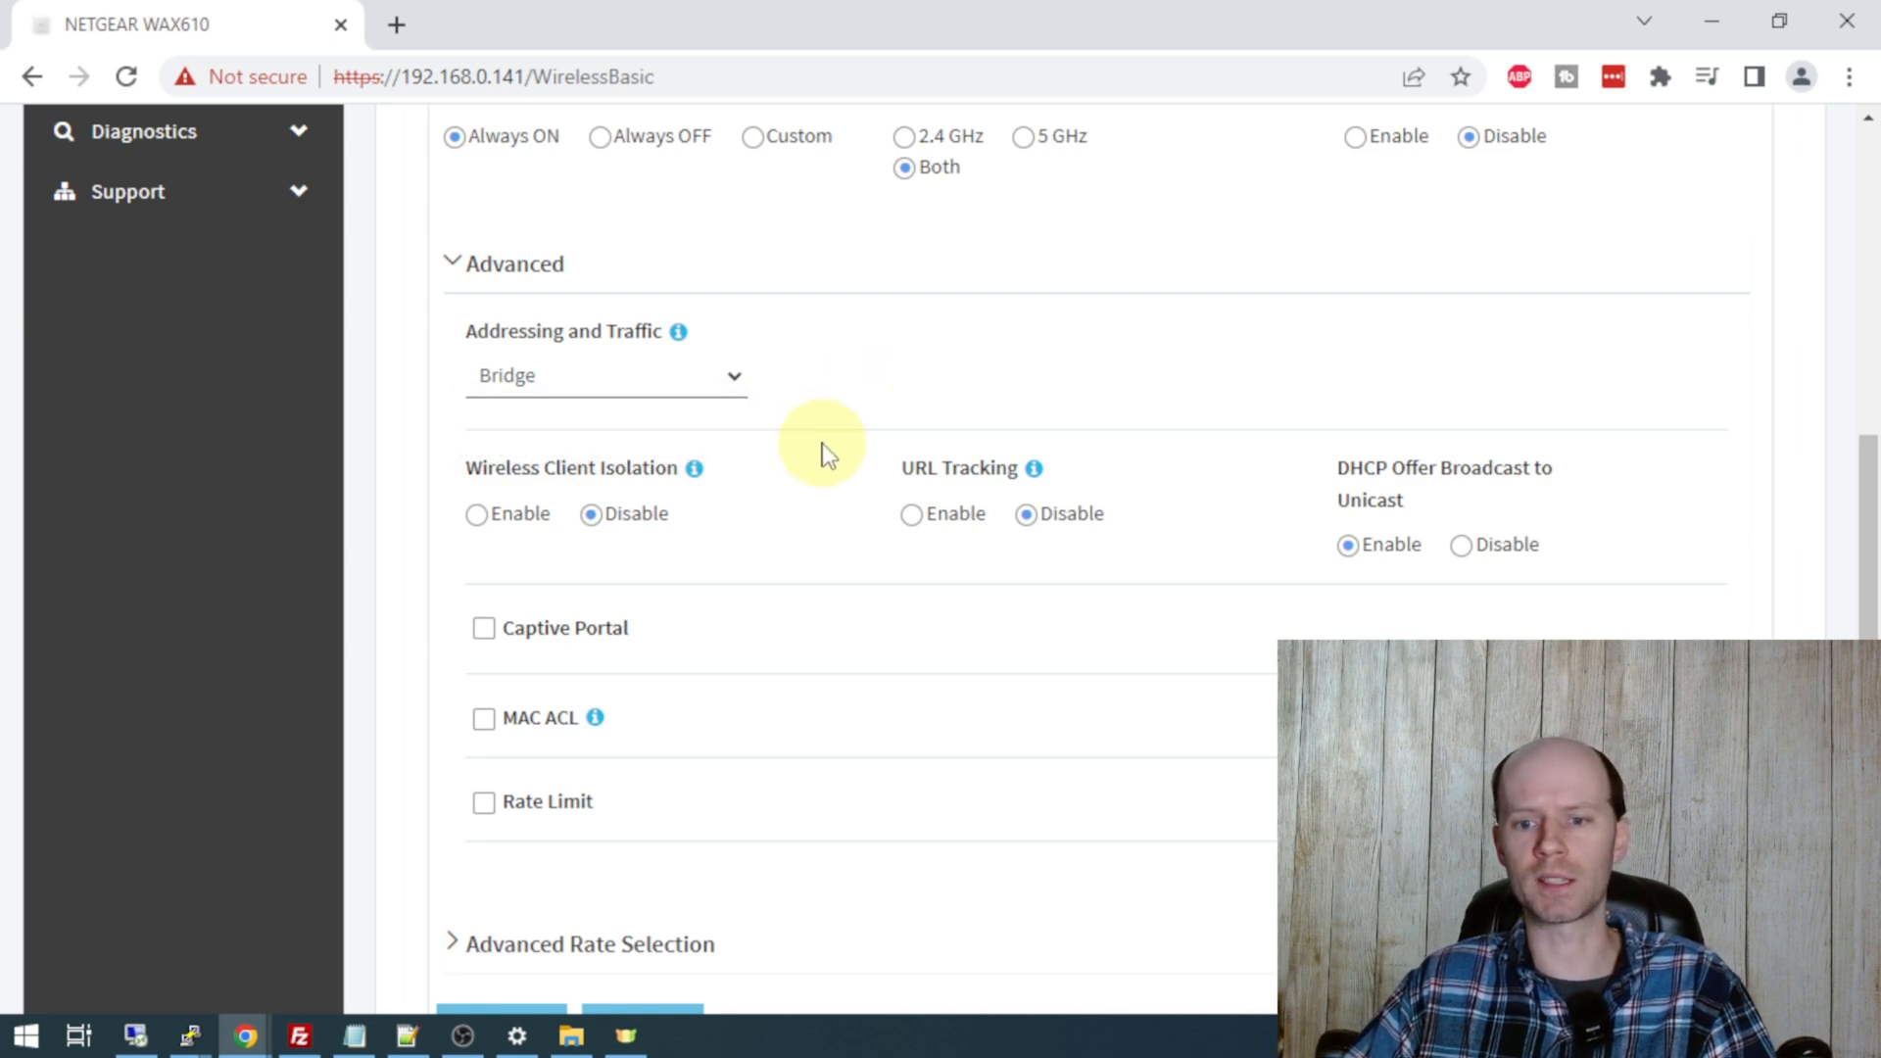
{"action": "mouse_move", "coordinate": [517, 503]}
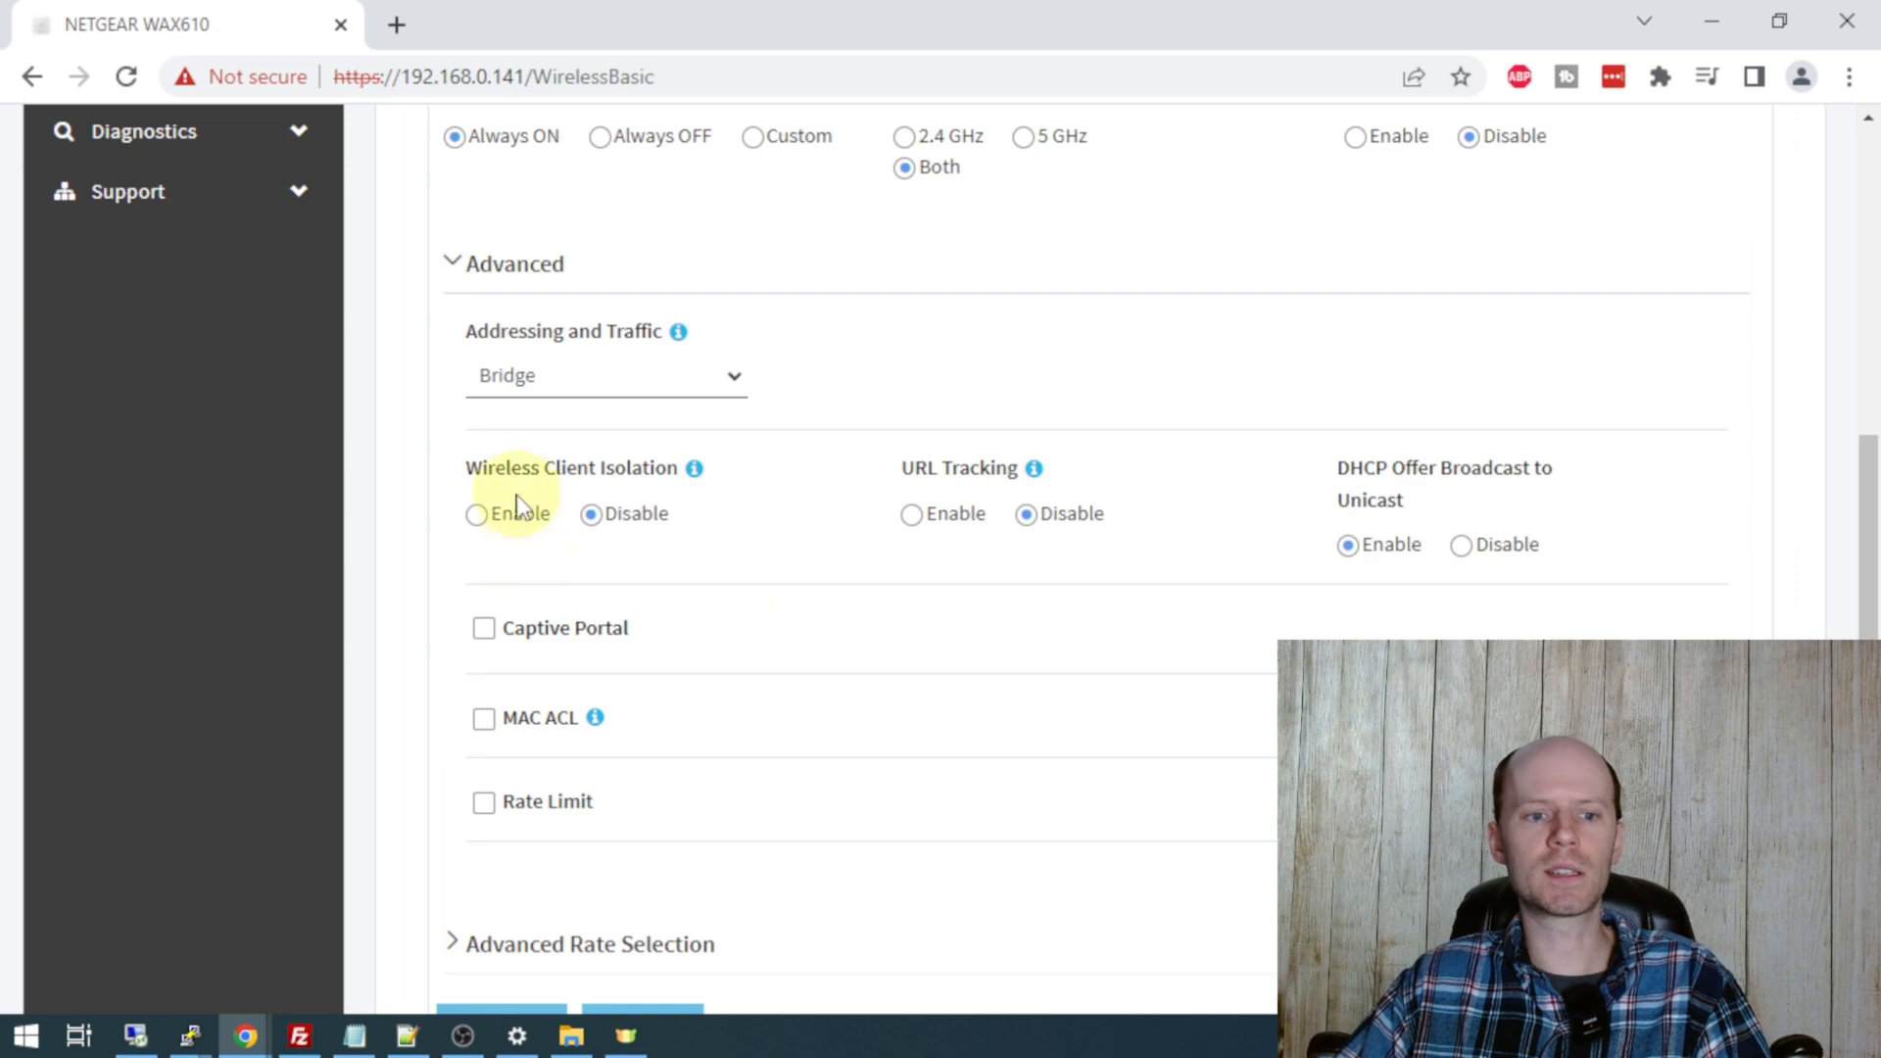
{"action": "mouse_move", "coordinate": [560, 525]}
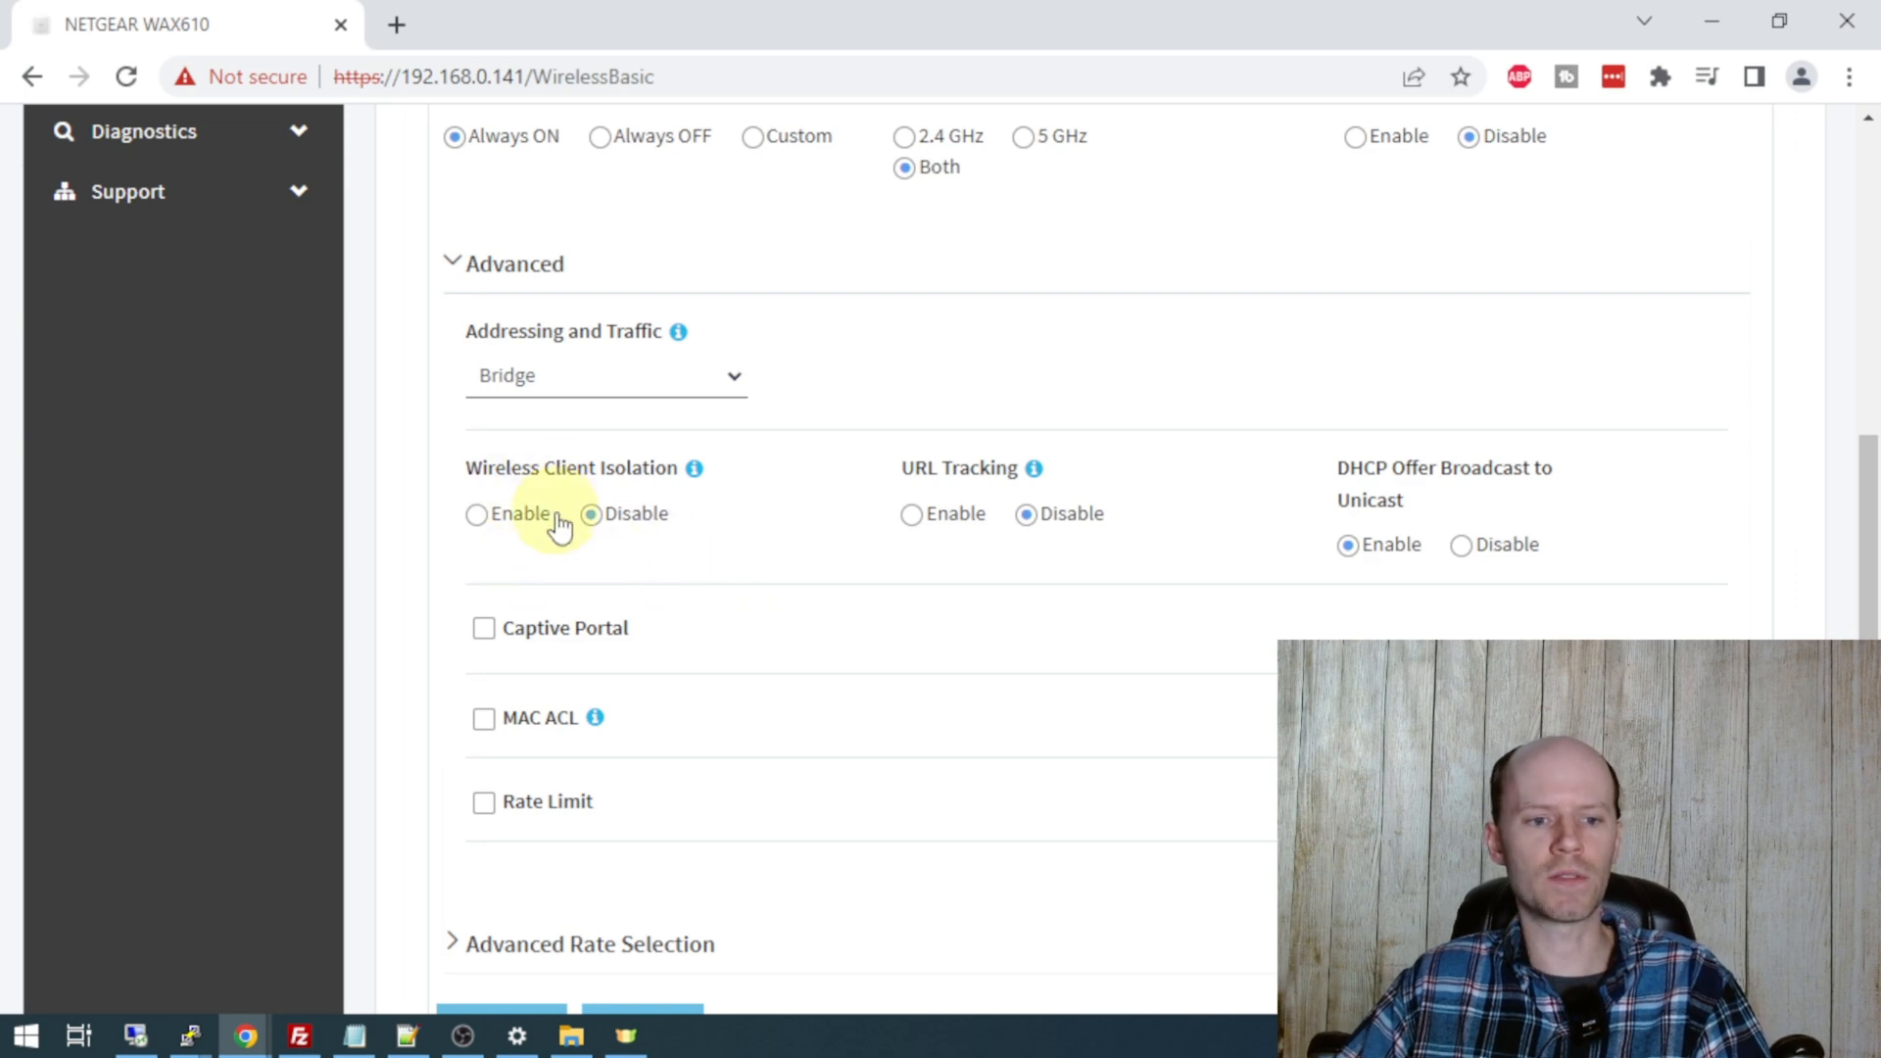
{"action": "mouse_move", "coordinate": [696, 613]}
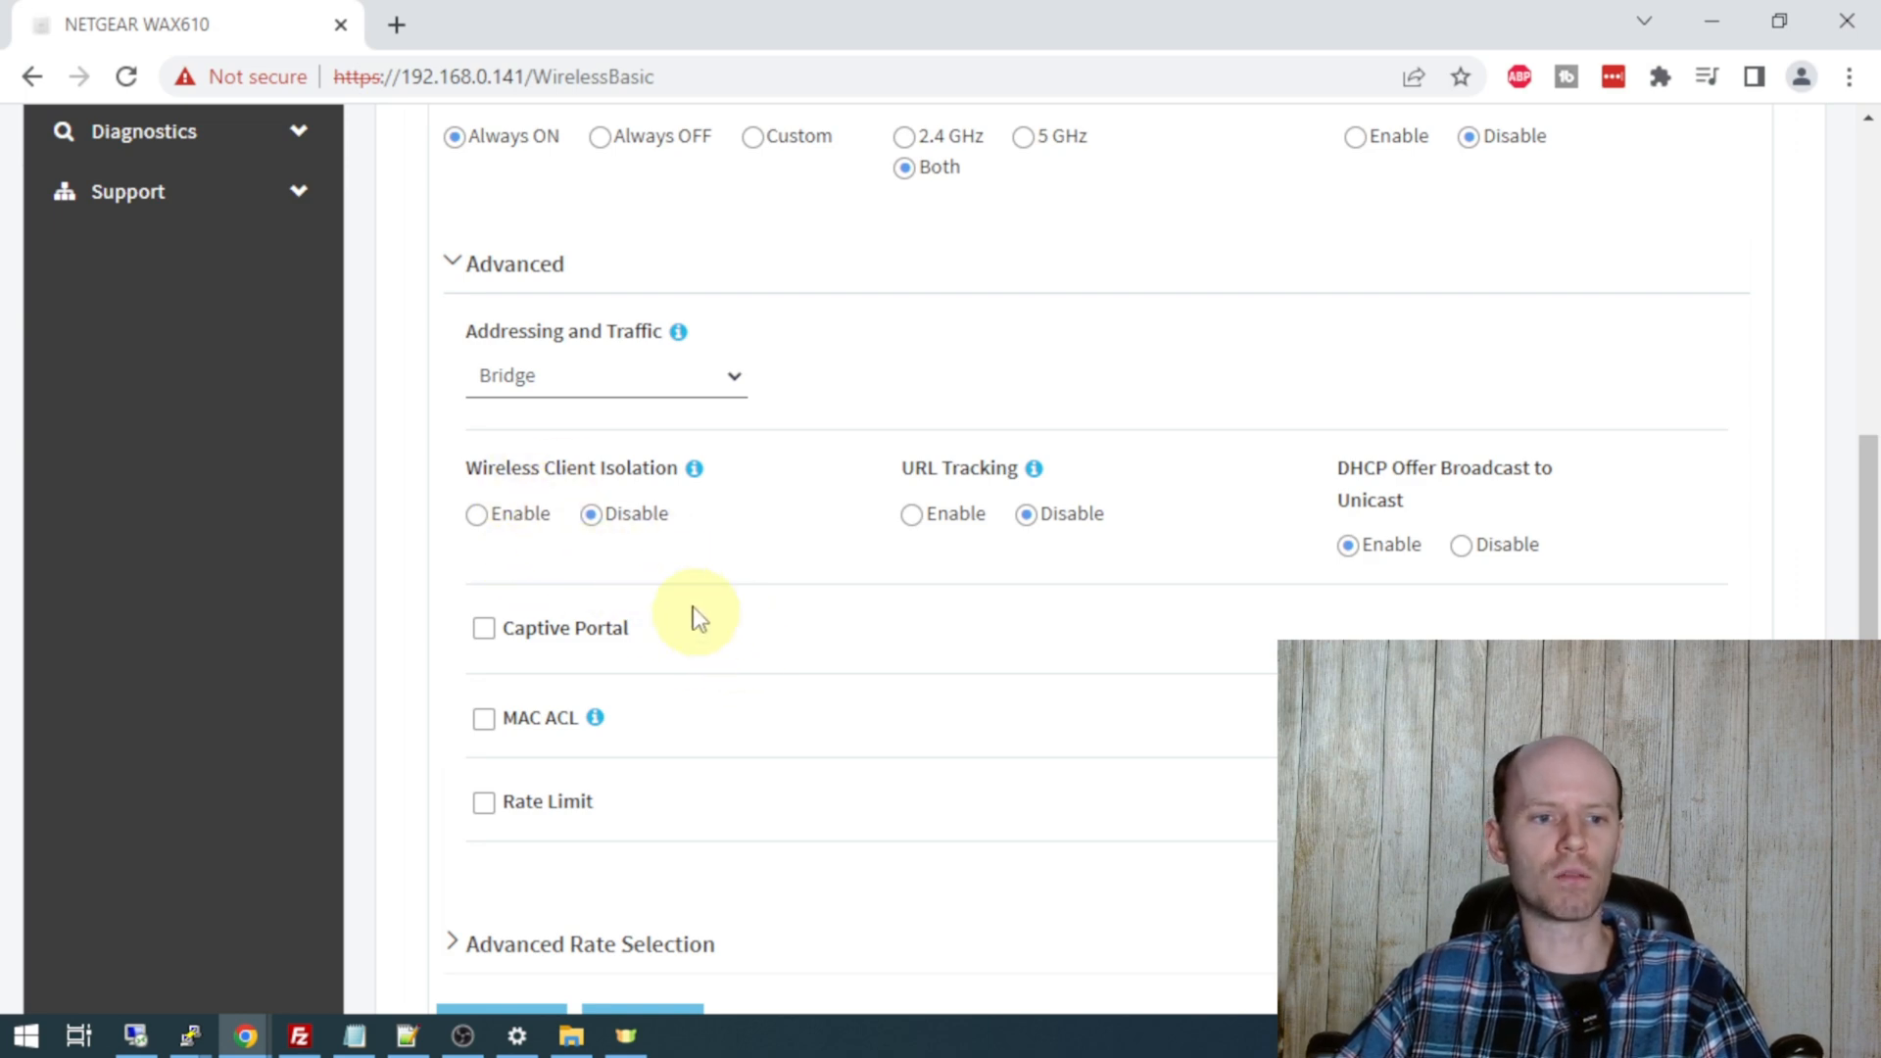
{"action": "mouse_move", "coordinate": [565, 548]}
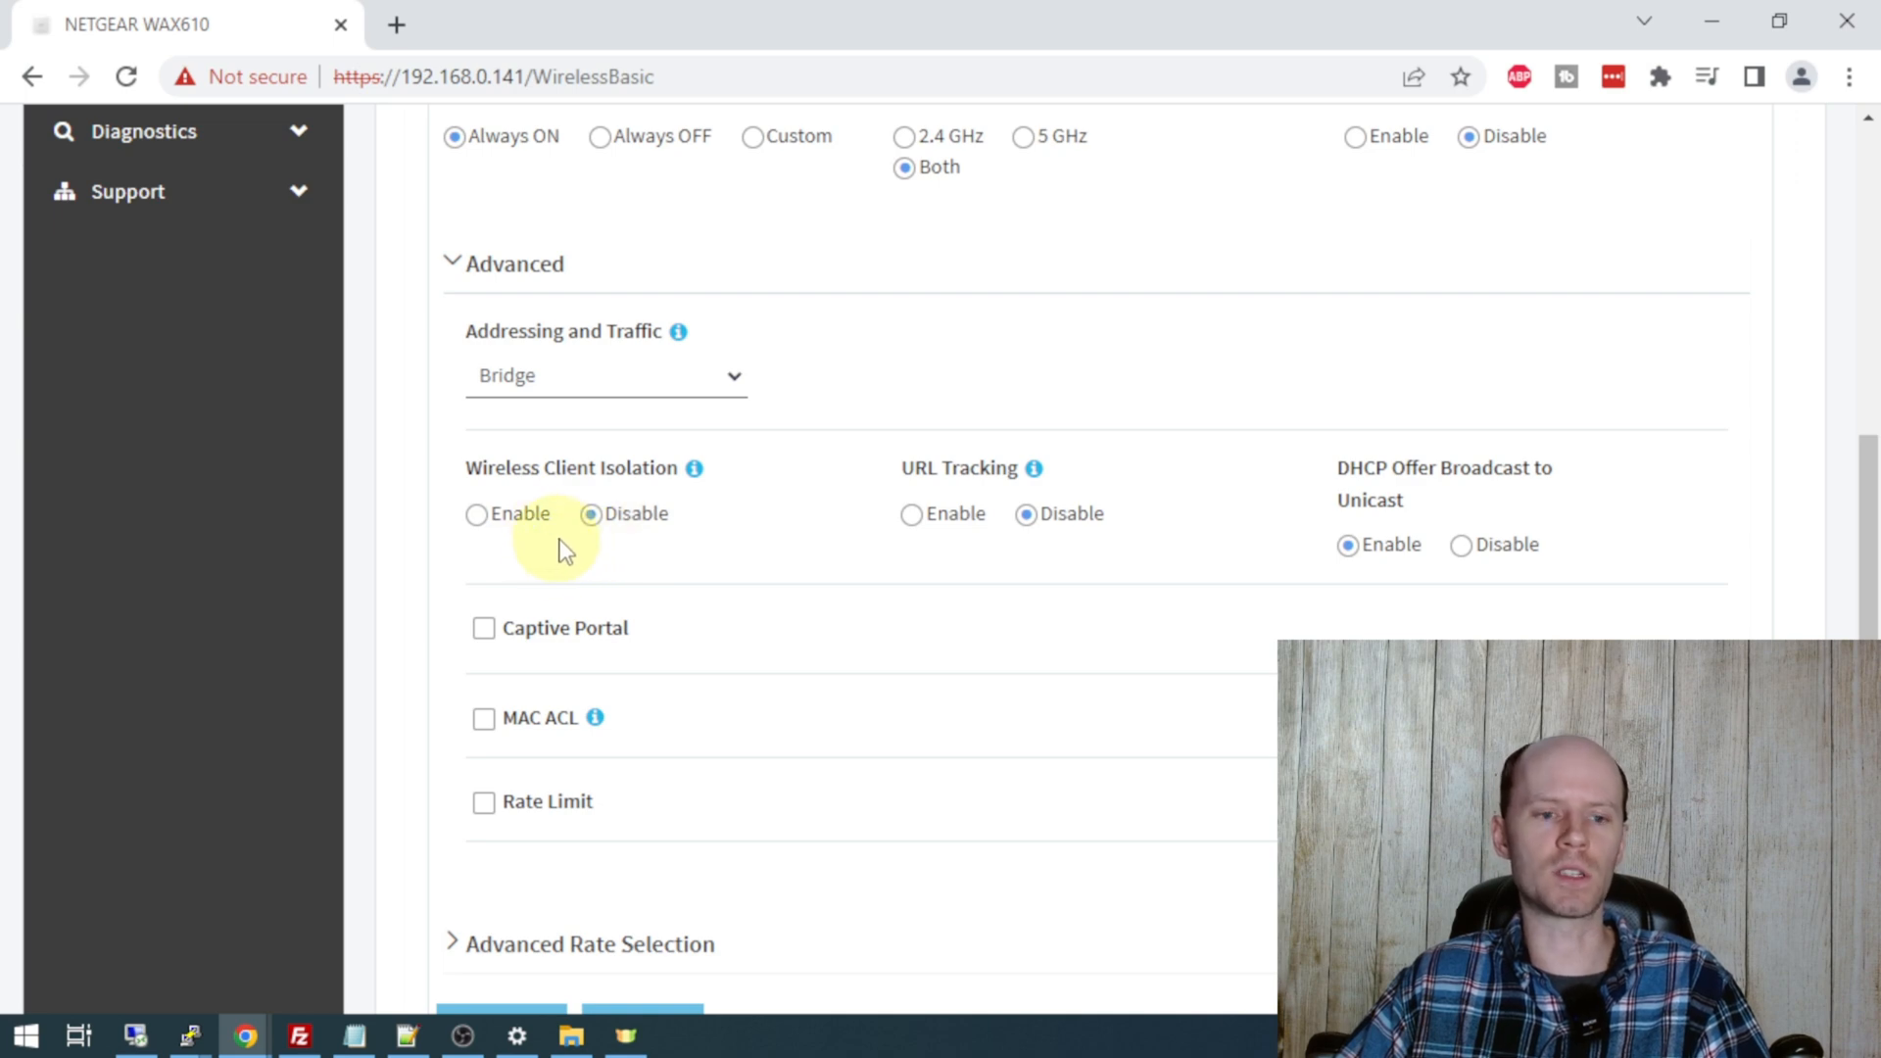
{"action": "mouse_move", "coordinate": [502, 594]}
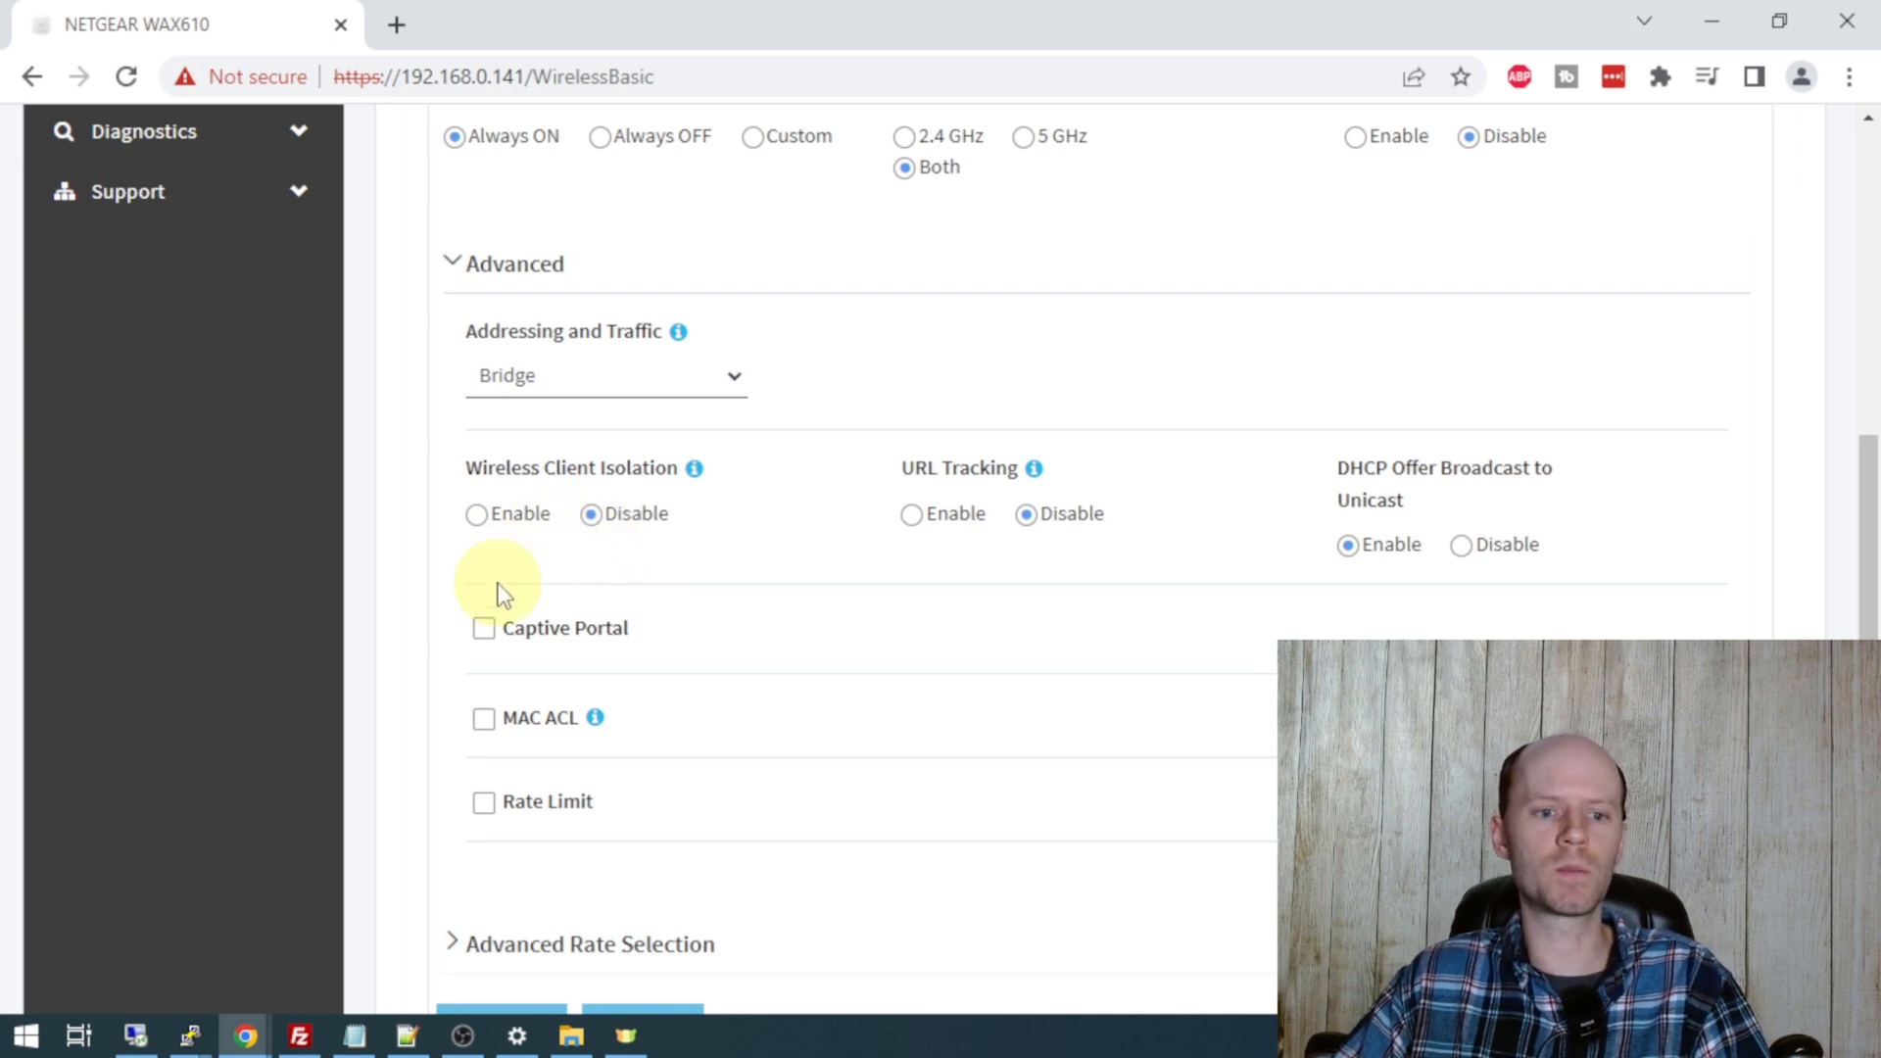
{"action": "mouse_move", "coordinate": [599, 569]}
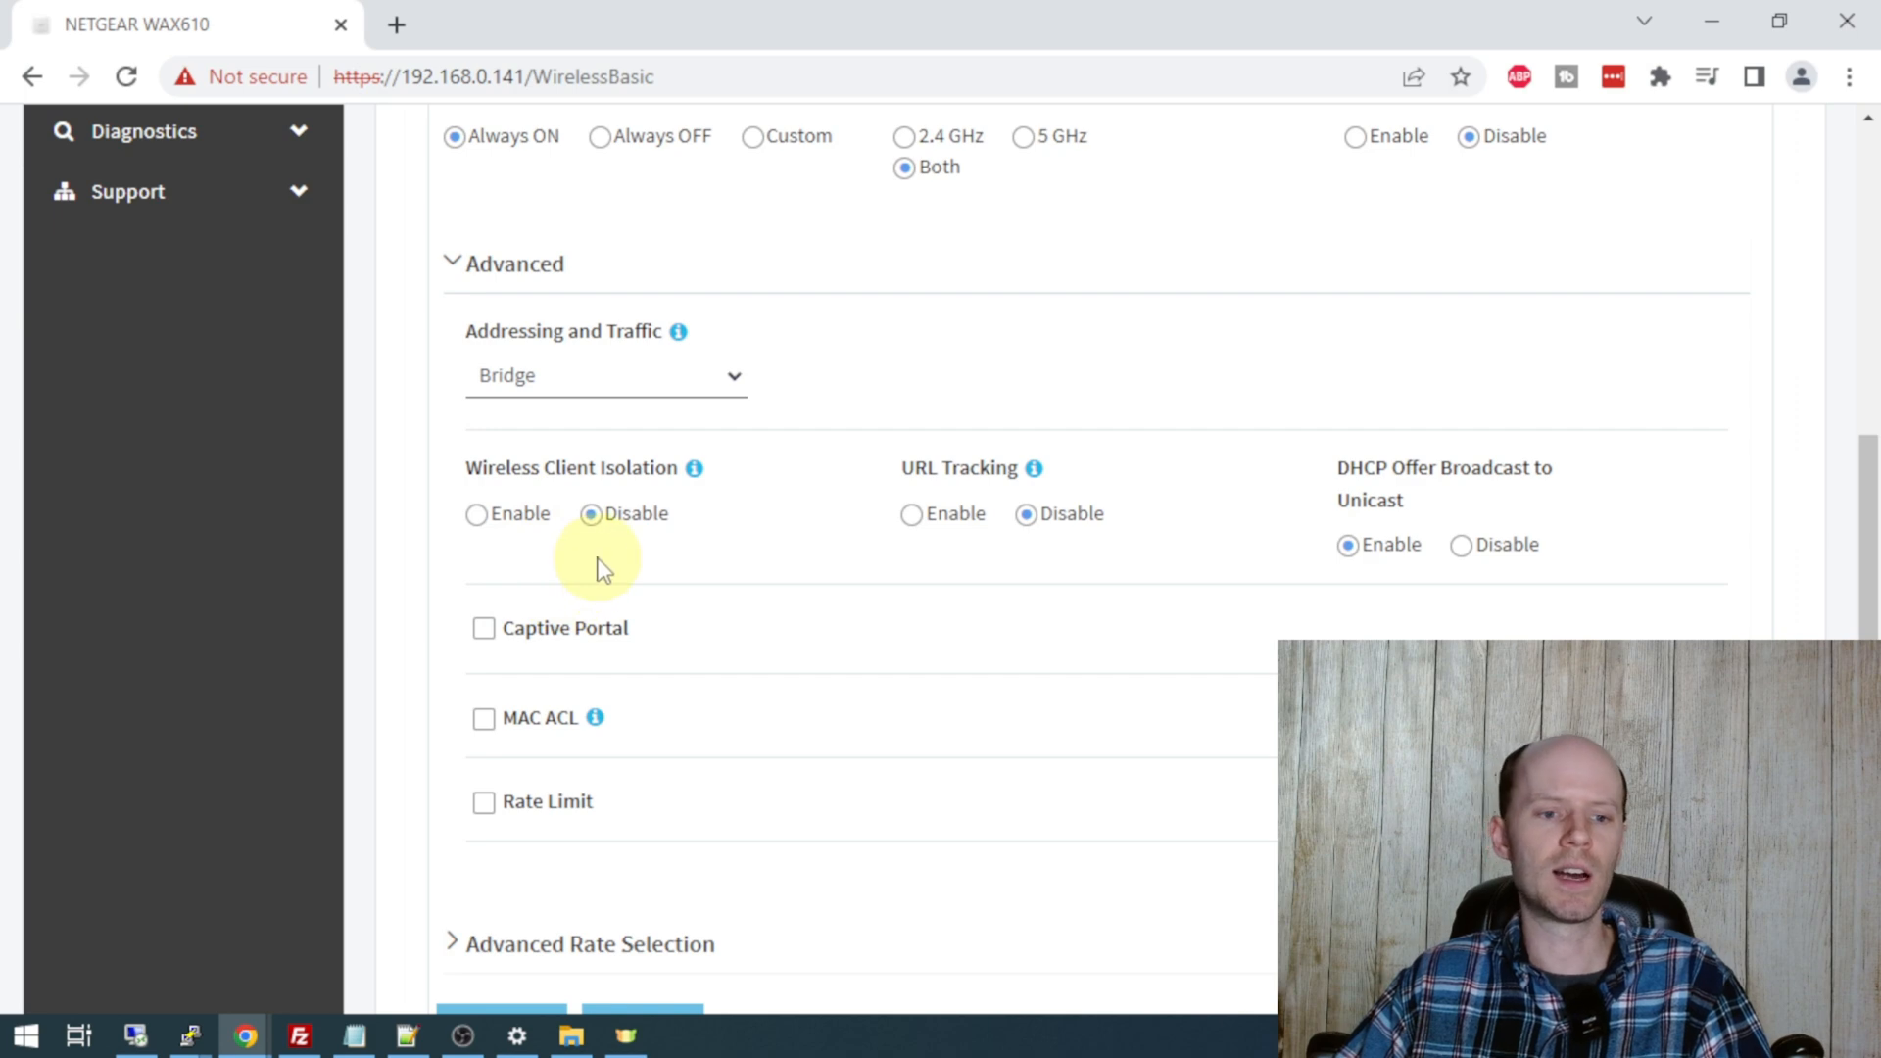
{"action": "mouse_move", "coordinate": [537, 576]}
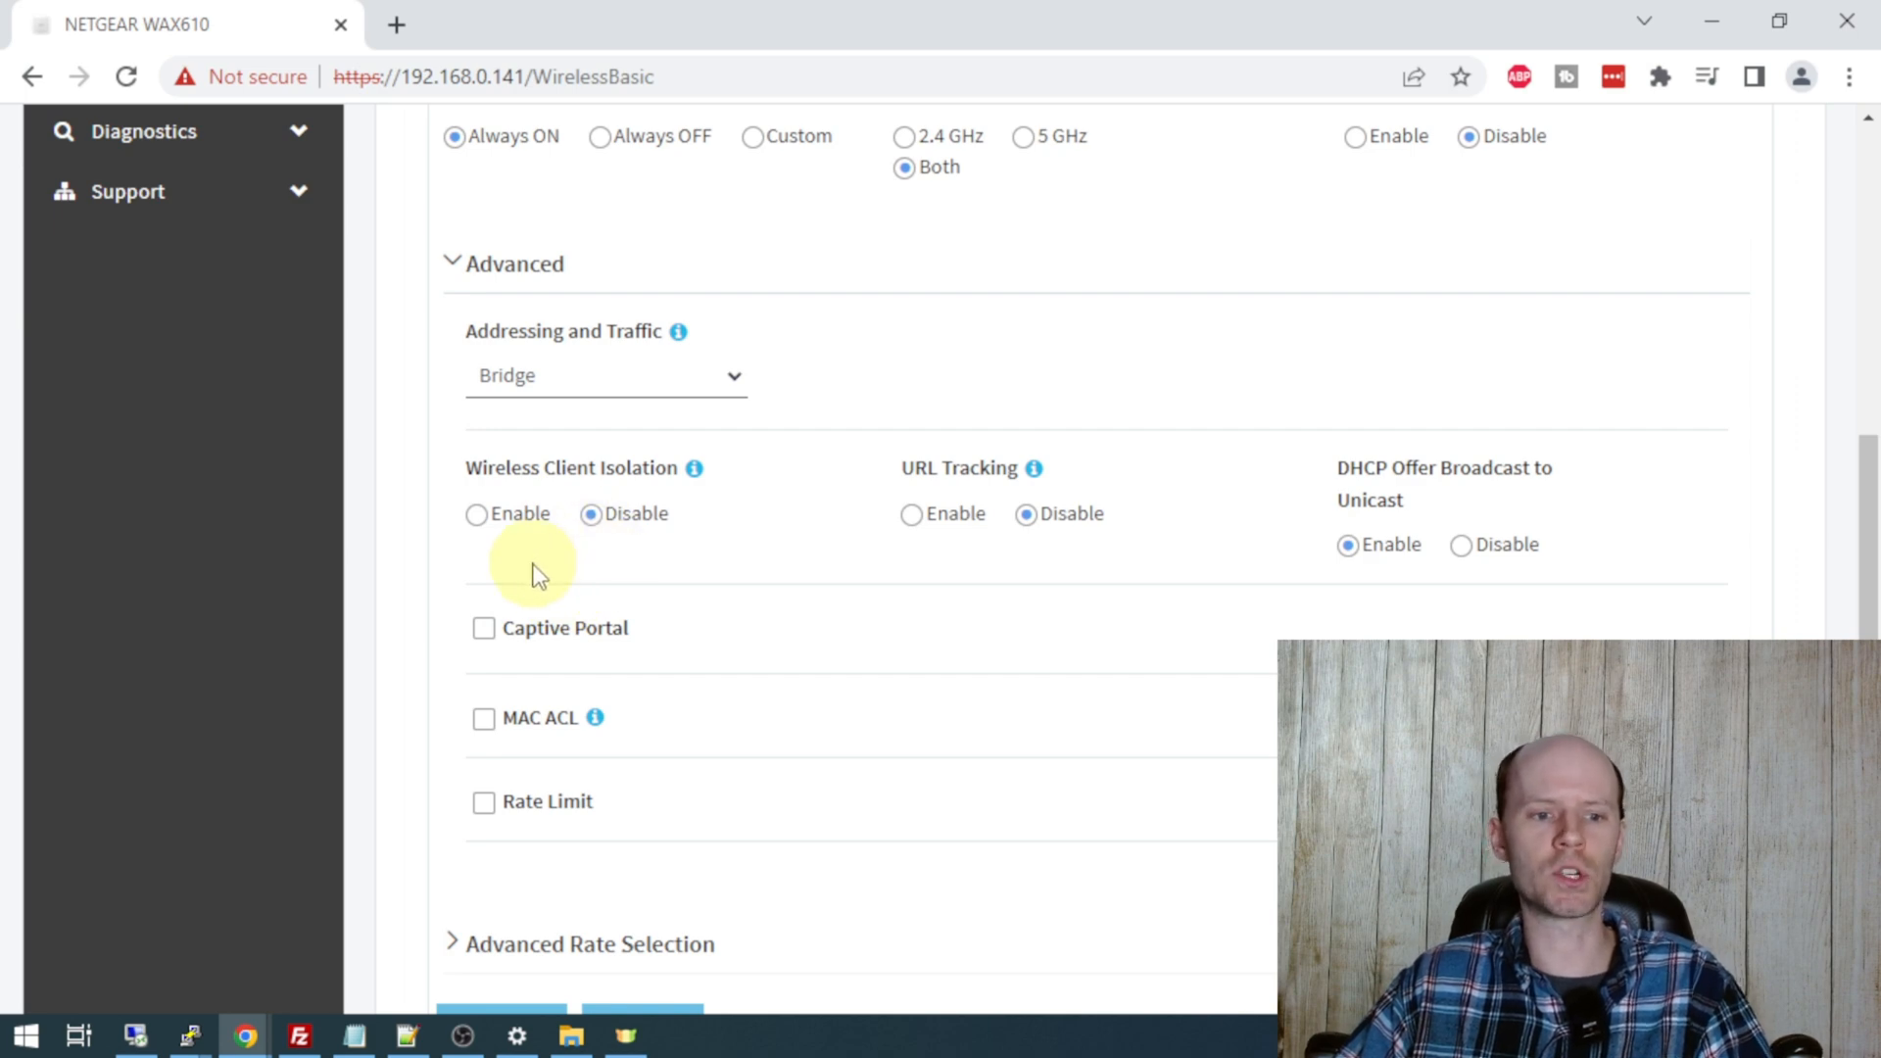
{"action": "mouse_move", "coordinate": [490, 541]}
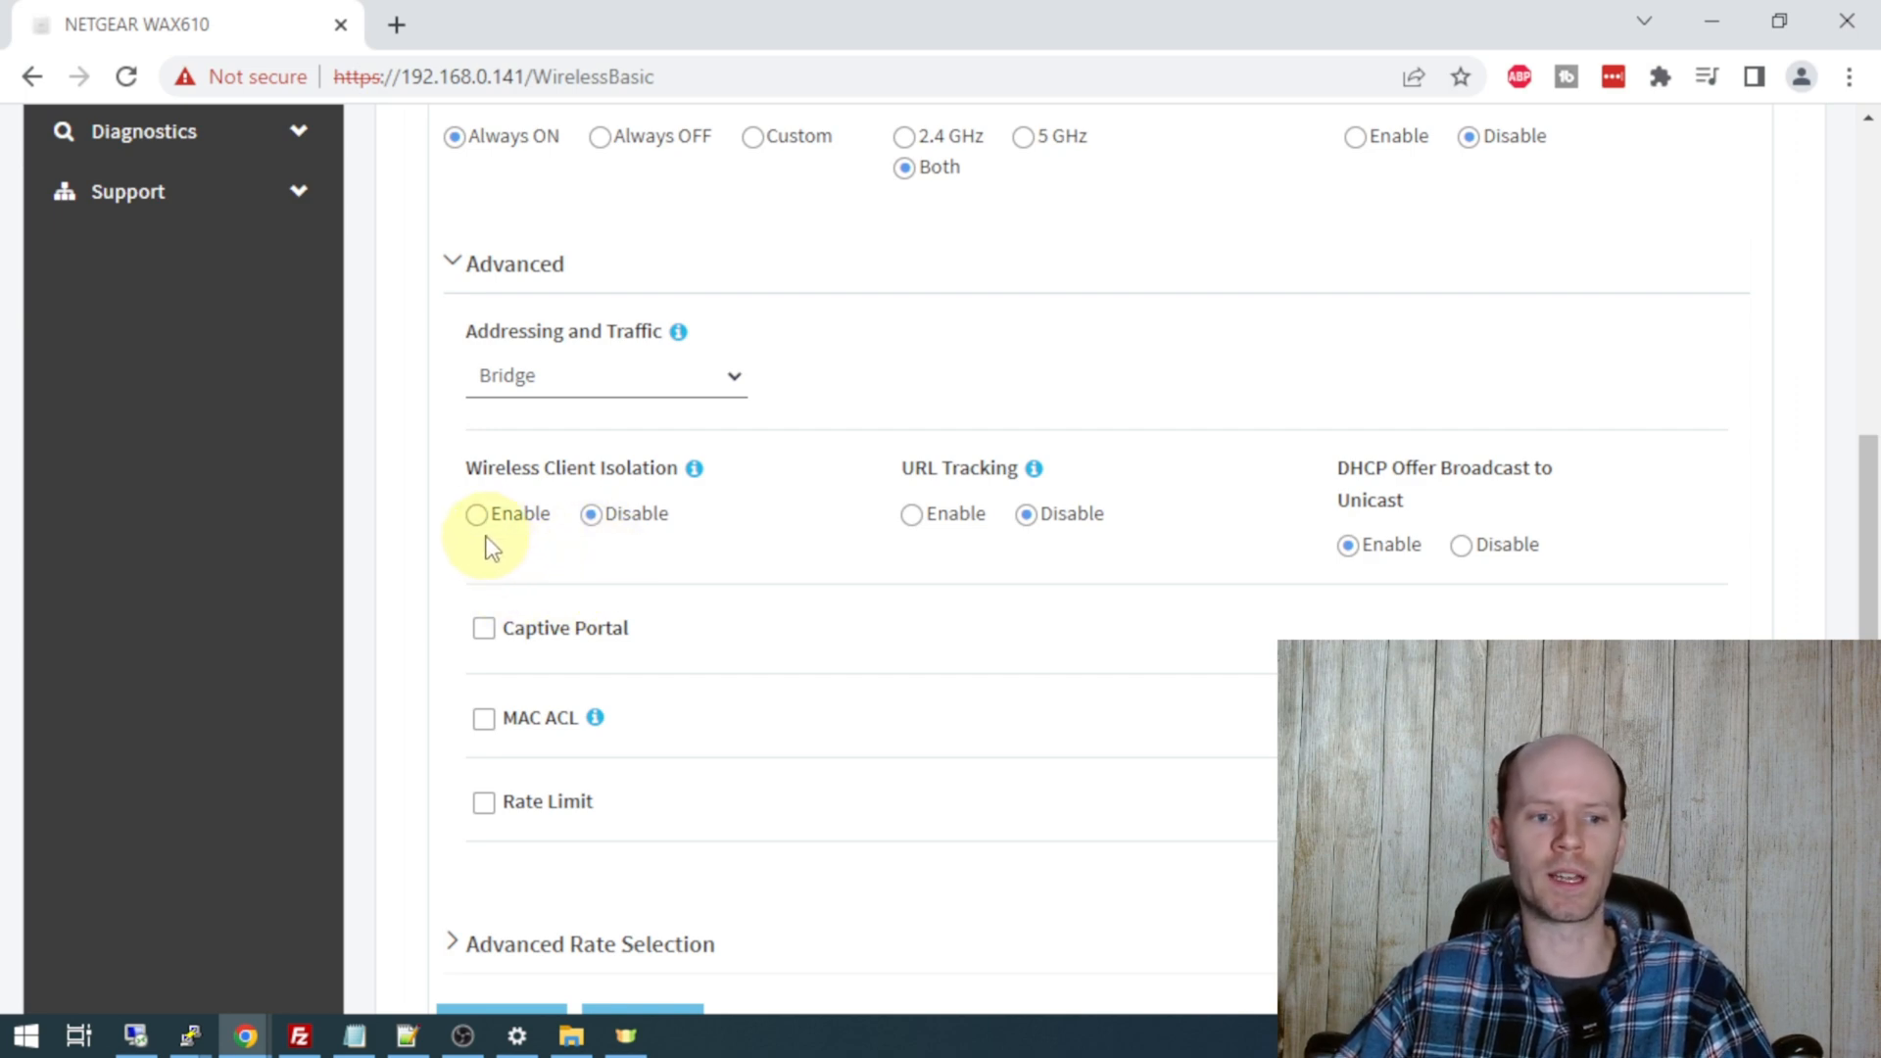
View Ocelot Home's advanced rate selection, then the URL Filtering page with filtering disabled.
{"action": "scroll", "scroll_direction": "down", "scroll_amount": 3}
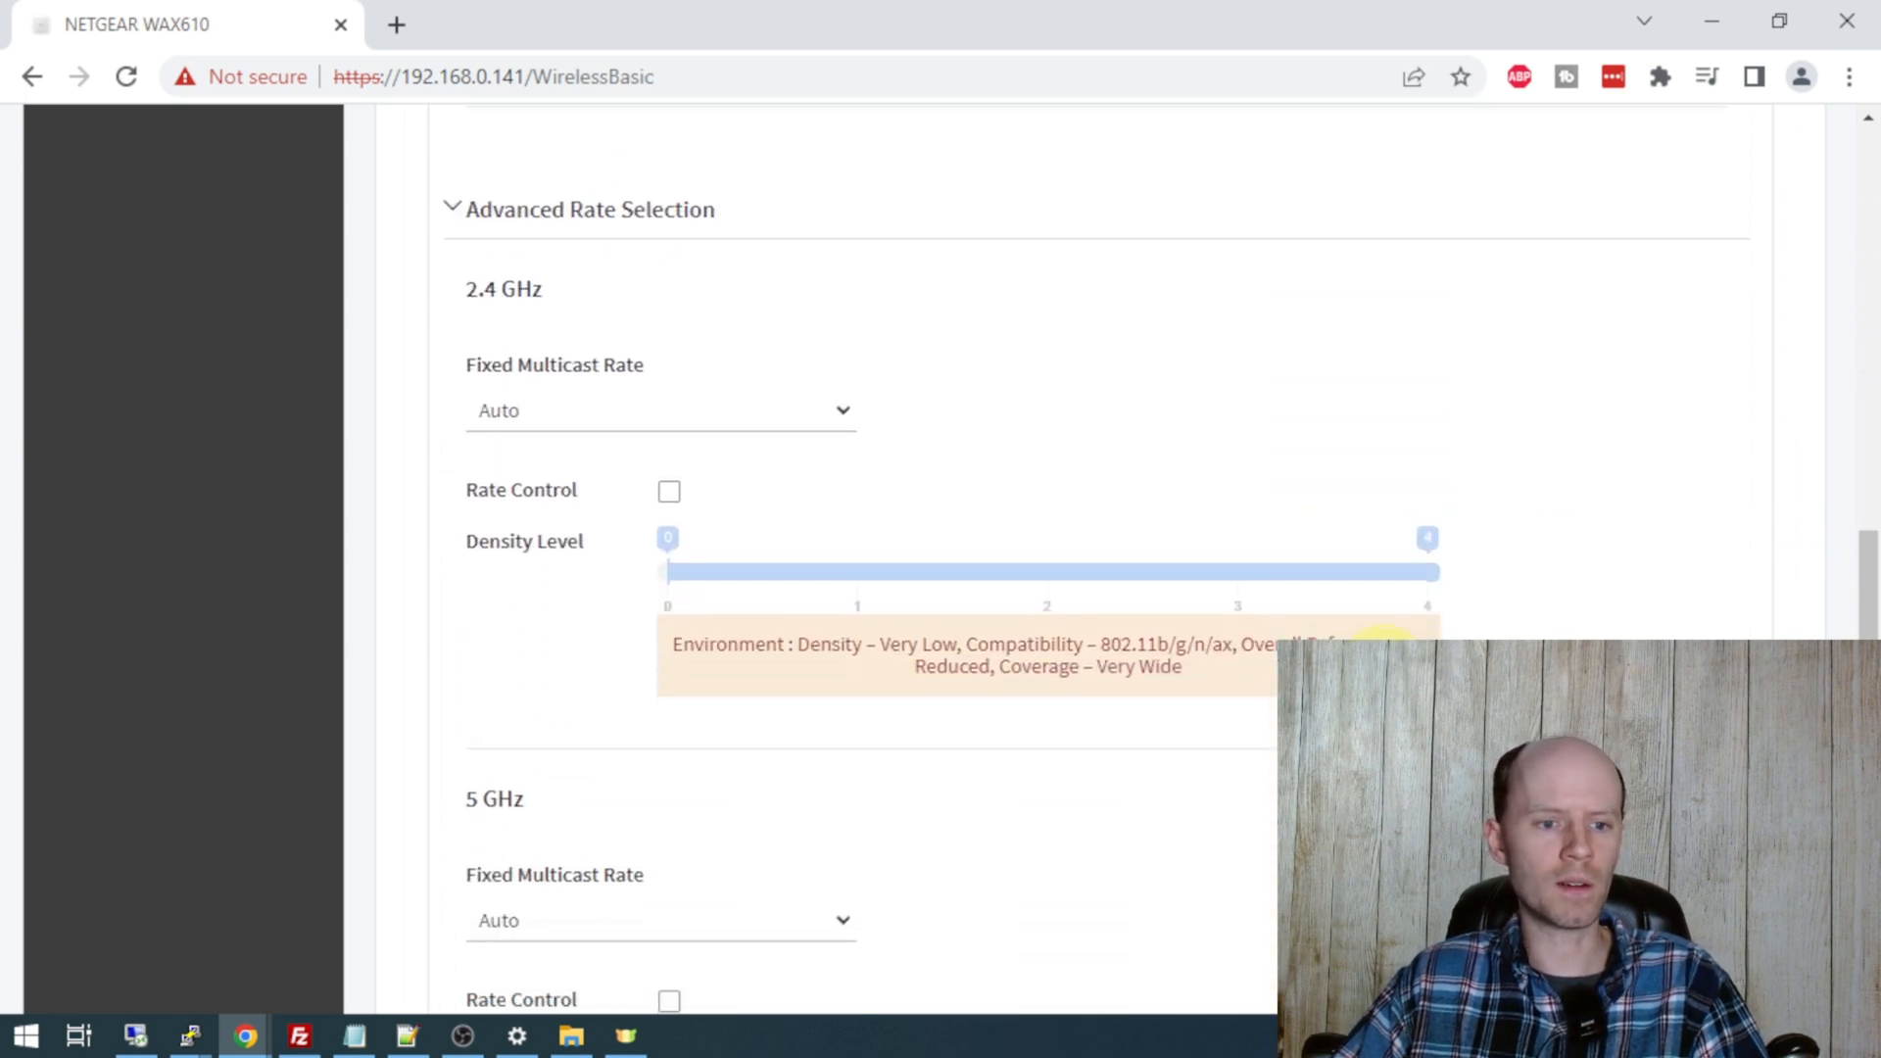
{"action": "left_click", "coordinate": [149, 462]}
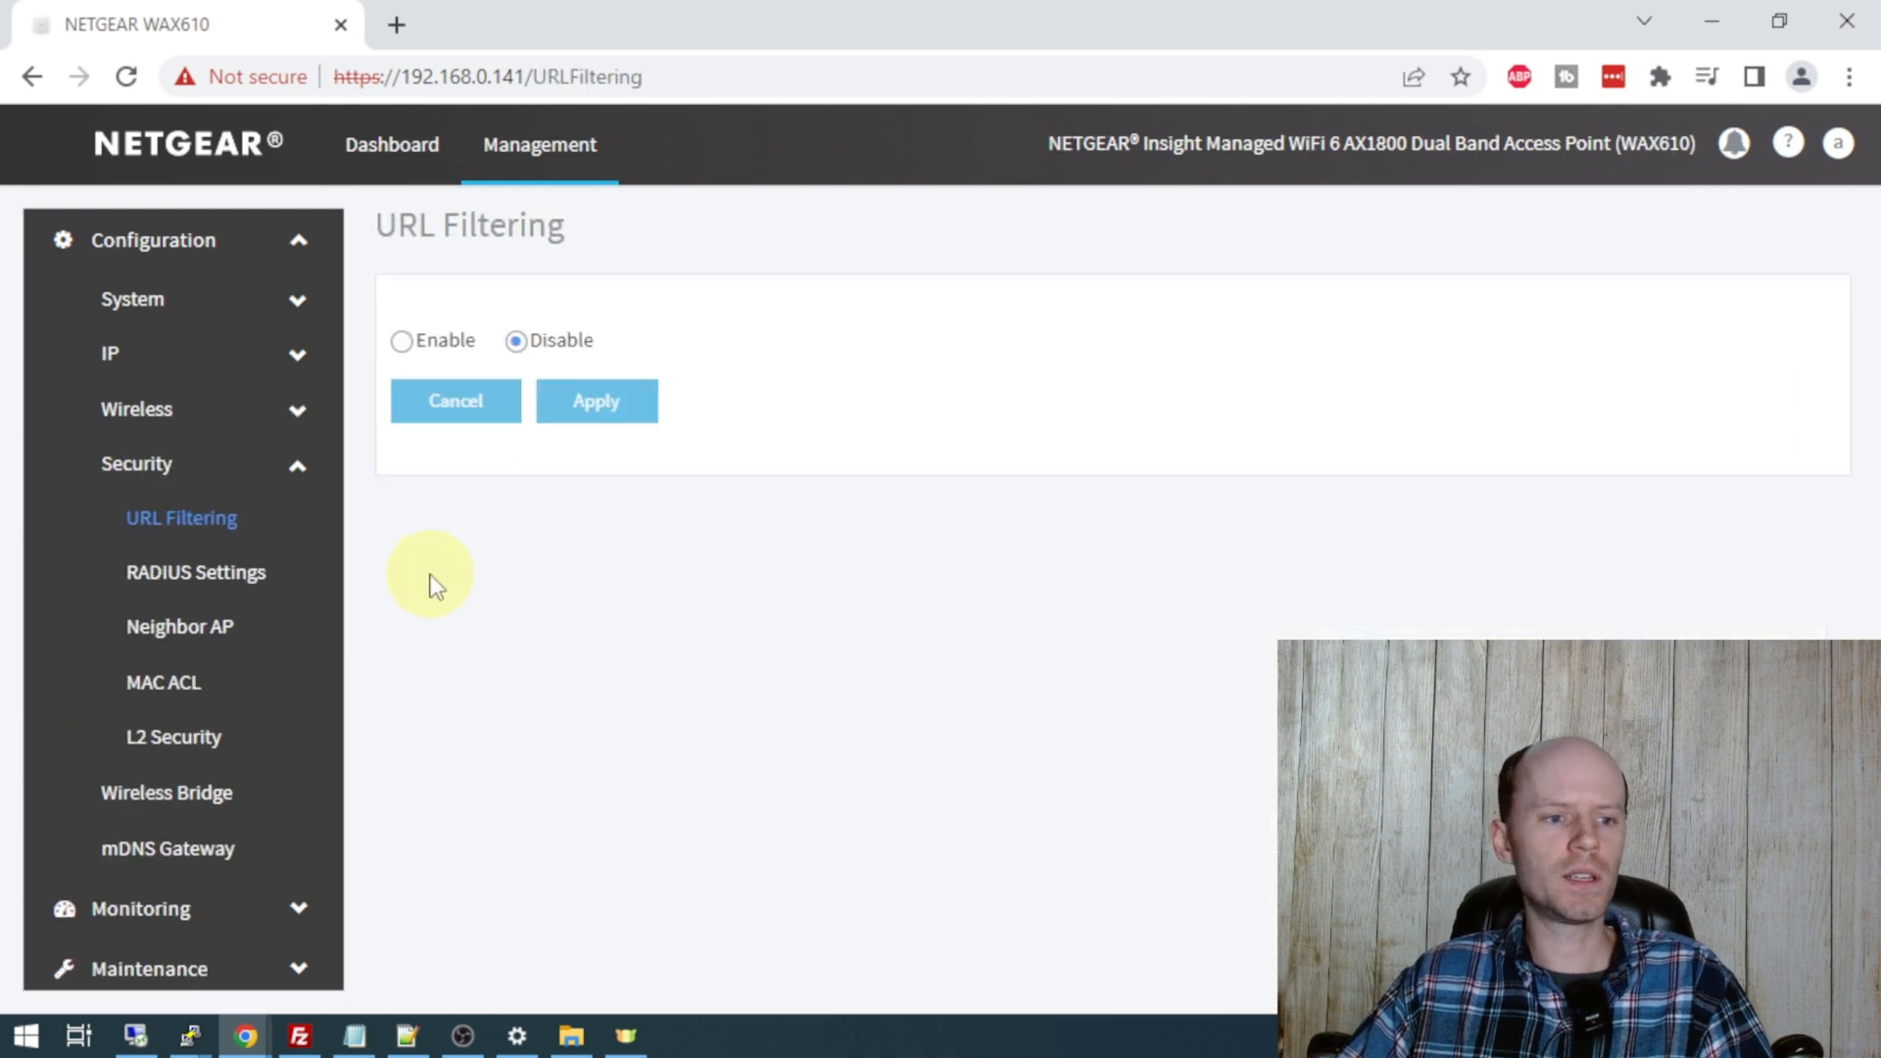
{"action": "mouse_move", "coordinate": [310, 588]}
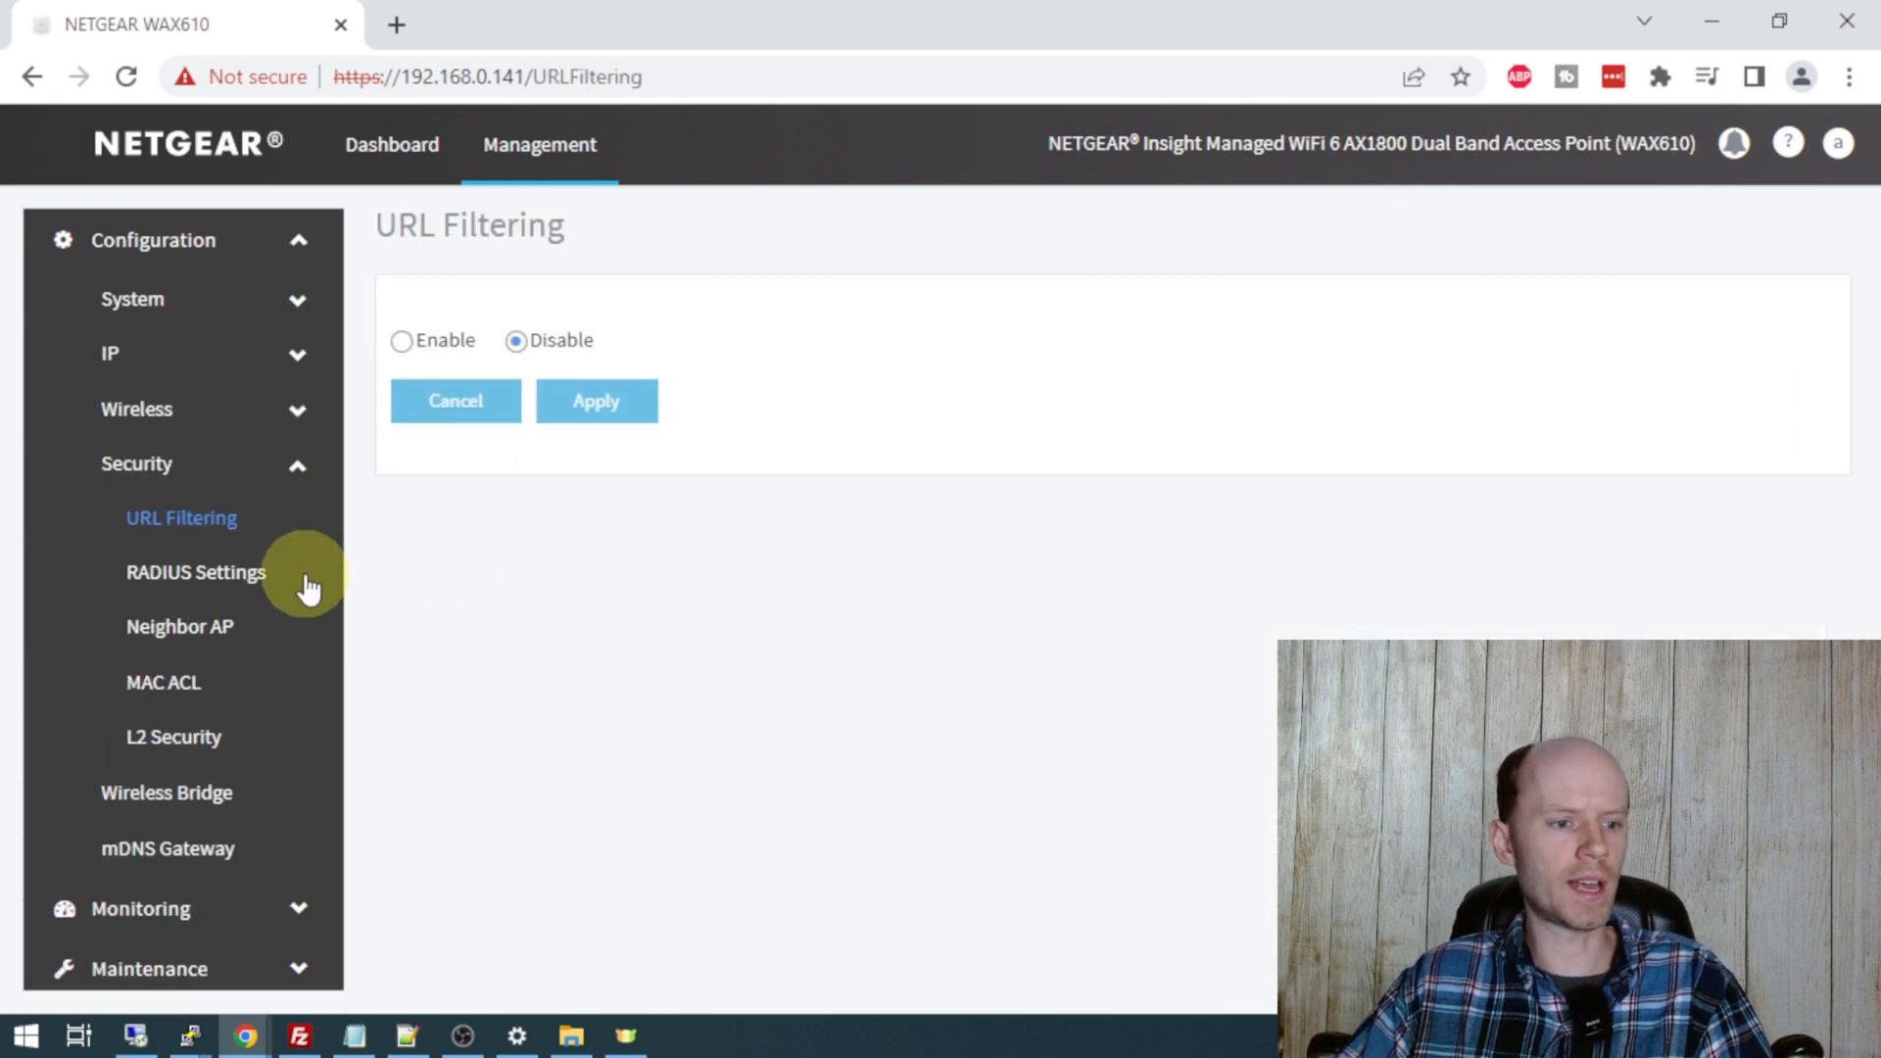
Go through RADIUS Settings to Neighbor AP and expand the 2.4 GHz detection options.
{"action": "left_click", "coordinate": [196, 573]}
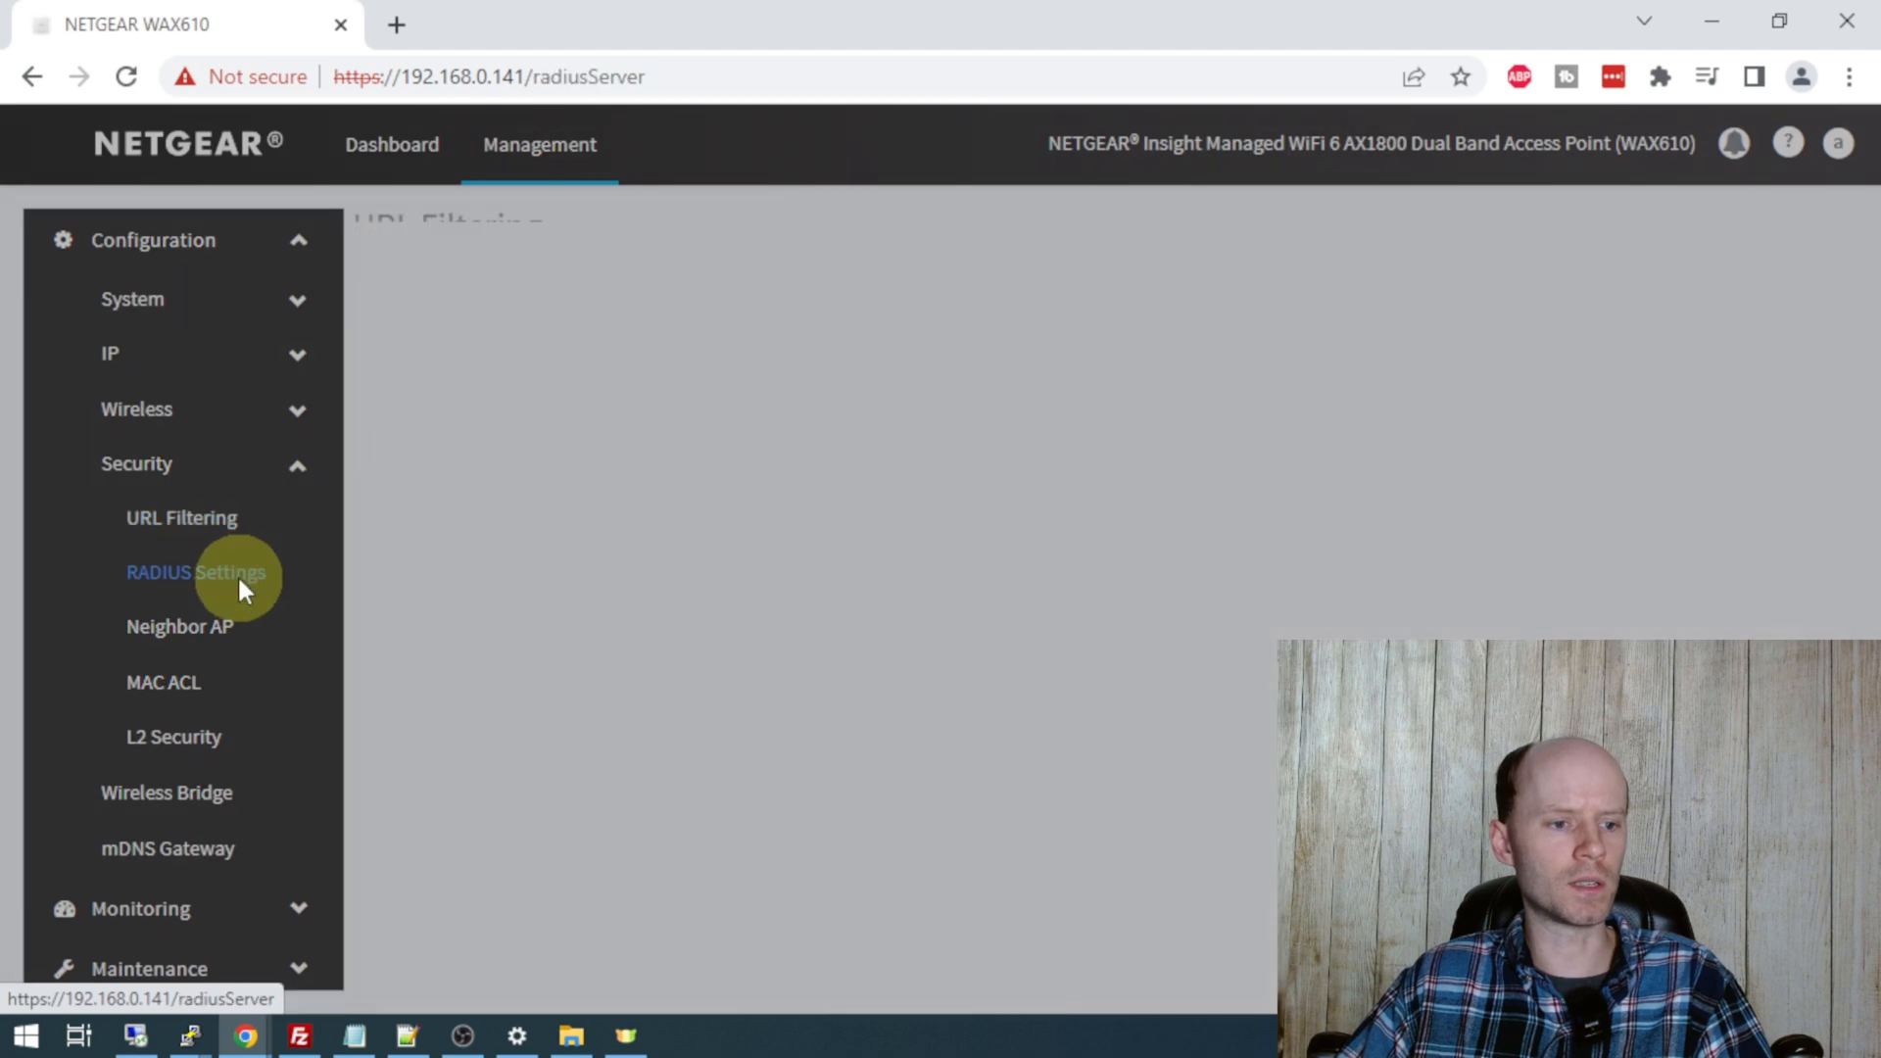
{"action": "left_click", "coordinate": [198, 573]}
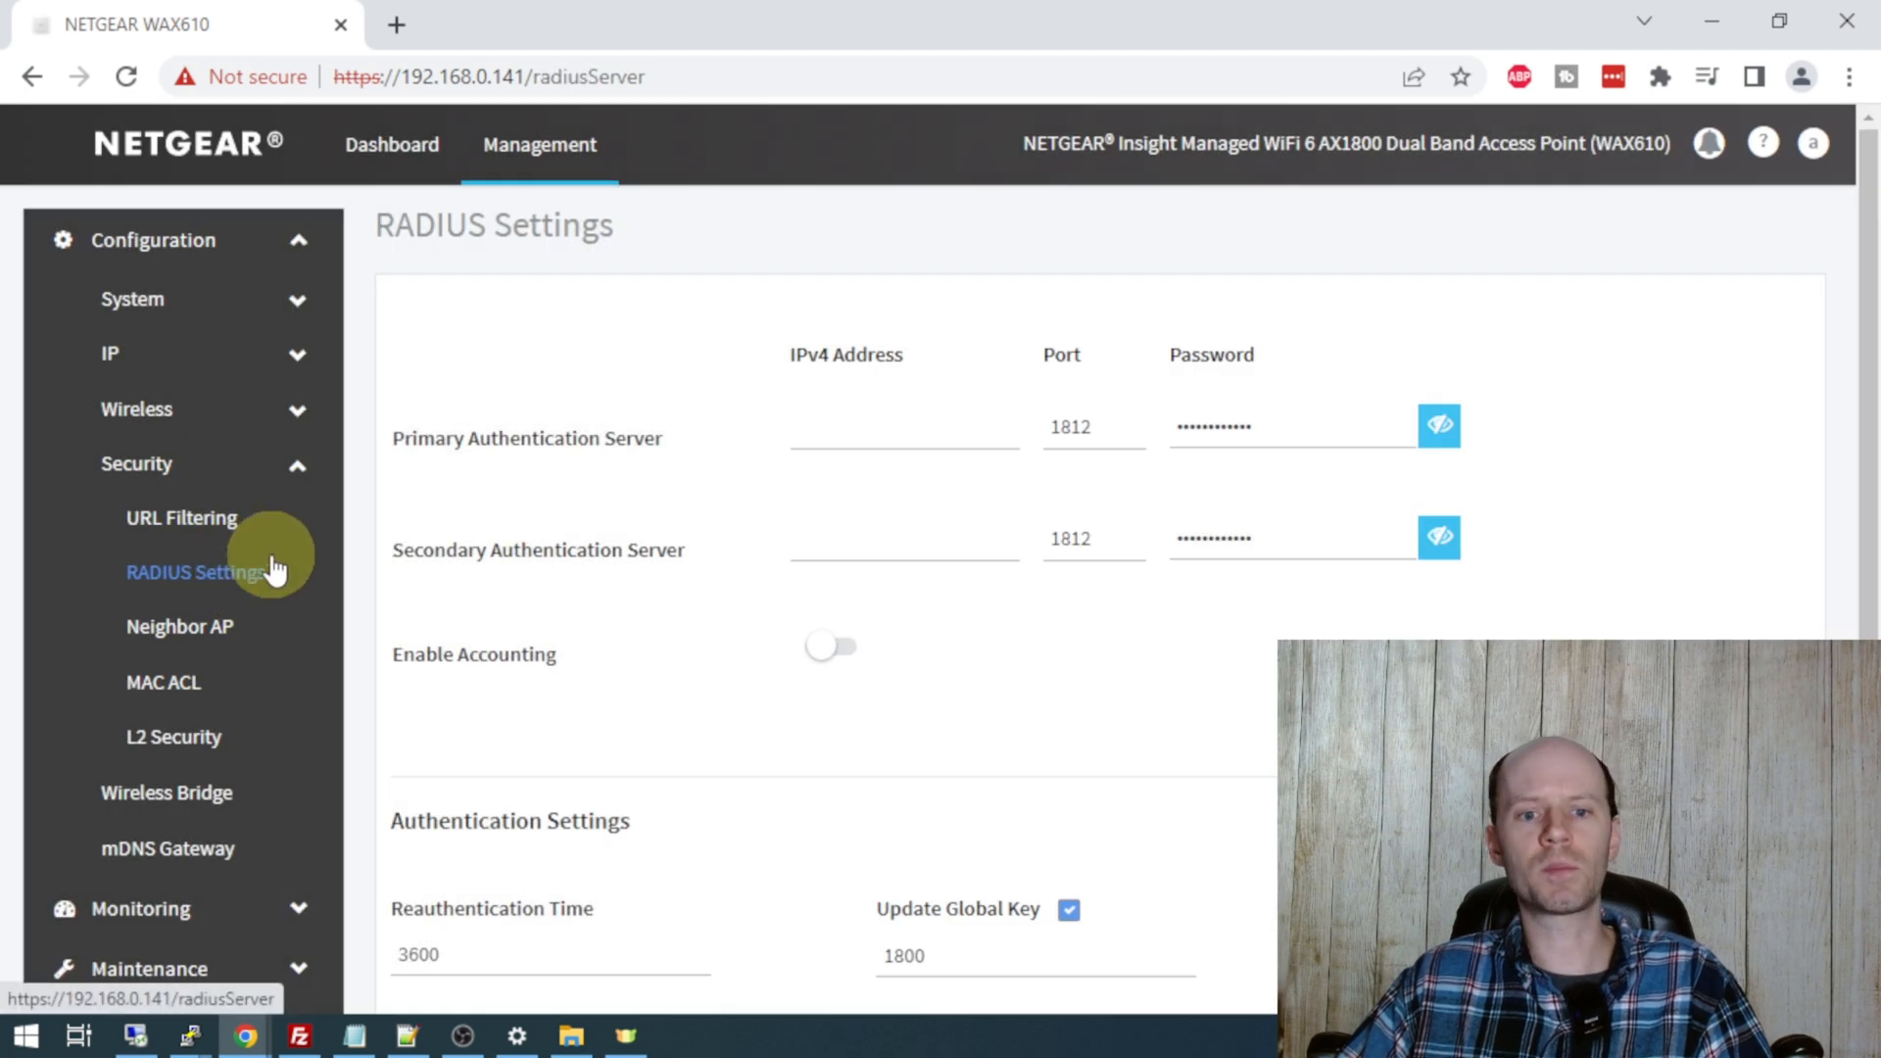
{"action": "mouse_move", "coordinate": [260, 600]}
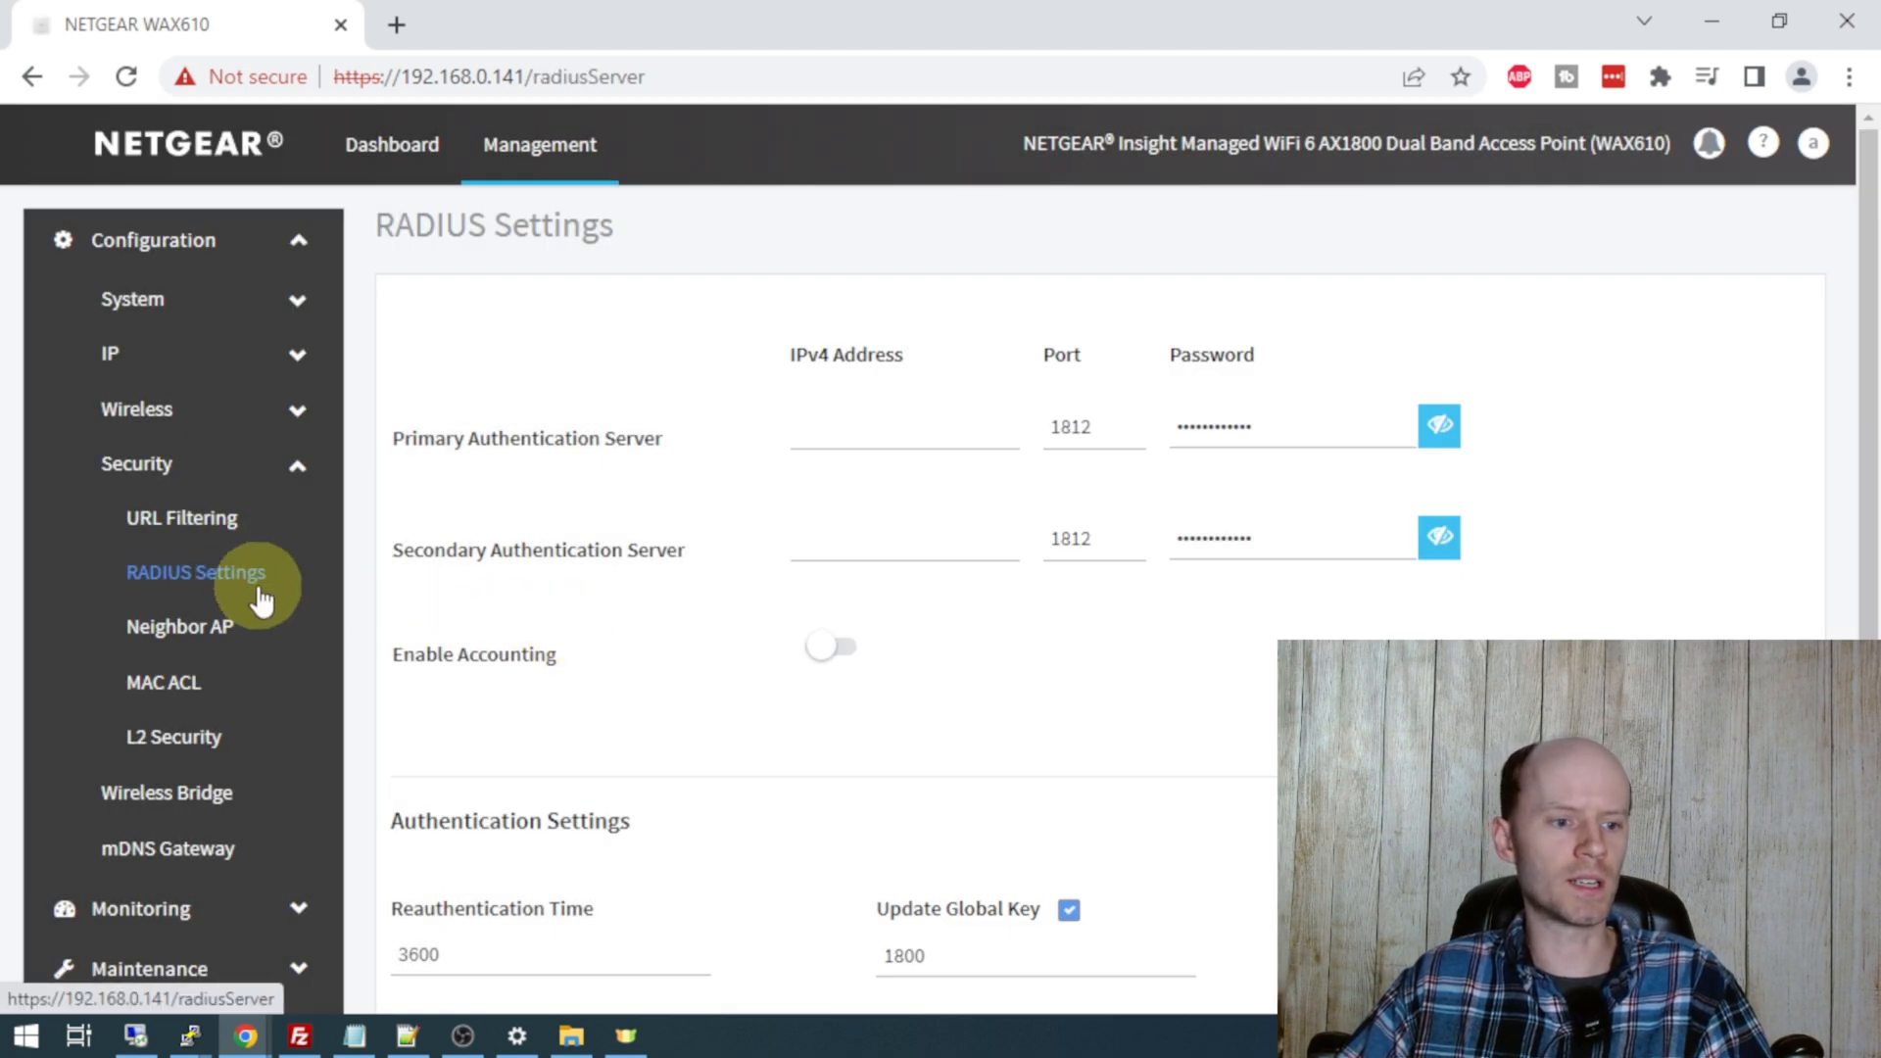
{"action": "left_click", "coordinate": [179, 627]}
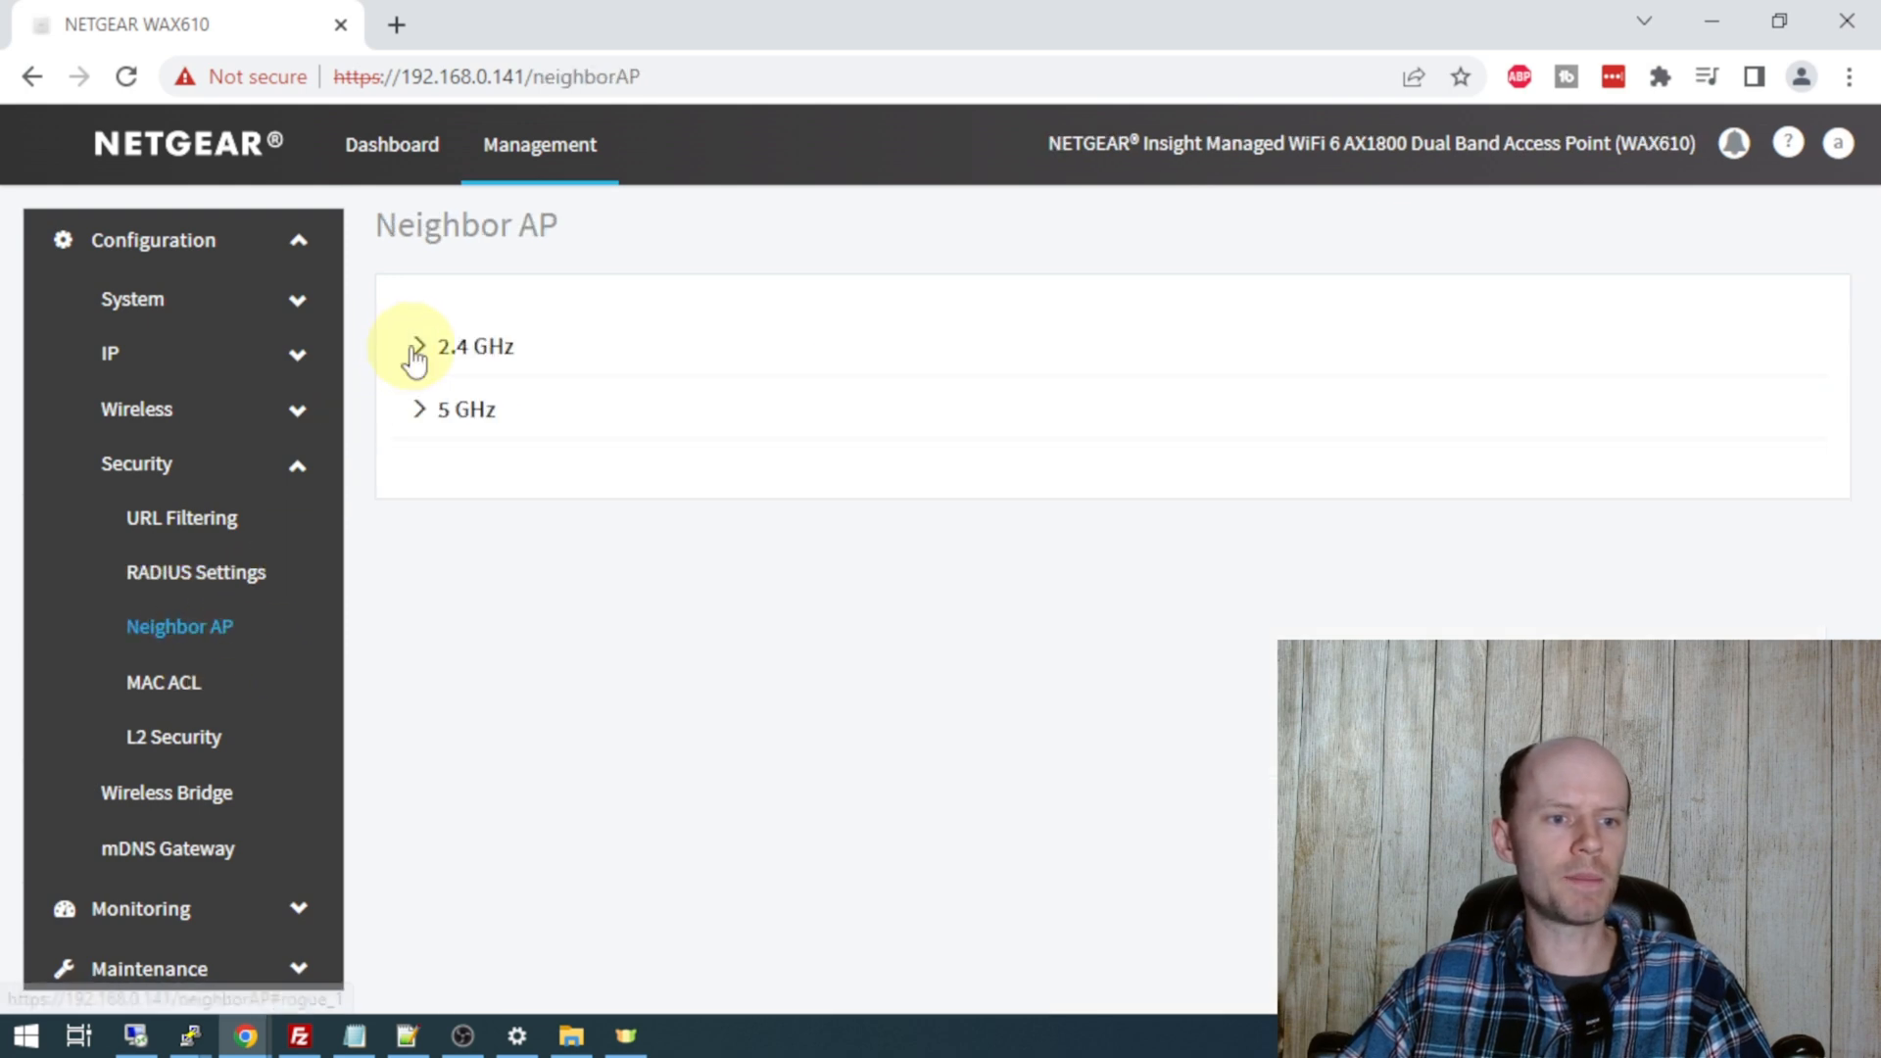
{"action": "left_click", "coordinate": [418, 347]}
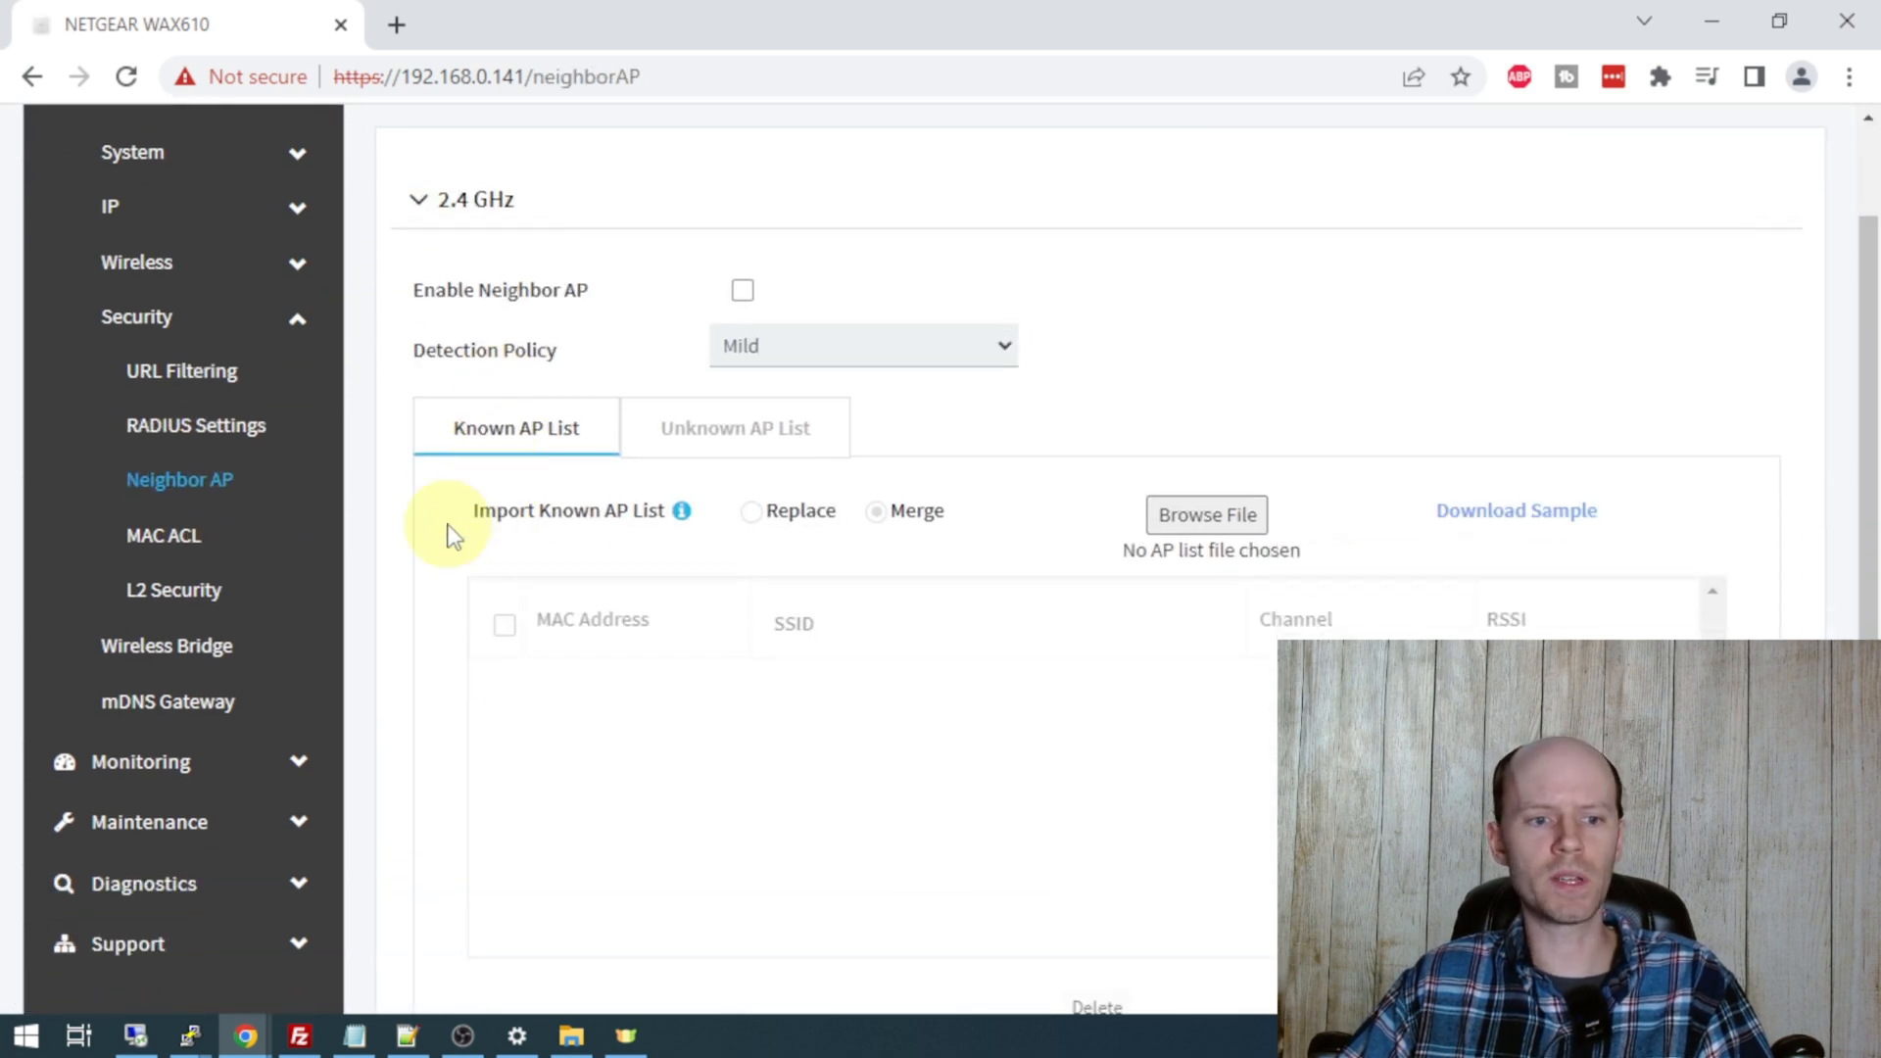
{"action": "scroll", "scroll_direction": "up", "scroll_amount": 3}
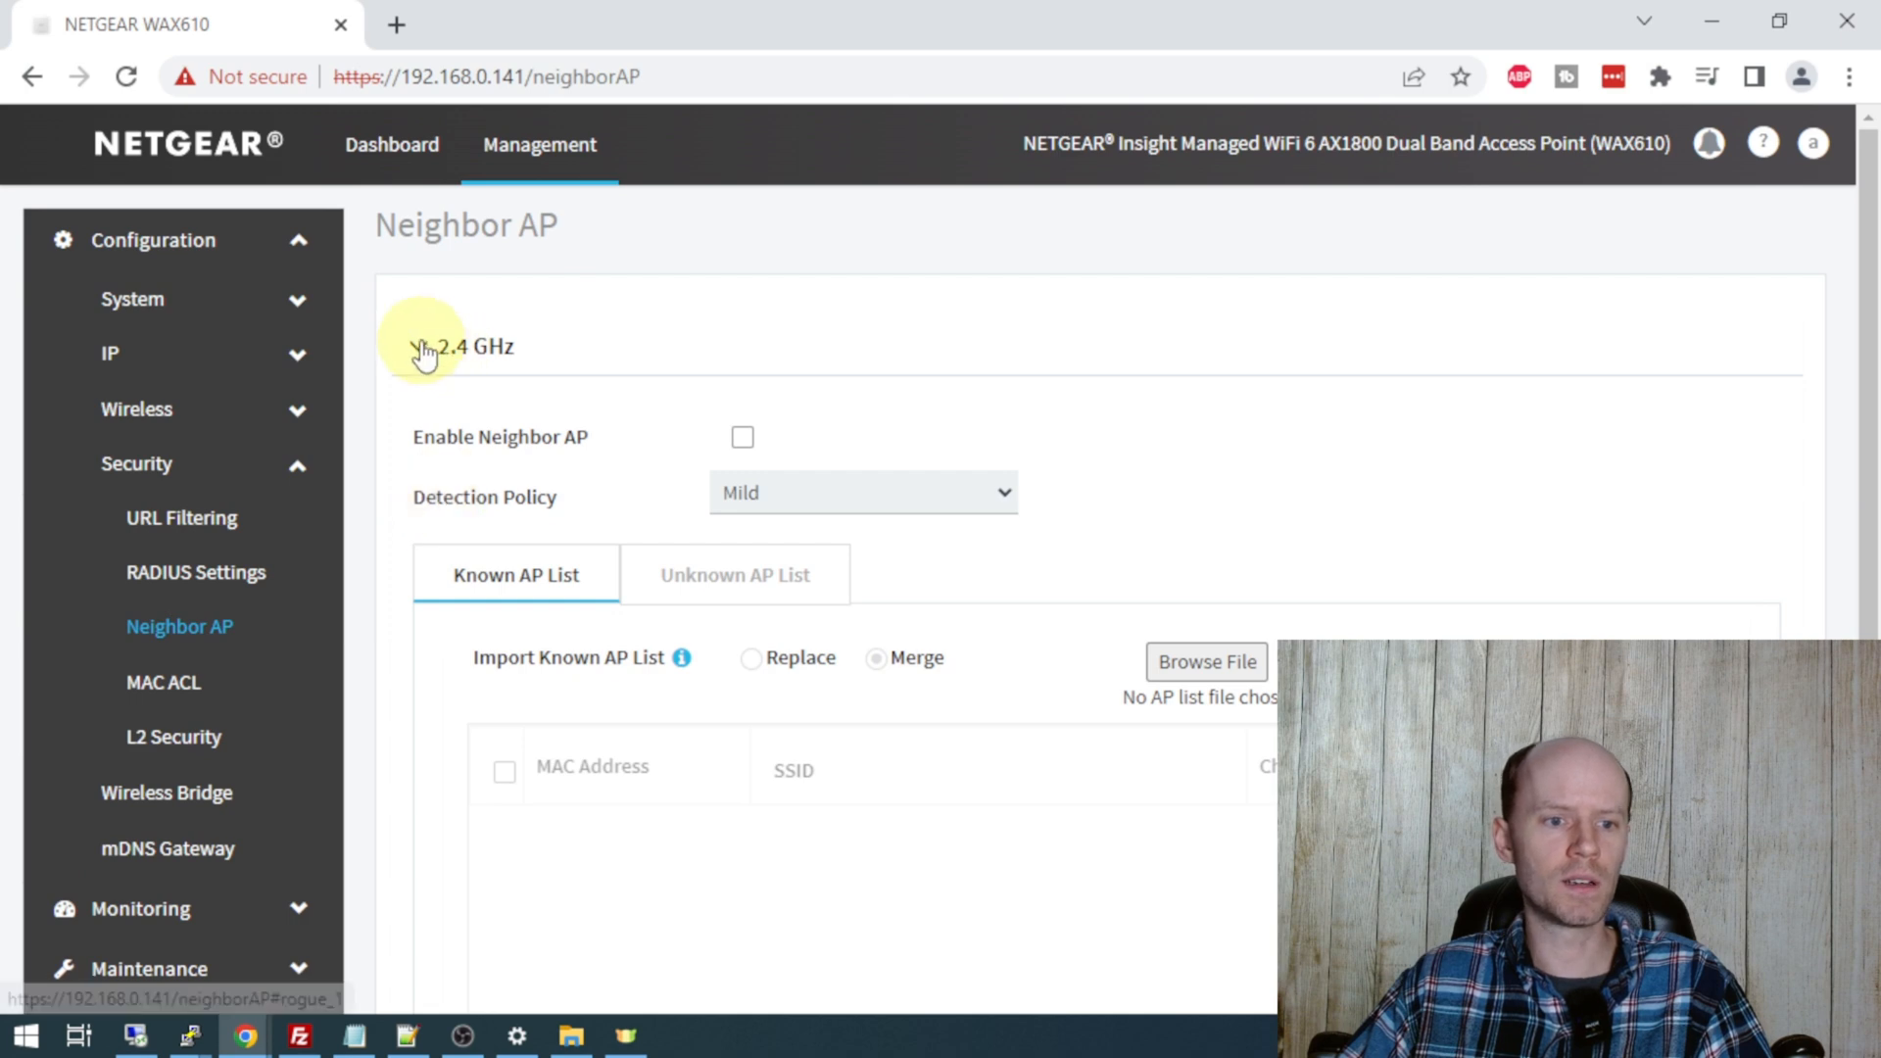
Open Security > Wireless Bridge, listing WDS 1 through WDS 4 all disabled.
{"action": "left_click", "coordinate": [164, 792]}
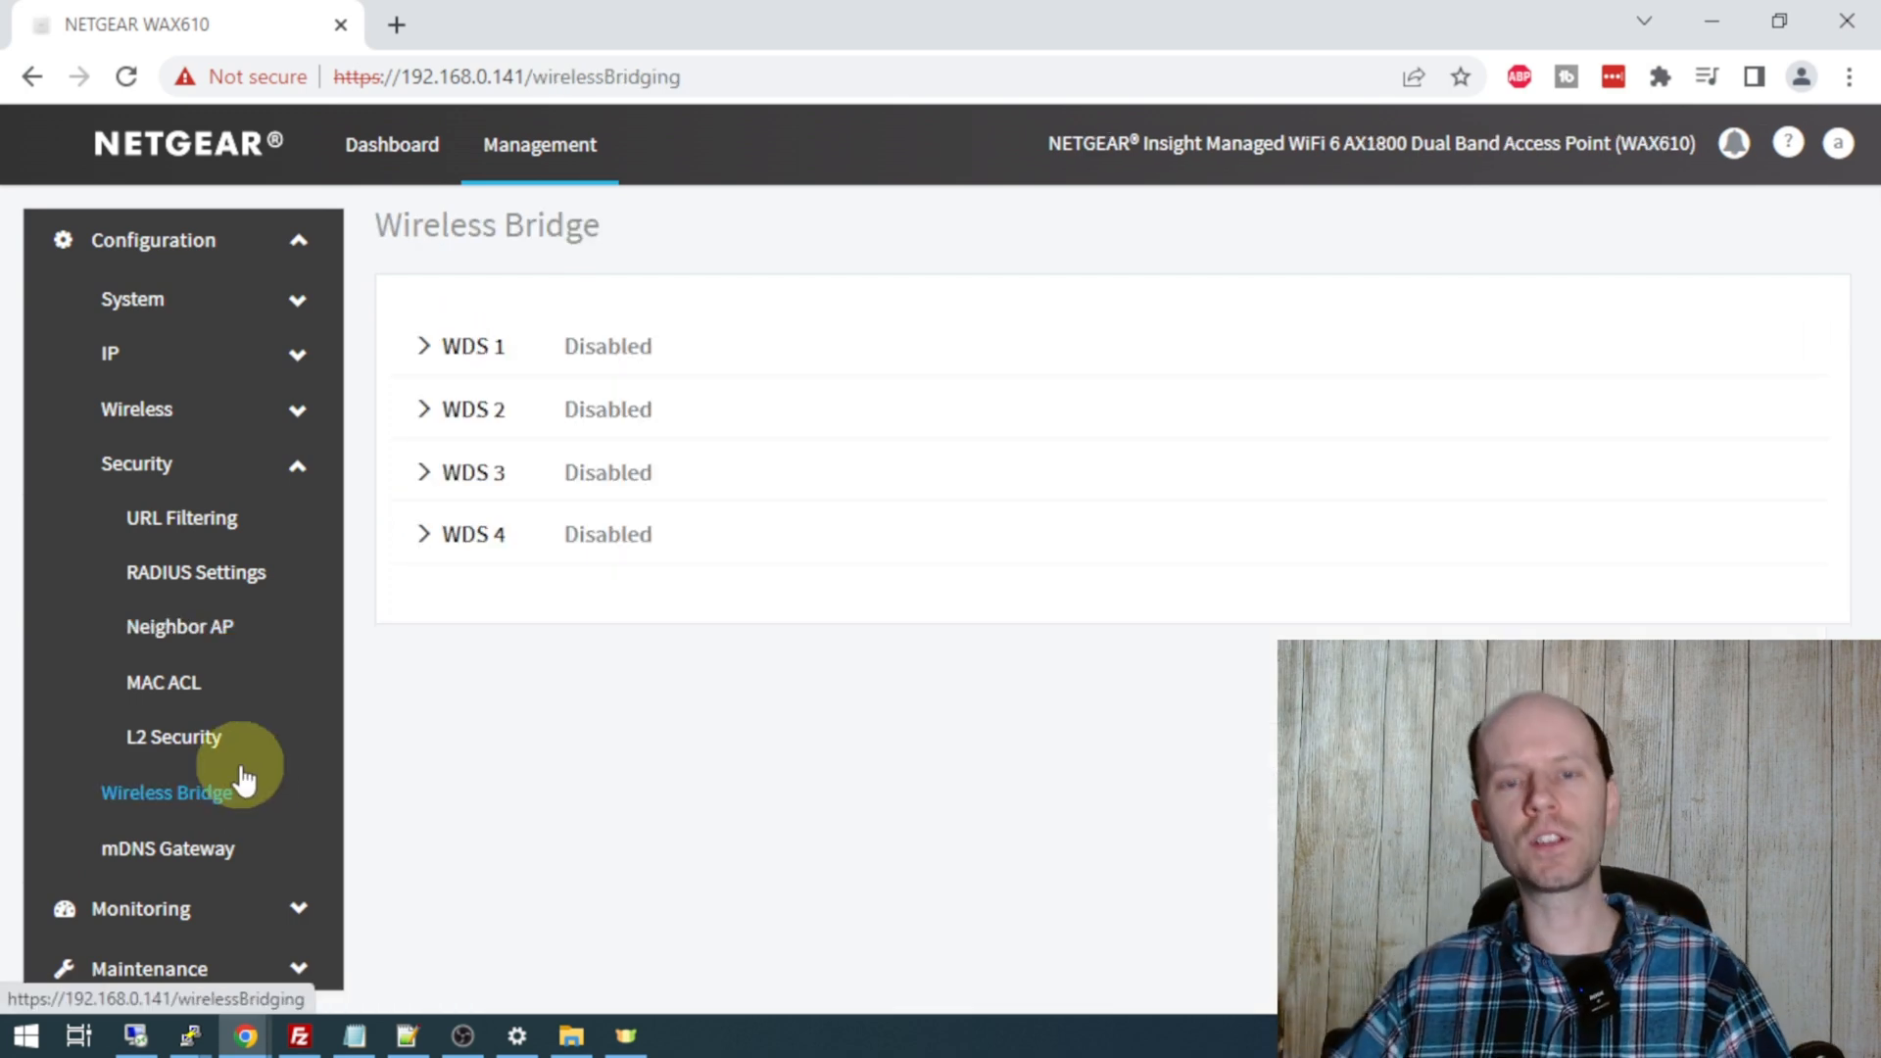
{"action": "mouse_move", "coordinate": [265, 737]}
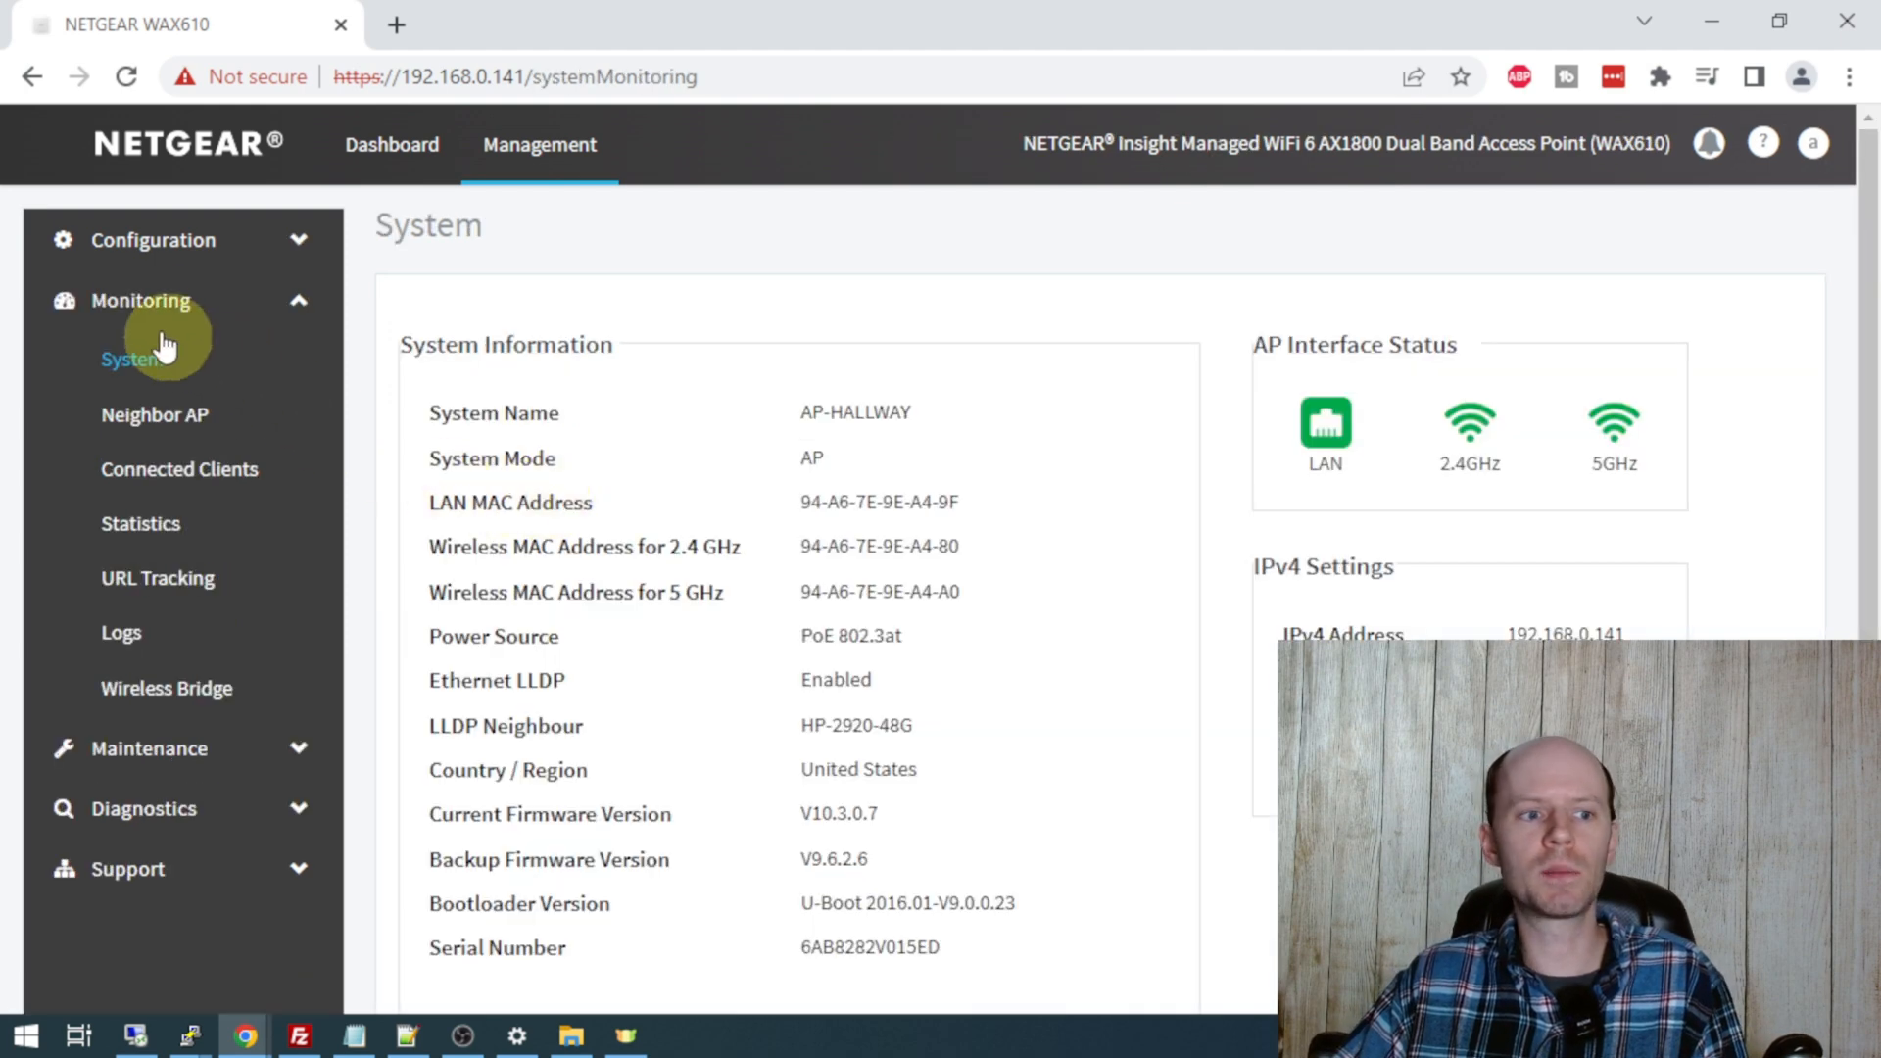
{"action": "mouse_move", "coordinate": [587, 490]}
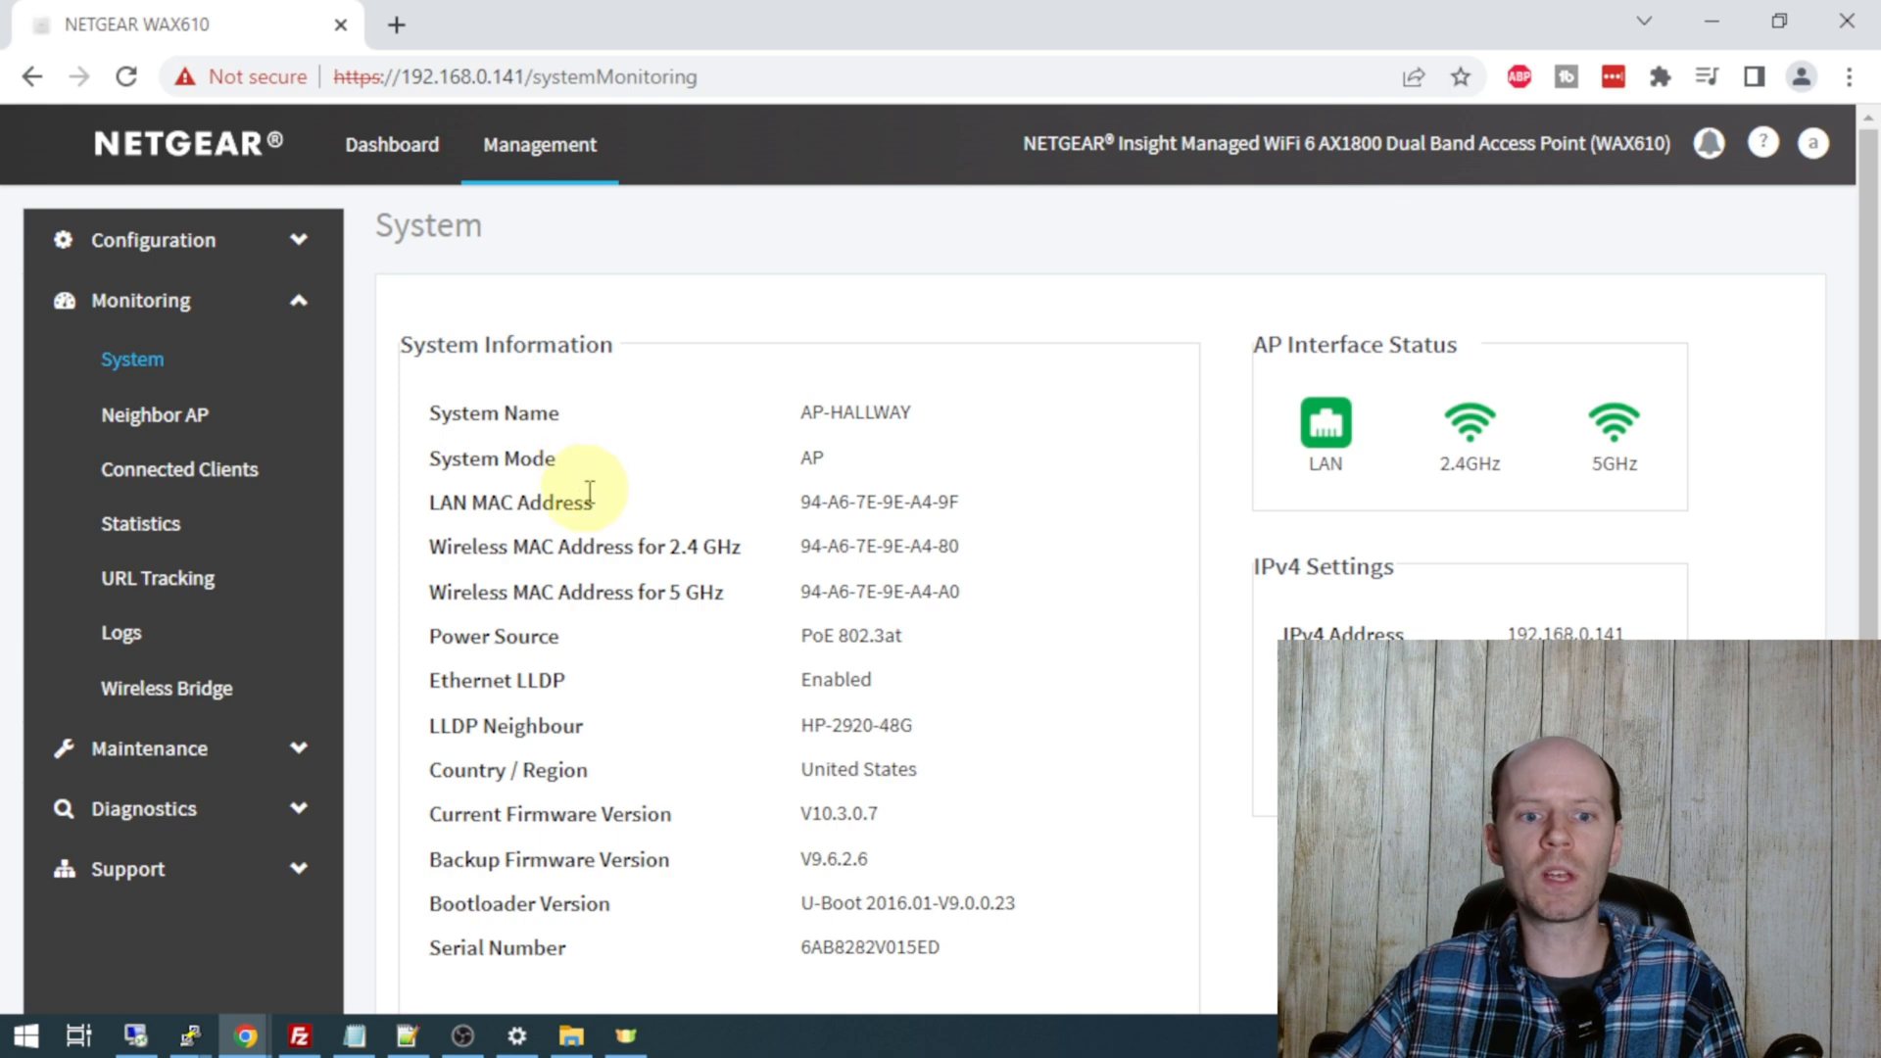
{"action": "mouse_move", "coordinate": [711, 584]}
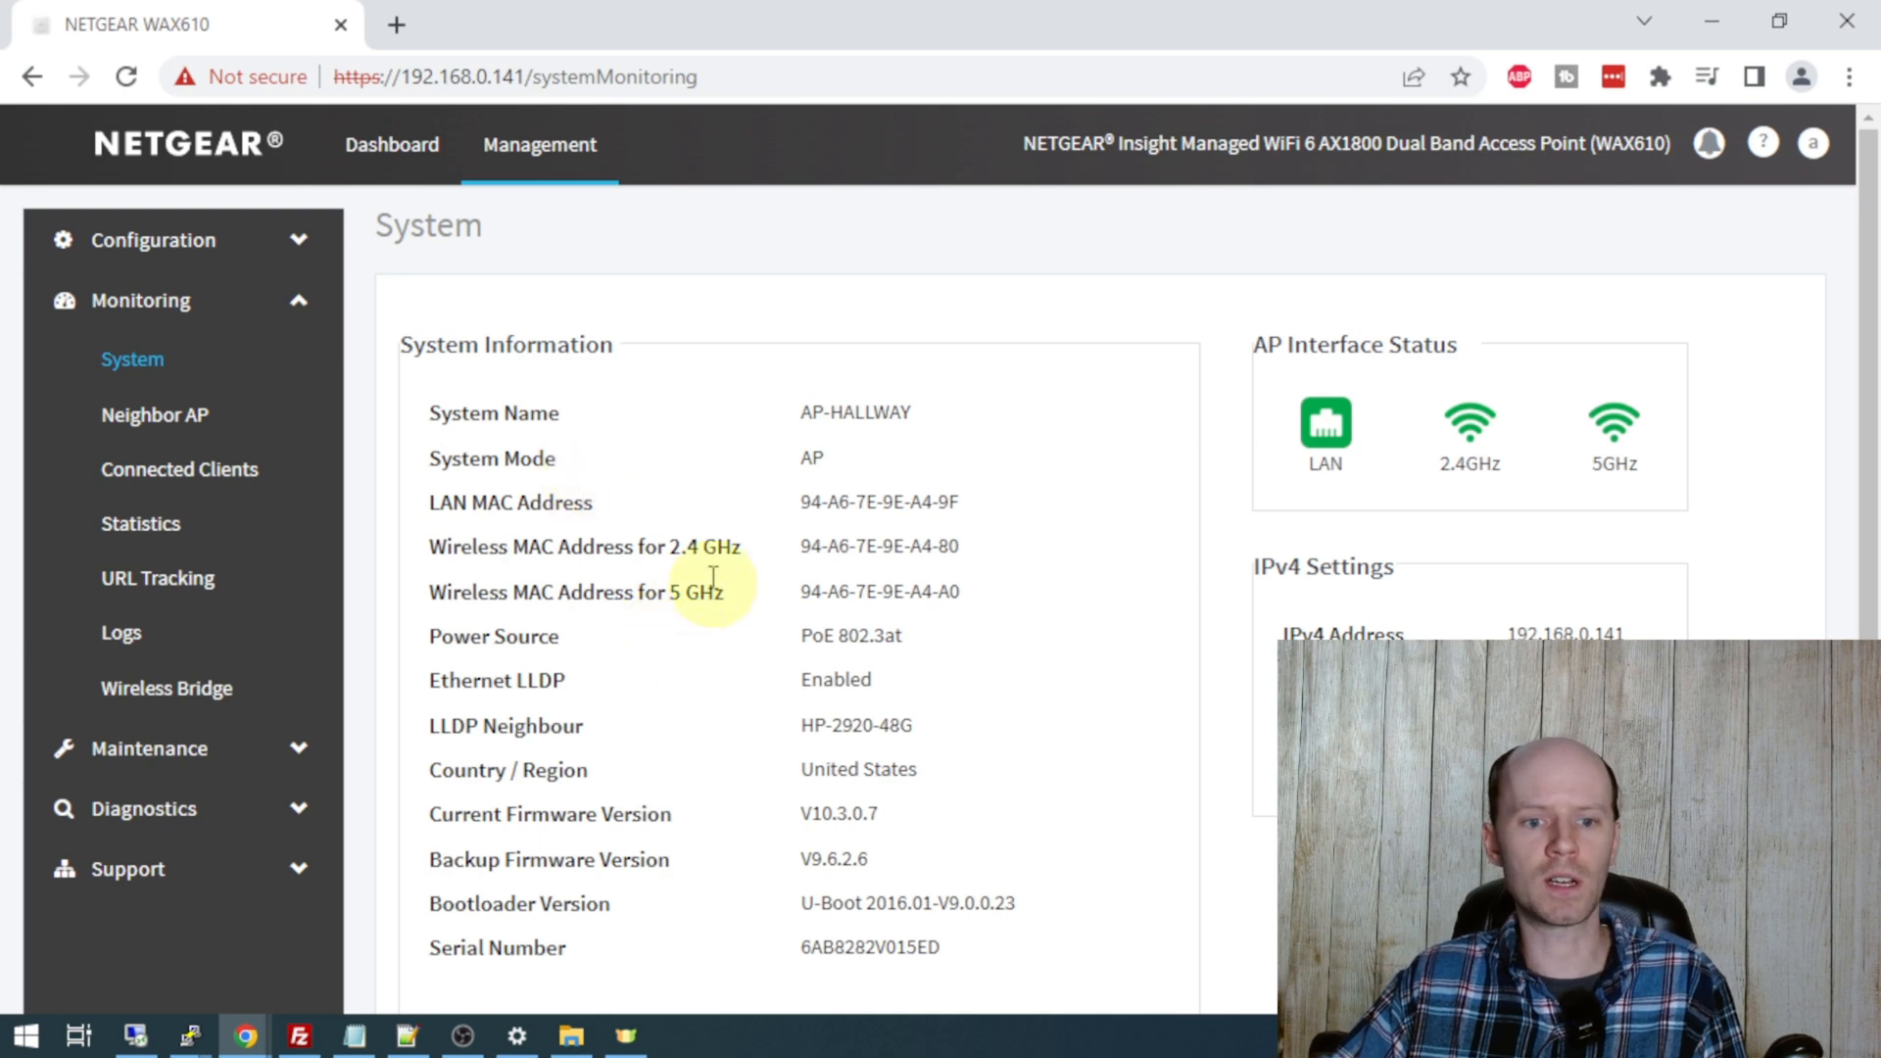
{"action": "mouse_move", "coordinate": [995, 617]}
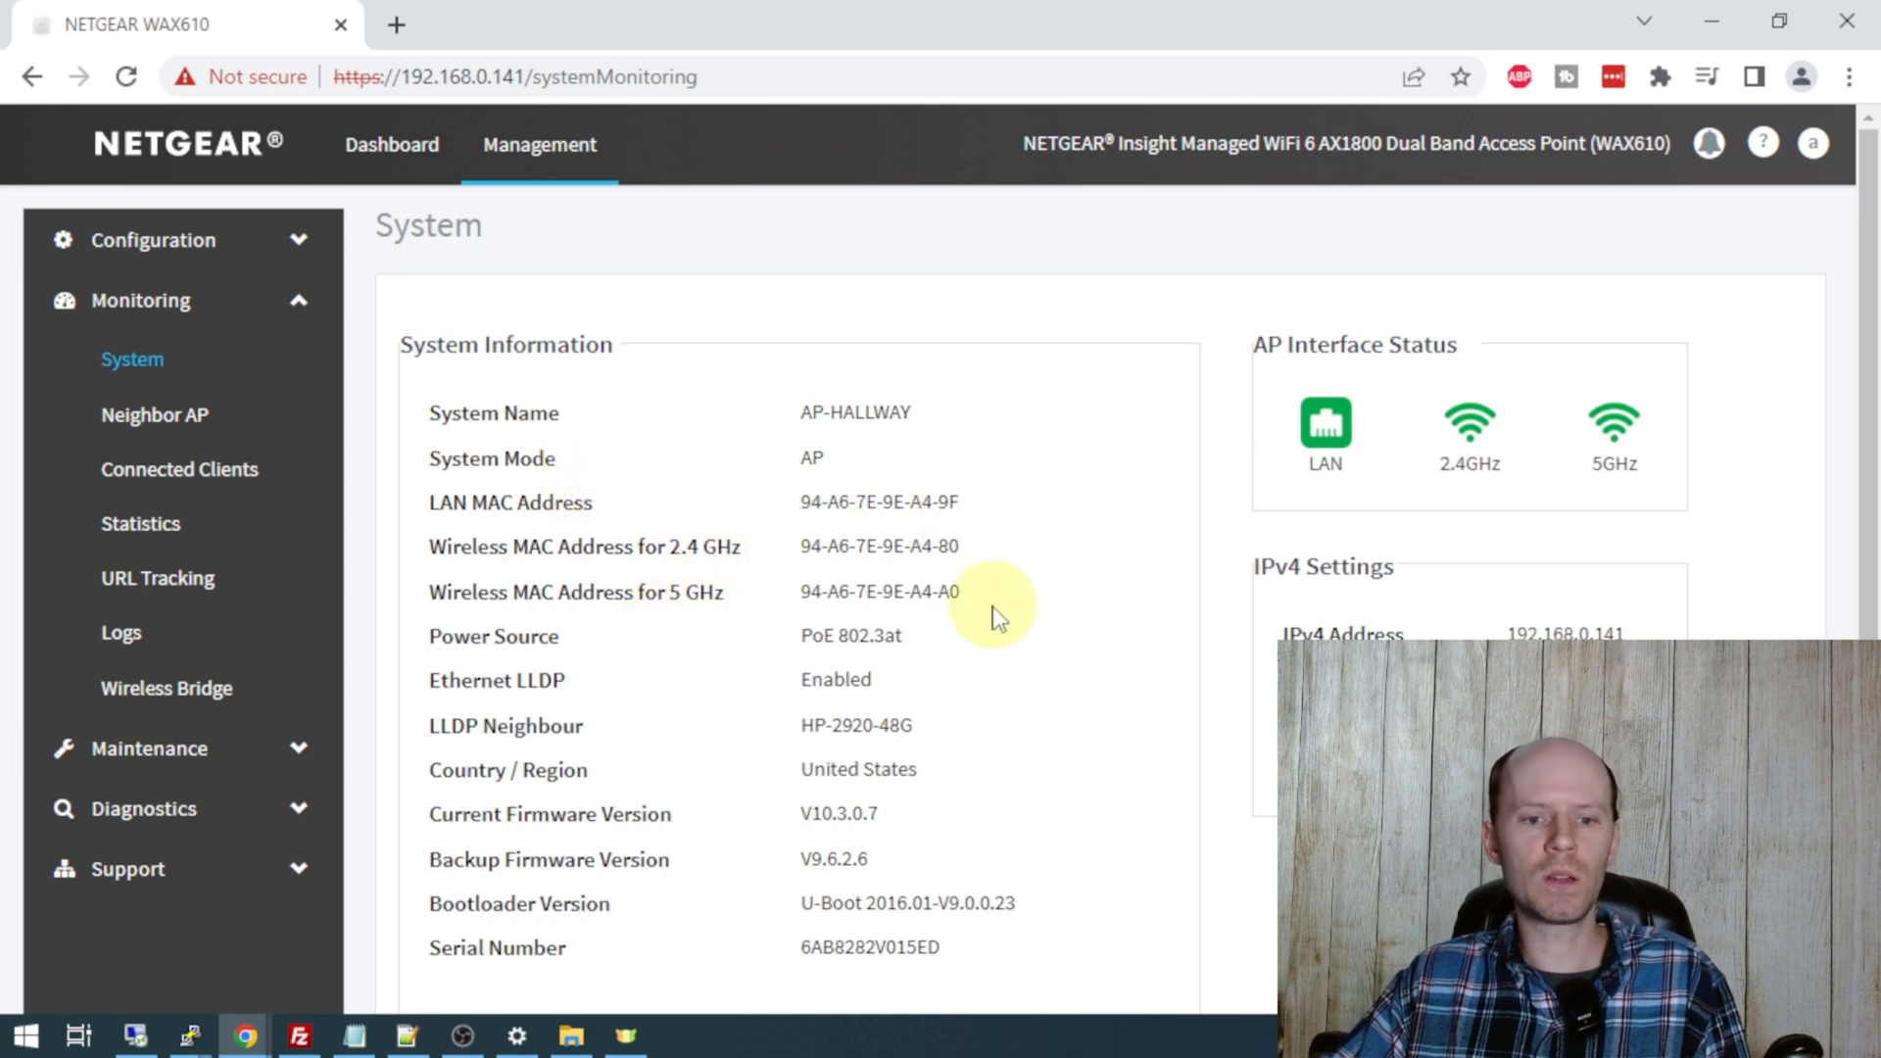
{"action": "mouse_move", "coordinate": [943, 600]}
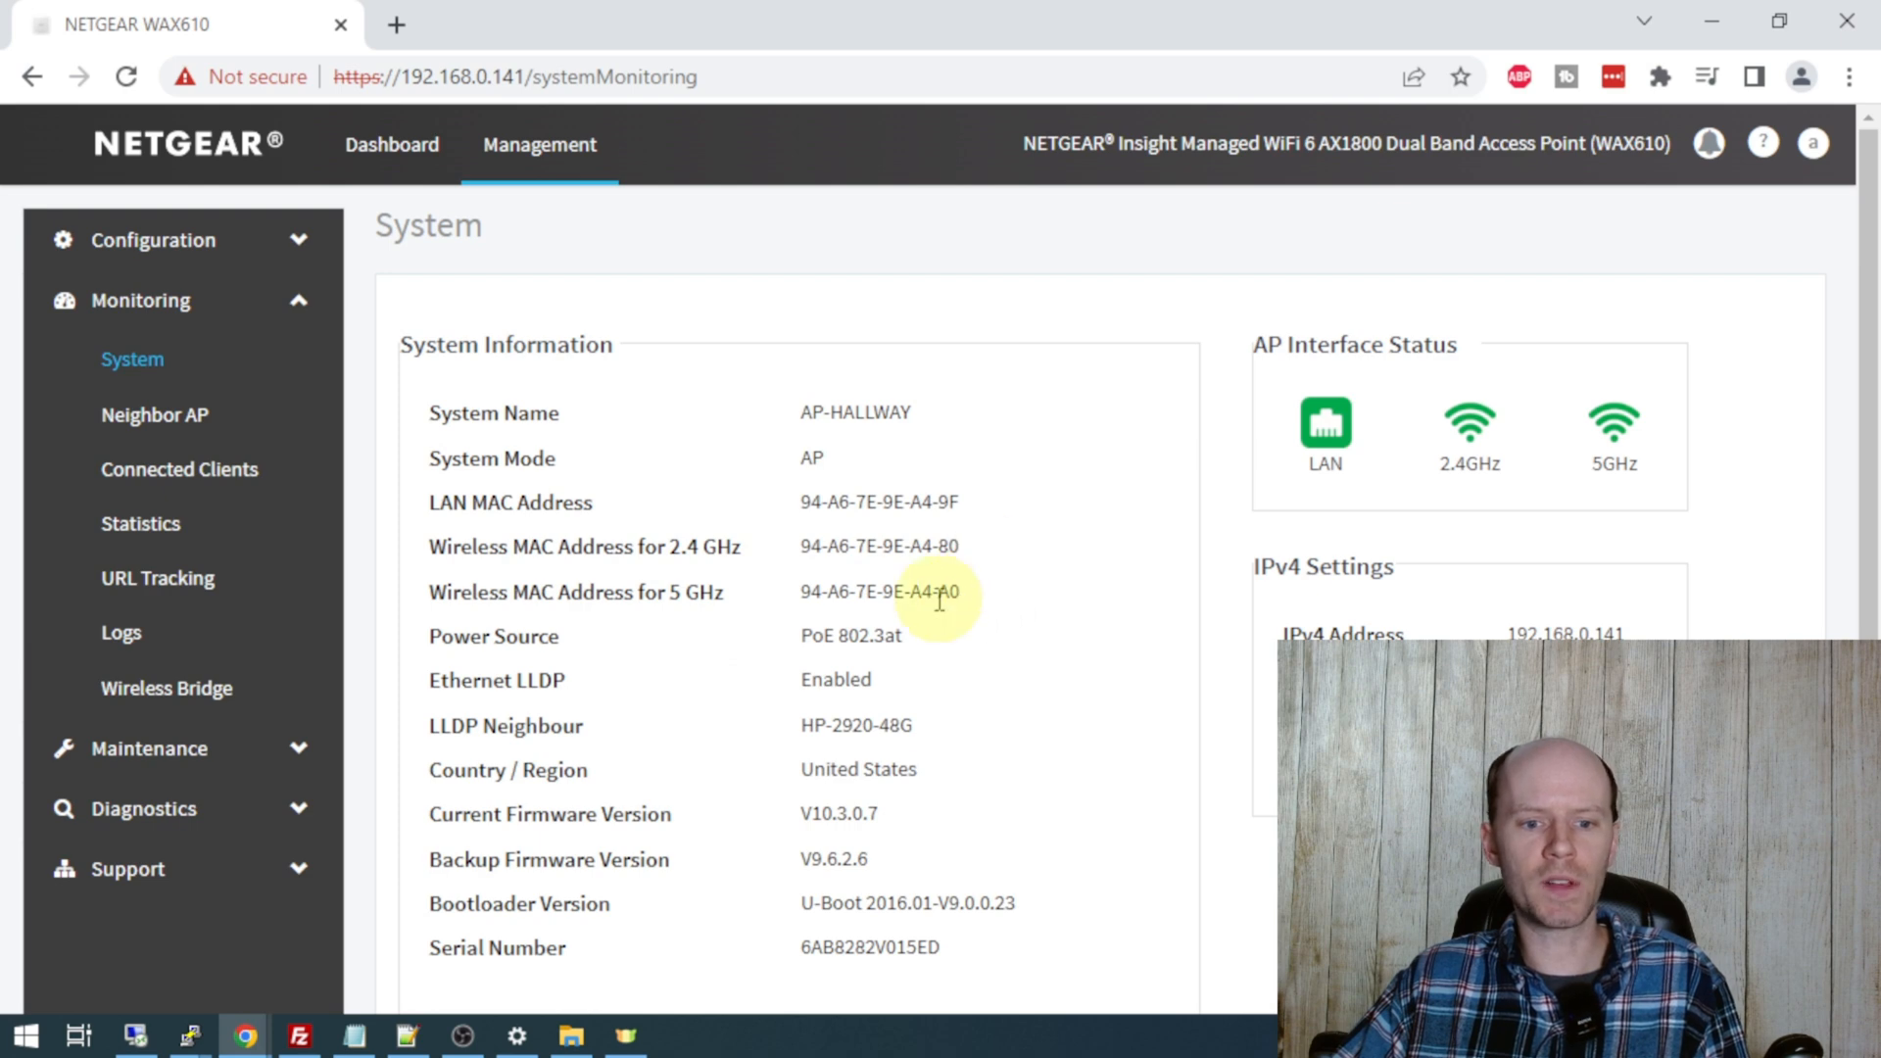
Highlight the PoE 802.3at power source, Ethernet LLDP Enabled and LLDP neighbour HP-2920-48G values.
{"action": "double_click", "coordinate": [849, 635]}
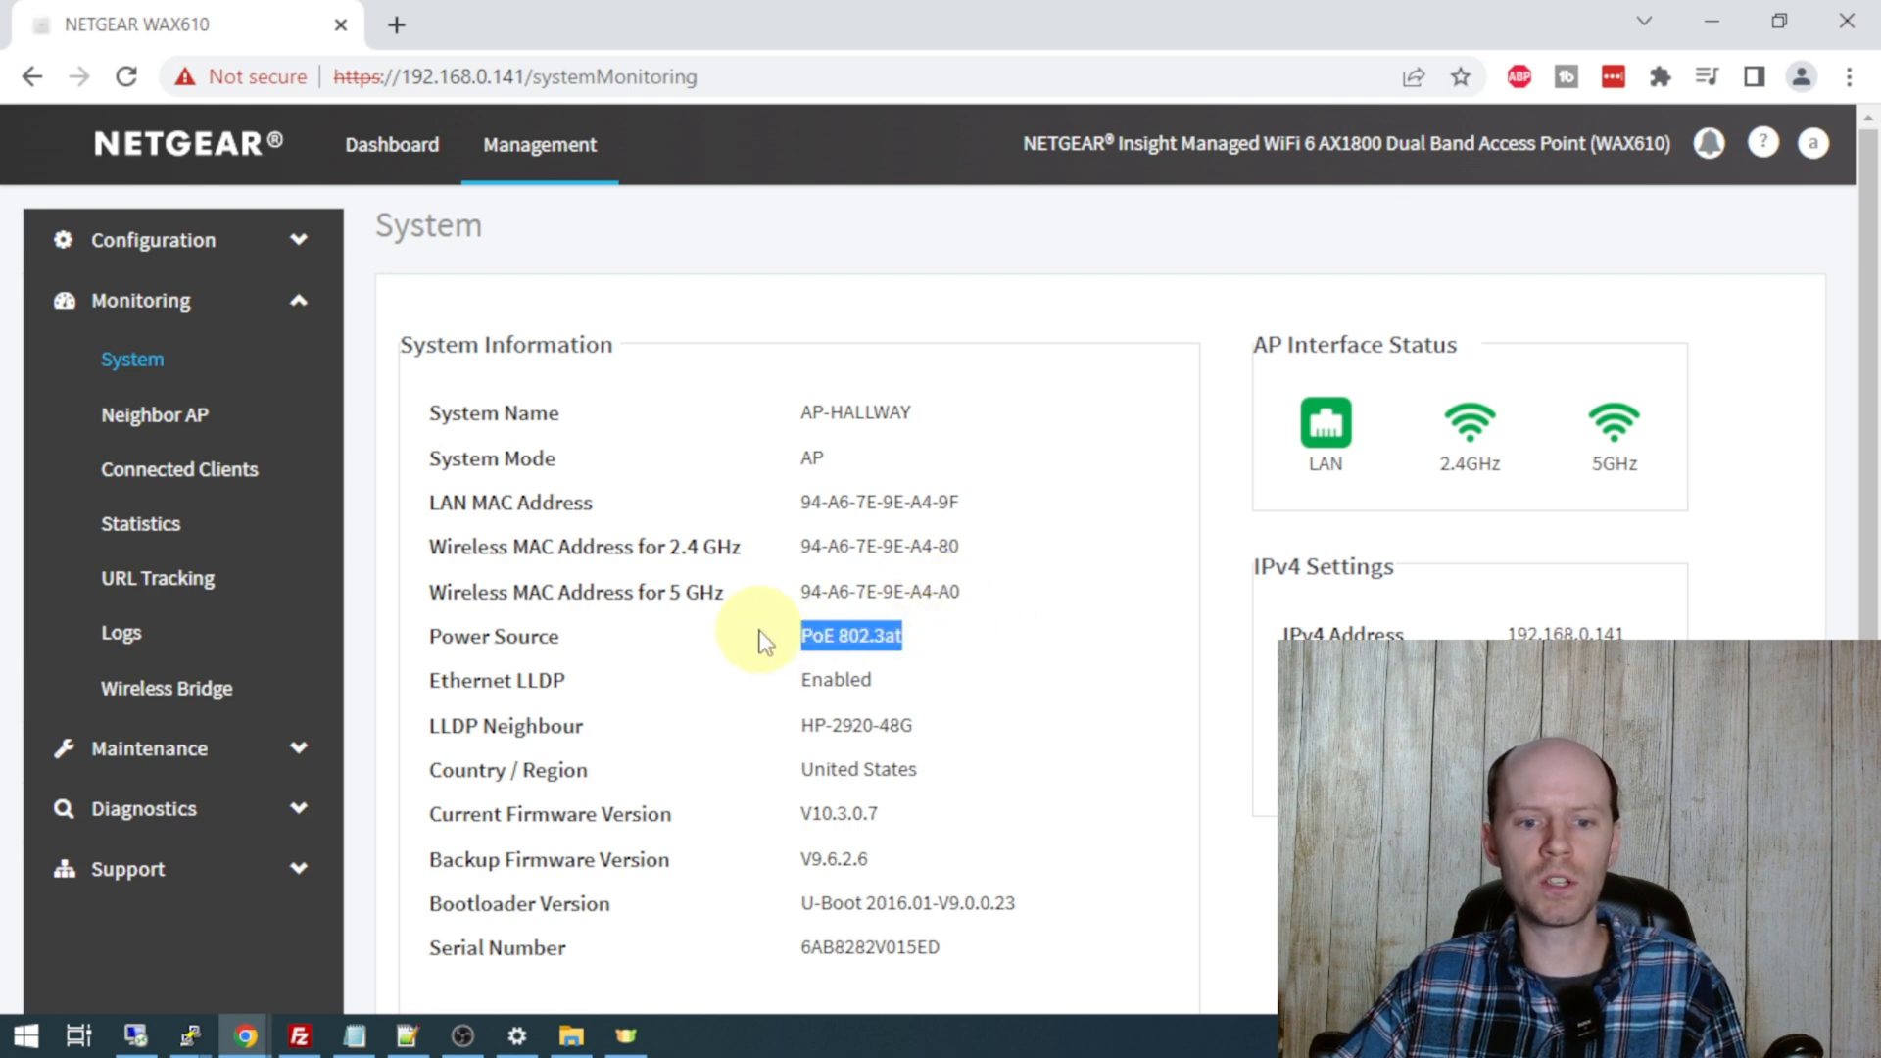
{"action": "scroll", "scroll_direction": "down", "scroll_amount": 3}
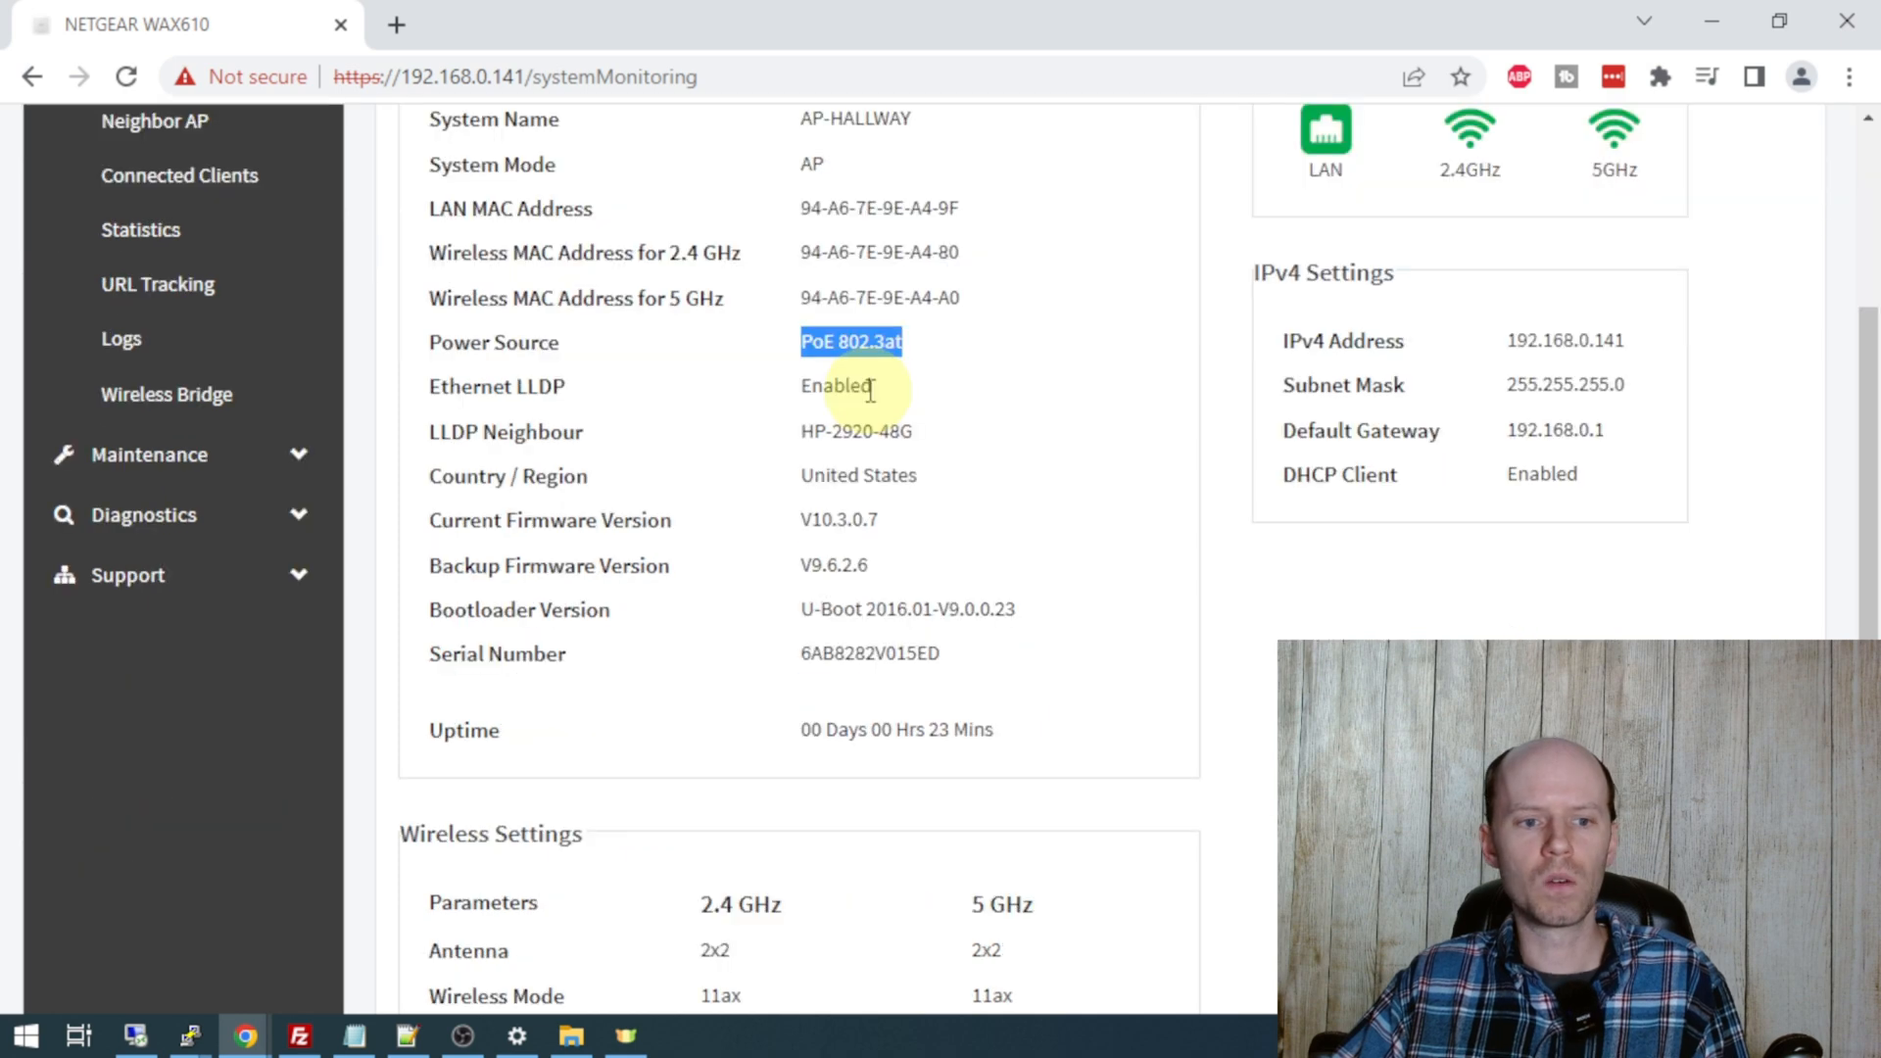
{"action": "double_click", "coordinate": [837, 386]}
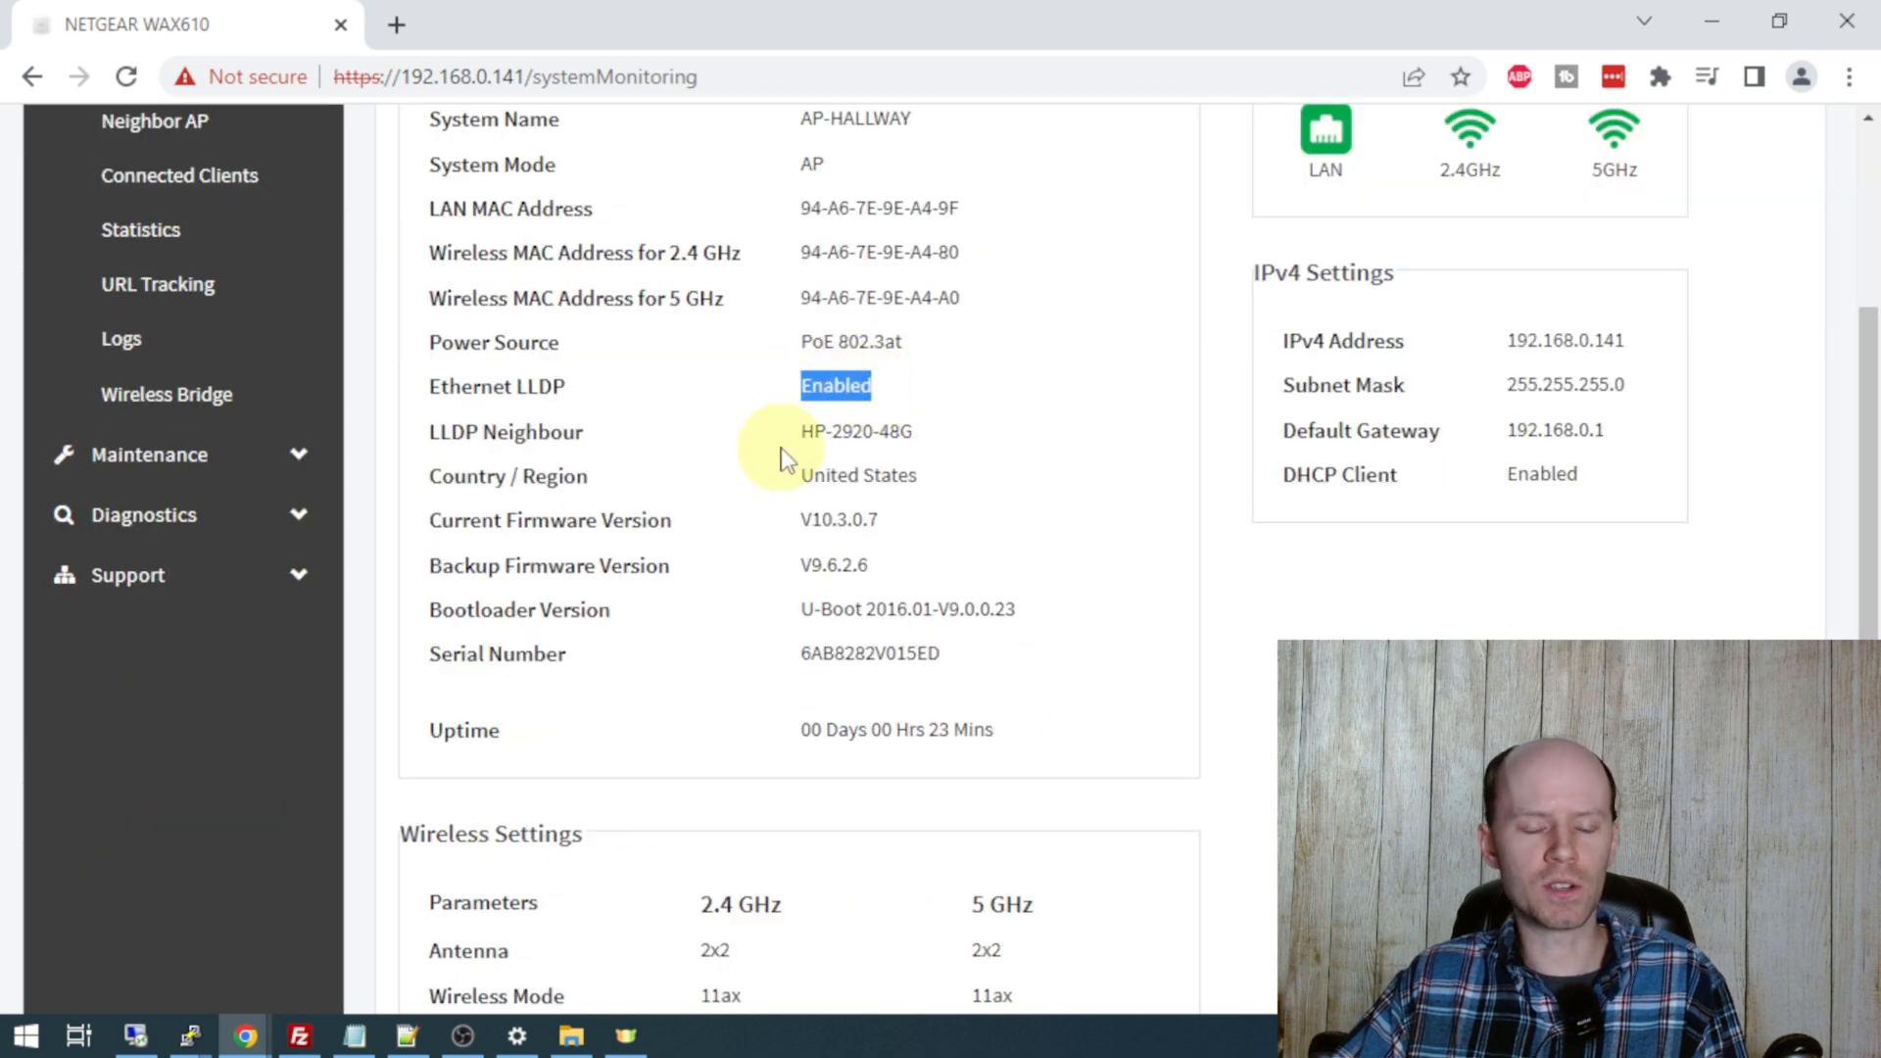
{"action": "double_click", "coordinate": [852, 432]}
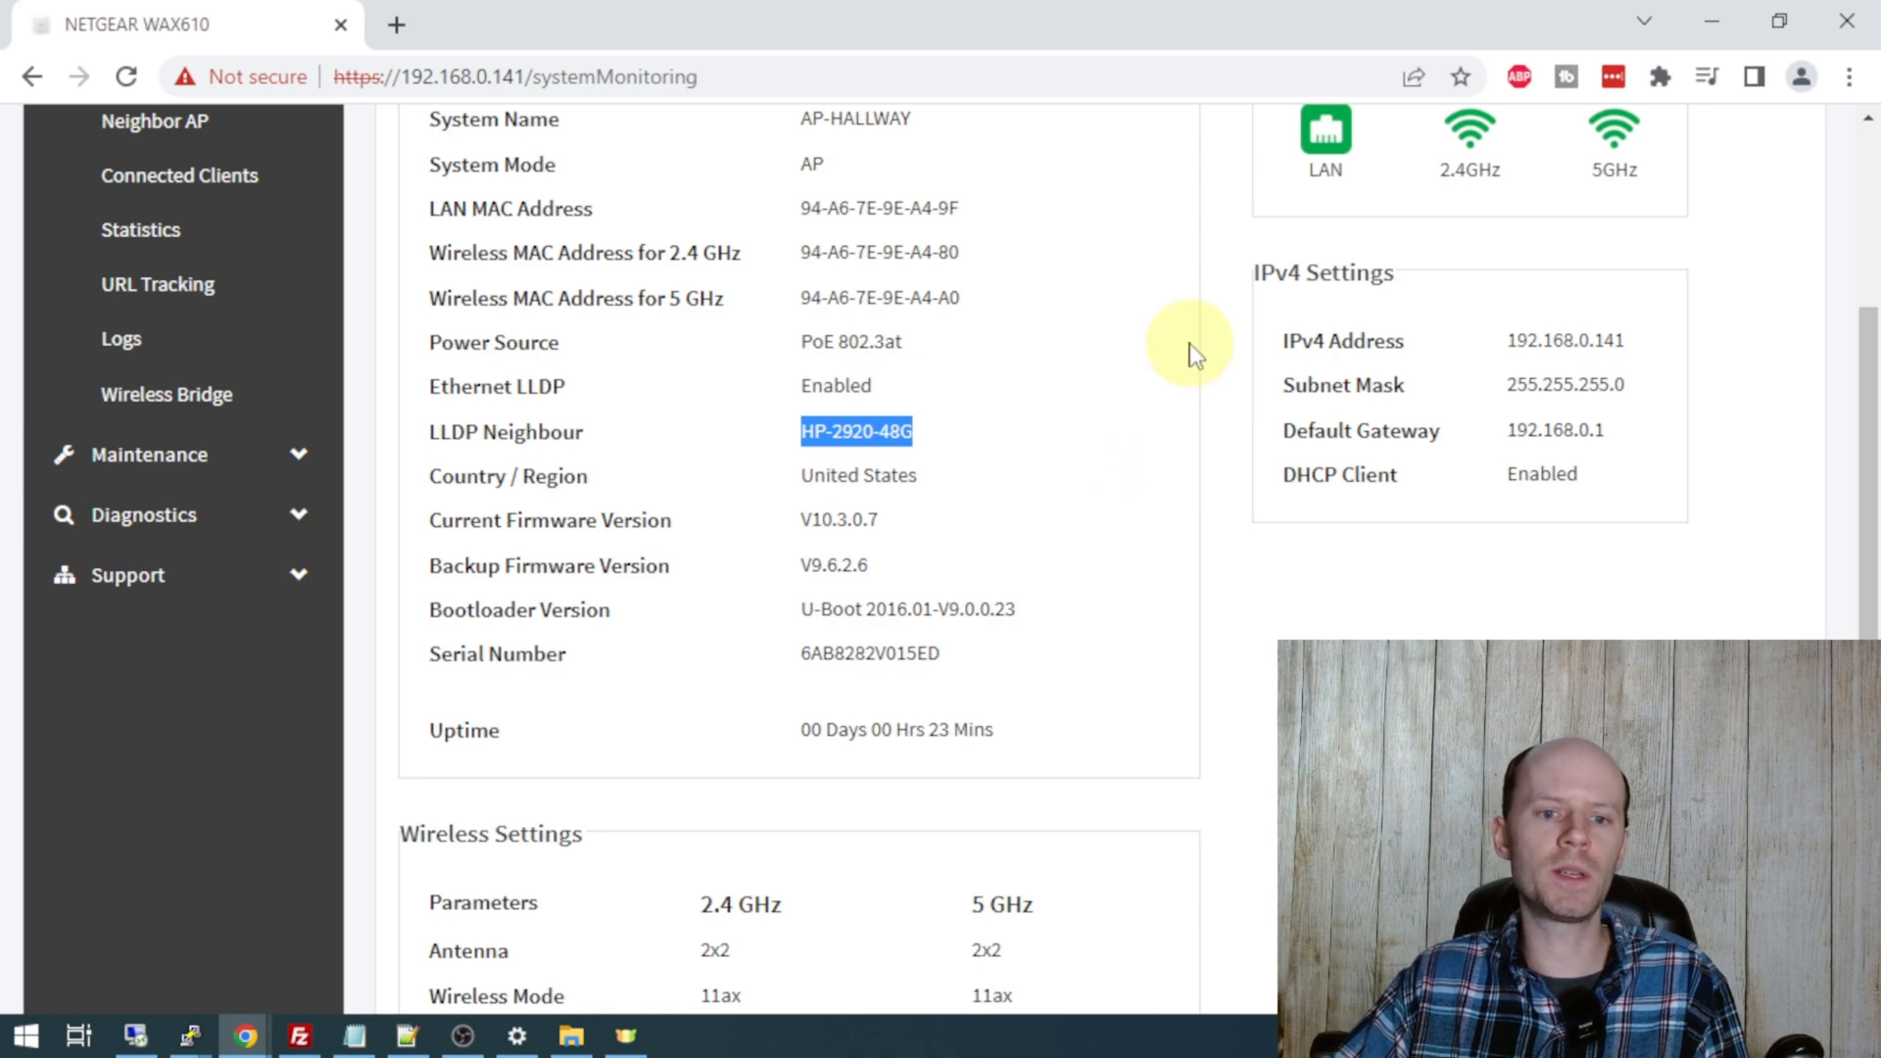
{"action": "mouse_move", "coordinate": [1227, 451]}
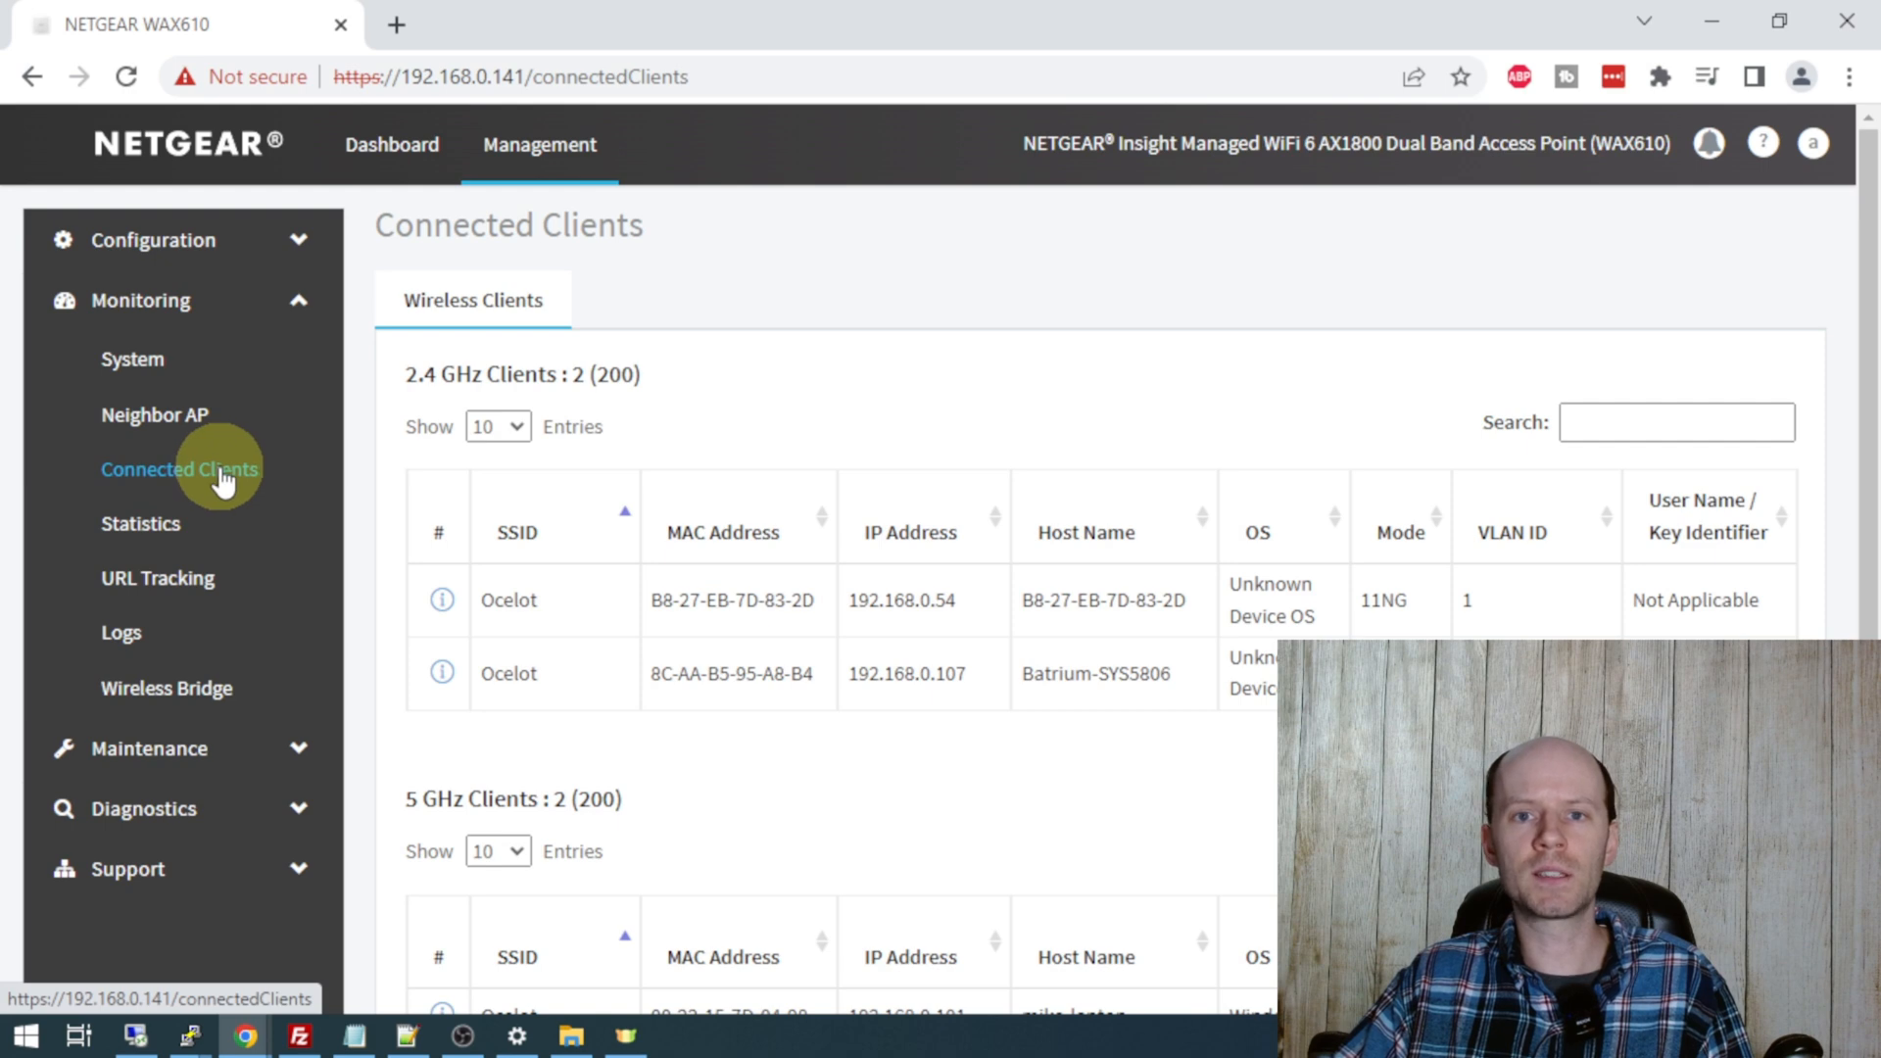
{"action": "scroll", "scroll_direction": "down", "scroll_amount": 3}
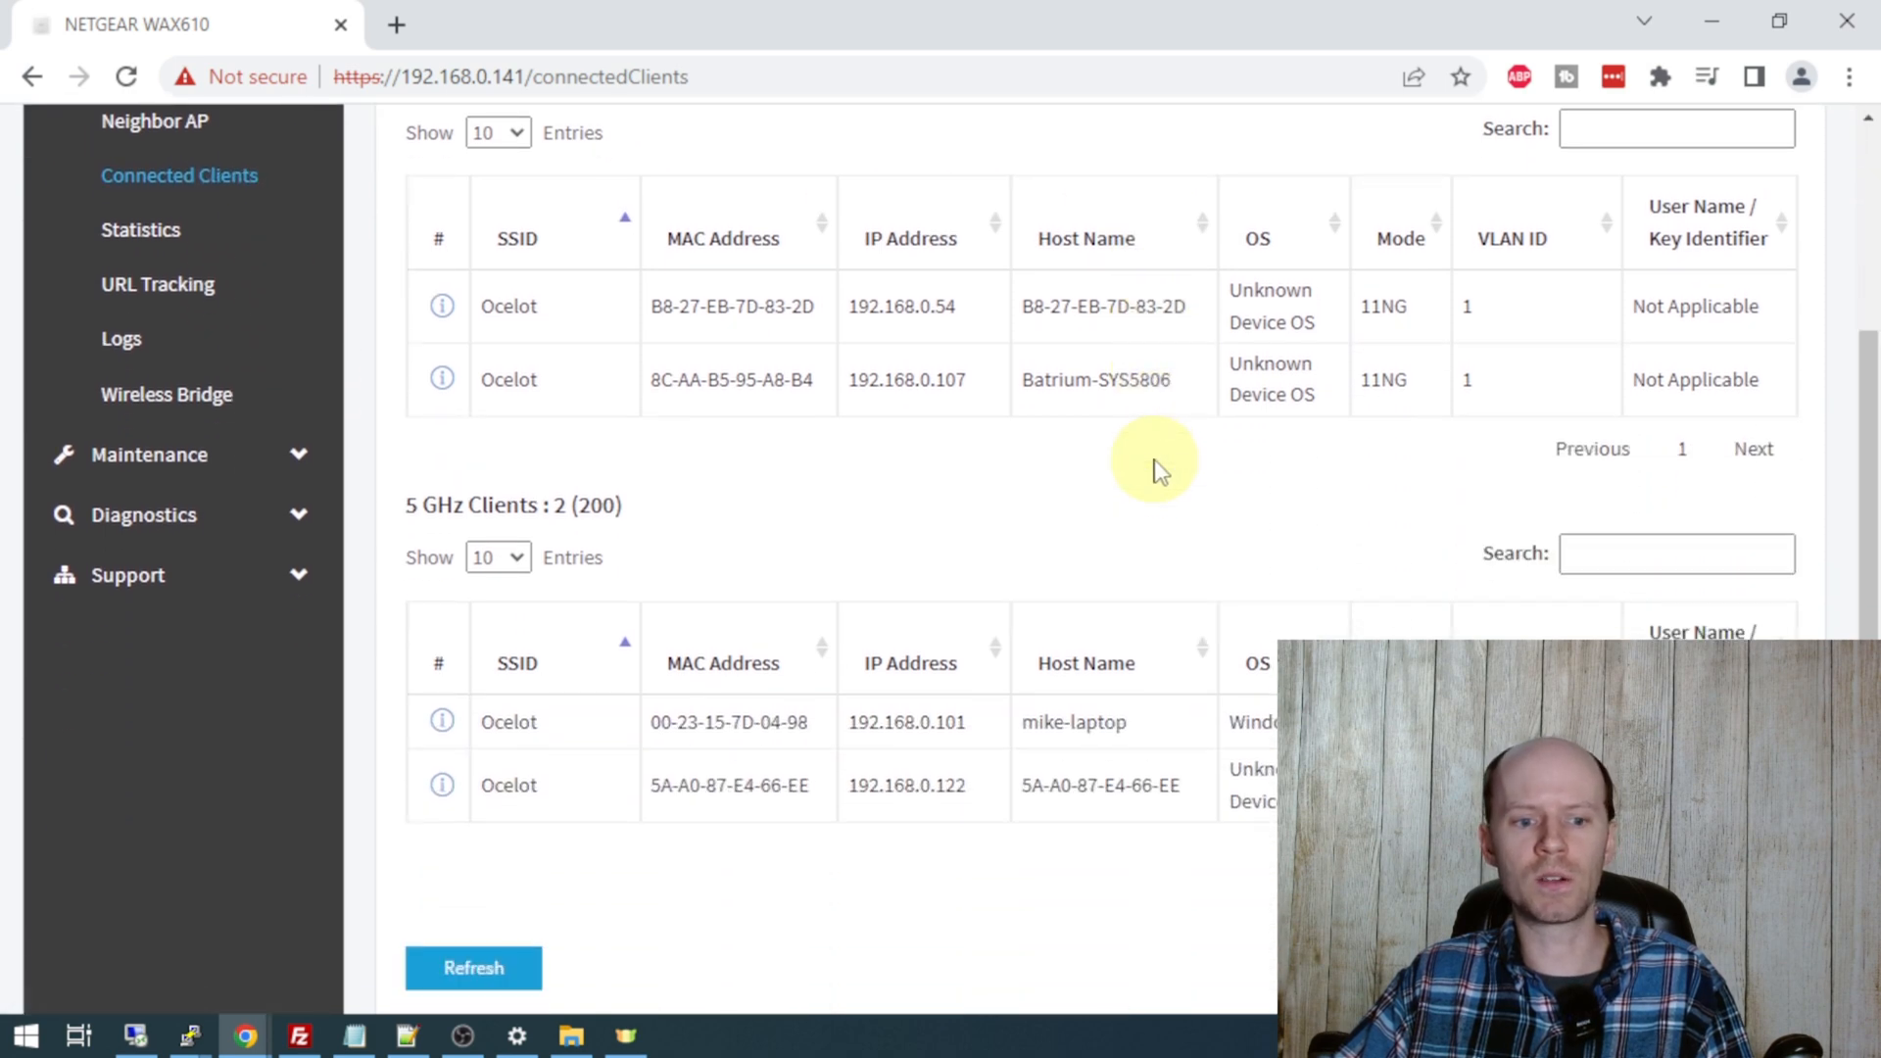
{"action": "mouse_move", "coordinate": [1094, 500]}
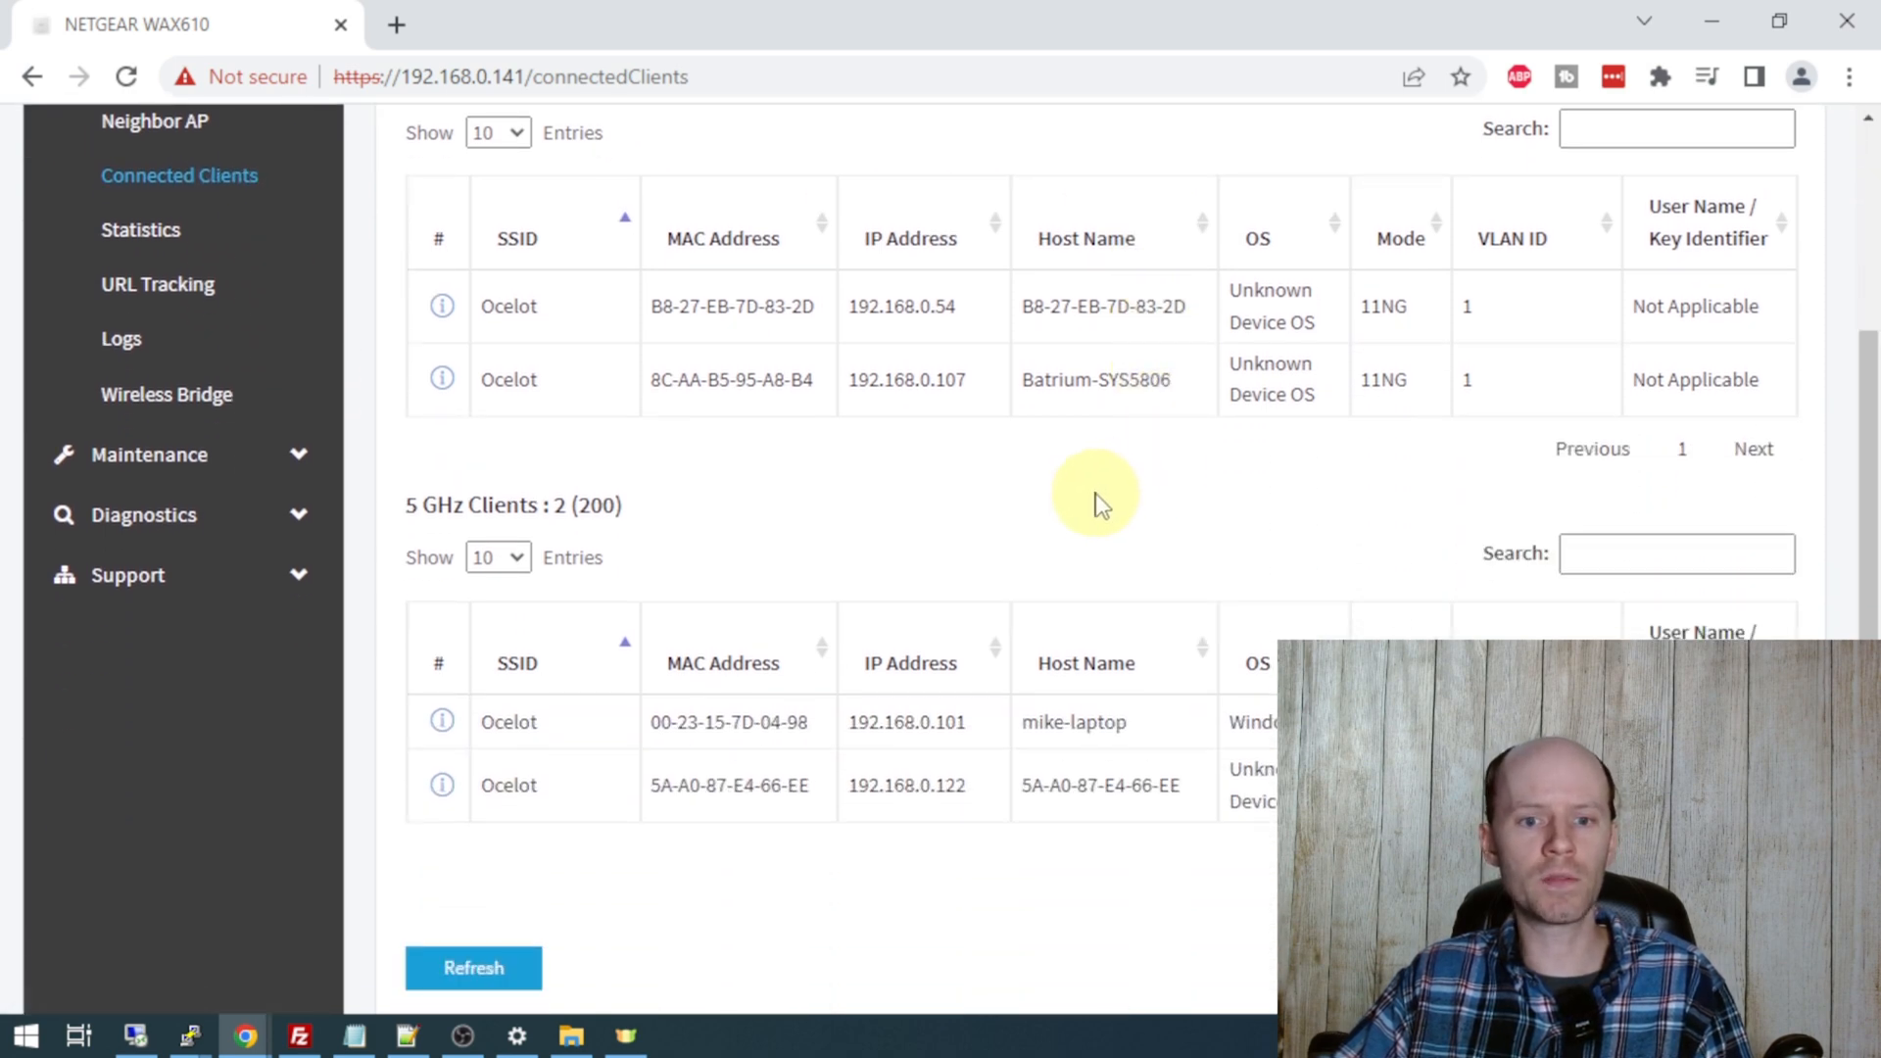
{"action": "scroll", "scroll_direction": "up", "scroll_amount": 3}
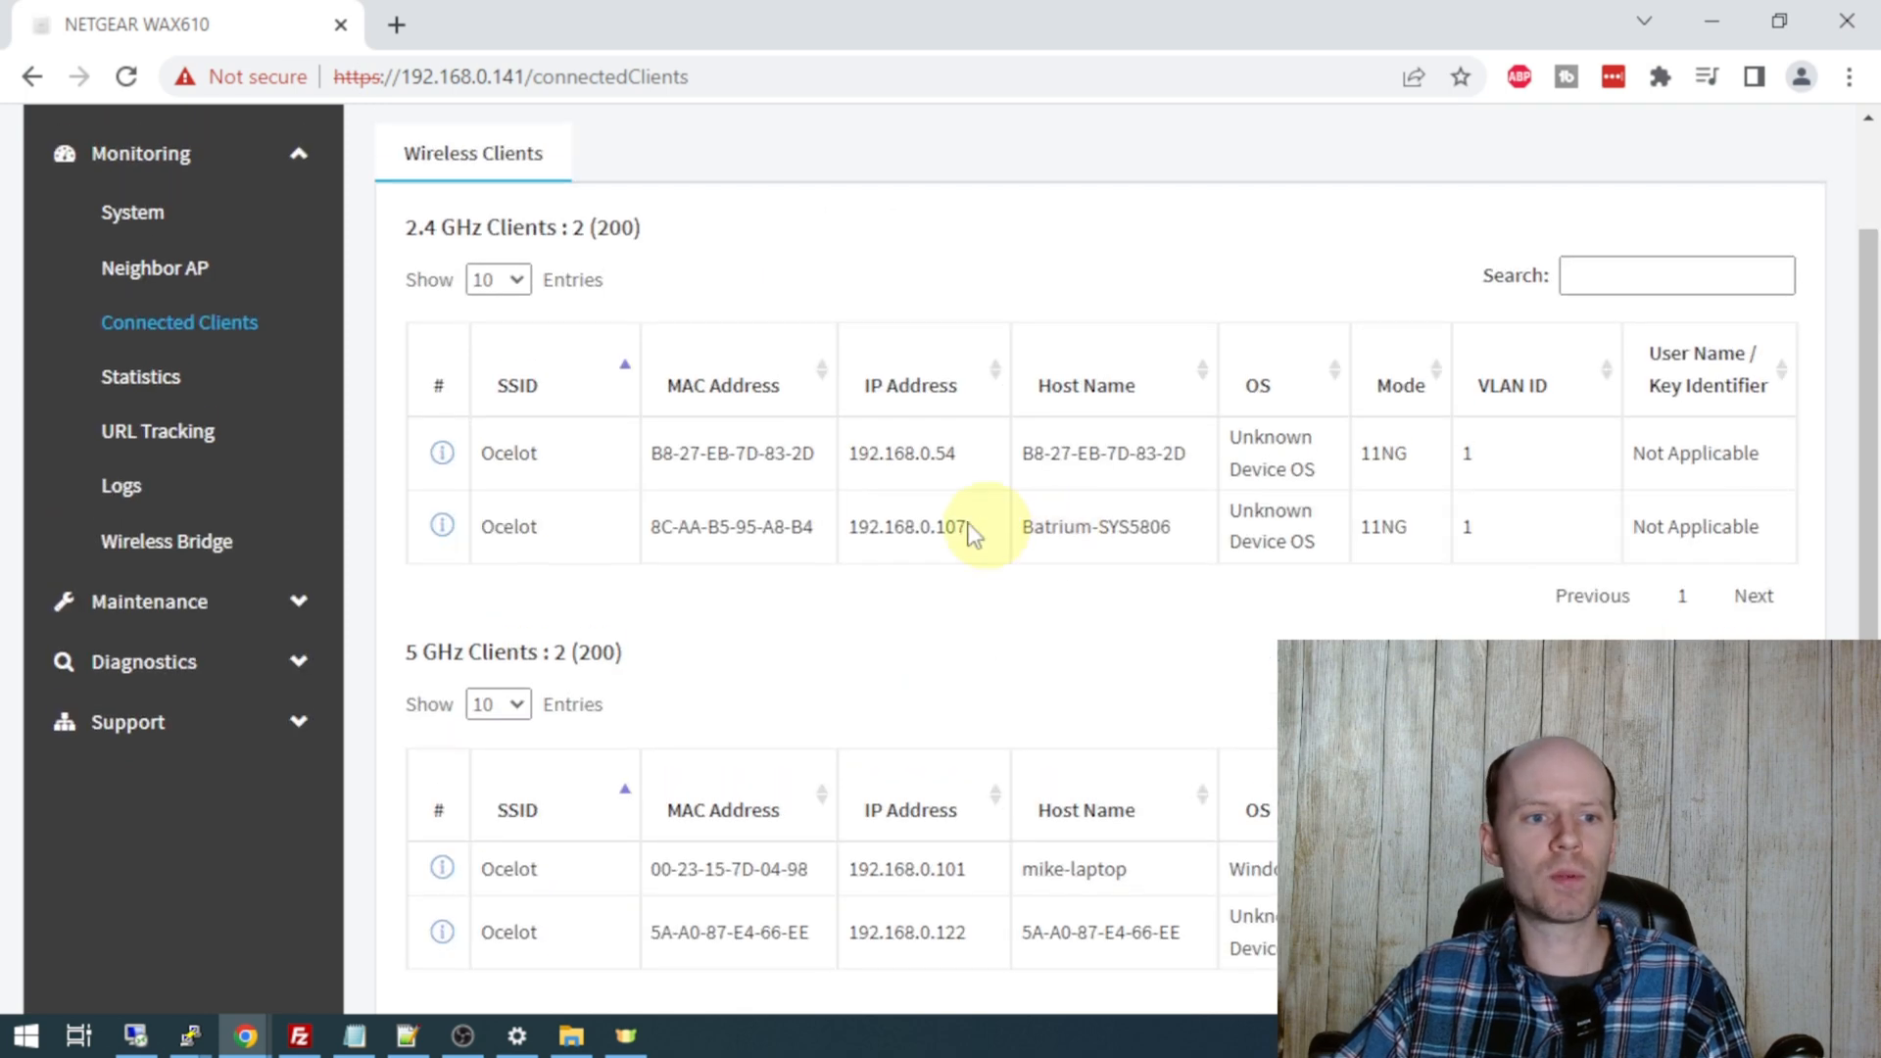
{"action": "mouse_move", "coordinate": [1057, 497]}
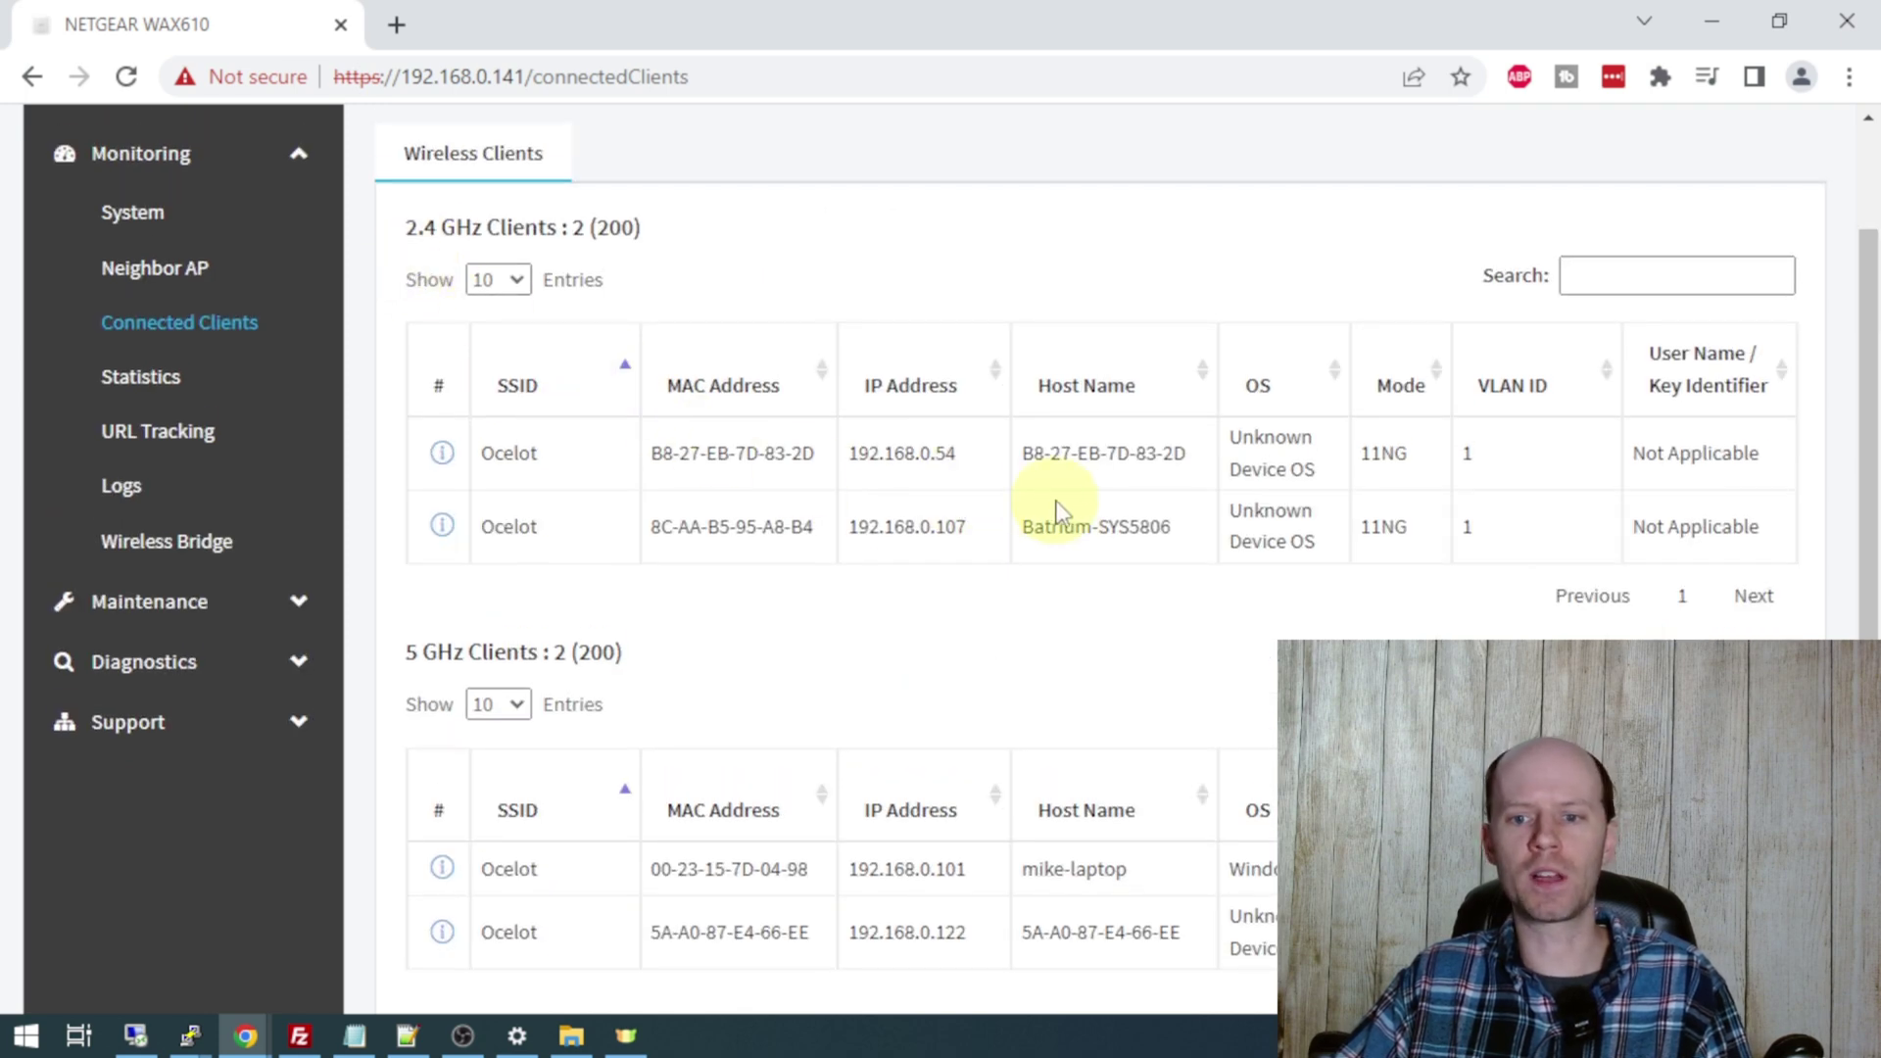
{"action": "scroll", "scroll_direction": "down", "scroll_amount": 3}
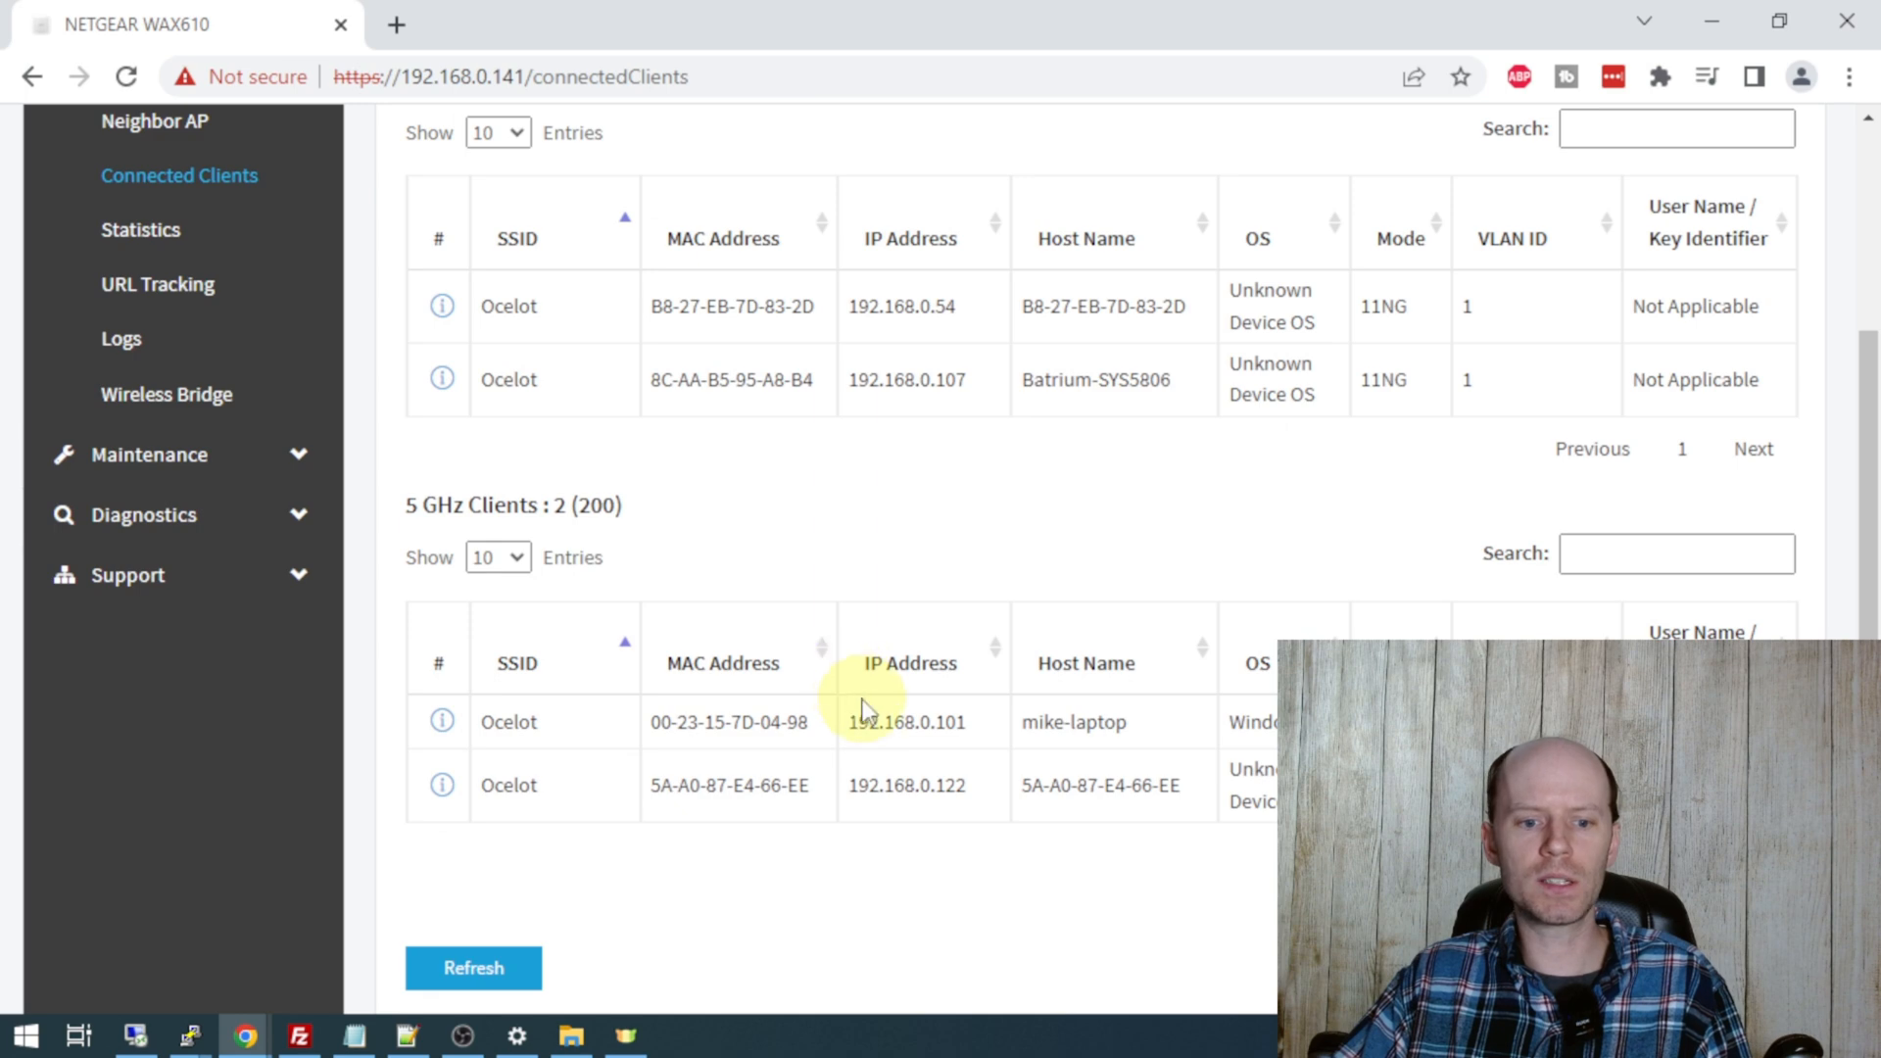
{"action": "mouse_move", "coordinate": [1346, 306]}
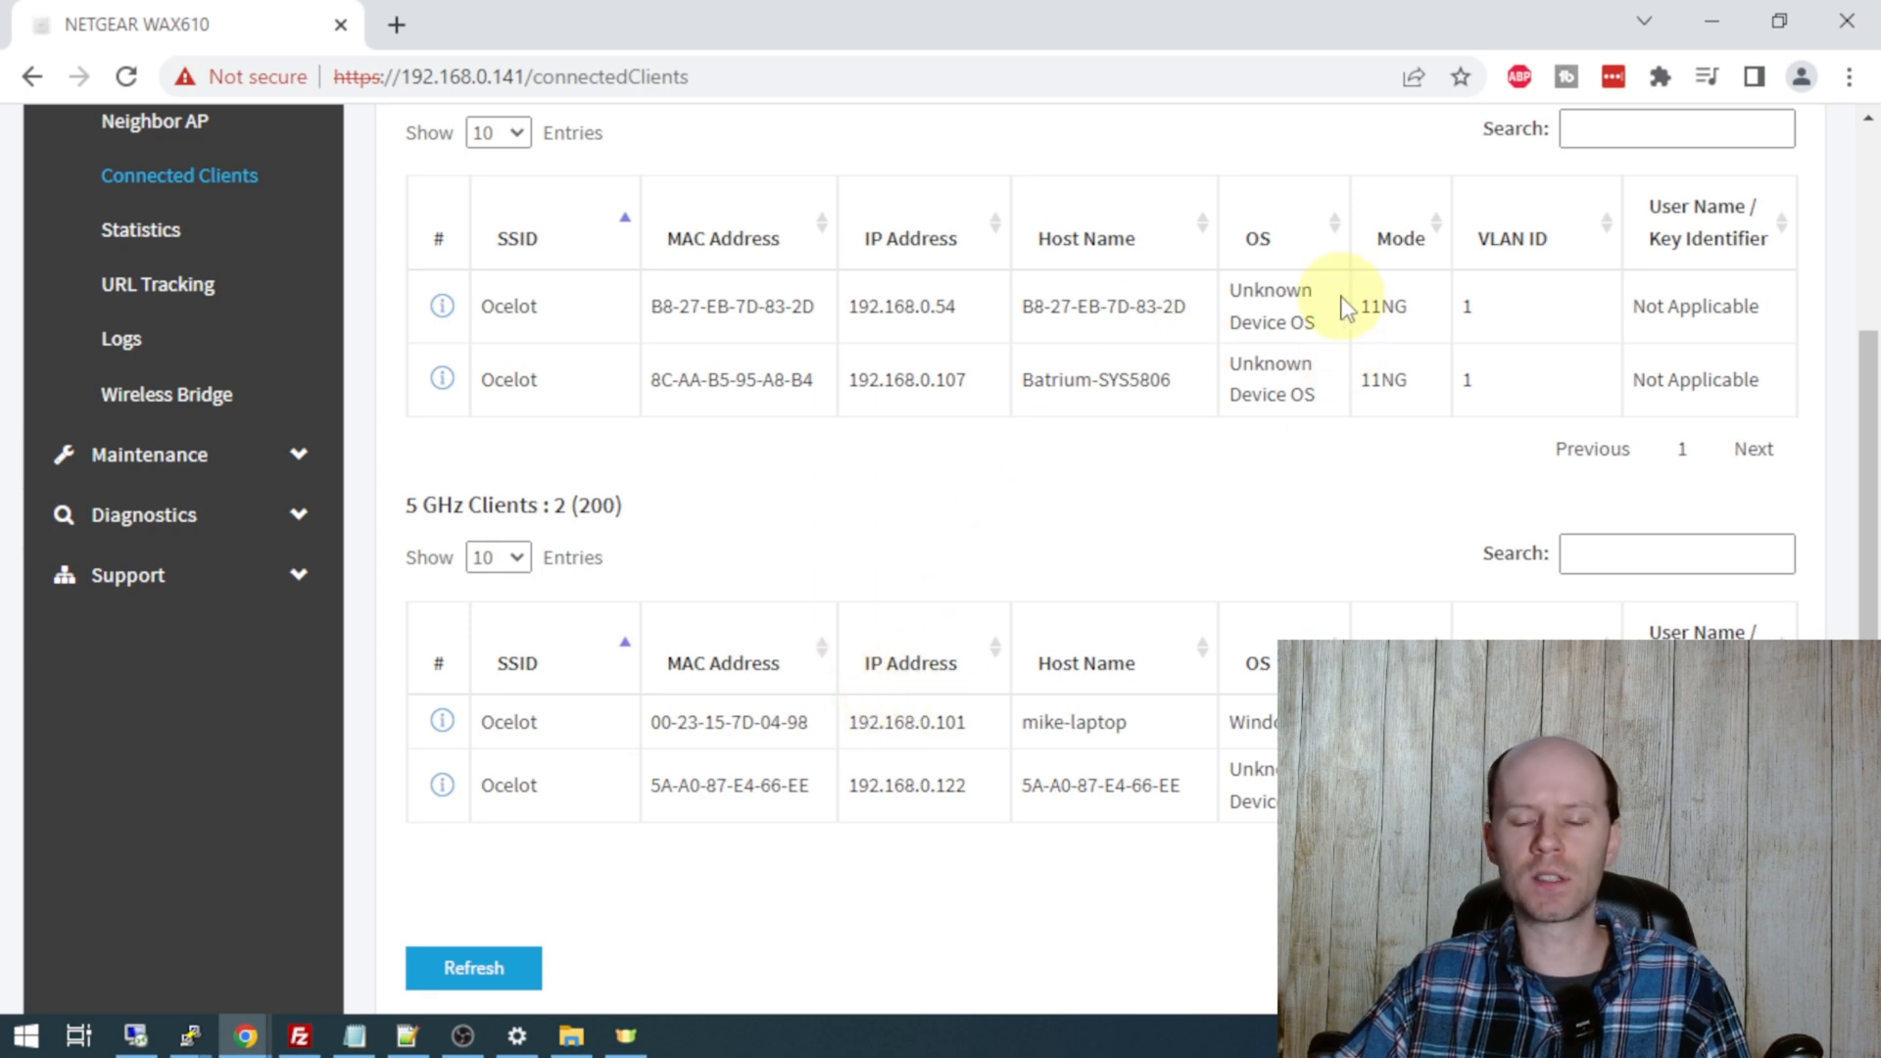
{"action": "mouse_move", "coordinate": [1211, 394]}
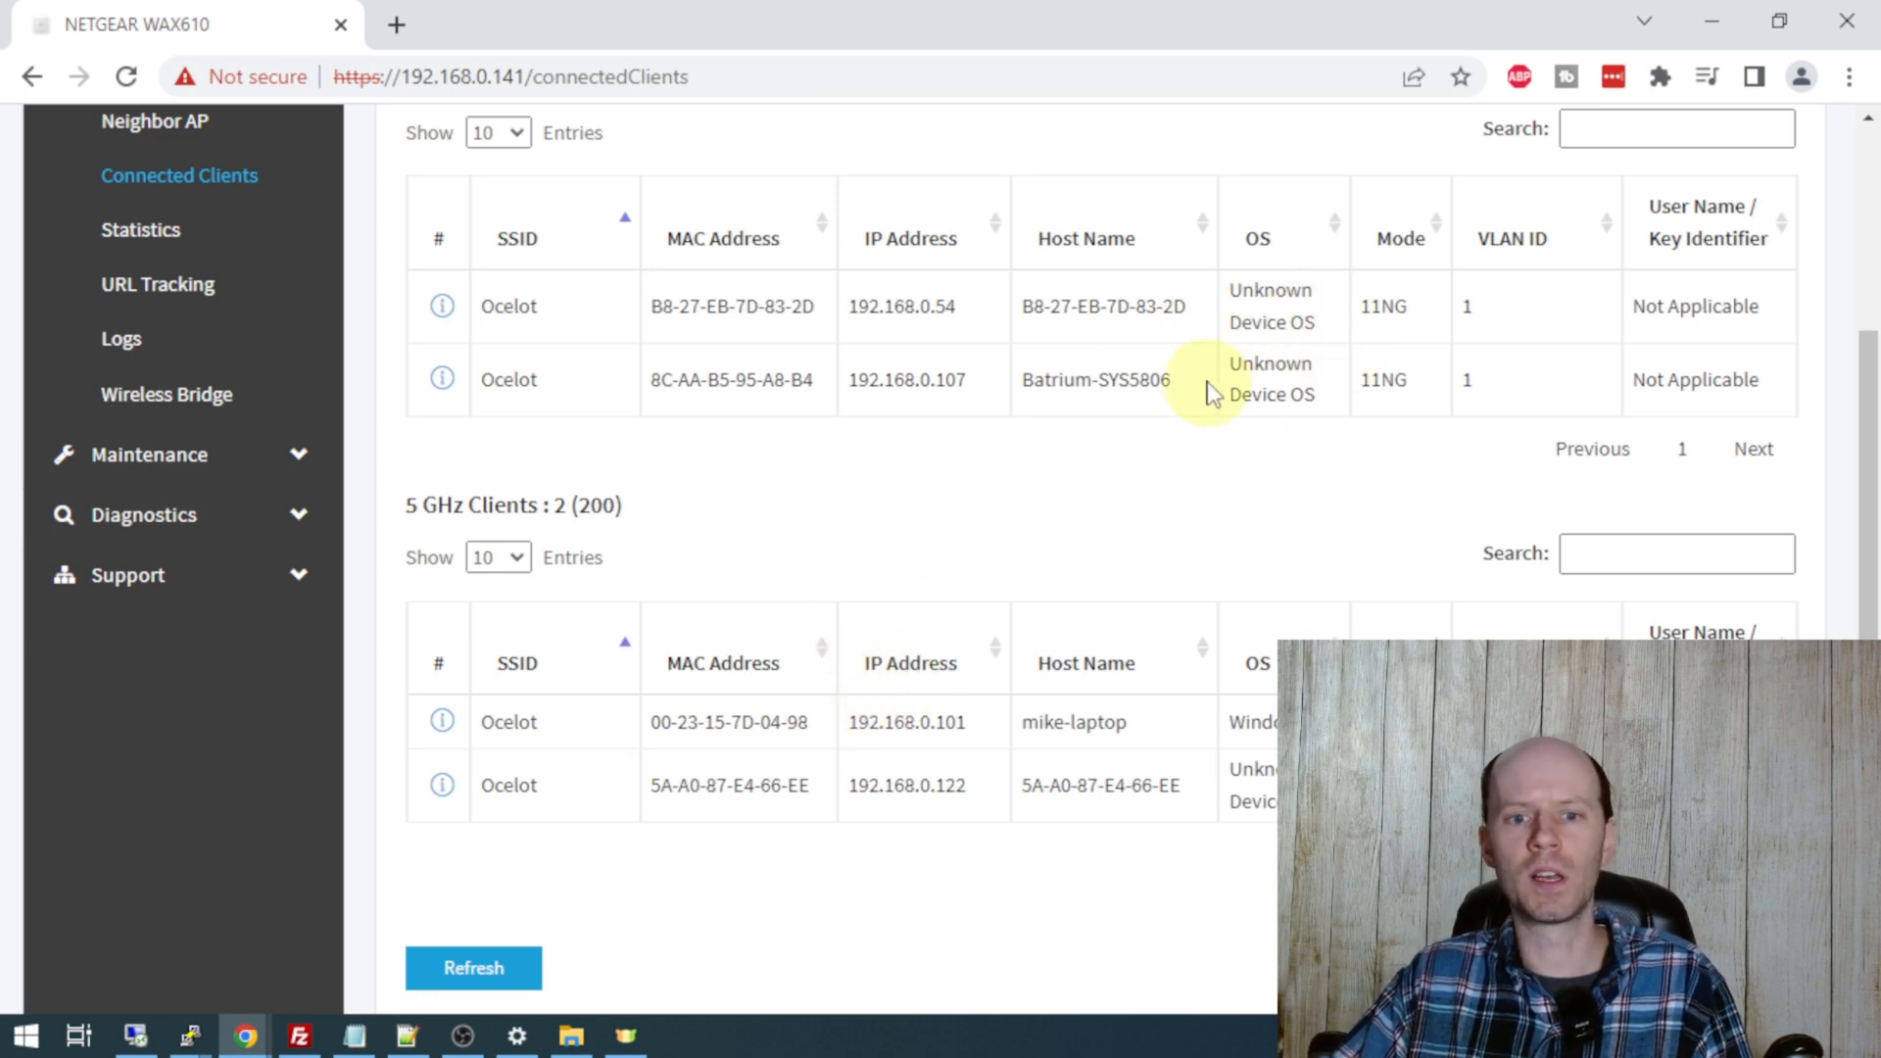
{"action": "mouse_move", "coordinate": [1332, 435]}
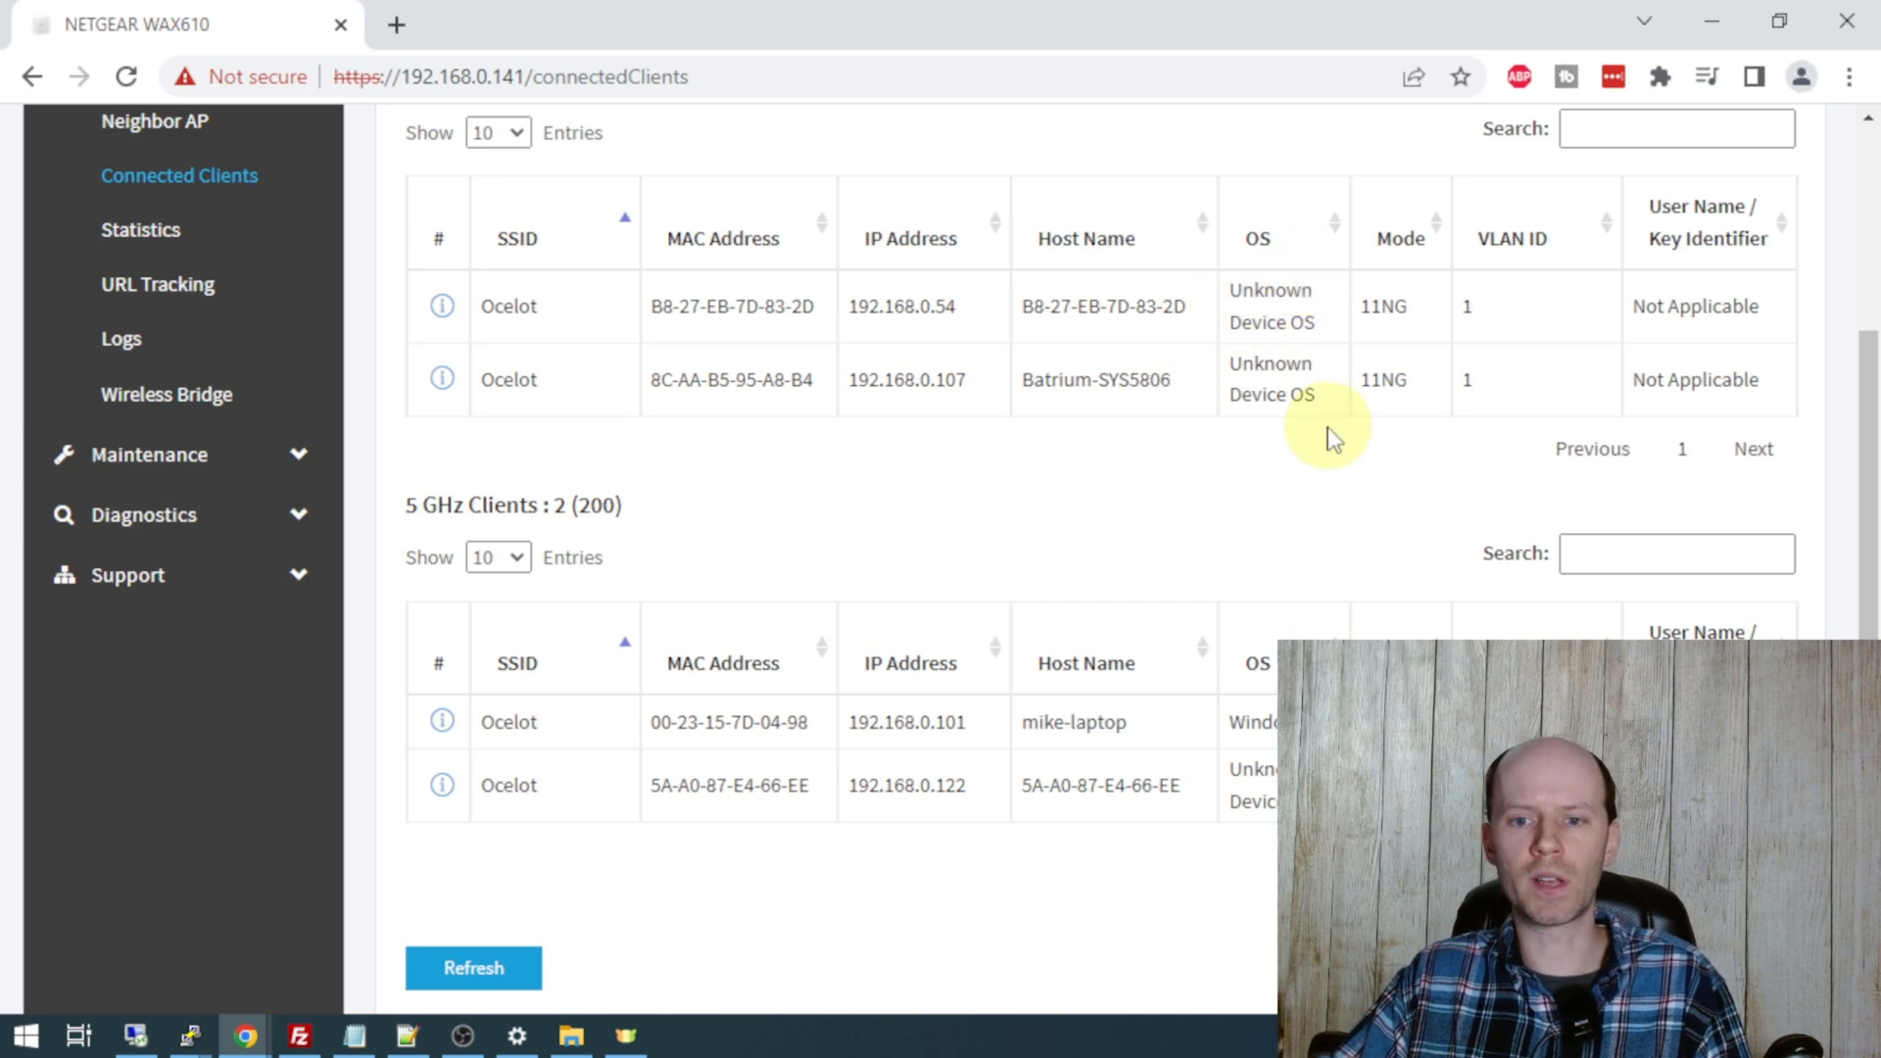
{"action": "mouse_move", "coordinate": [1302, 349]}
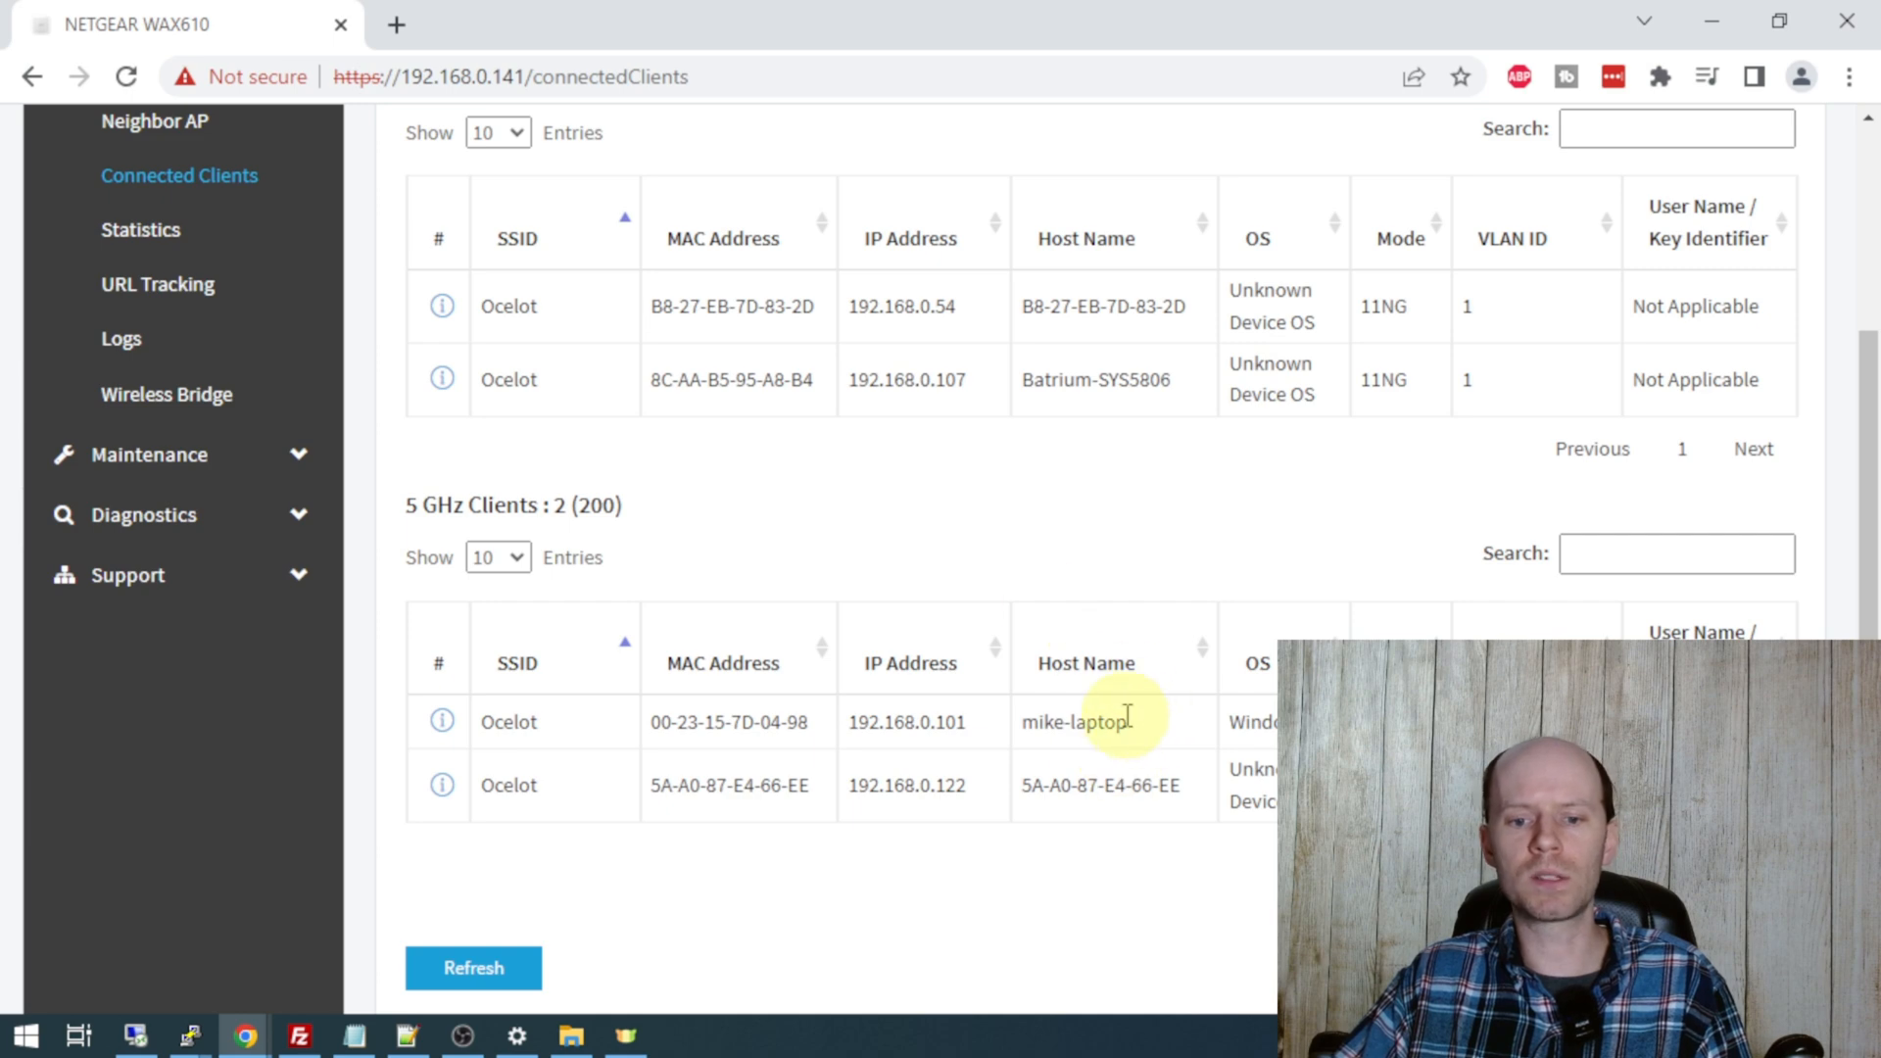
{"action": "mouse_move", "coordinate": [629, 801]}
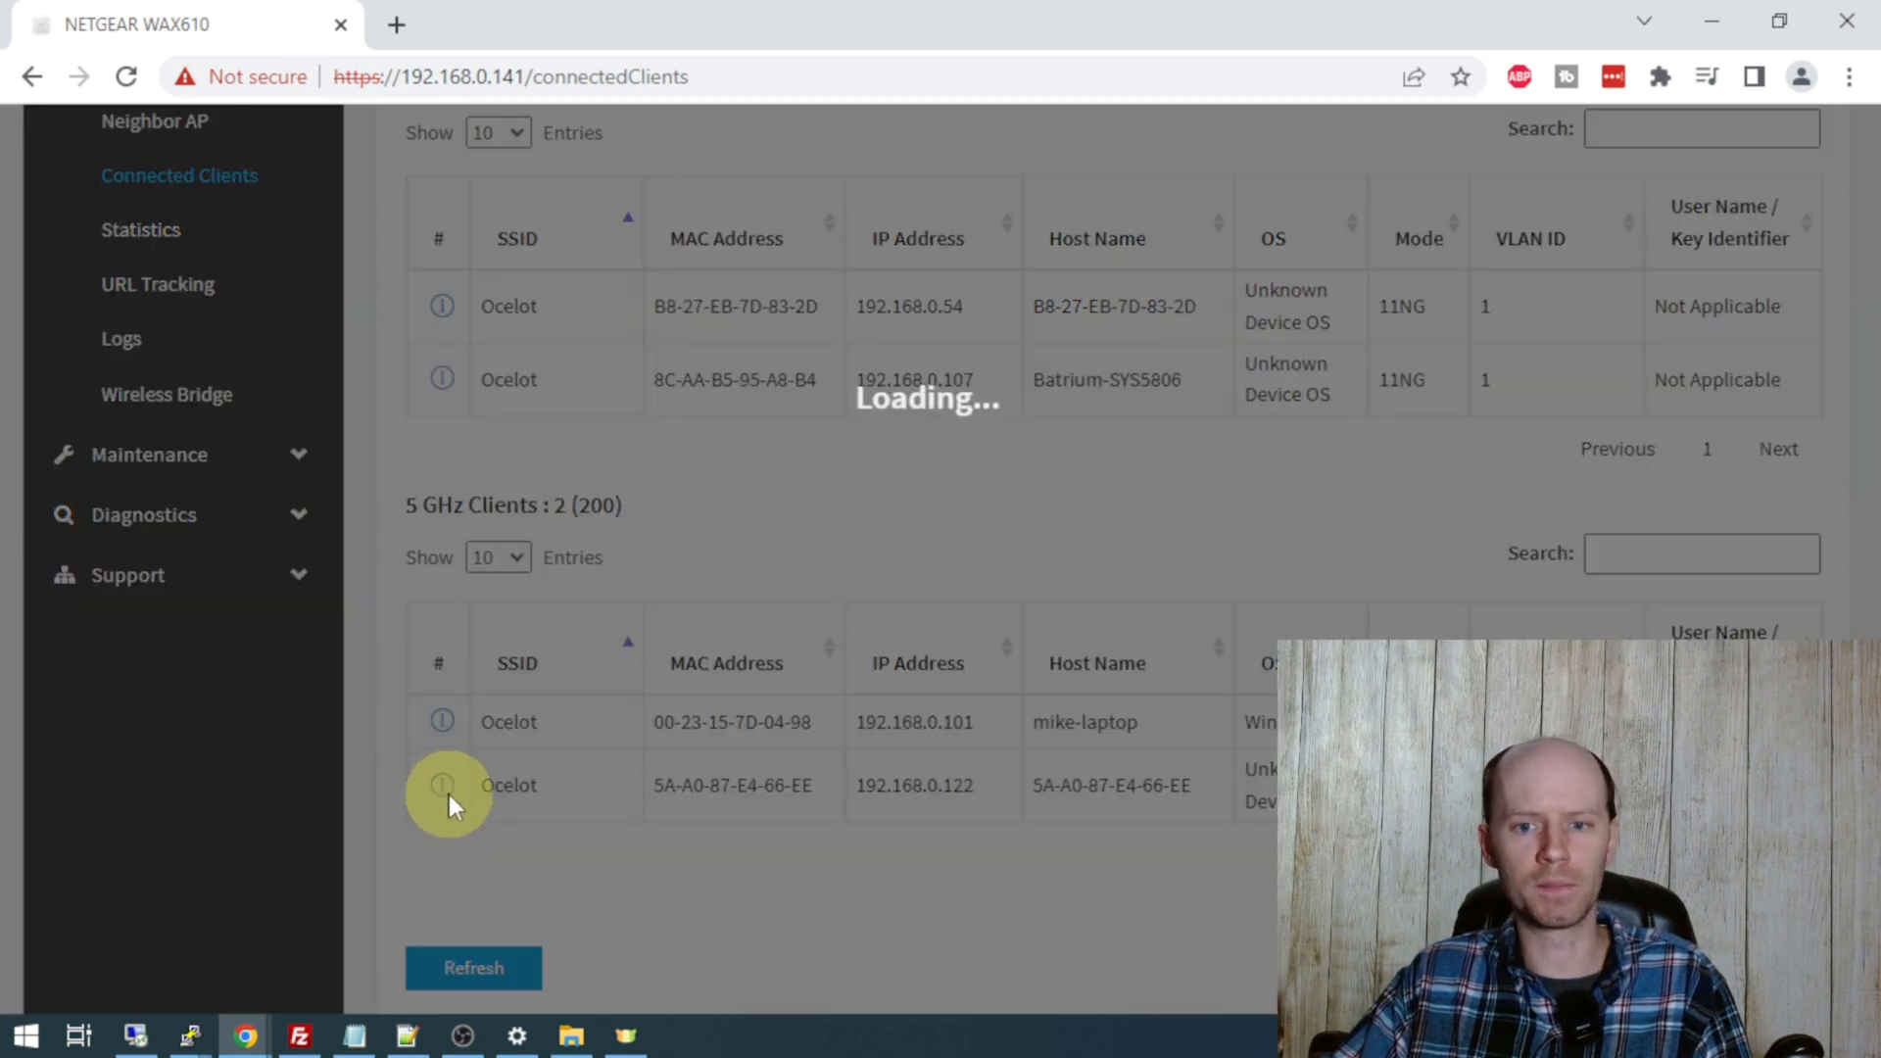
Show details of 5 GHz client 5A-A0-87-E4-66-EE: 11AX, 648.50 Mbps Tx, 288.20 Mbps Rx.
{"action": "left_click", "coordinate": [441, 784]}
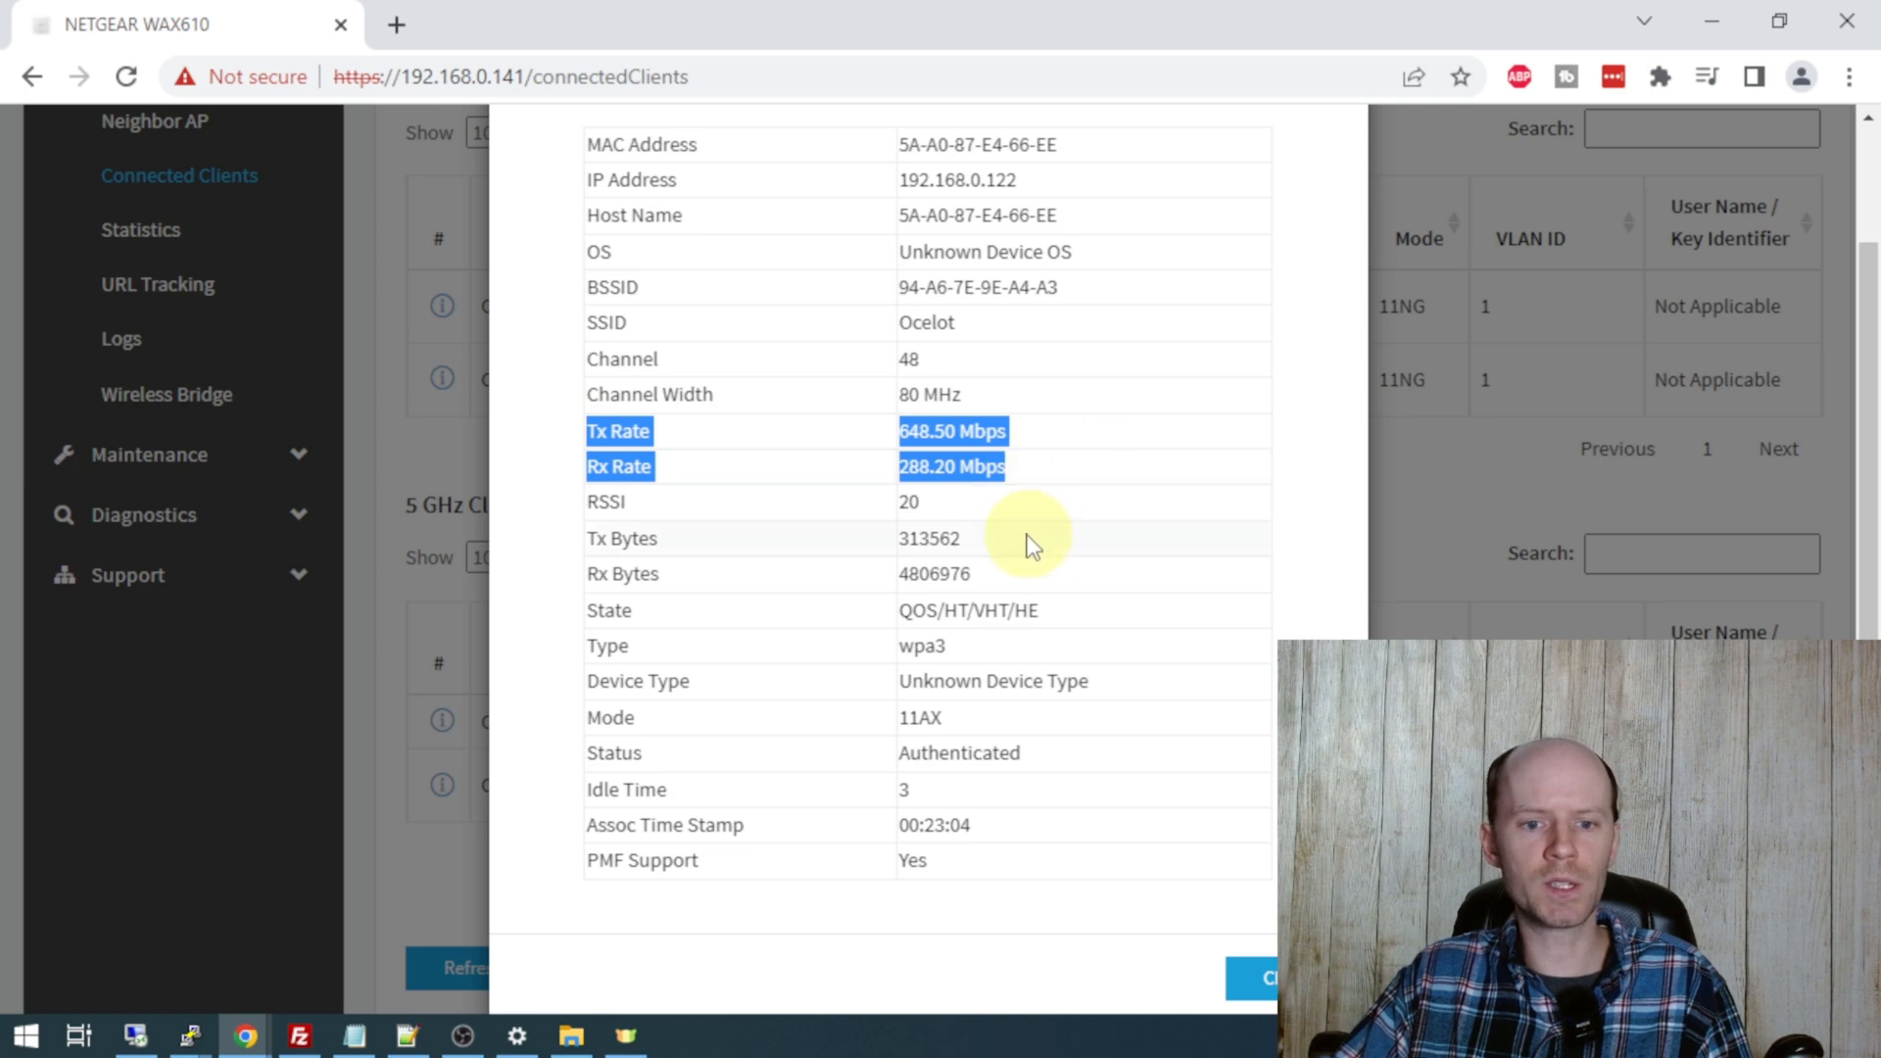
{"action": "mouse_move", "coordinate": [960, 453]}
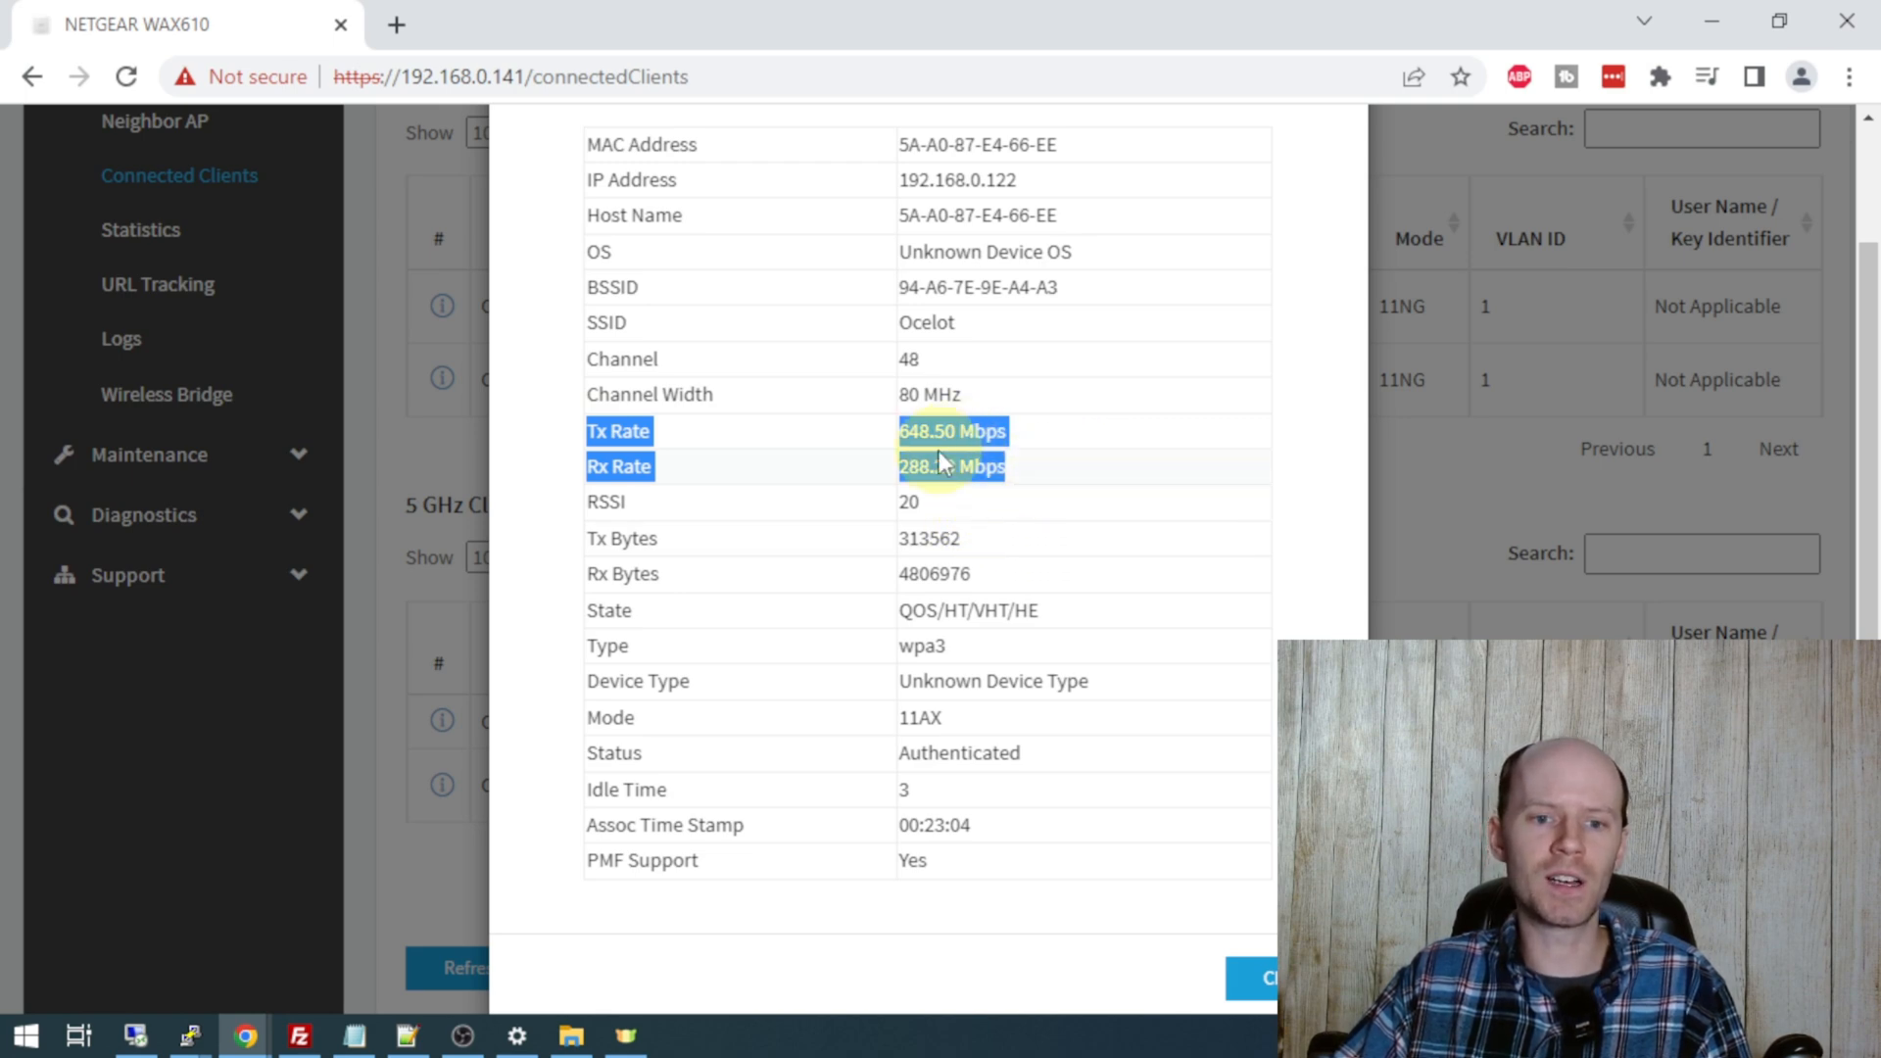
{"action": "left_click", "coordinate": [1068, 466]}
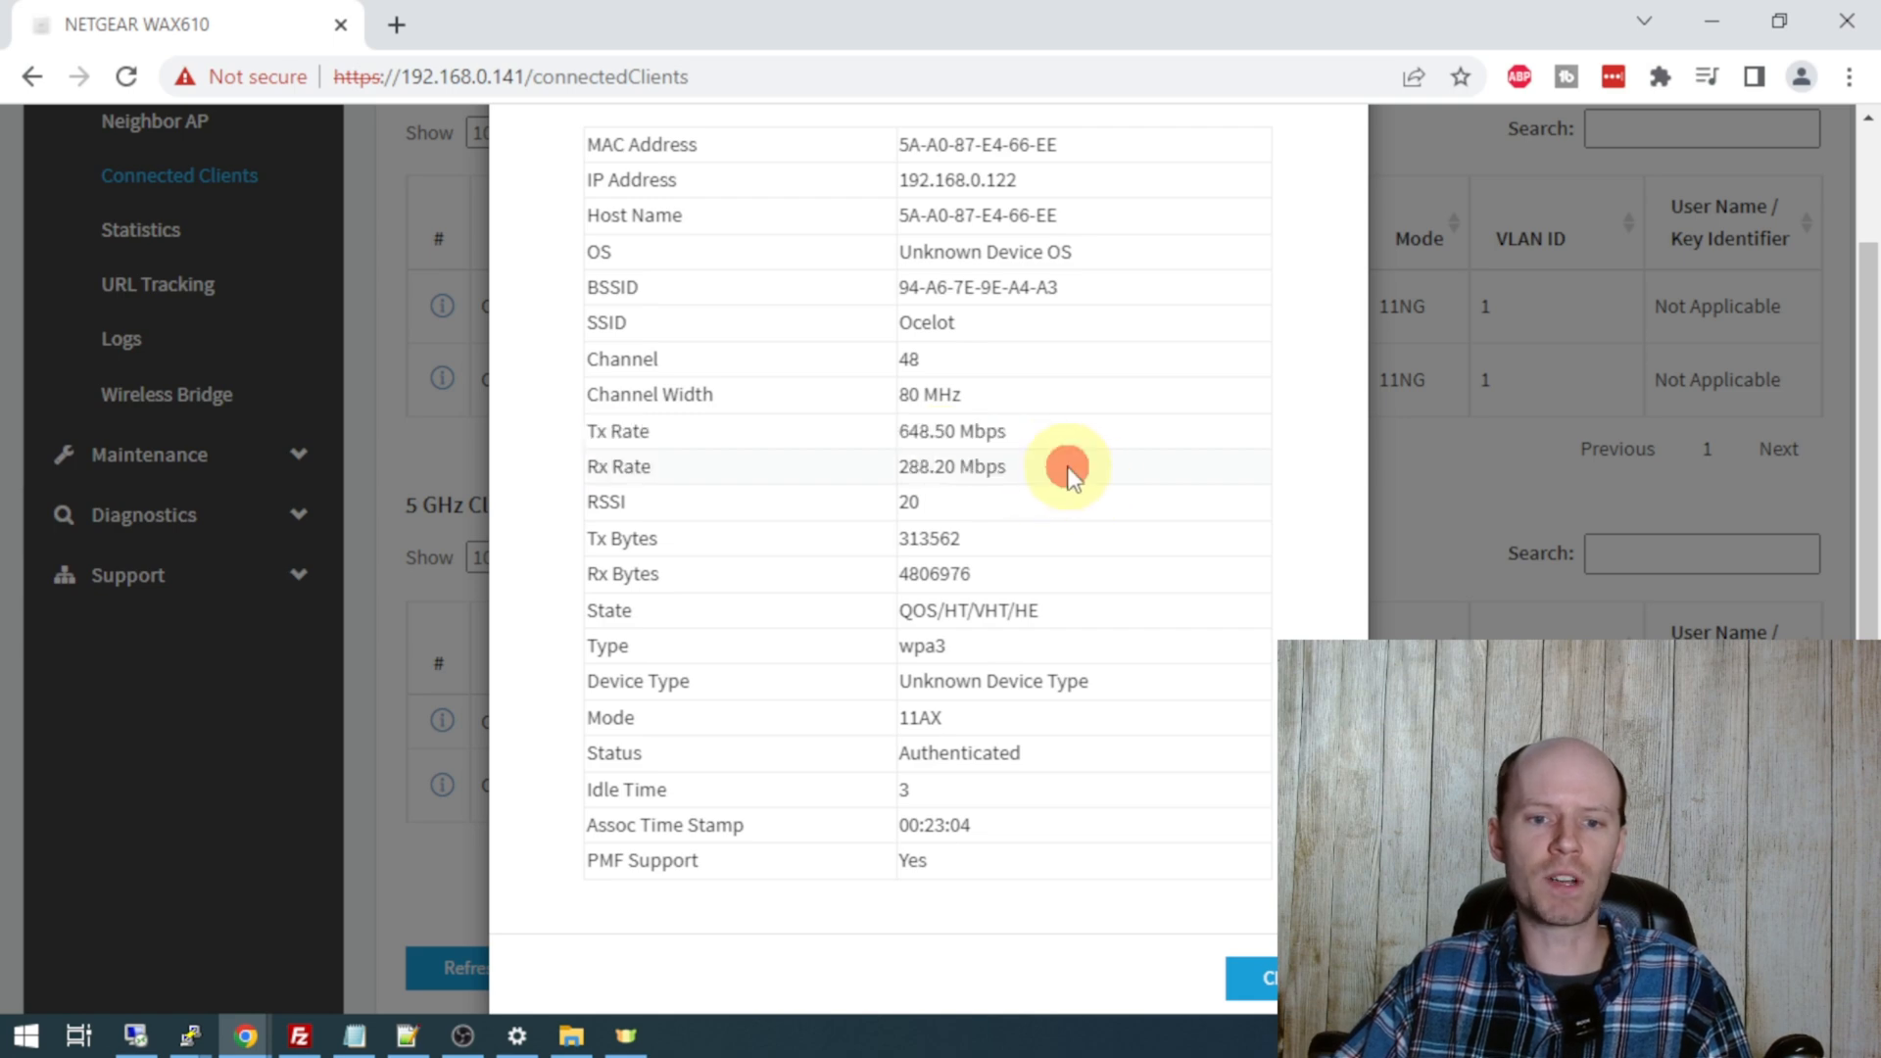
{"action": "mouse_move", "coordinate": [1029, 537]}
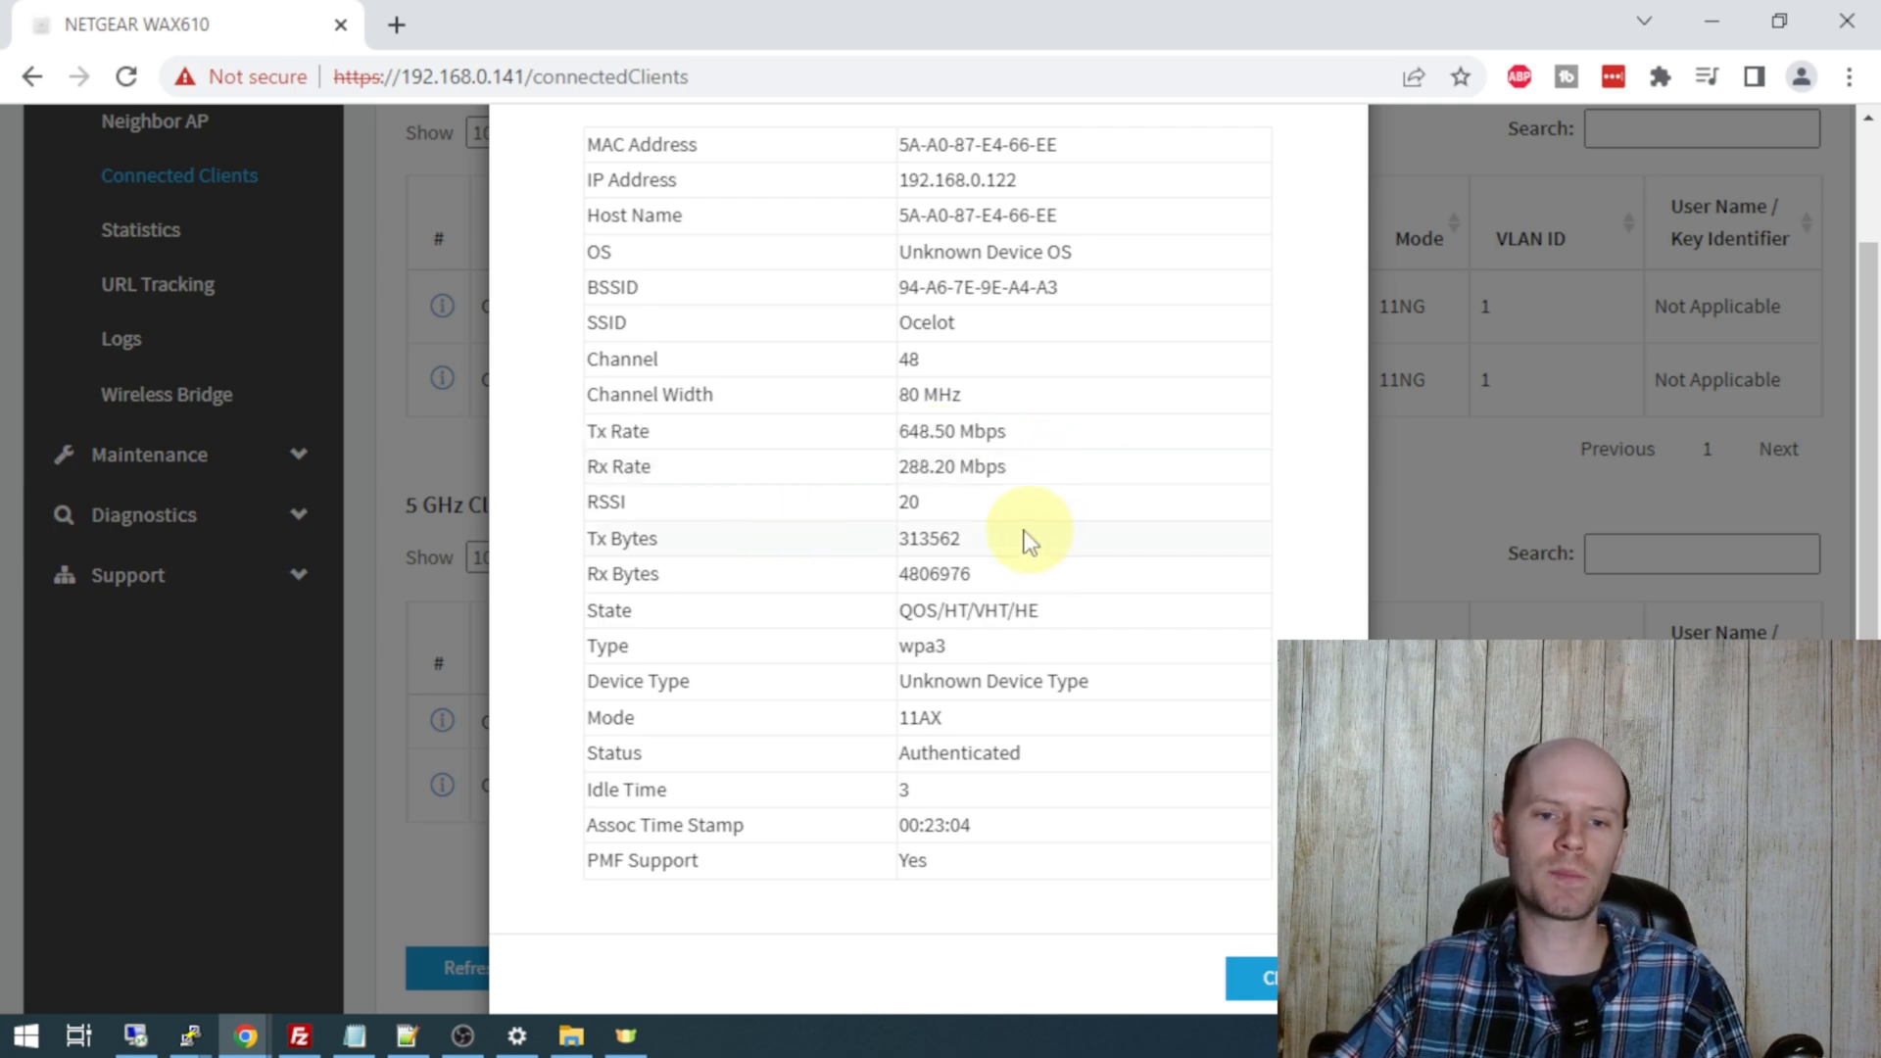
{"action": "mouse_move", "coordinate": [954, 510]}
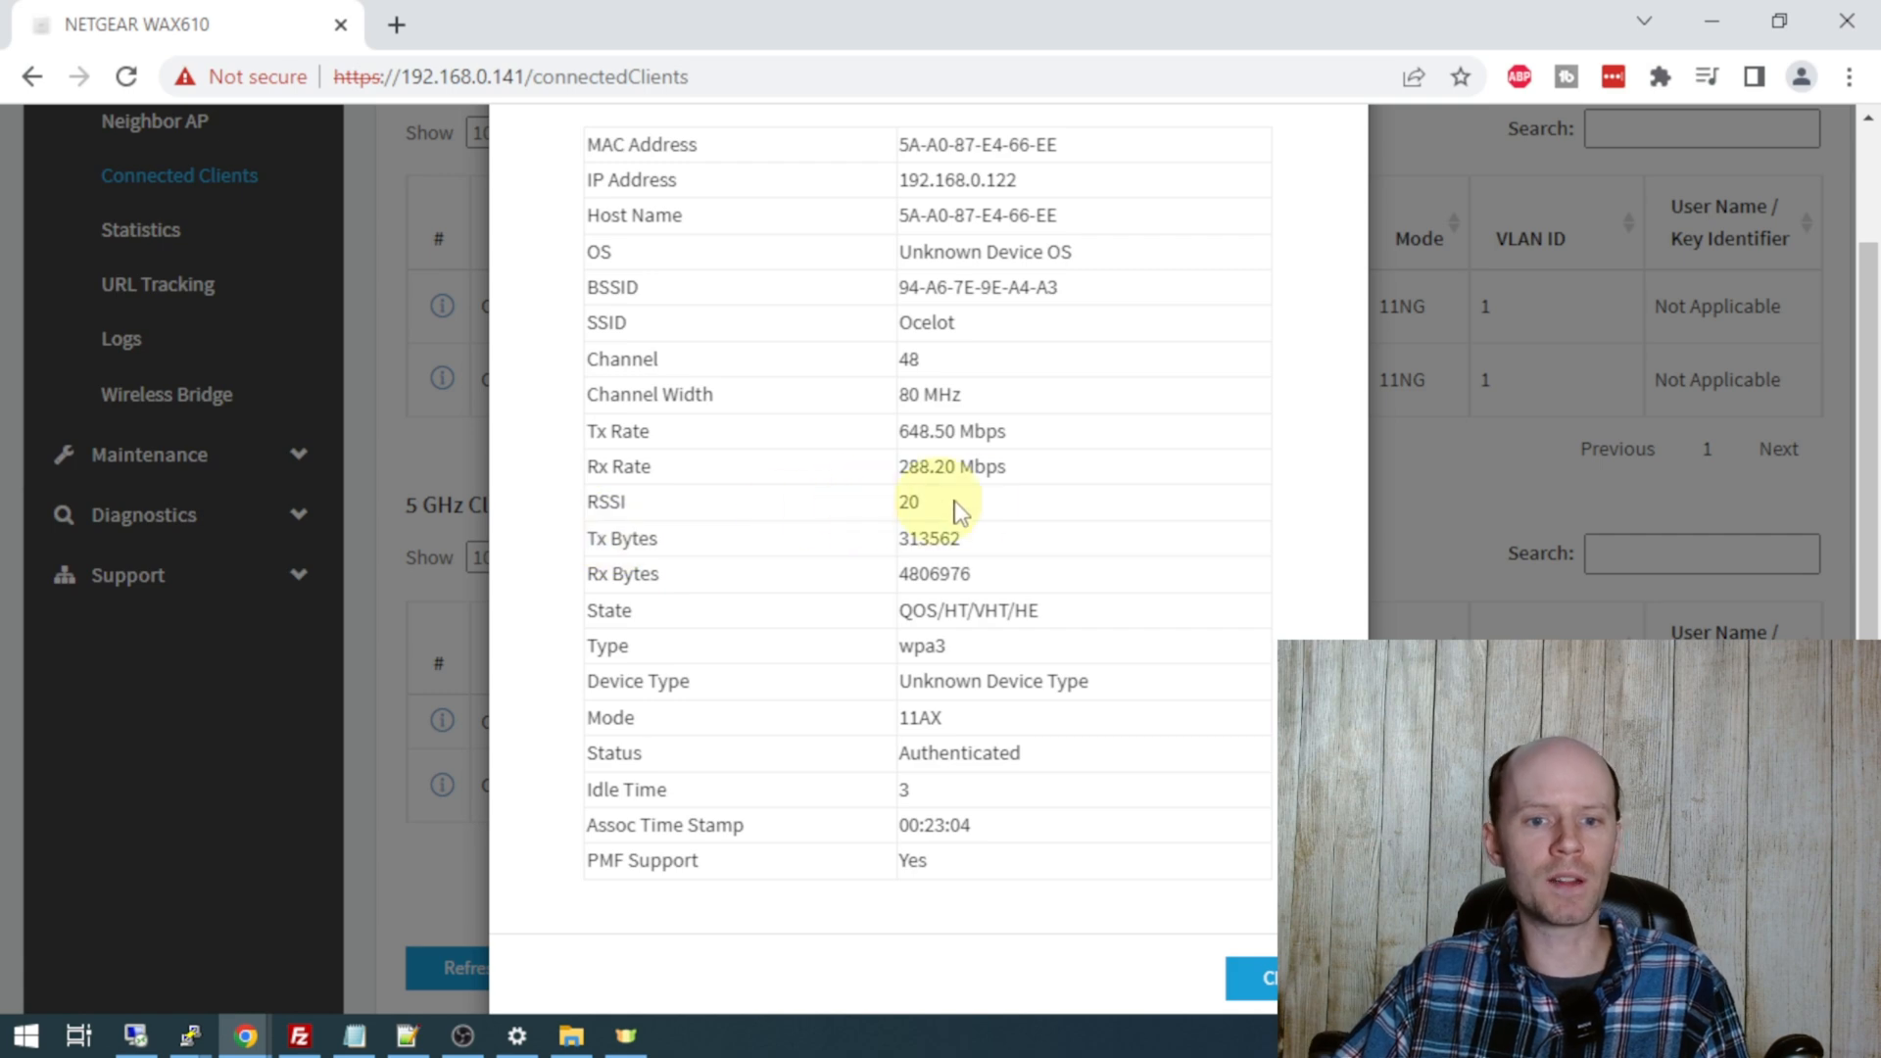
{"action": "mouse_move", "coordinate": [888, 468]}
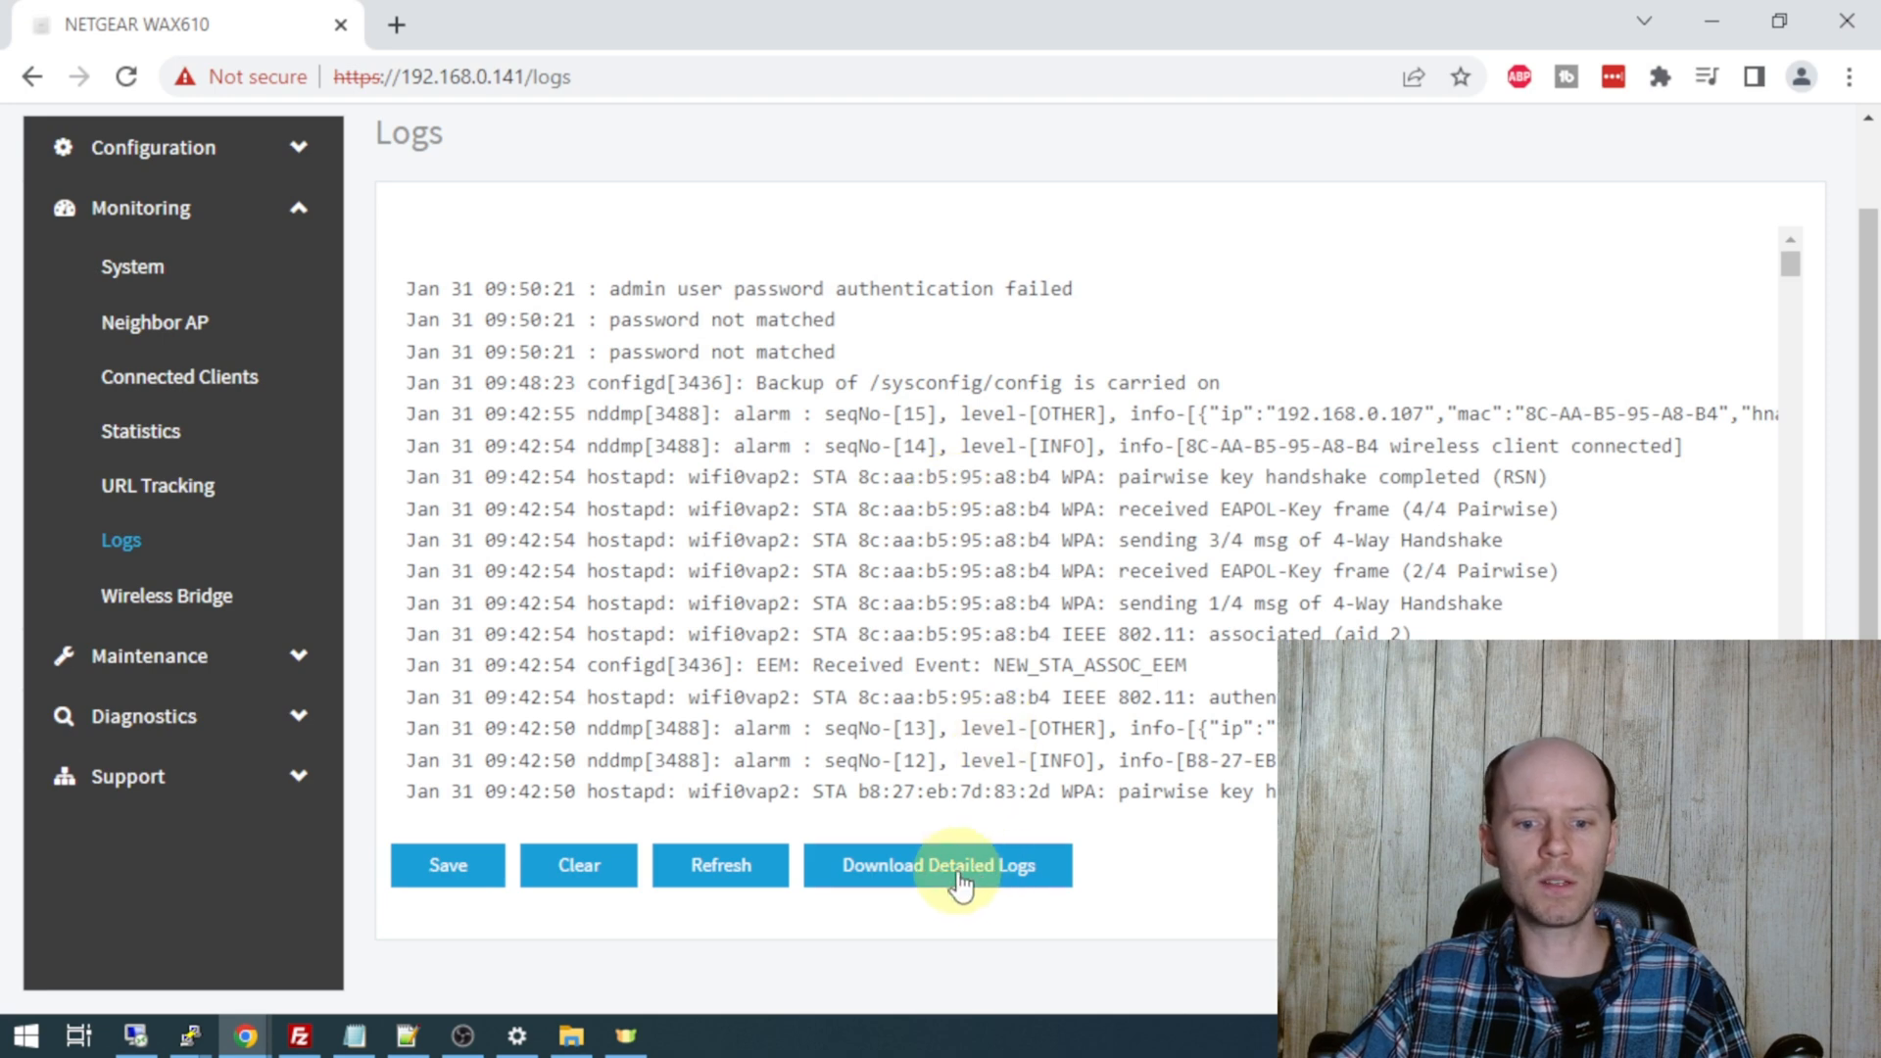
{"action": "mouse_move", "coordinate": [936, 753]}
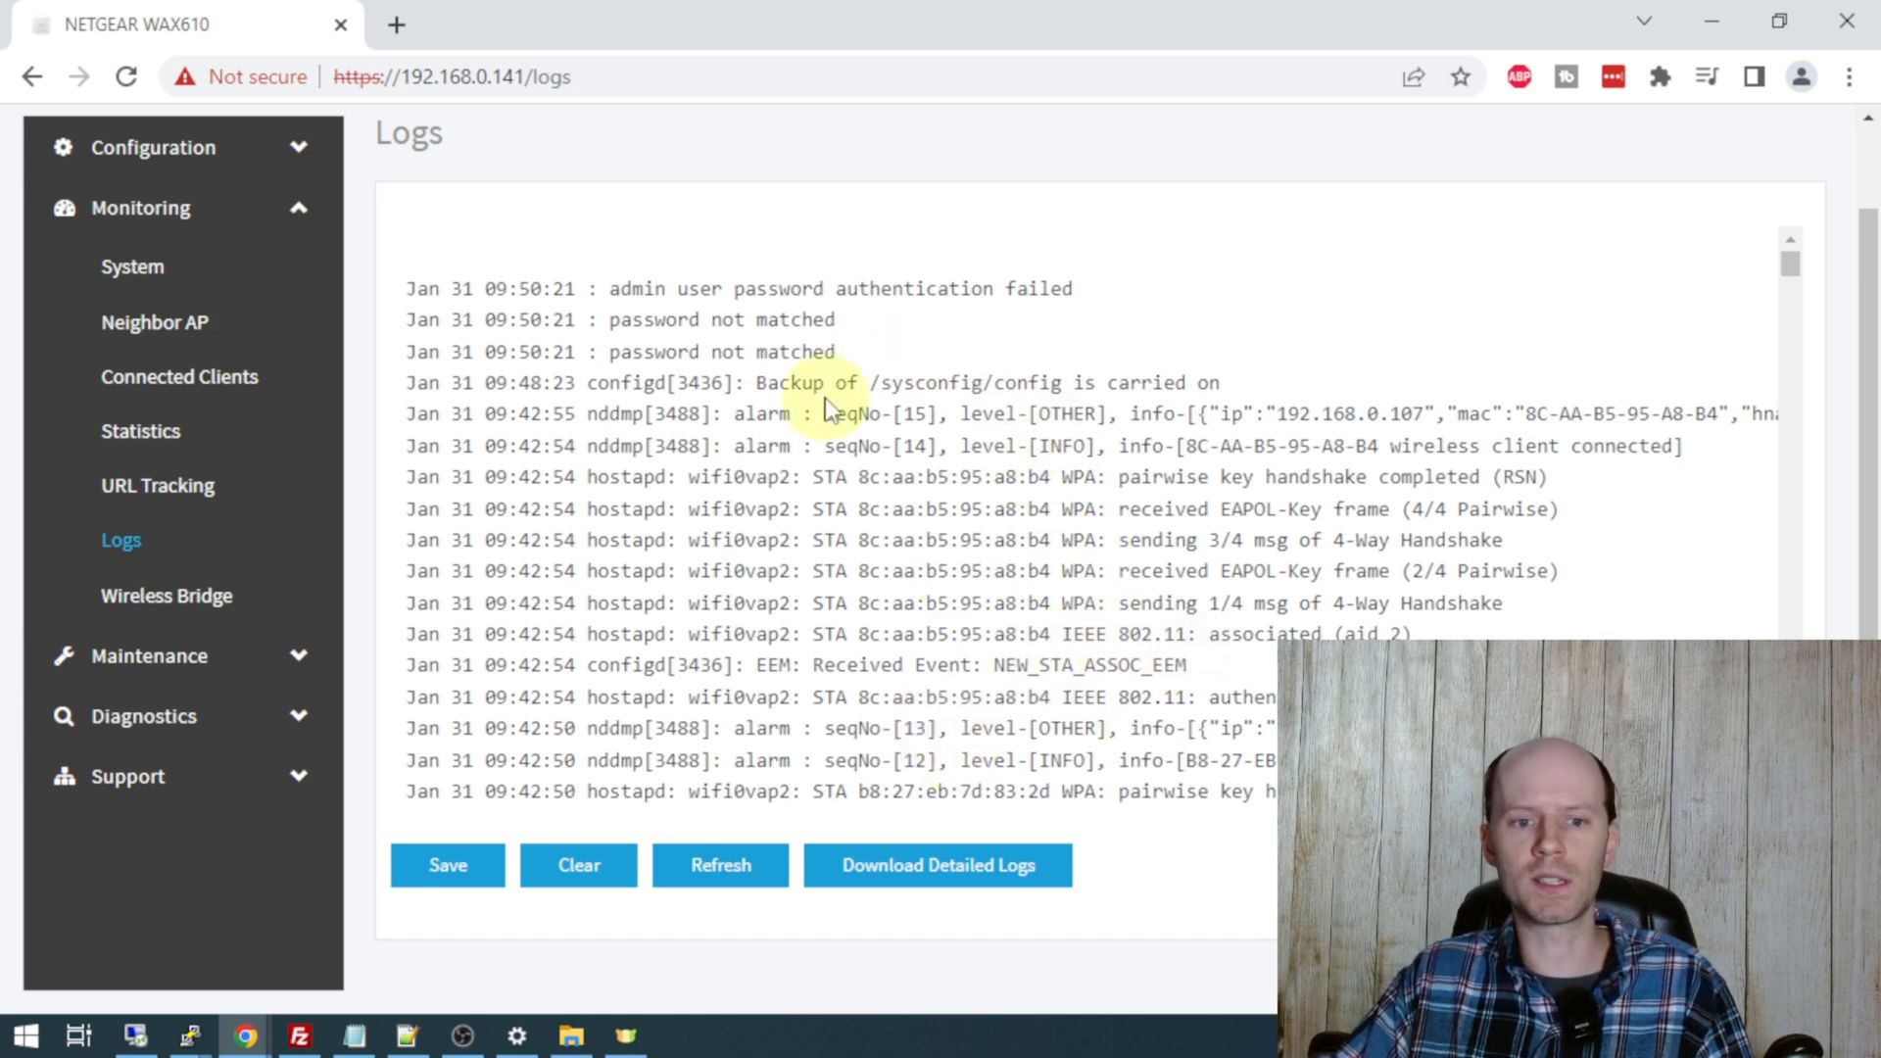
Return to Monitoring > Wireless Bridge, showing WDS 1 through WDS 4 disabled.
{"action": "left_click", "coordinate": [164, 596]}
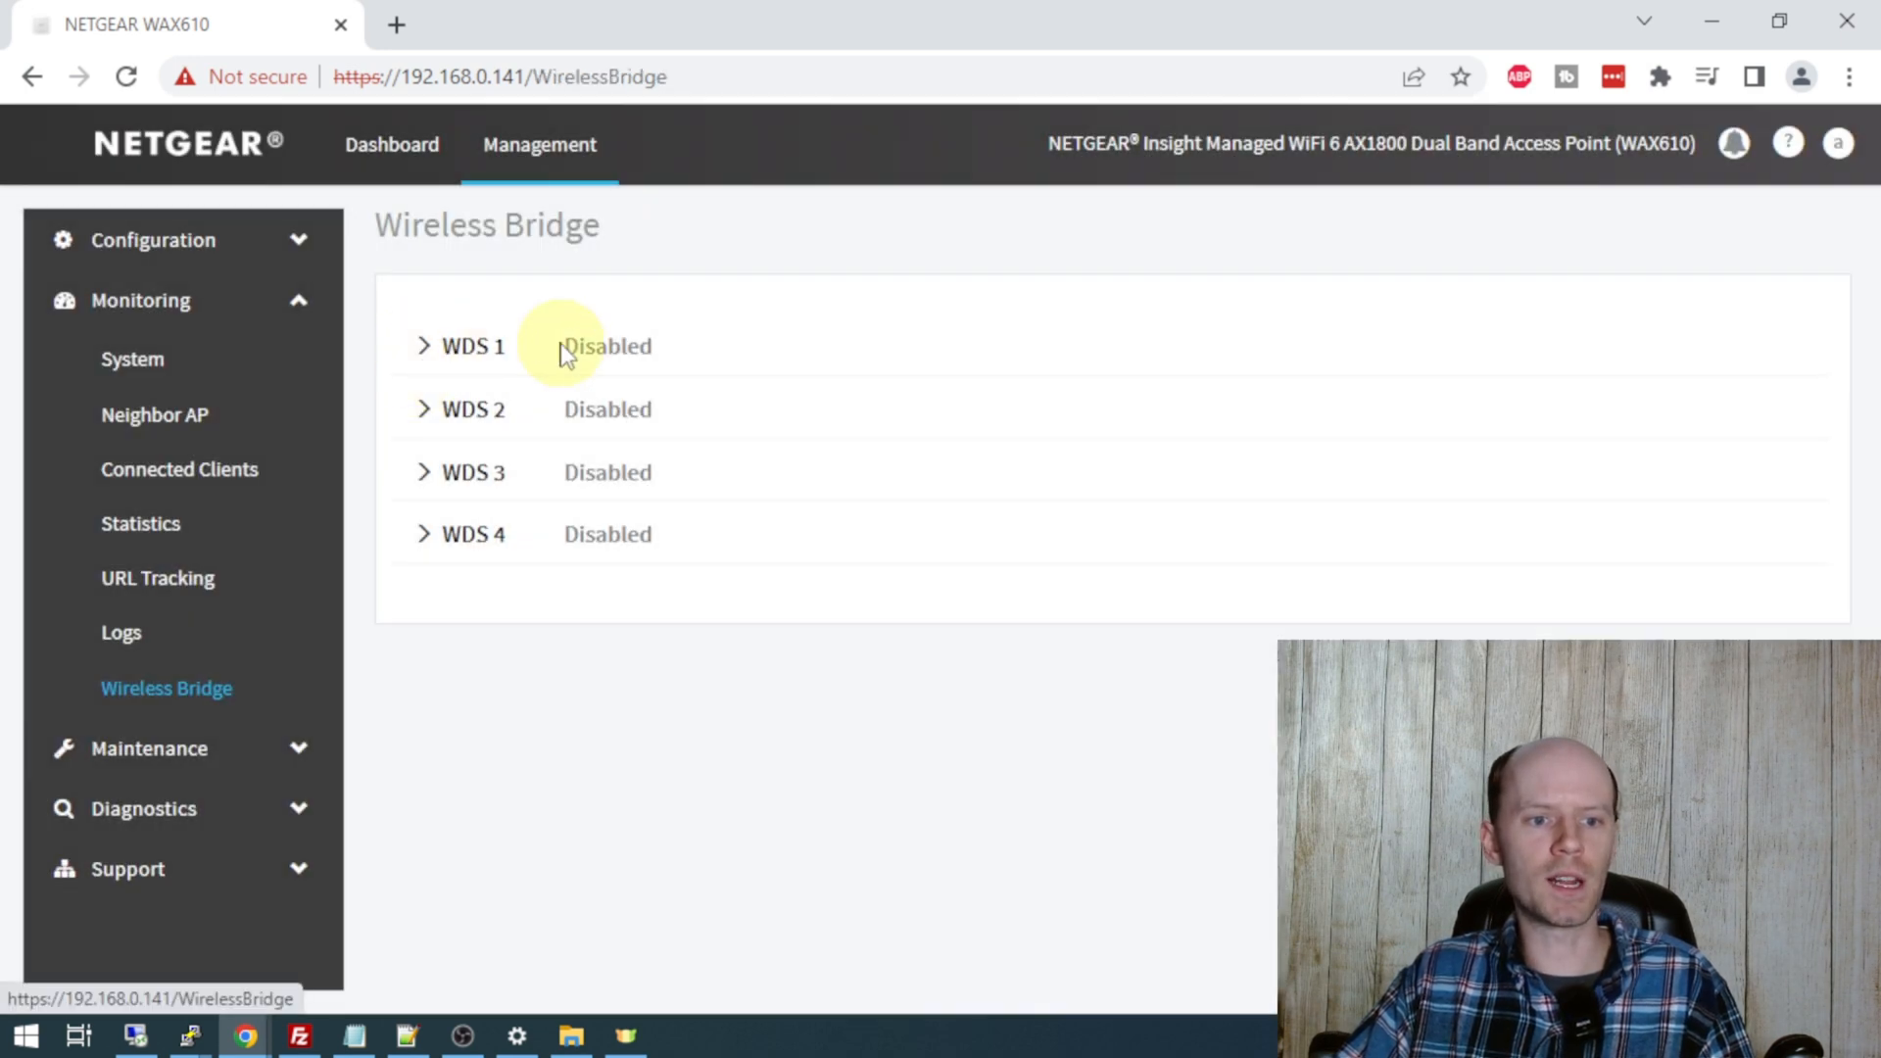
{"action": "mouse_move", "coordinate": [390, 379]}
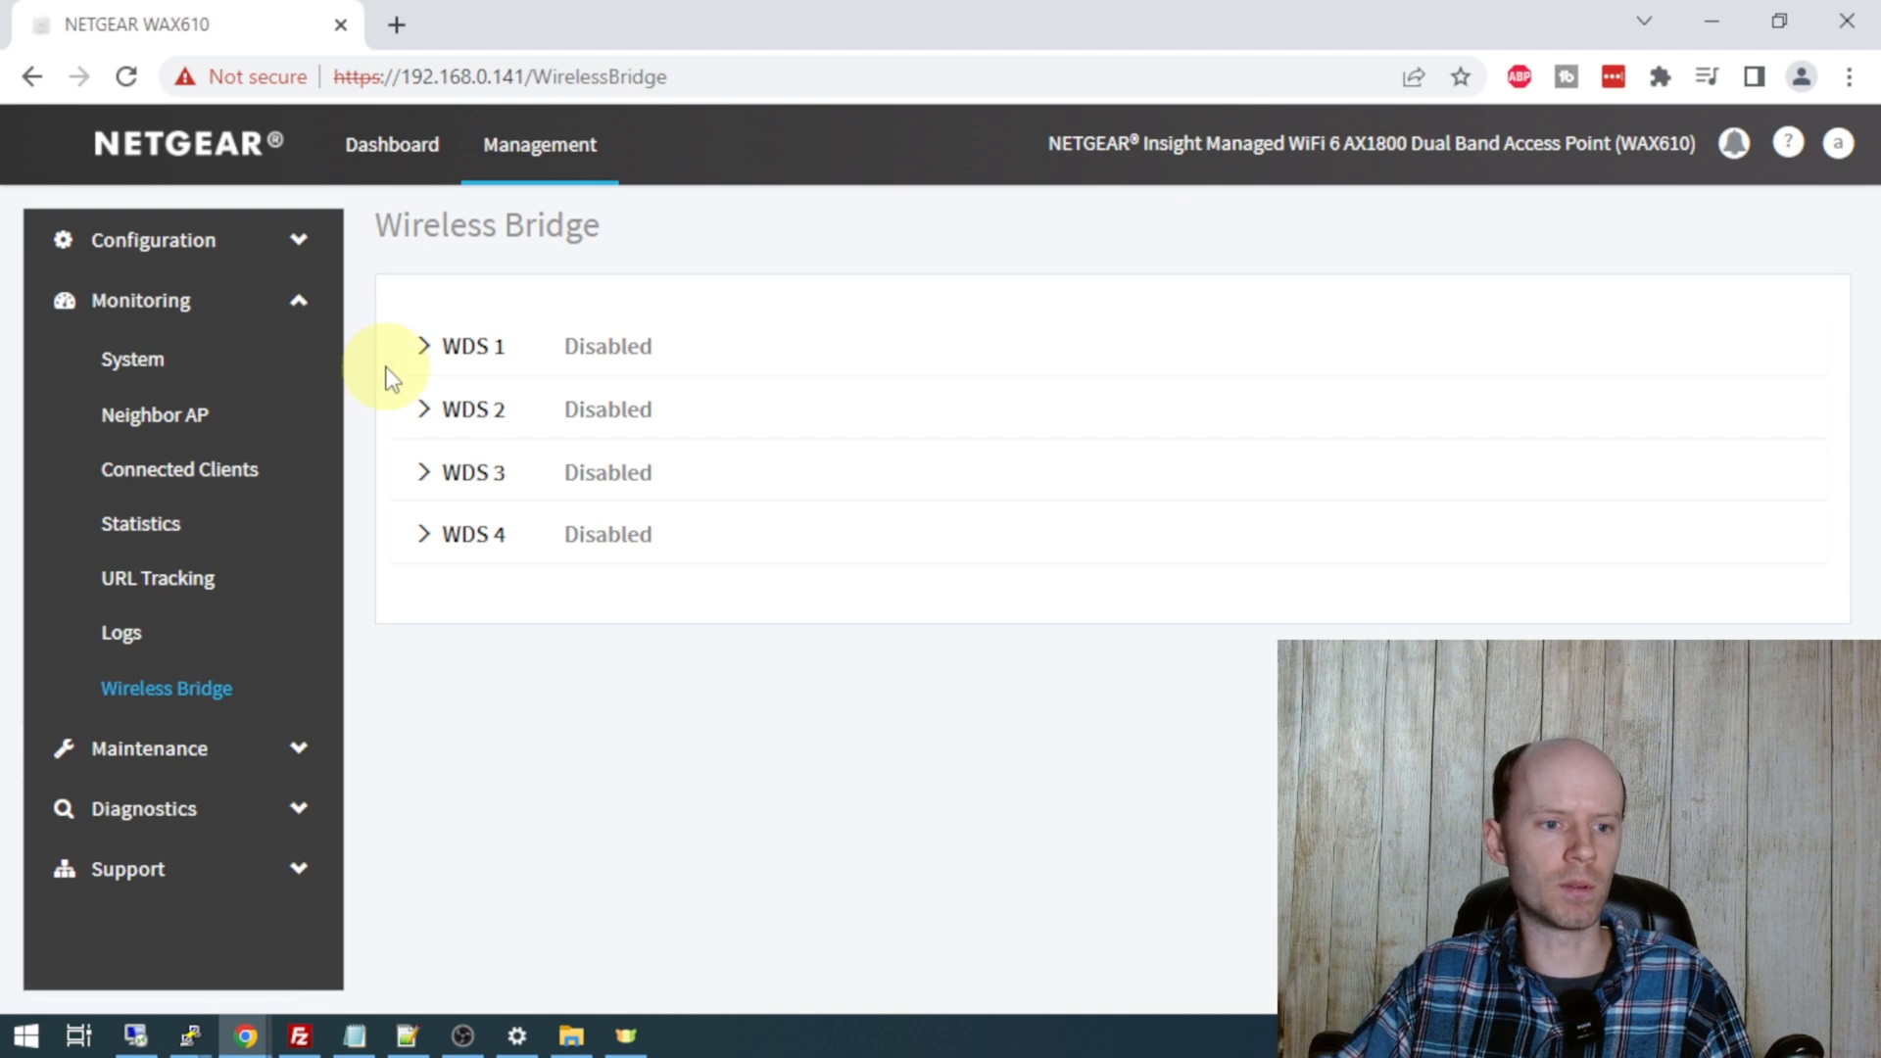
Open Configuration > Wireless Bridge to show WDS 1's band, SSID and MAC address fields.
{"action": "left_click", "coordinate": [152, 239]}
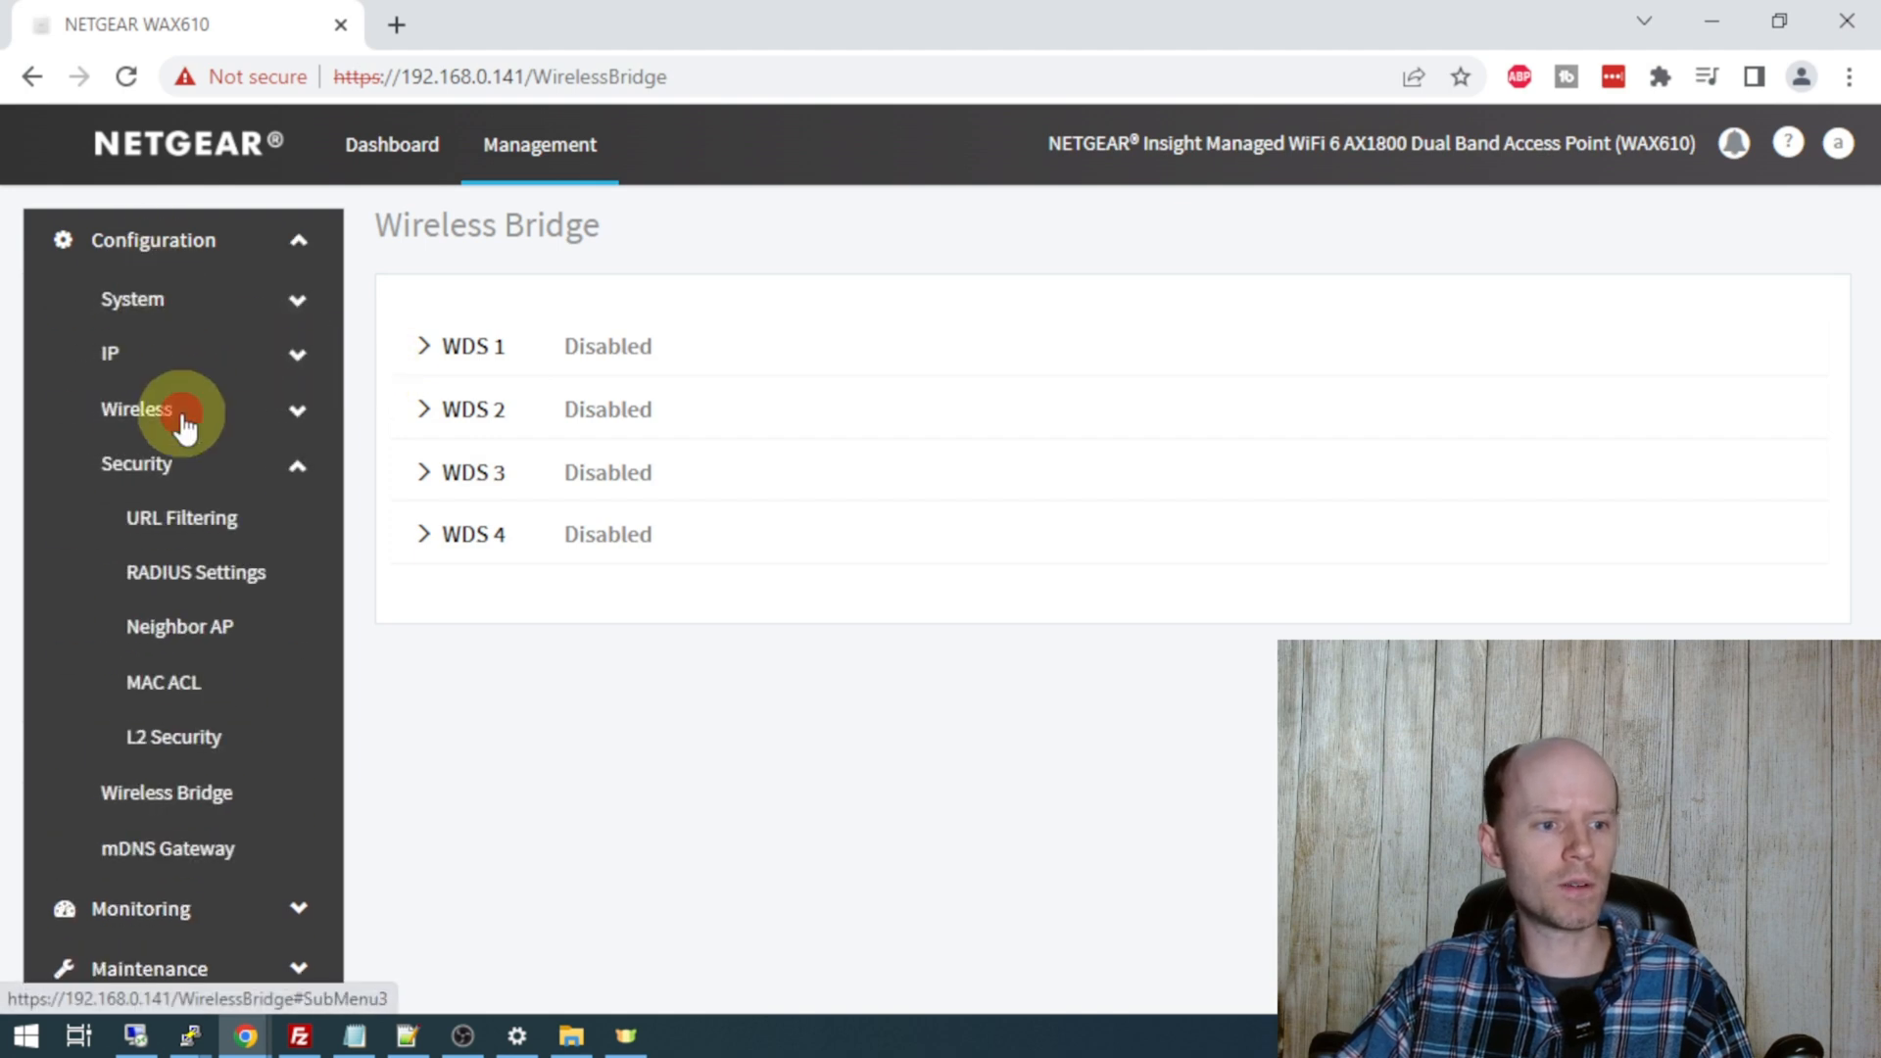
{"action": "left_click", "coordinate": [469, 345]}
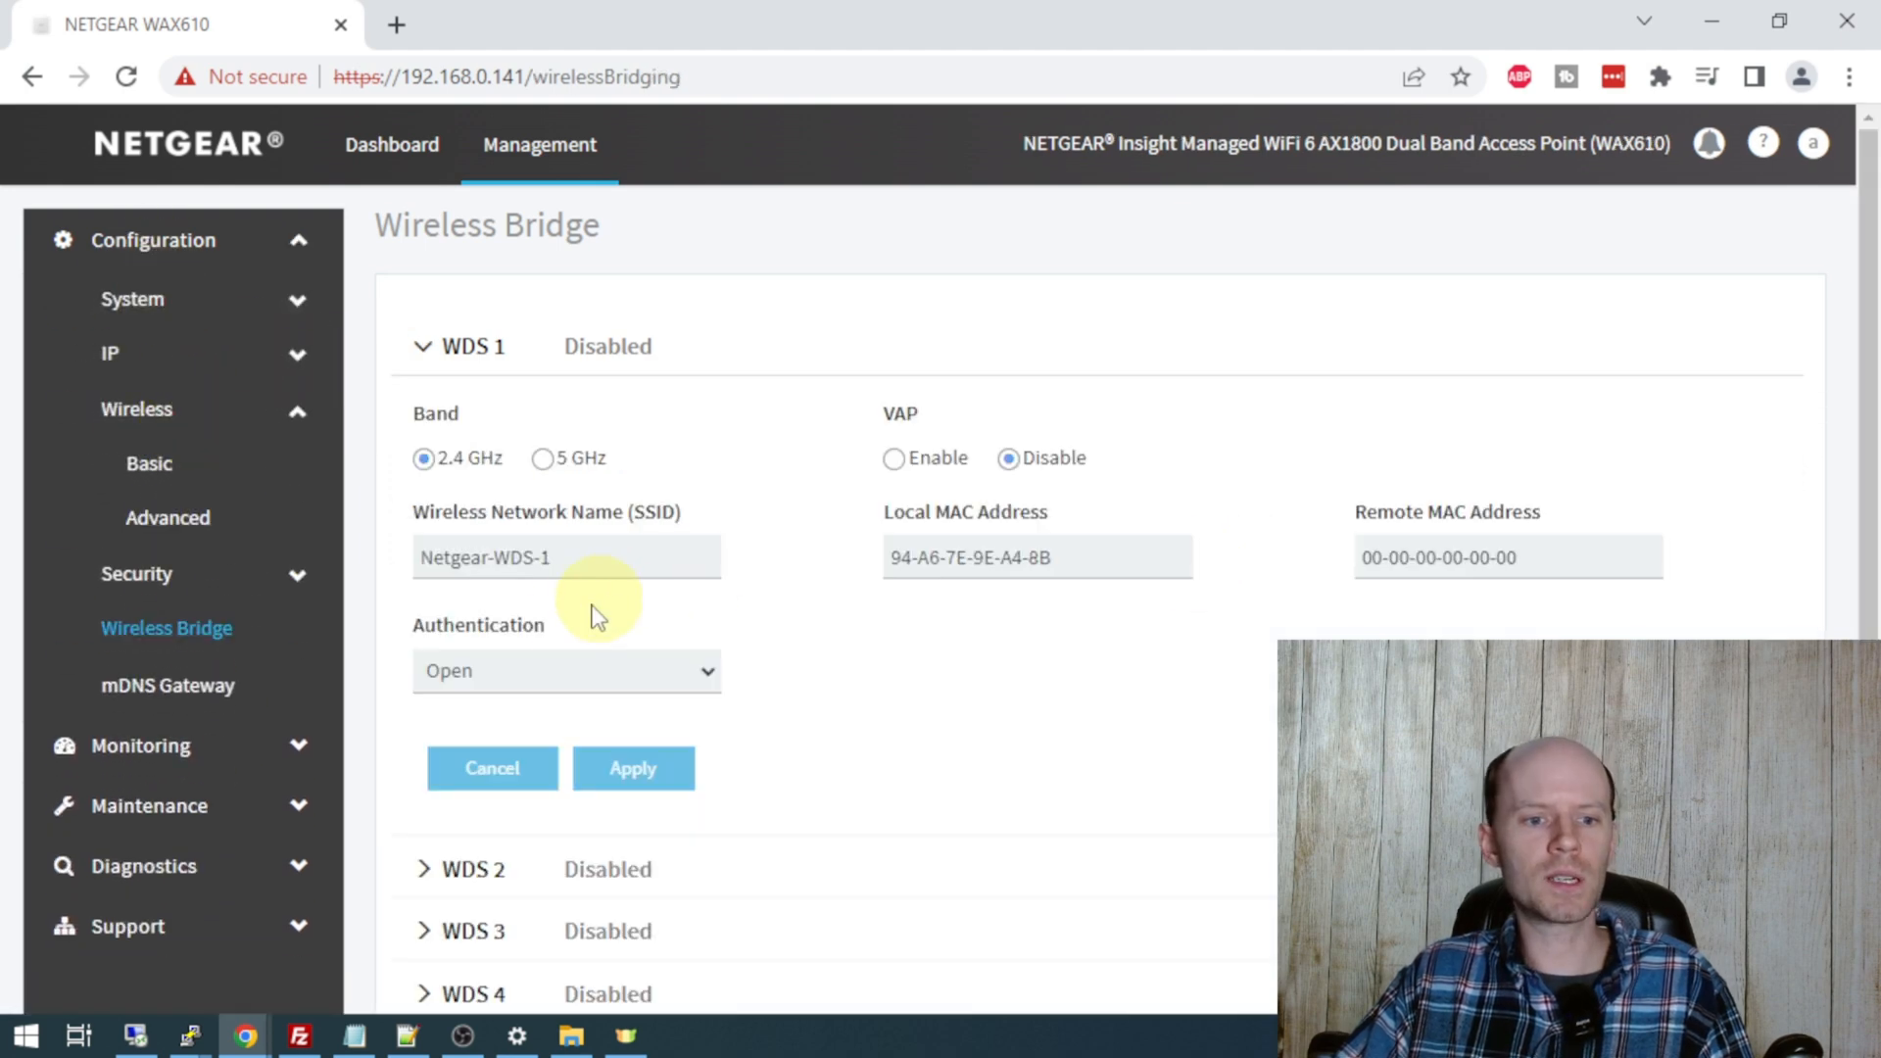
{"action": "mouse_move", "coordinate": [559, 594]}
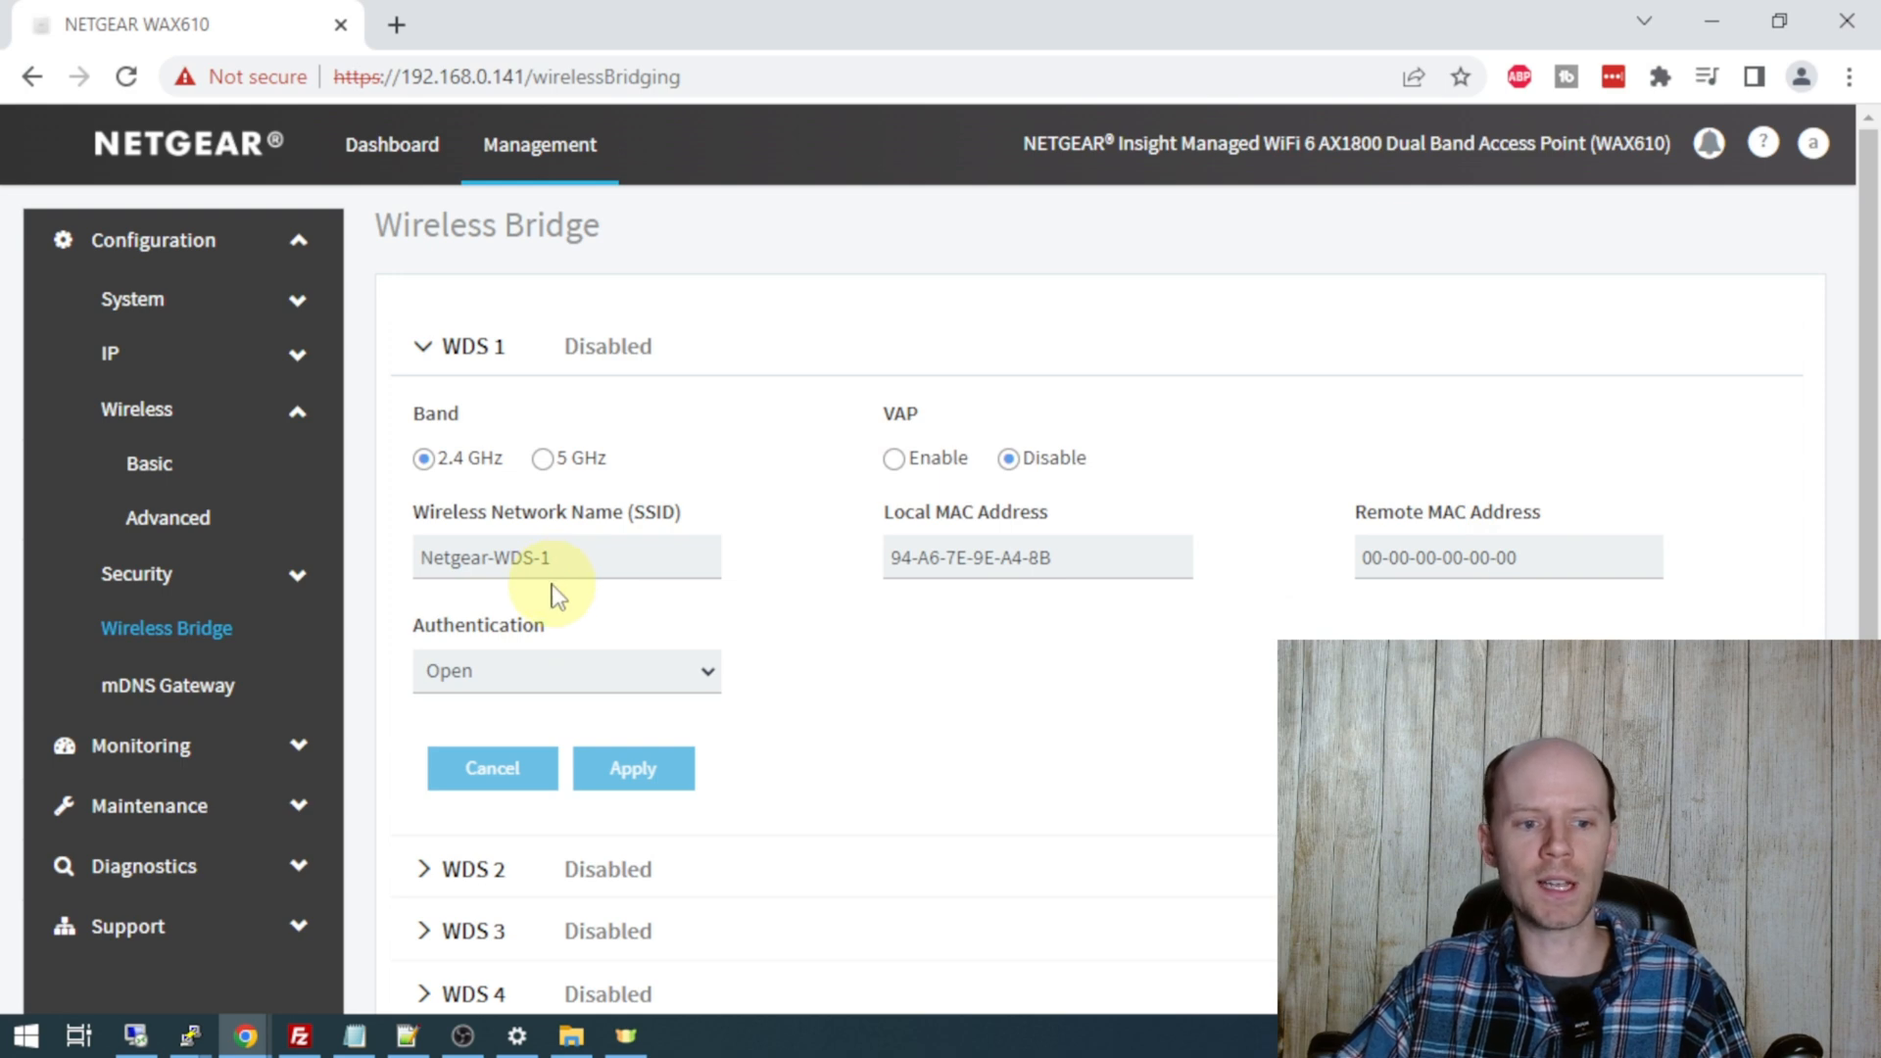
{"action": "mouse_move", "coordinate": [1589, 535]}
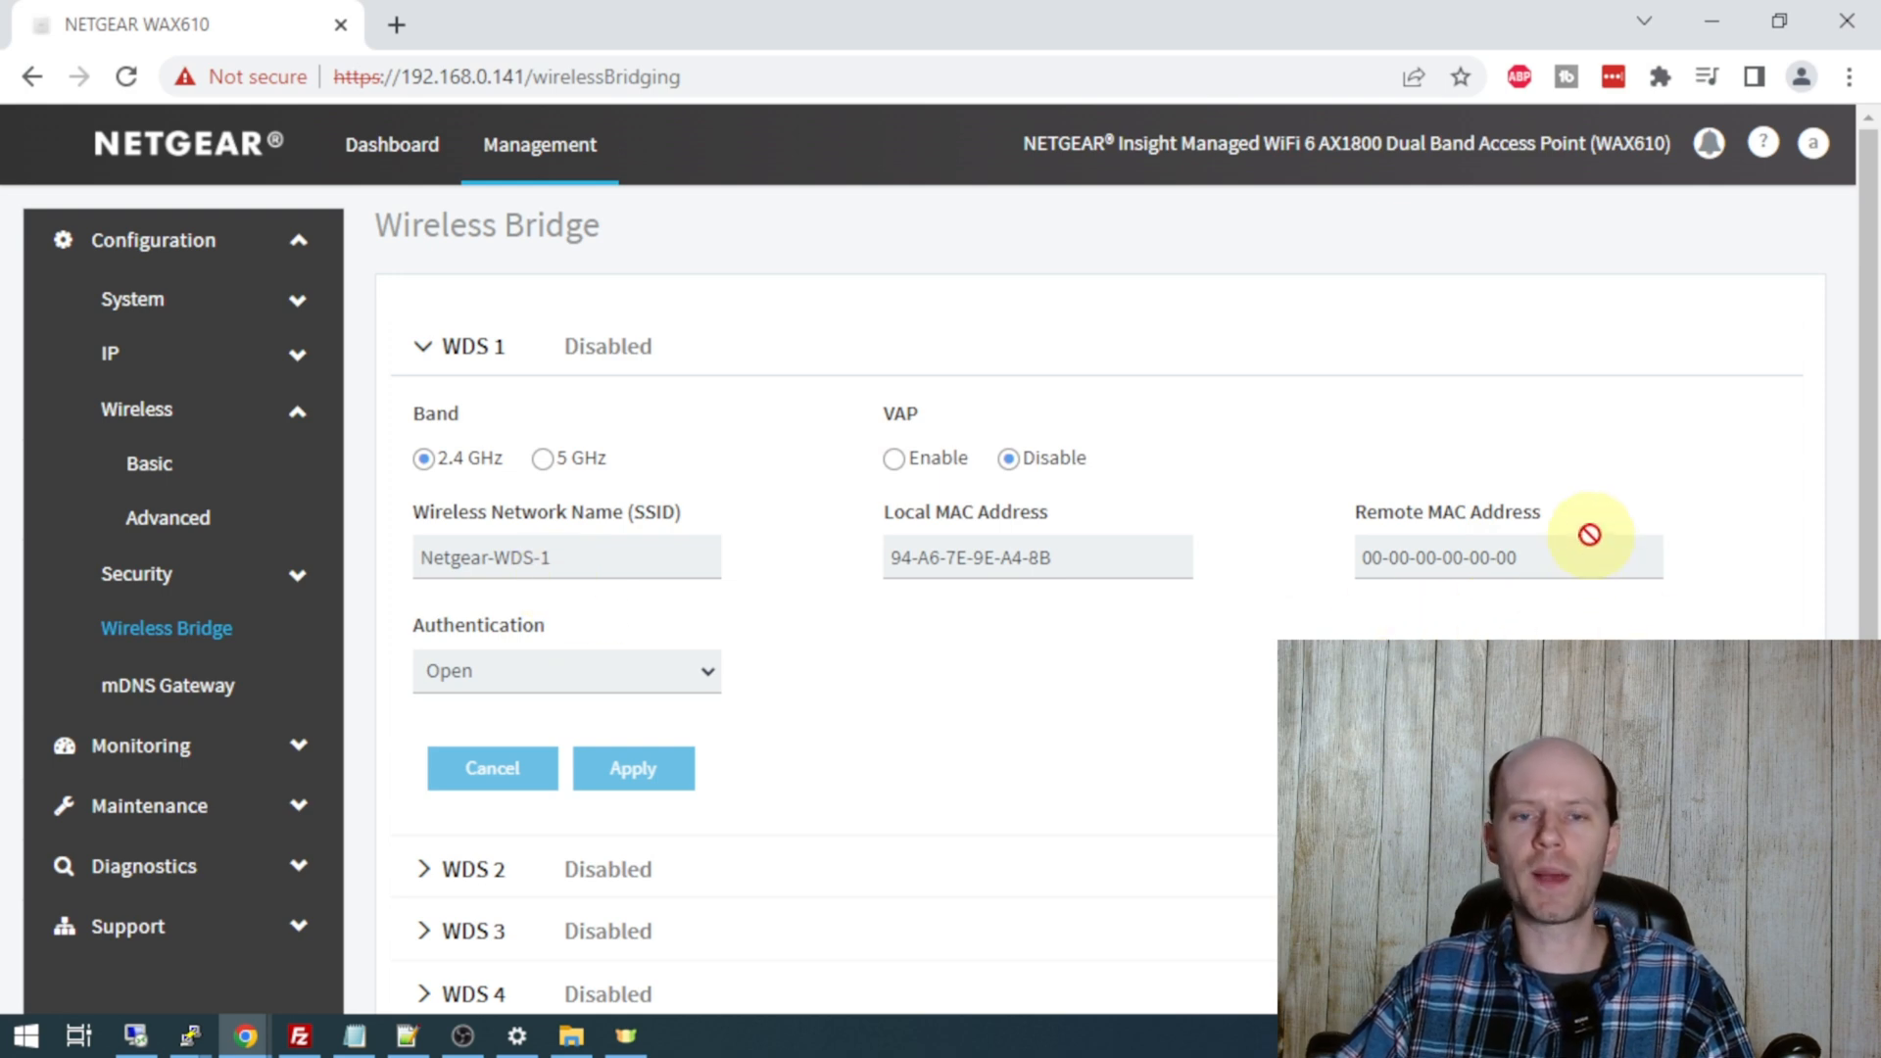
{"action": "mouse_move", "coordinate": [1493, 541]}
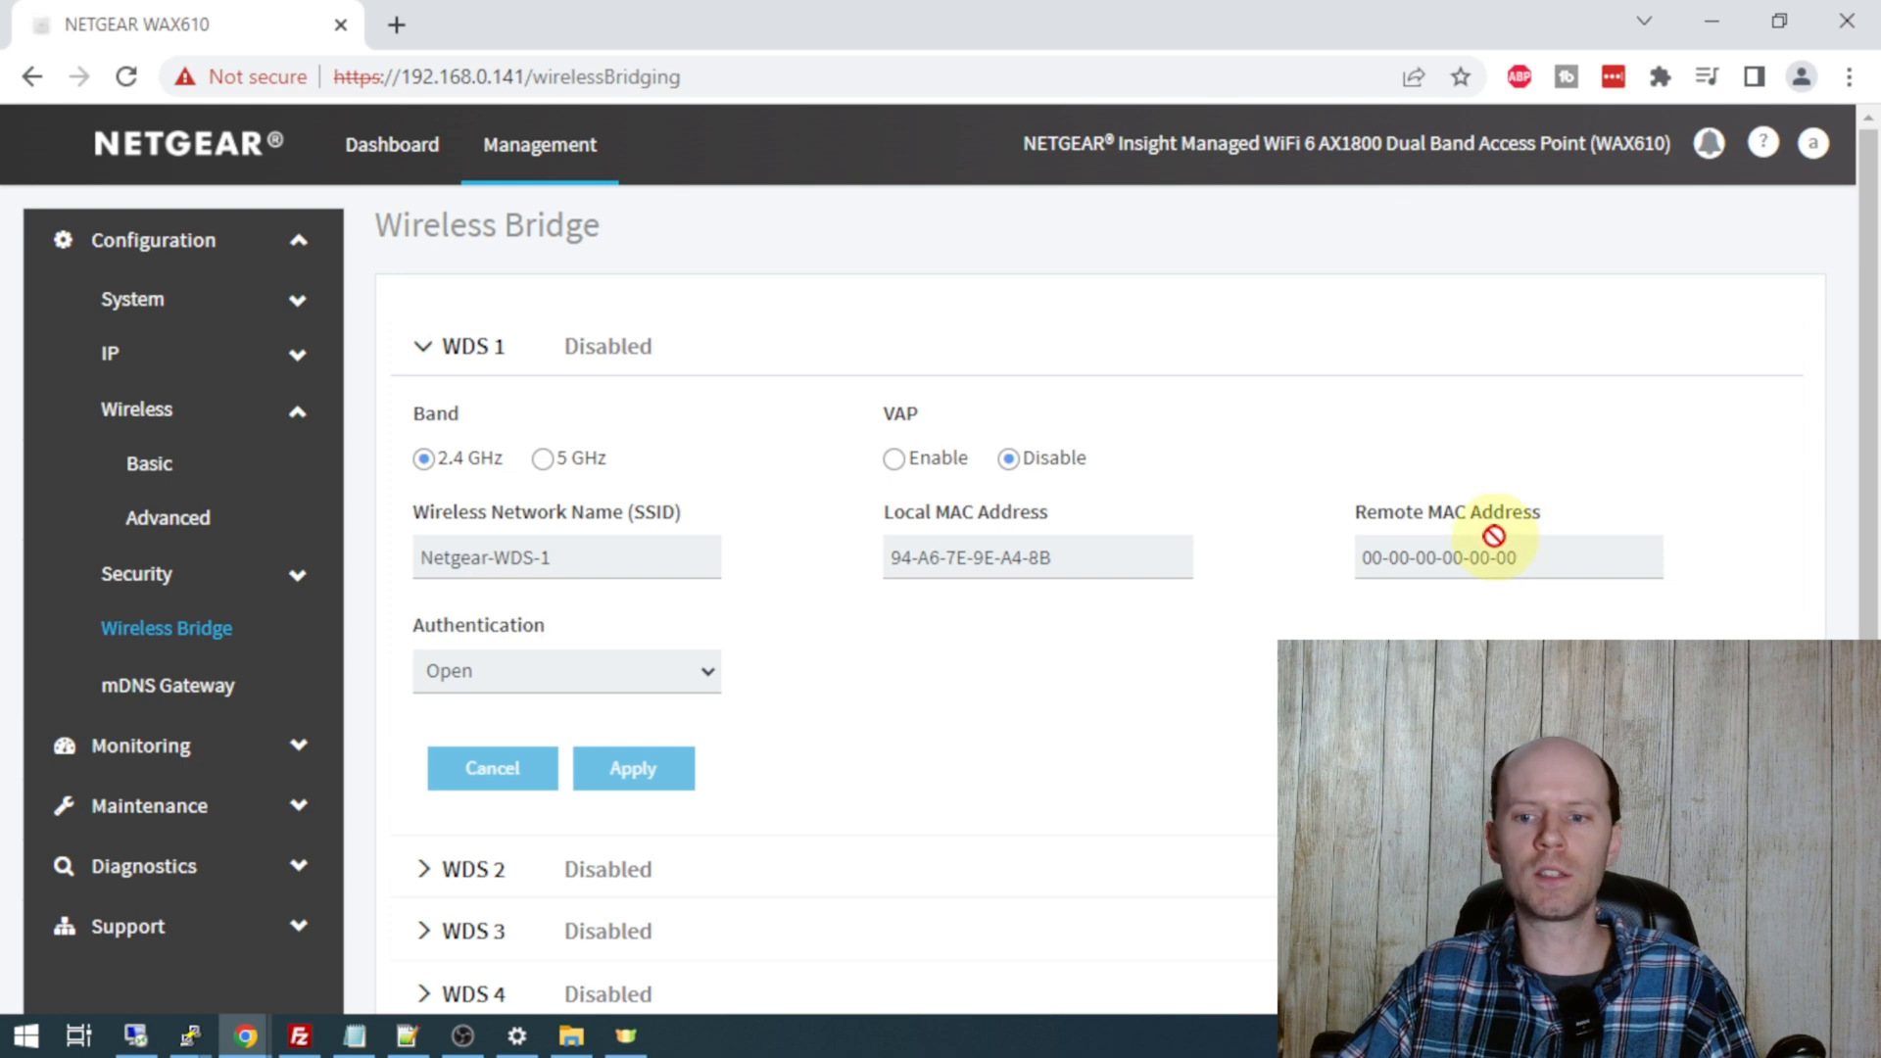
{"action": "mouse_move", "coordinate": [1170, 660]}
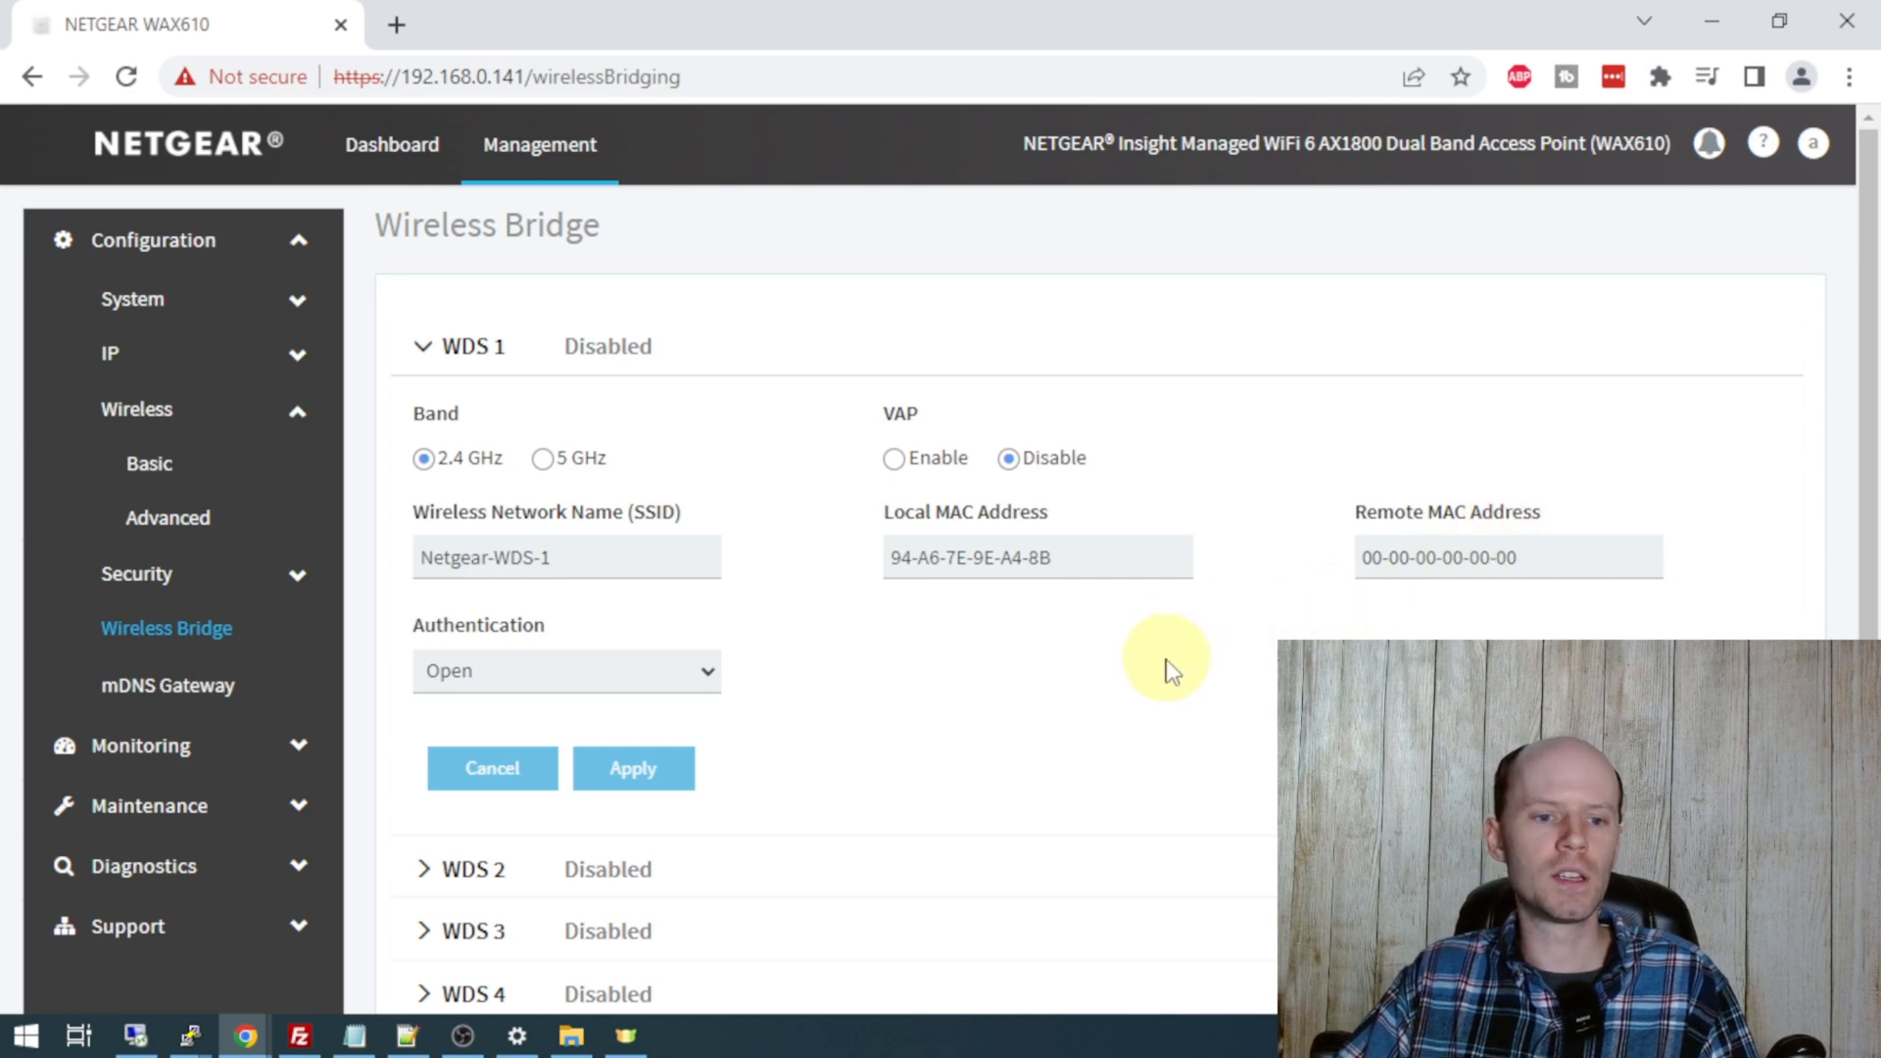
{"action": "mouse_move", "coordinate": [1227, 644]}
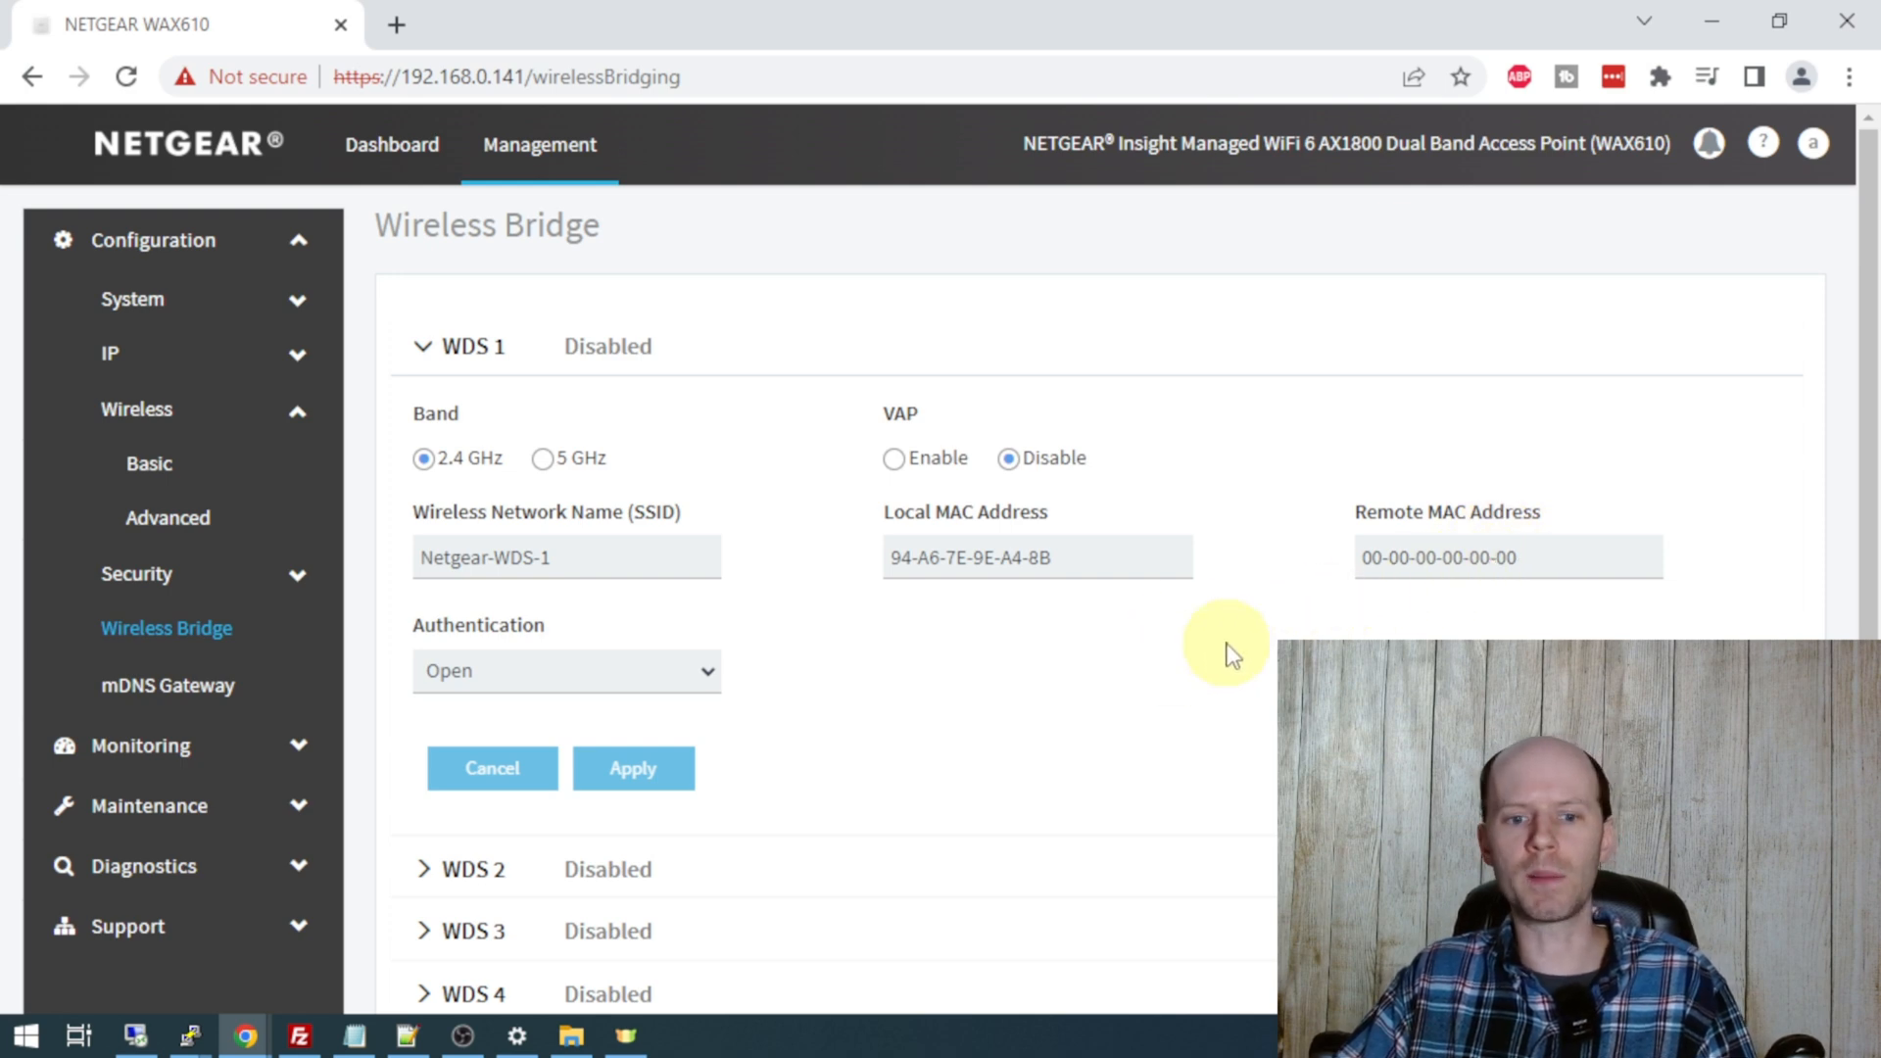
{"action": "scroll", "scroll_direction": "down", "scroll_amount": 3}
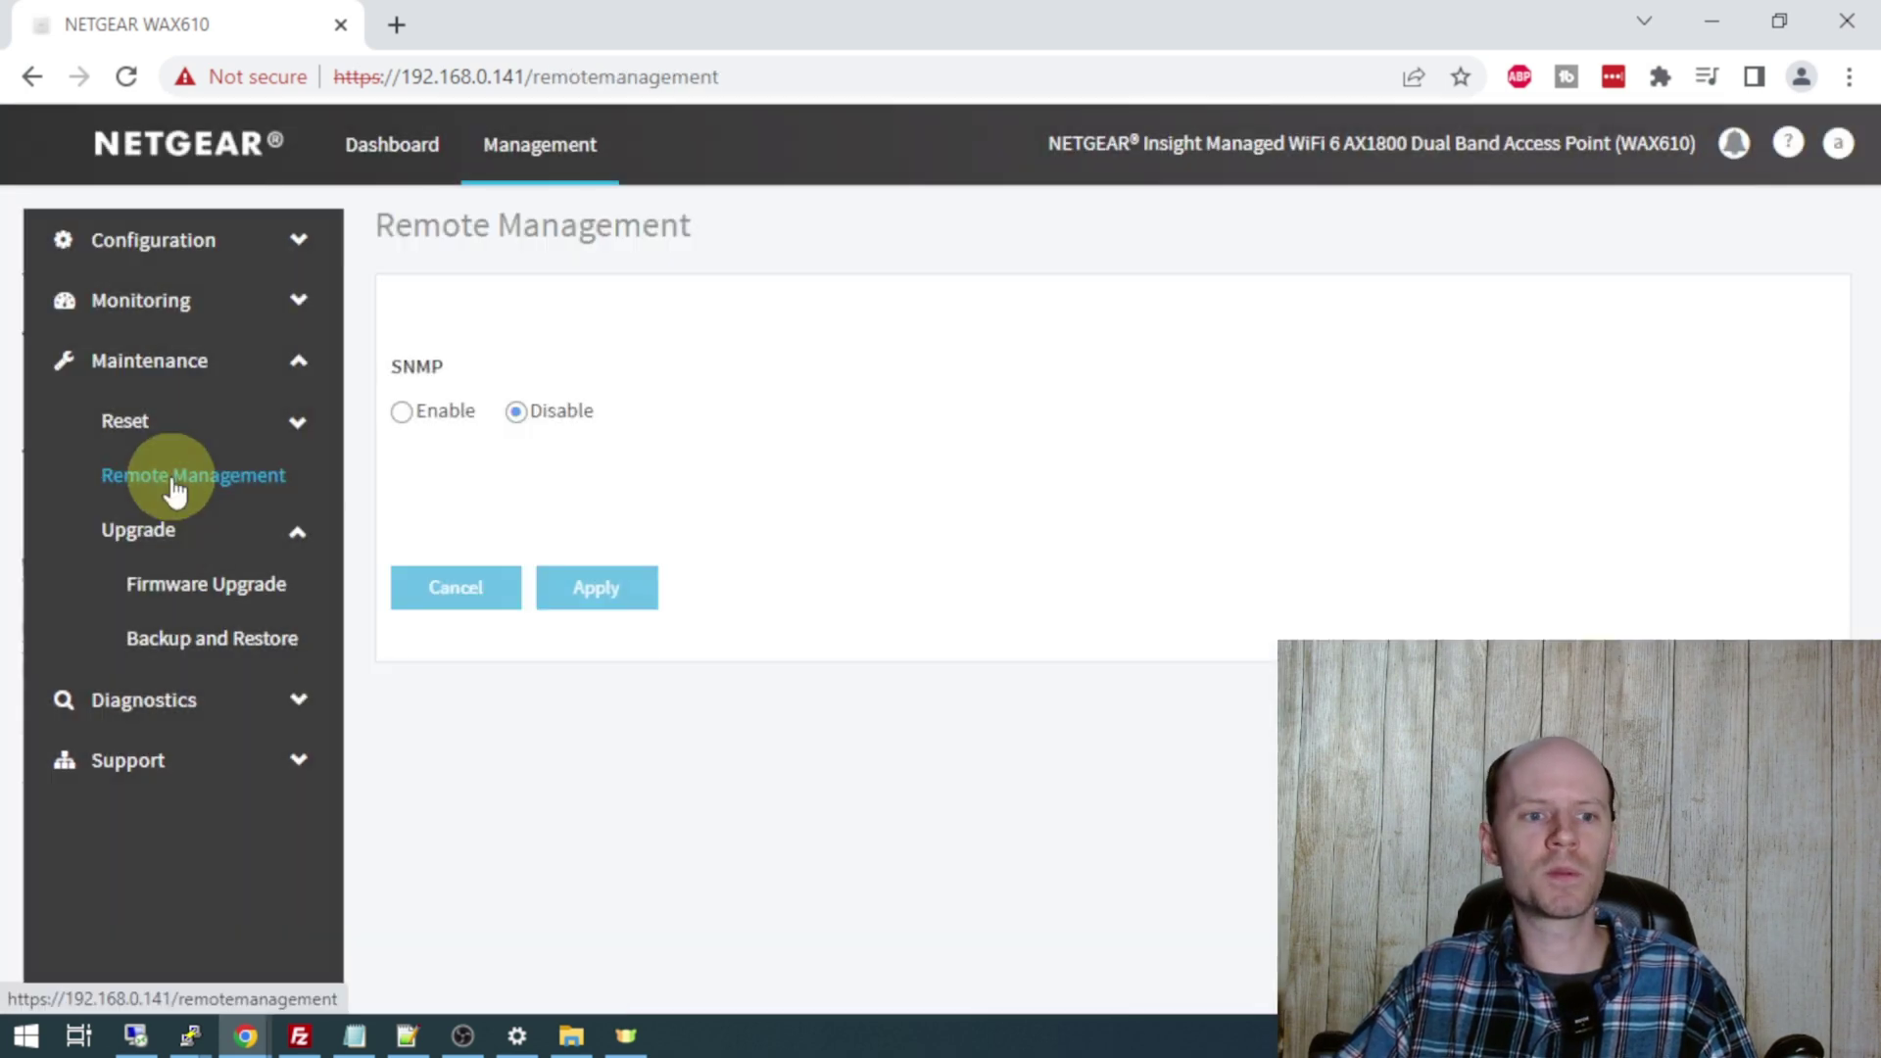
{"action": "mouse_move", "coordinate": [554, 451]}
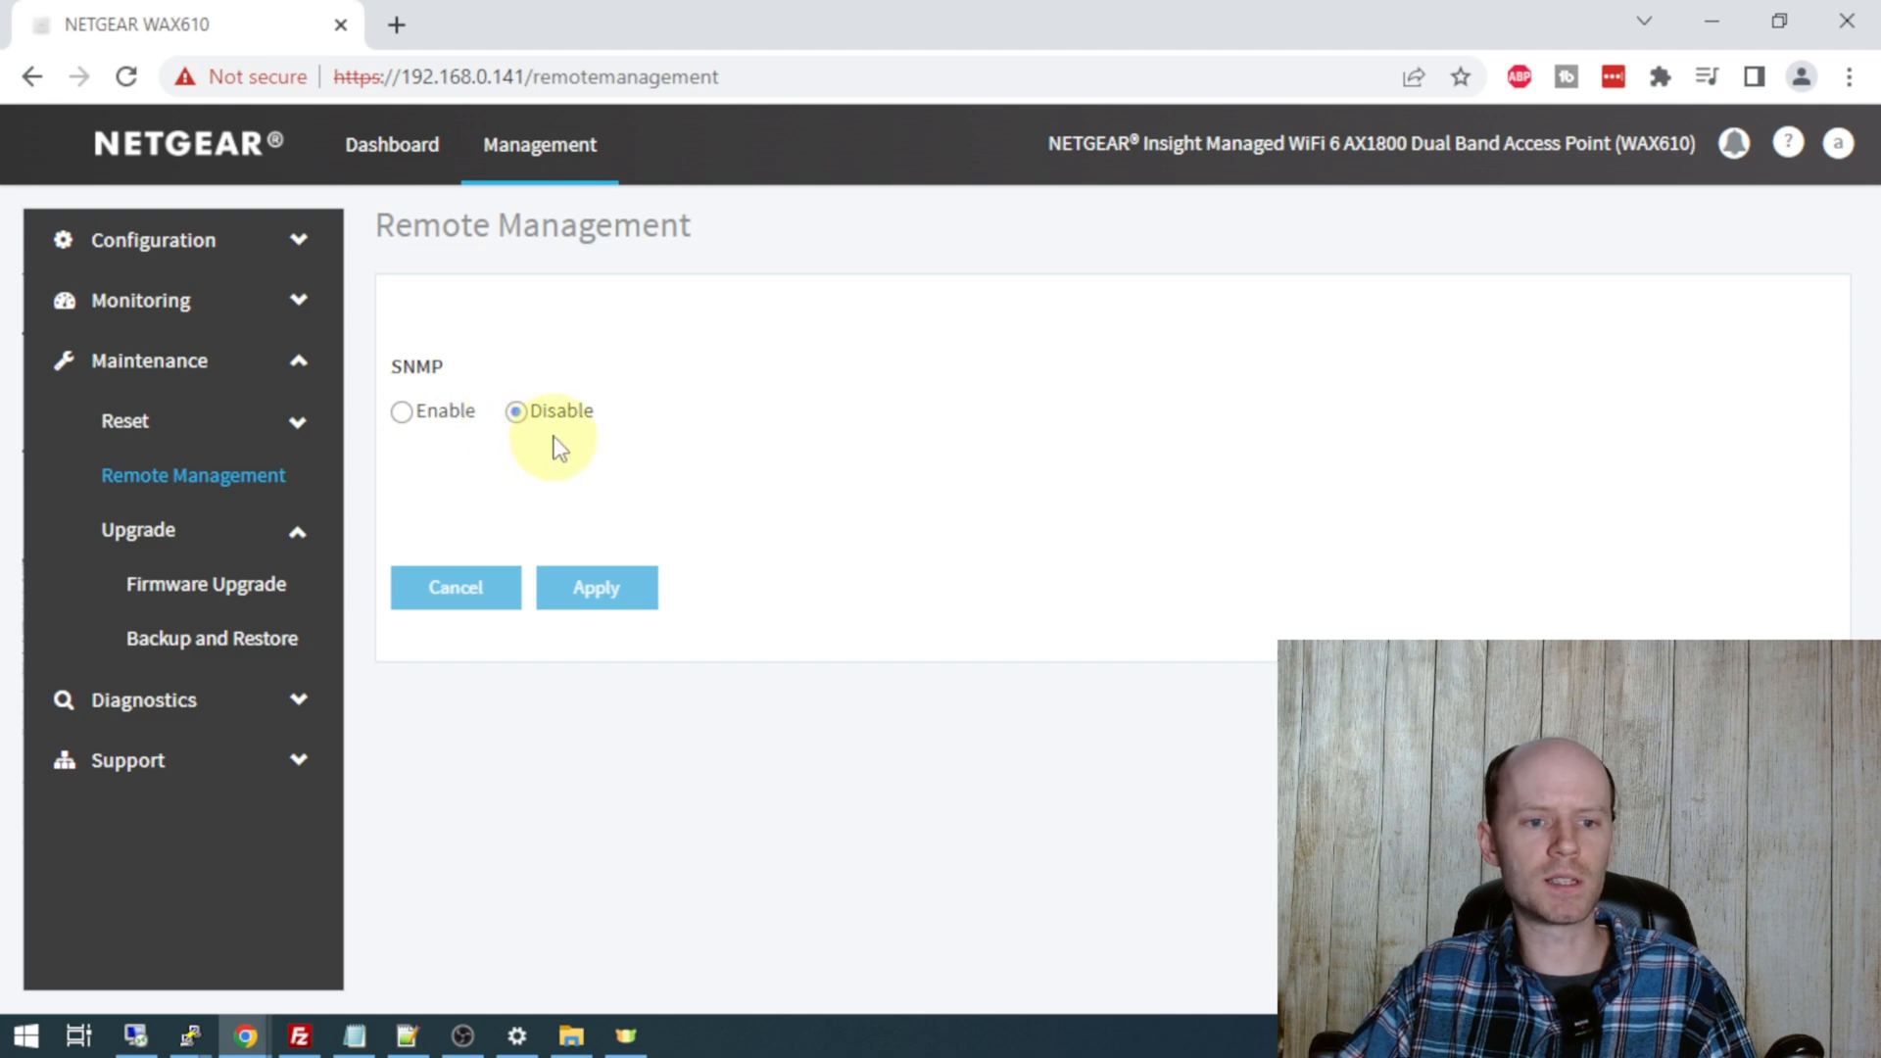
Enable SNMP briefly to reveal community names public, private, trap and port 162, then disable it.
{"action": "left_click", "coordinate": [401, 409]}
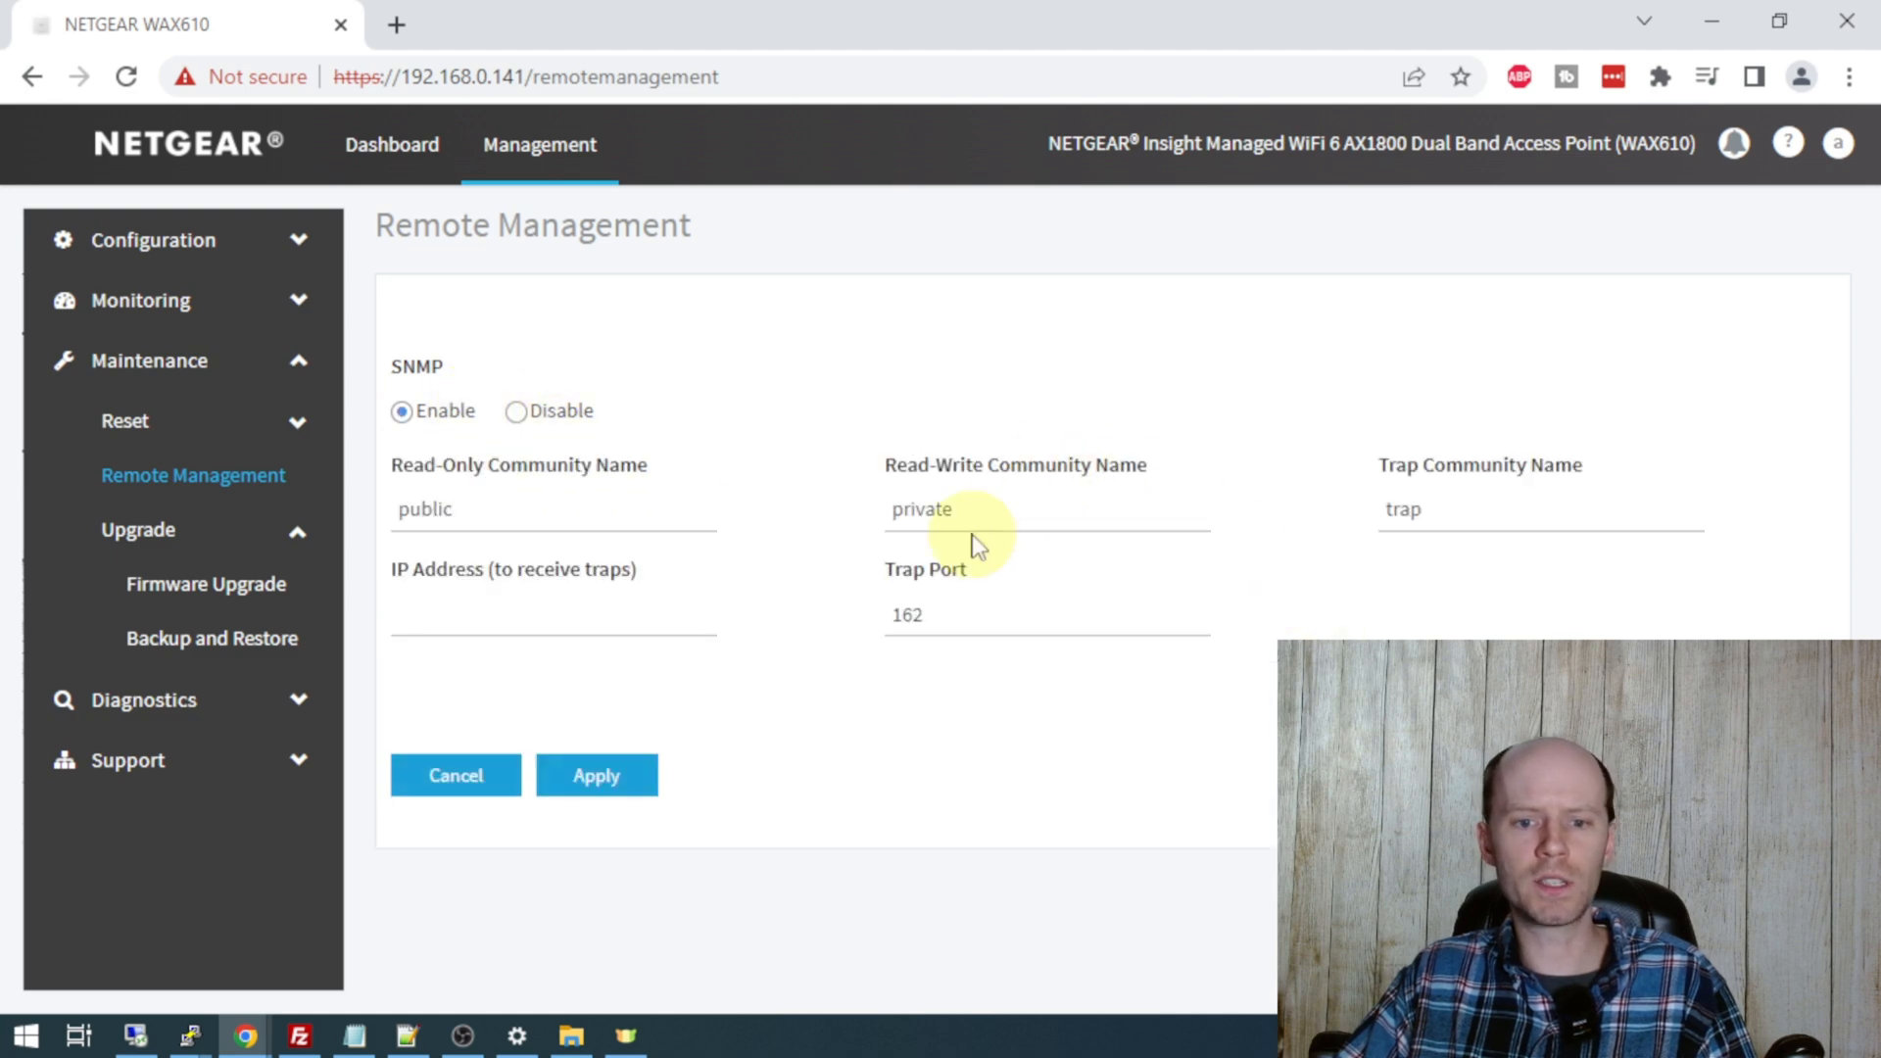
{"action": "left_click", "coordinate": [515, 410]}
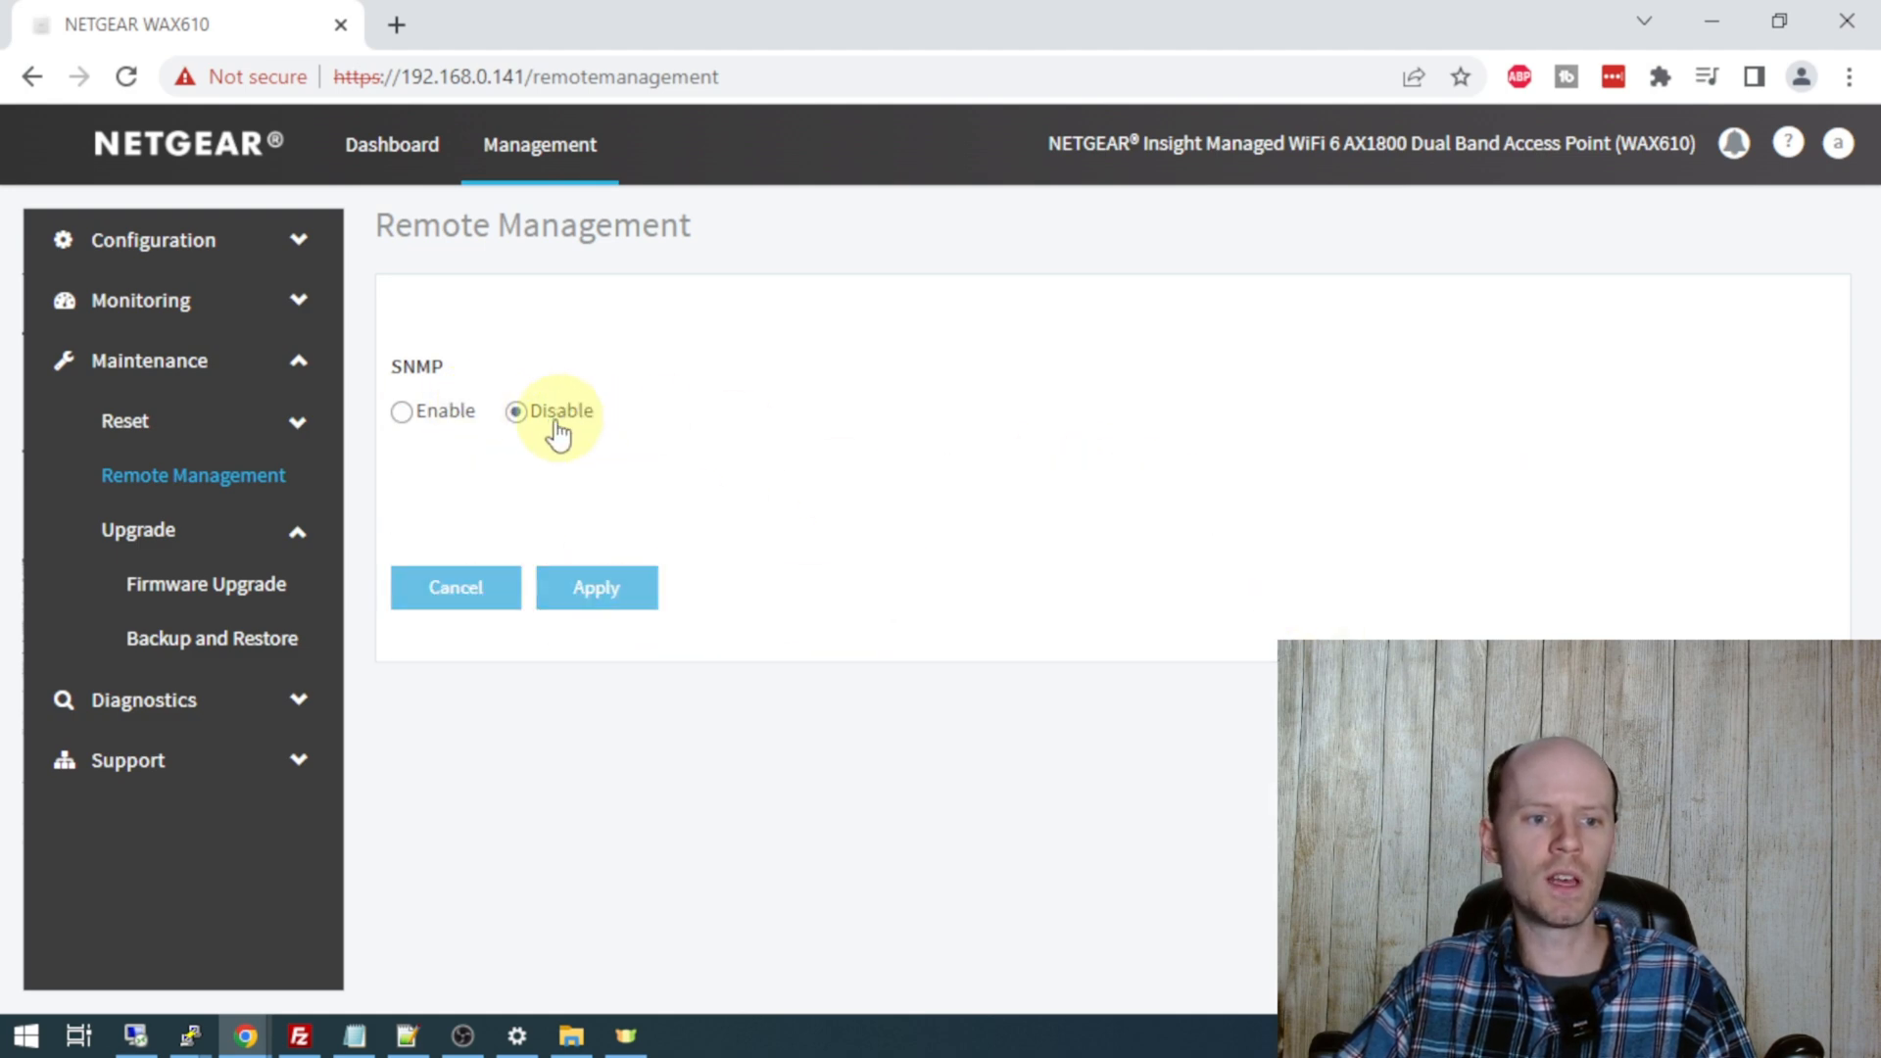
{"action": "mouse_move", "coordinate": [467, 498]}
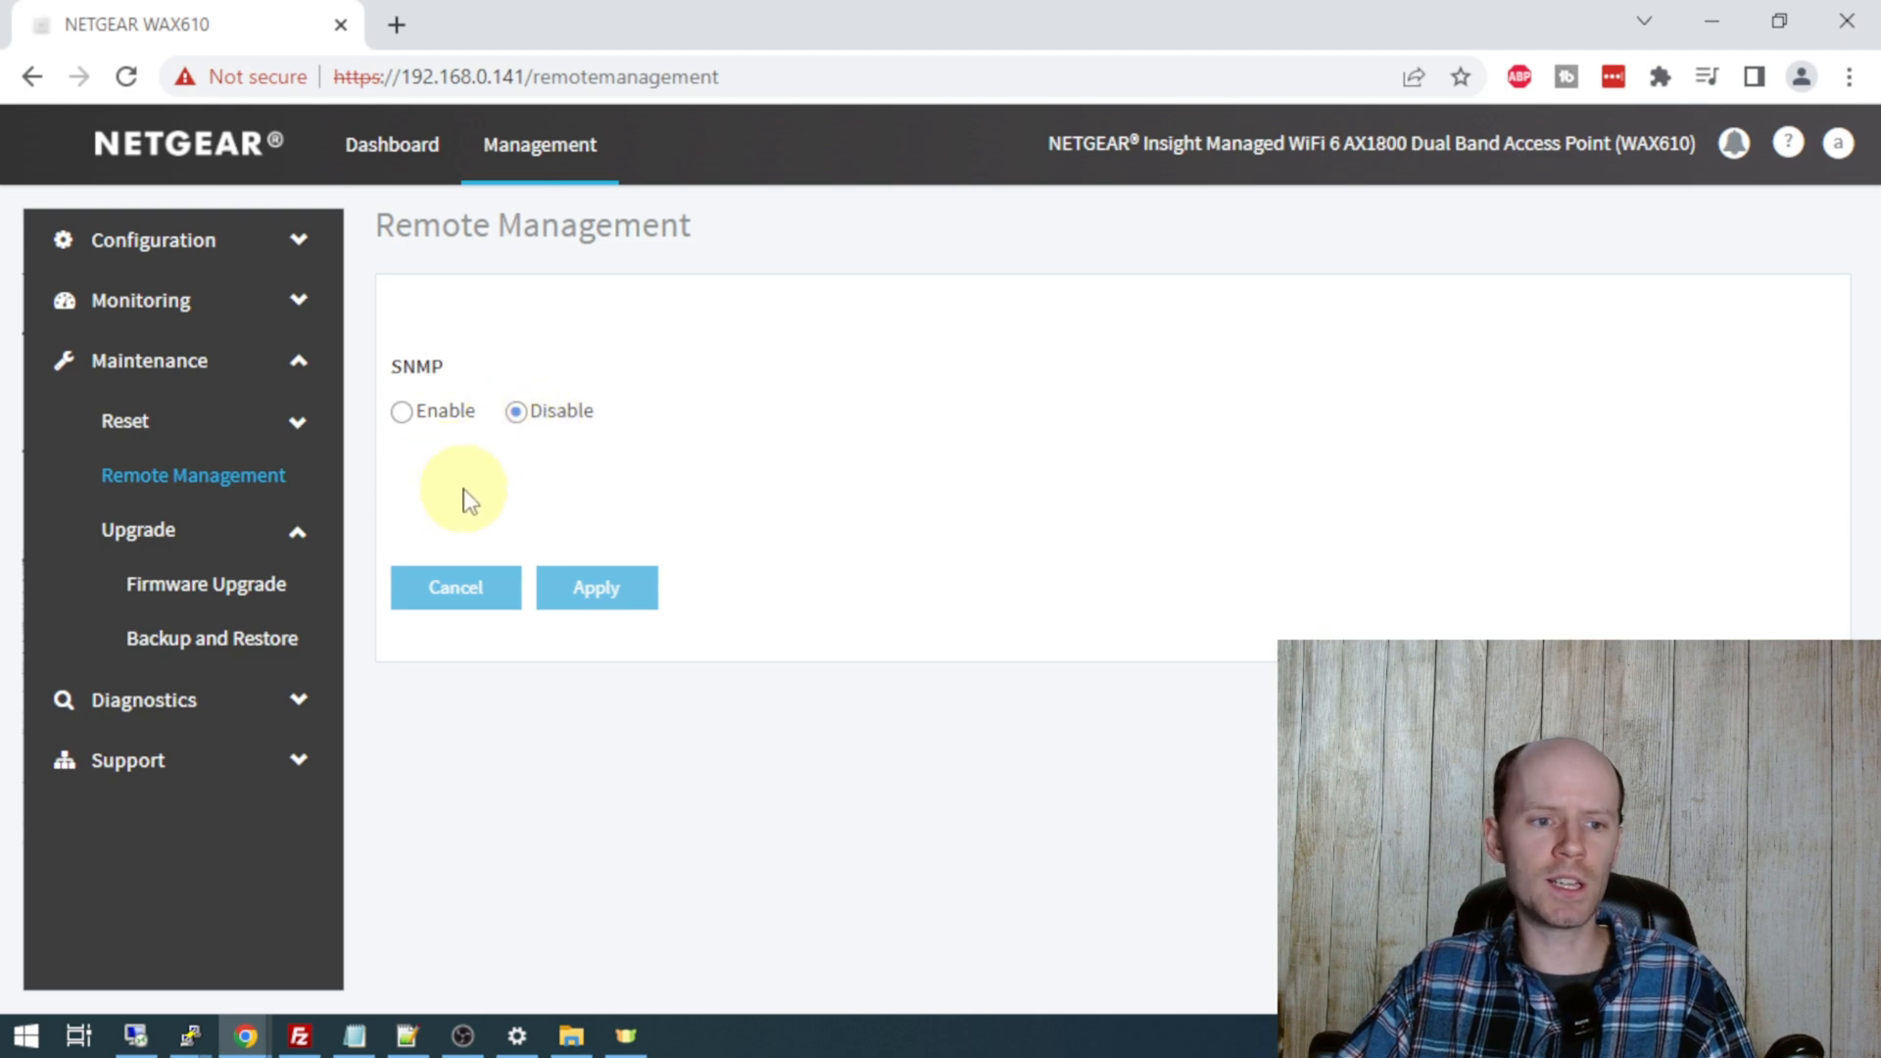
{"action": "mouse_move", "coordinate": [472, 486]}
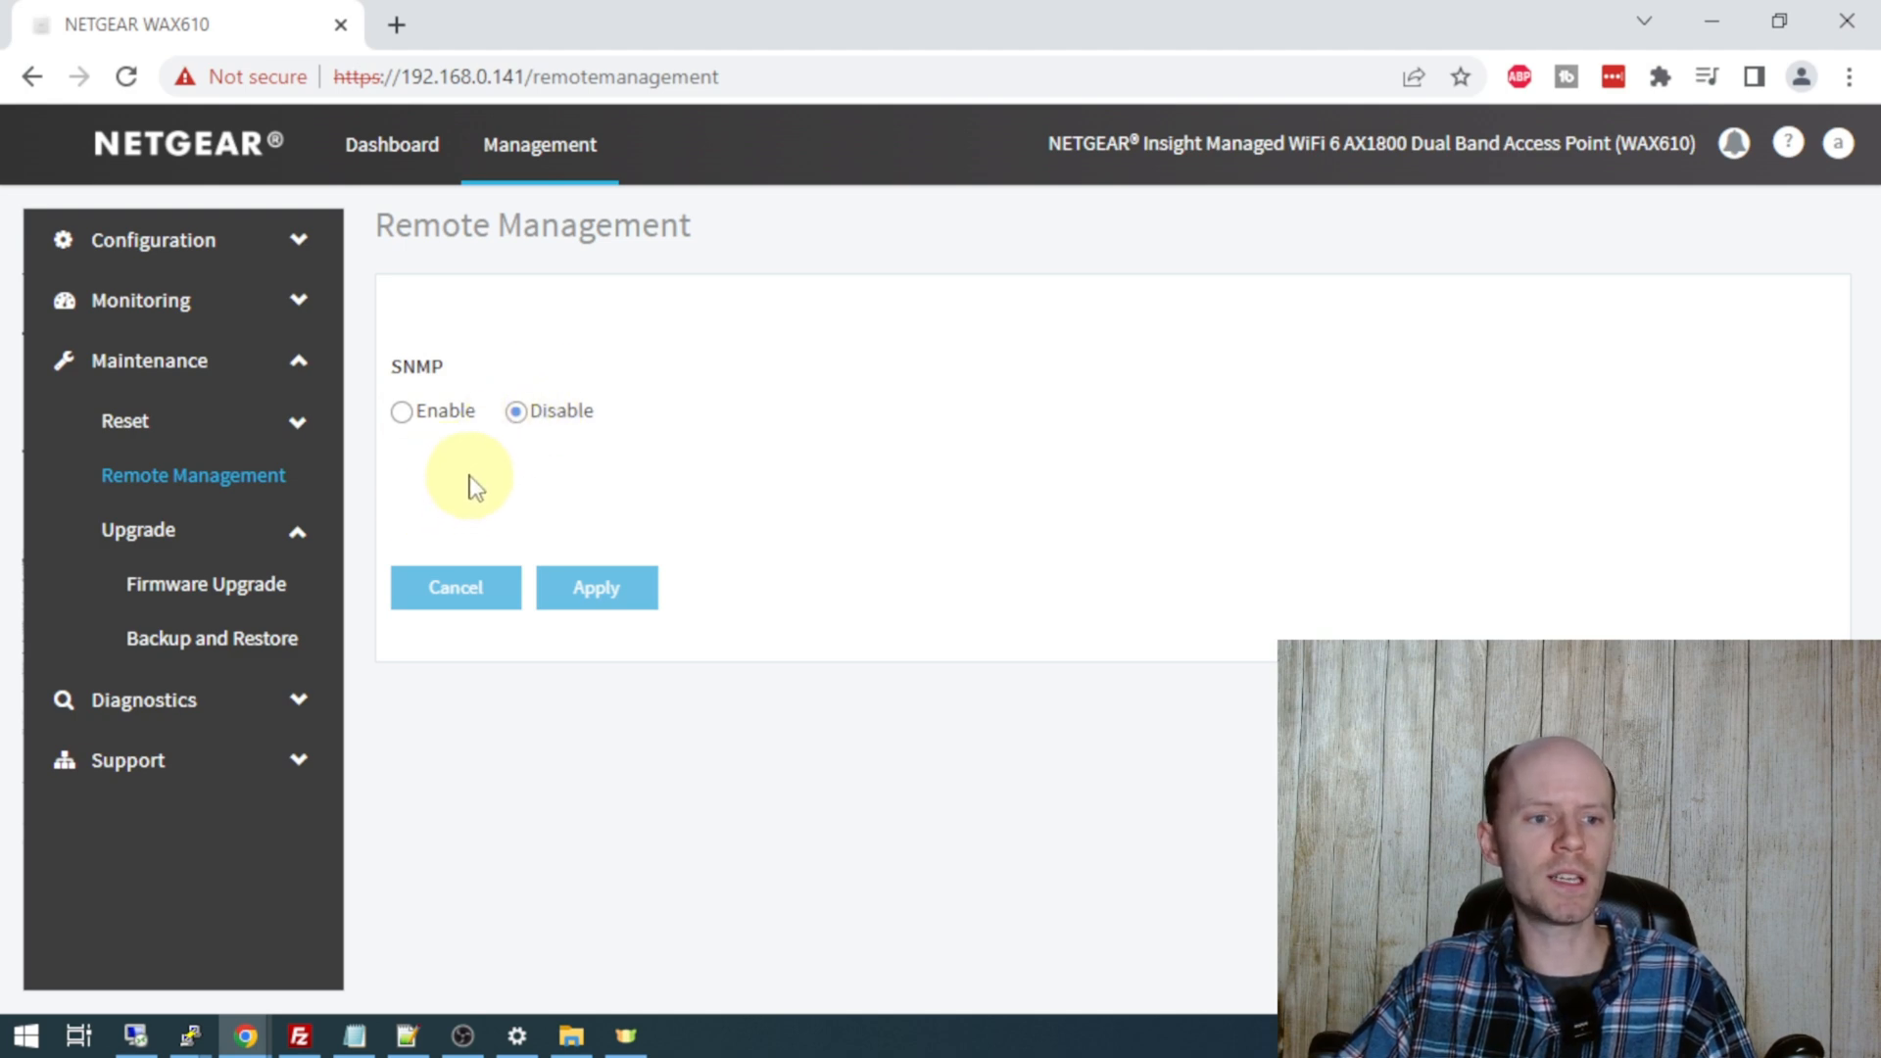
{"action": "mouse_move", "coordinate": [498, 521]}
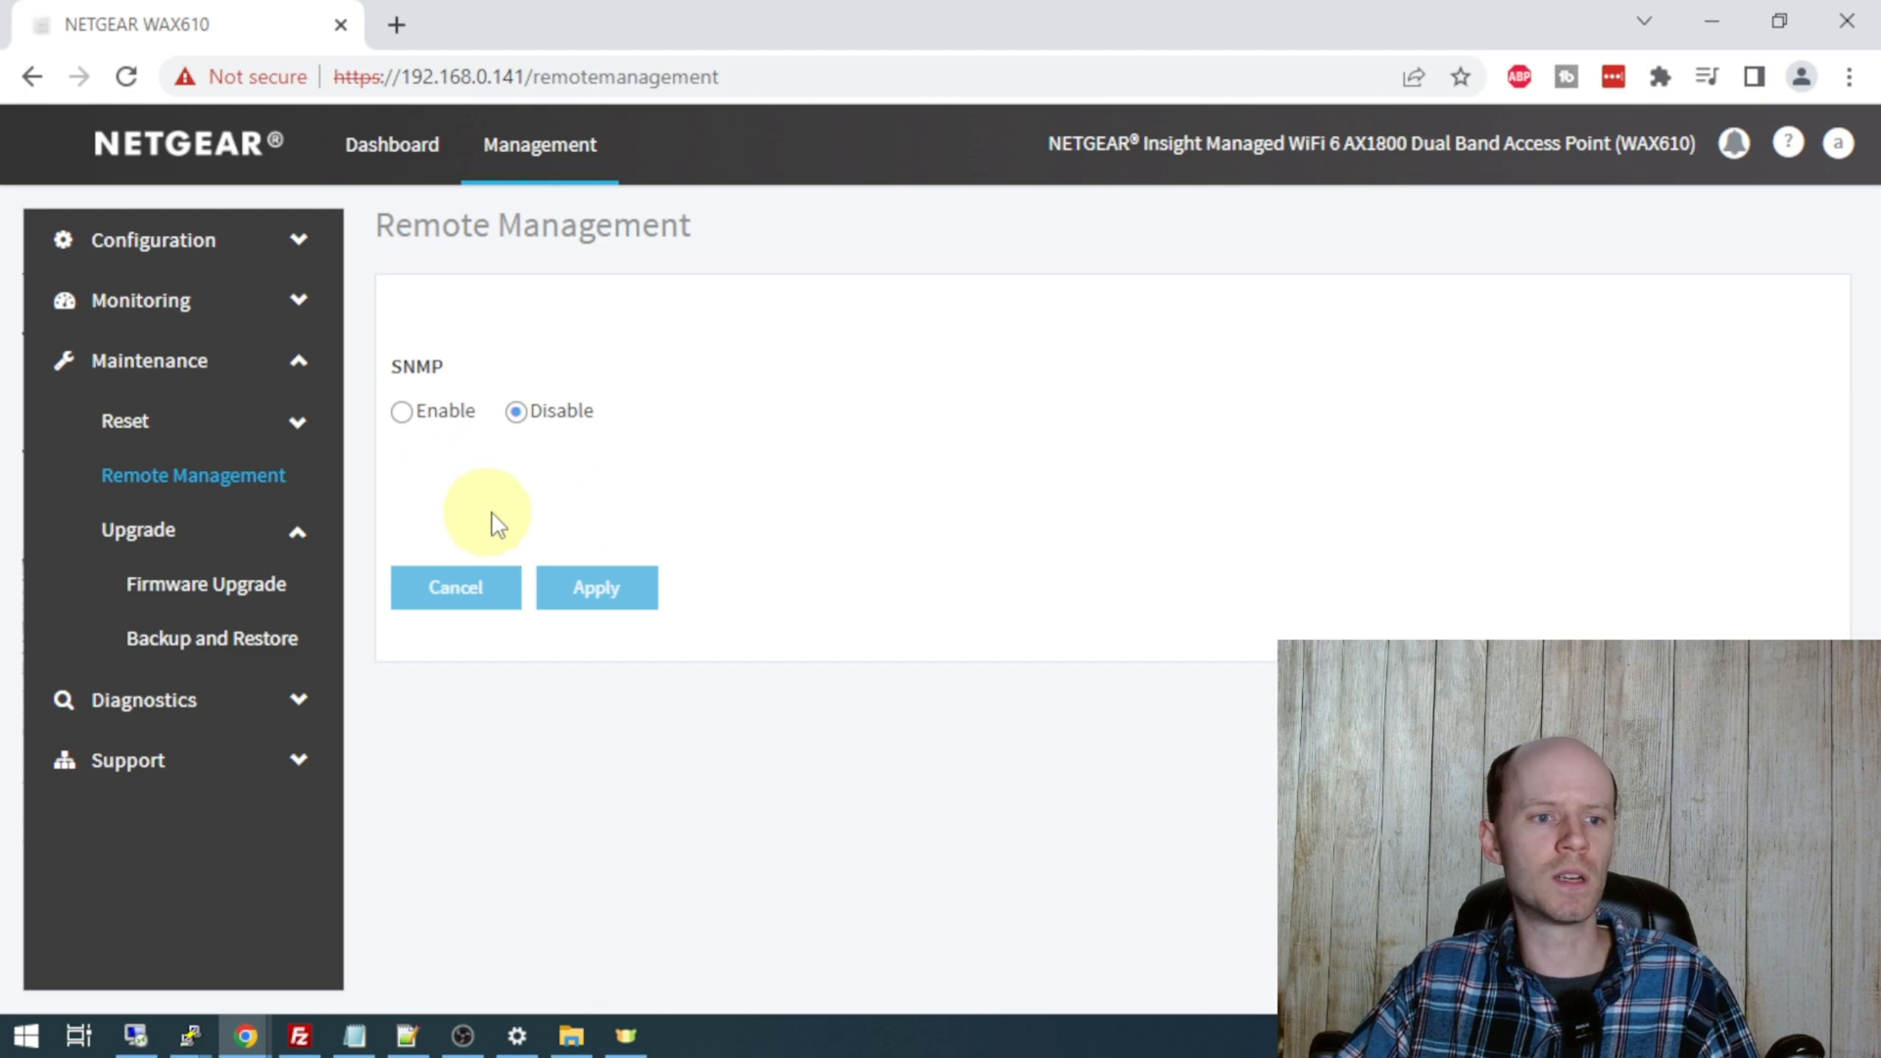
{"action": "mouse_move", "coordinate": [329, 606]}
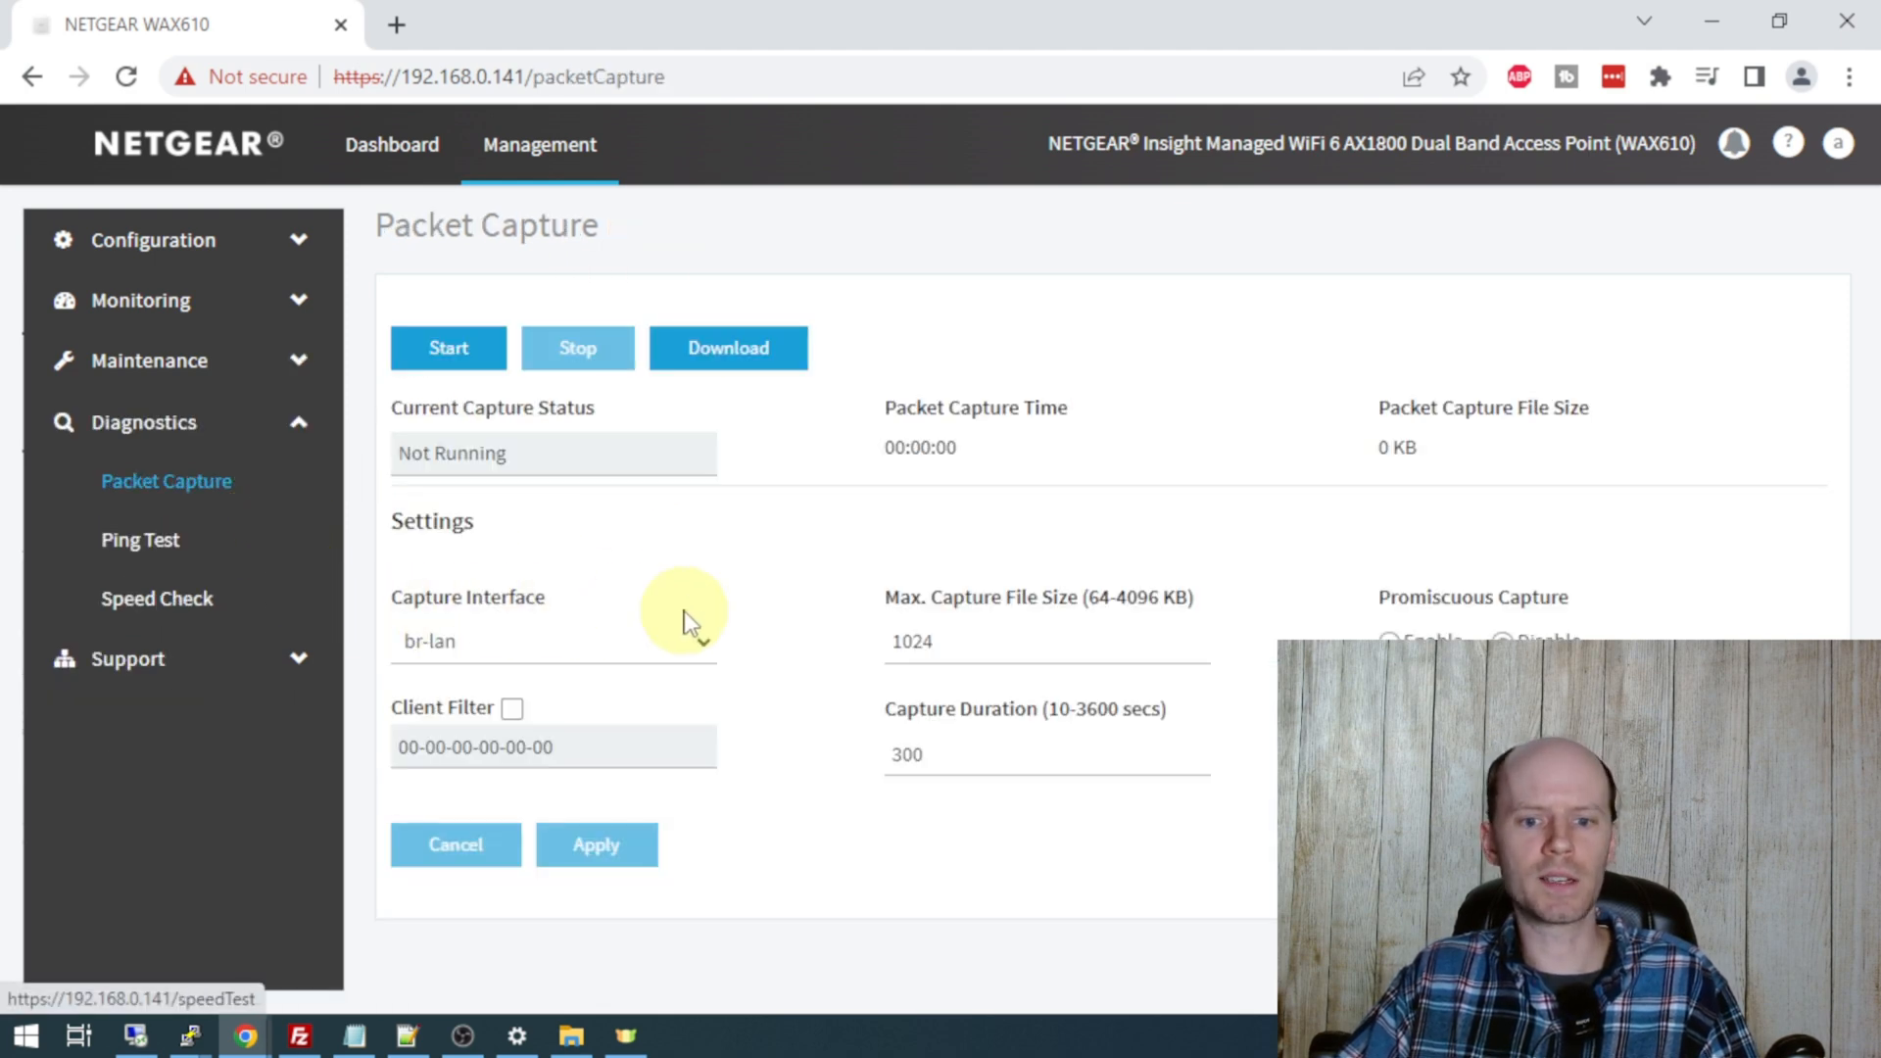
Open Diagnostics Ping Test, then Speed Check showing 12 ms latency and 233.90 Mbps download.
{"action": "left_click", "coordinate": [139, 541]}
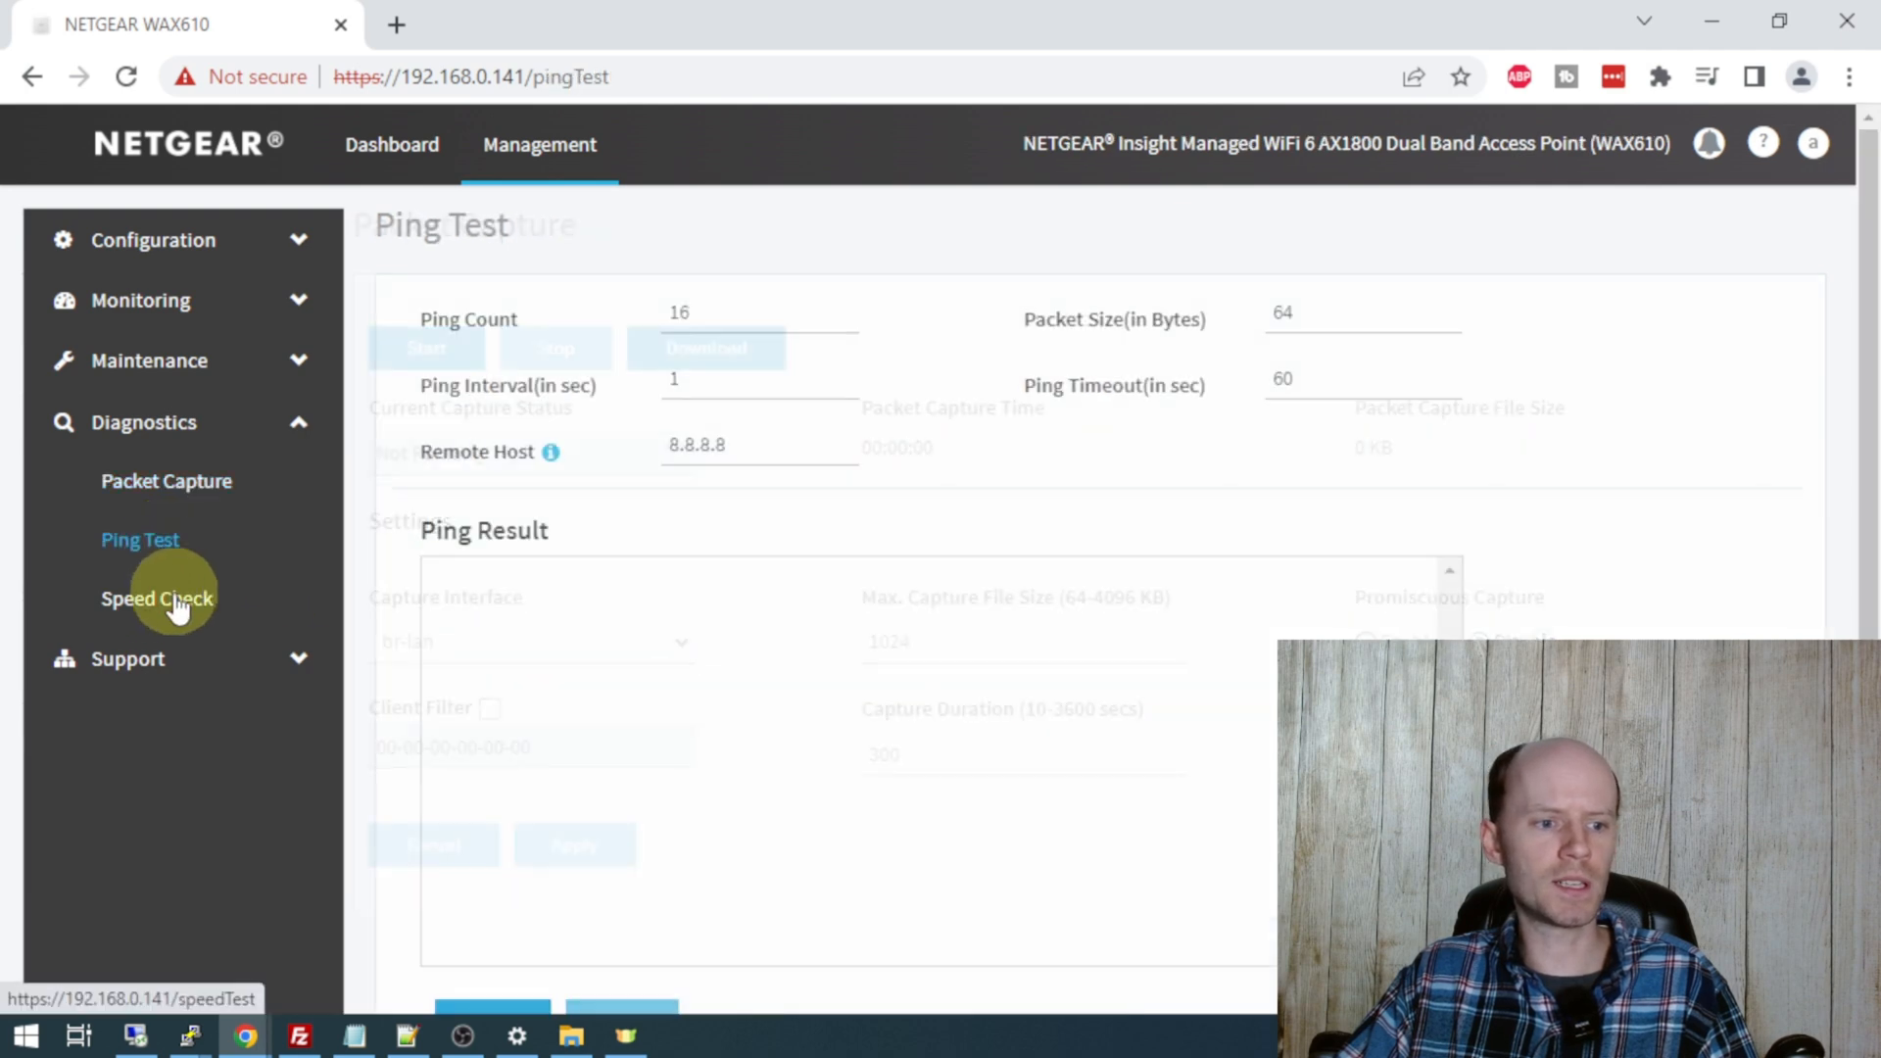
{"action": "left_click", "coordinate": [157, 598]}
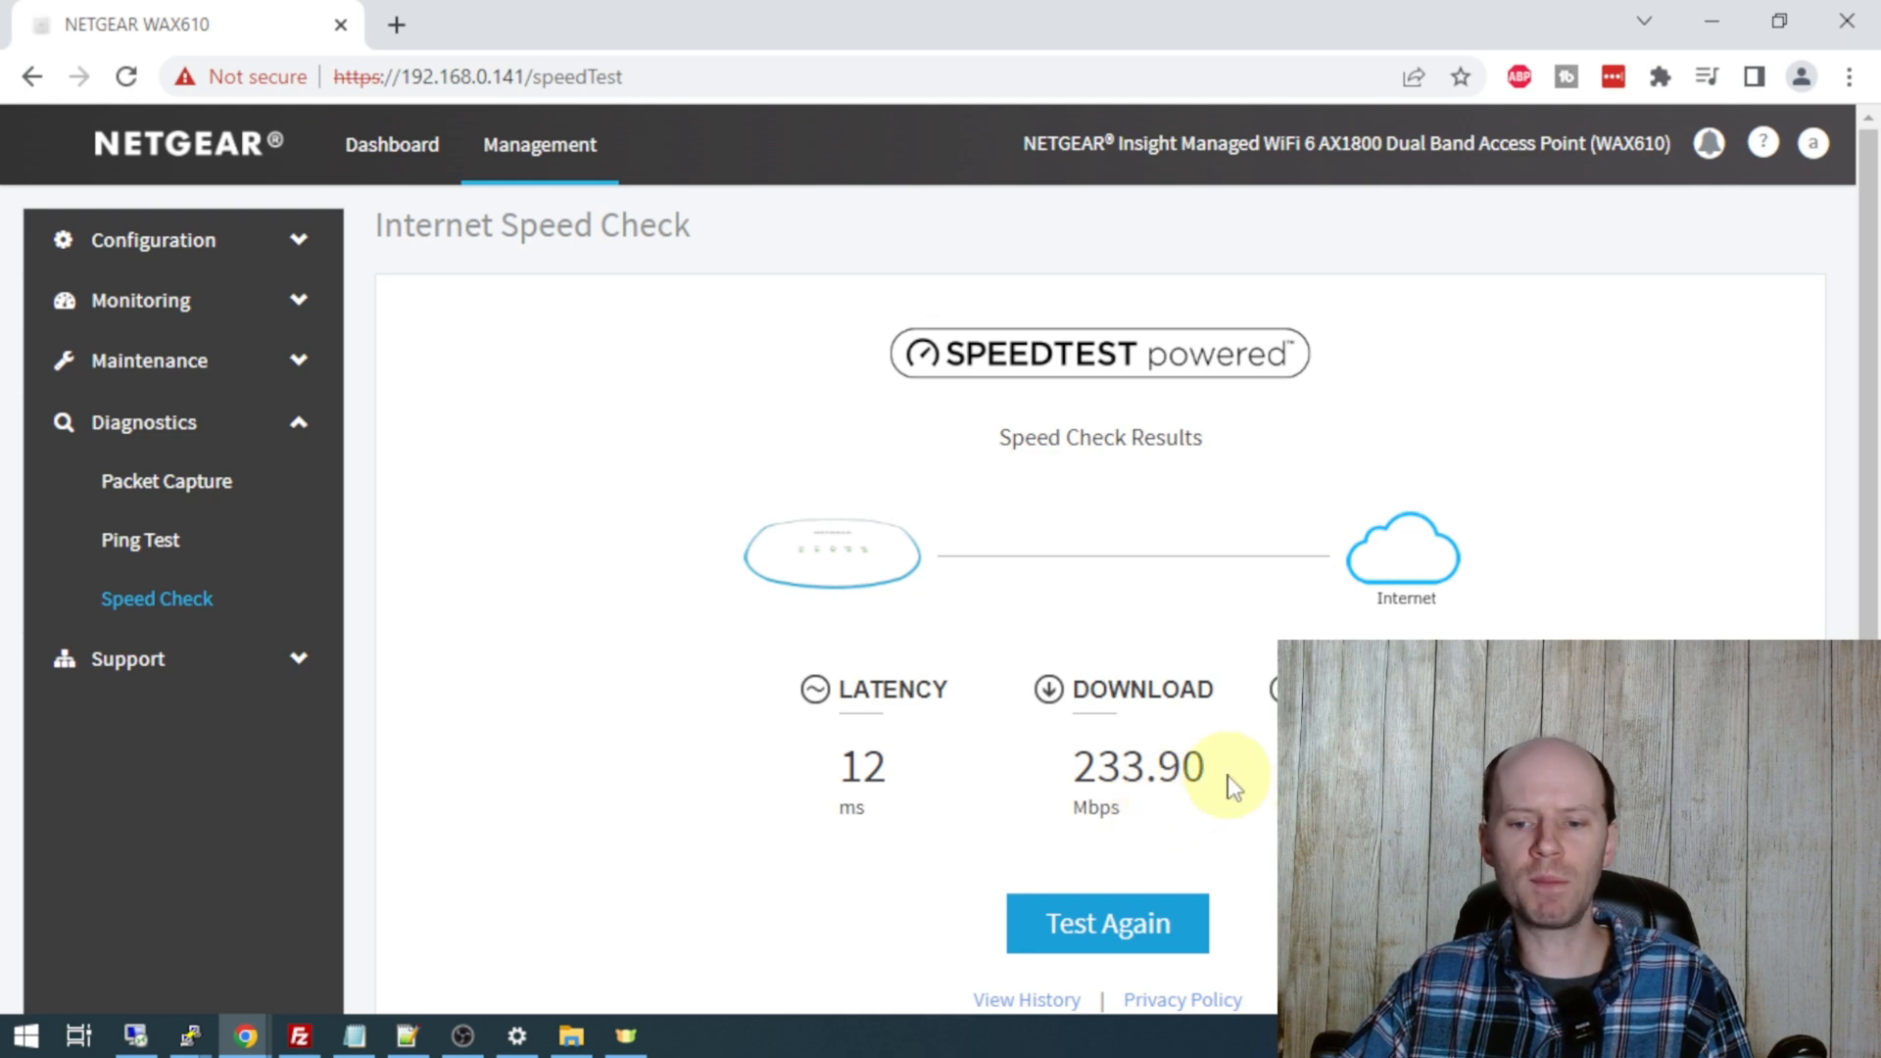
{"action": "mouse_move", "coordinate": [1188, 789]}
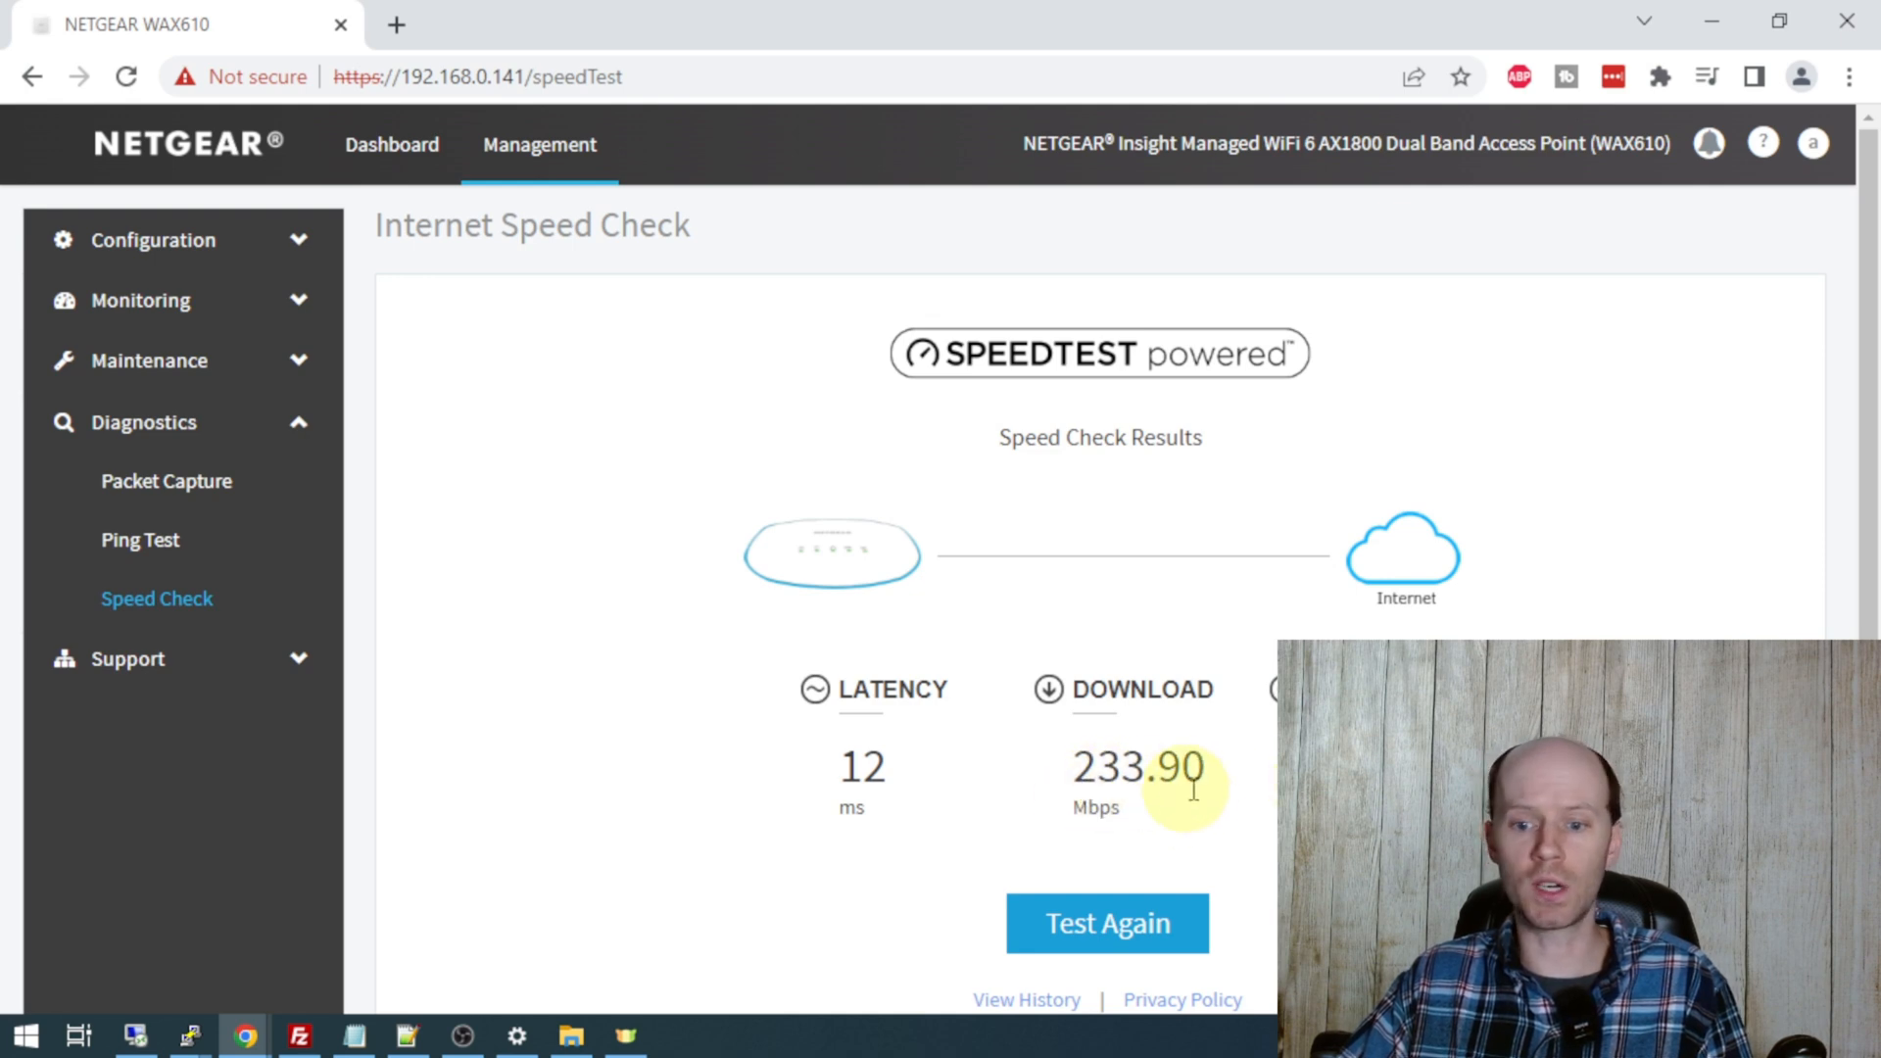
{"action": "mouse_move", "coordinate": [414, 604]}
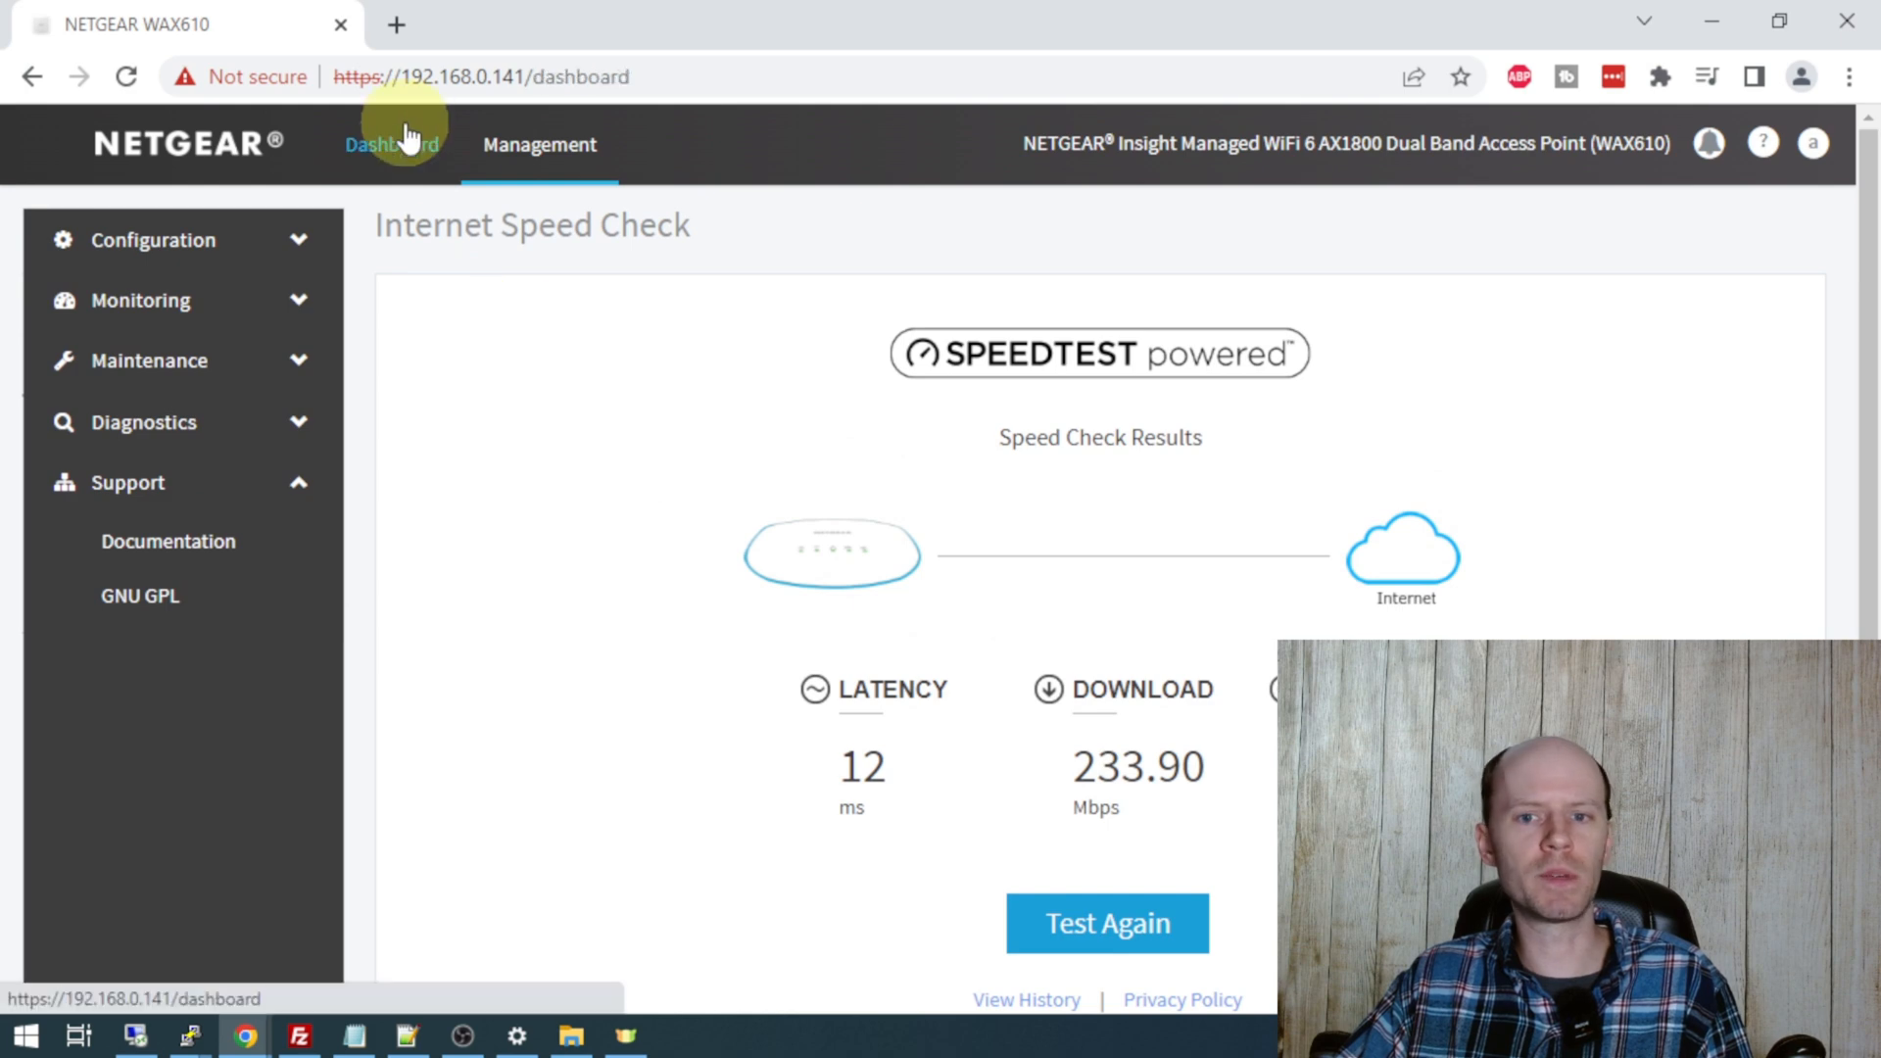
Return to the dashboard, then run 'show lldp info remote-device' in PuTTY listing AP-HALLWAY and AP-LAUNDRY.
{"action": "left_click", "coordinate": [680, 1035]}
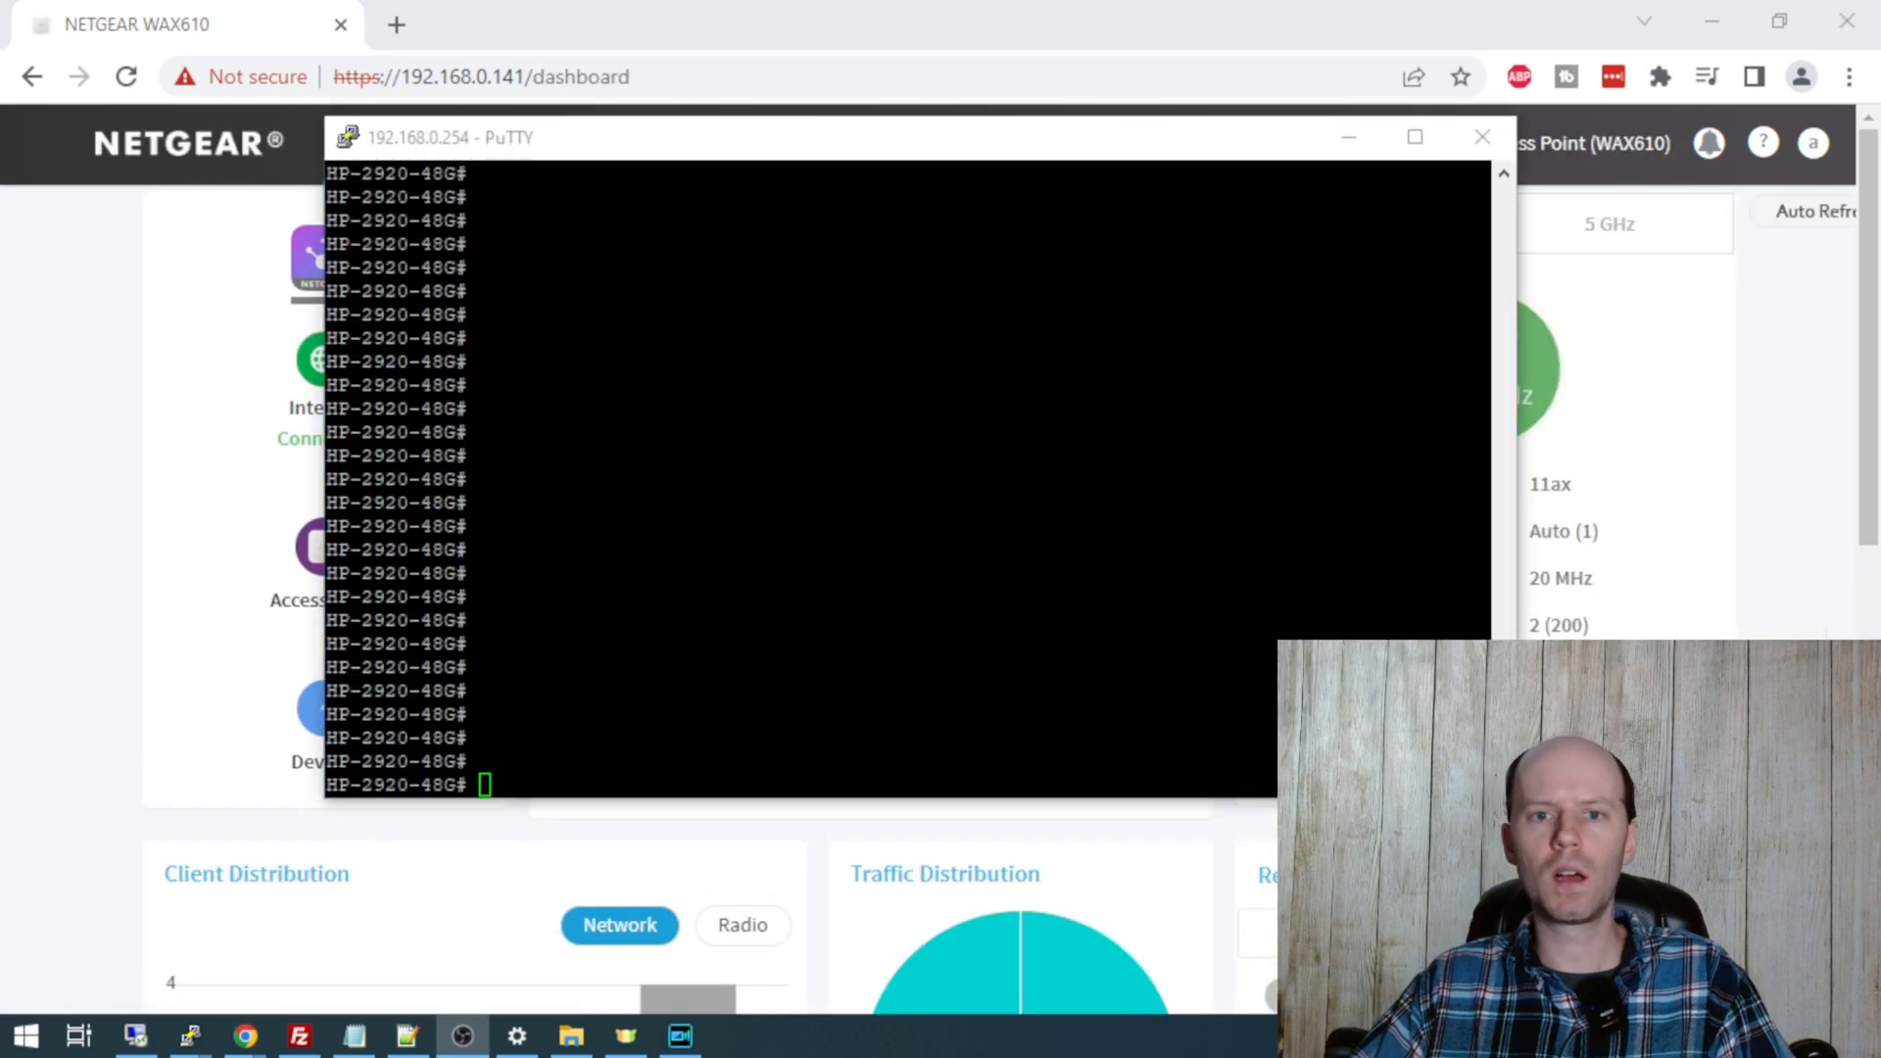
{"action": "mouse_move", "coordinate": [854, 135]}
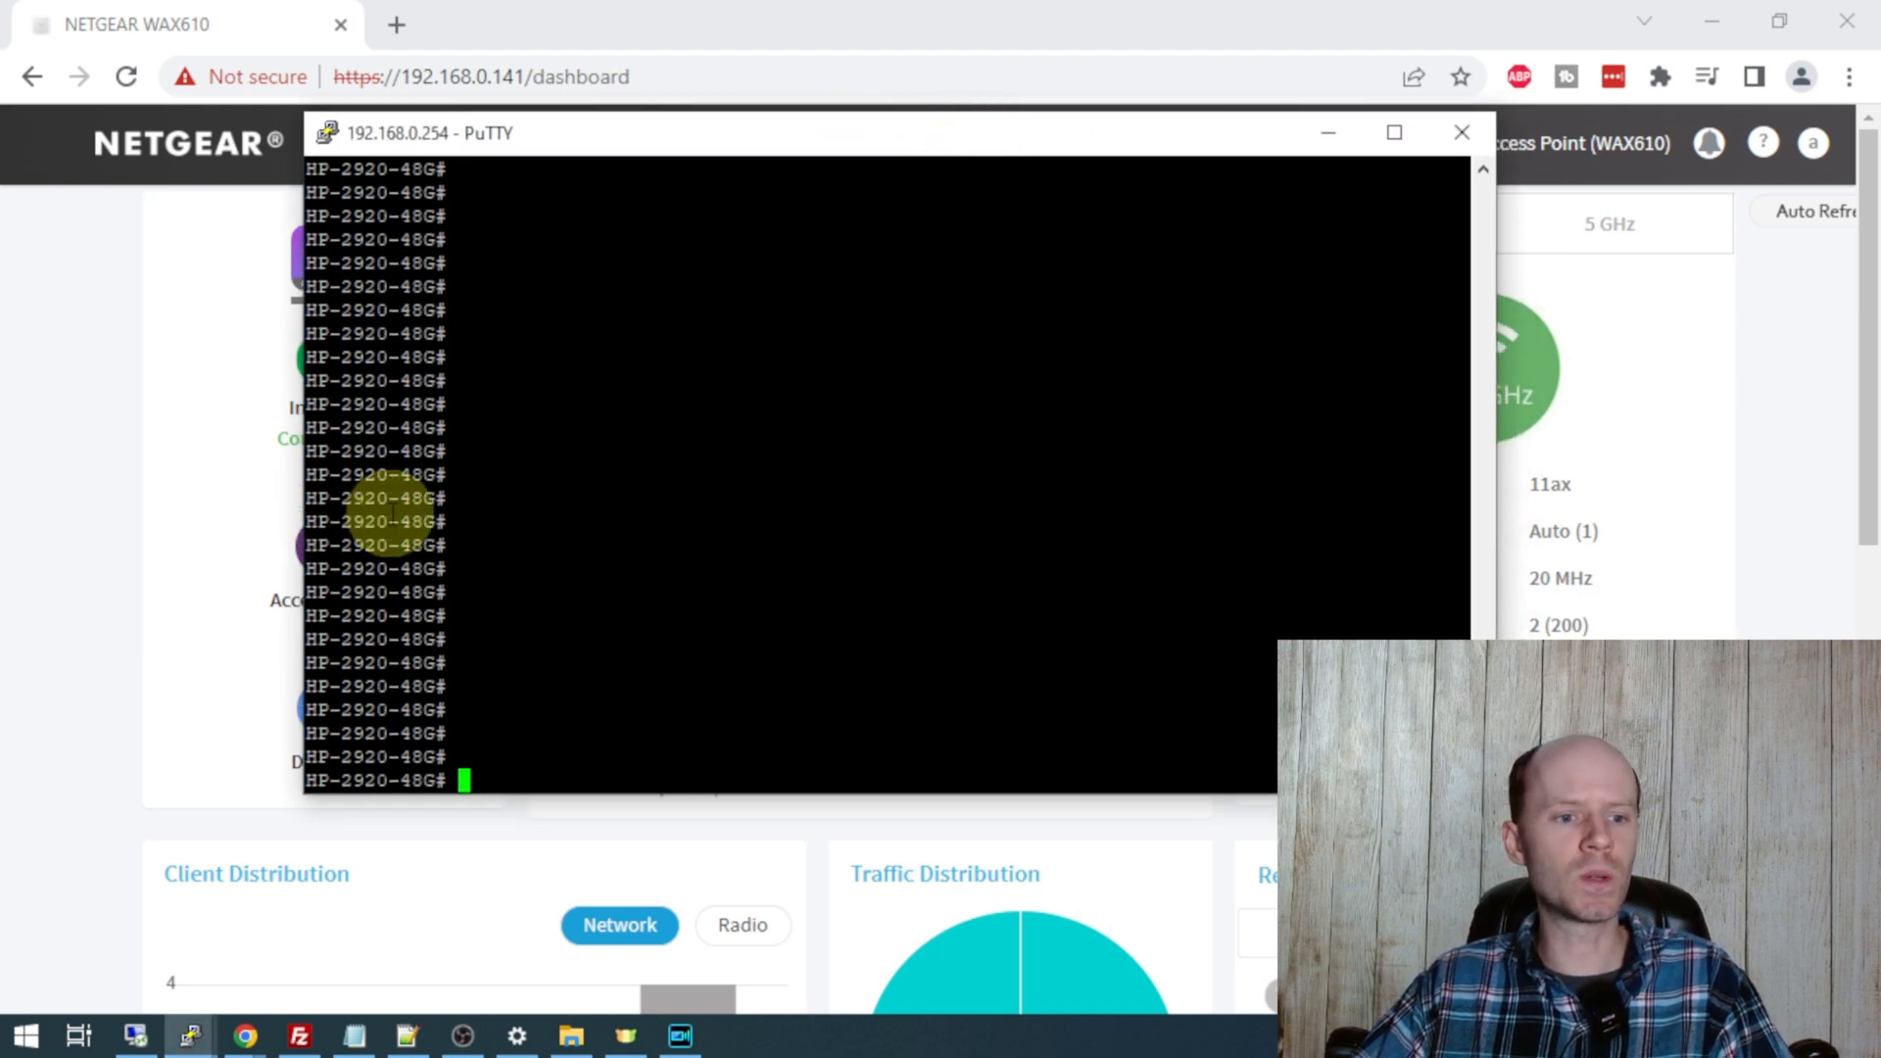
{"action": "mouse_move", "coordinate": [745, 577]}
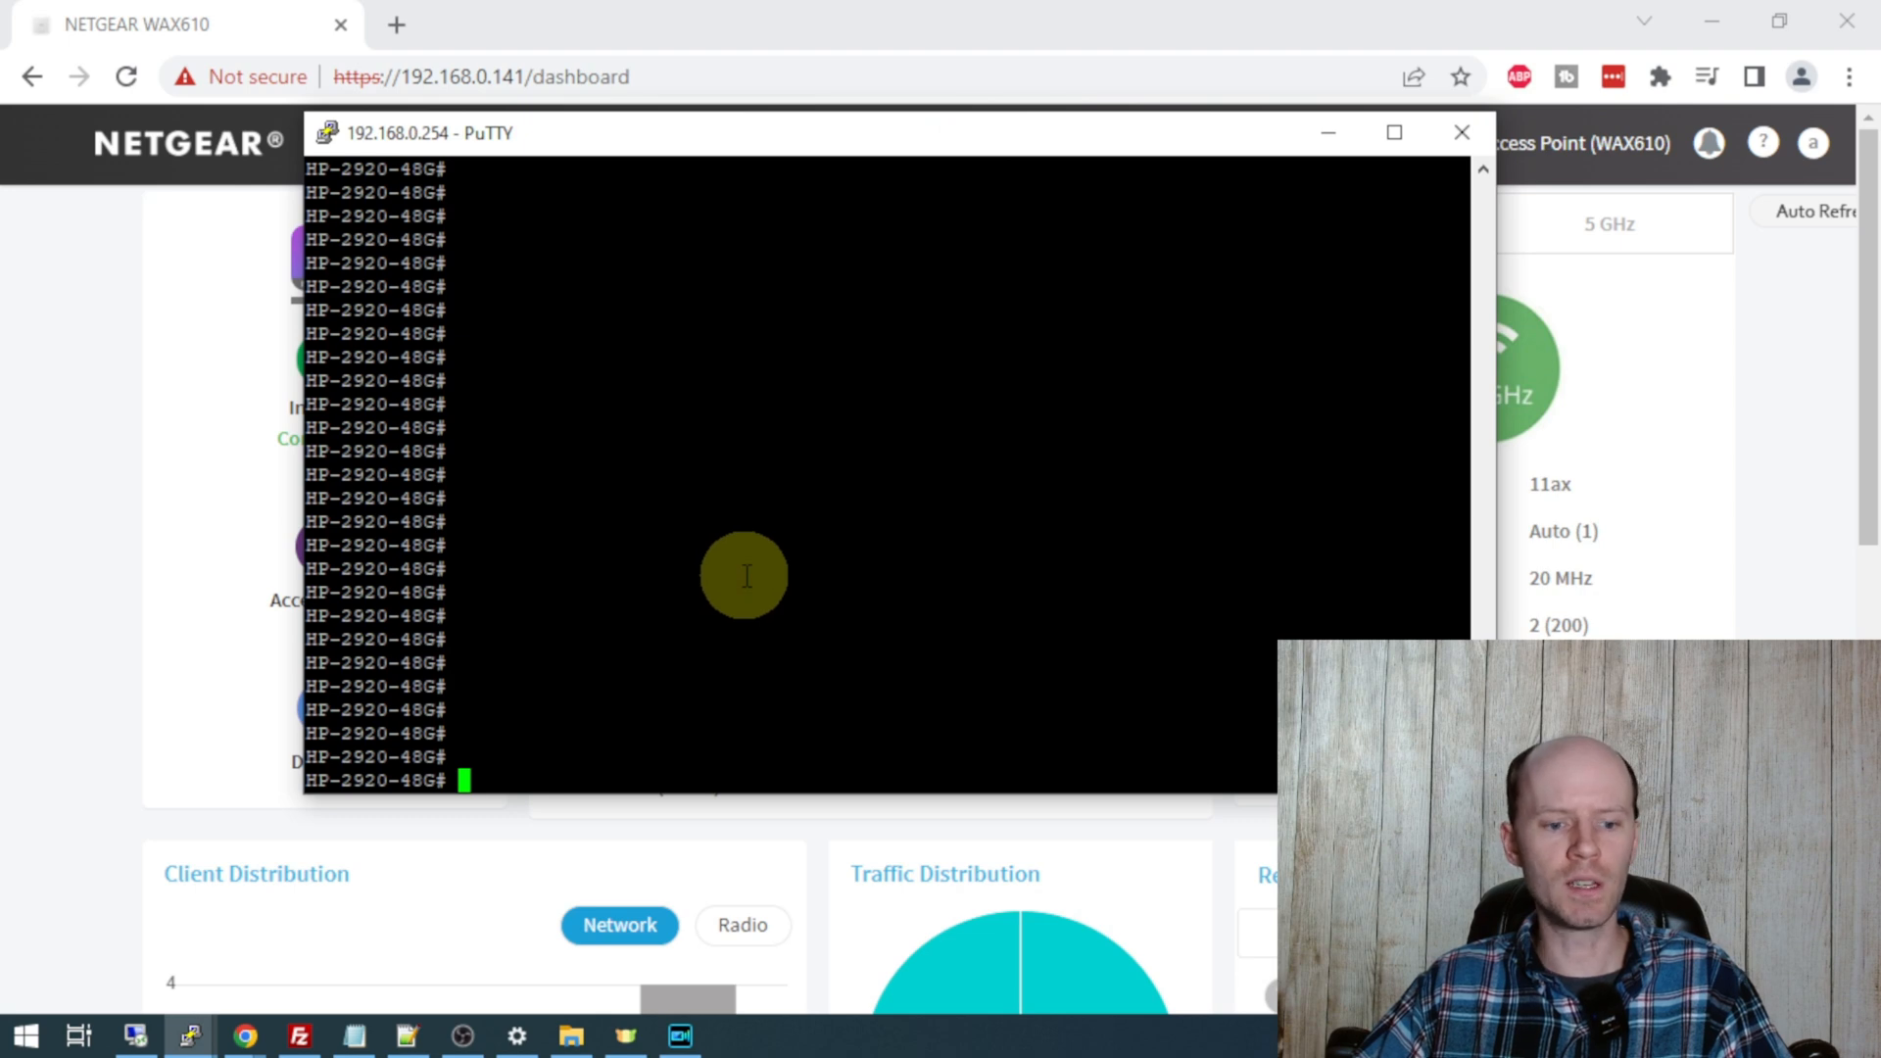
{"action": "type", "text": "show lldp"}
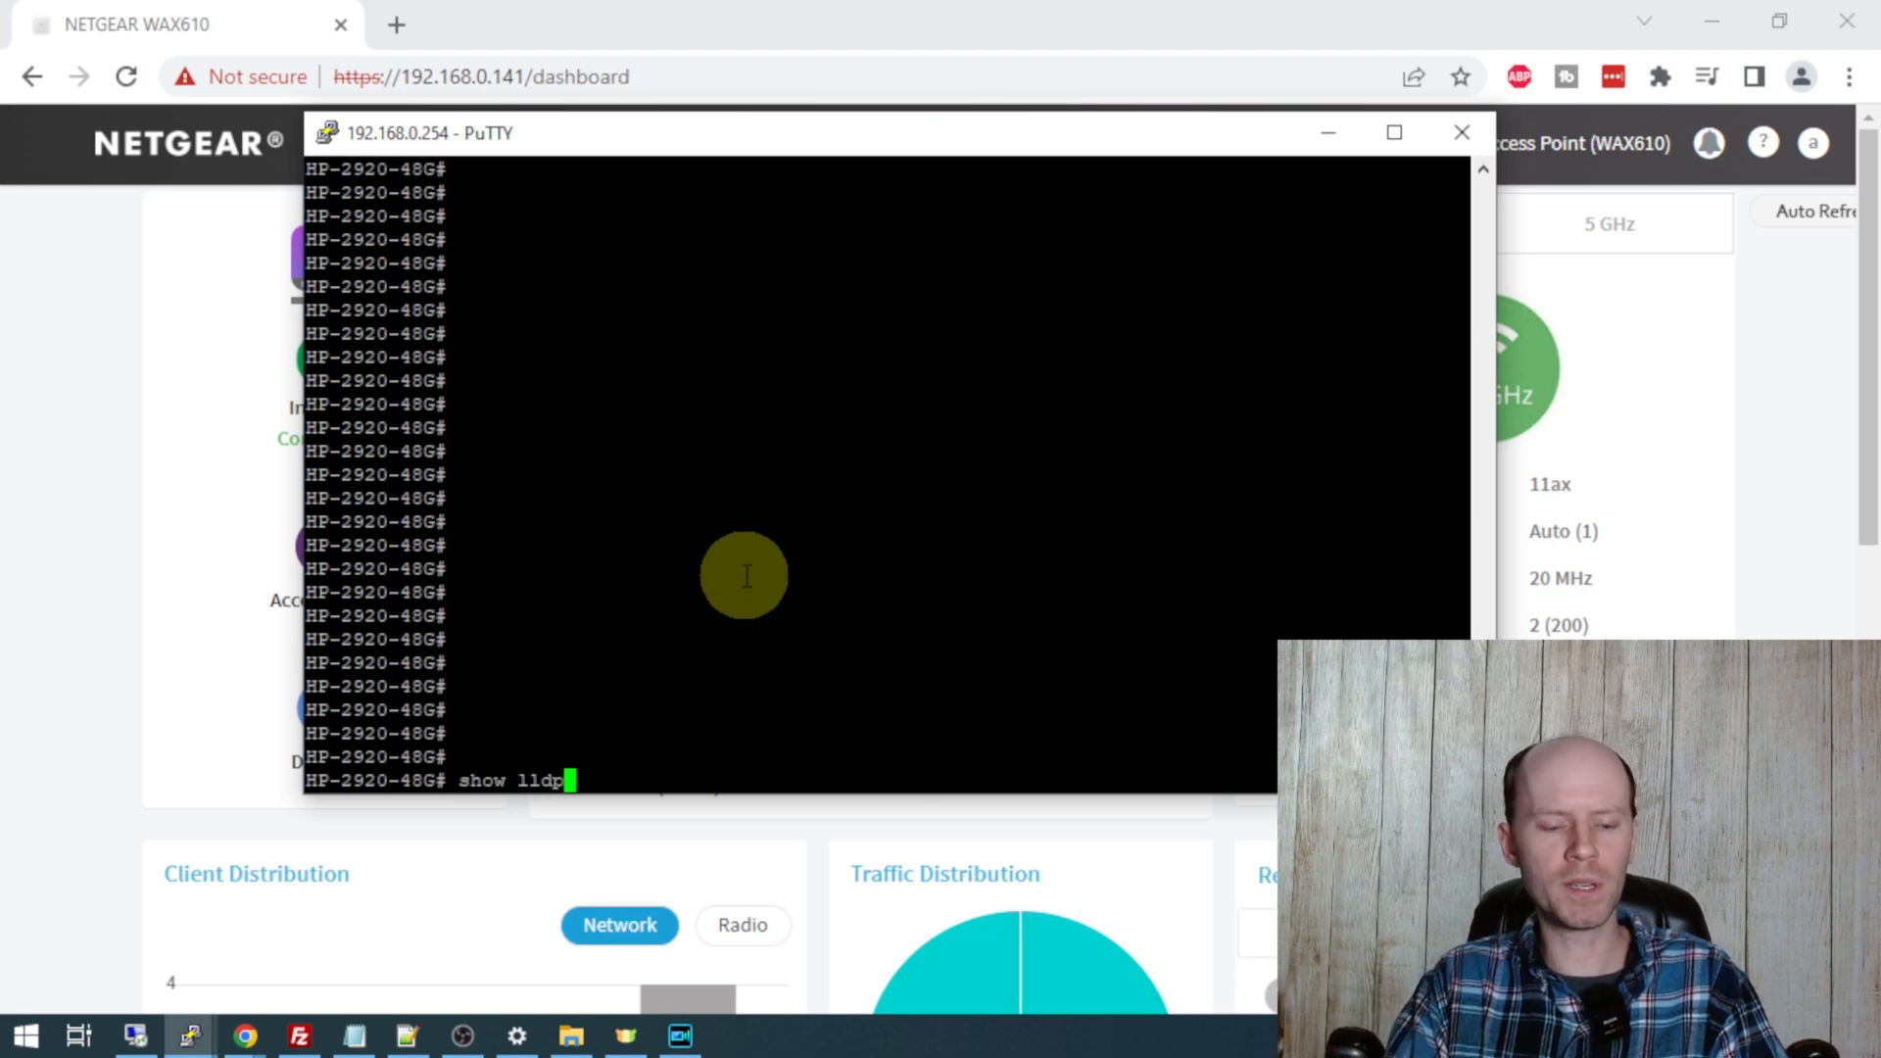
{"action": "type", "text": "info remote-device"}
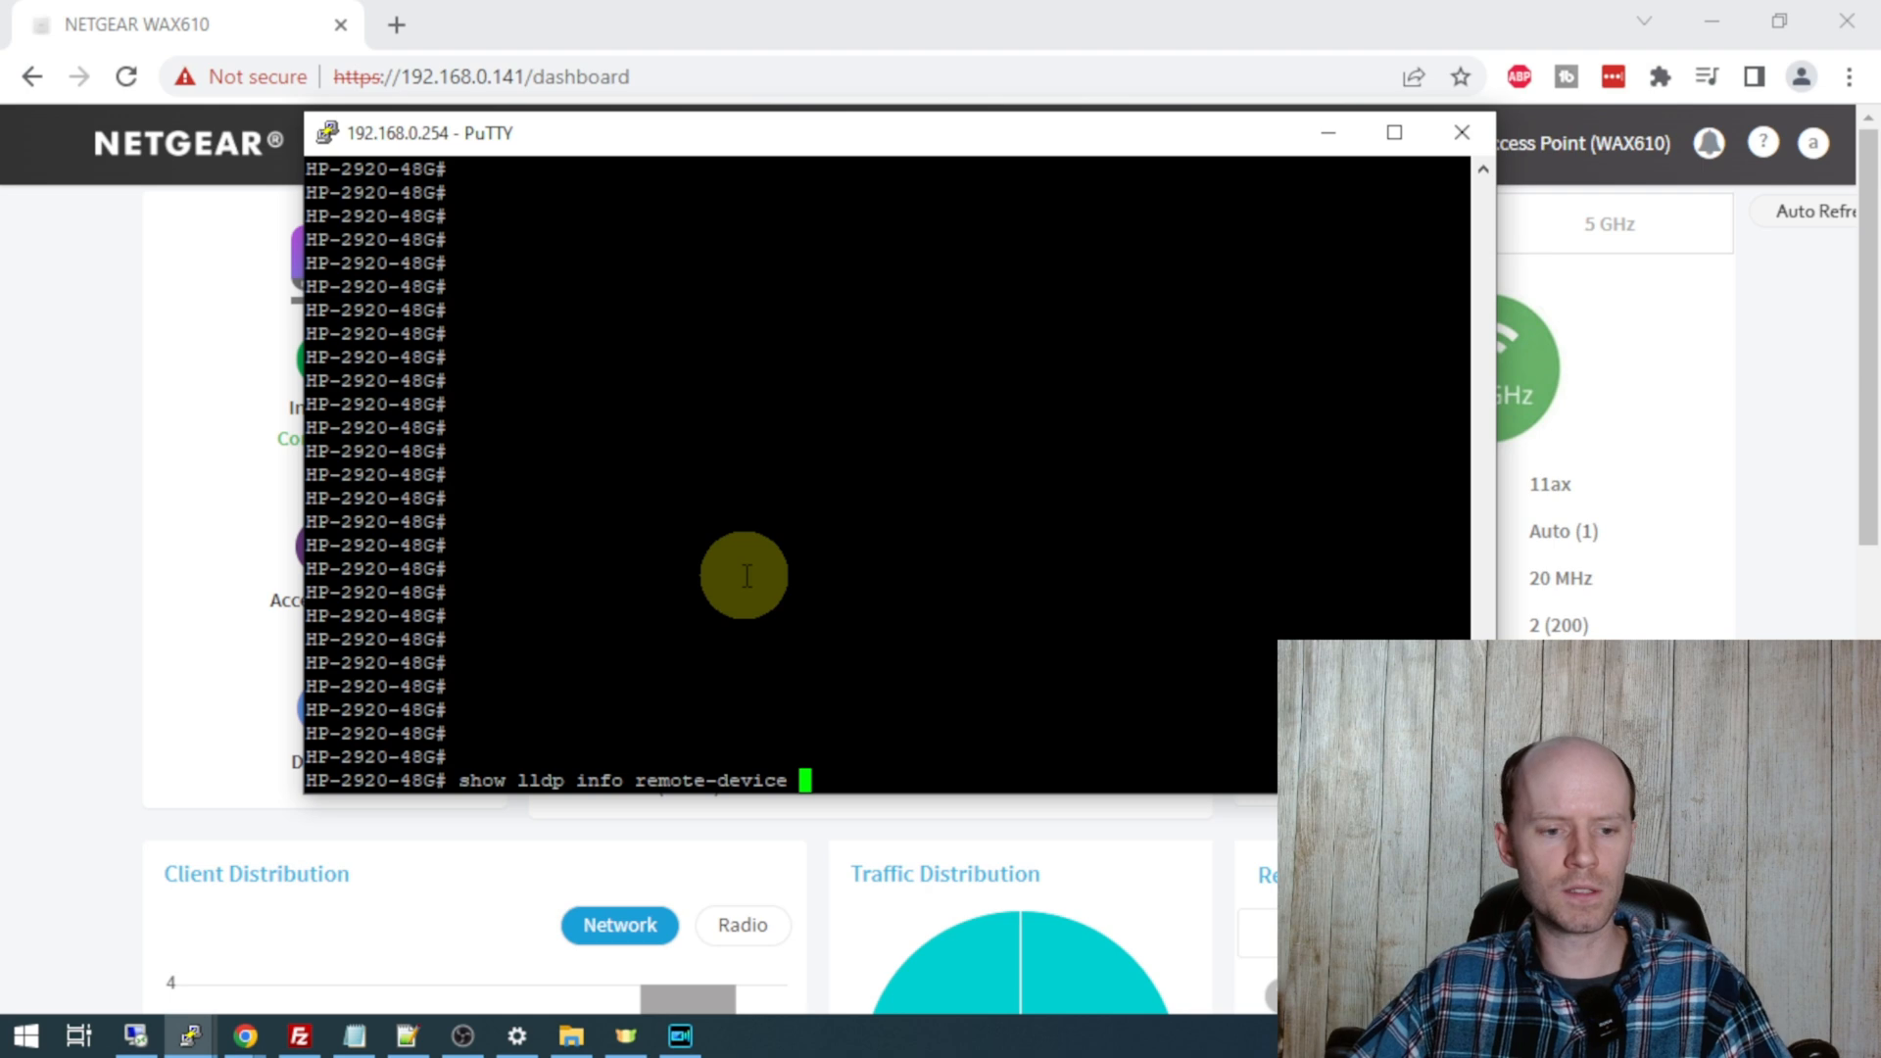
{"action": "key", "text": "Return"}
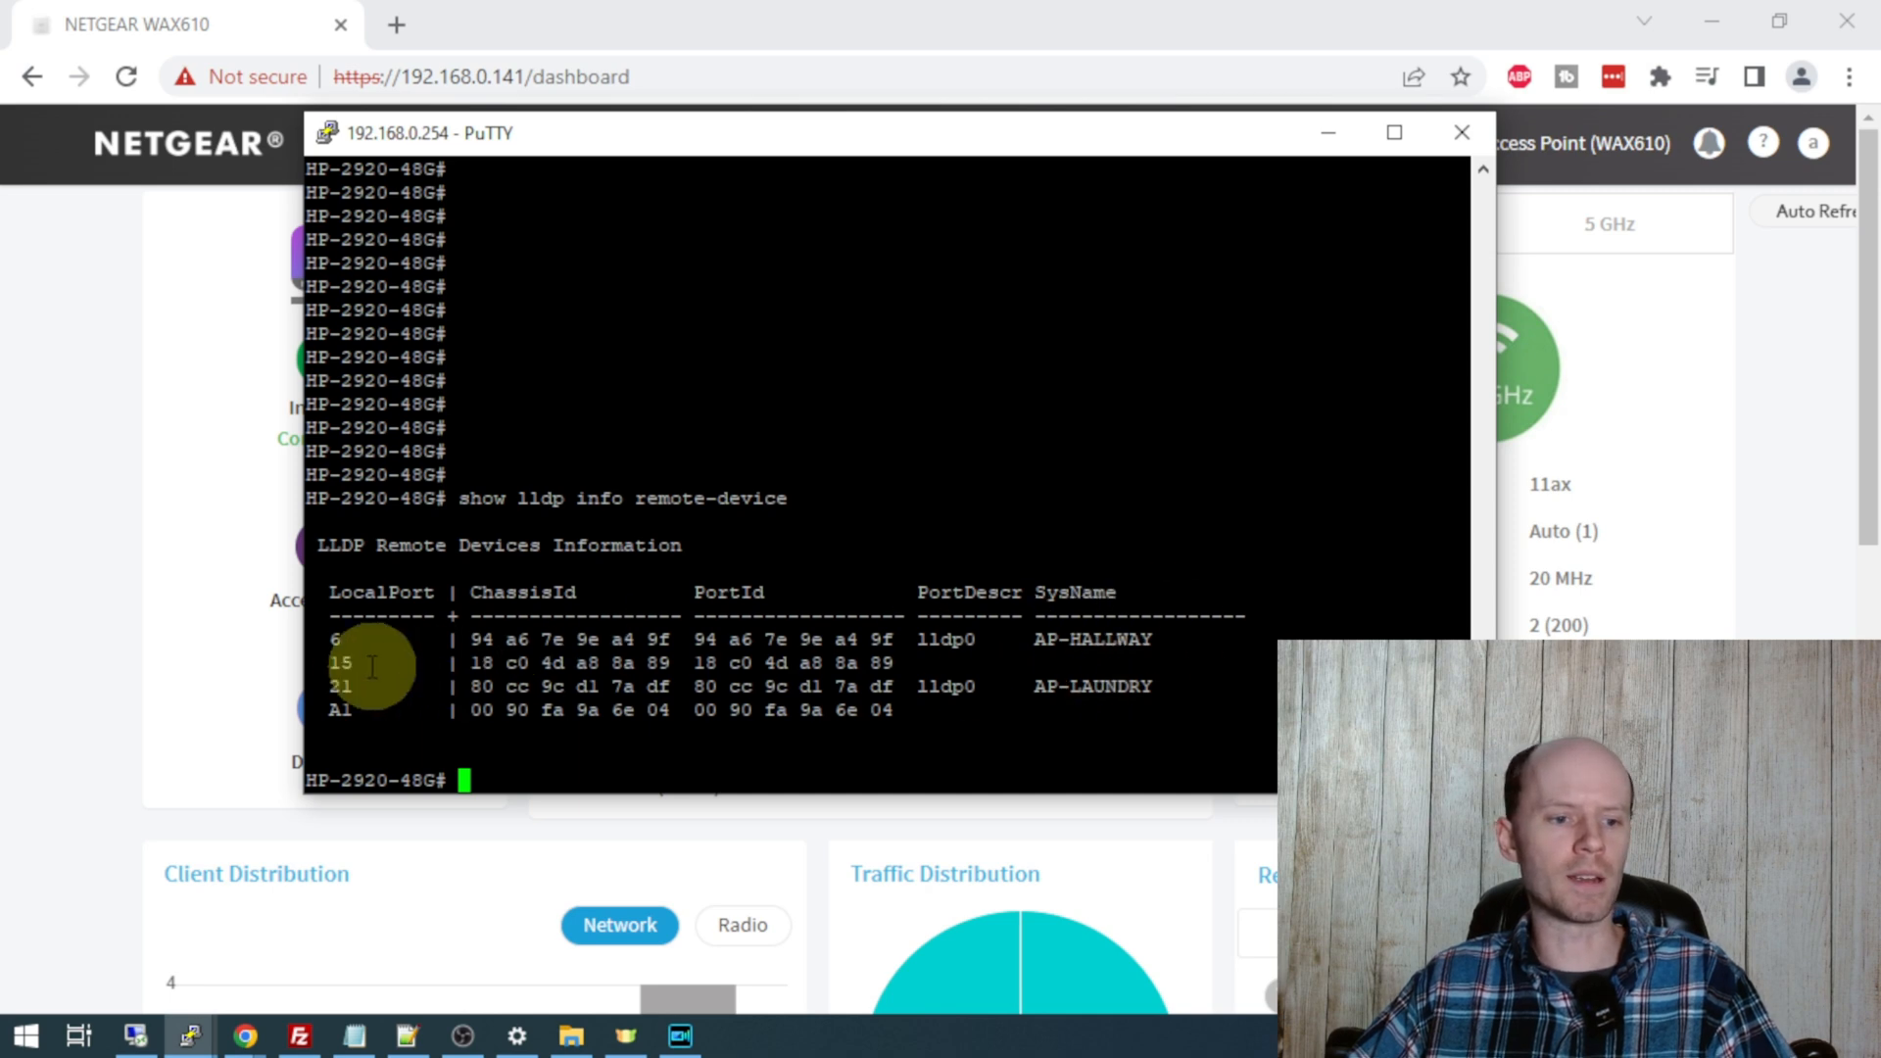
{"action": "mouse_move", "coordinate": [300, 690]}
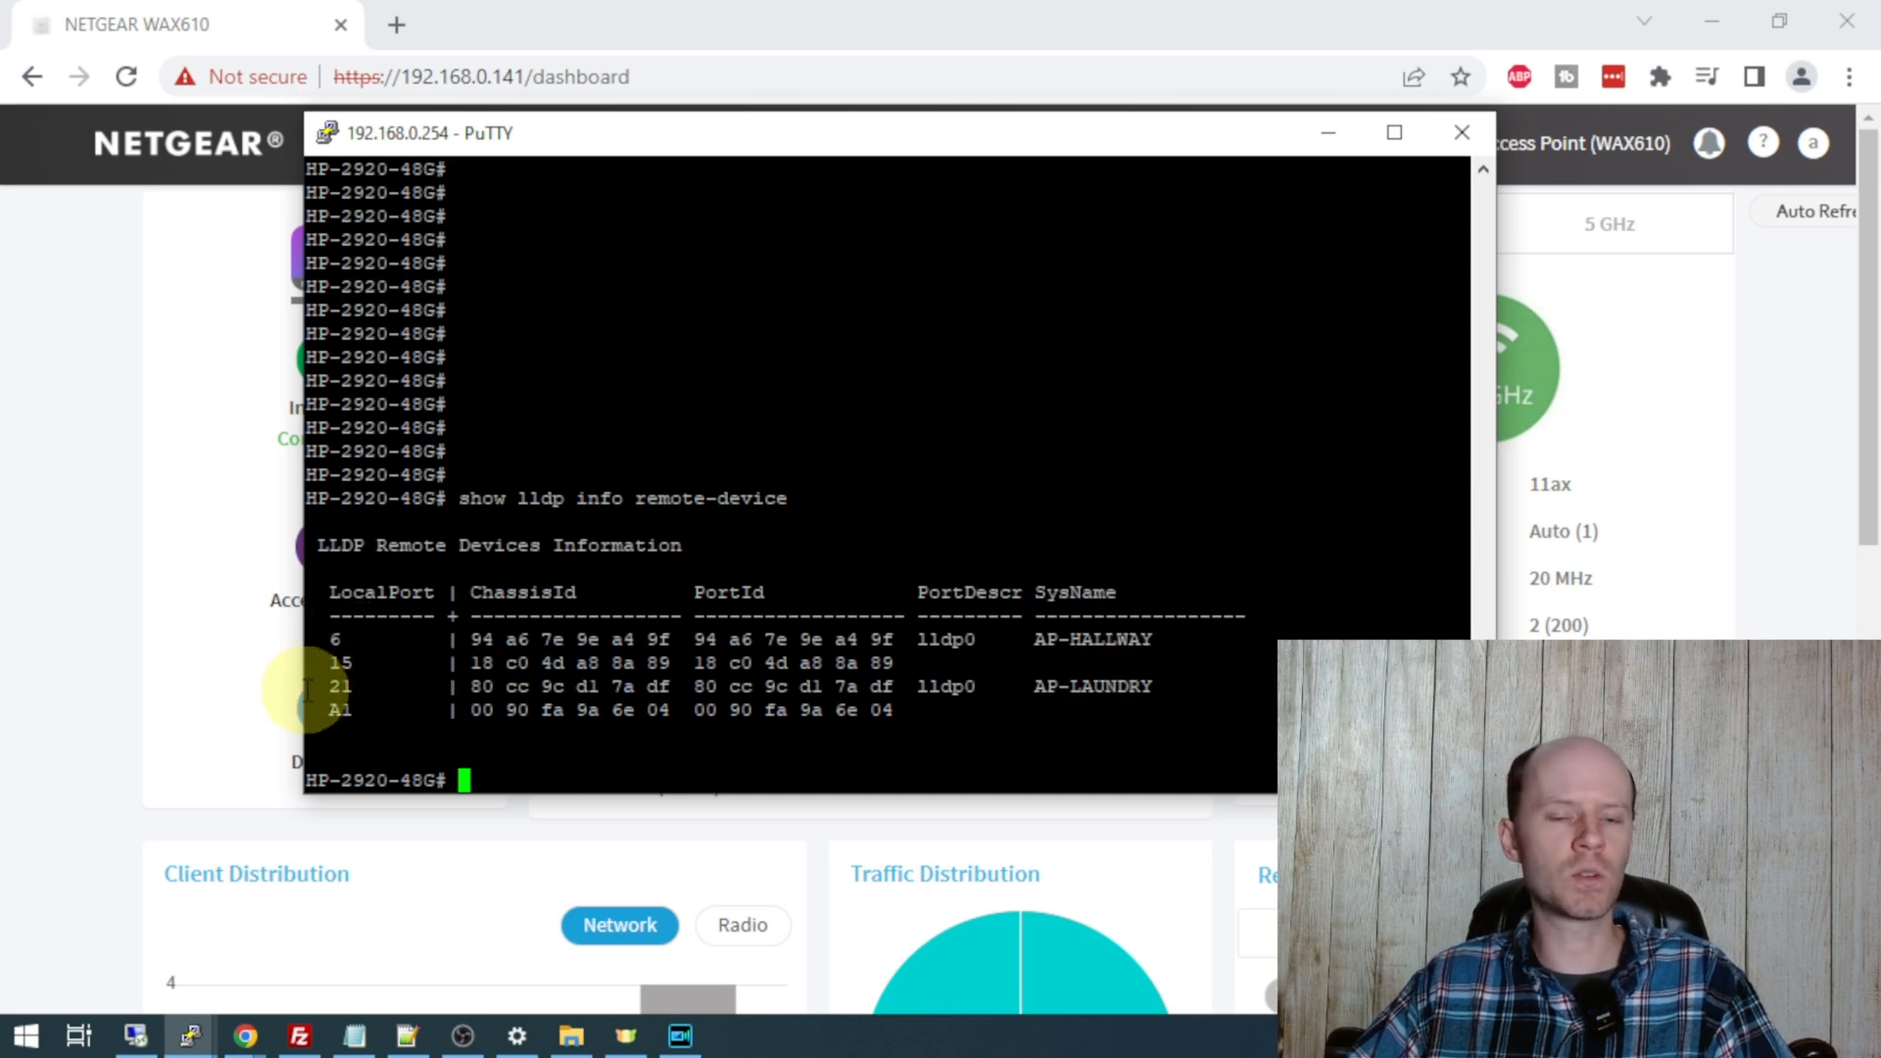
{"action": "mouse_move", "coordinate": [1140, 709]}
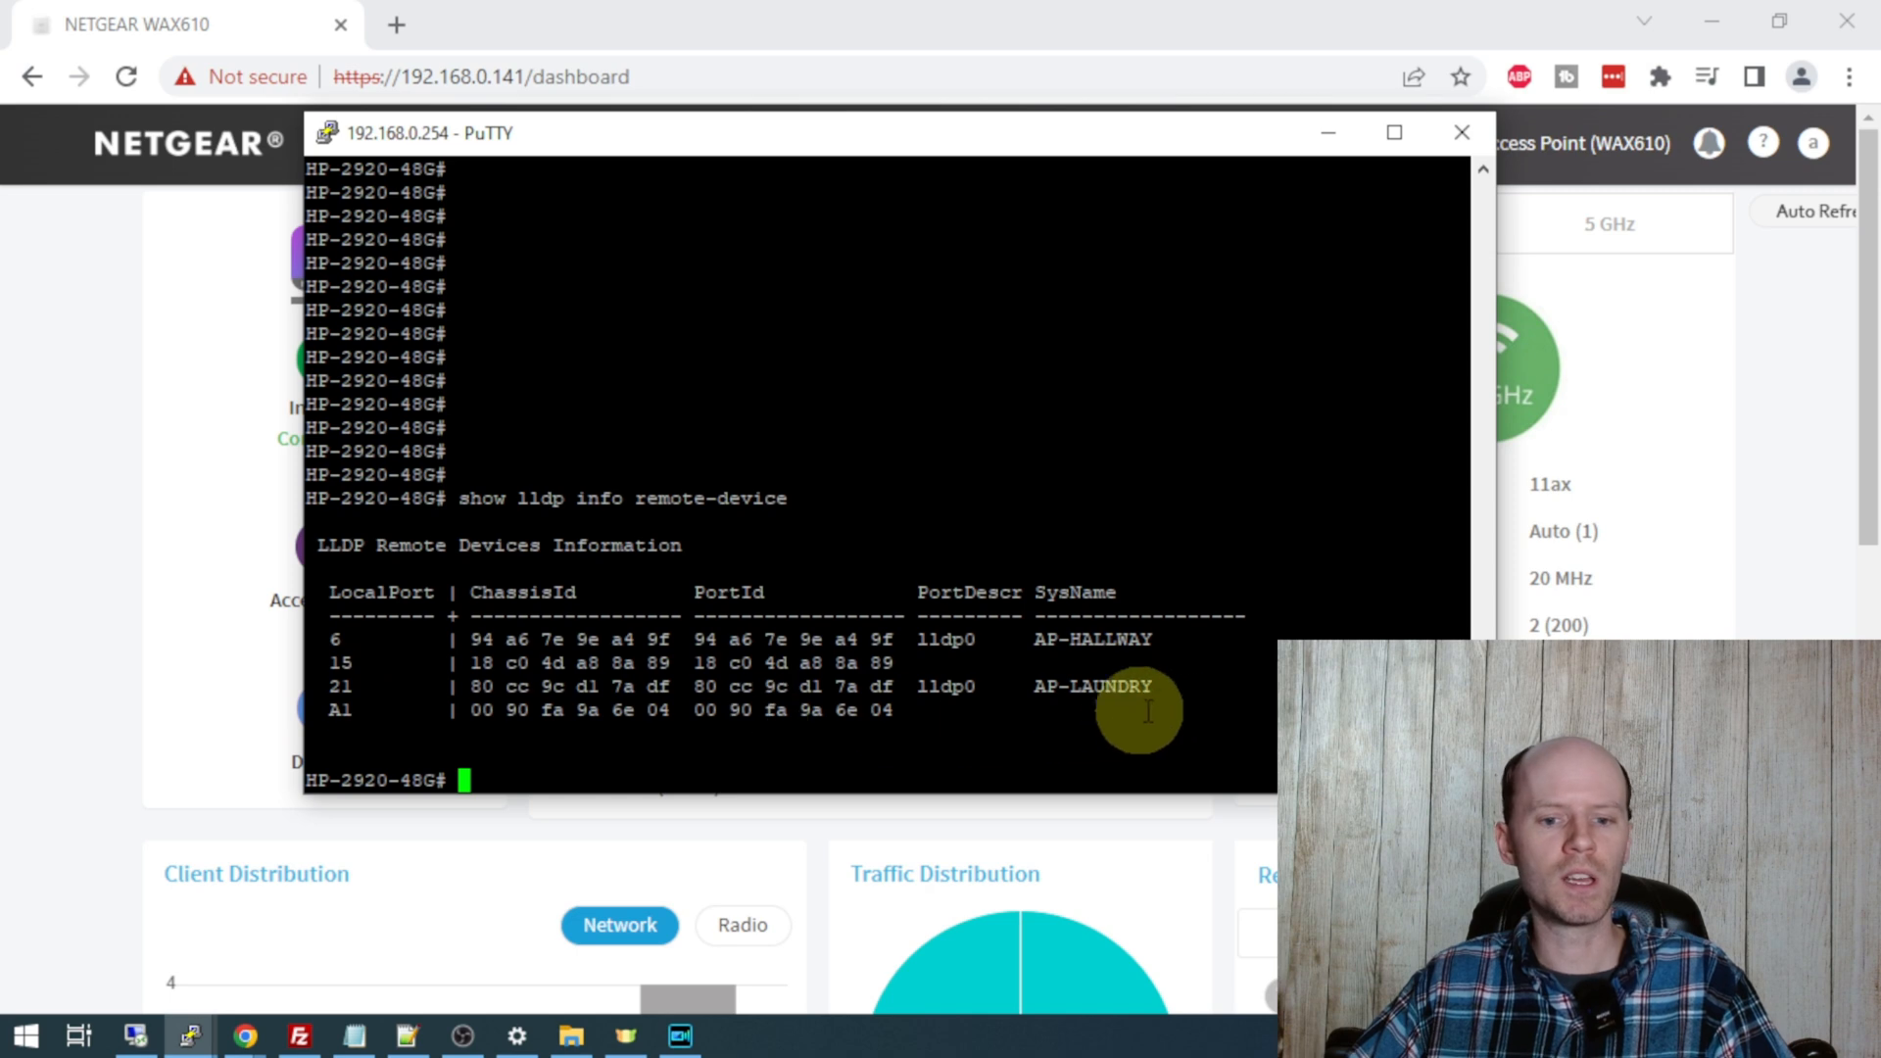
{"action": "mouse_move", "coordinate": [1051, 600]}
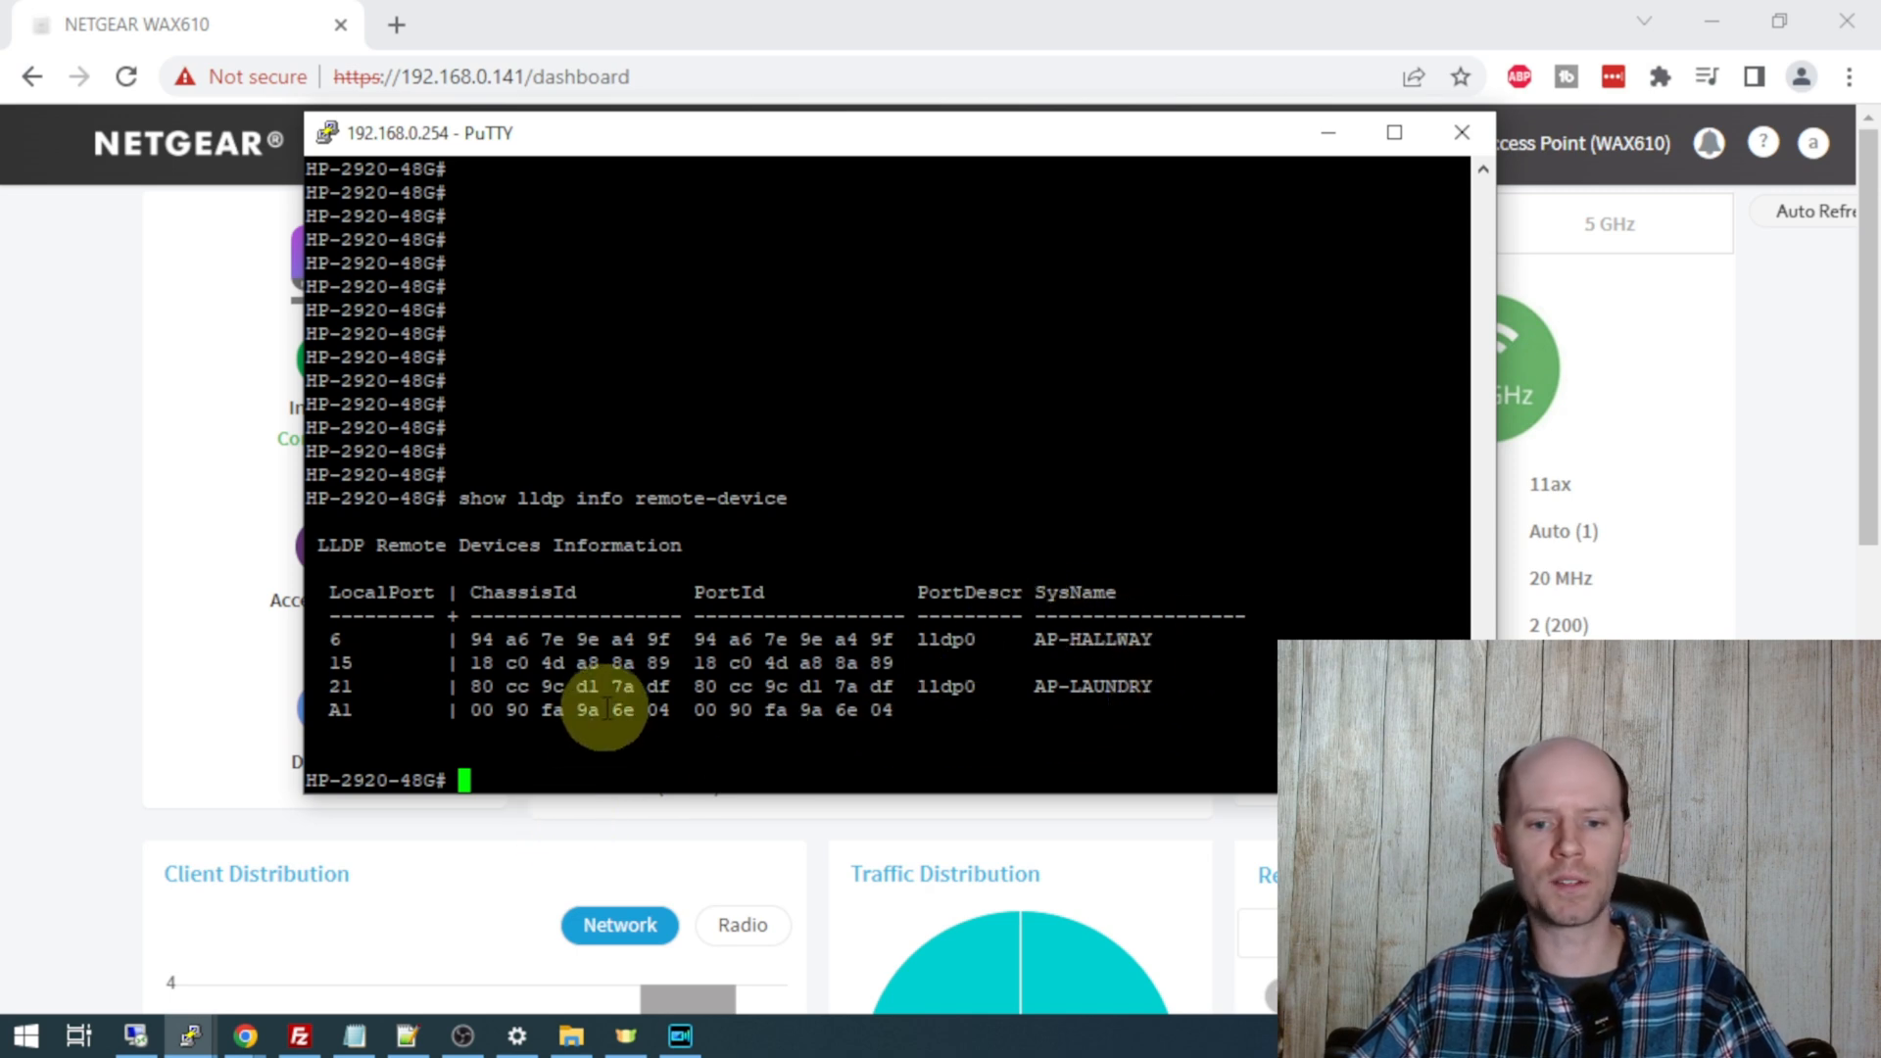
{"action": "mouse_move", "coordinate": [642, 710]}
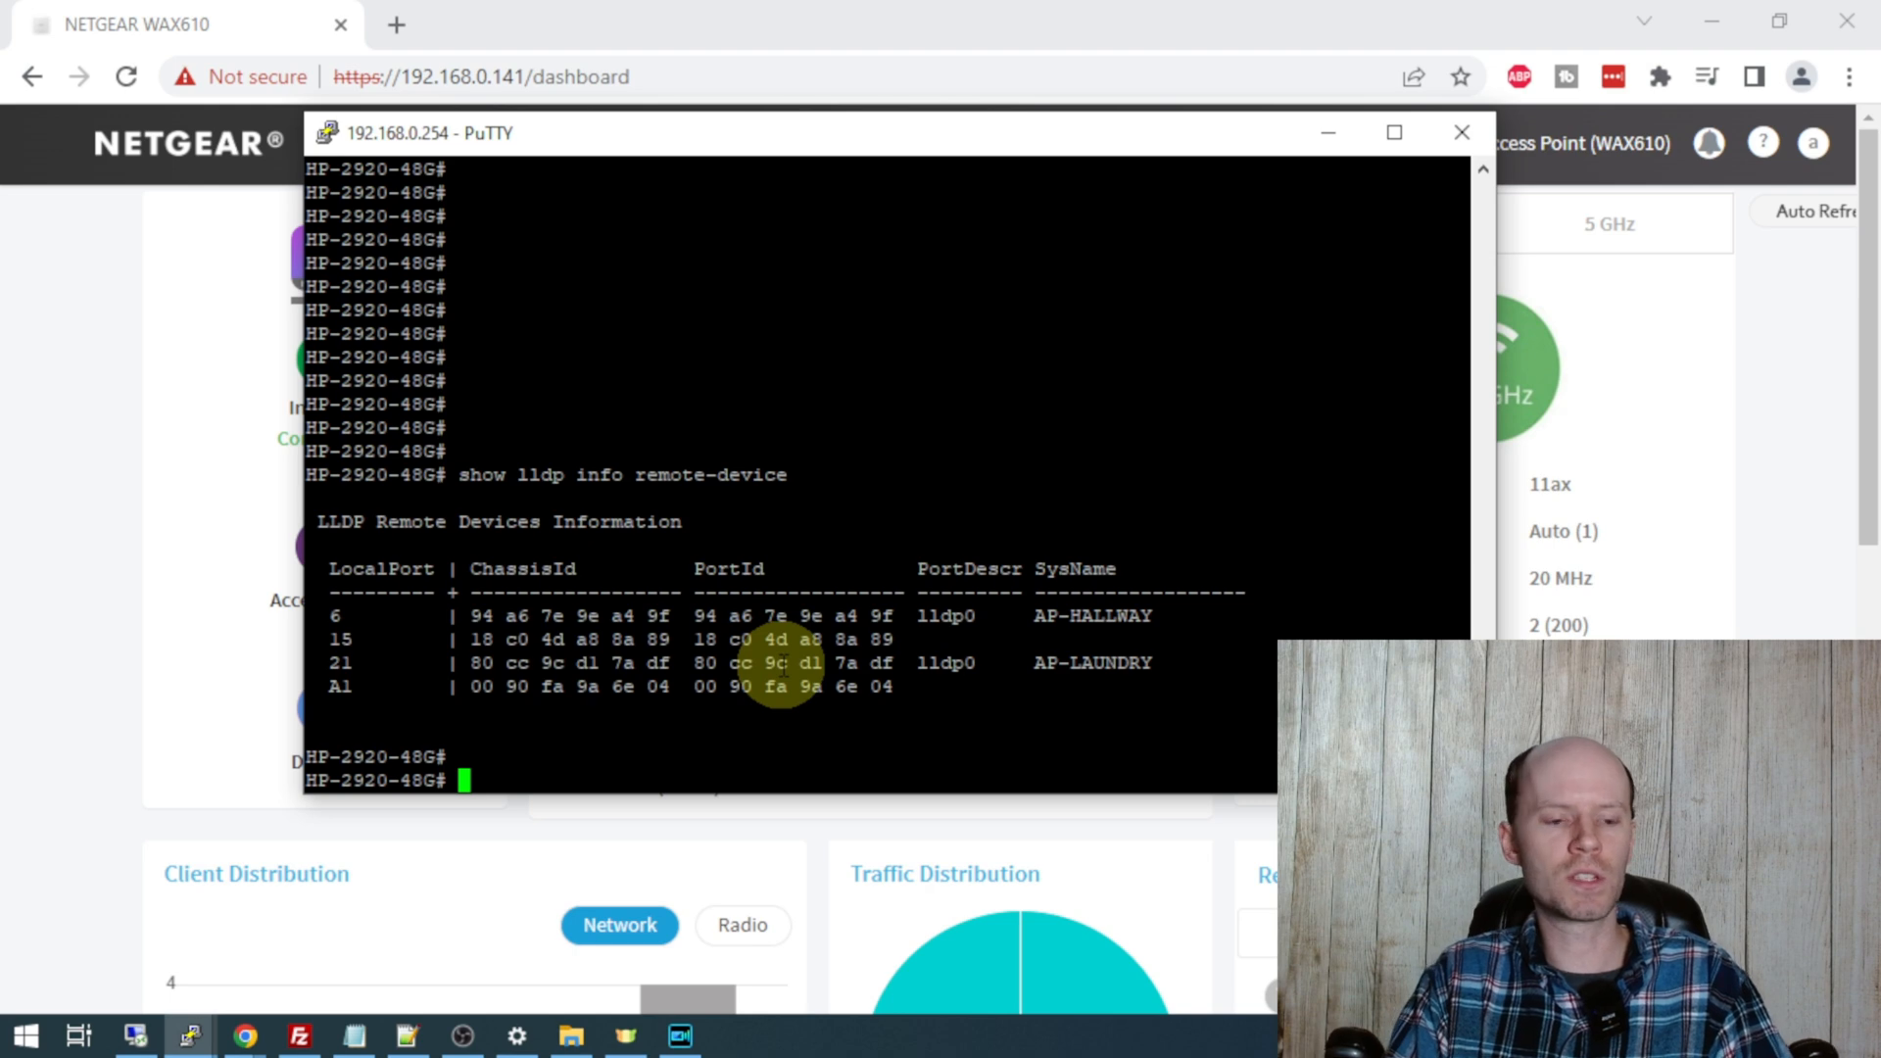
Run 'show vlan ports 6,21 detail': Native untagged, Home and Guests tagged.
{"action": "type", "text": "show"}
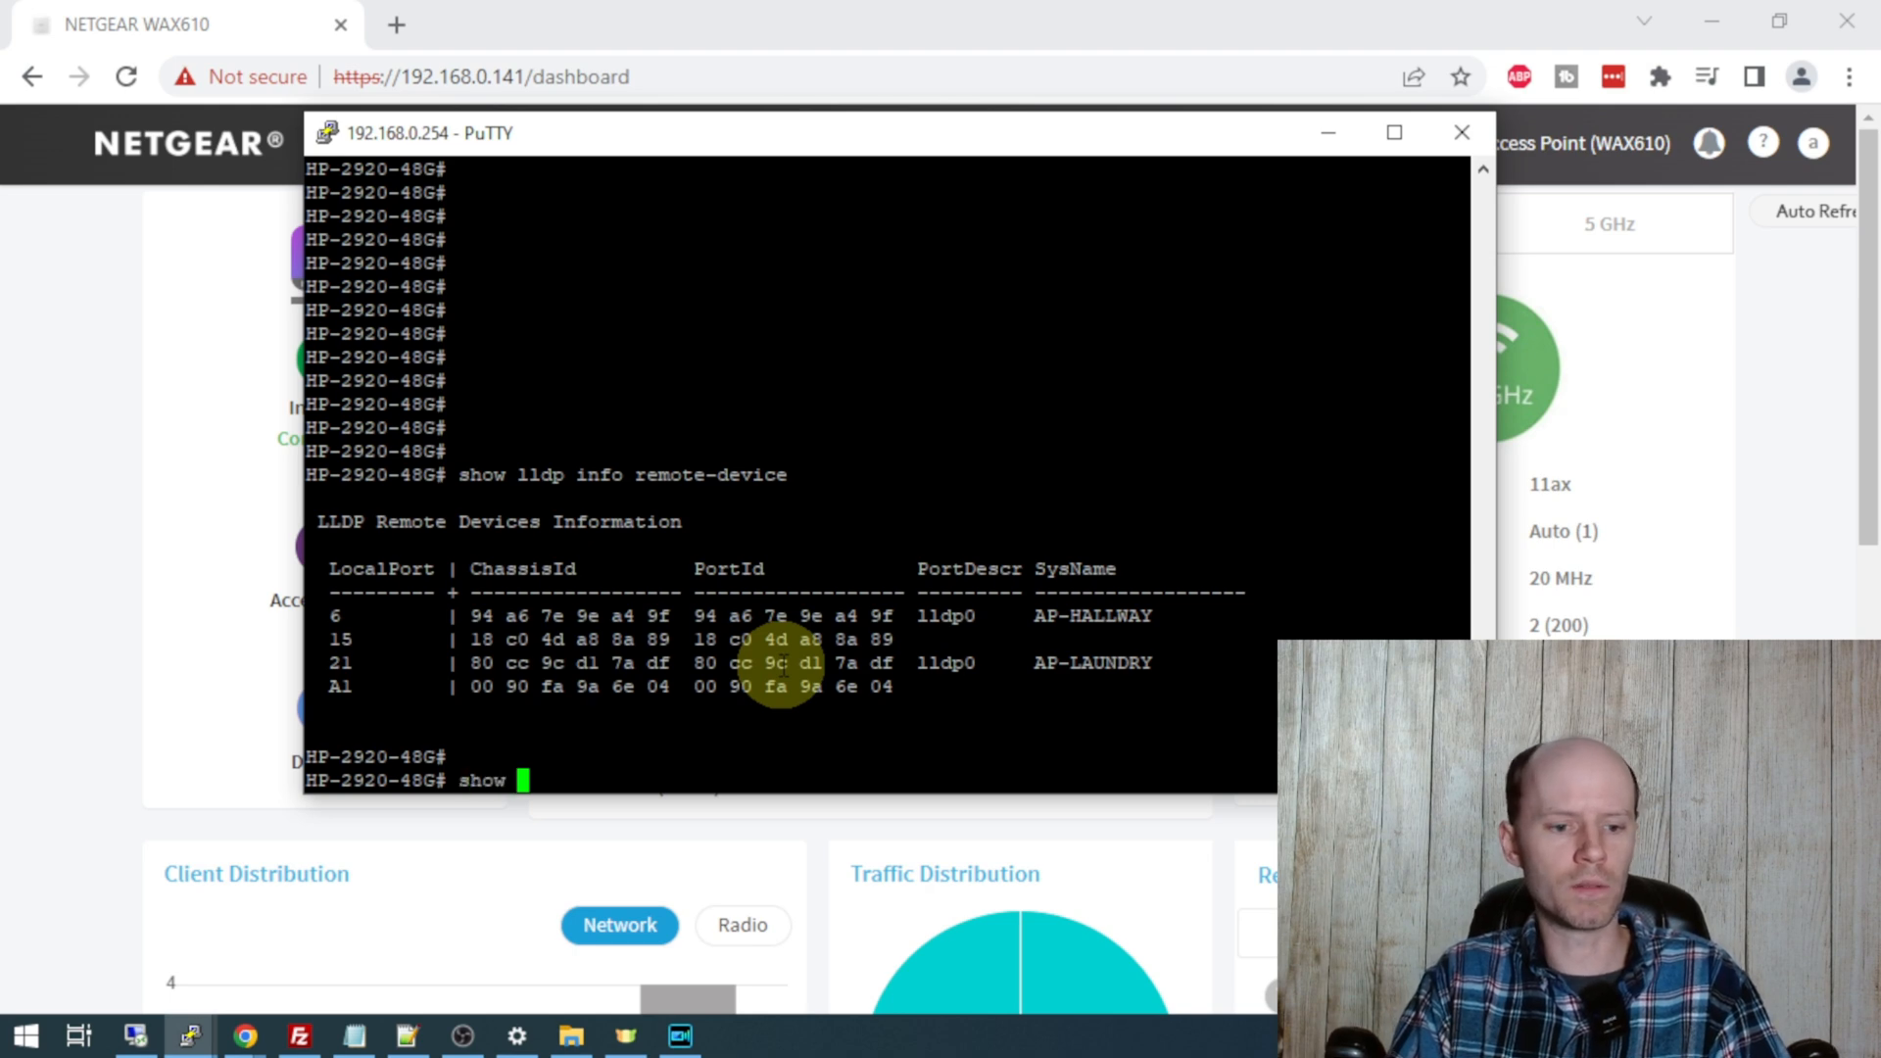
{"action": "type", "text": "vlan ports"}
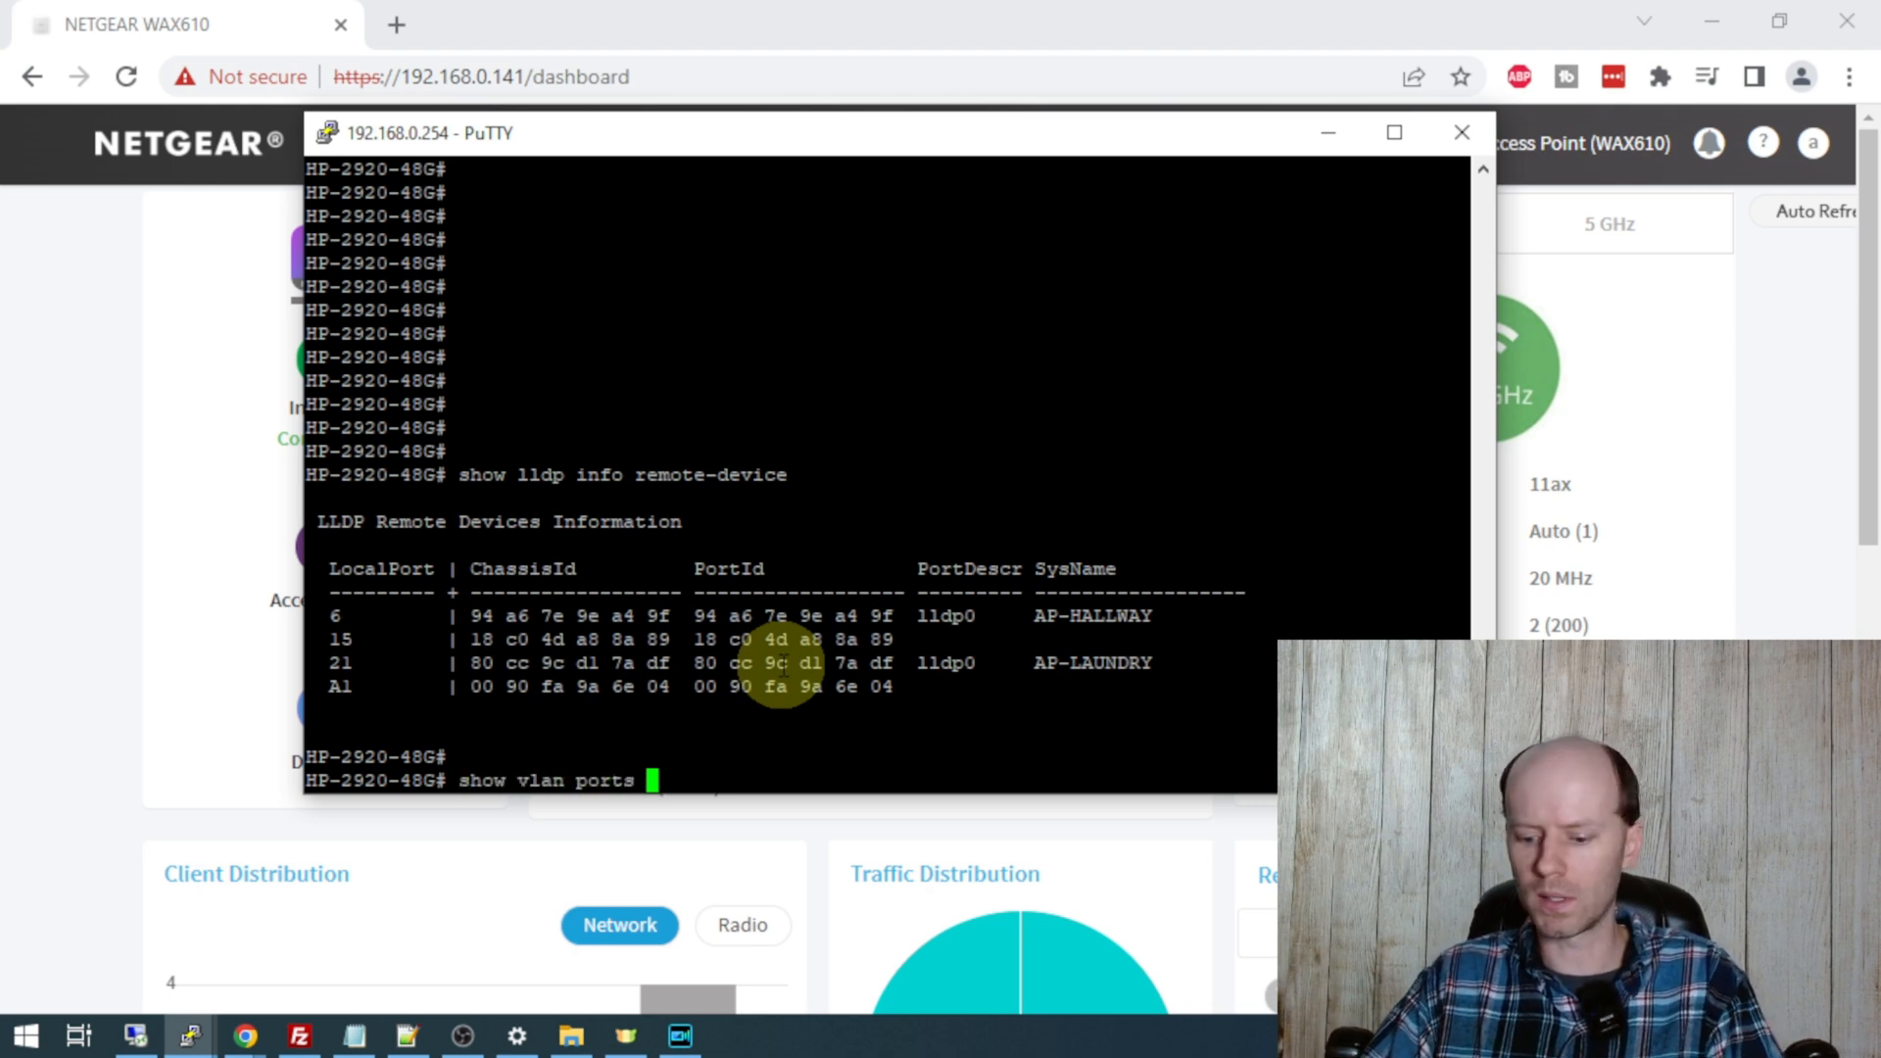
{"action": "type", "text": "6"}
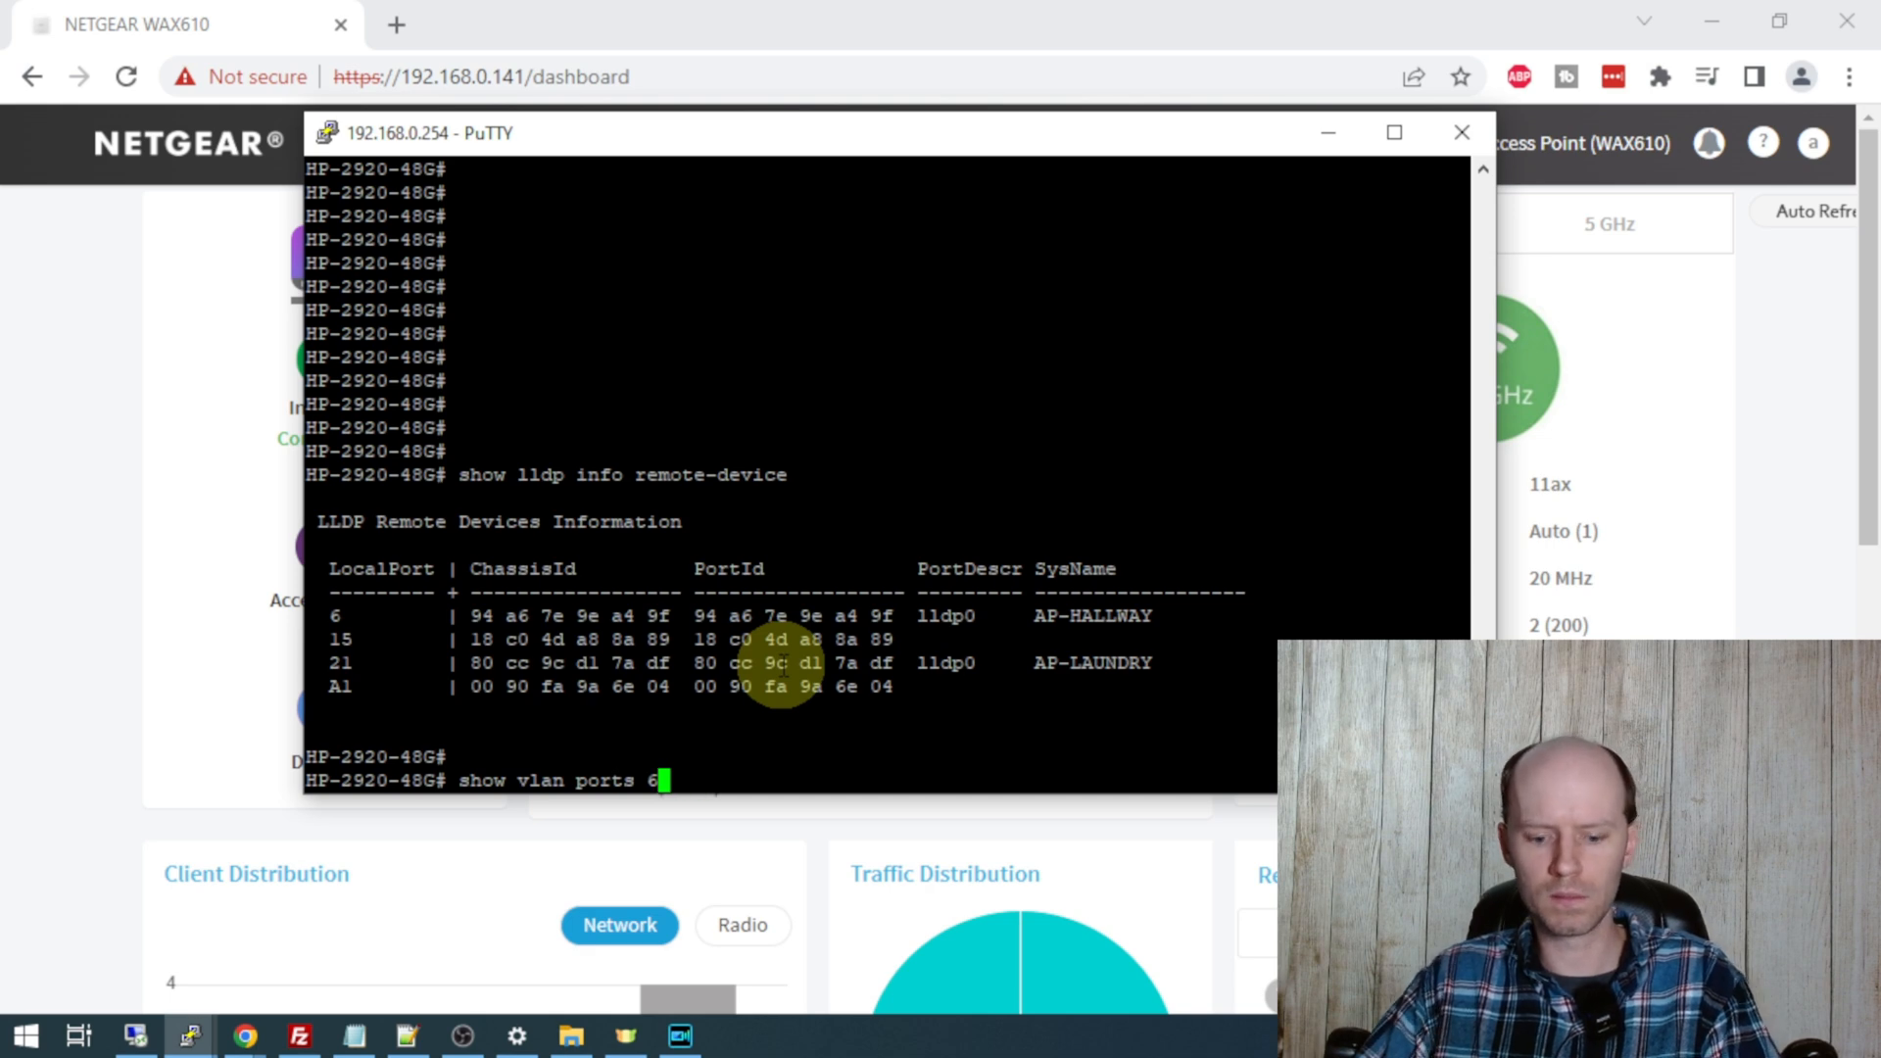
{"action": "key", "text": "Return"}
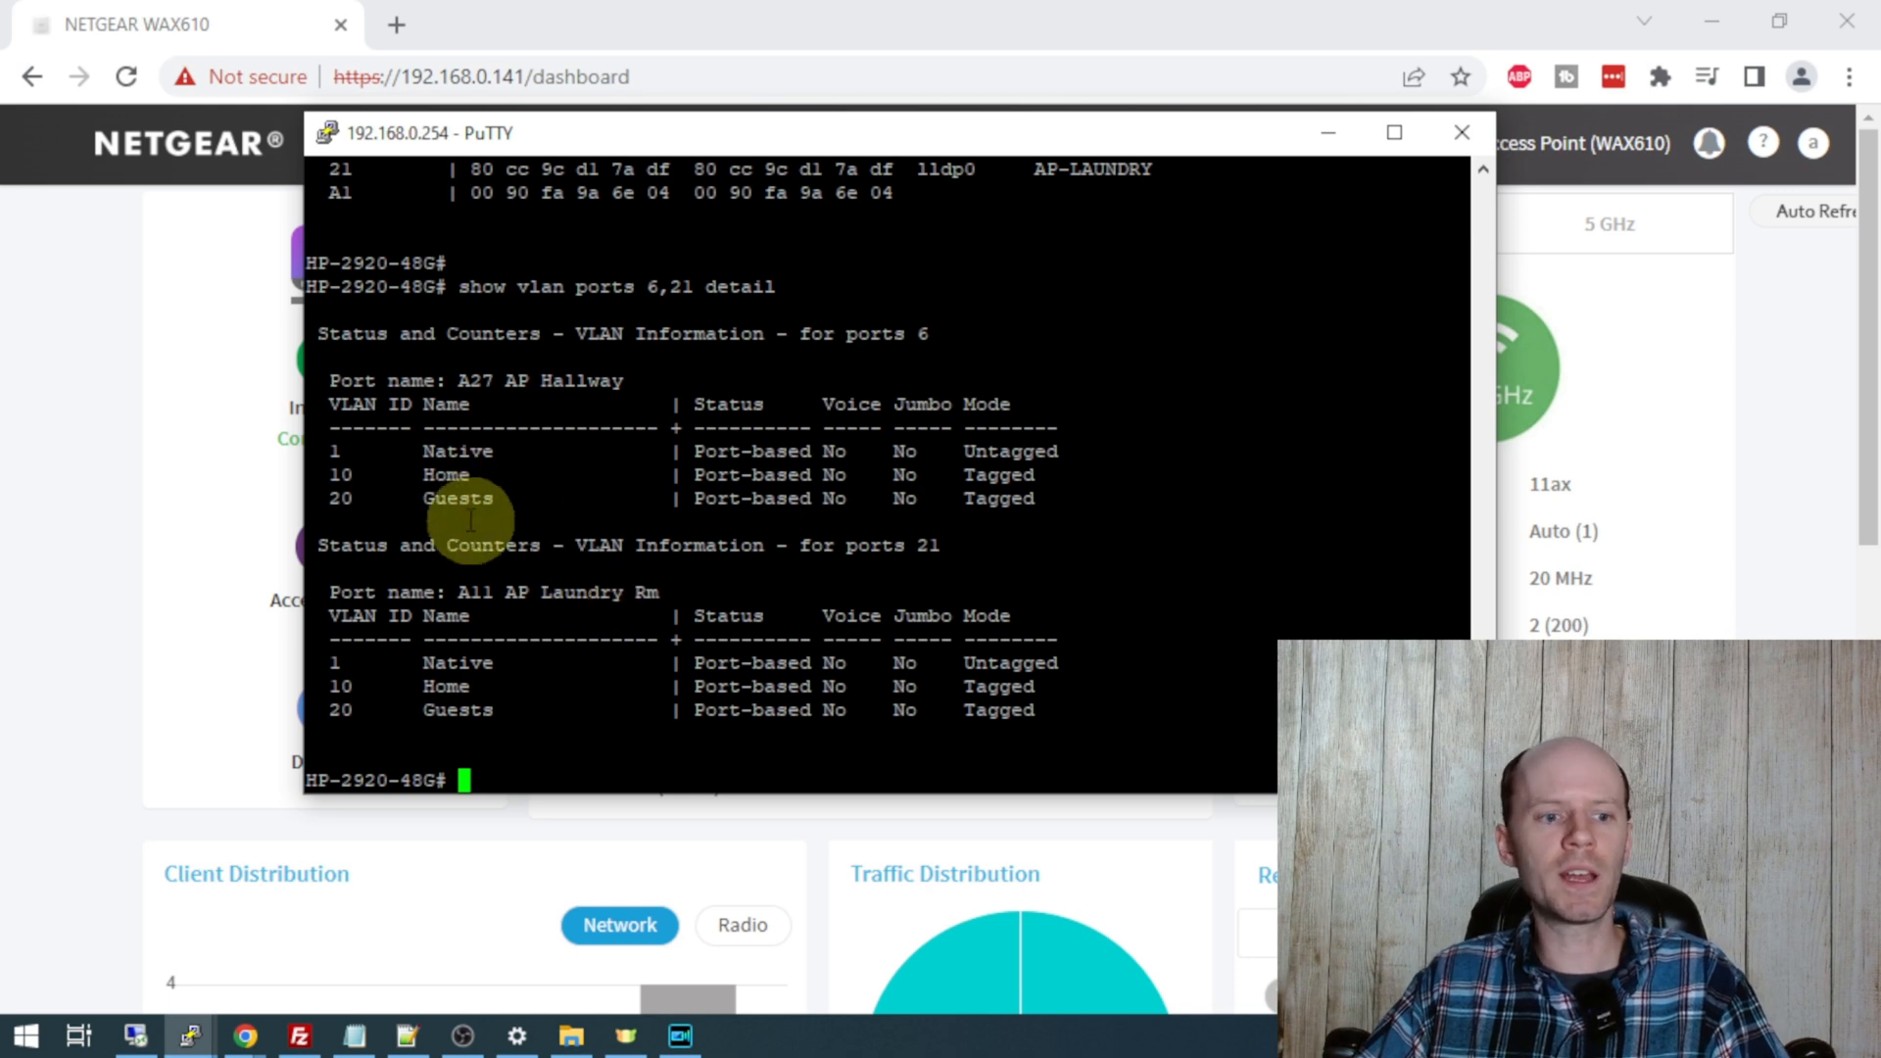
{"action": "mouse_move", "coordinate": [533, 537]}
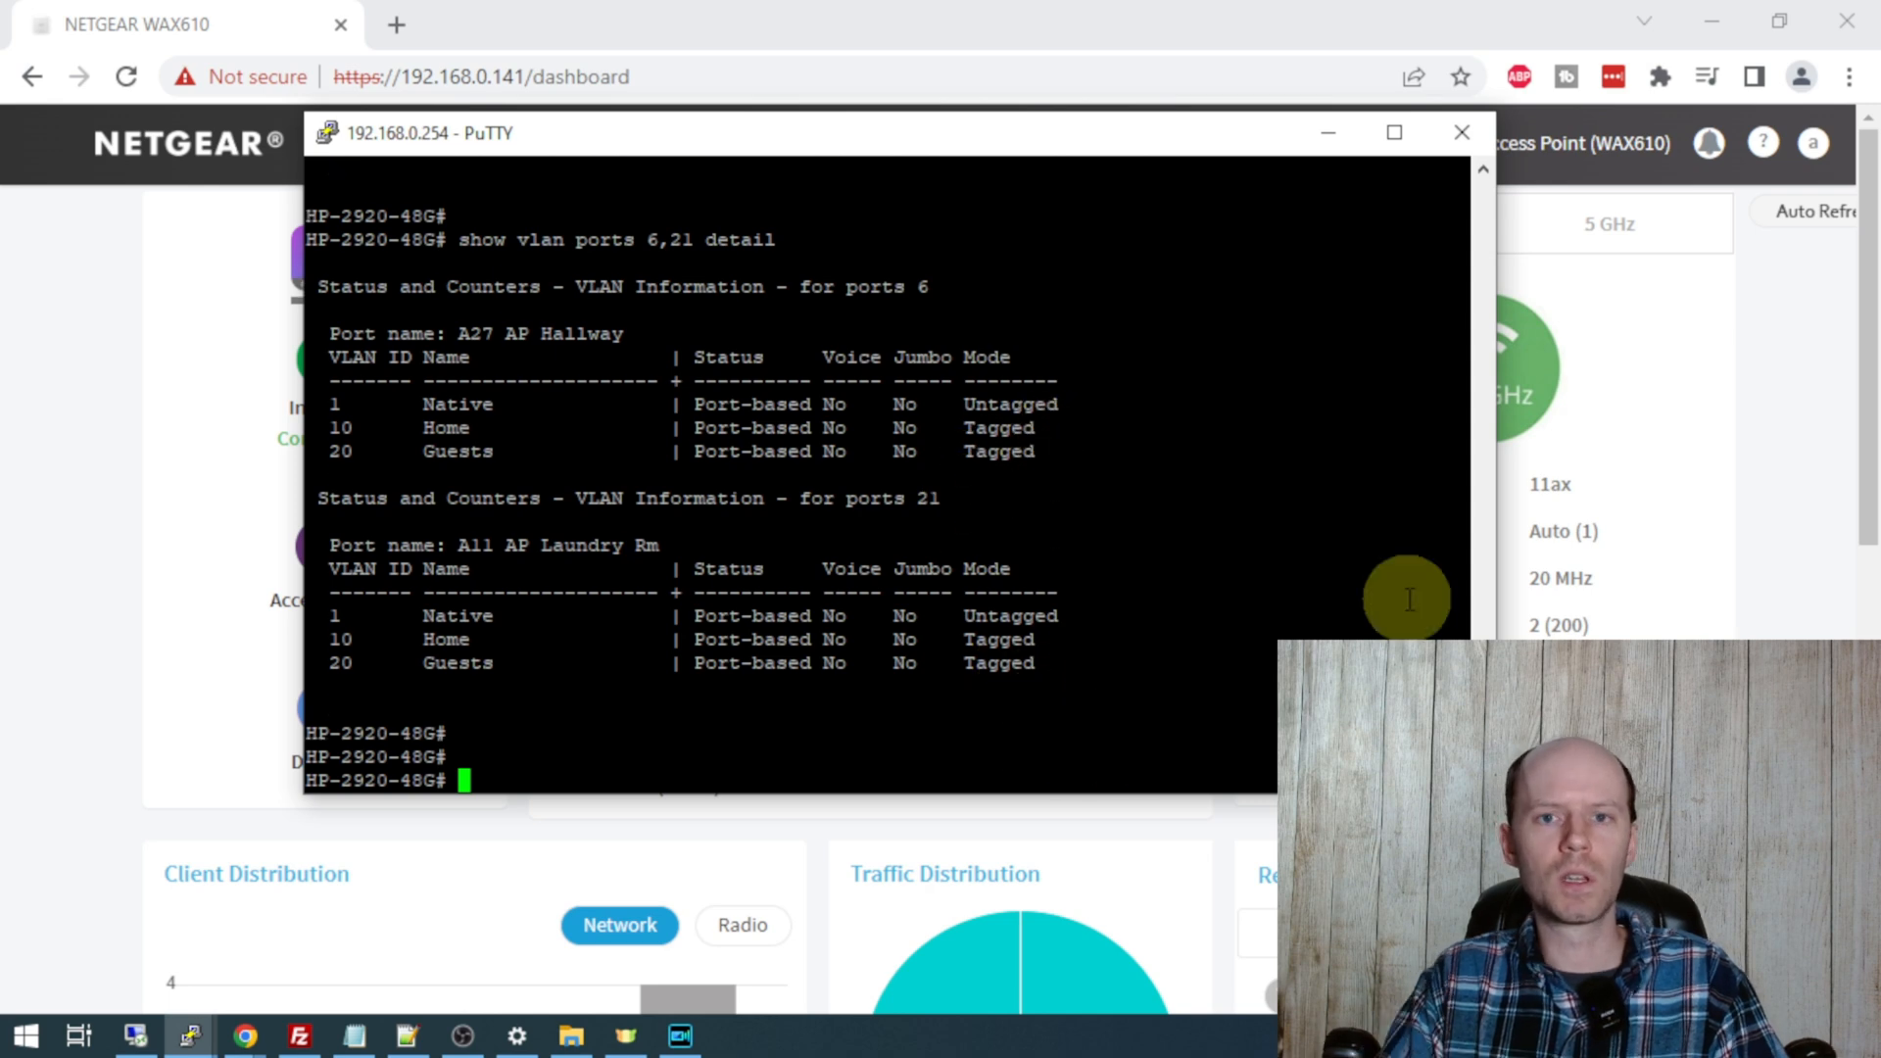
Run 'show power-over-ethernet 6' showing port 6 delivering power, class 4, 6.5 W drawn.
{"action": "type", "text": "show power-over-ethernet"}
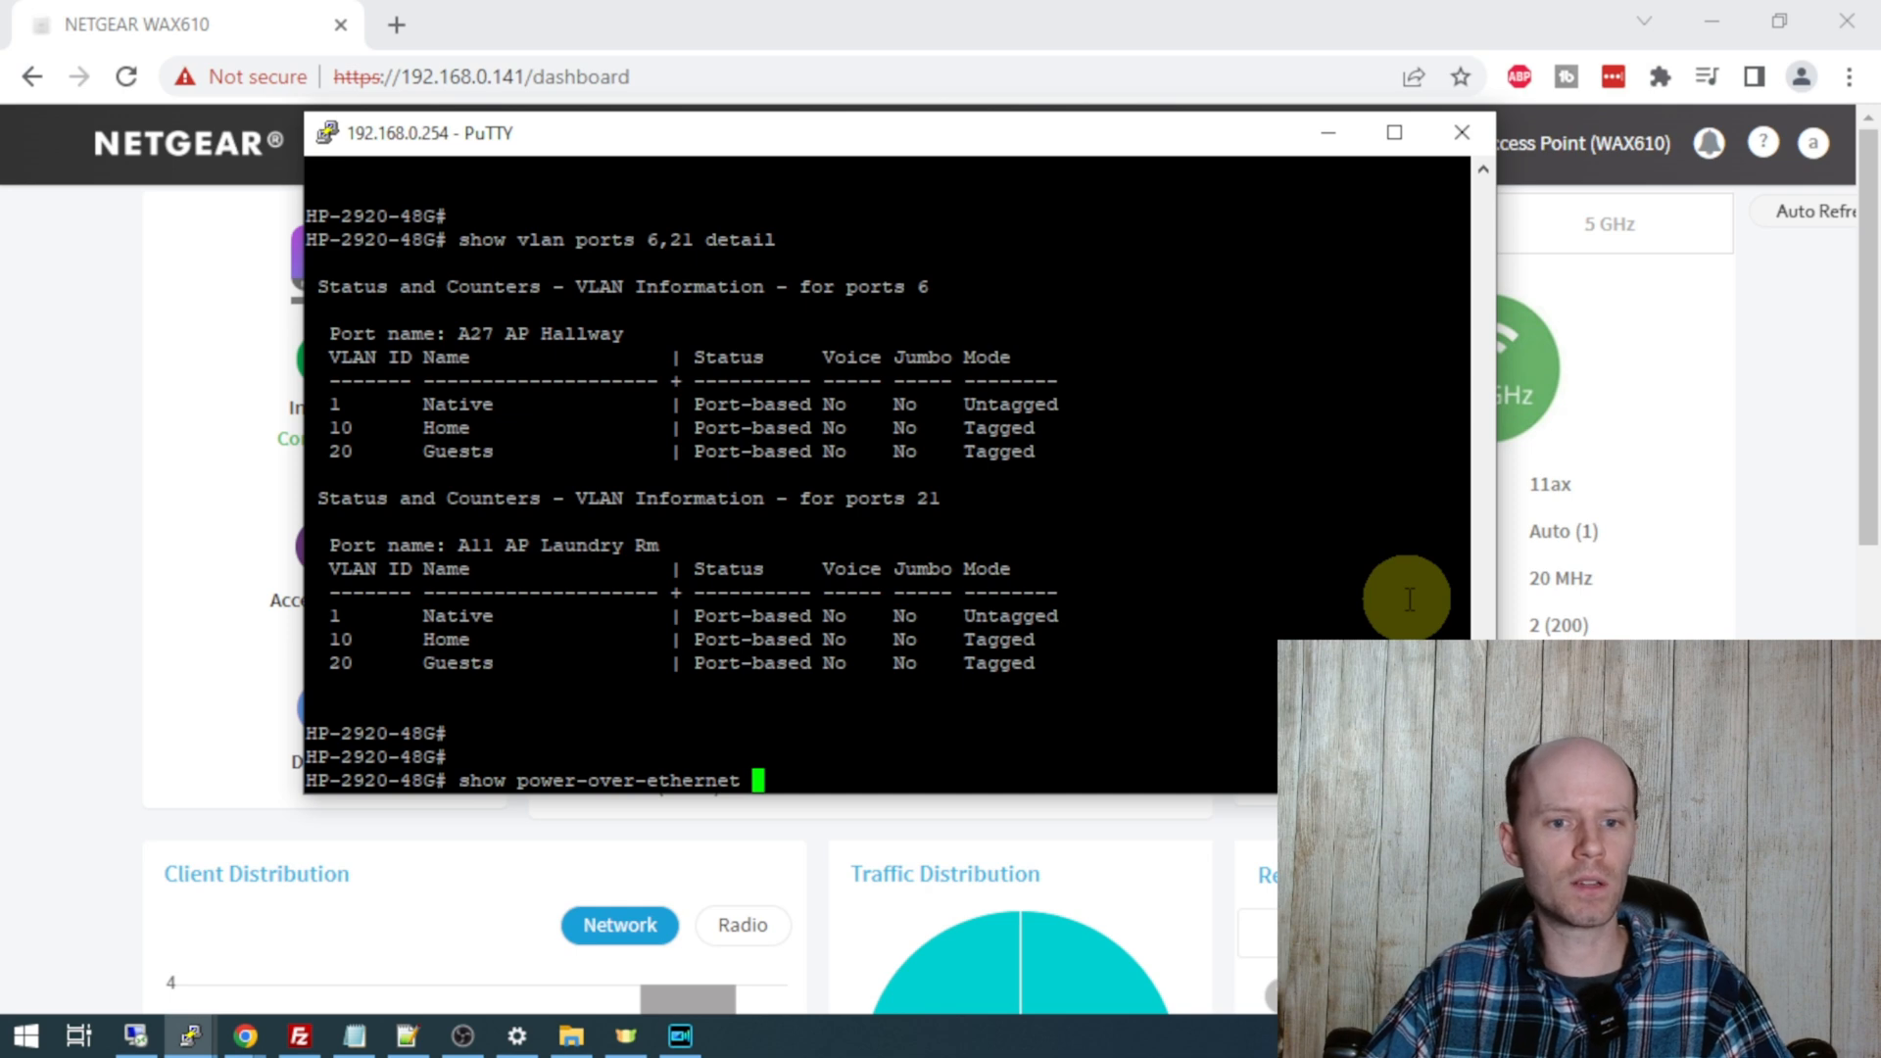
{"action": "type", "text": "6"}
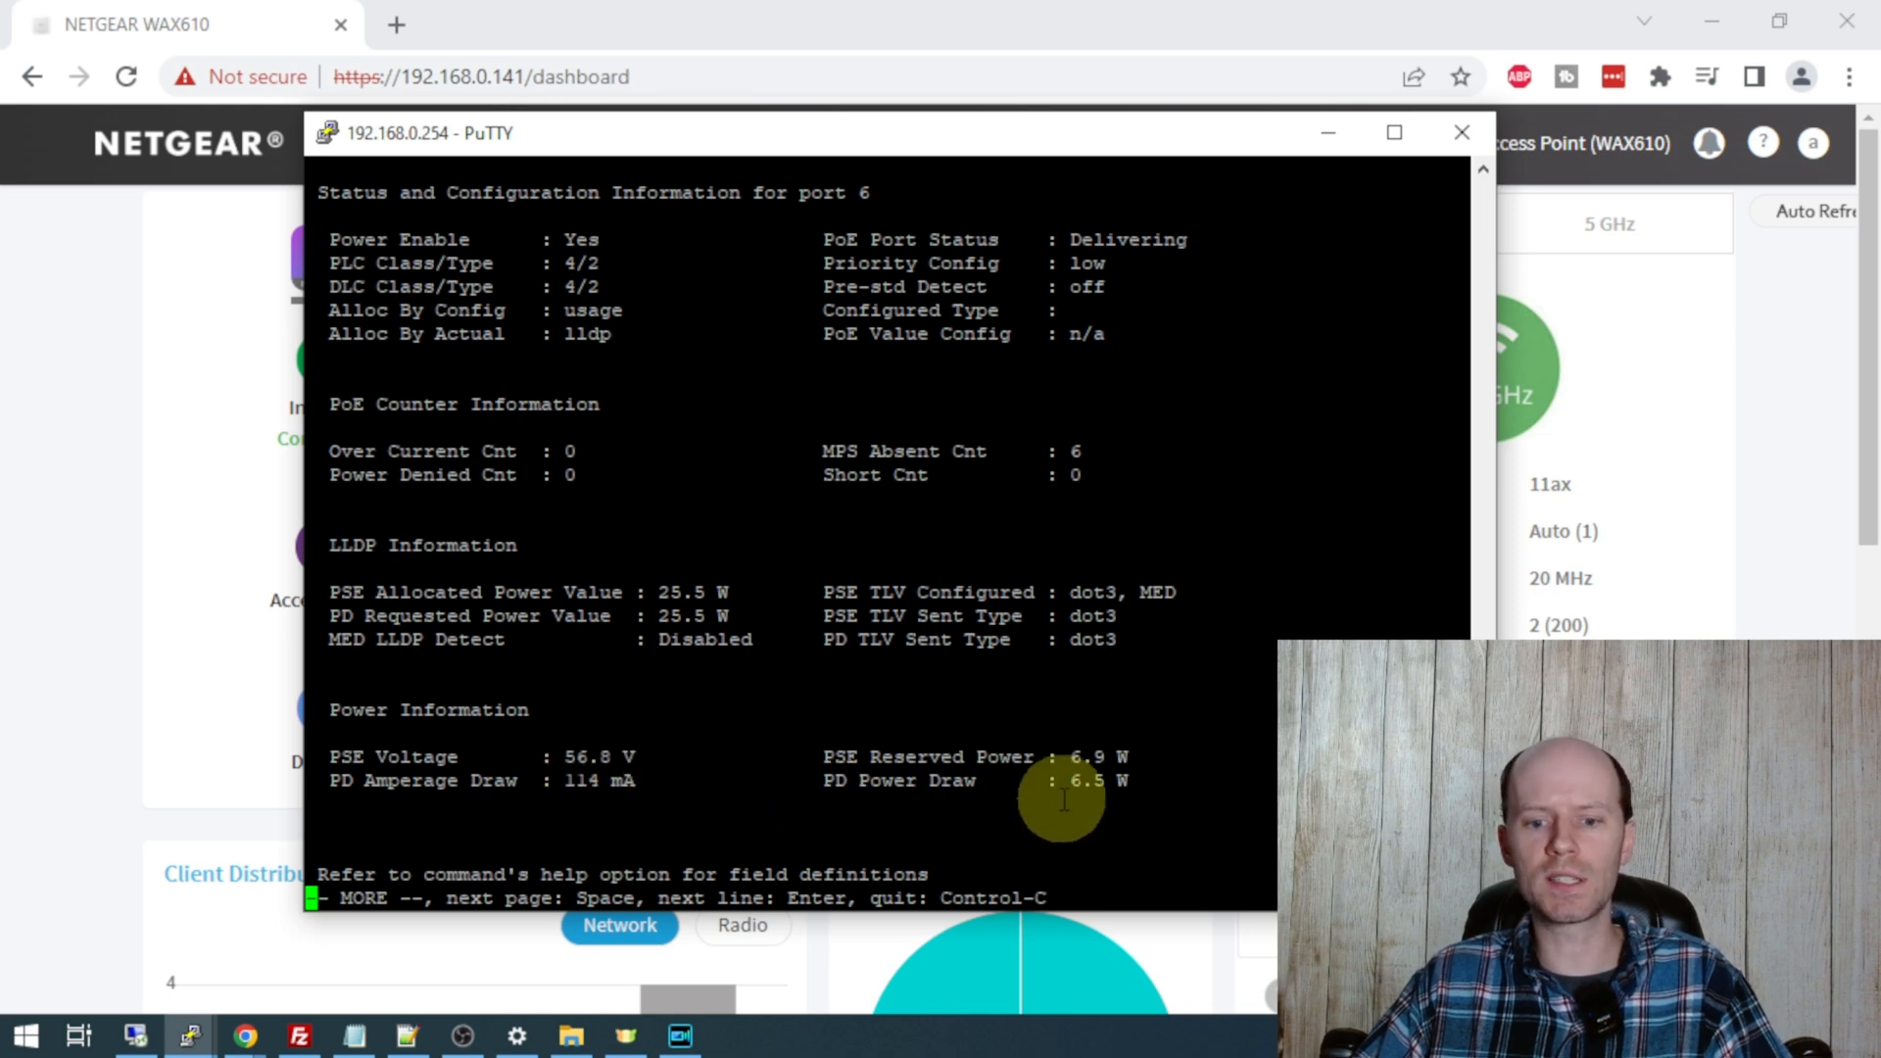
{"action": "mouse_move", "coordinate": [1109, 786]}
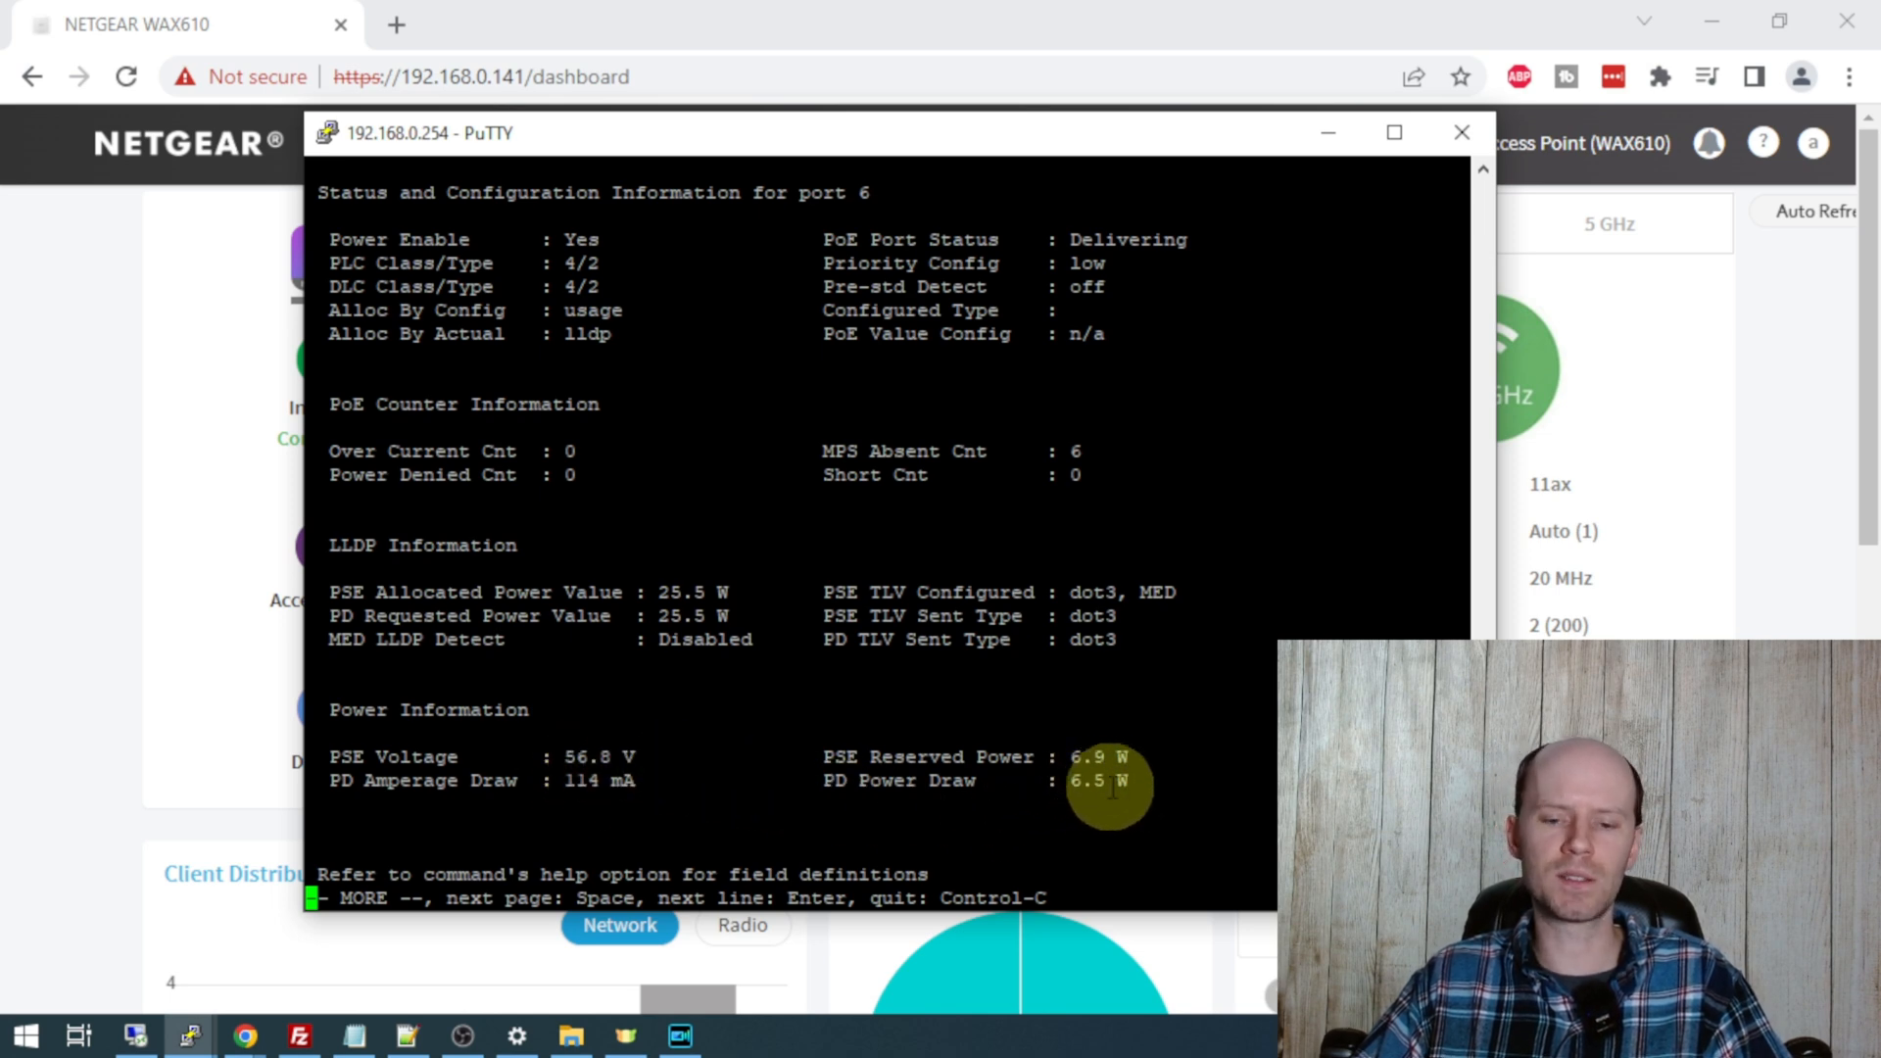